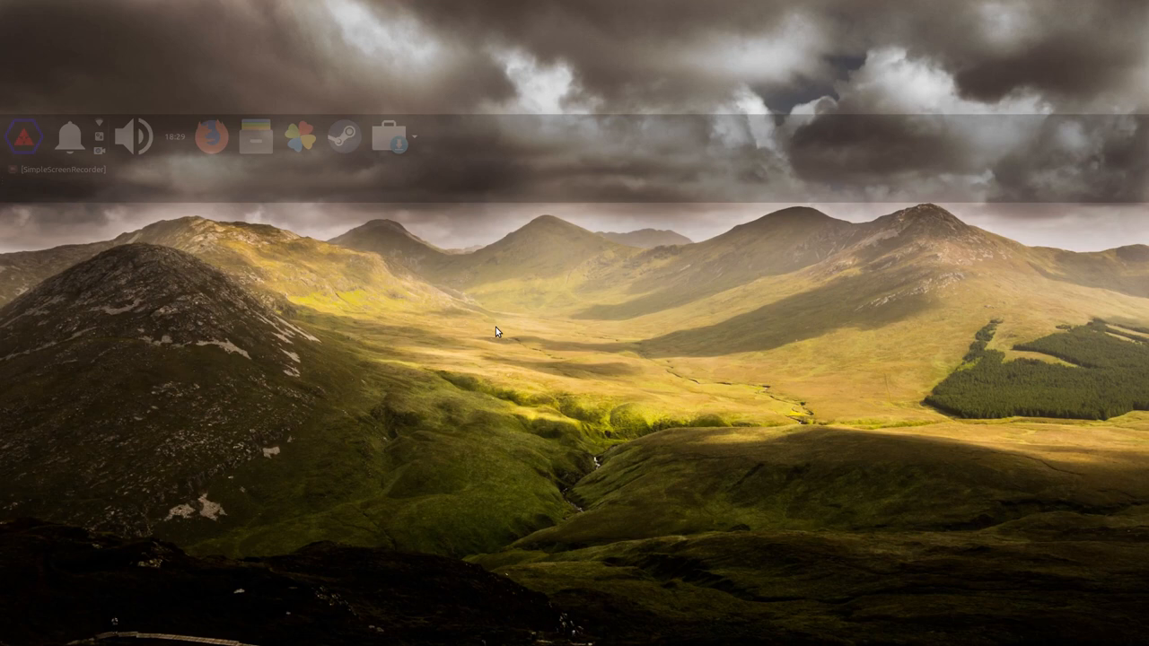
pyautogui.moveTo(435, 348)
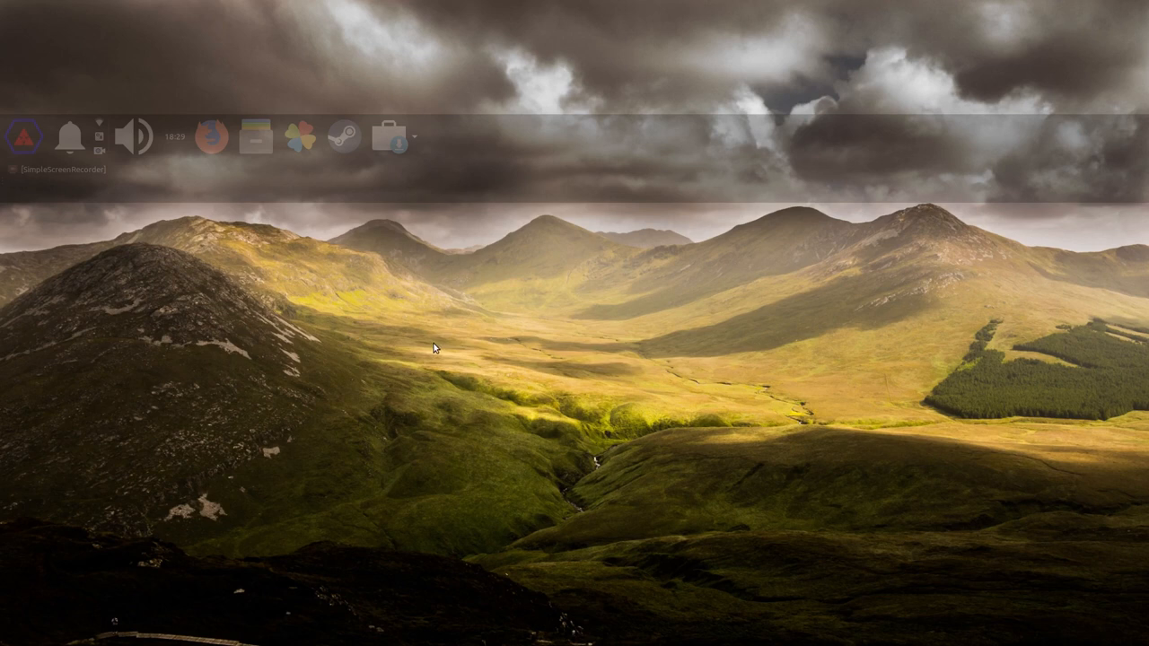
pyautogui.moveTo(309, 304)
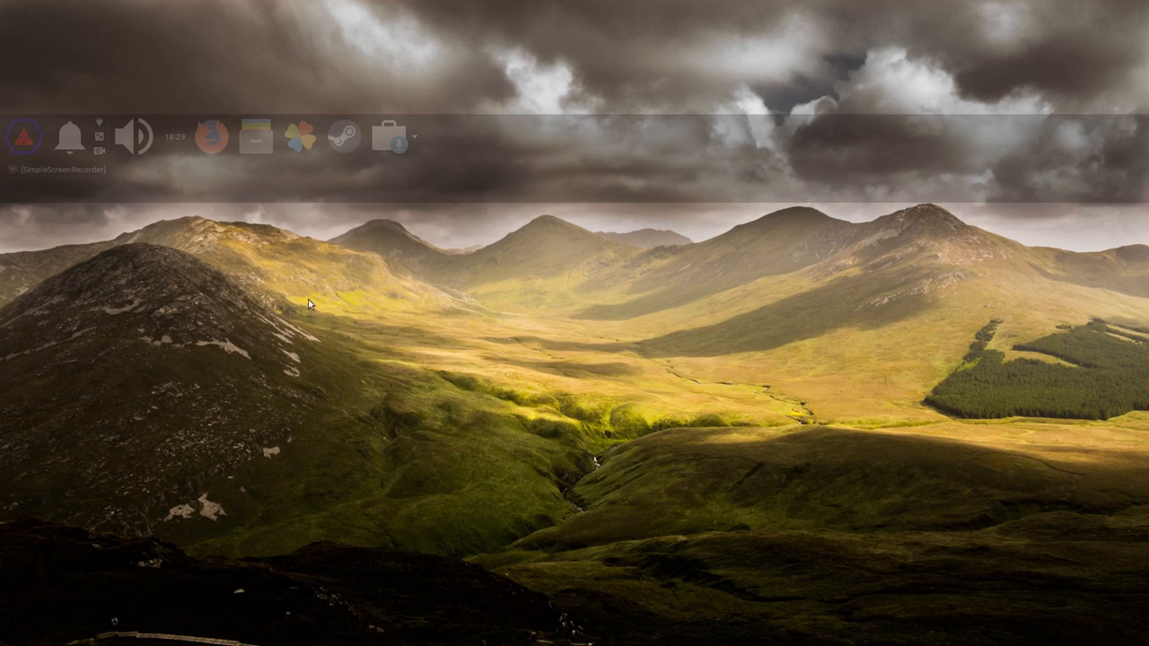
pyautogui.moveTo(358, 264)
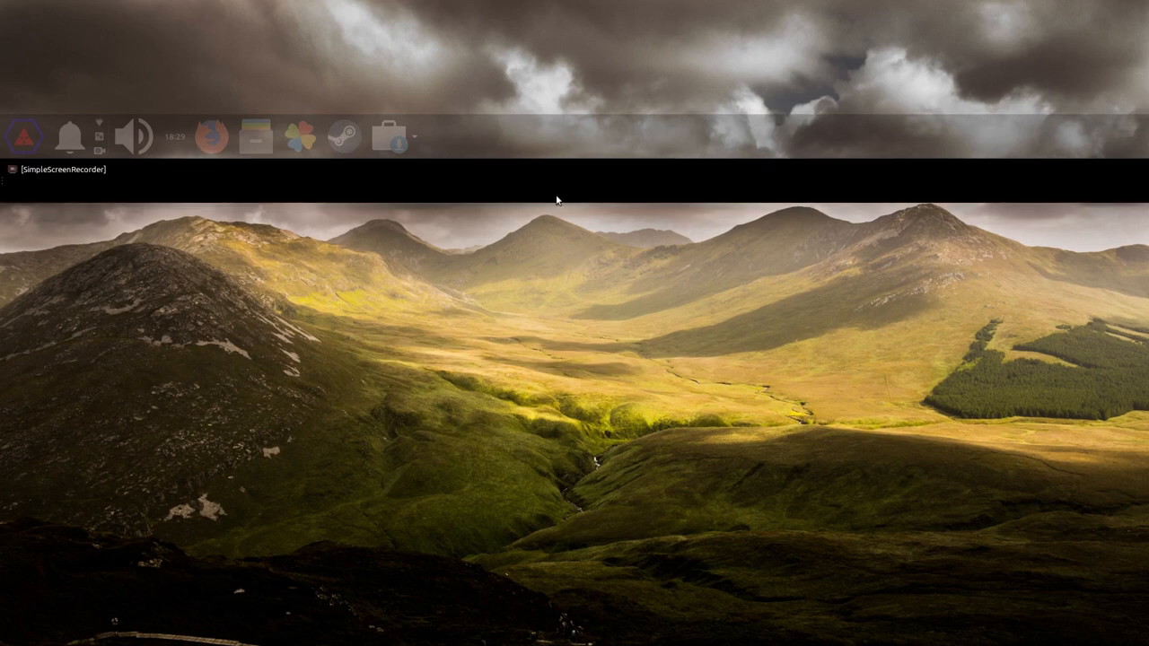
# Show the Drauger-OS.pdf welcome guide at page 1 of 14 in Document Viewer.
pyautogui.click(255, 137)
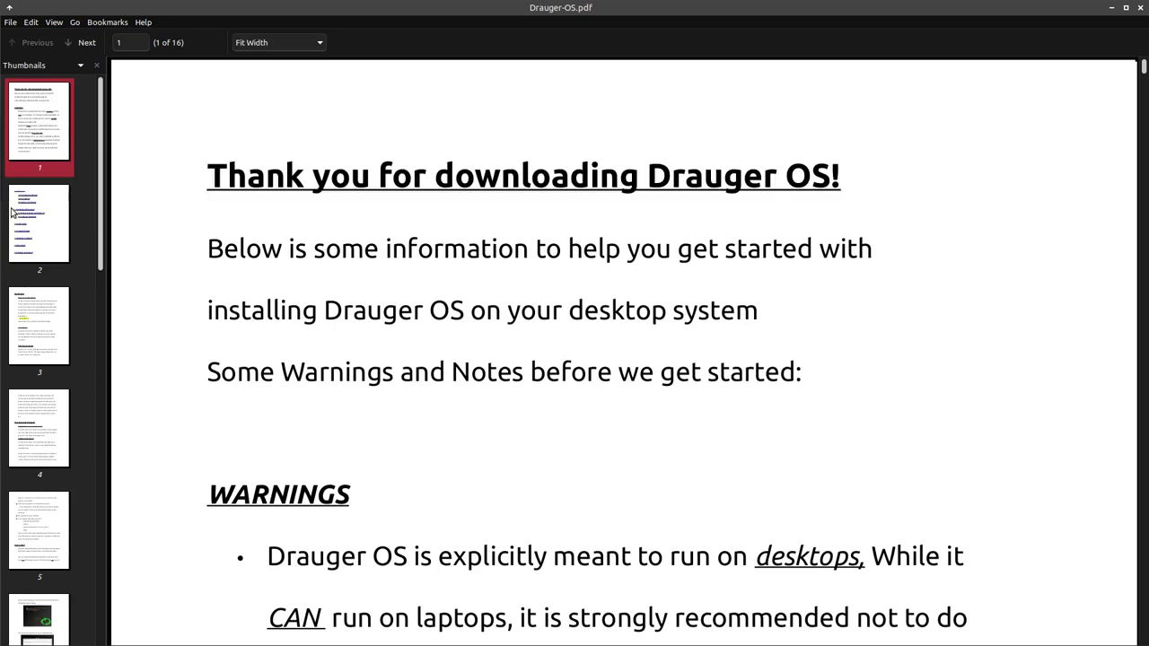
pyautogui.moveTo(555, 413)
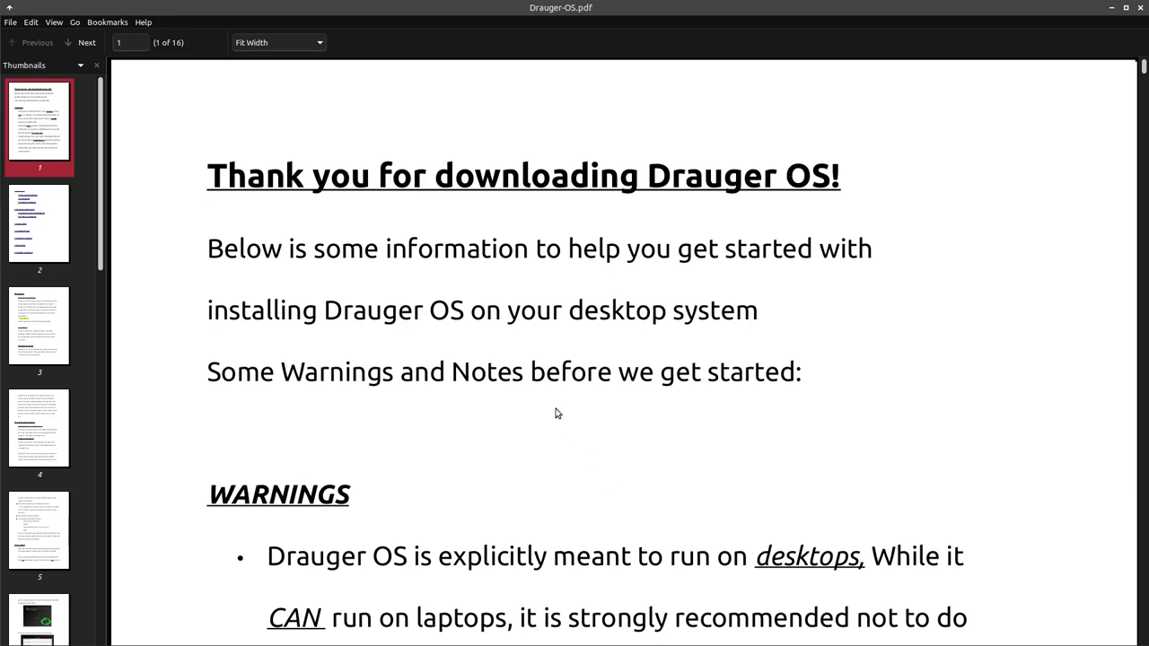
pyautogui.moveTo(668, 135)
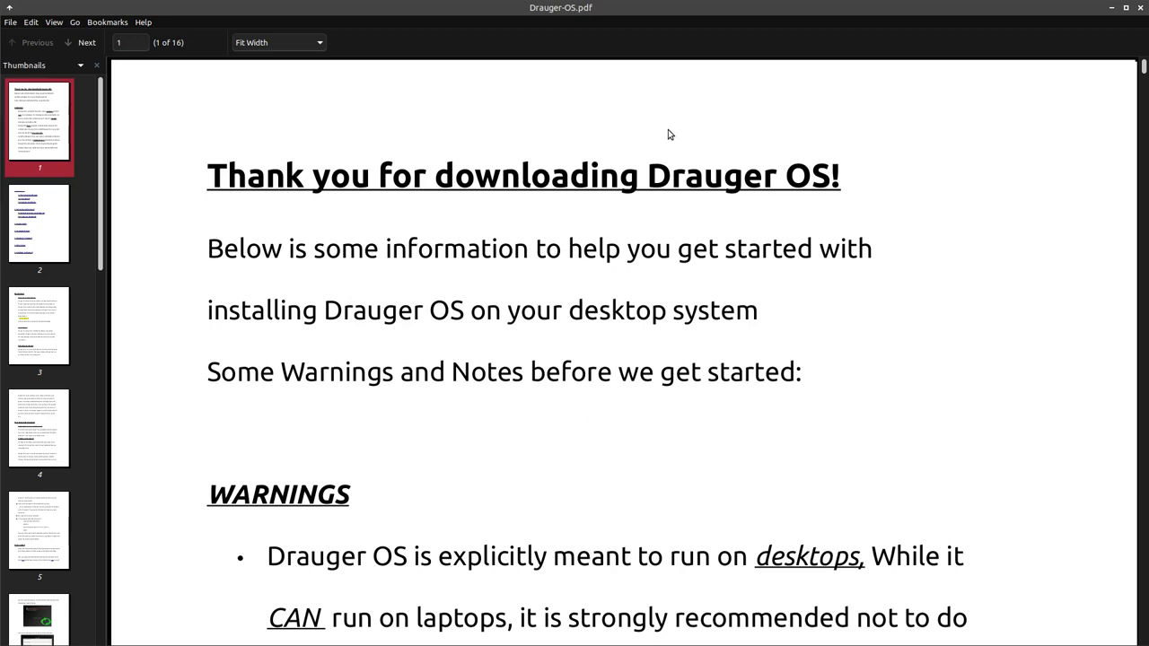
pyautogui.moveTo(603, 133)
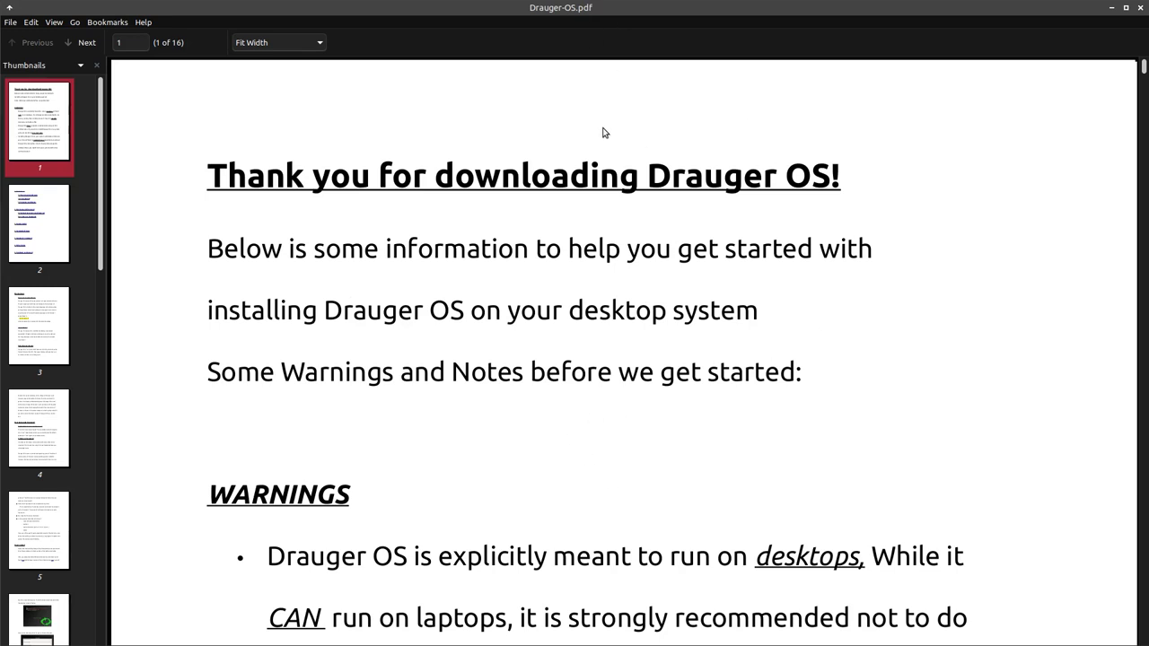
pyautogui.moveTo(561, 226)
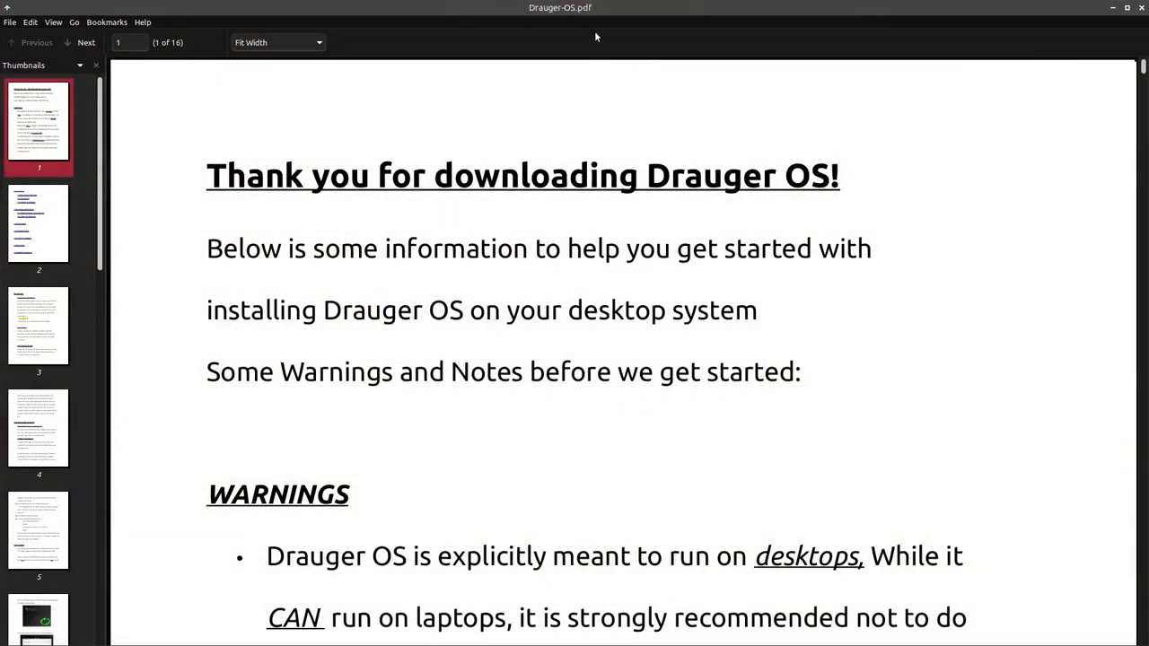
pyautogui.moveTo(894, 185)
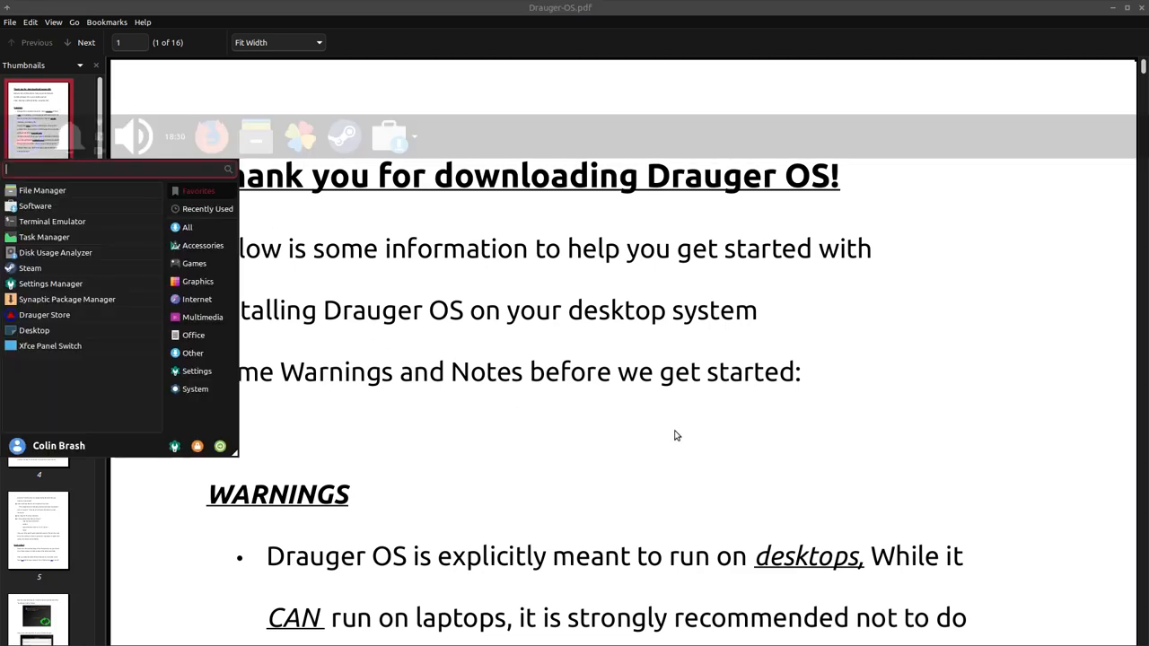
# Launch Firefox from the Whisker Menu, landing on the Drauger OS website homepage.
pyautogui.click(677, 437)
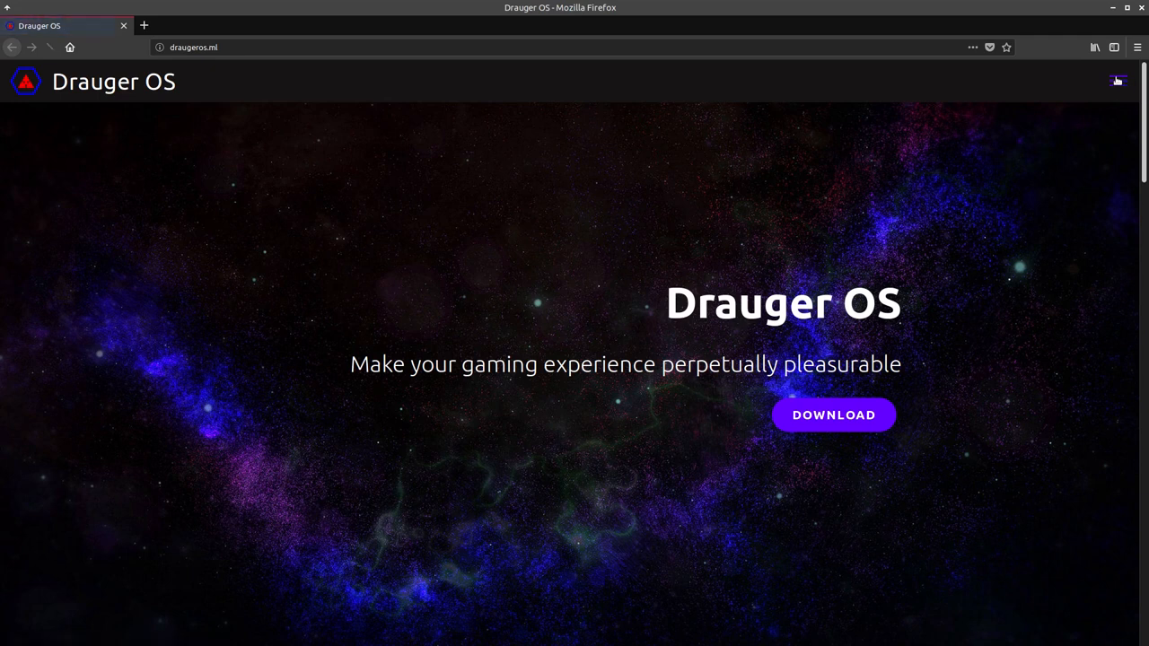
# Go from the Download link to the SourceForge Files list and open README.pdf.
pyautogui.click(1117, 80)
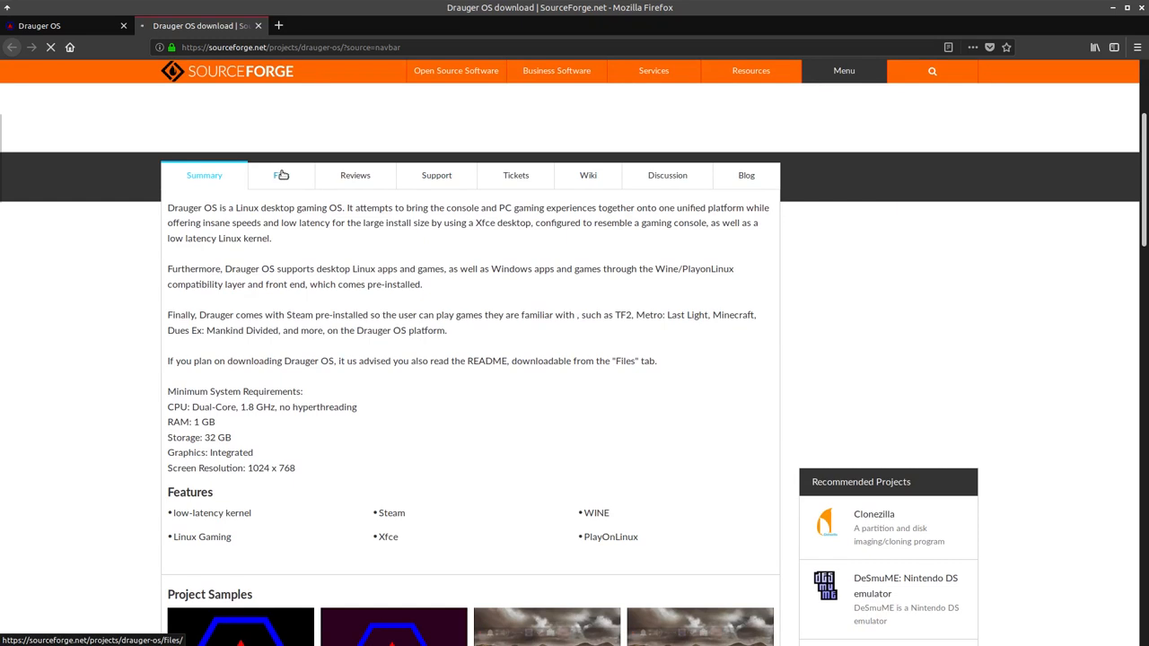
pyautogui.click(280, 176)
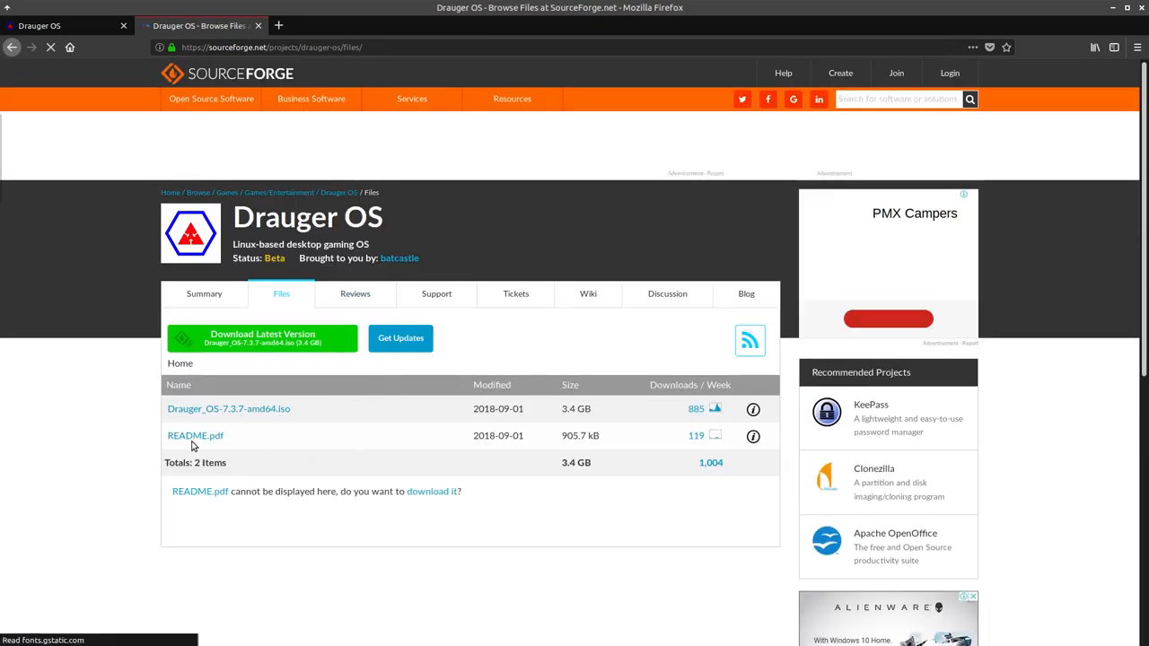
pyautogui.click(194, 436)
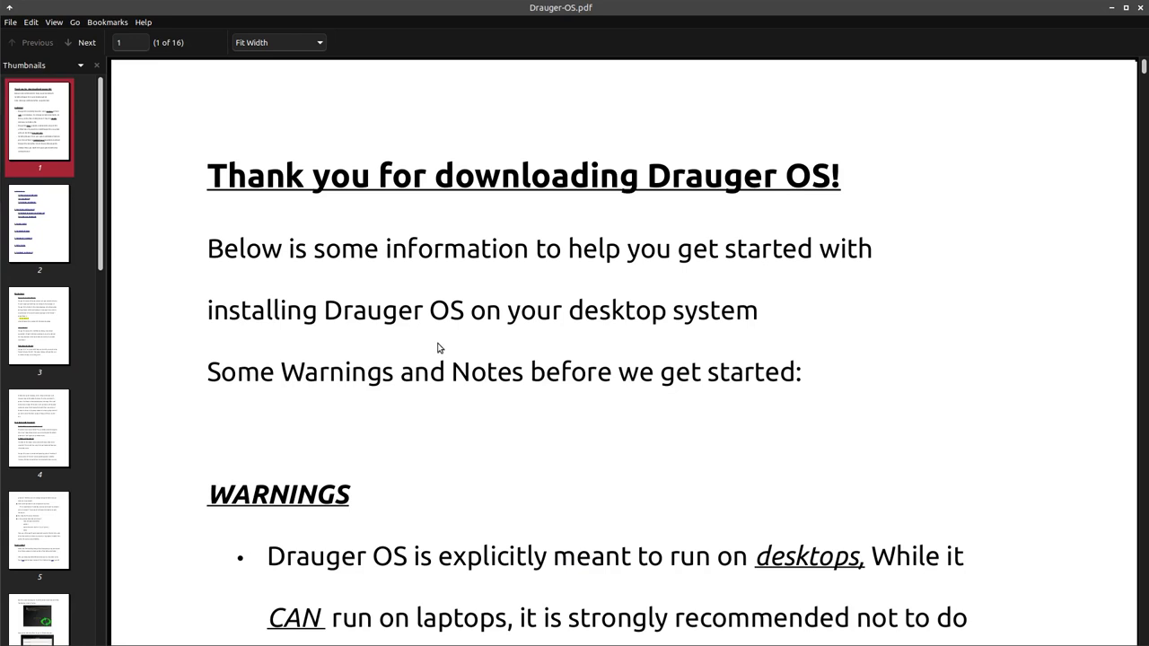
# Scroll through page 1's 64-bit-only and dual-boot data-loss warnings toward page 3's Disclaimers.
pyautogui.scroll(-3)
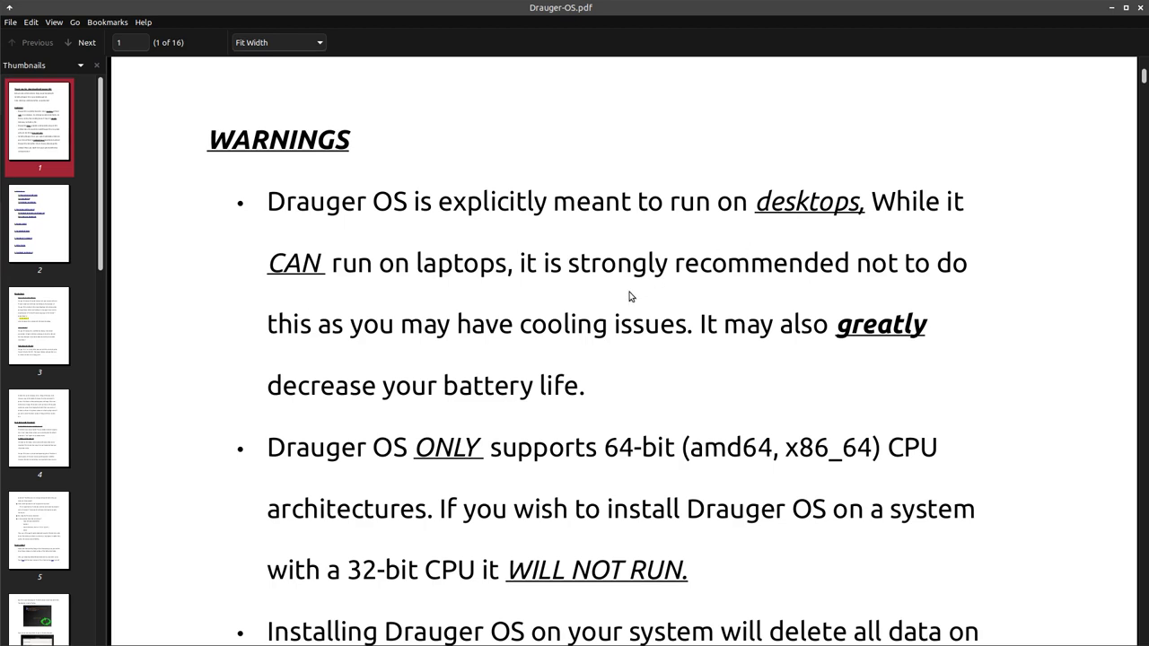
pyautogui.moveTo(492, 302)
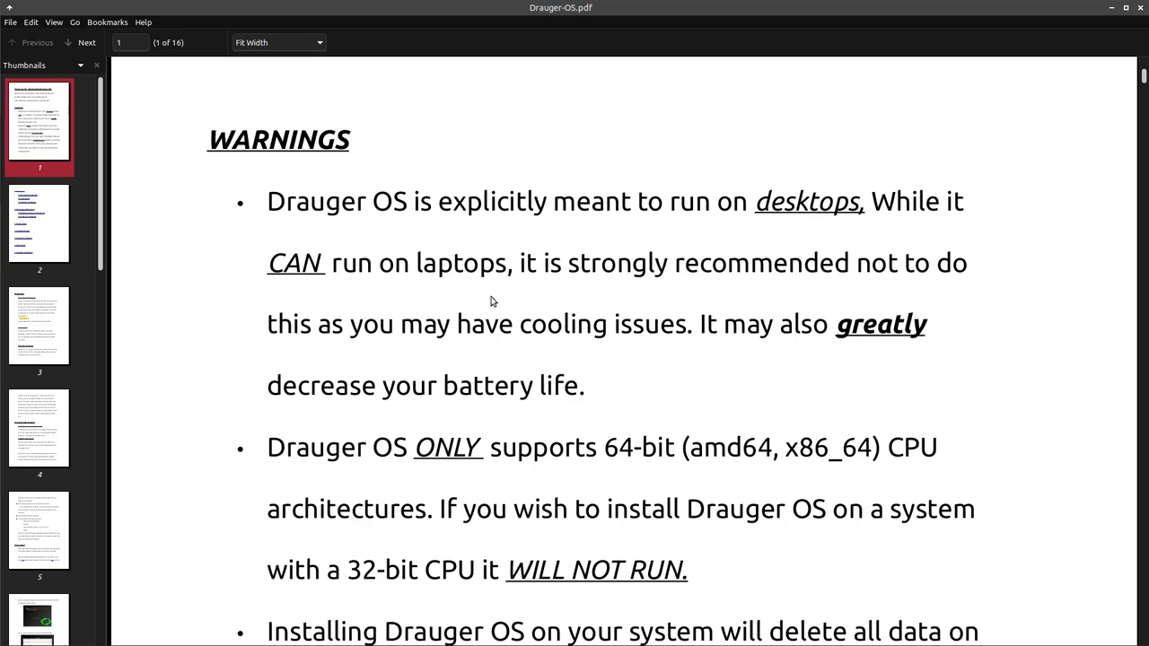
pyautogui.moveTo(359, 352)
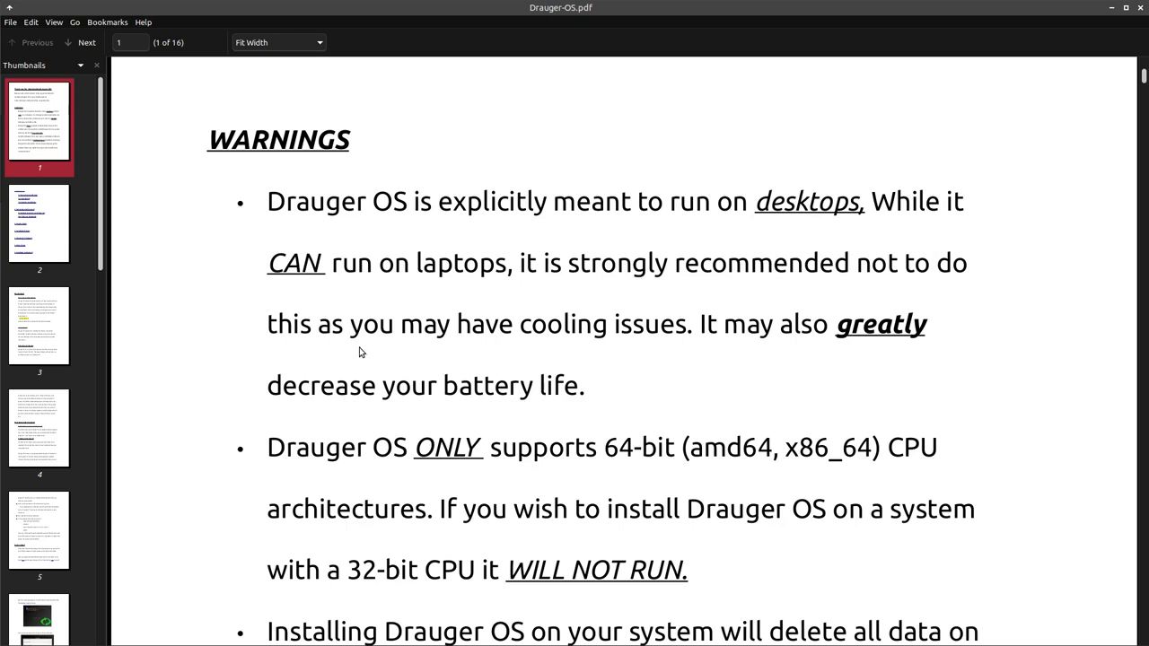
pyautogui.moveTo(661, 293)
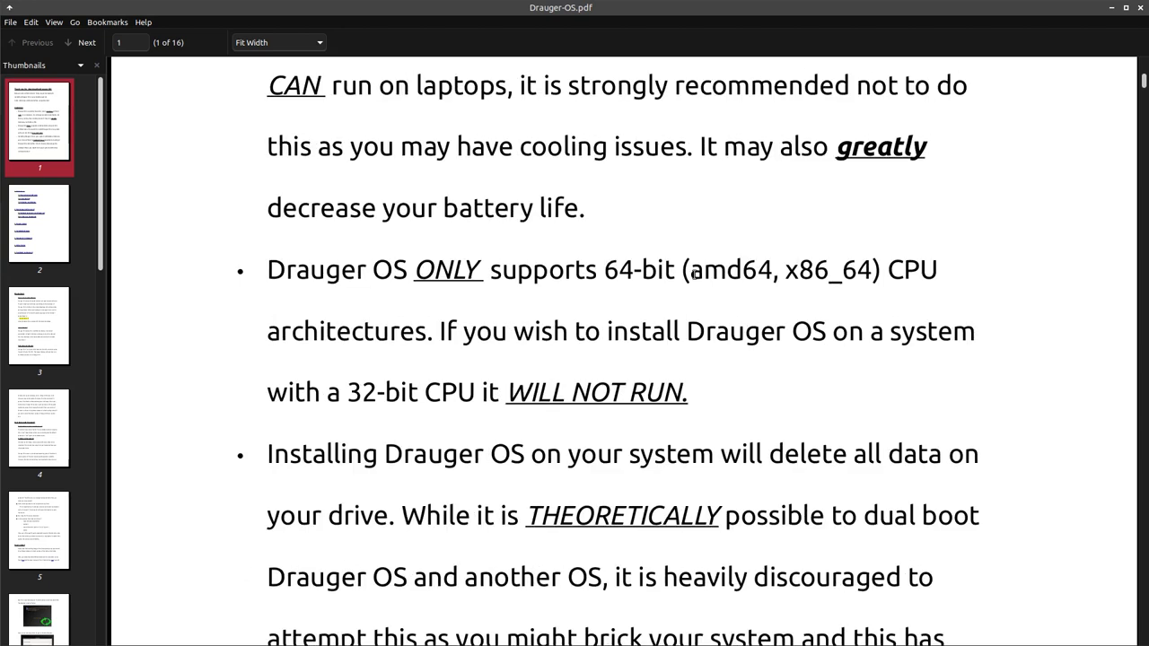
pyautogui.moveTo(589, 305)
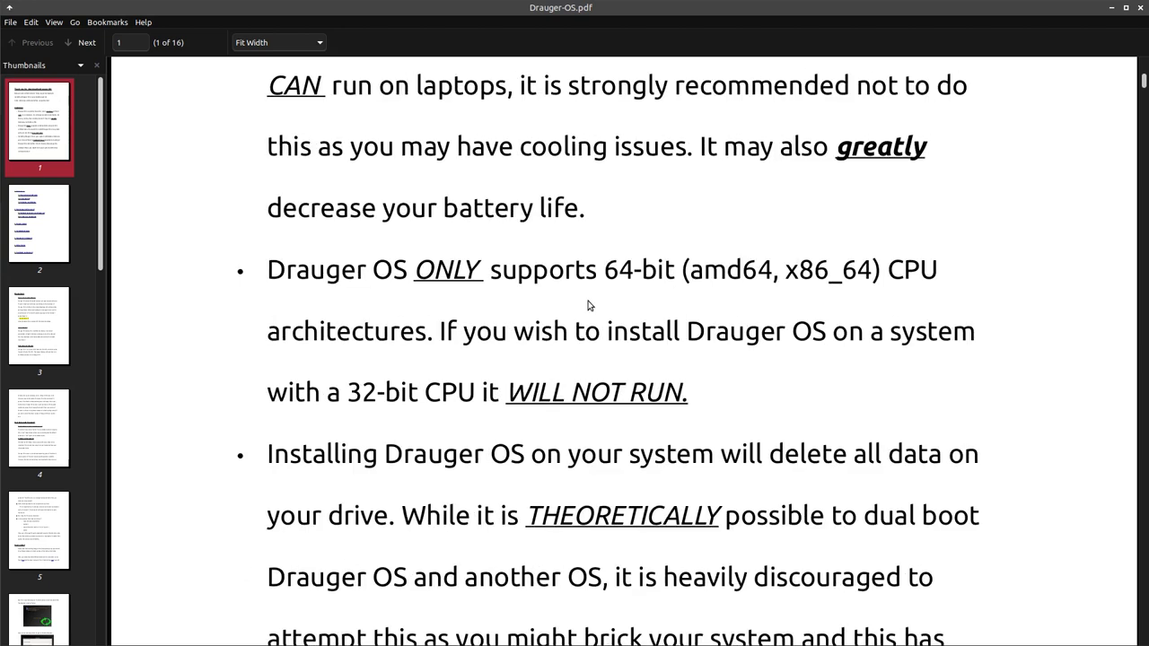
pyautogui.scroll(-3)
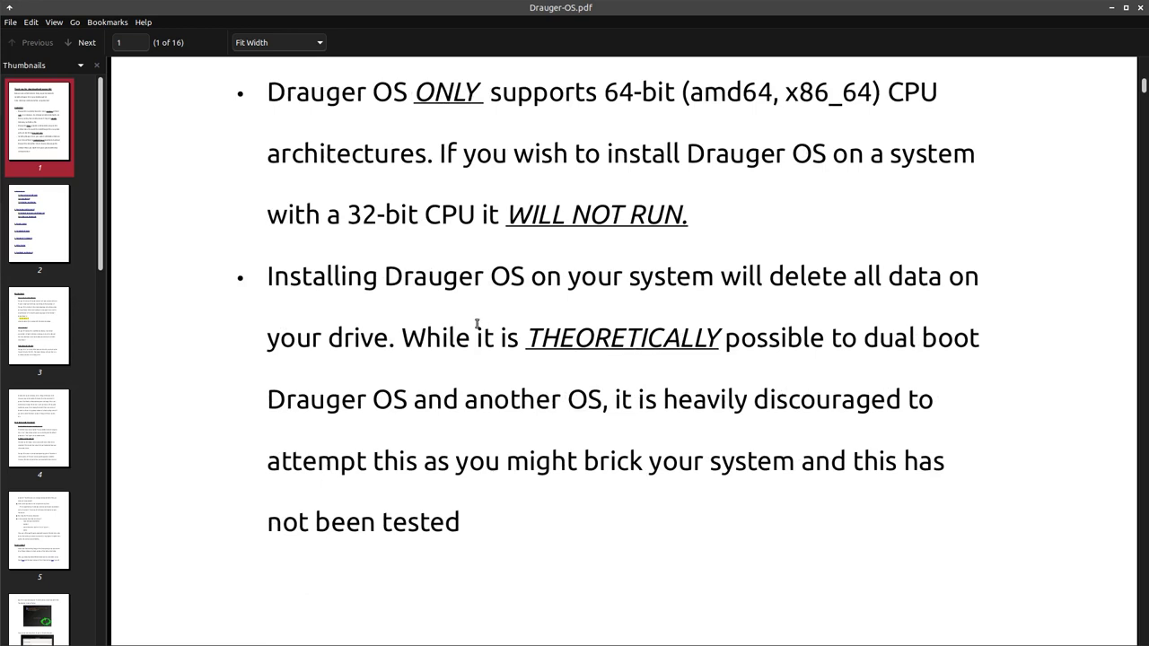
pyautogui.moveTo(566, 291)
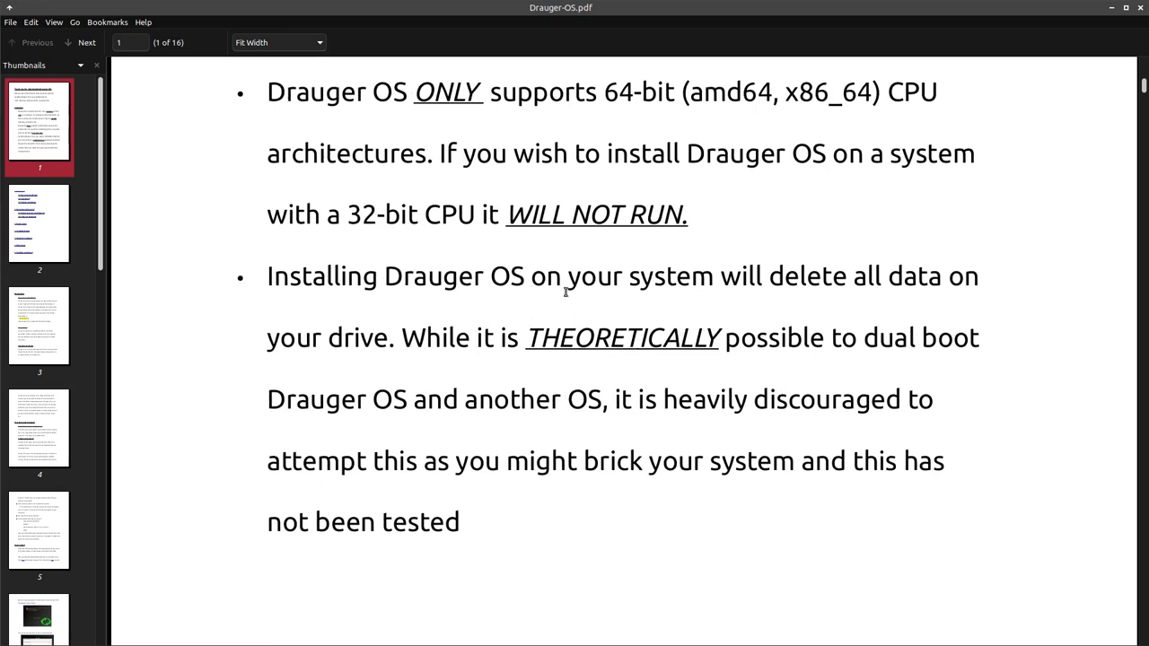
pyautogui.moveTo(330, 327)
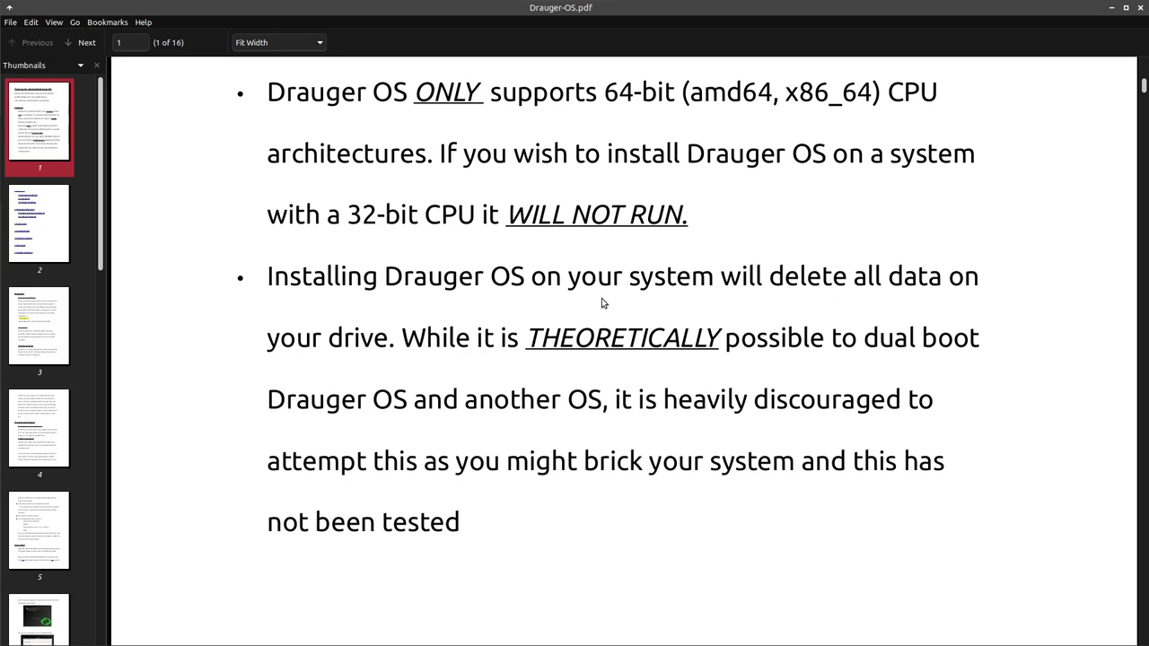
pyautogui.moveTo(463, 326)
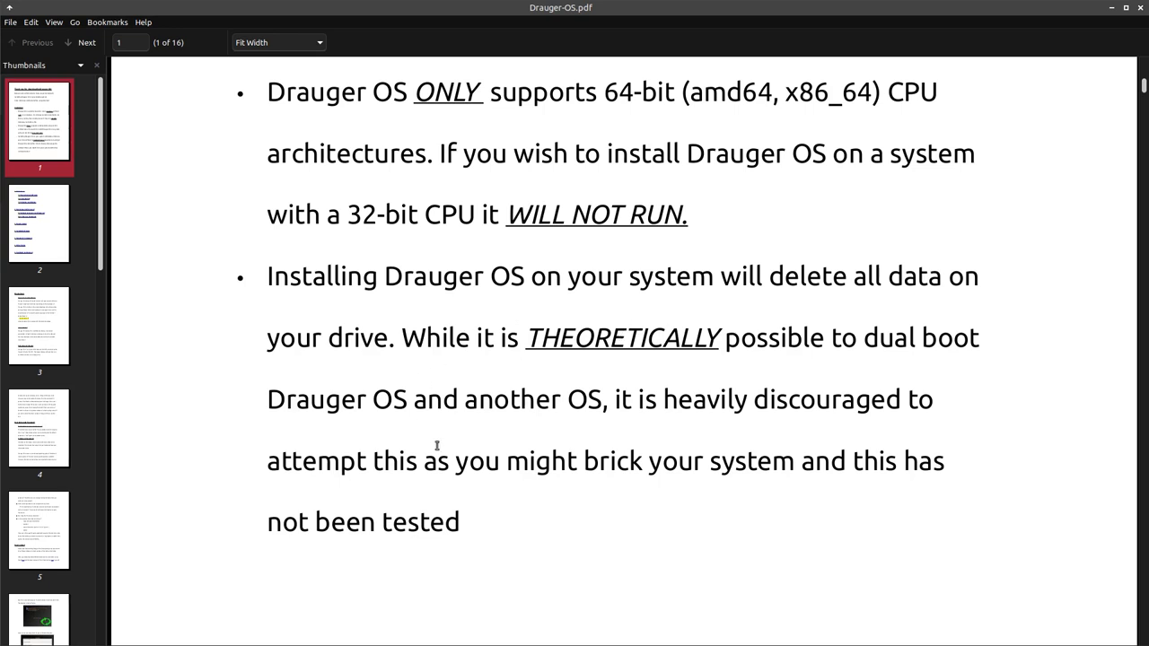
pyautogui.moveTo(1091, 515)
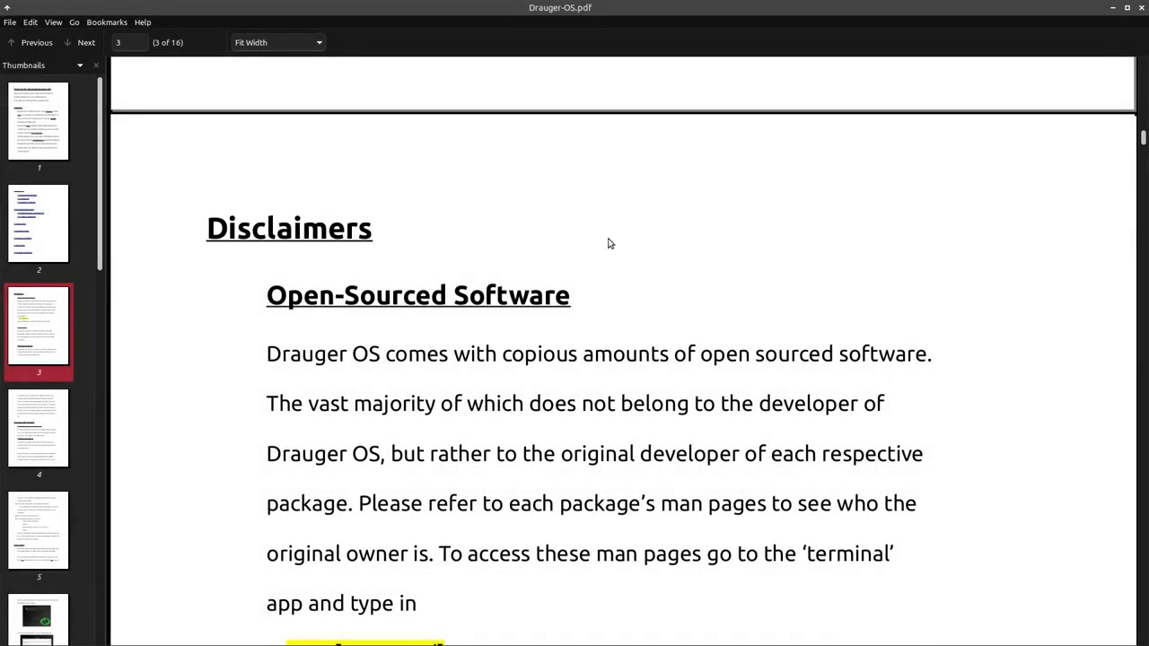
# Scroll page 3's Disclaimers past Open-Sourced Software and Linux Kernel to the Xubuntu and Ubuntu note.
pyautogui.scroll(-3)
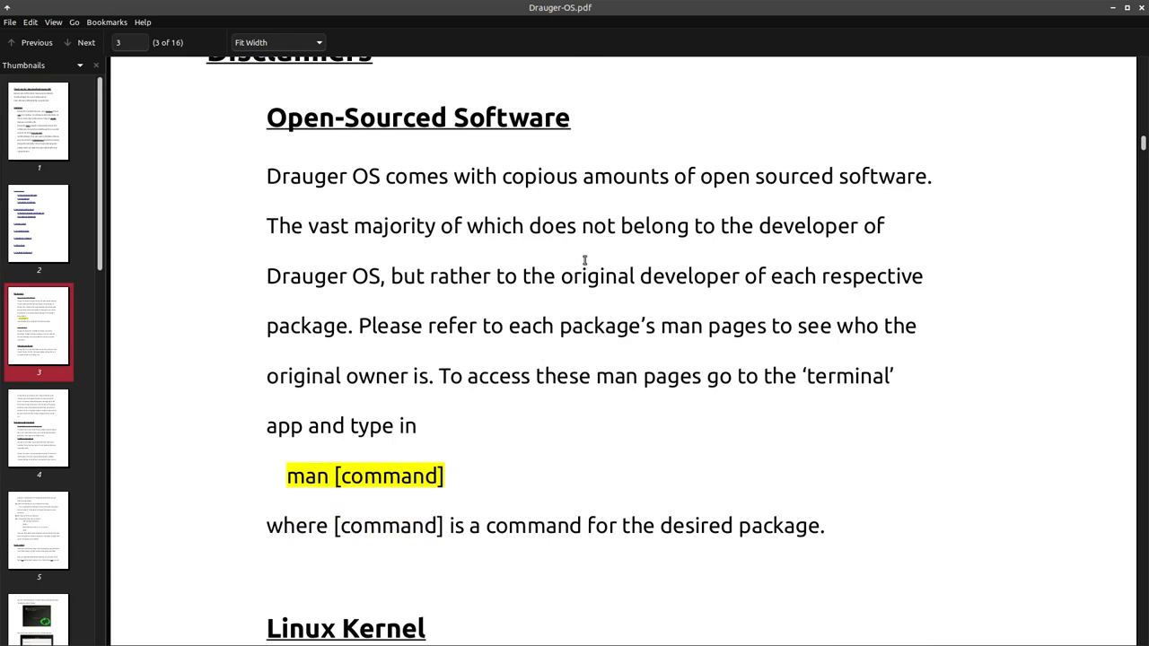
pyautogui.moveTo(672, 288)
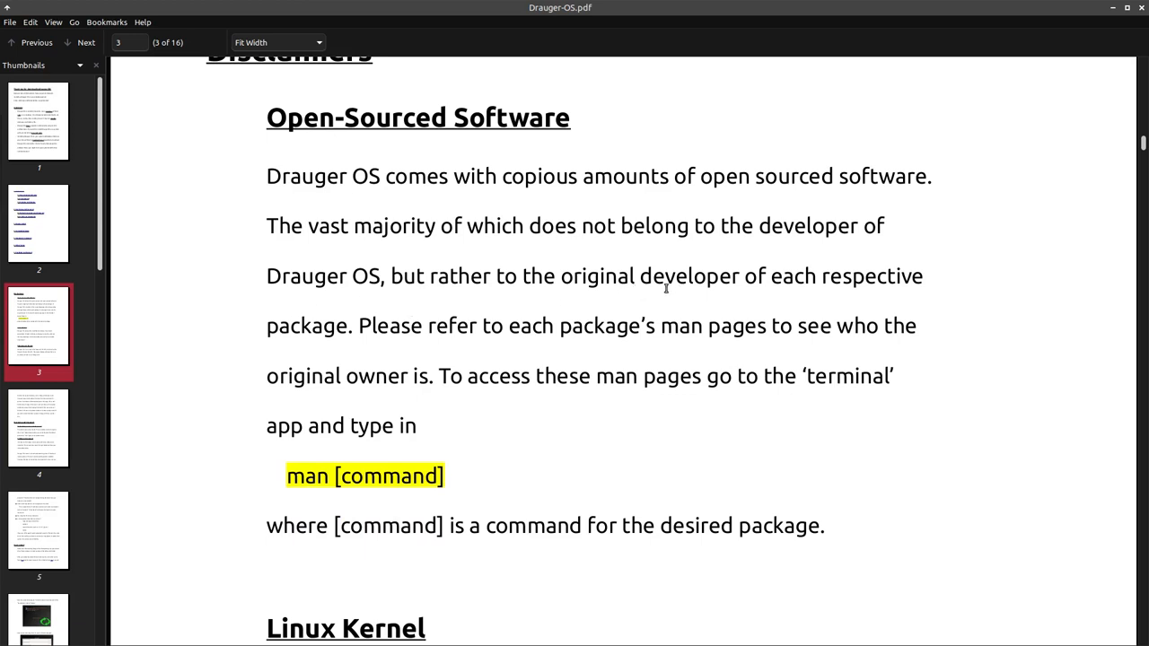
pyautogui.moveTo(291, 367)
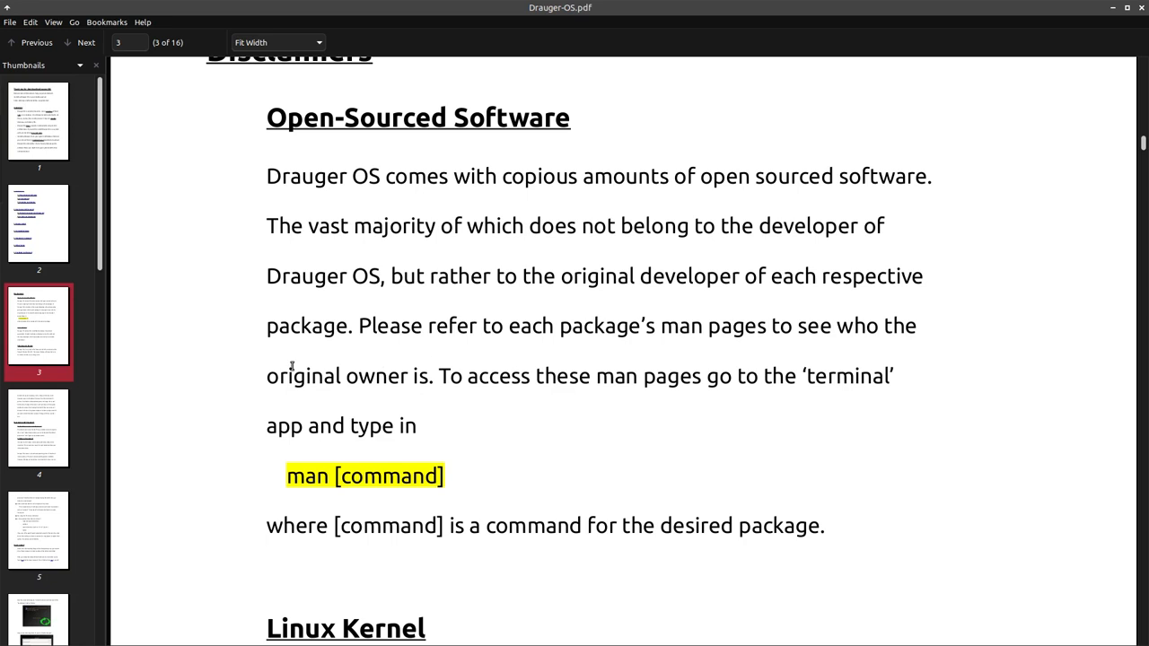
pyautogui.moveTo(258, 375)
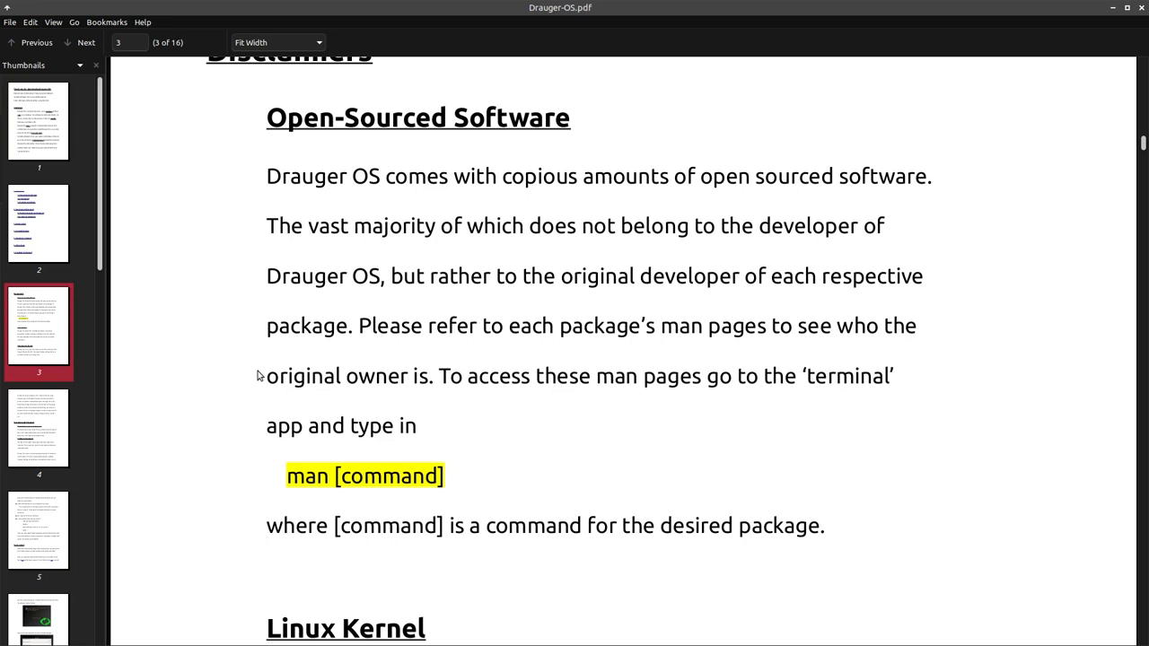
pyautogui.moveTo(814, 384)
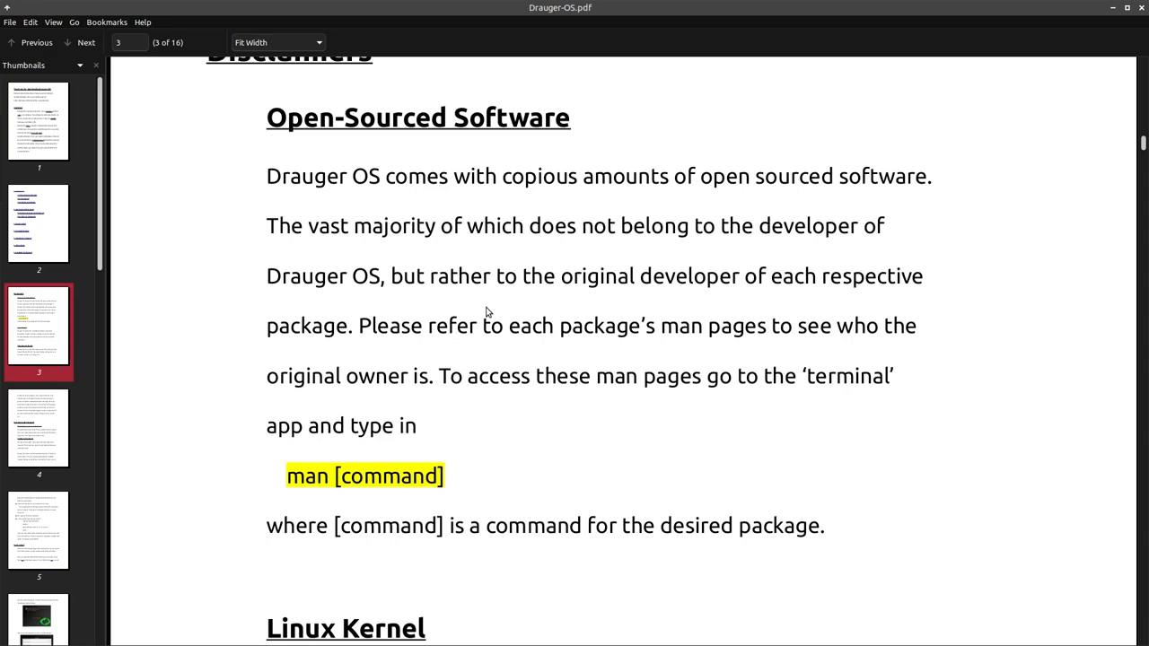
pyautogui.scroll(-3)
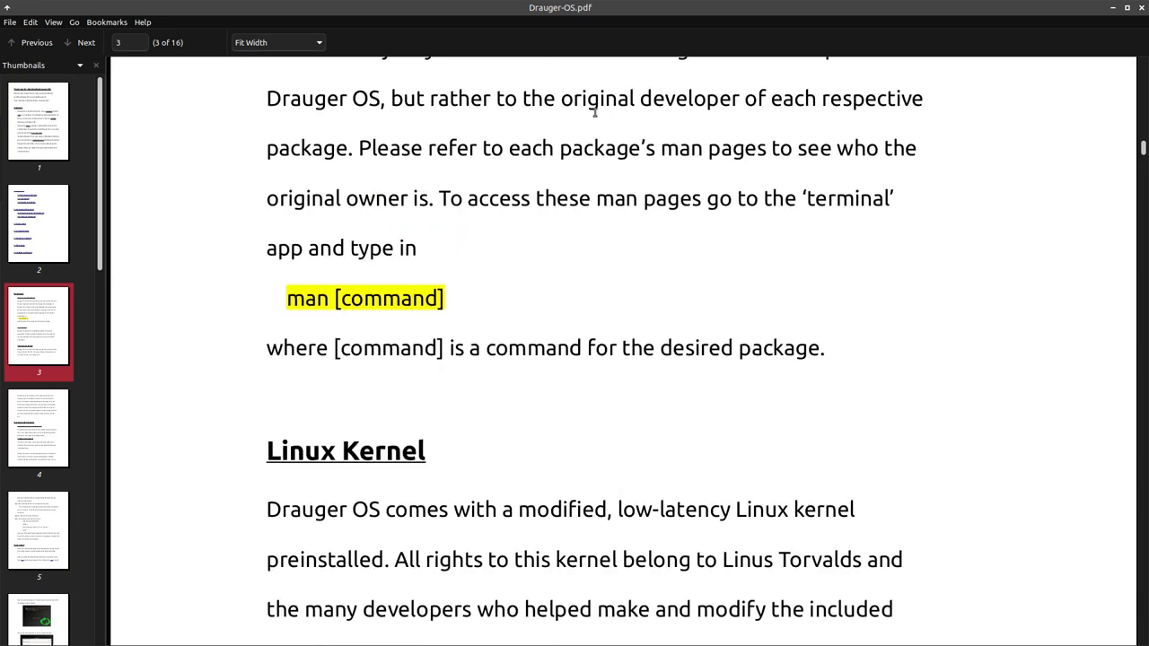
pyautogui.scroll(-3)
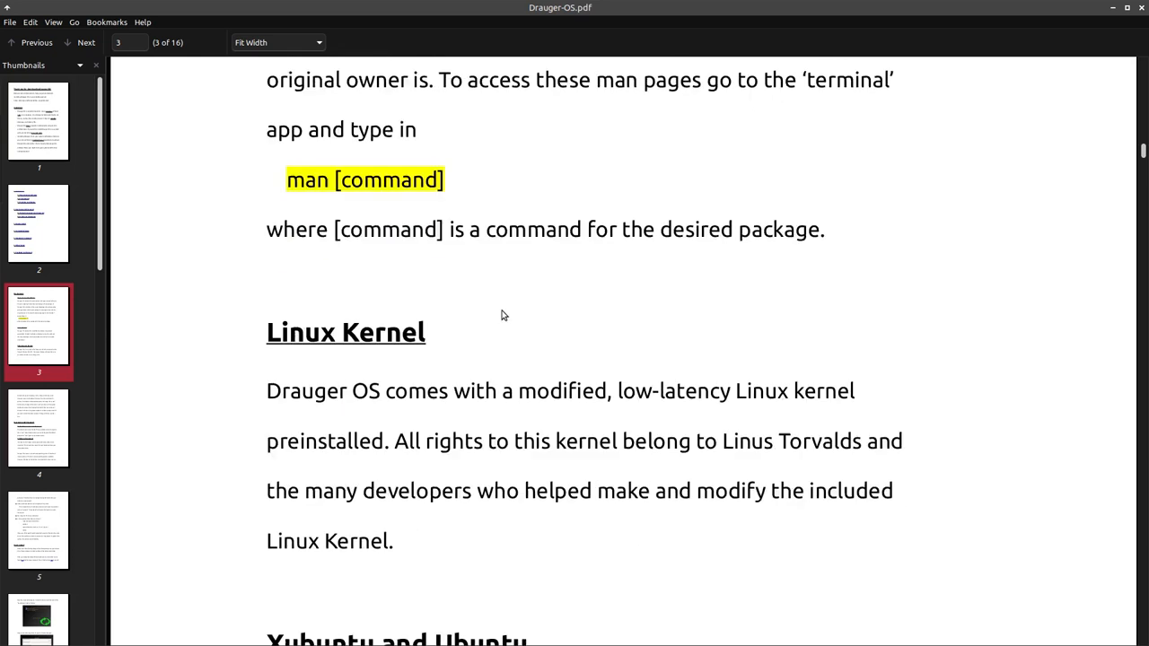
pyautogui.scroll(-3)
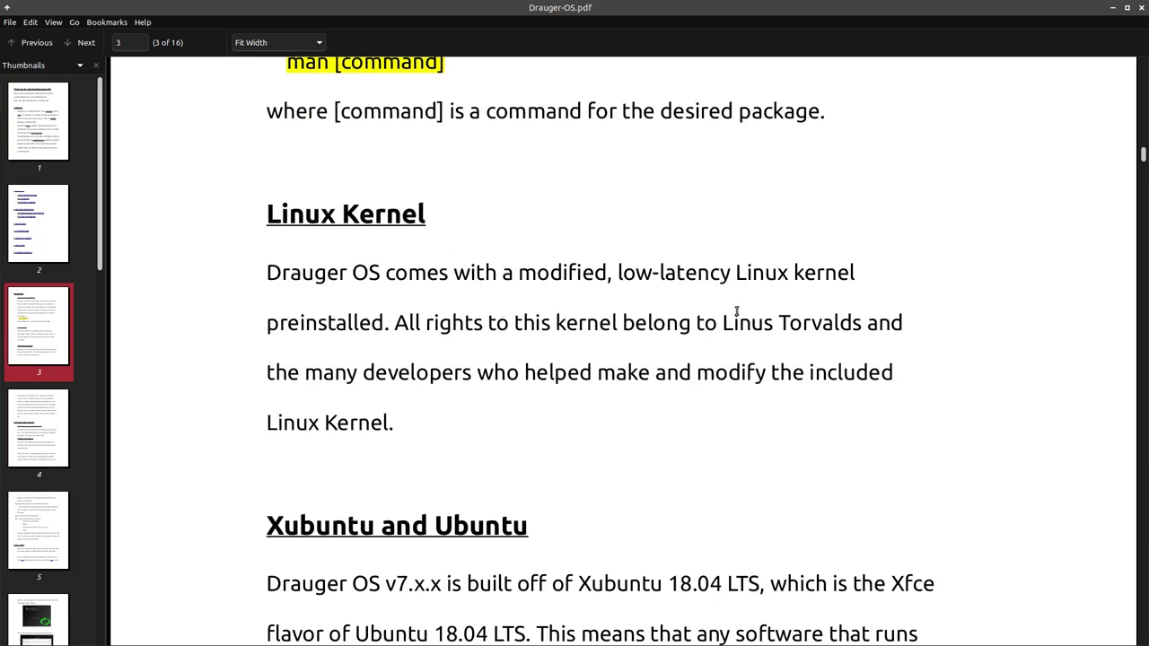
pyautogui.moveTo(410, 312)
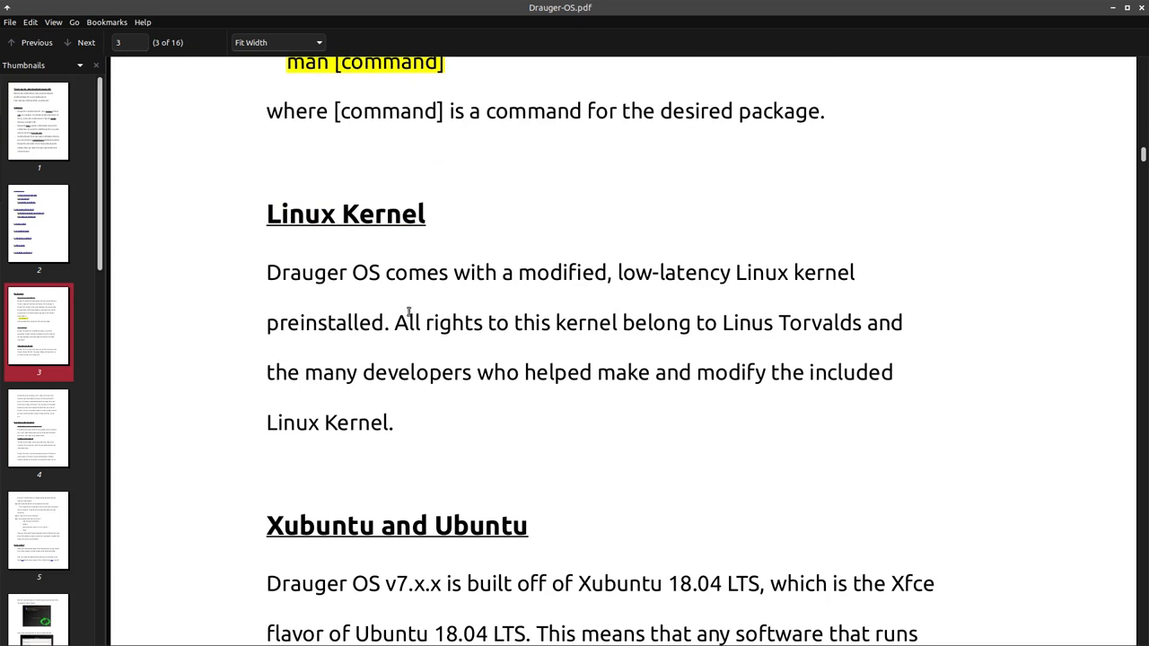
pyautogui.moveTo(427, 281)
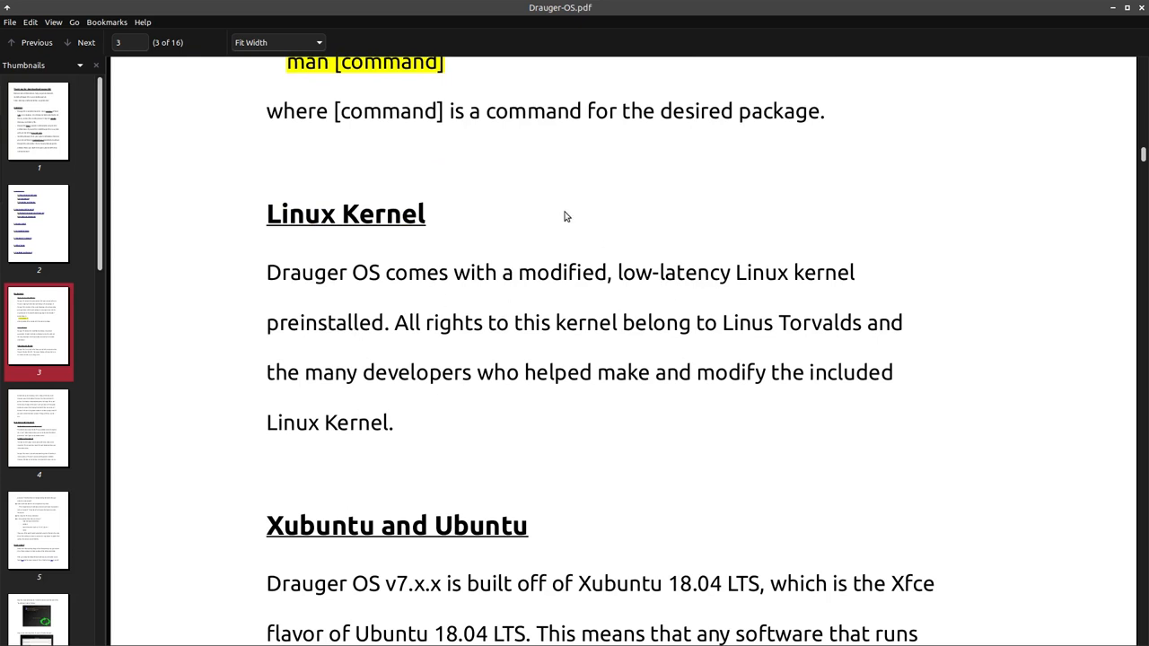
pyautogui.scroll(-3)
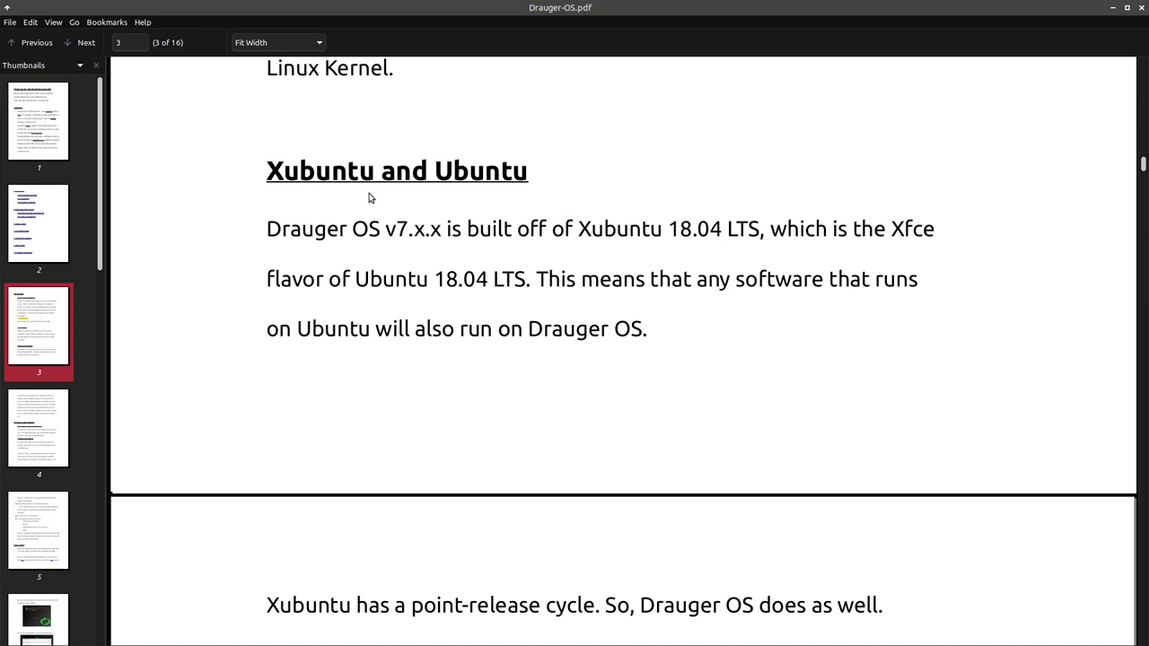
pyautogui.moveTo(752, 287)
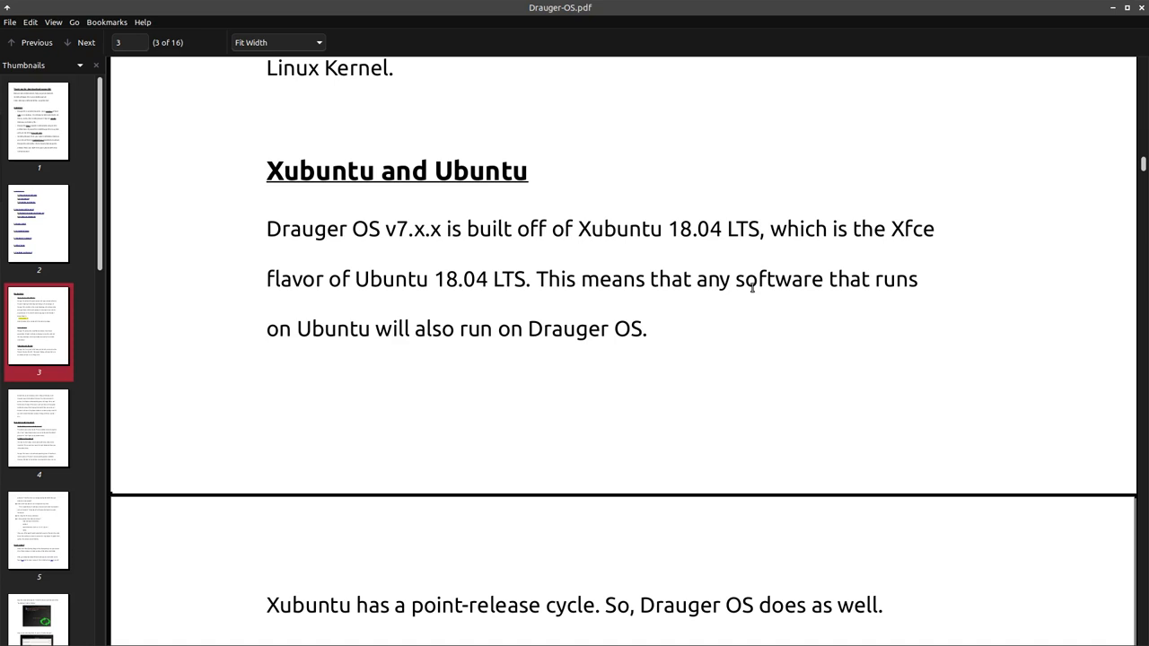
pyautogui.moveTo(593, 249)
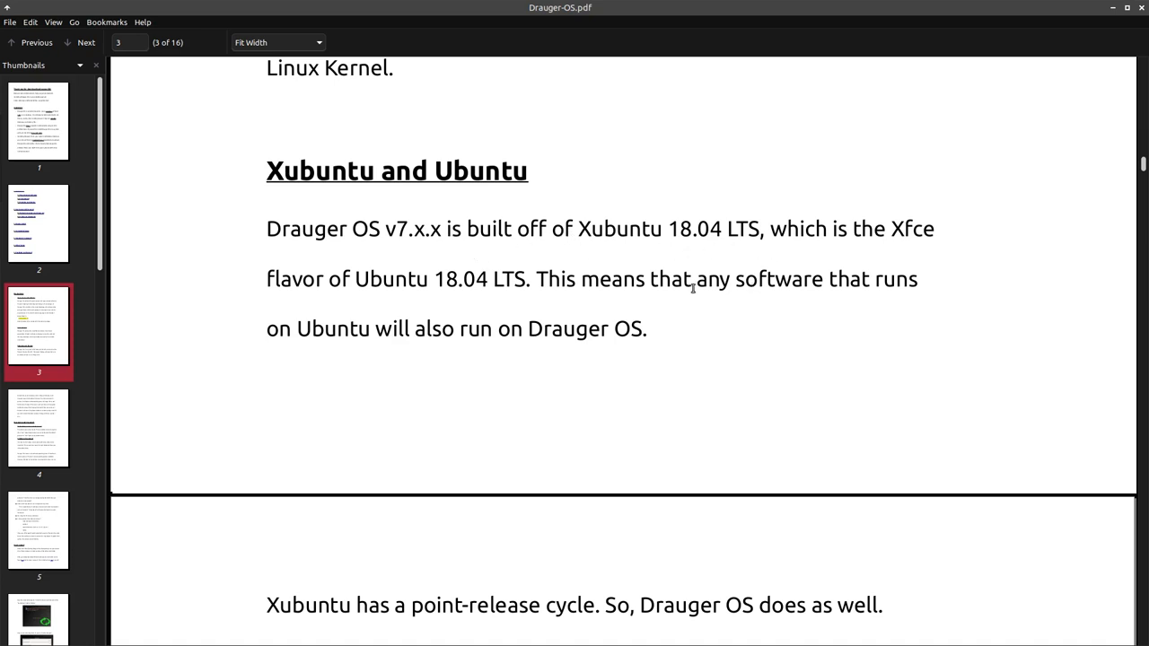
pyautogui.moveTo(740, 350)
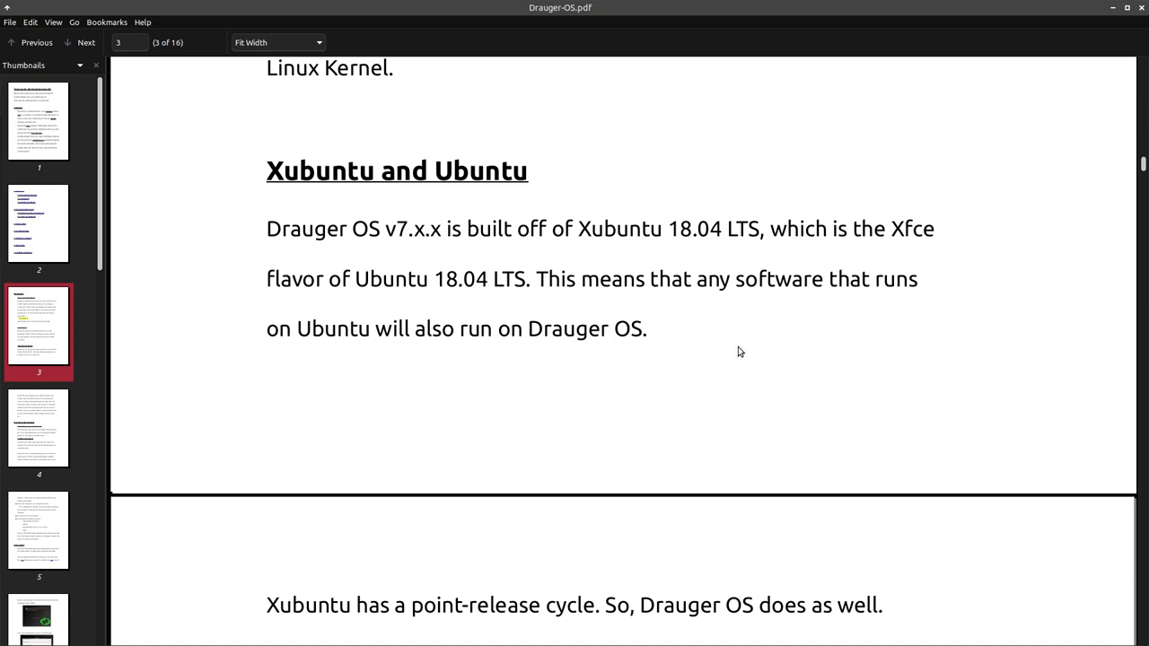
pyautogui.moveTo(637, 333)
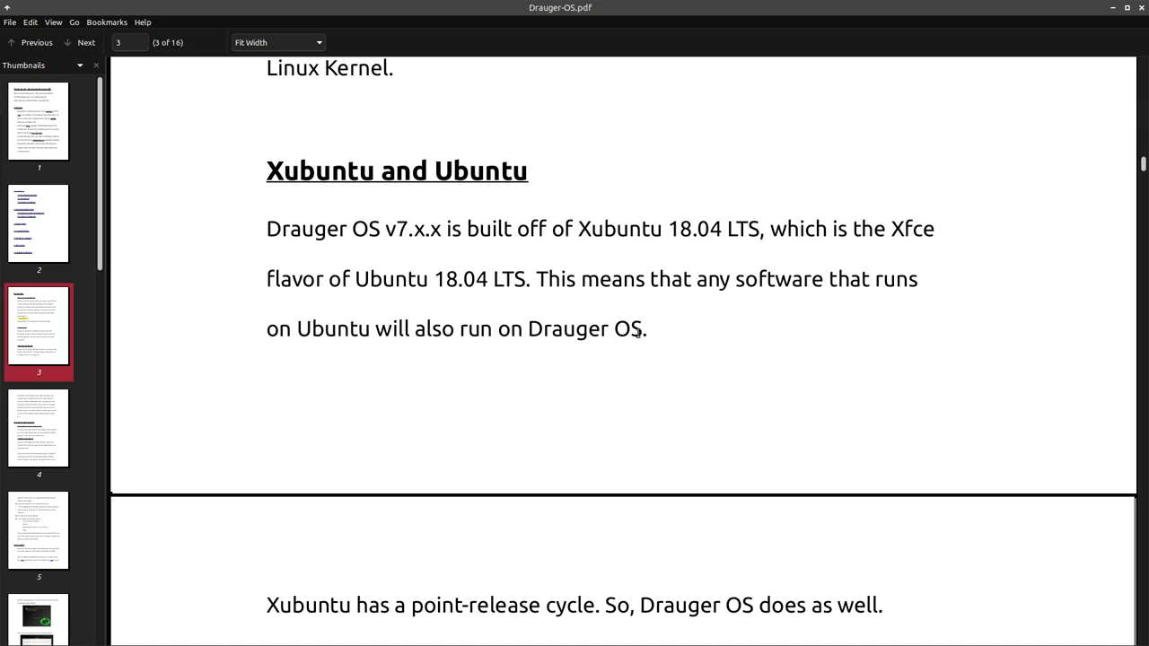
# Scroll through page 4's default username and password advice to page 5's How to Install heading.
pyautogui.scroll(-3)
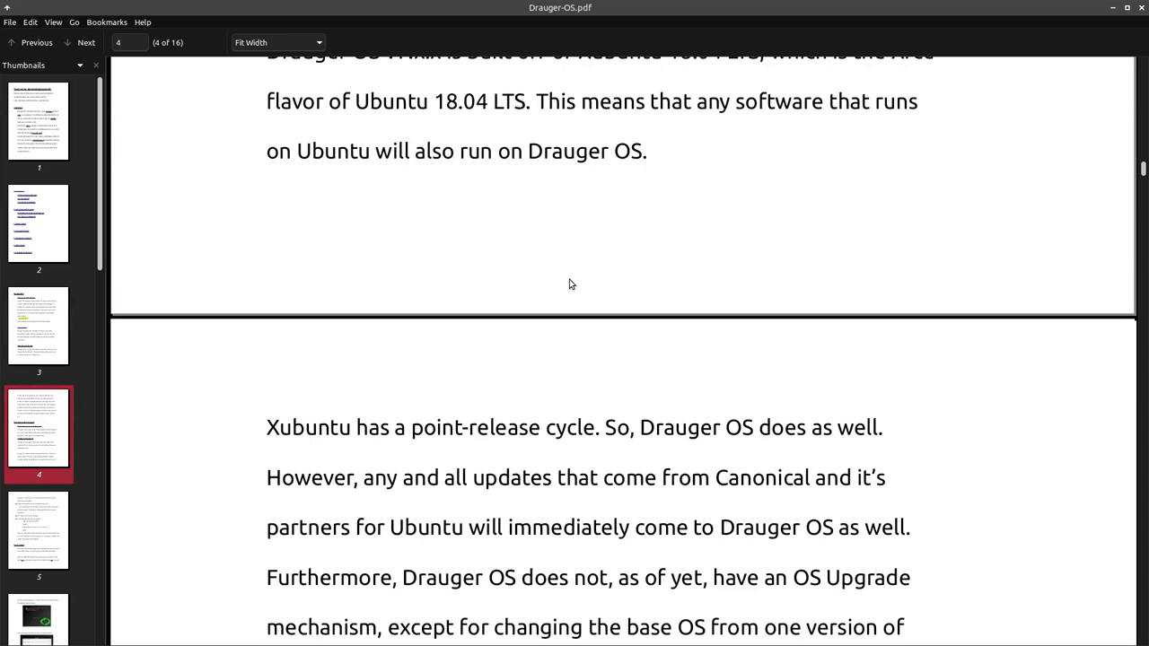
pyautogui.scroll(-3)
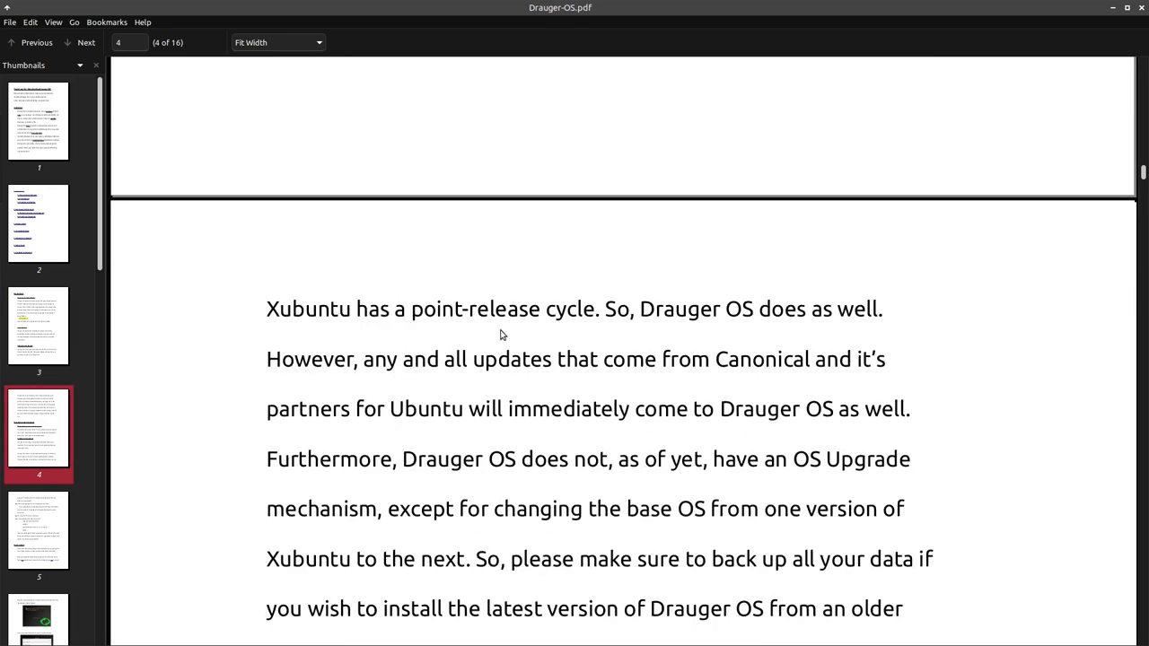
pyautogui.moveTo(636, 356)
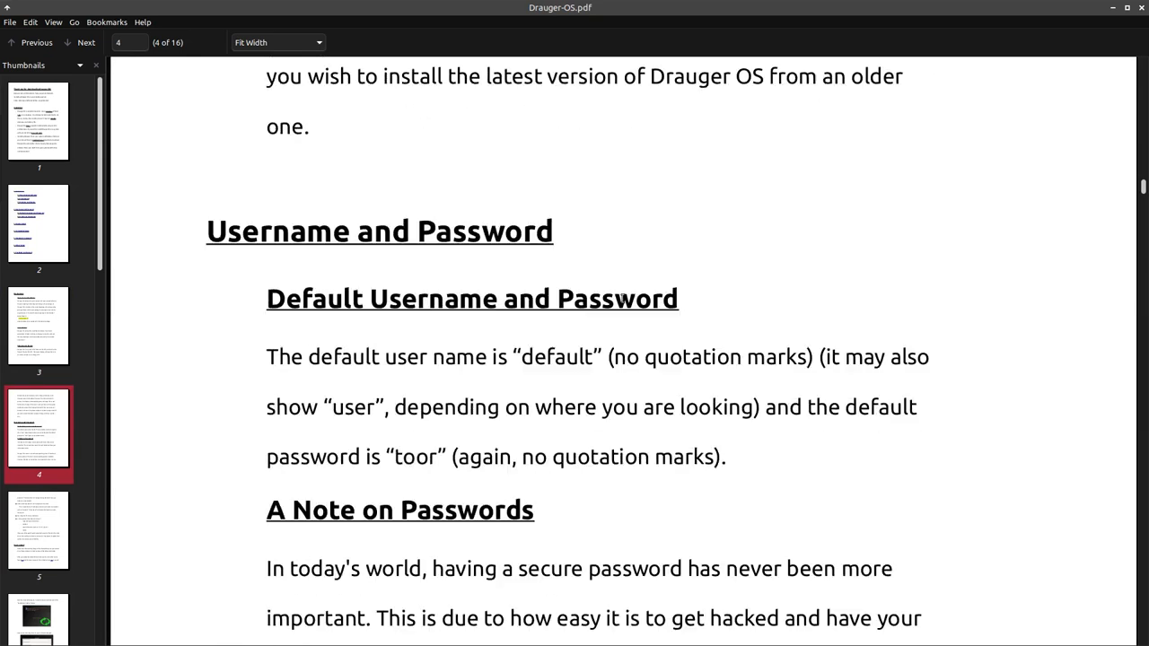
pyautogui.moveTo(385, 391)
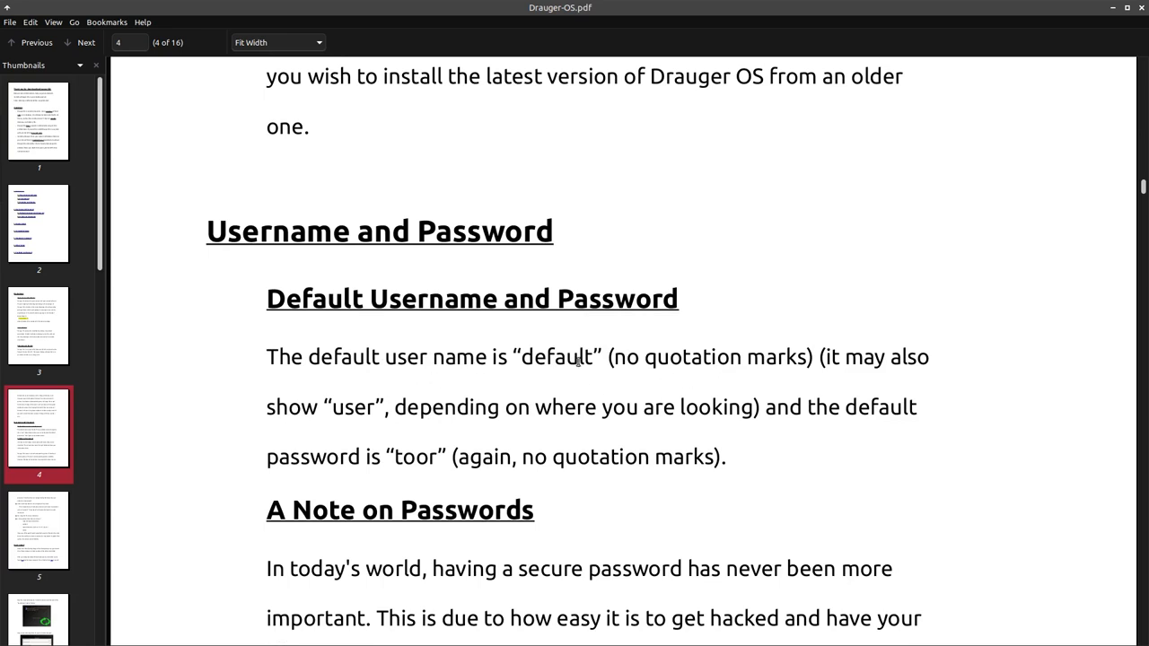
pyautogui.moveTo(843, 360)
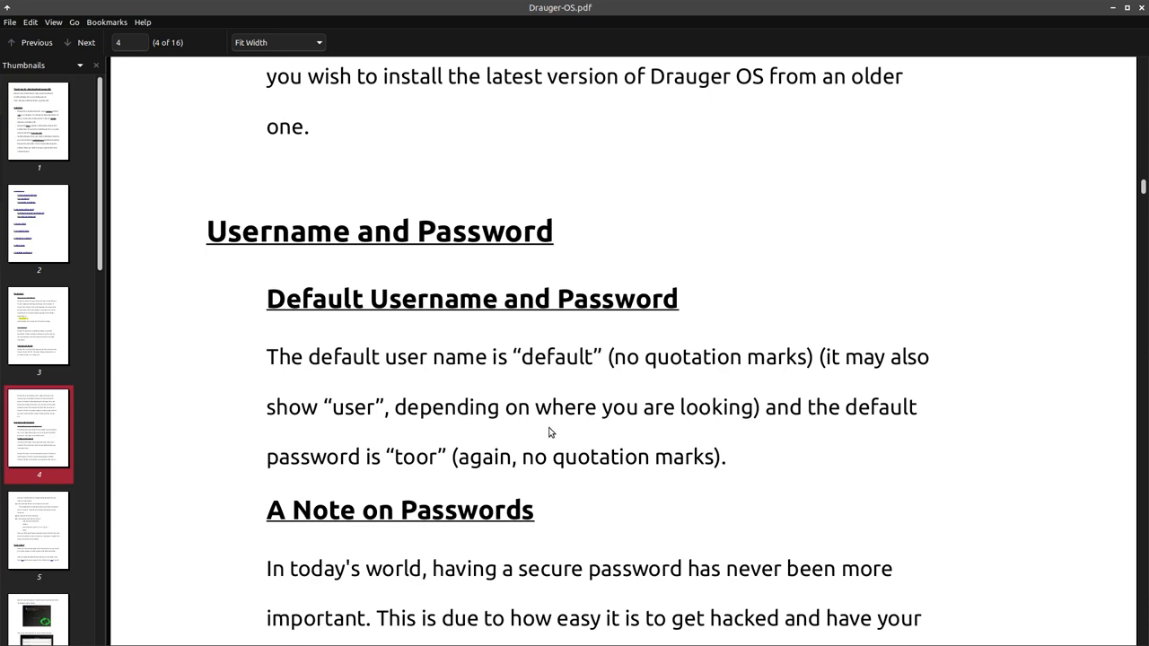
pyautogui.scroll(-3)
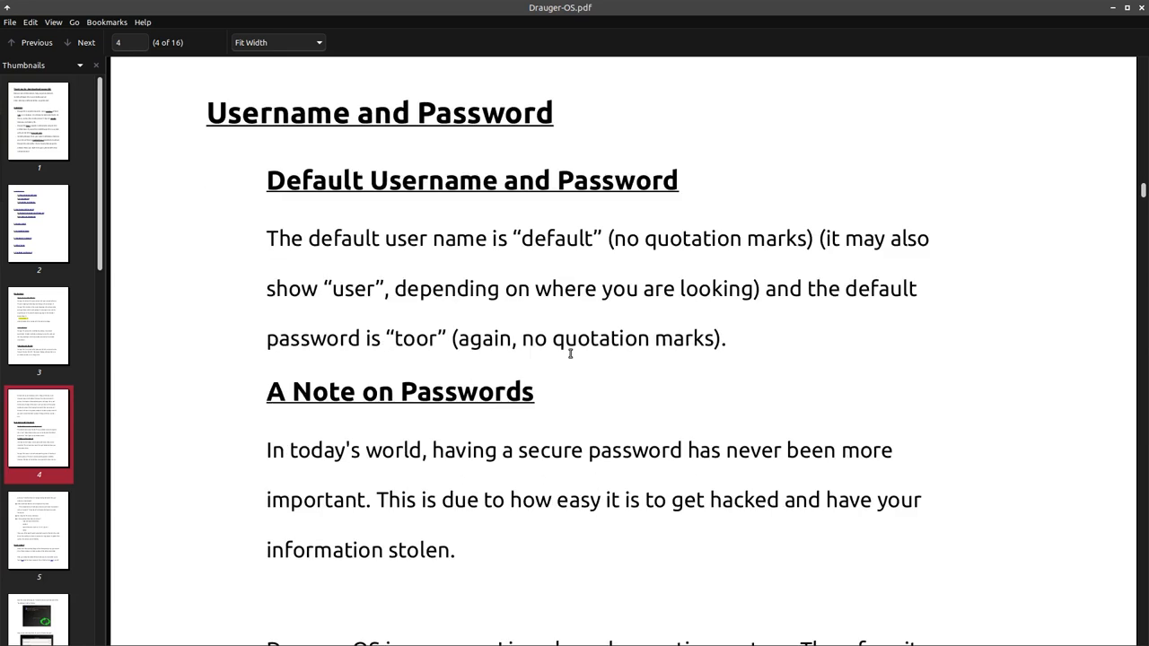
pyautogui.moveTo(386, 339)
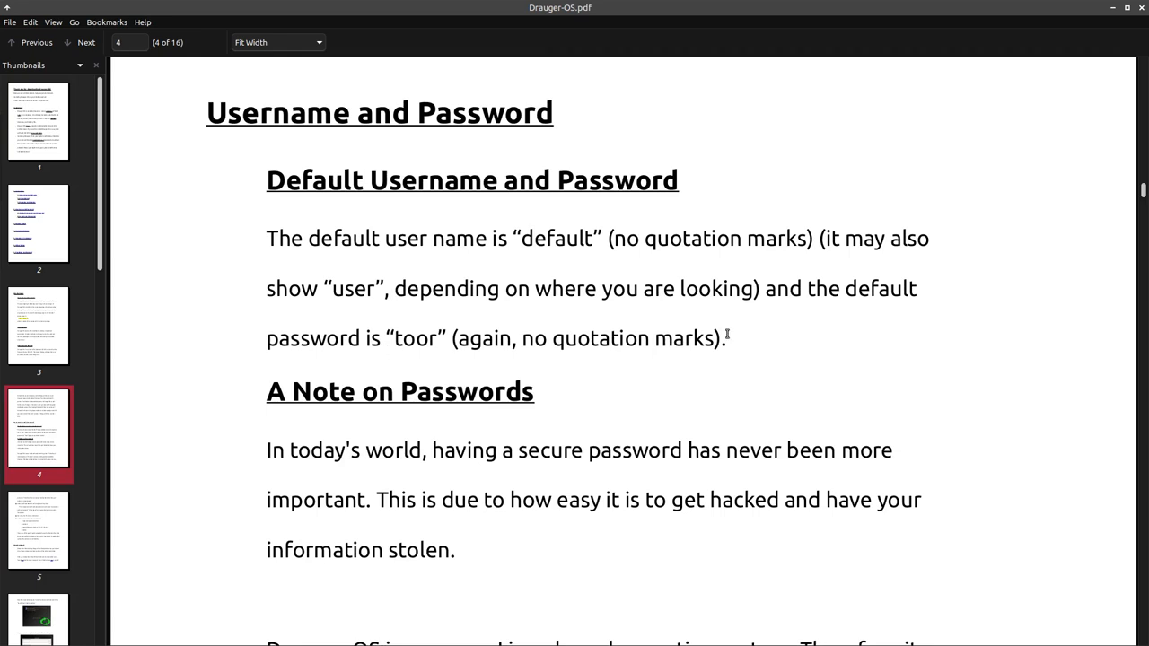
pyautogui.scroll(-3)
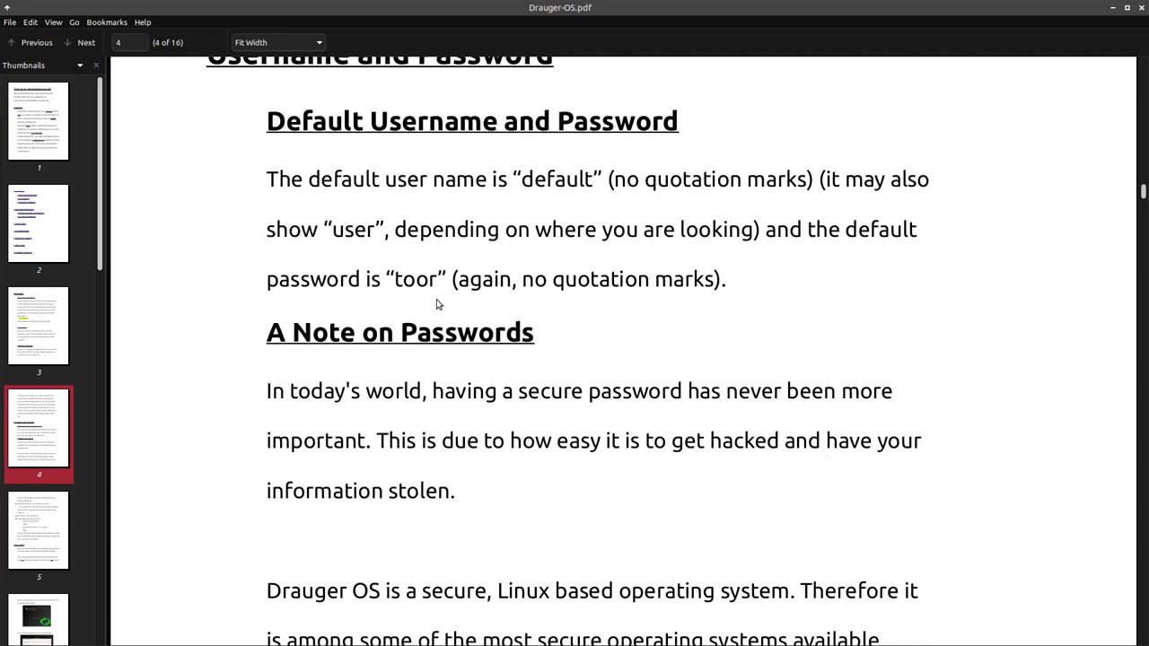
pyautogui.moveTo(665, 284)
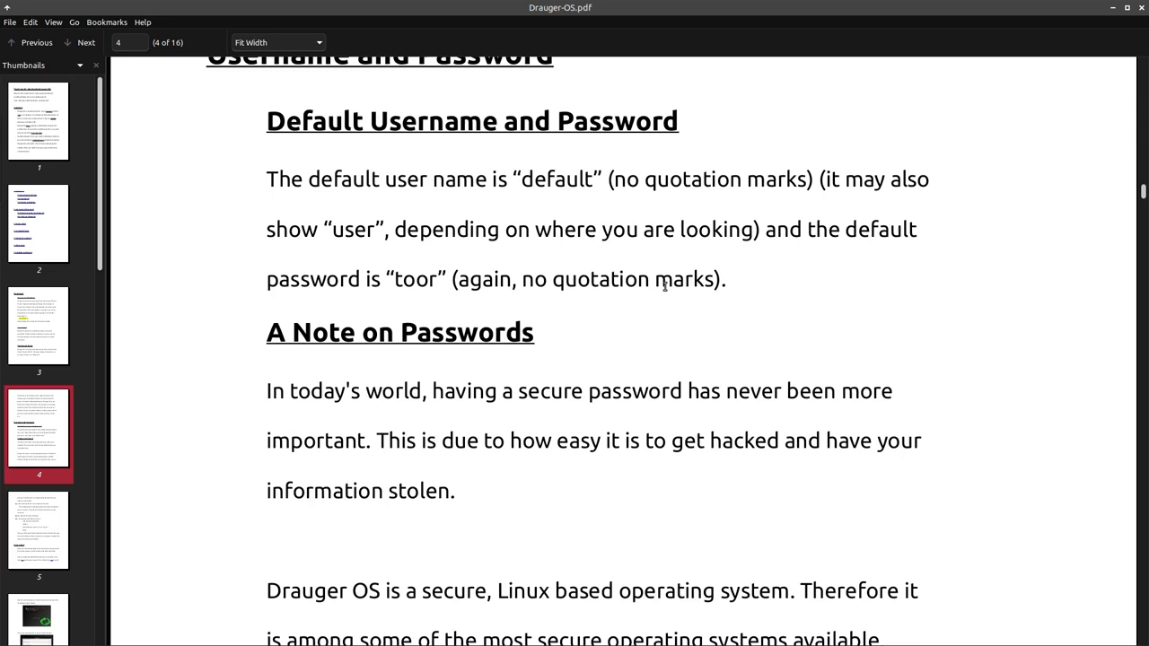
pyautogui.scroll(-3)
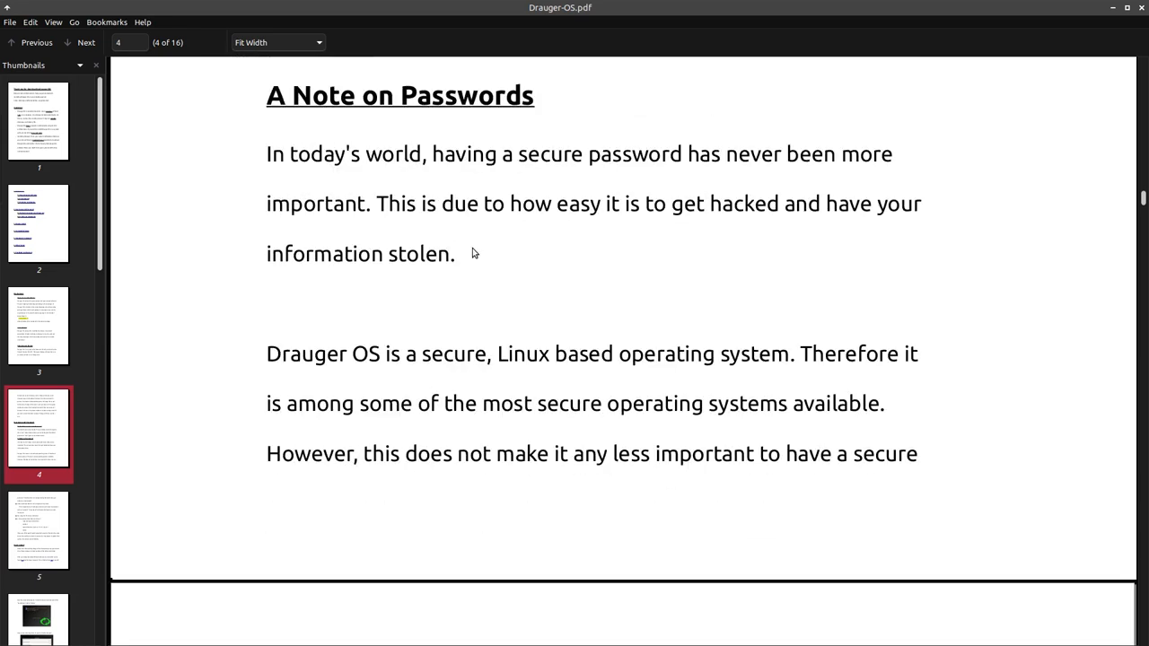
pyautogui.moveTo(355, 190)
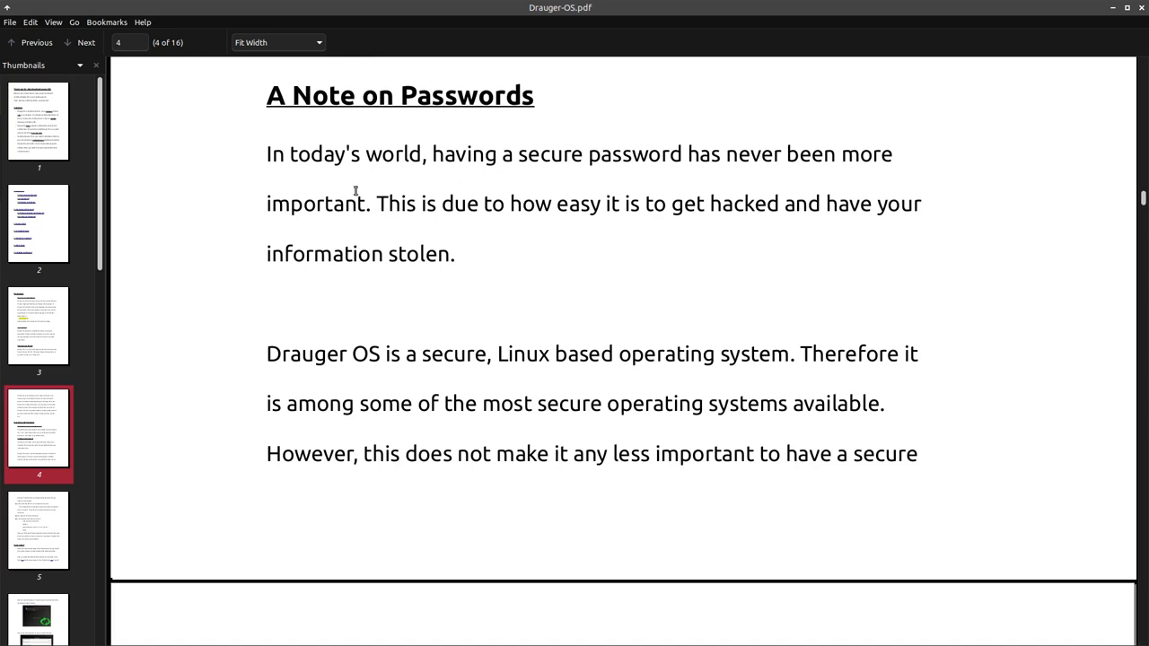
pyautogui.moveTo(424, 252)
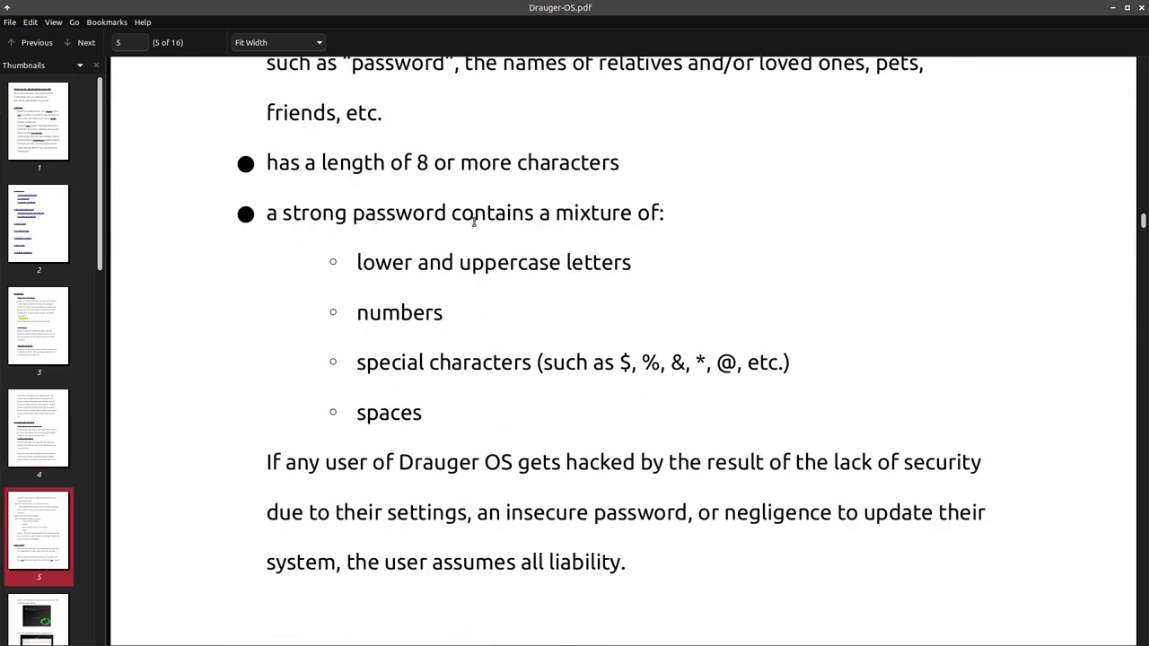
pyautogui.scroll(-3)
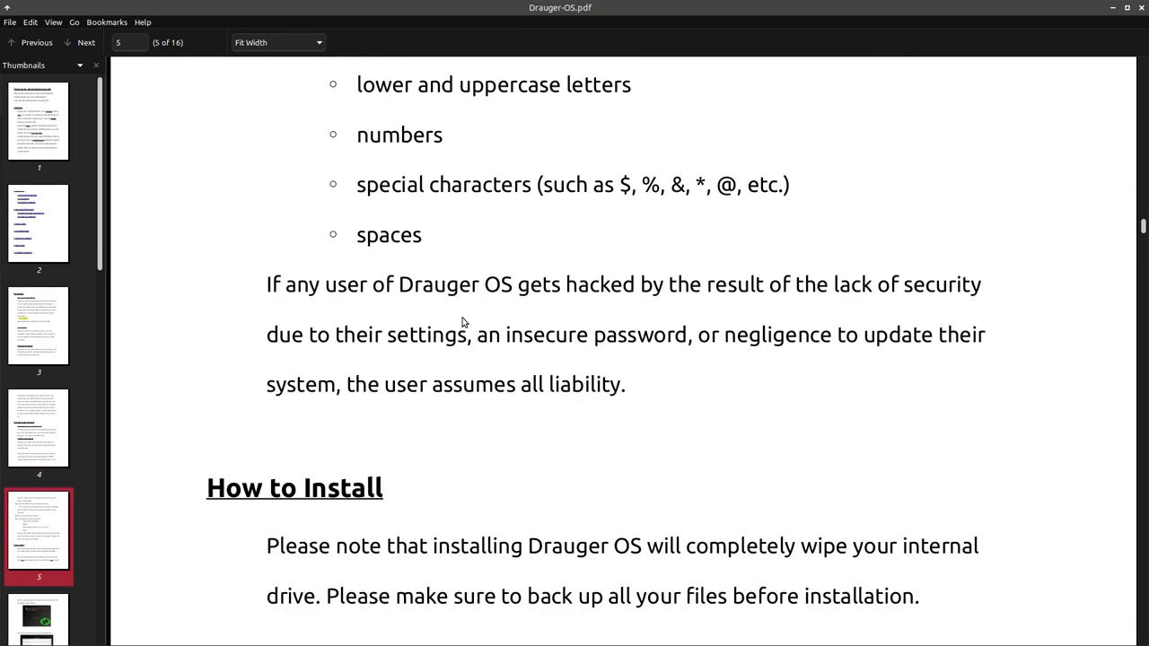
pyautogui.scroll(-3)
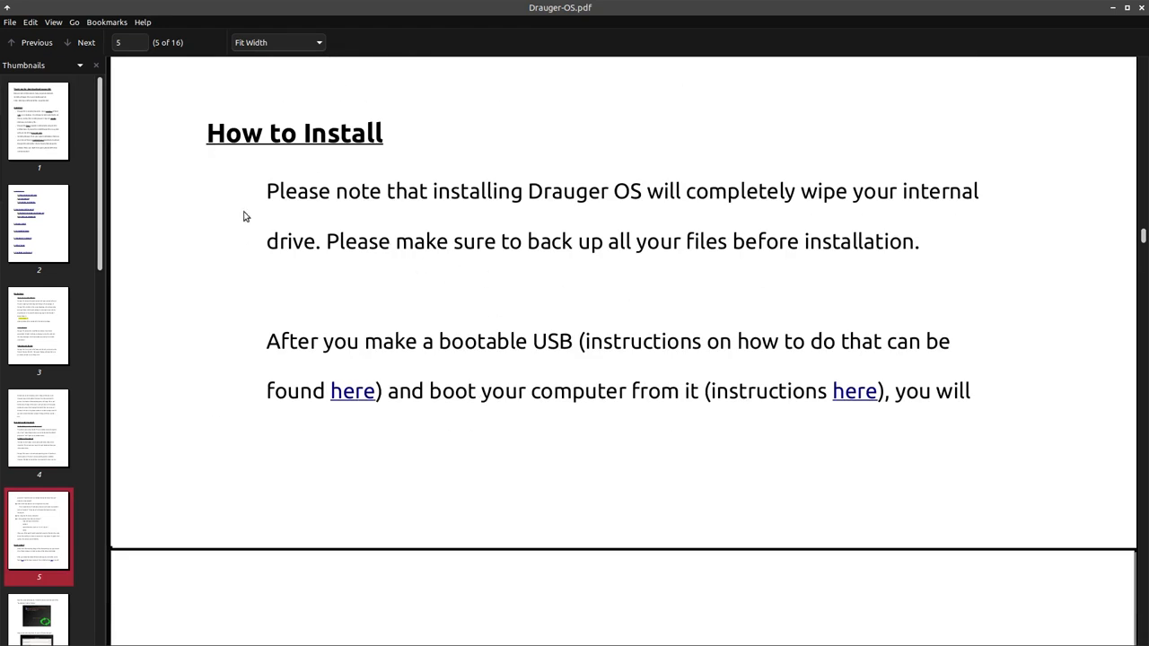
# Scroll down through the guide's partition settings pages 9 and 10.
pyautogui.scroll(-3)
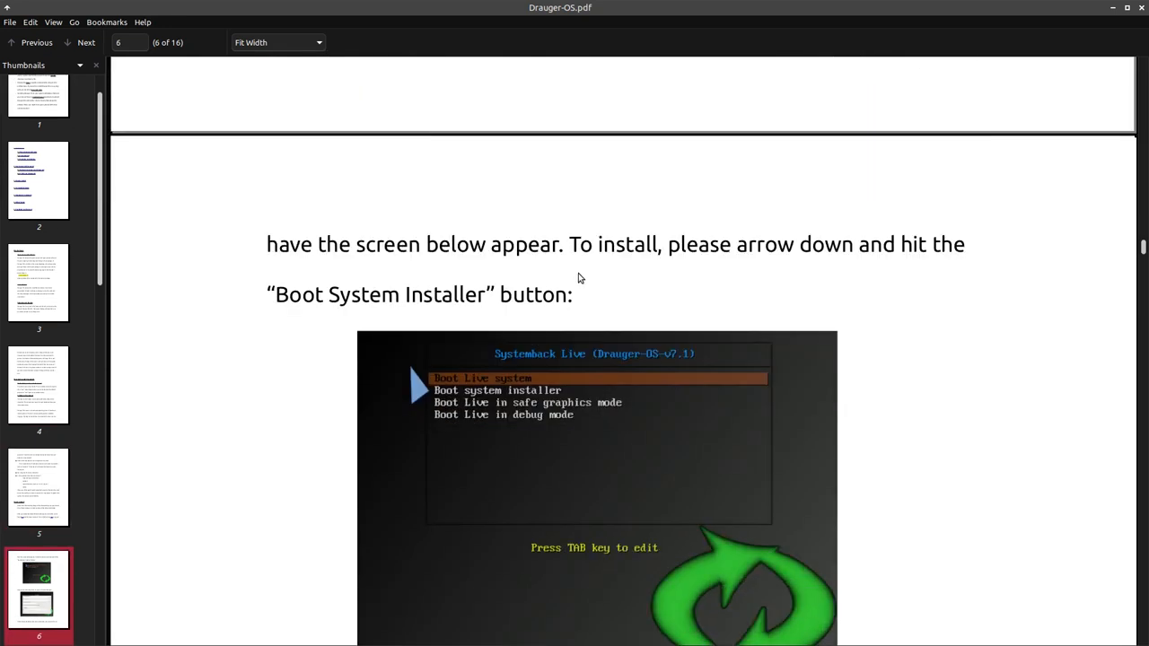
pyautogui.scroll(-3)
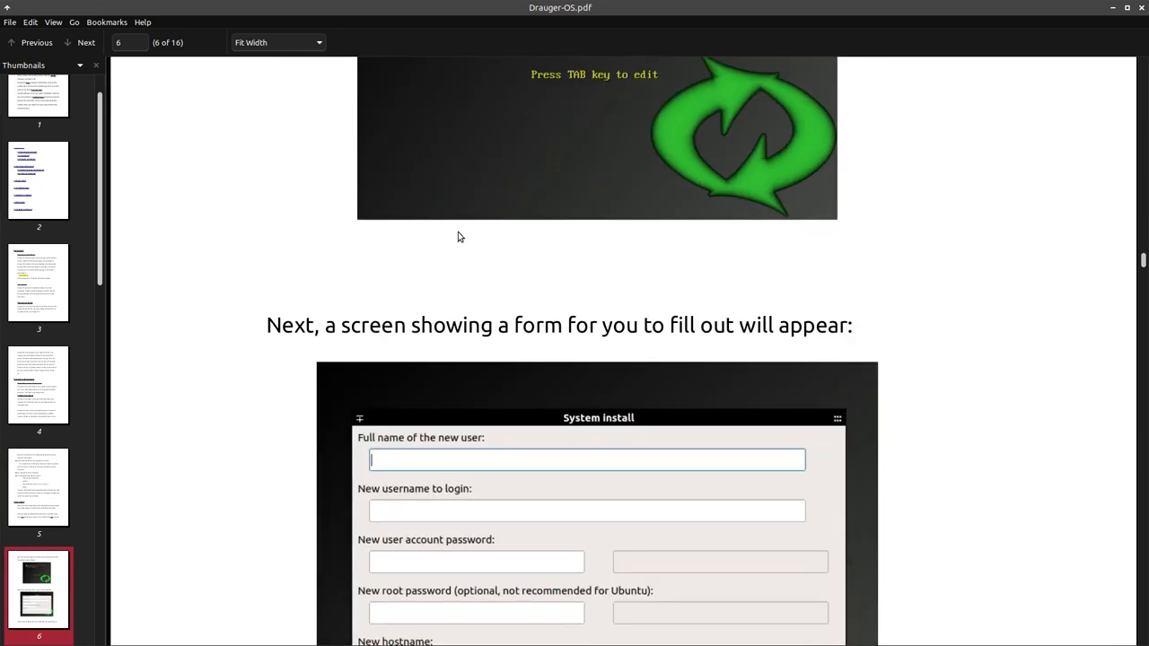
pyautogui.scroll(-3)
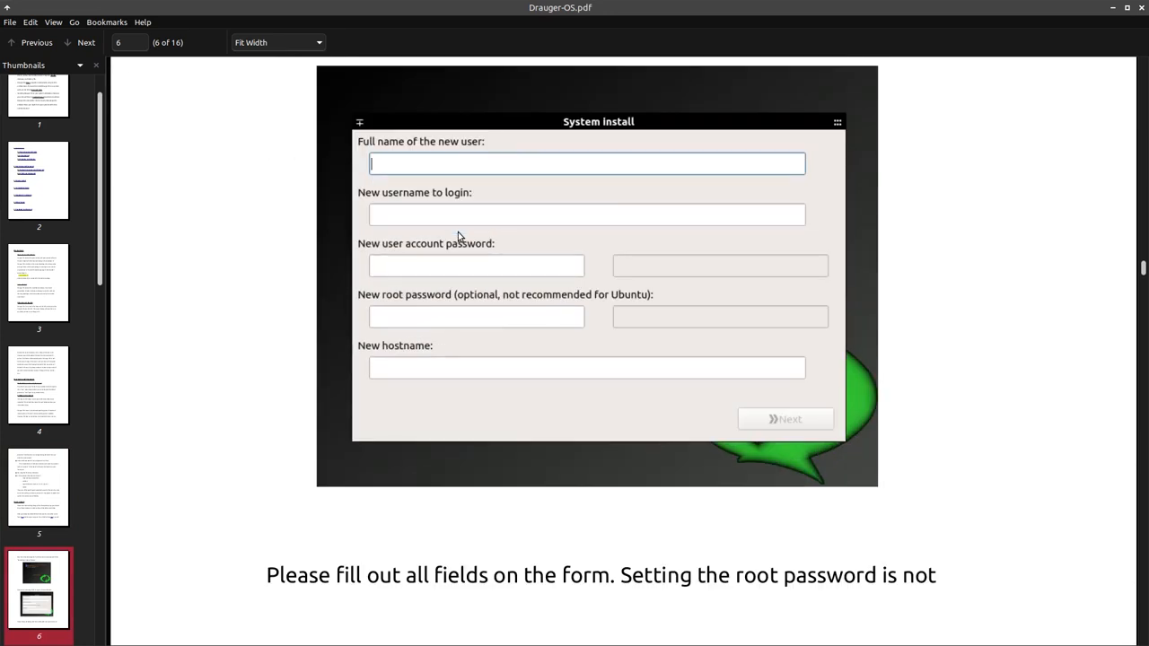
pyautogui.scroll(-3)
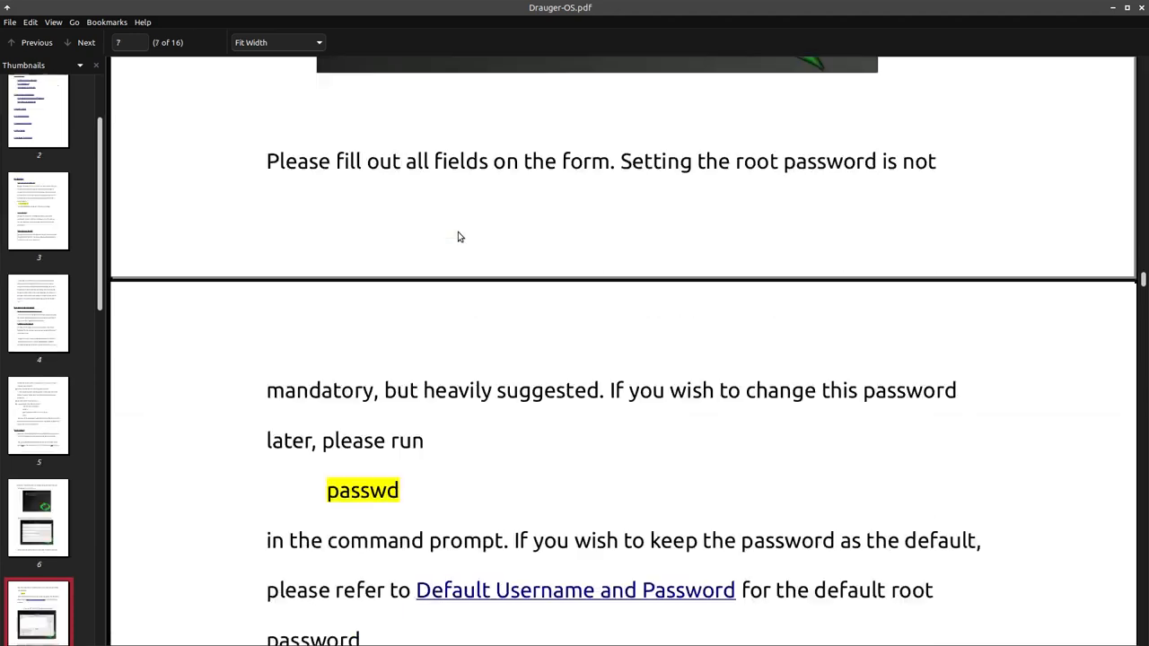
pyautogui.scroll(-3)
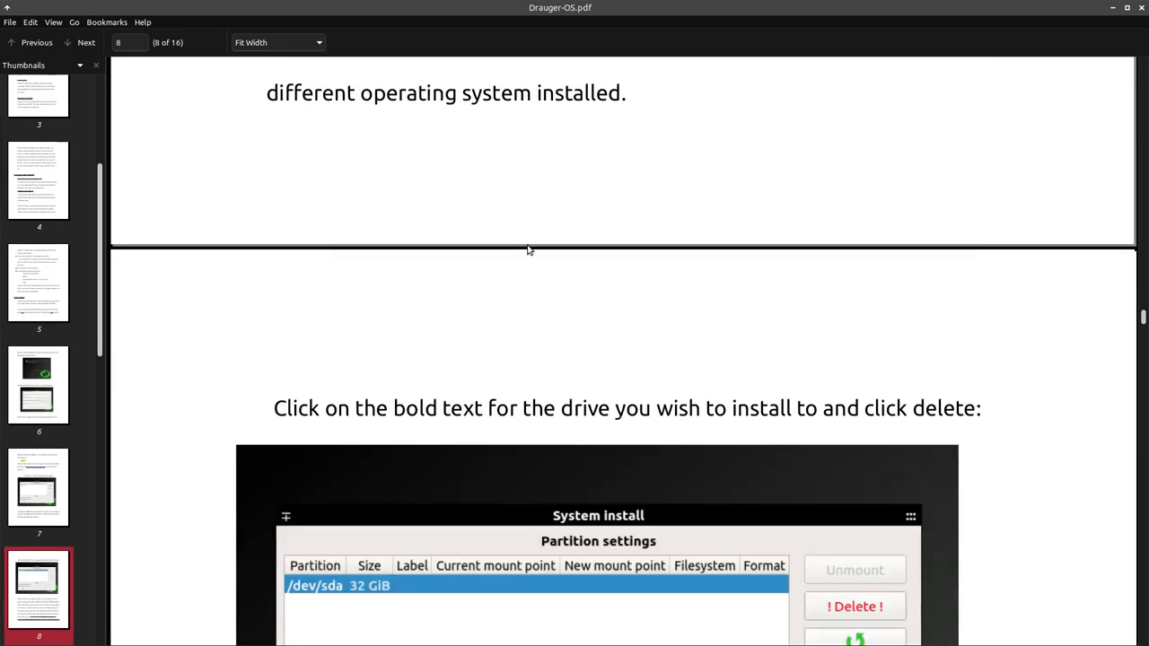
pyautogui.scroll(-3)
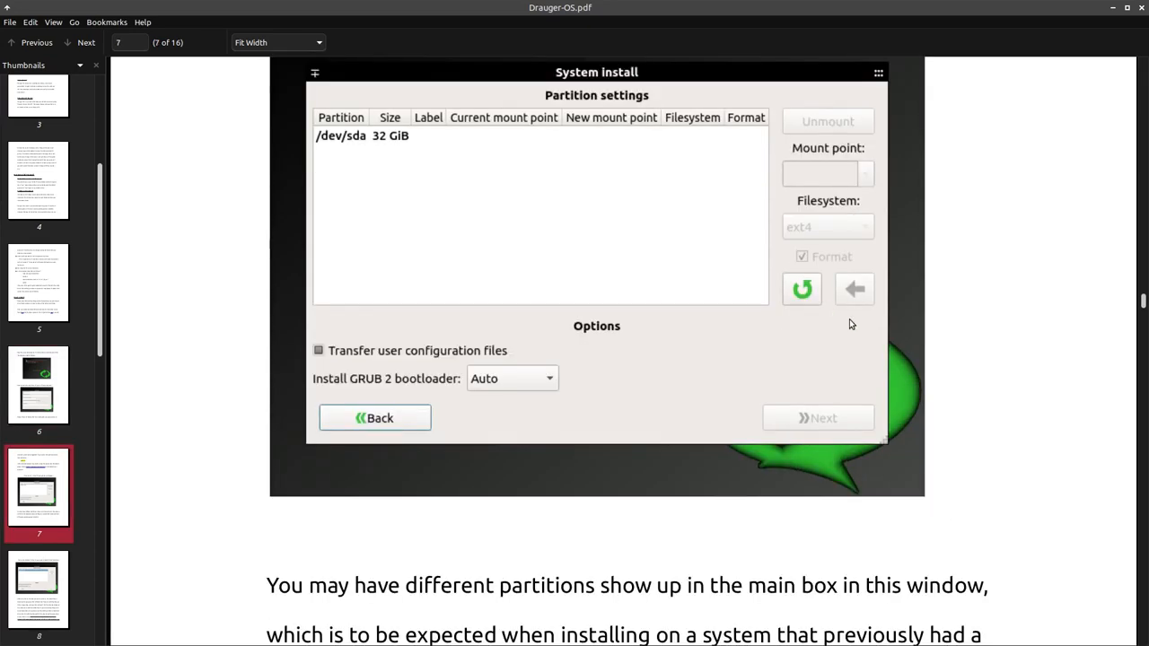
pyautogui.scroll(-3)
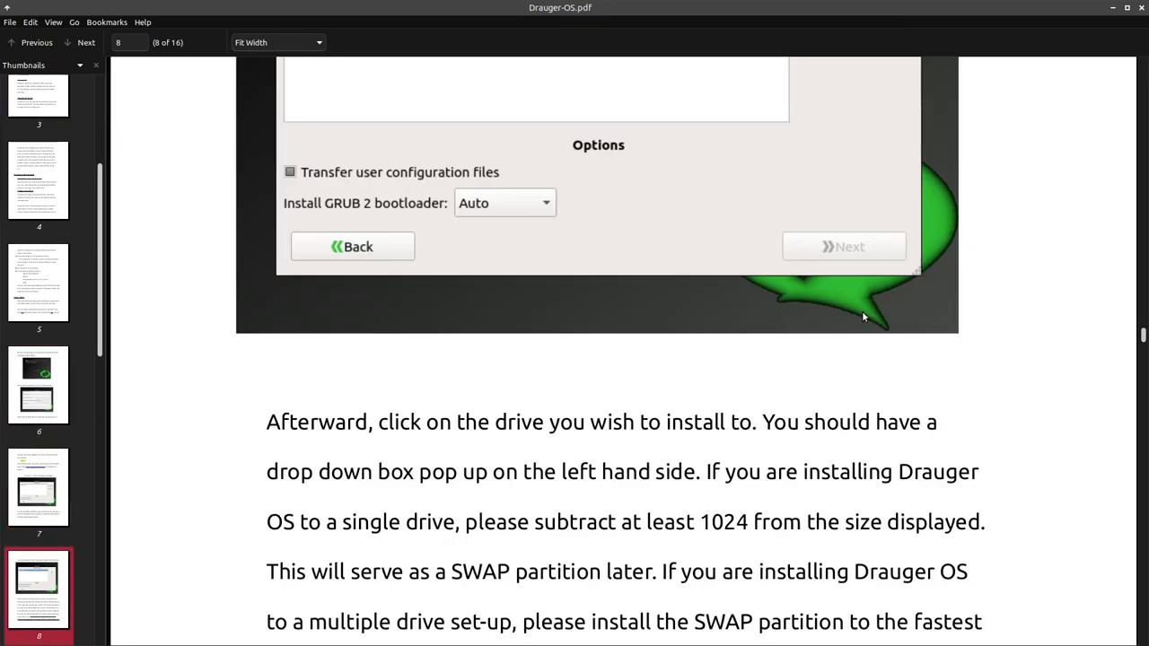
# Continue to page 11 showing the Systemback 'Installing the system' screen after clicking Start.
pyautogui.click(86, 43)
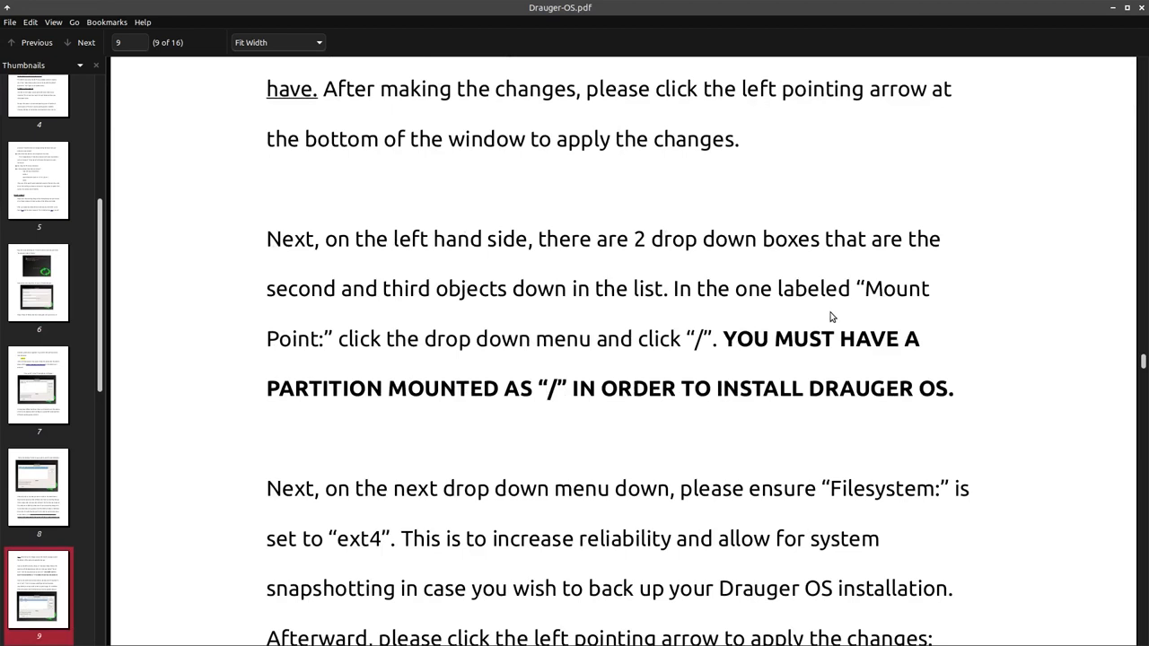
pyautogui.scroll(-3)
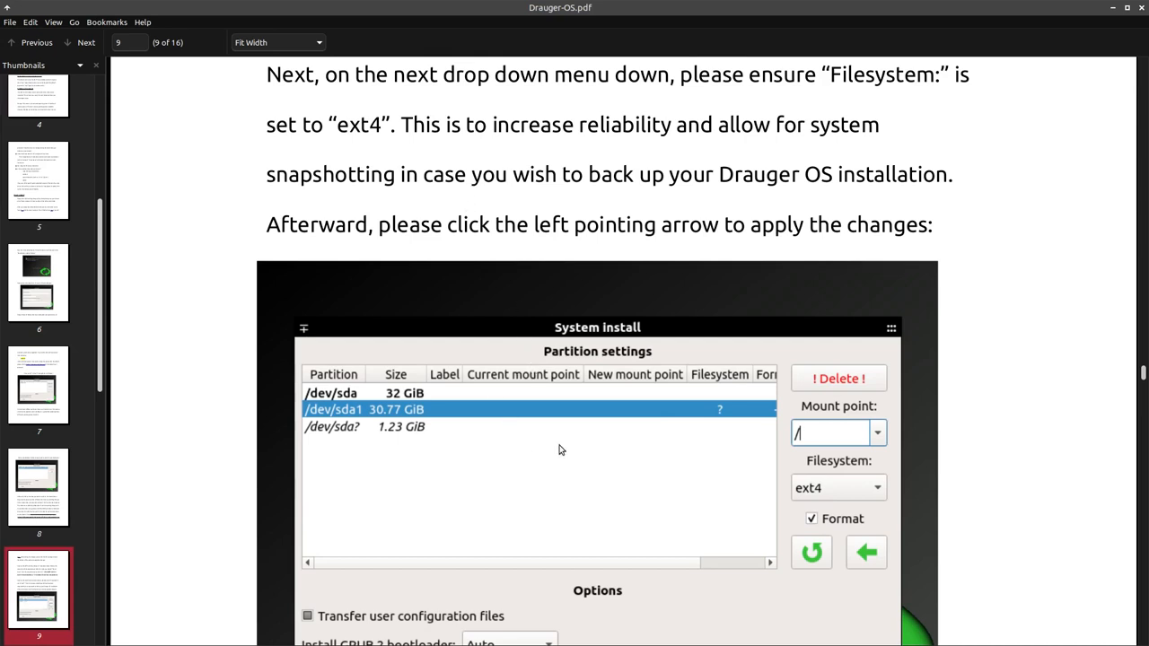
pyautogui.moveTo(615, 436)
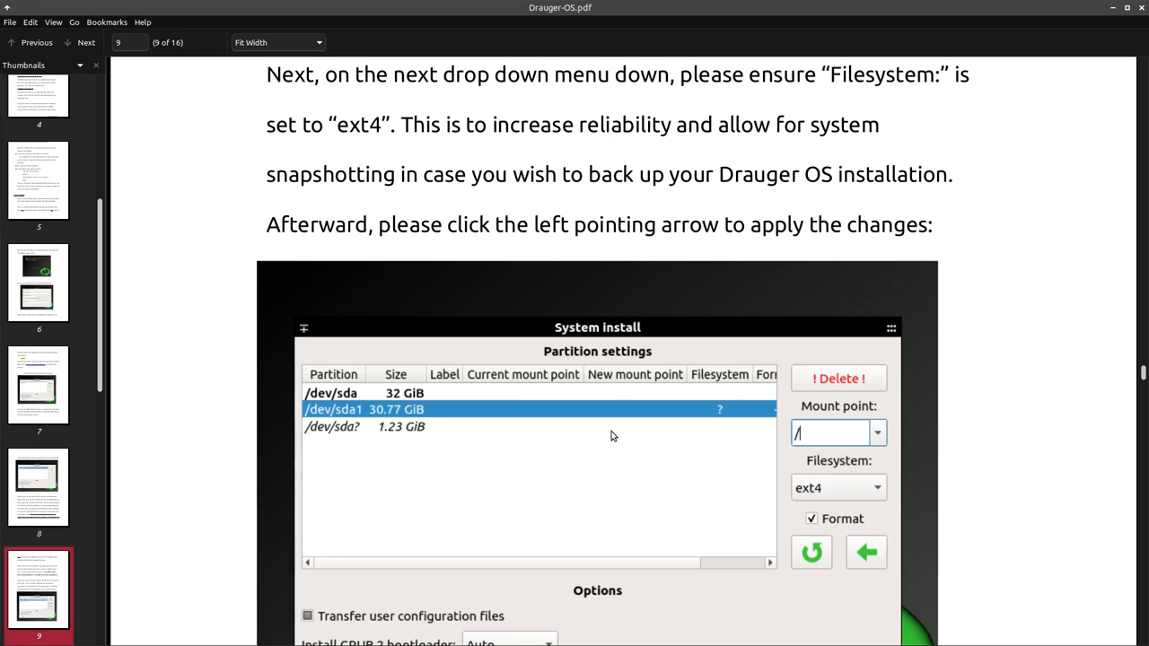
pyautogui.moveTo(668, 478)
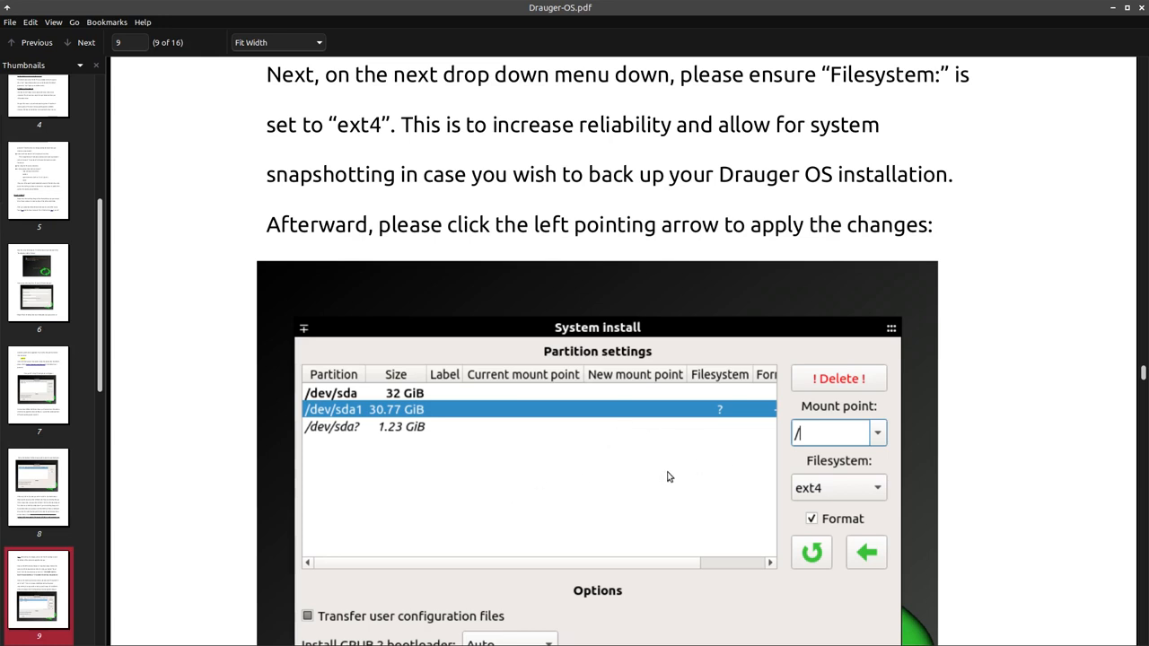
pyautogui.scroll(-3)
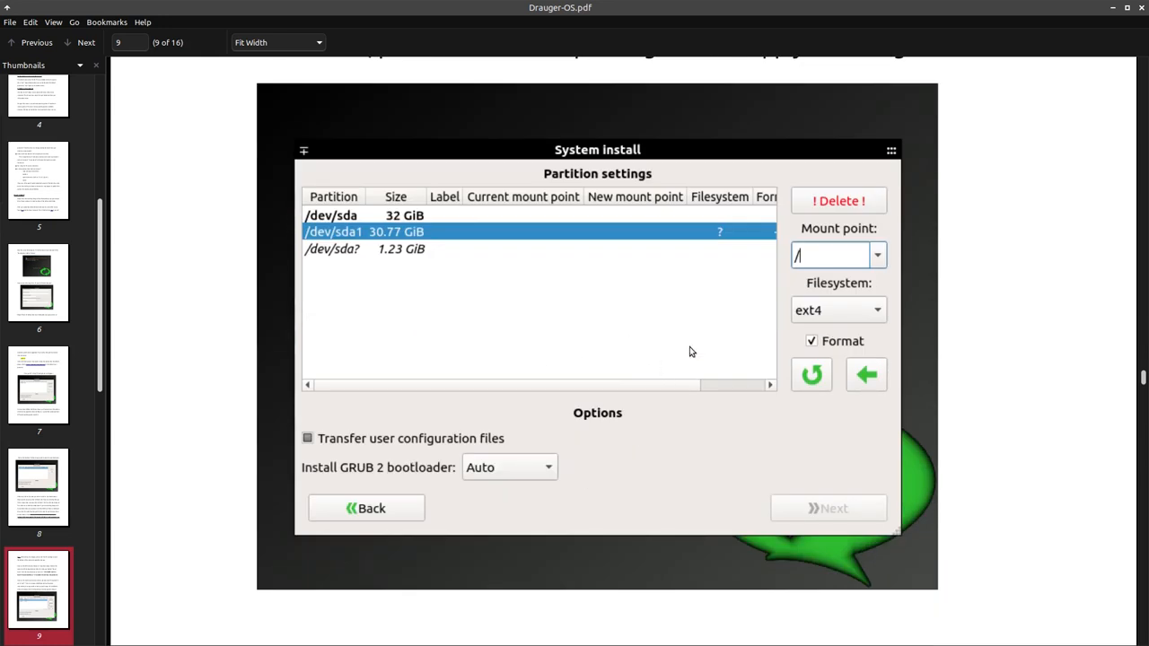
pyautogui.moveTo(575, 251)
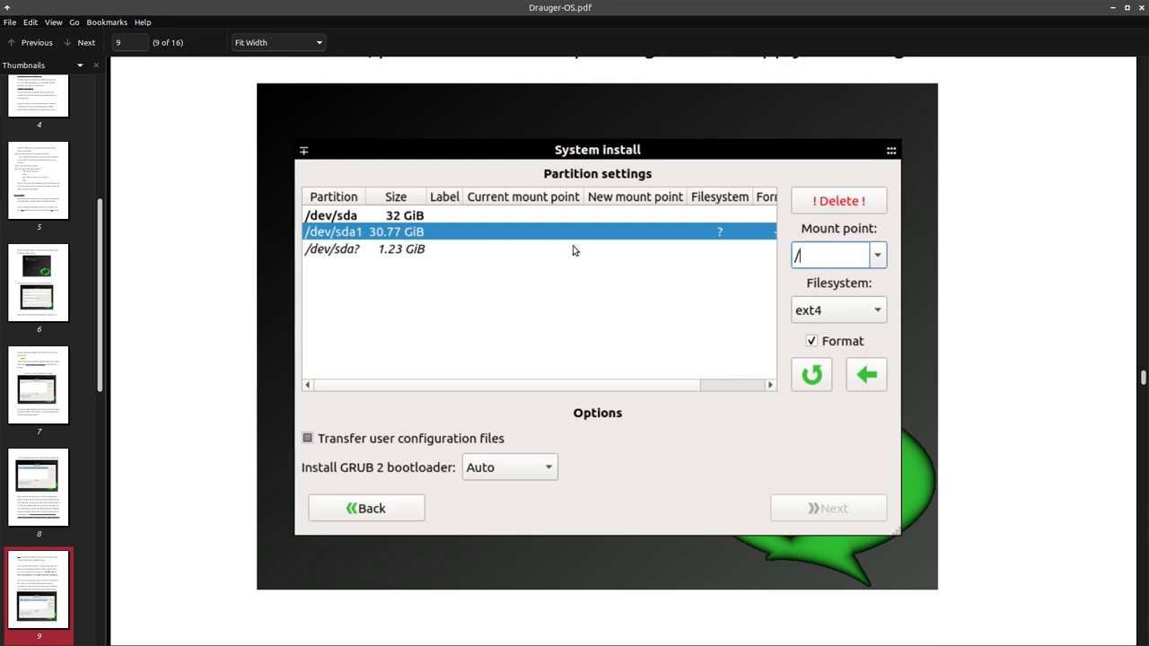
pyautogui.moveTo(866, 375)
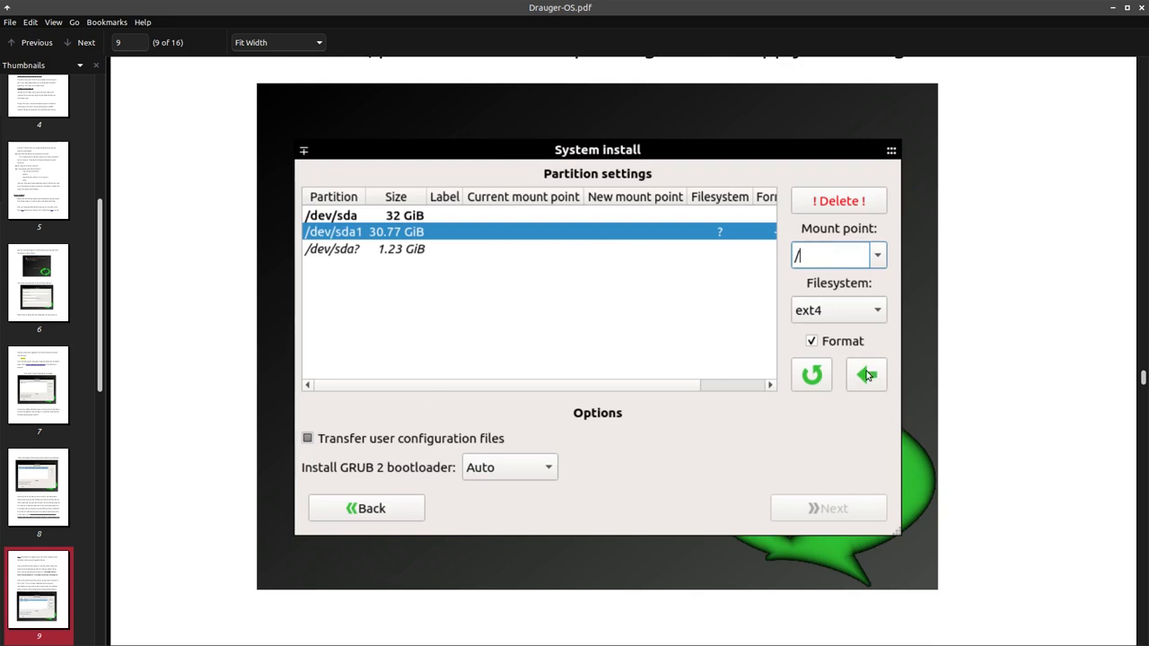
pyautogui.moveTo(656, 302)
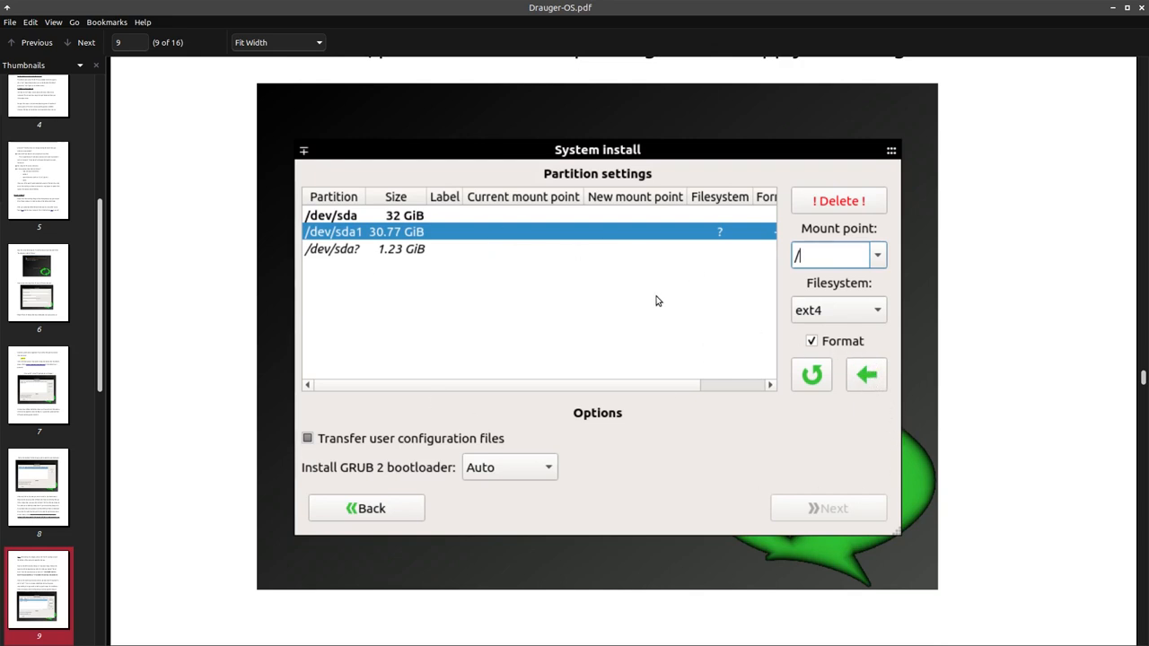
pyautogui.scroll(-3)
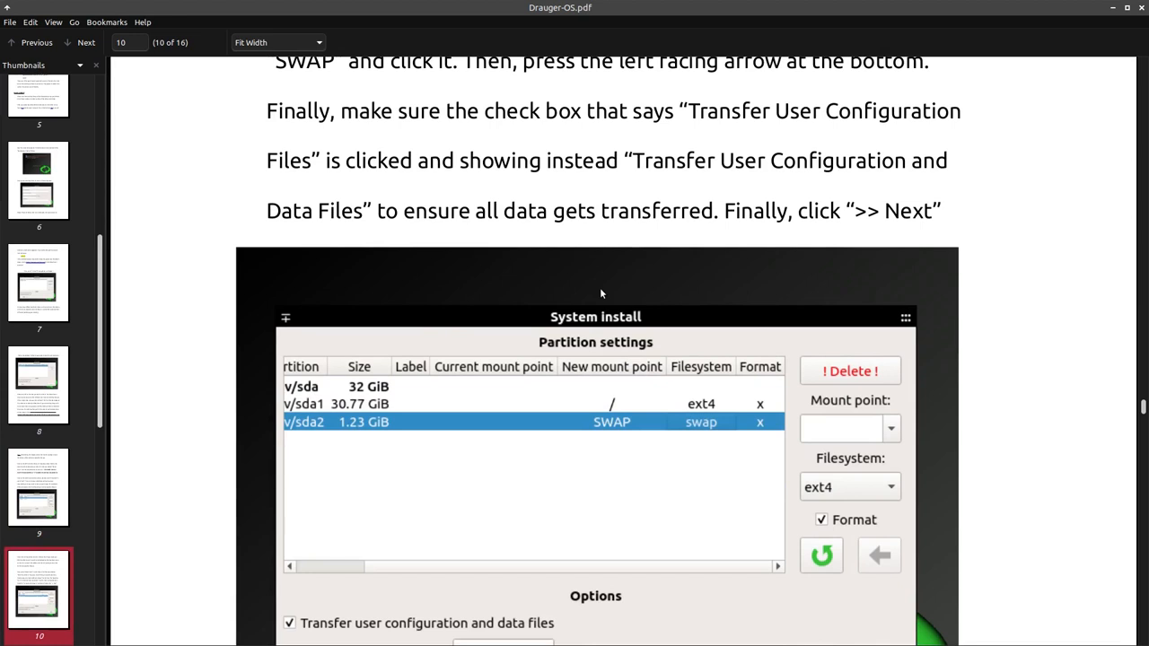
pyautogui.click(86, 43)
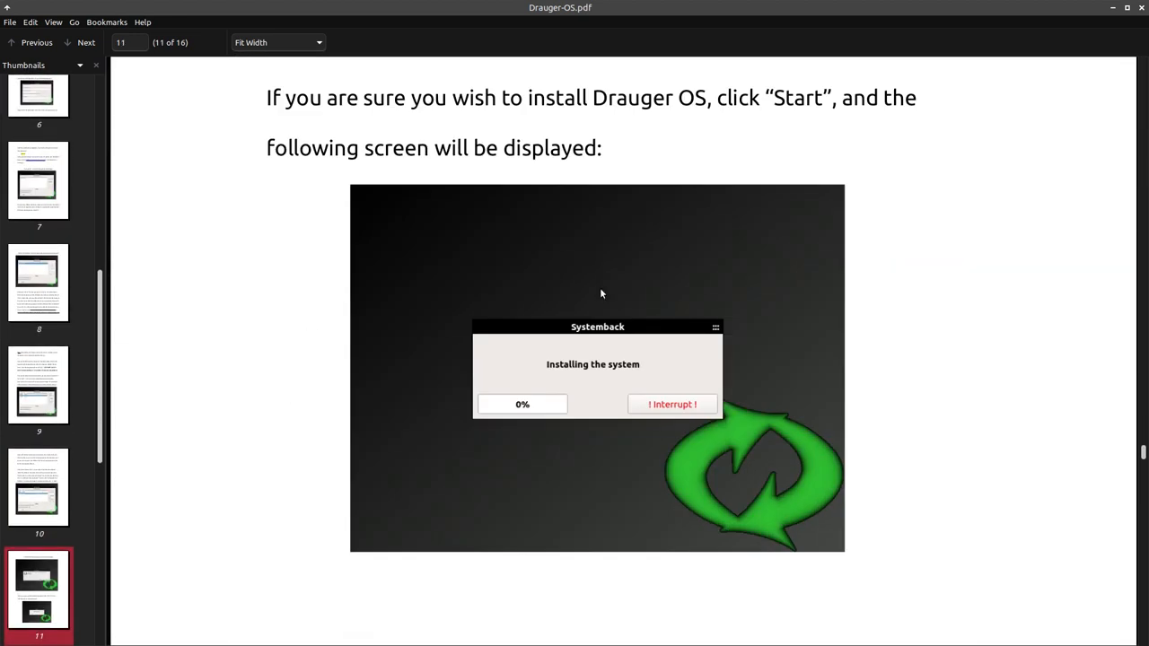
# Scroll through page 13's Included Software notes on PlayOnLinux, Steam and Drauger Store to page 14's Important Commands.
pyautogui.scroll(-3)
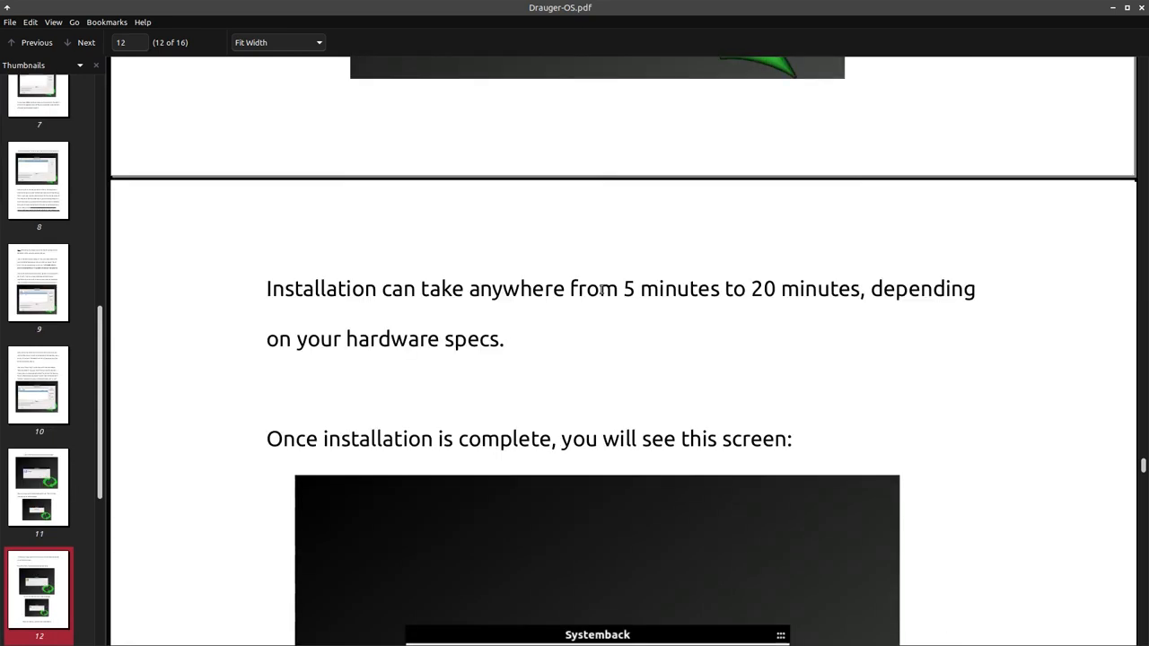
pyautogui.scroll(-3)
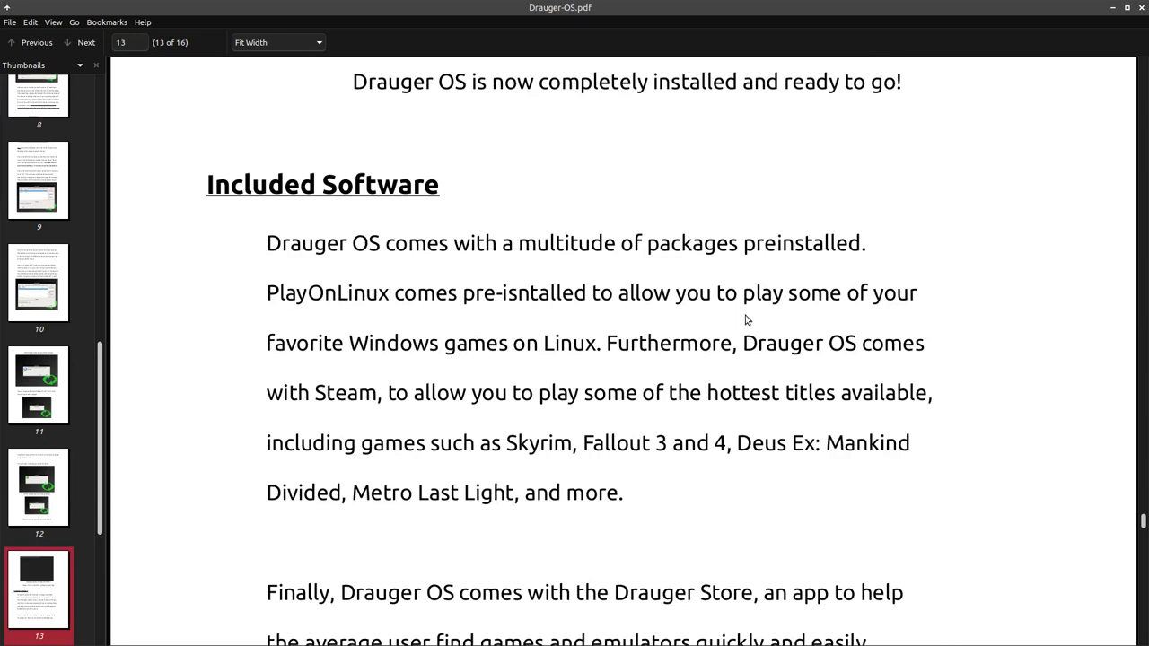
pyautogui.moveTo(502, 366)
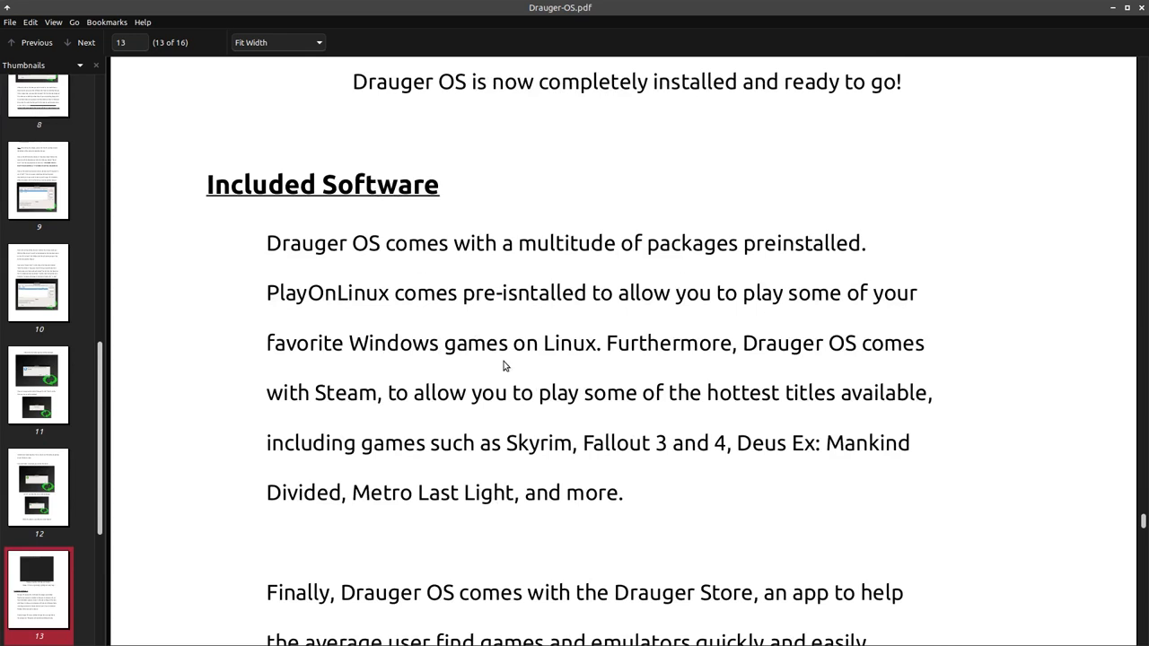
pyautogui.moveTo(571, 273)
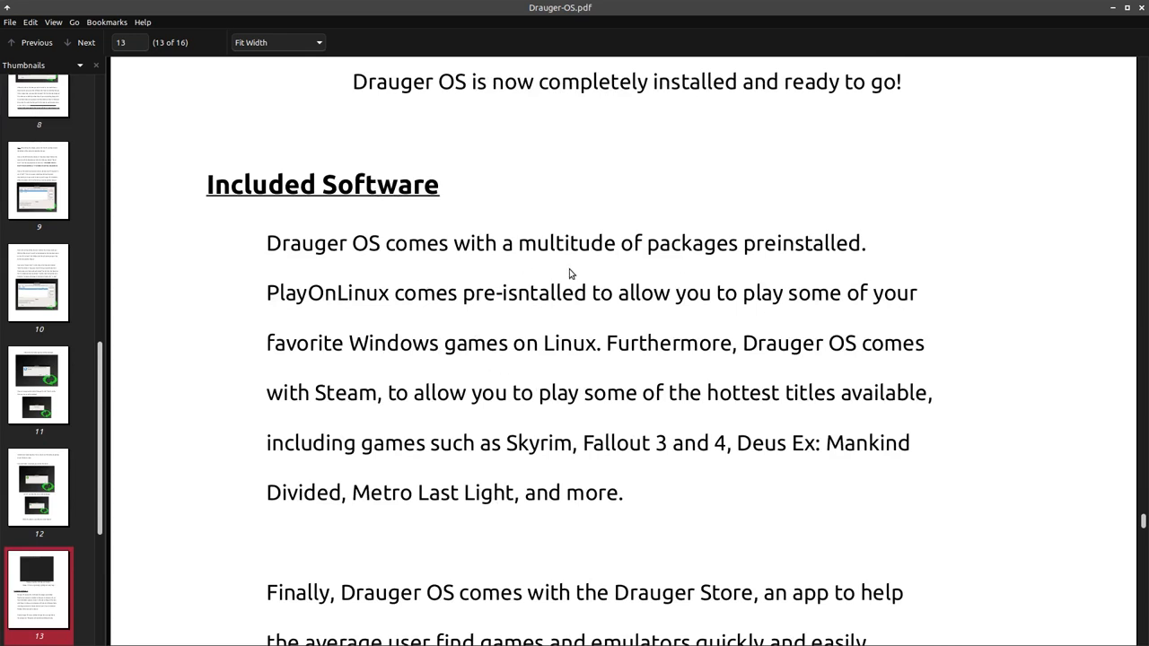
pyautogui.moveTo(323, 321)
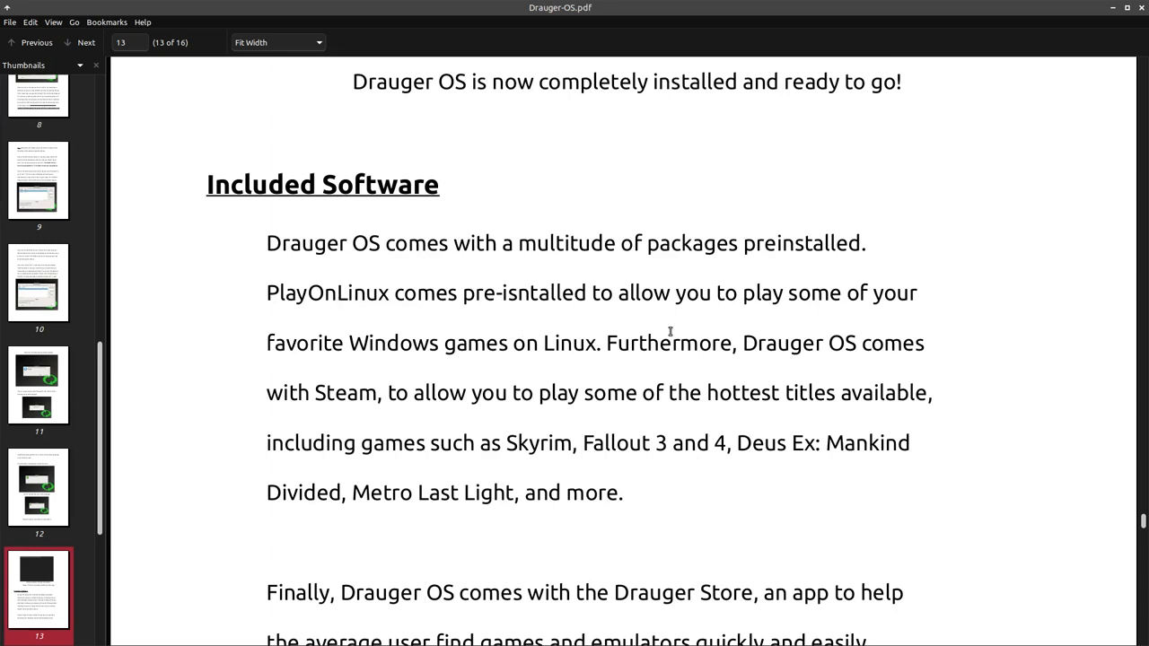
pyautogui.moveTo(858, 327)
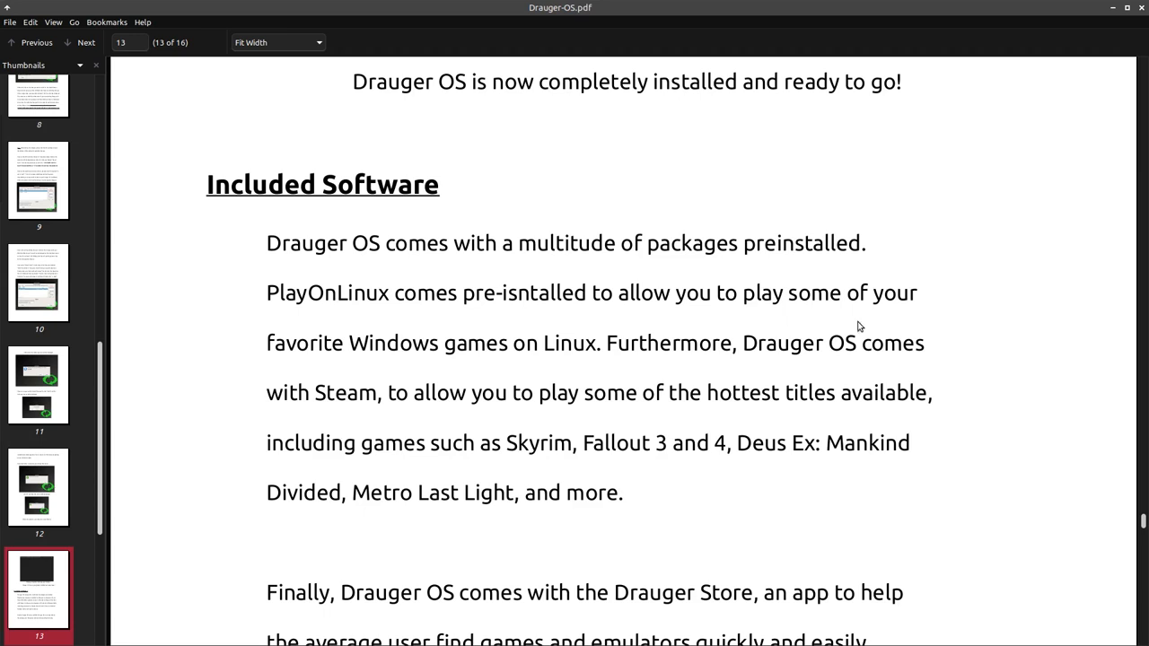
pyautogui.moveTo(815, 320)
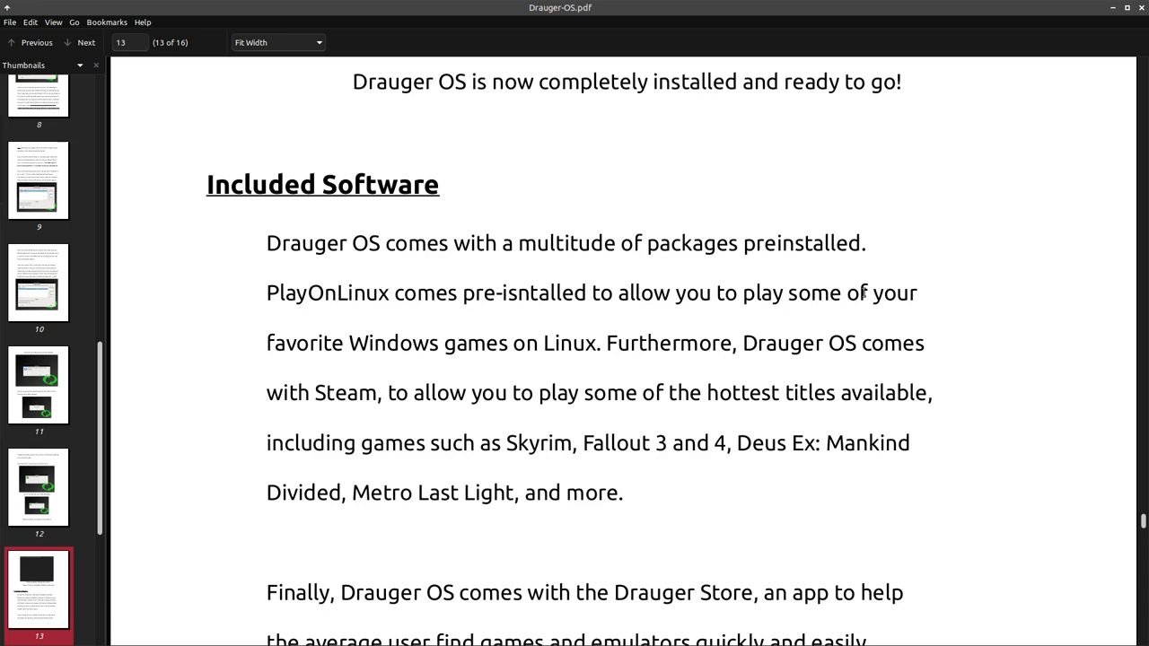
pyautogui.moveTo(880, 306)
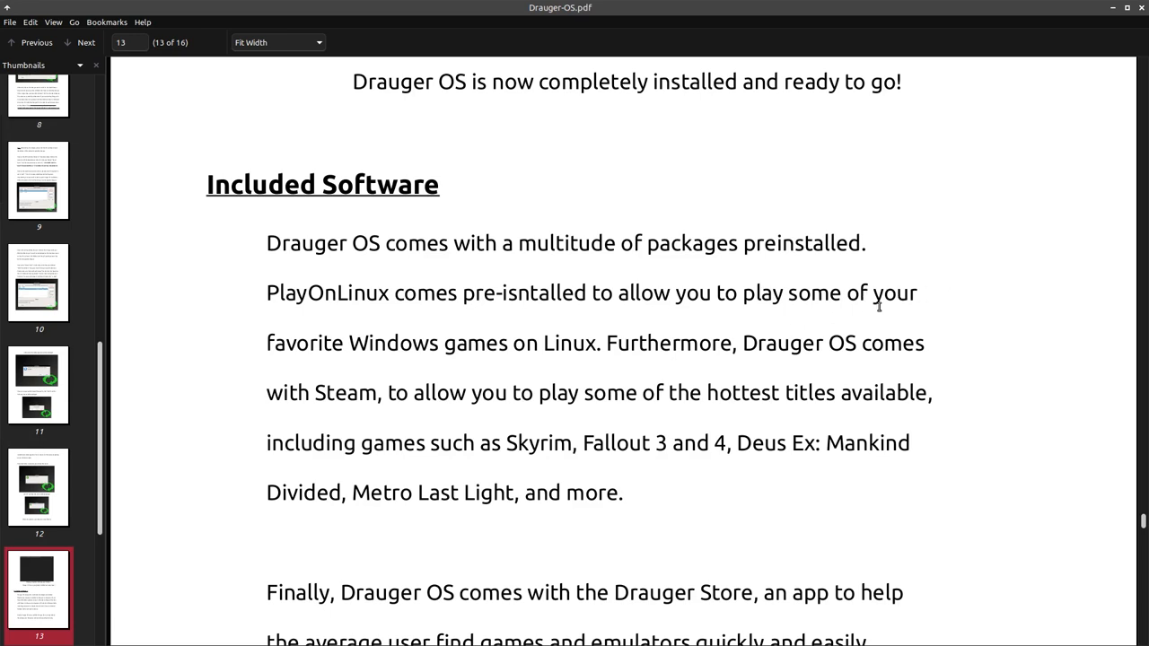
pyautogui.scroll(-3)
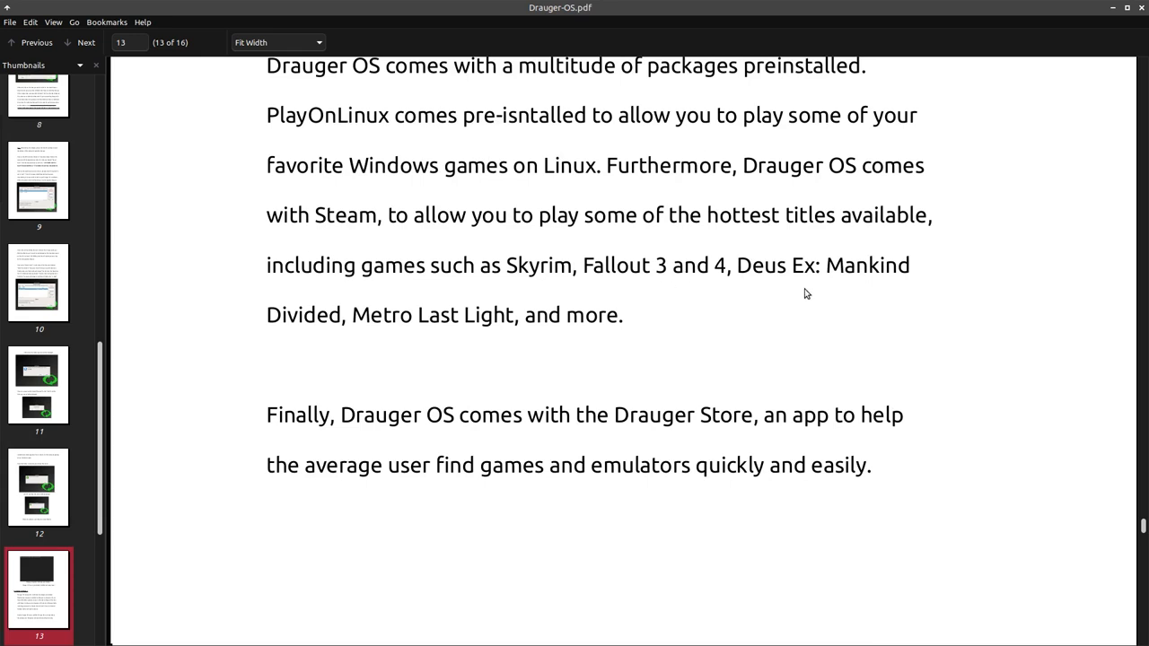
pyautogui.moveTo(428, 330)
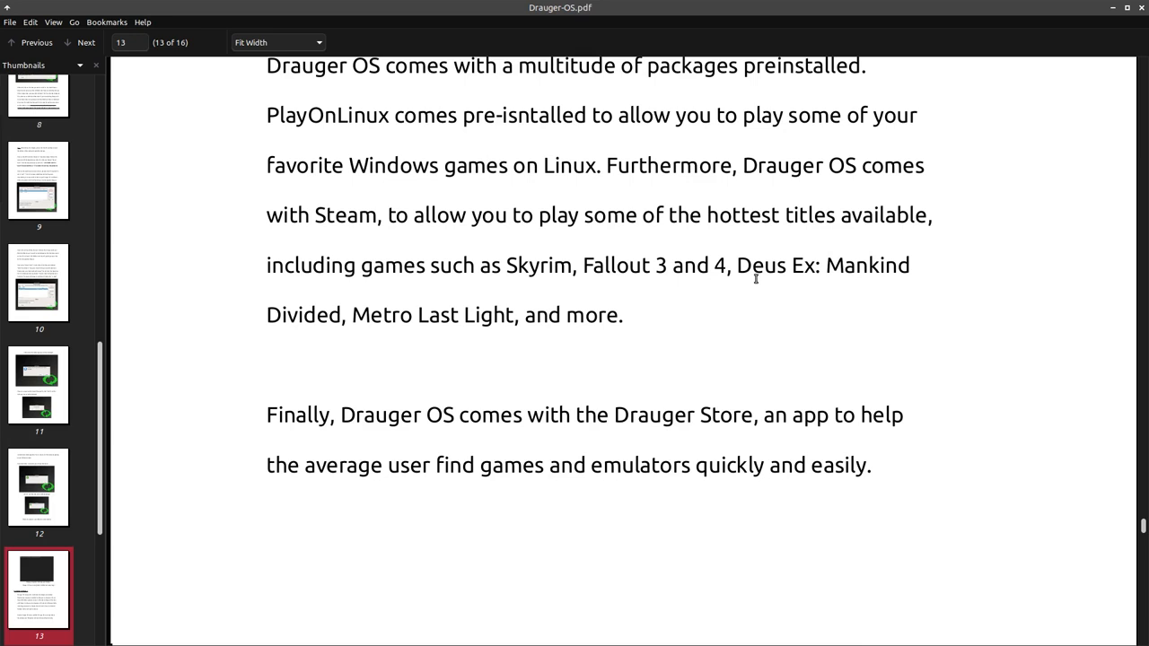
pyautogui.scroll(-3)
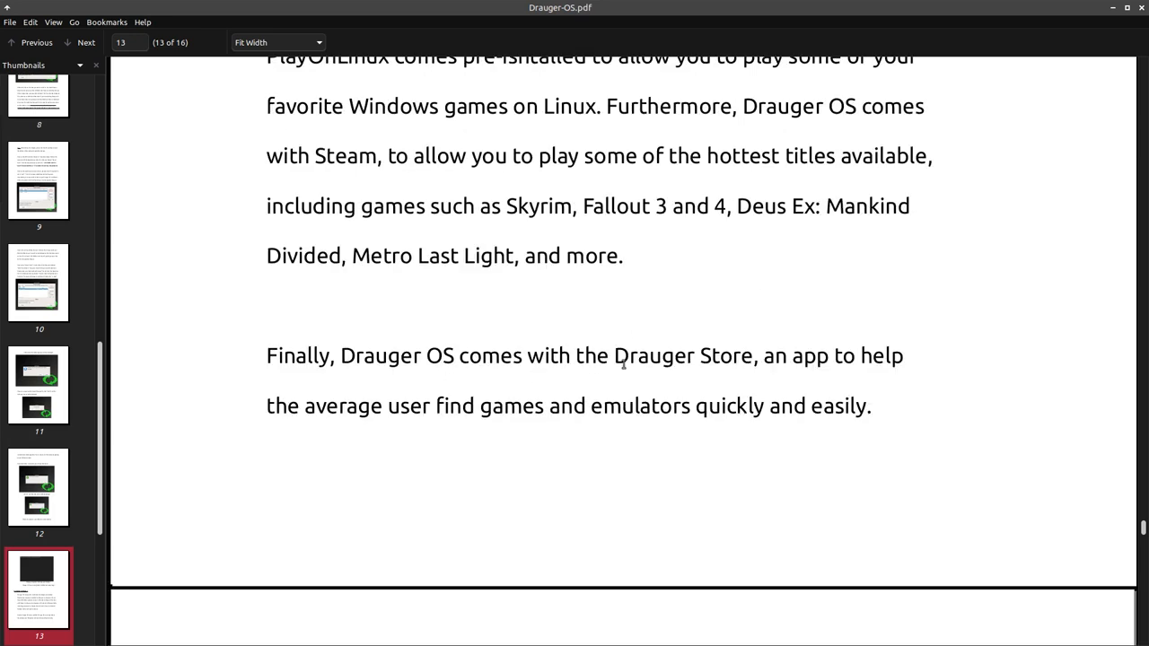
pyautogui.moveTo(877, 309)
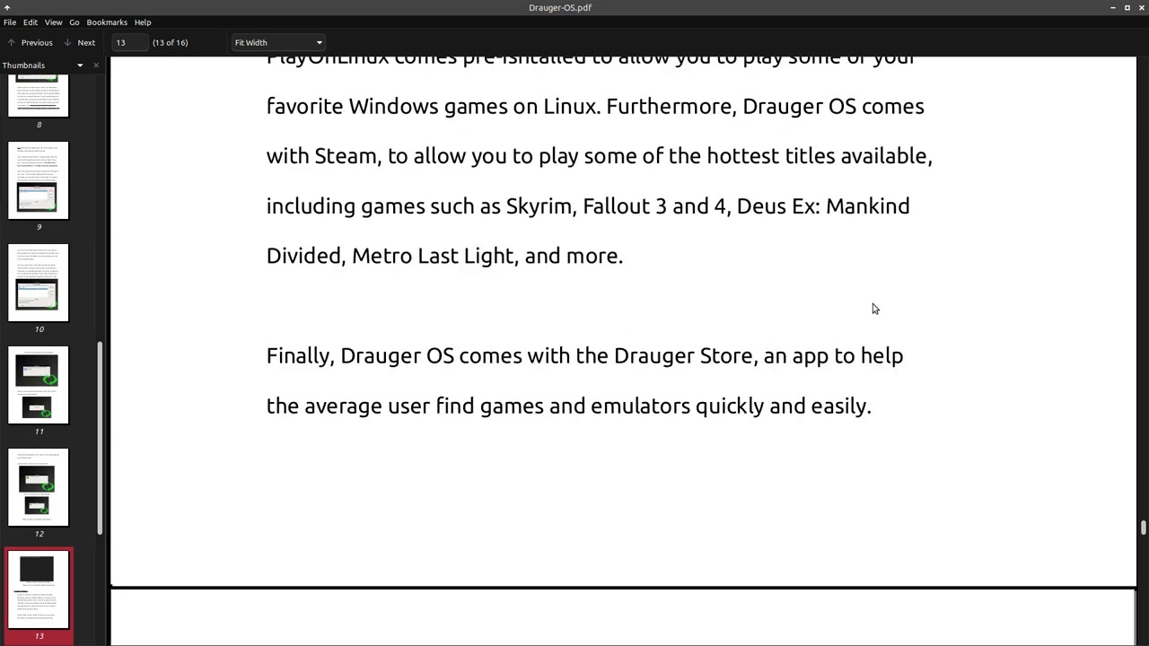
pyautogui.moveTo(844, 312)
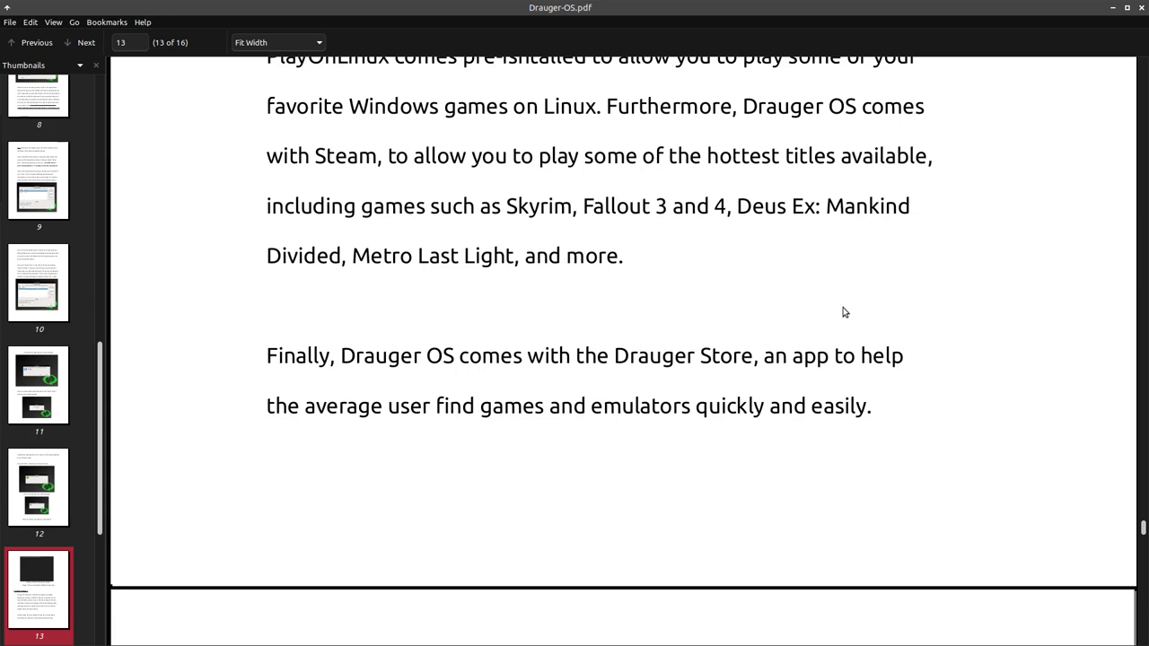
pyautogui.scroll(-3)
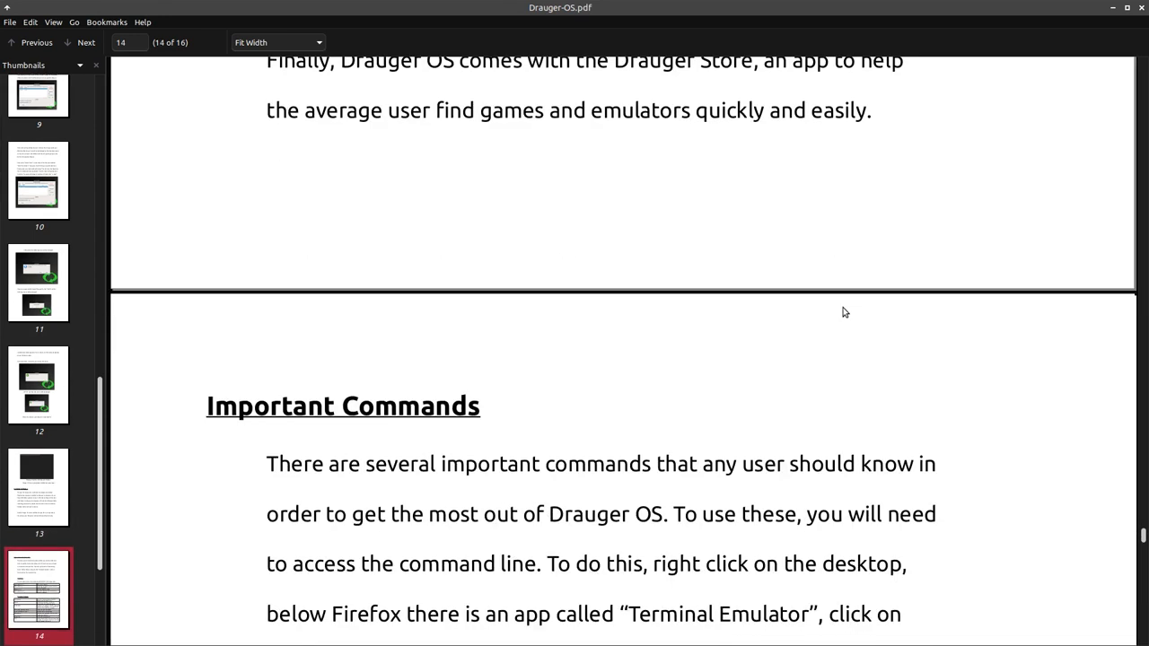
# Scroll past page 14's Updating and Features / Aliases command tables to page 15's Other Notes.
pyautogui.scroll(-3)
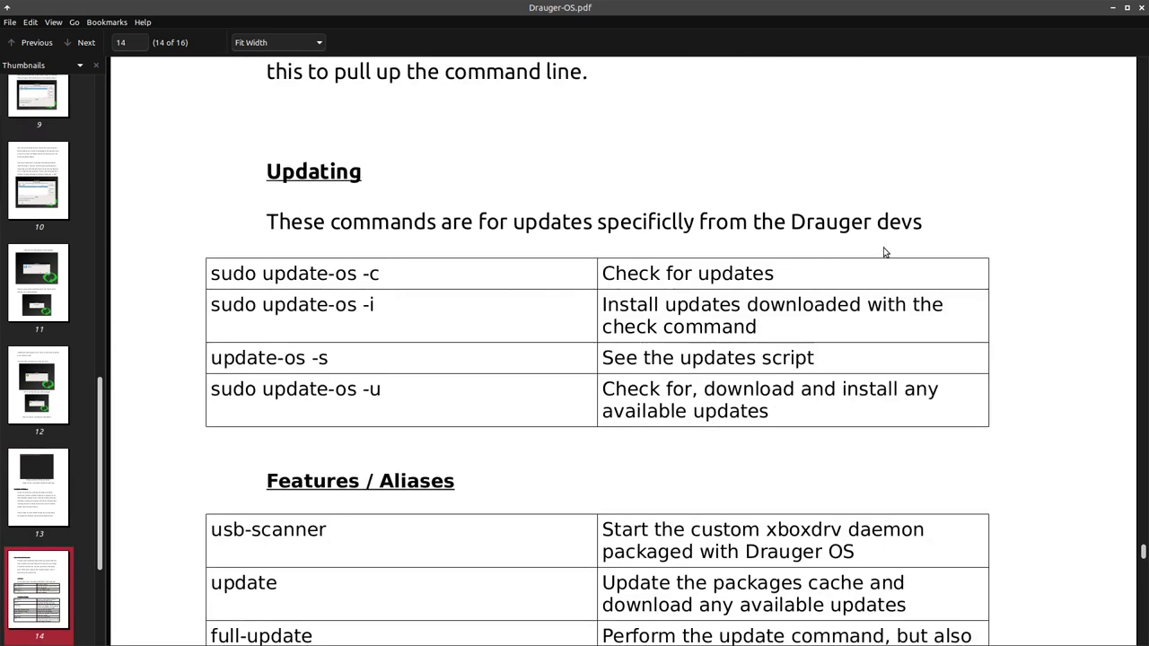
pyautogui.moveTo(440, 275)
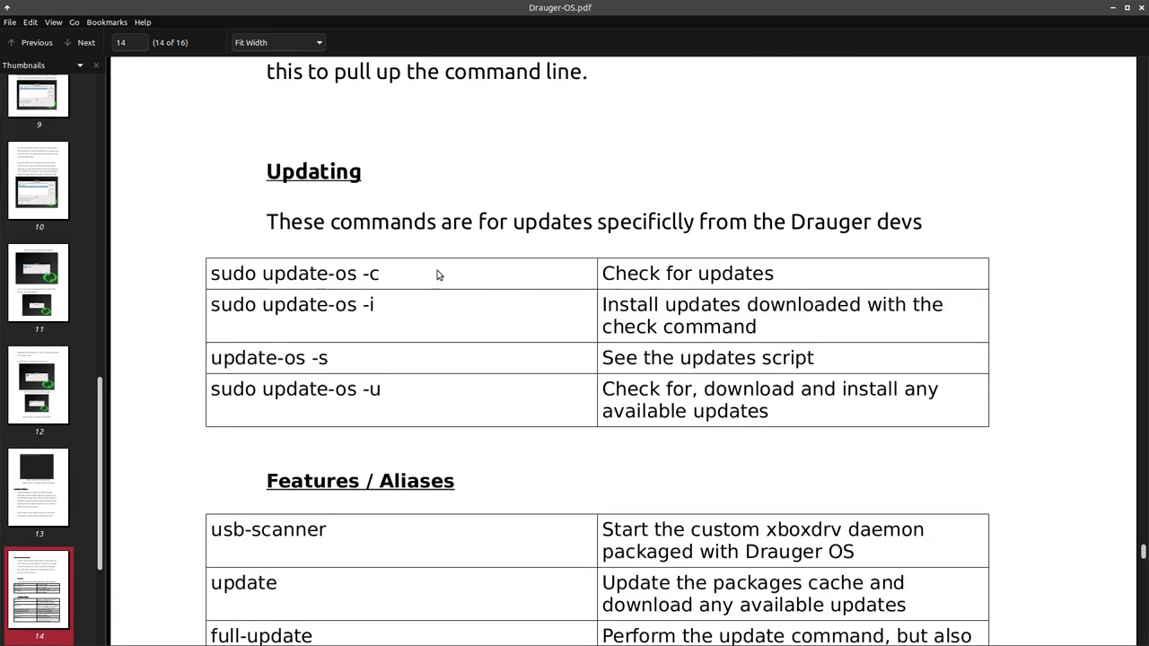
pyautogui.scroll(-3)
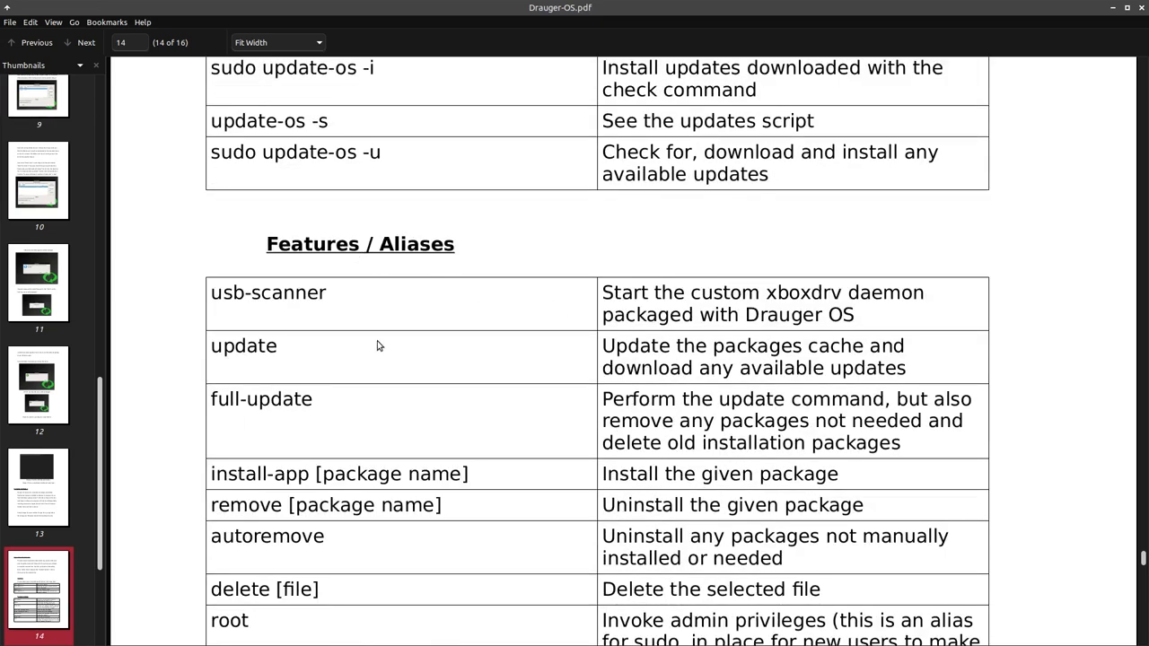
pyautogui.scroll(-3)
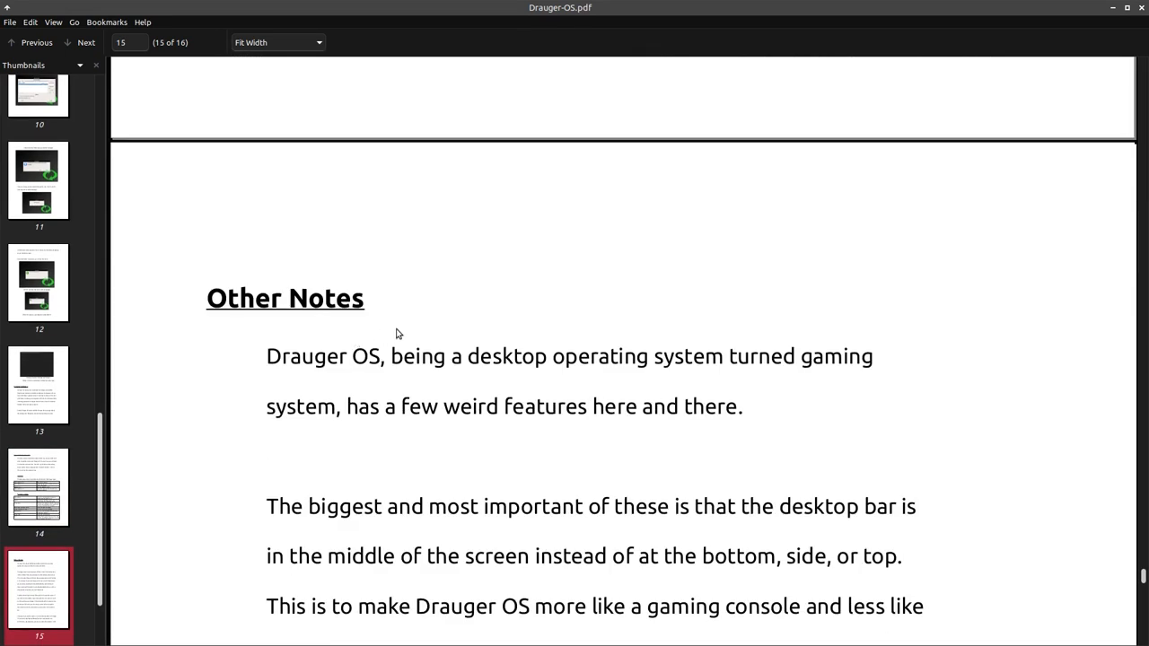
# Scroll through page 15's desktop bar and updater script notes to page 16's Feedback and Support section.
pyautogui.scroll(-3)
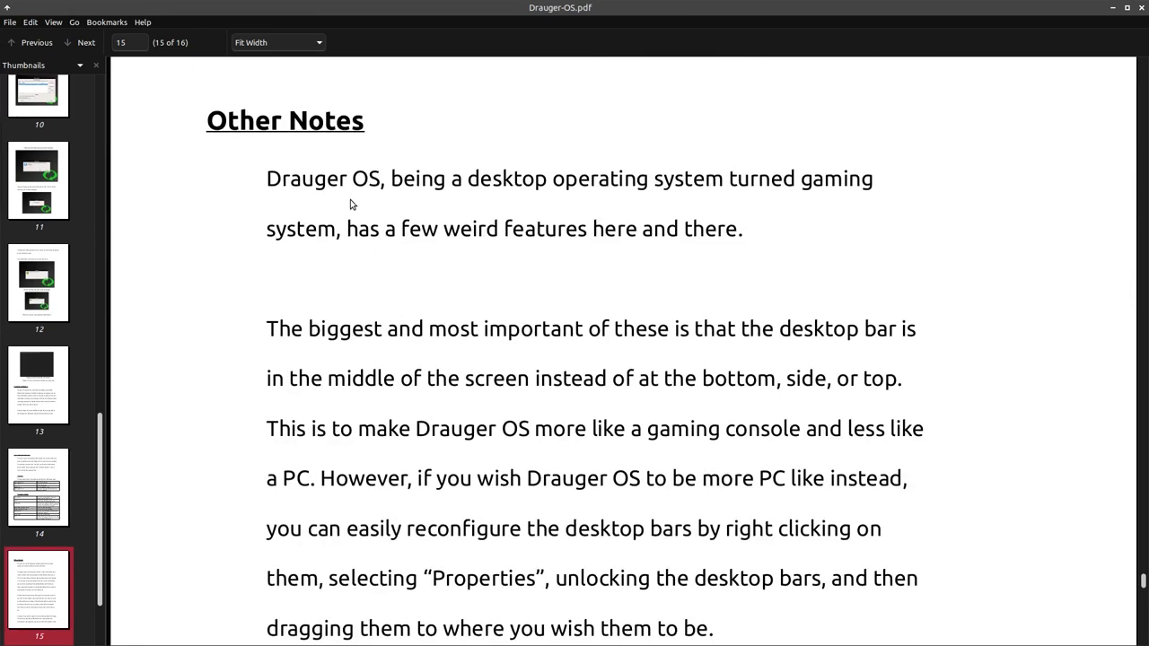
pyautogui.scroll(-3)
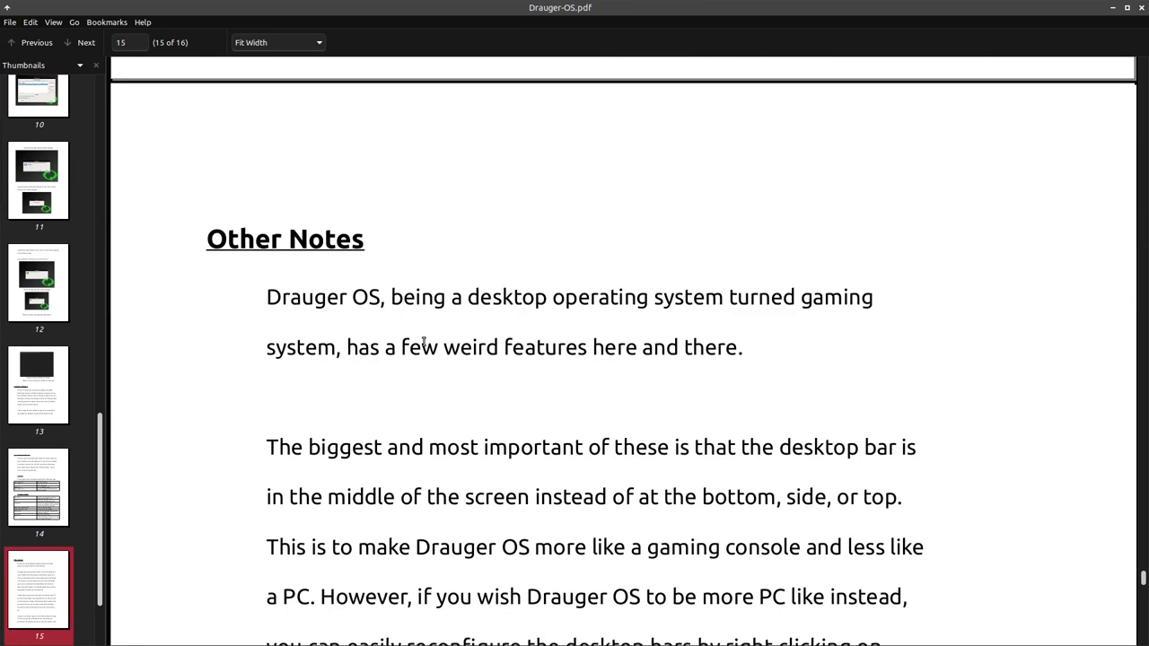
pyautogui.moveTo(909, 304)
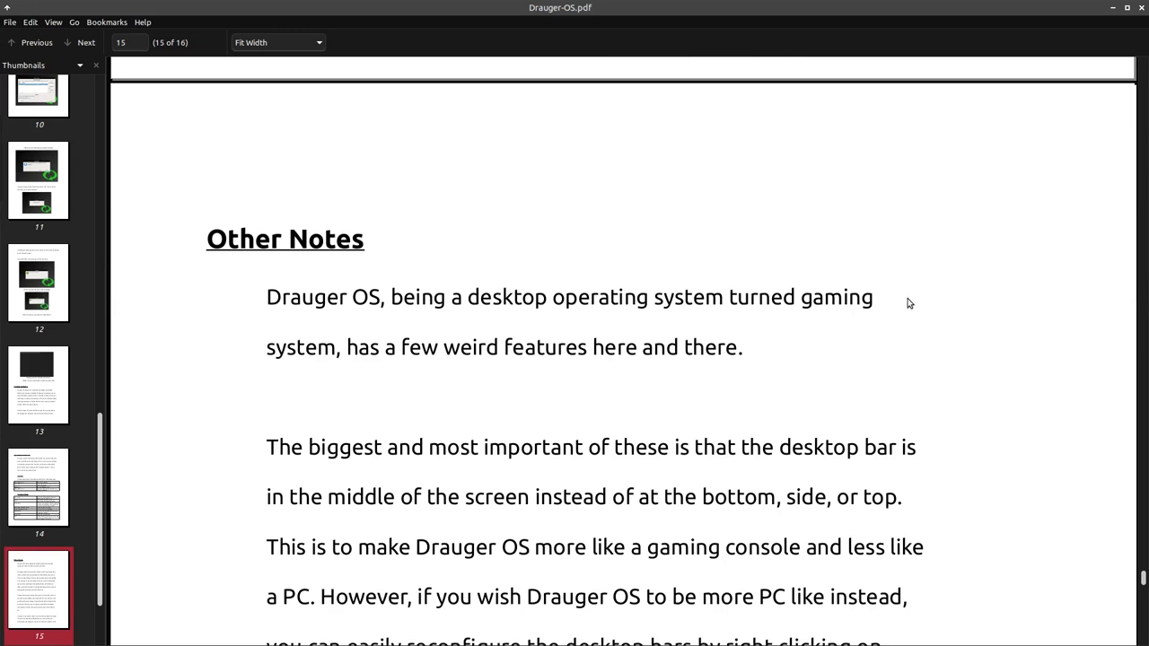
pyautogui.moveTo(929, 243)
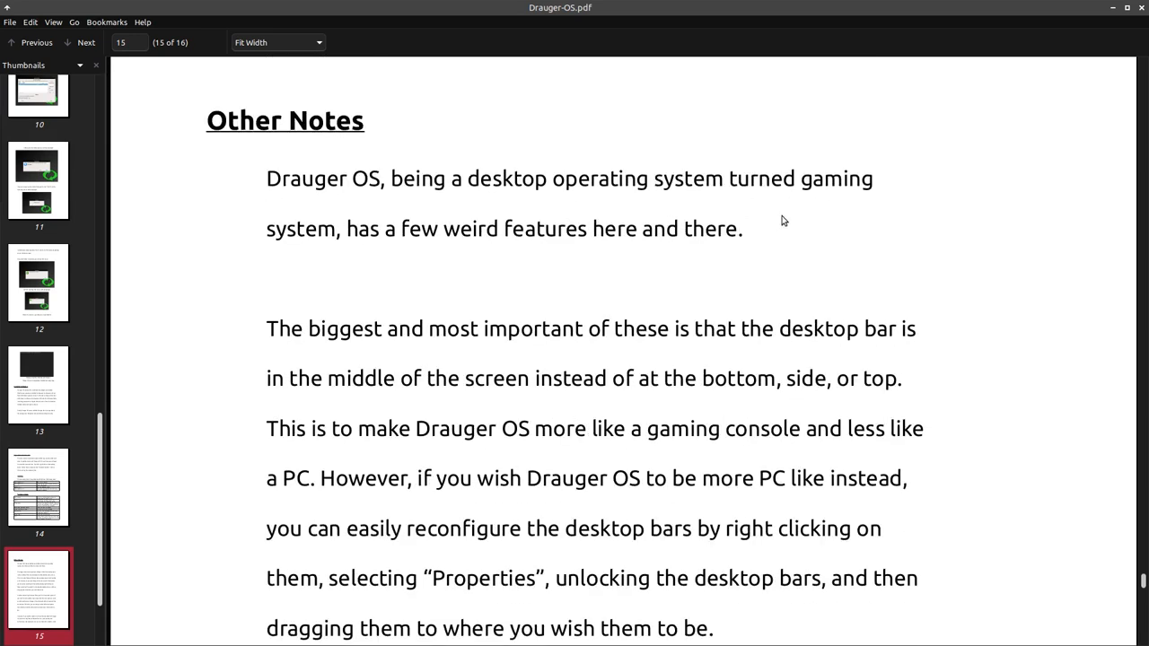
pyautogui.moveTo(846, 365)
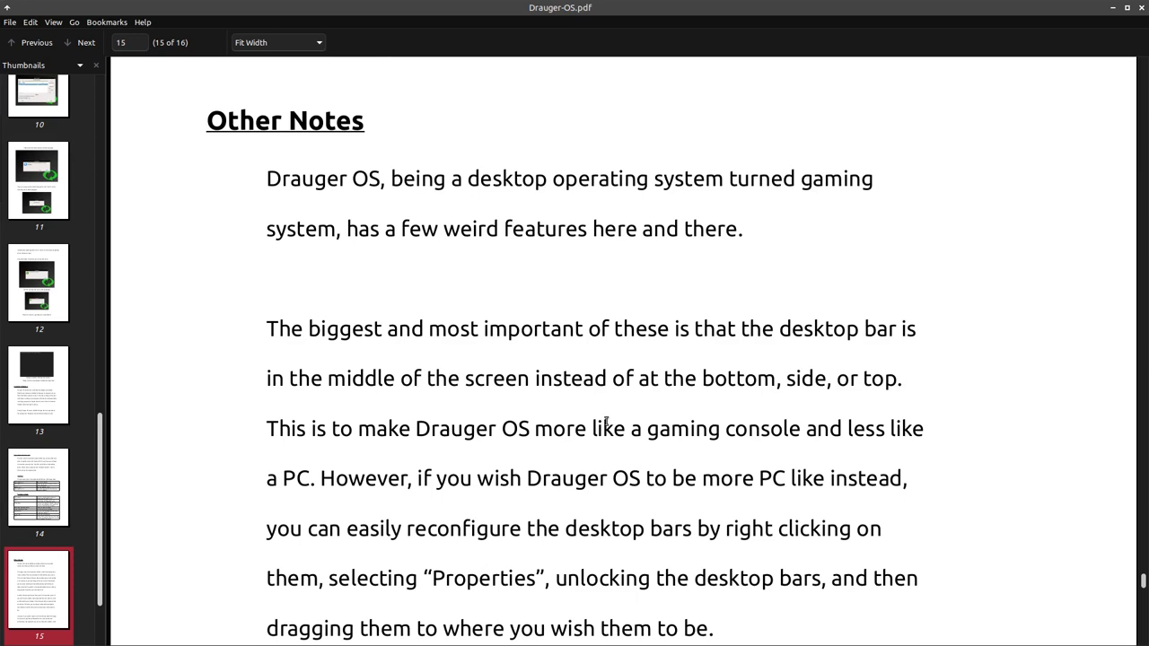
pyautogui.moveTo(790, 406)
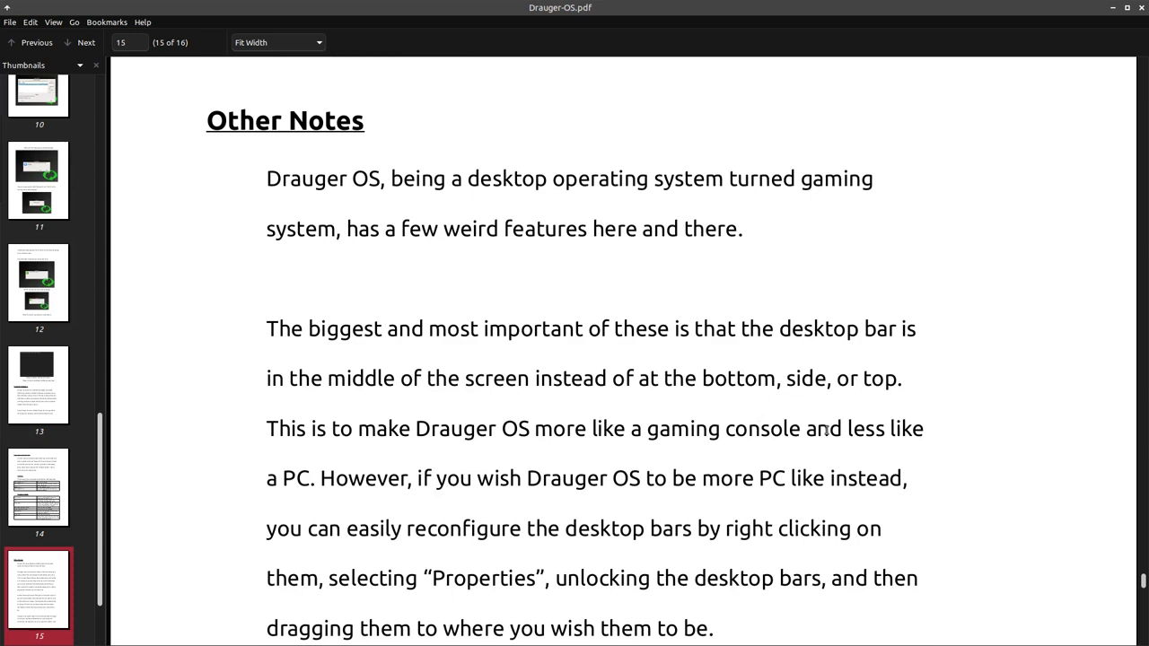
pyautogui.moveTo(982, 388)
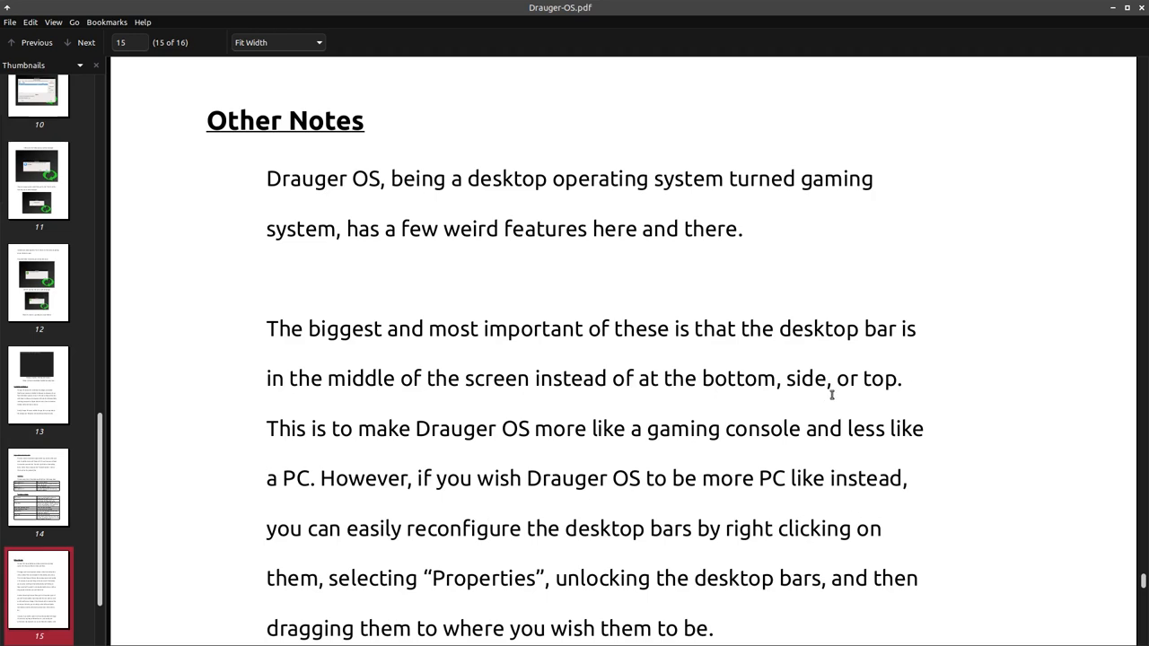
pyautogui.scroll(-3)
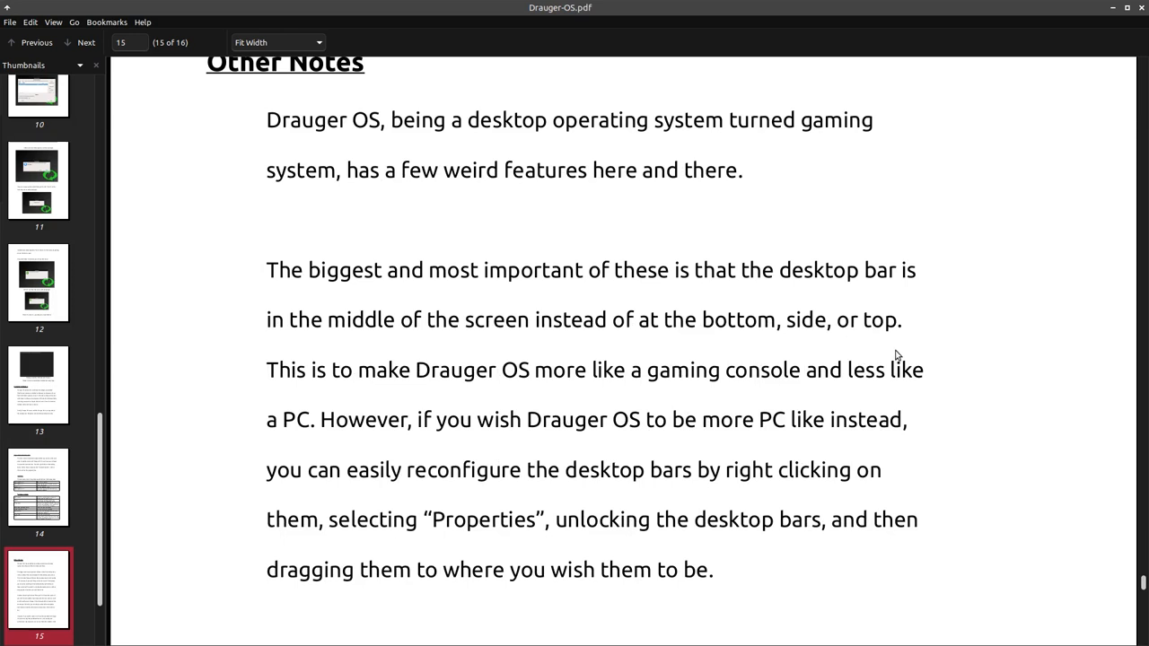
pyautogui.moveTo(905, 352)
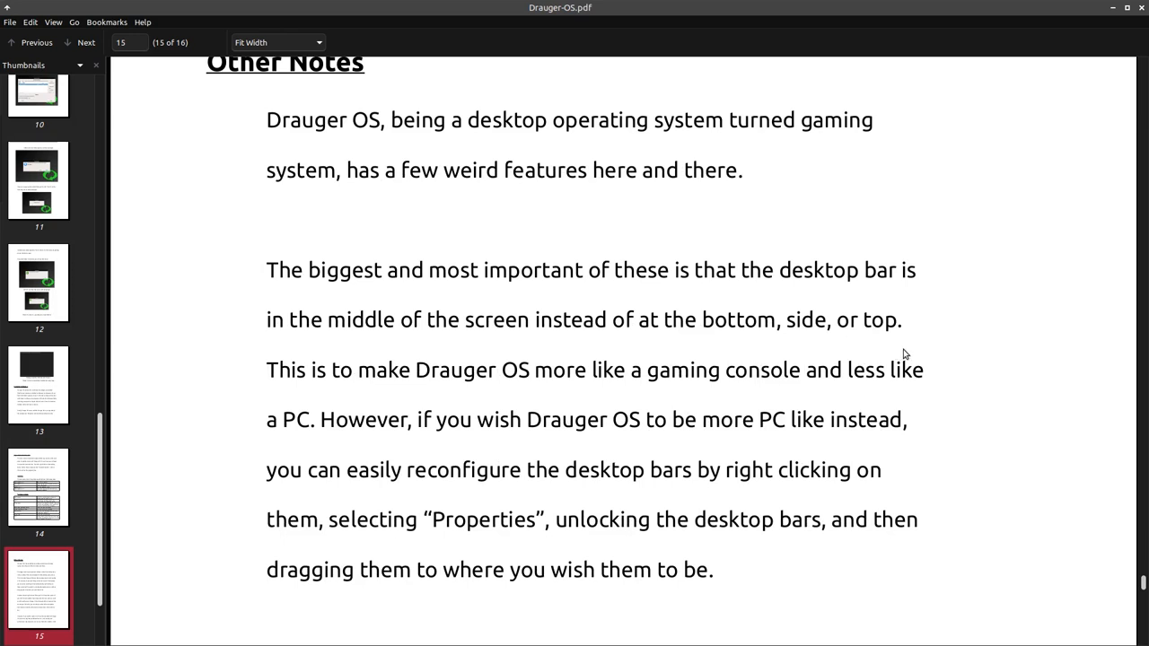
pyautogui.scroll(-3)
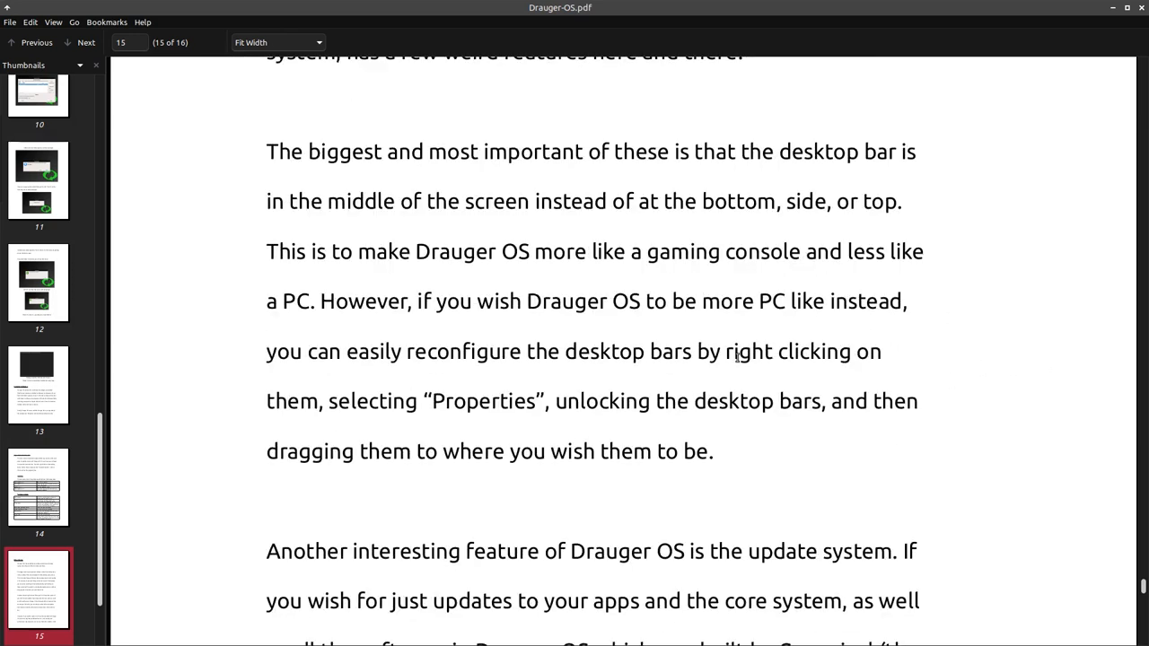
pyautogui.scroll(-3)
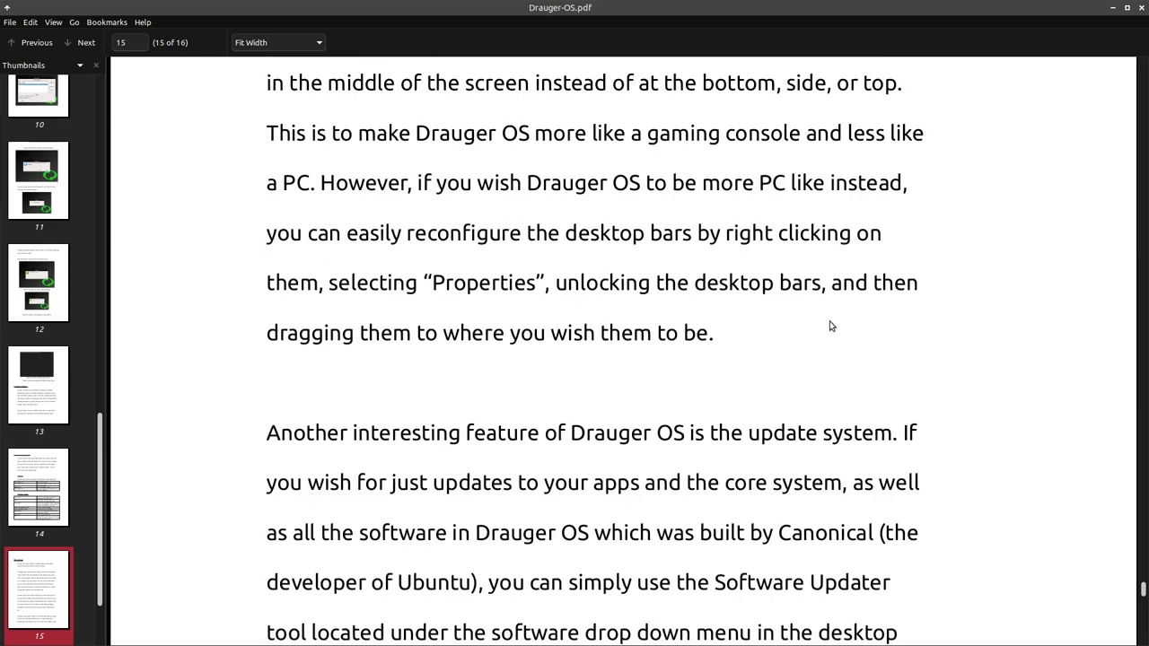
pyautogui.scroll(-3)
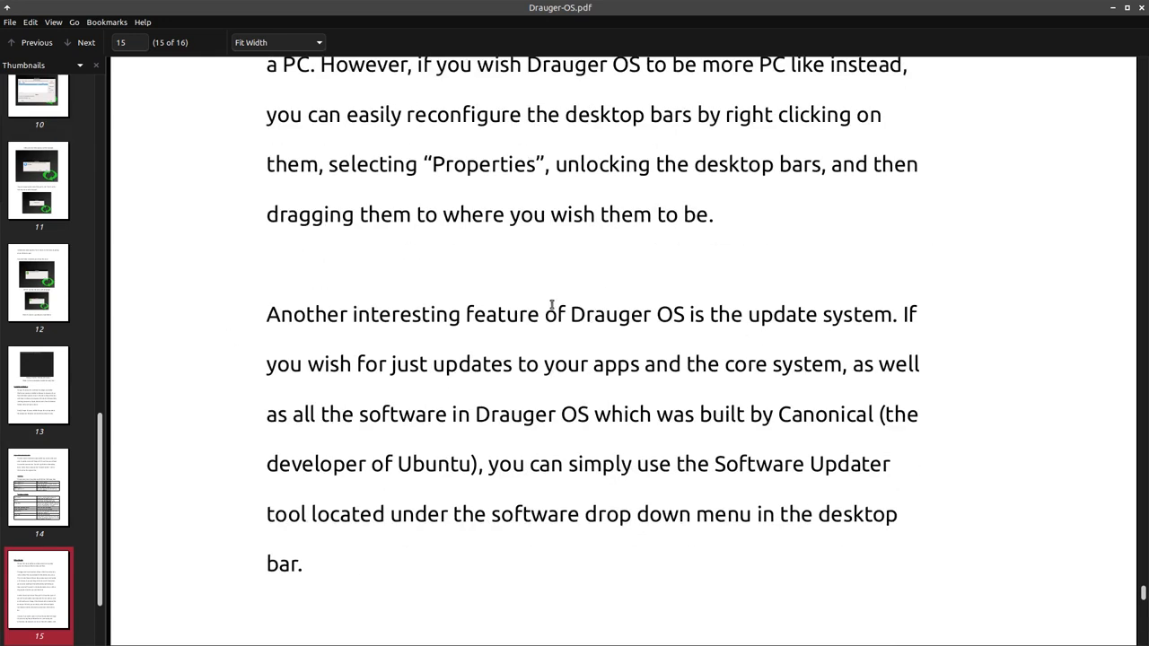
pyautogui.scroll(-3)
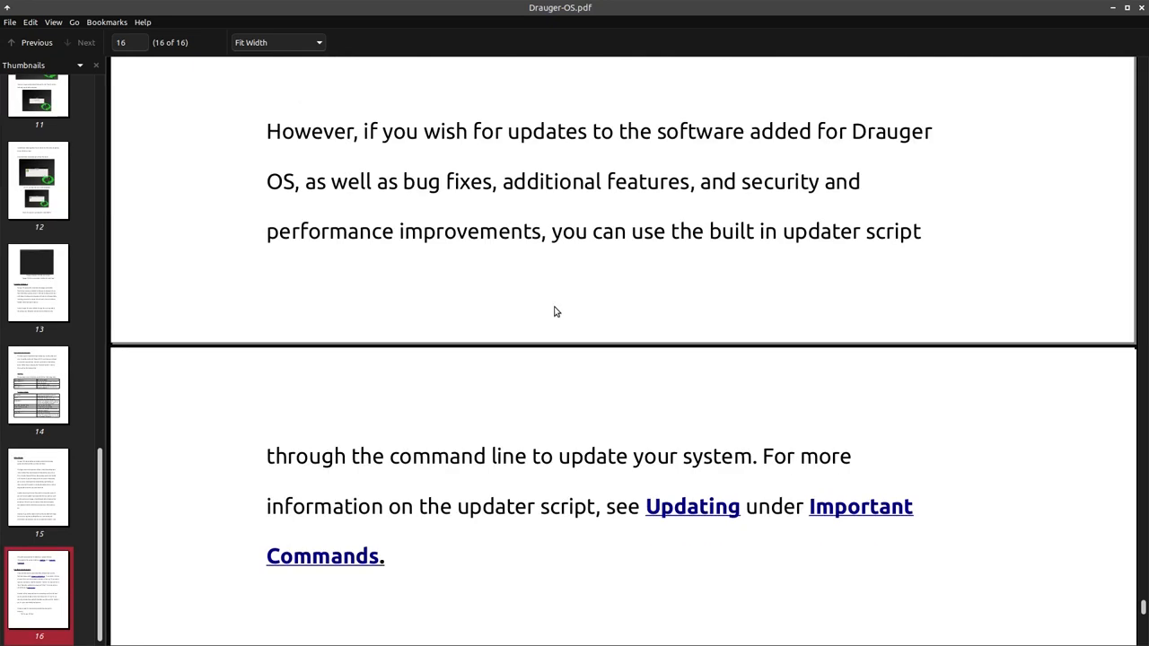
pyautogui.scroll(-3)
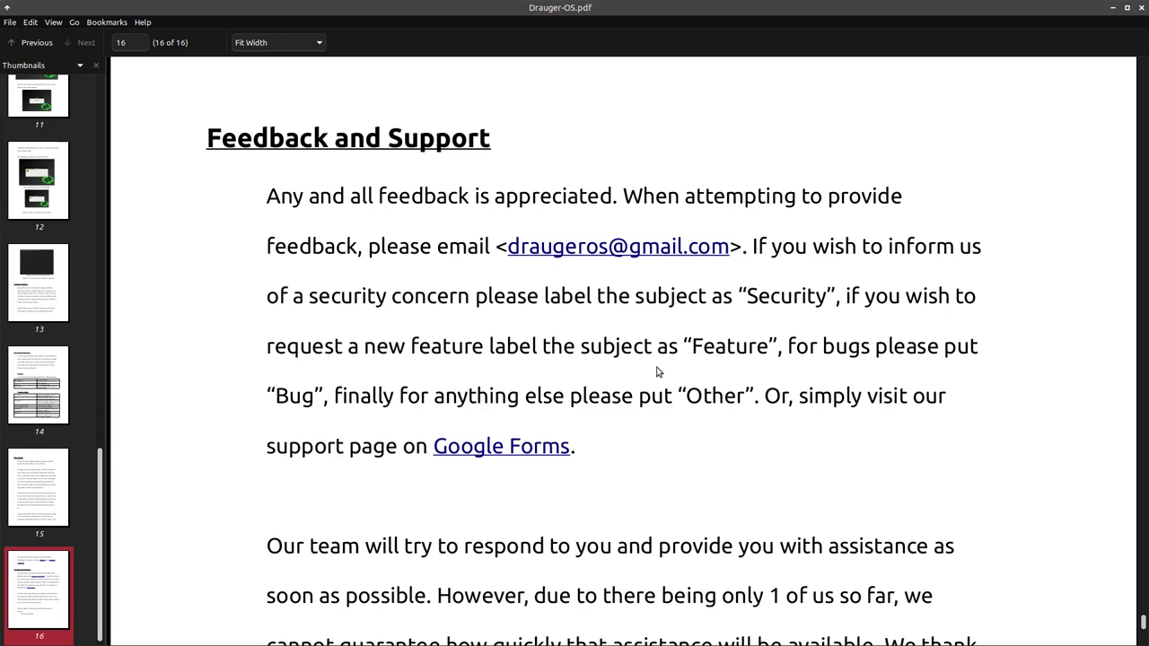
# Scroll down to the Feedback and Support section at the end of the guide.
pyautogui.scroll(-3)
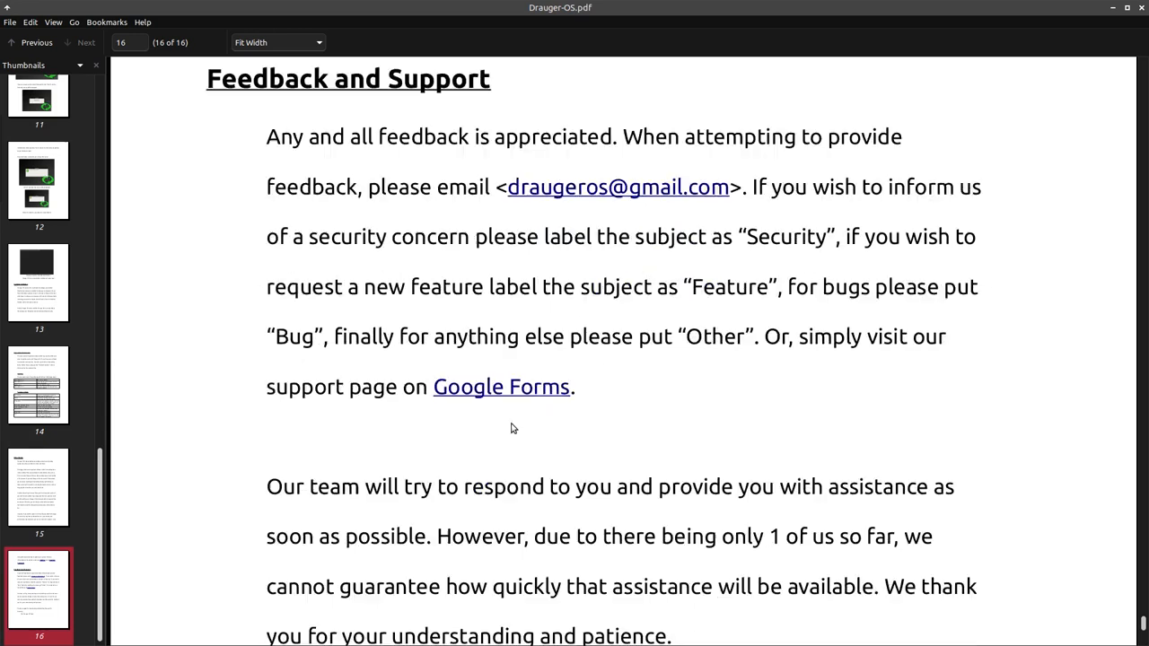
pyautogui.scroll(-3)
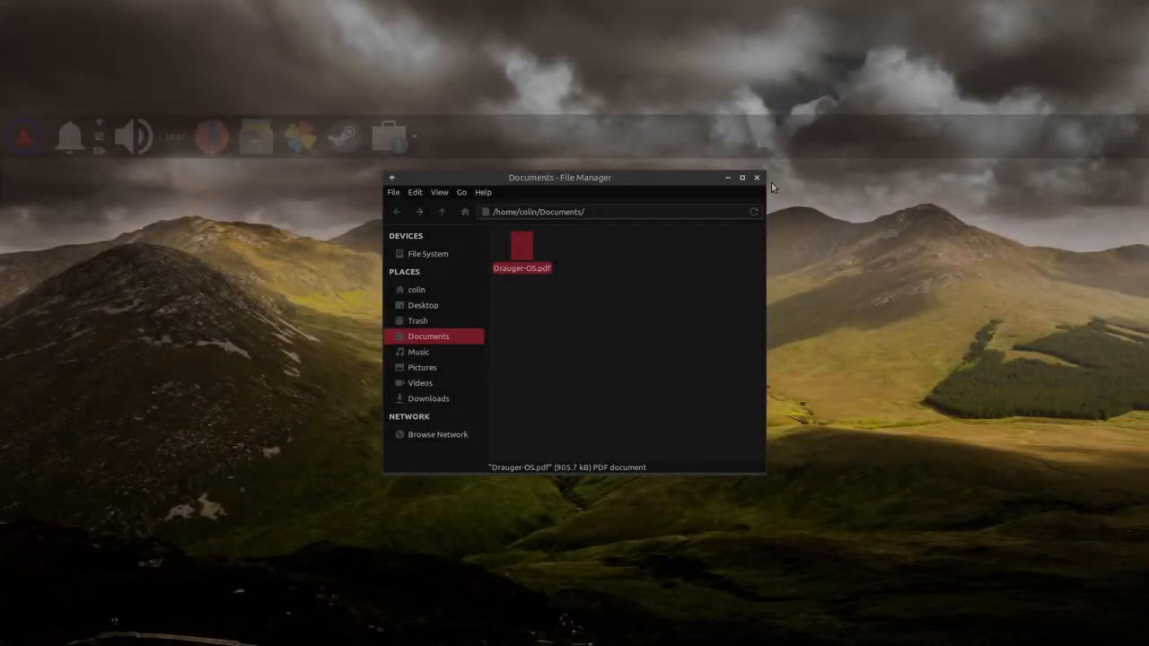
# Close the Documents file manager window and bring up the applications menu.
pyautogui.click(758, 178)
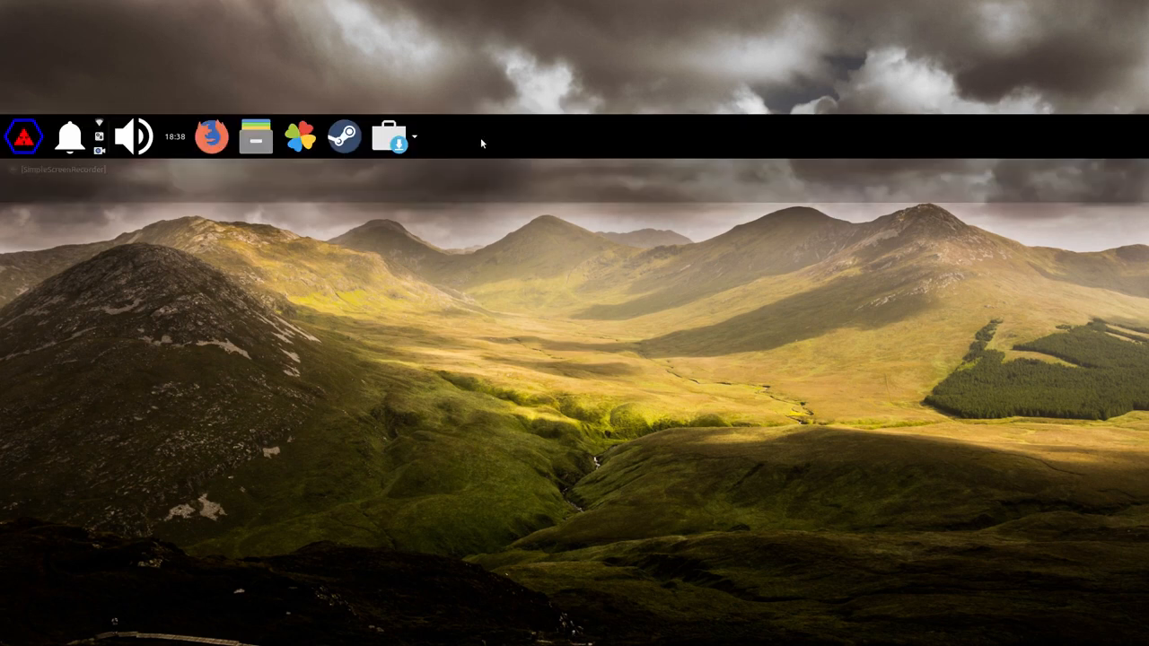
pyautogui.moveTo(459, 142)
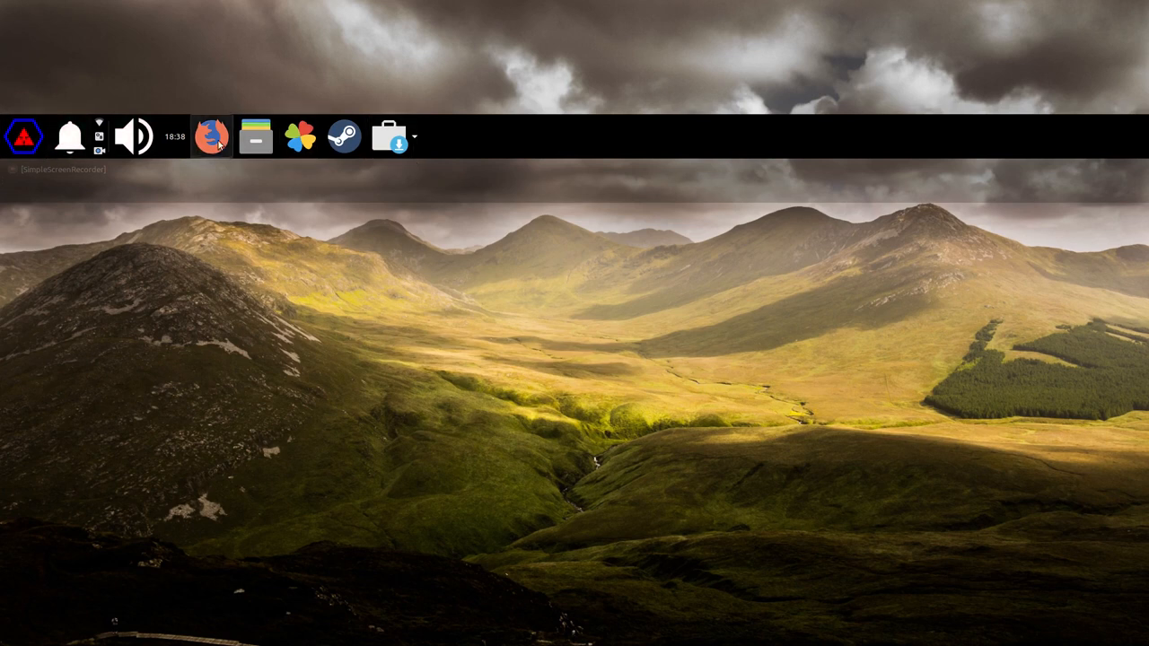
pyautogui.moveTo(528, 149)
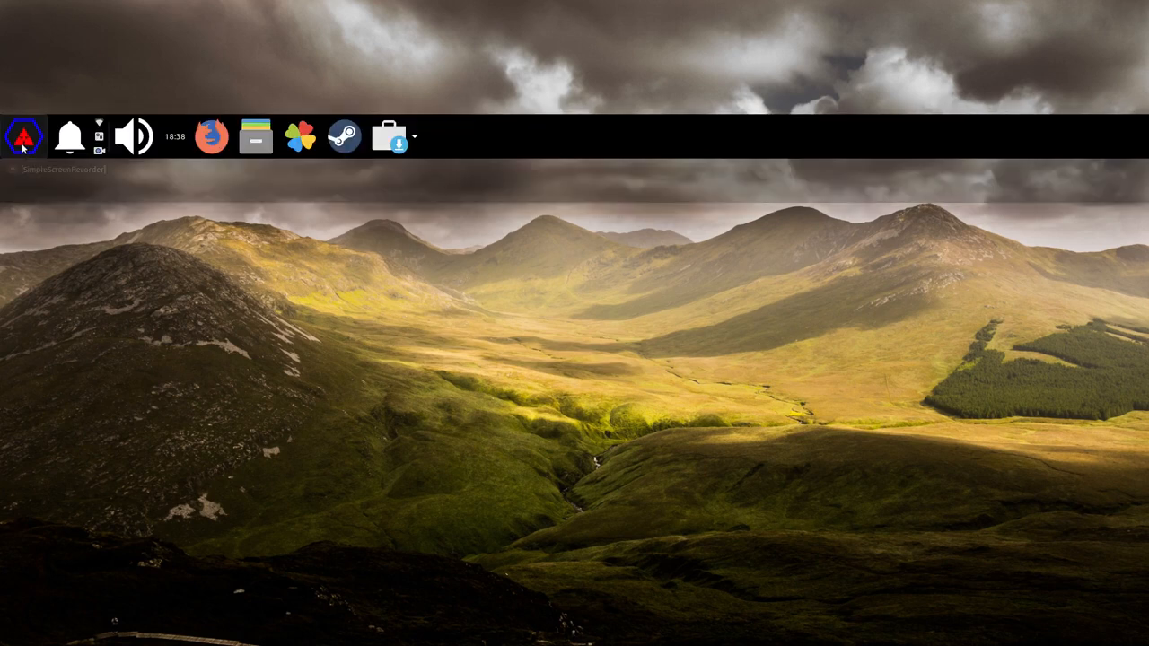
pyautogui.click(23, 137)
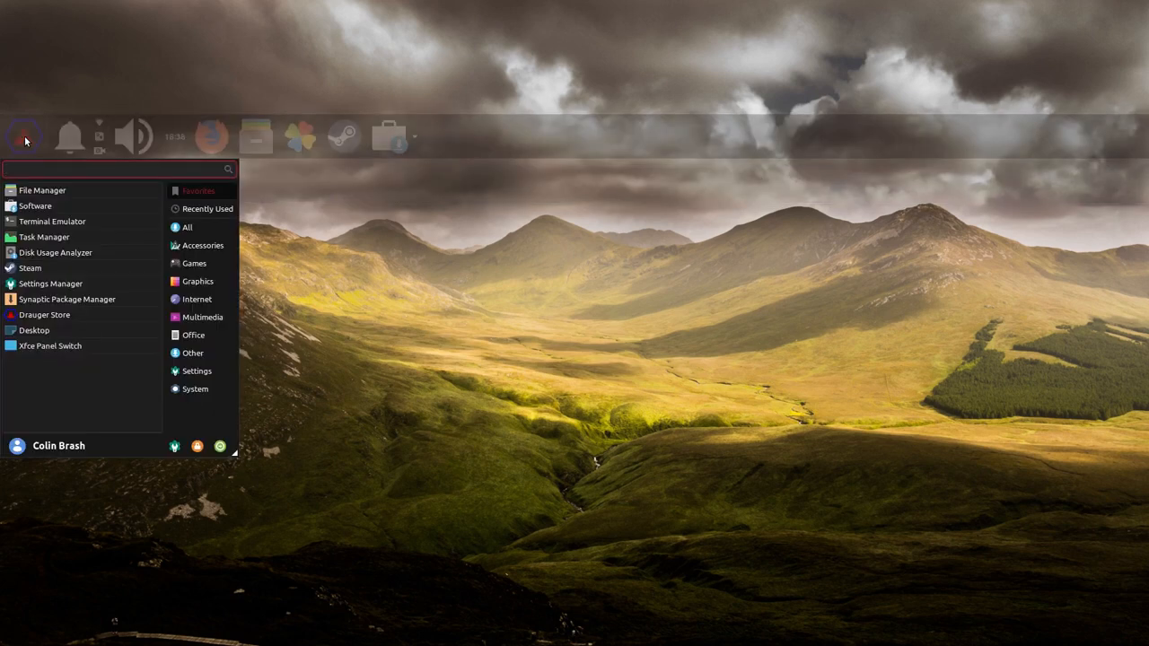
# Launch Drauger Store from the Accessories menu and reposition its window.
pyautogui.click(203, 244)
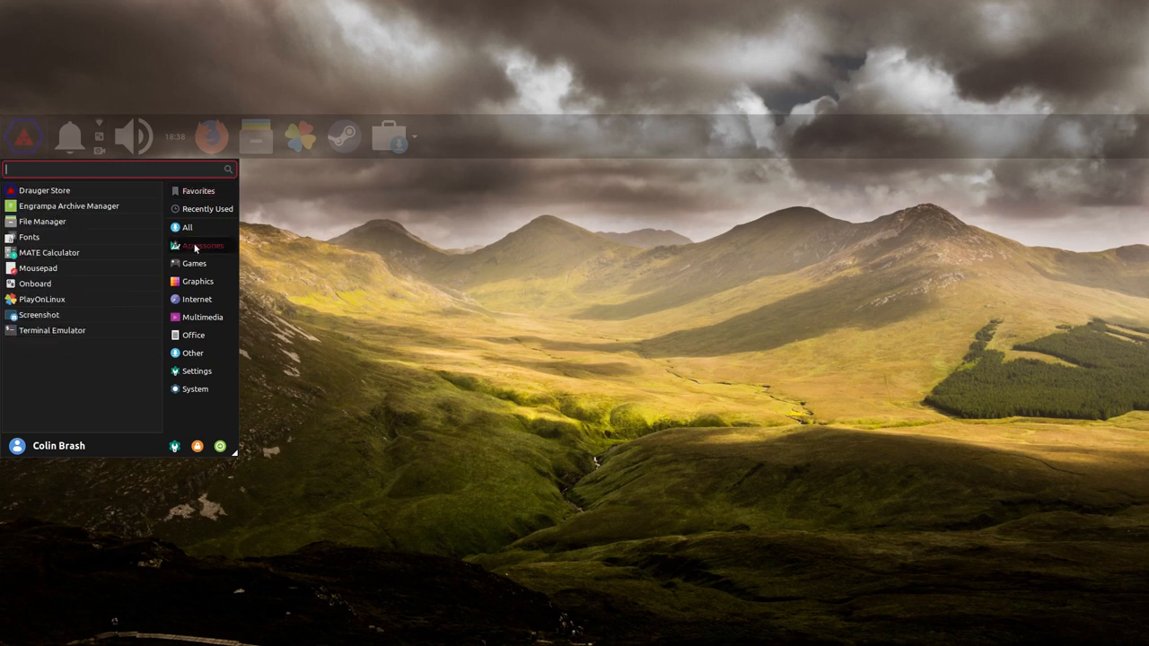
pyautogui.moveTo(40, 190)
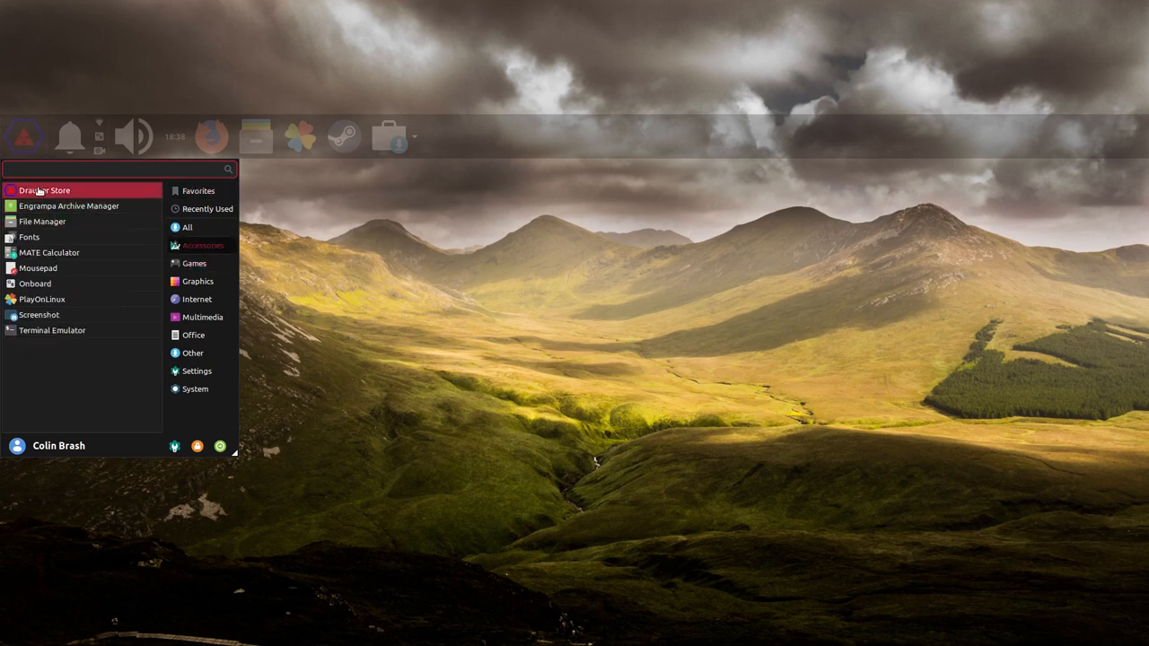
pyautogui.click(43, 190)
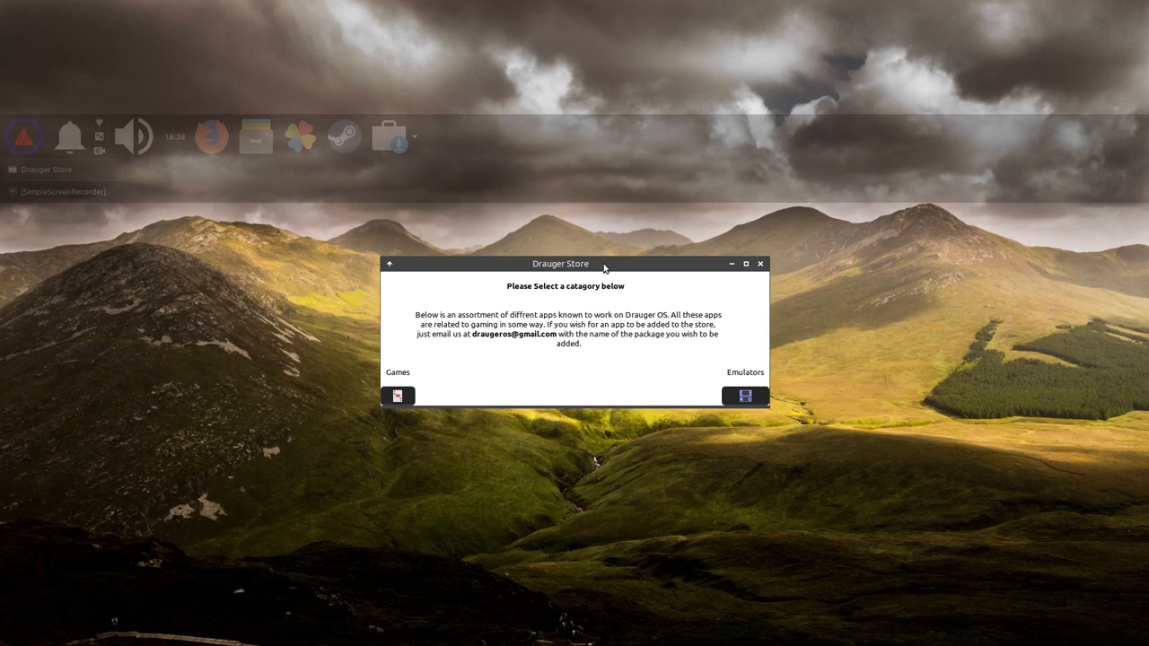
pyautogui.moveTo(560, 262); pyautogui.dragTo(503, 247)
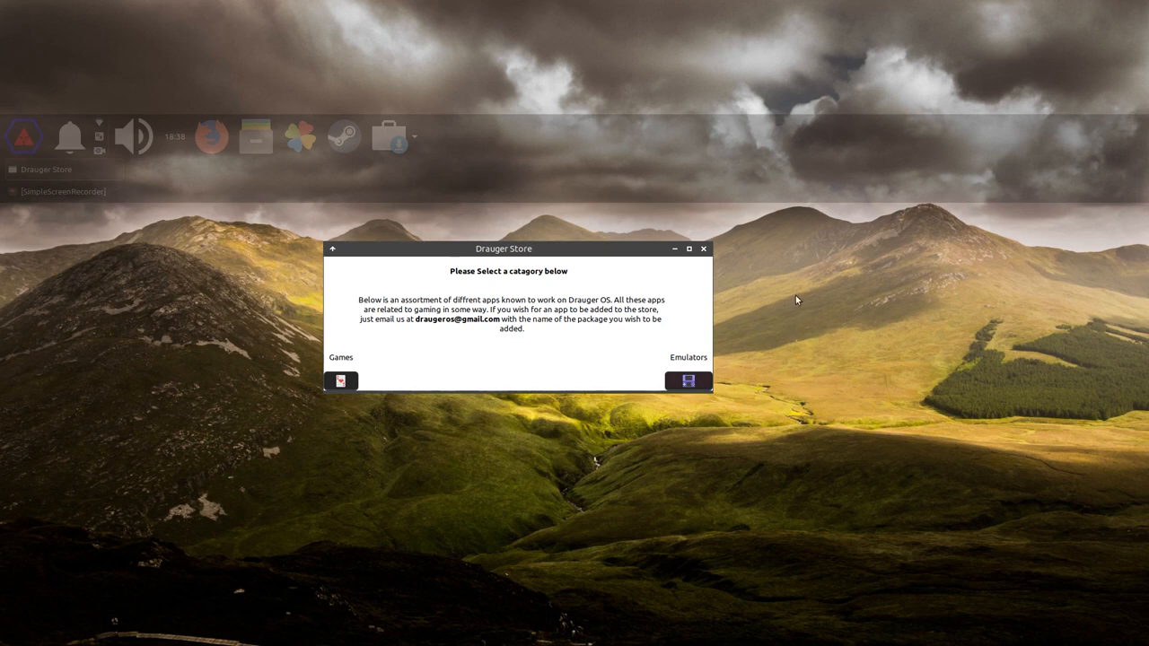
pyautogui.moveTo(559, 240)
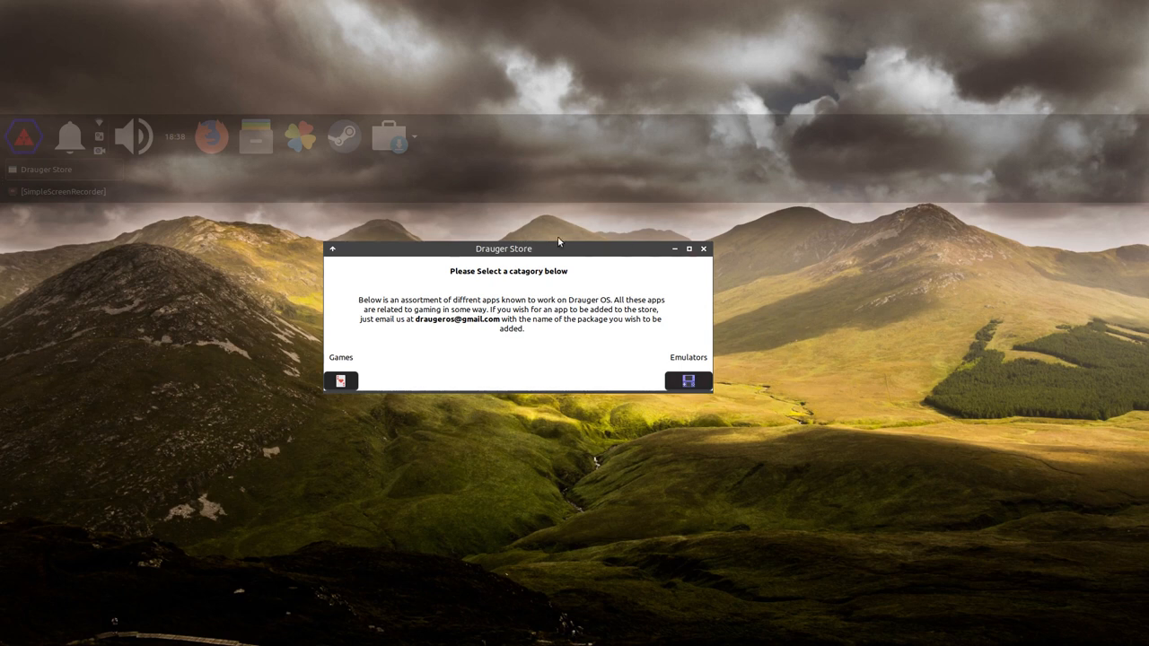
pyautogui.moveTo(258, 284)
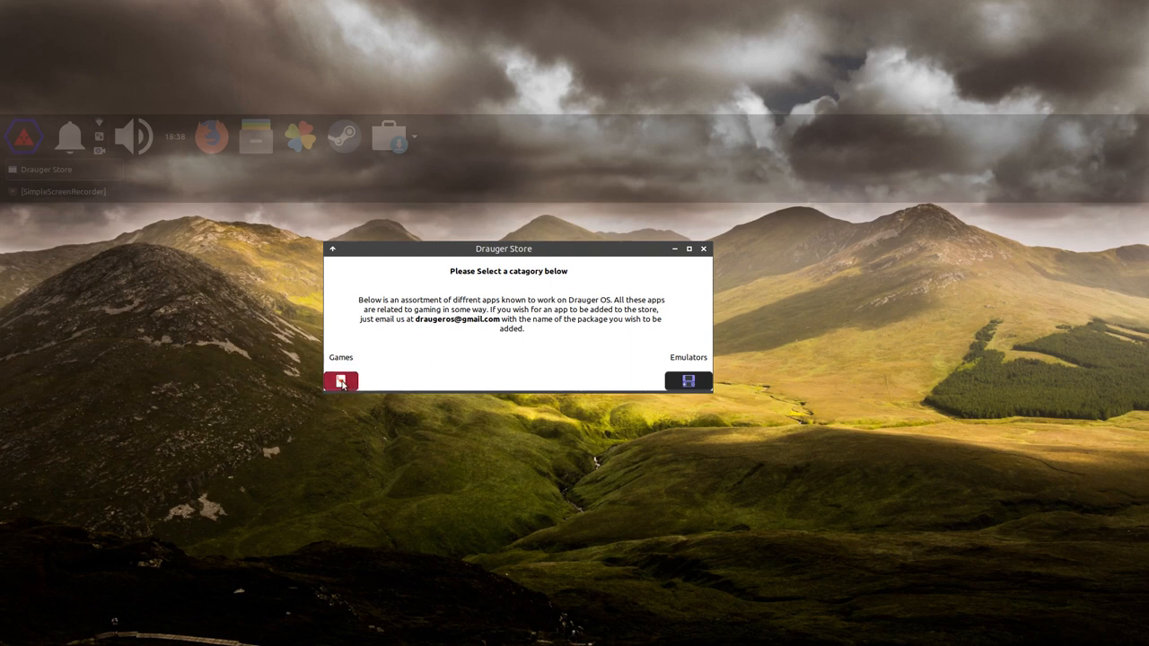
# Browse the store's Games category into Action, find it empty, and go back.
pyautogui.click(341, 381)
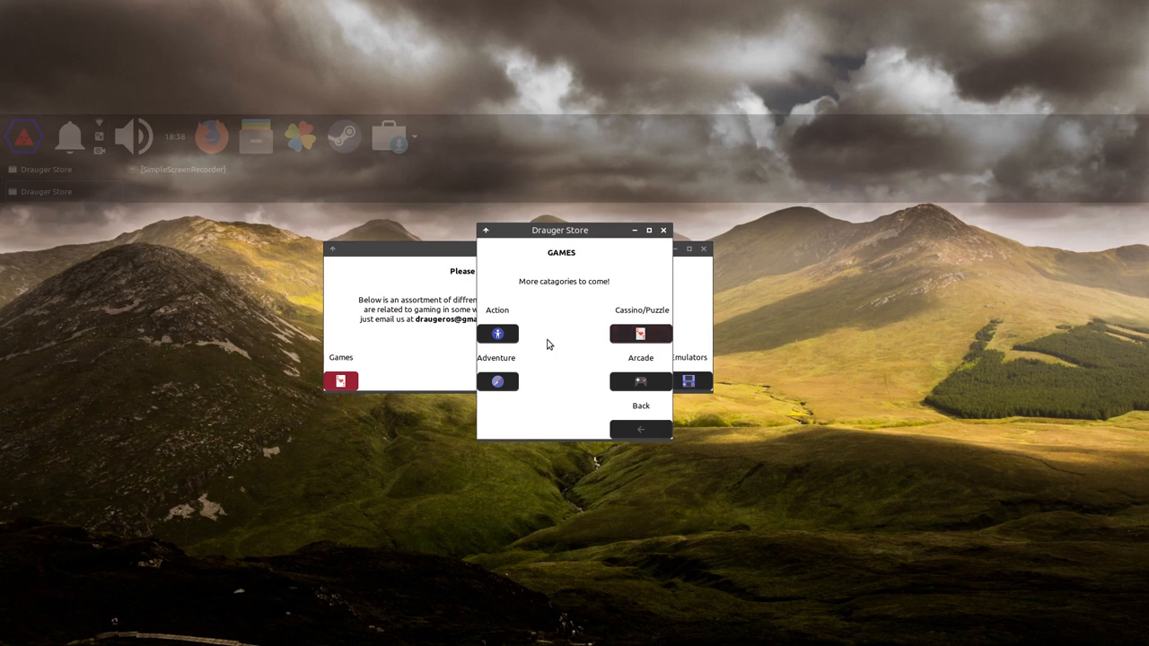
pyautogui.click(497, 334)
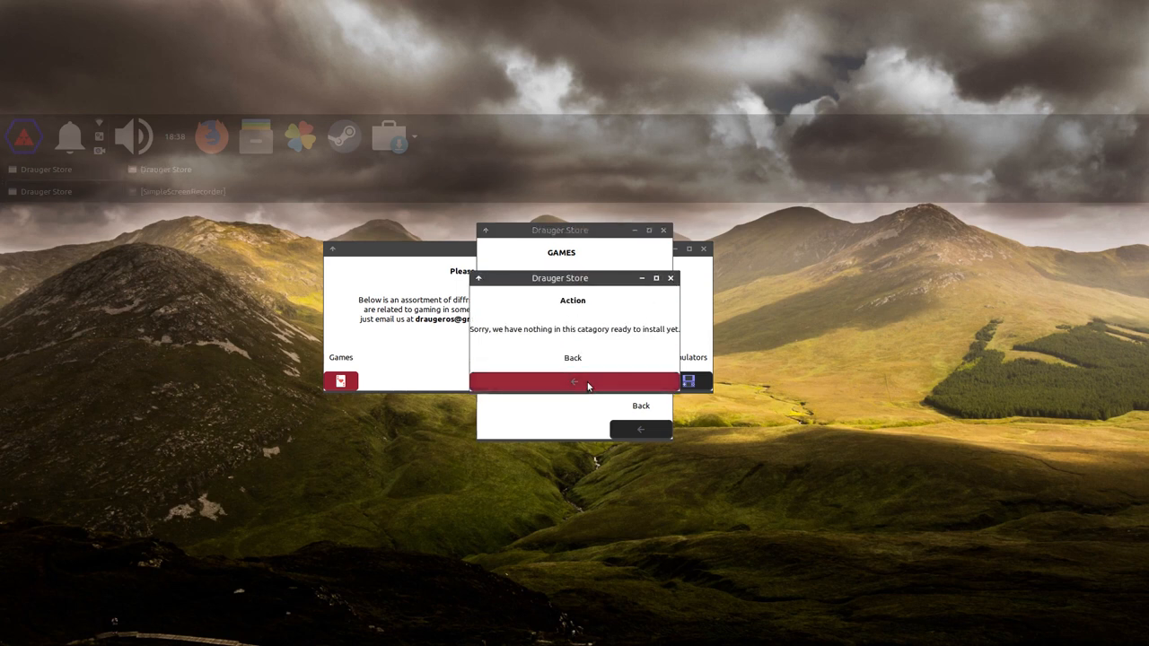
pyautogui.click(573, 359)
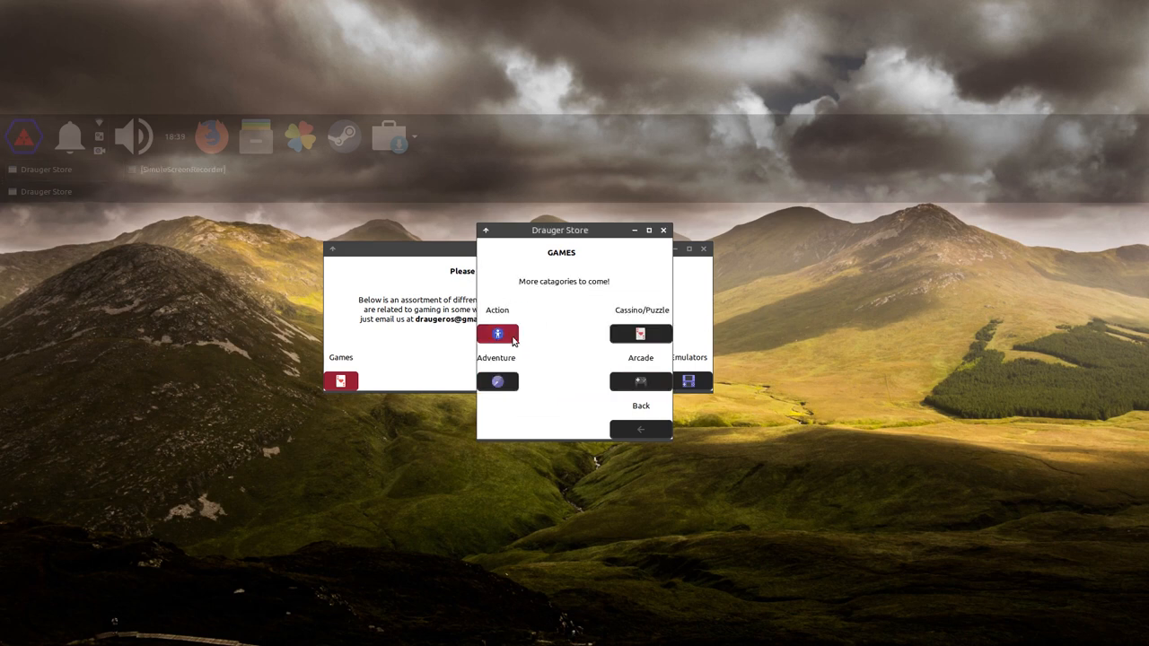
pyautogui.moveTo(667, 241)
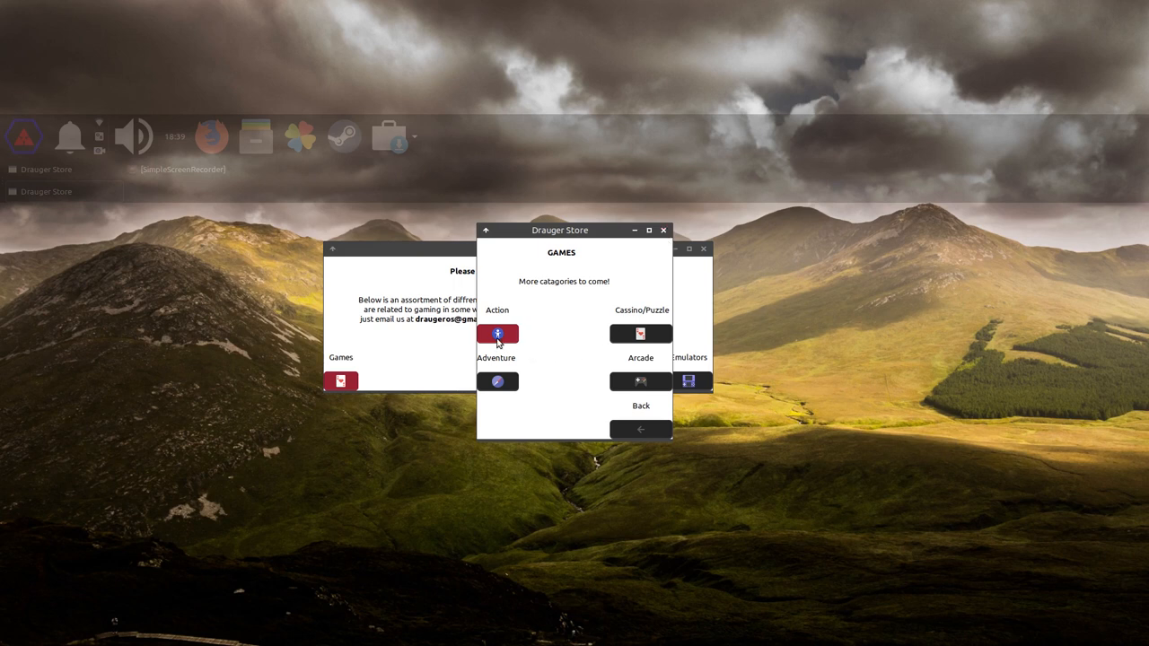
pyautogui.moveTo(727, 320)
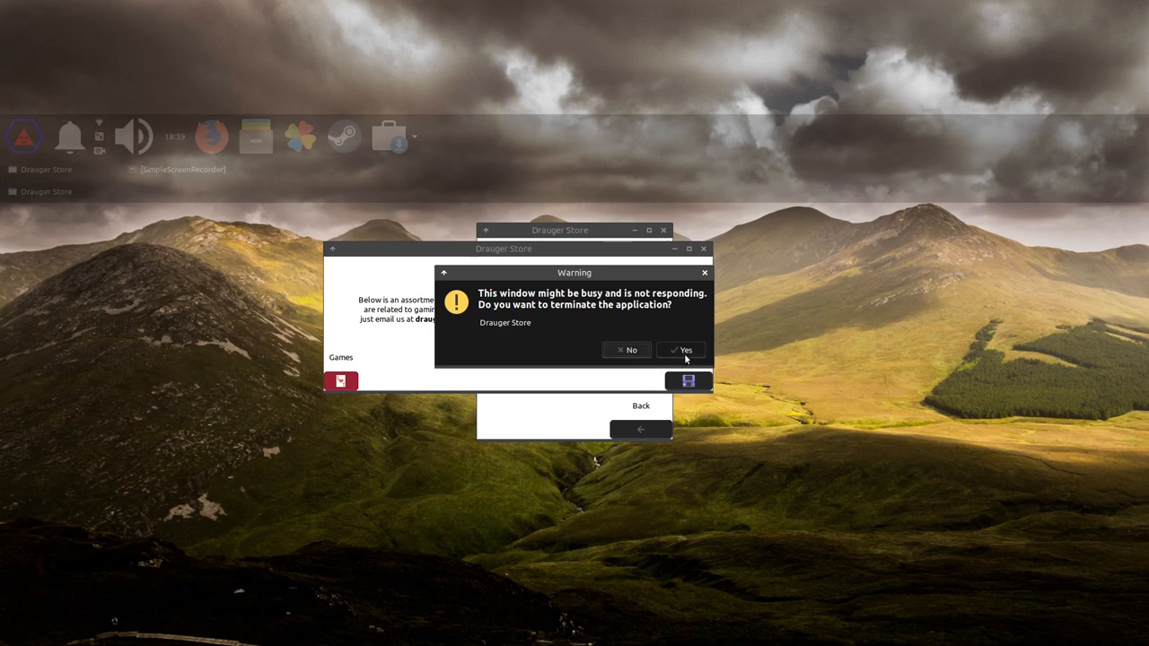
# Terminate the unresponsive store and relaunch Drauger Store from the menu.
pyautogui.click(683, 350)
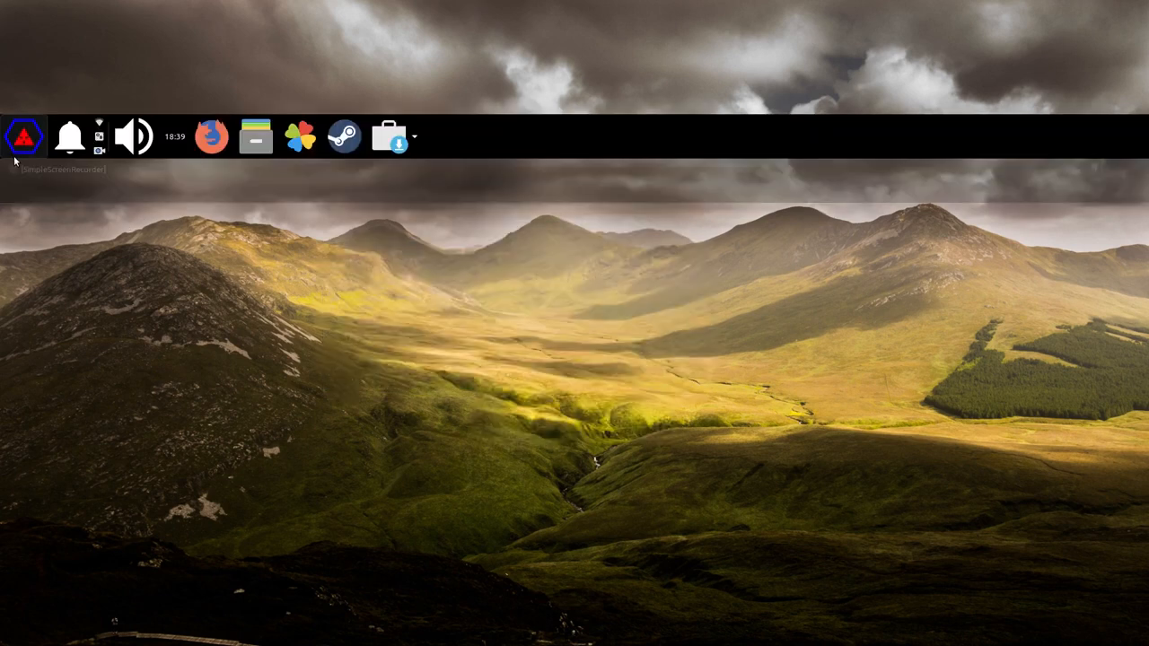
pyautogui.click(22, 137)
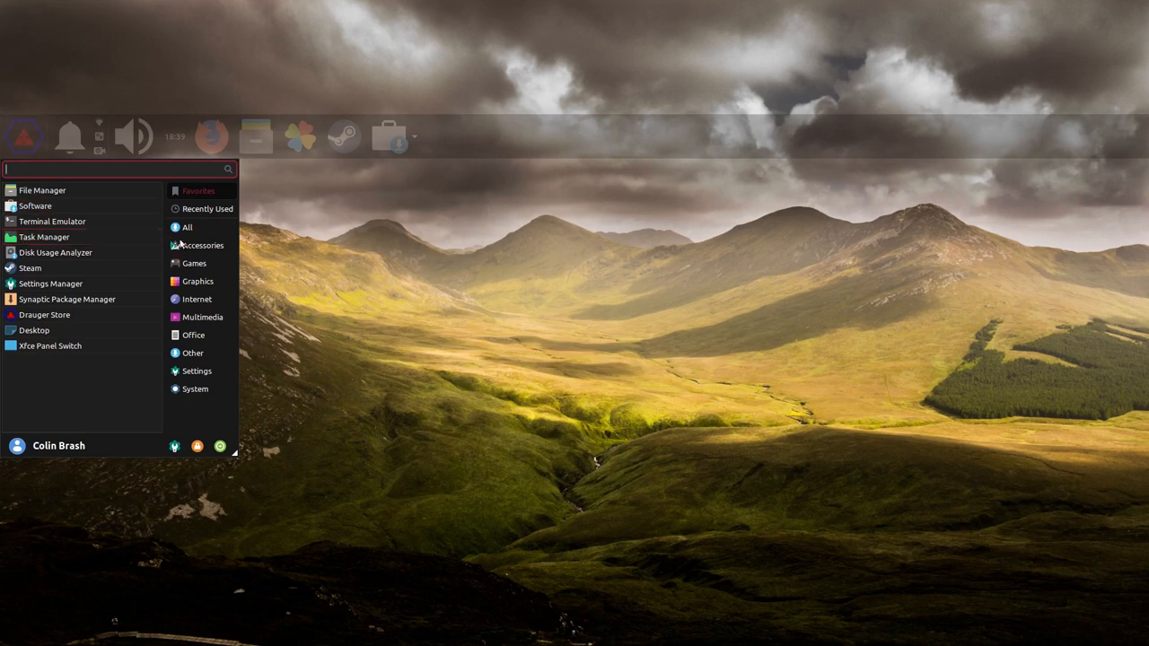
pyautogui.click(43, 316)
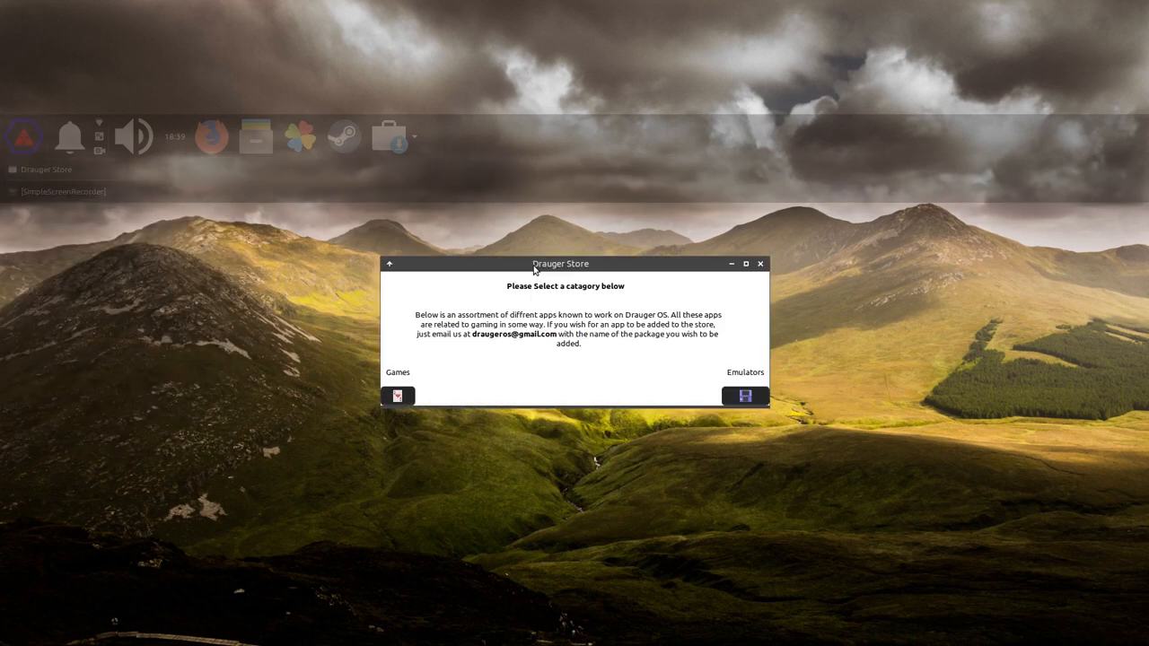
# Look through the Games categories again, return to the main categories and close the store.
pyautogui.click(399, 397)
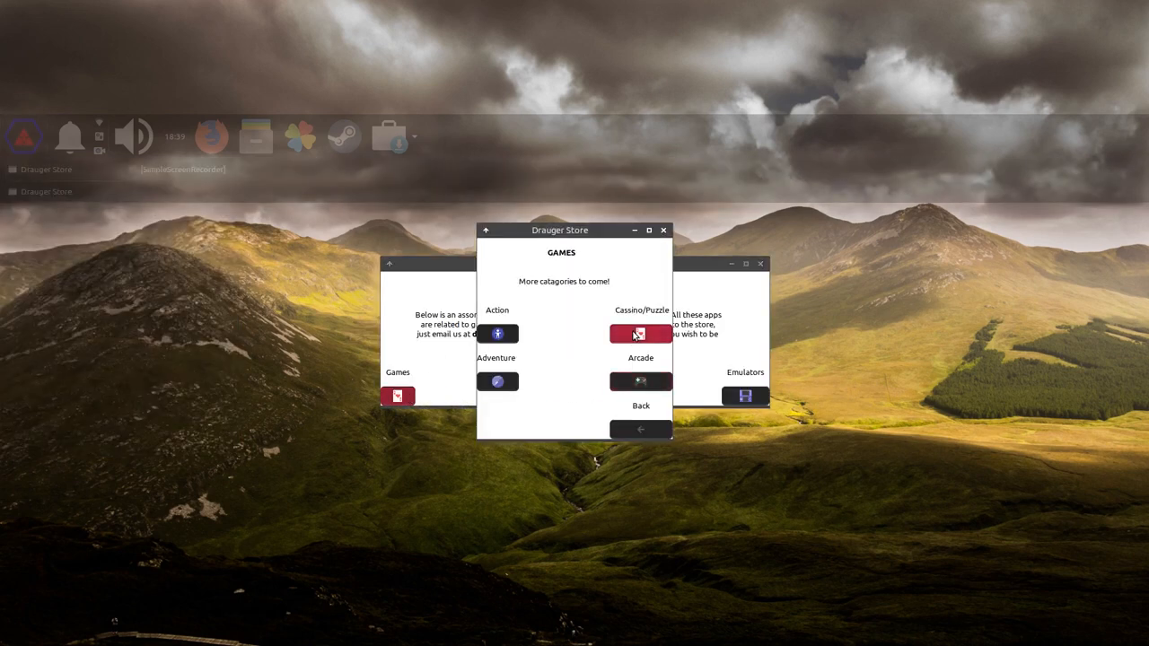
pyautogui.click(640, 334)
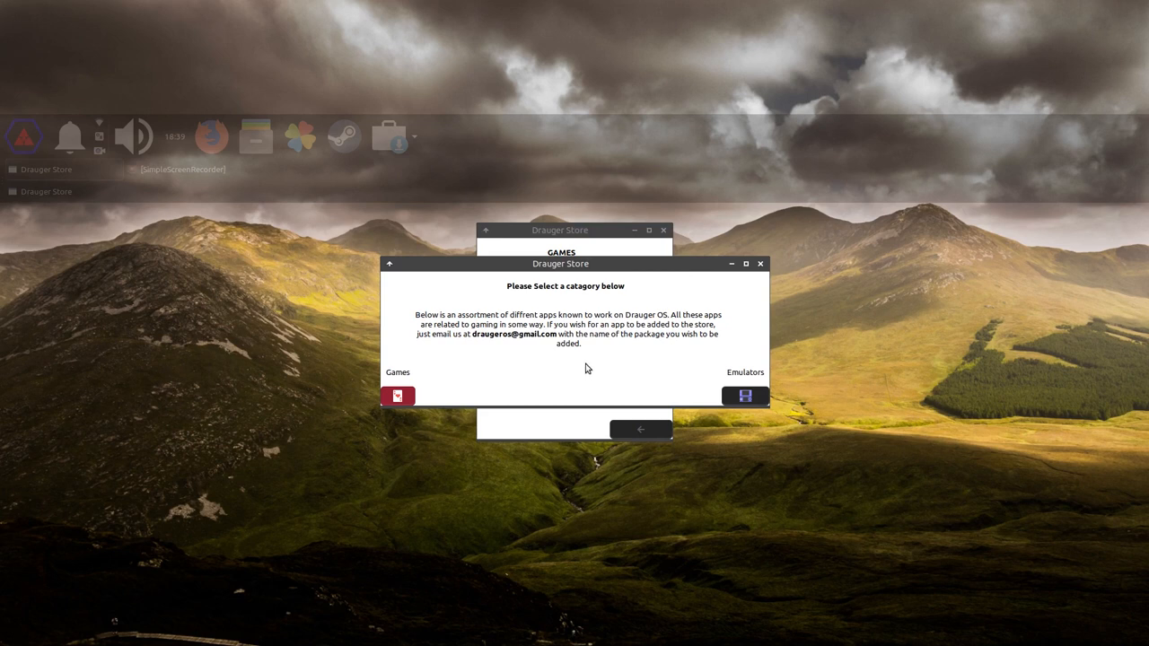
pyautogui.click(761, 262)
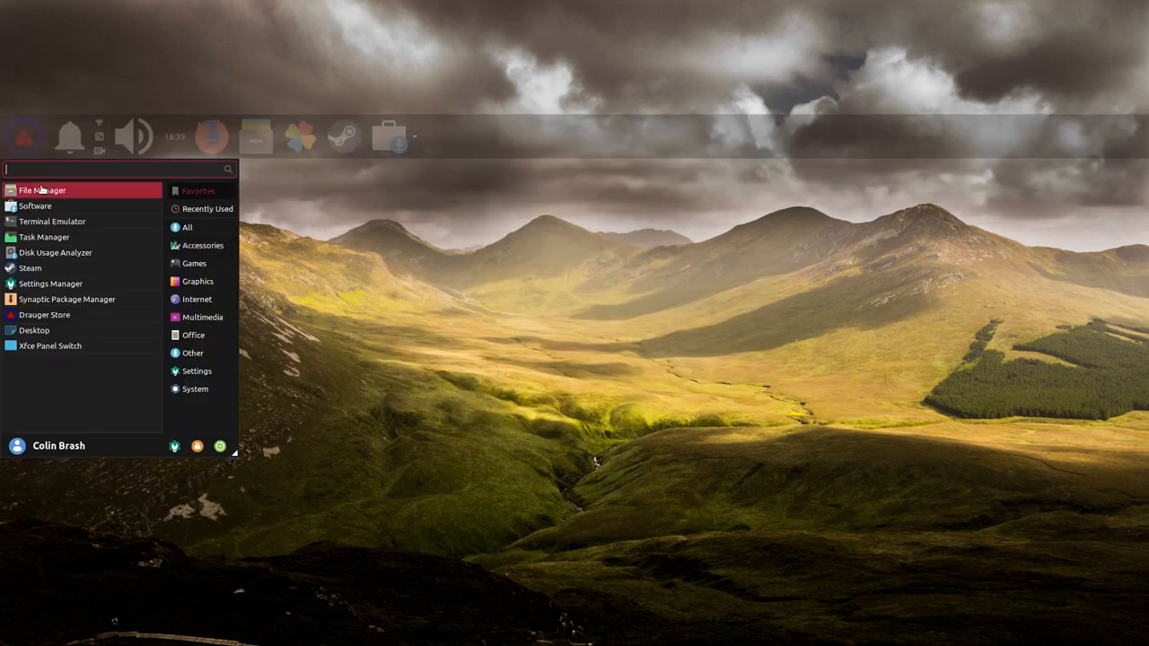
pyautogui.click(203, 244)
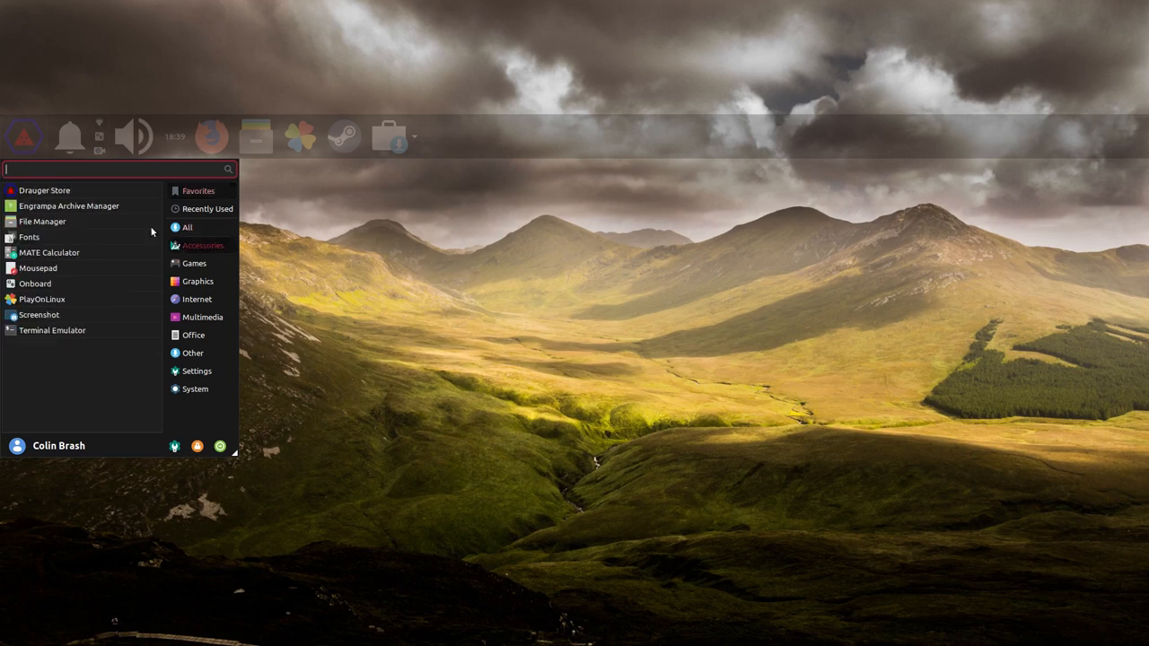
pyautogui.click(43, 191)
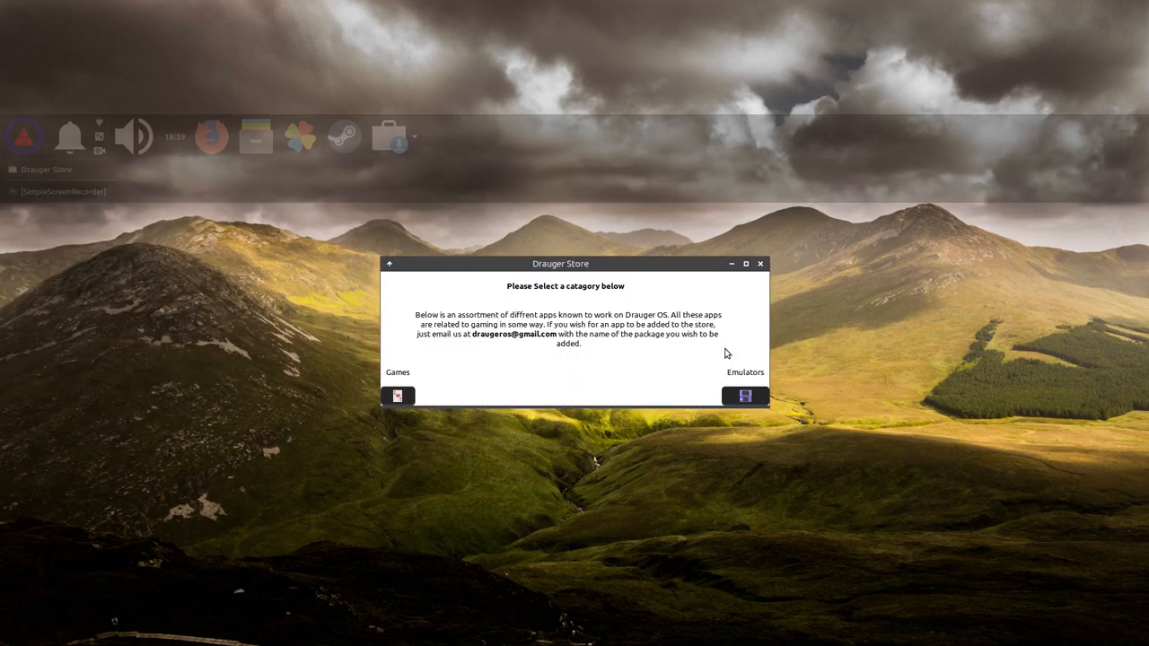
pyautogui.click(744, 396)
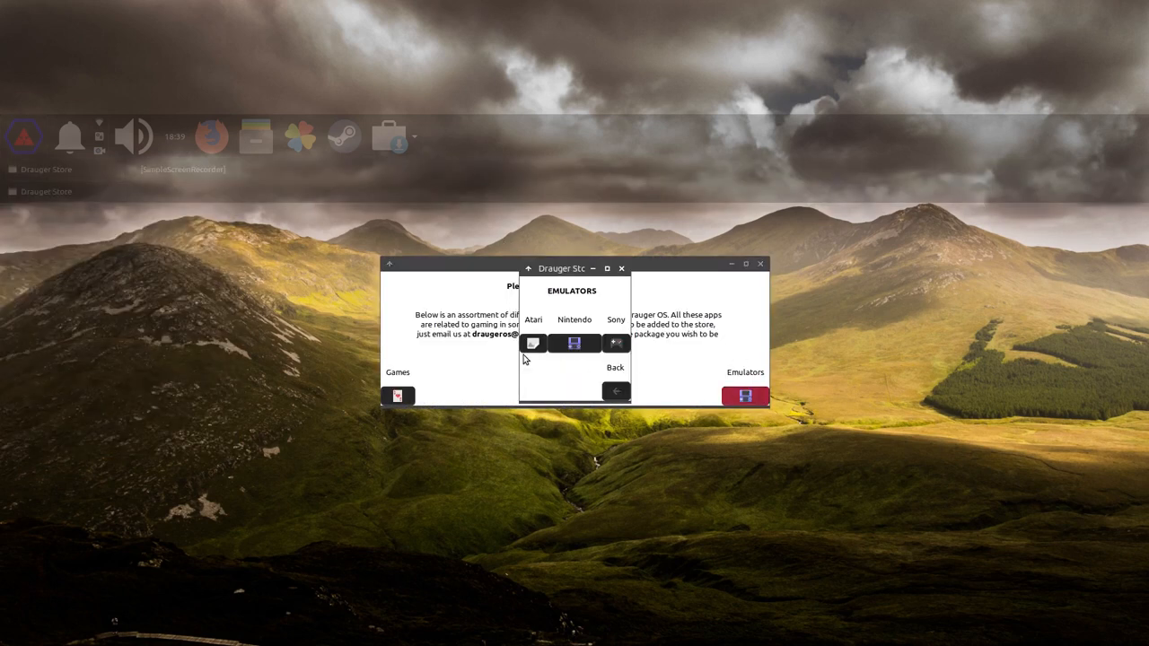
pyautogui.click(574, 332)
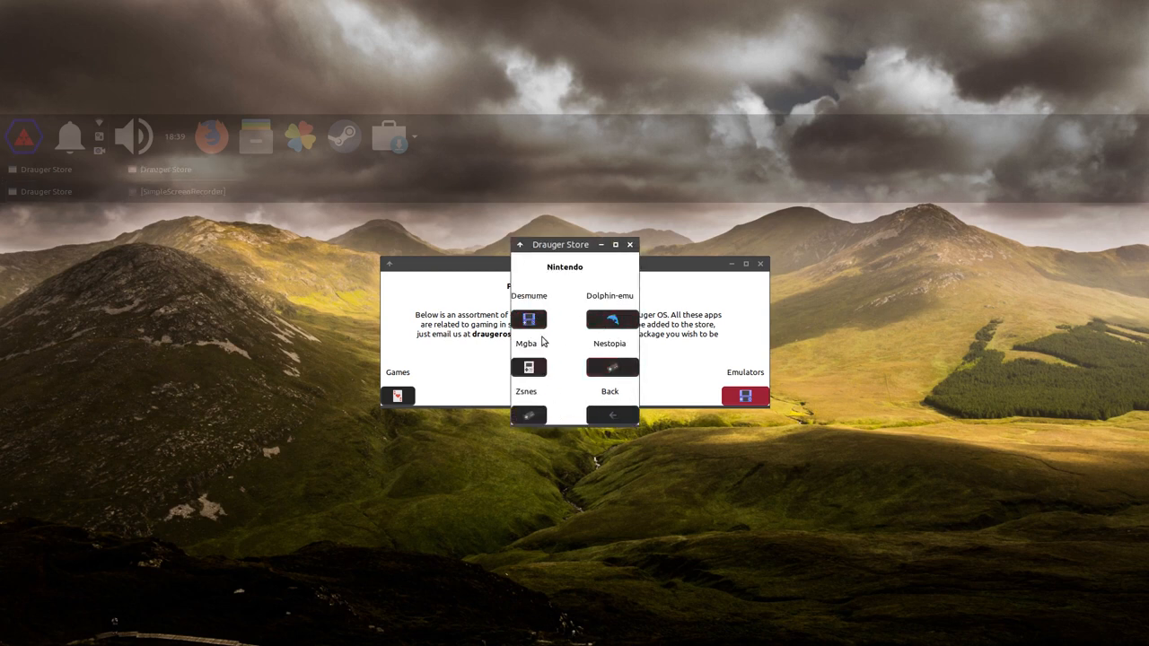
pyautogui.click(611, 414)
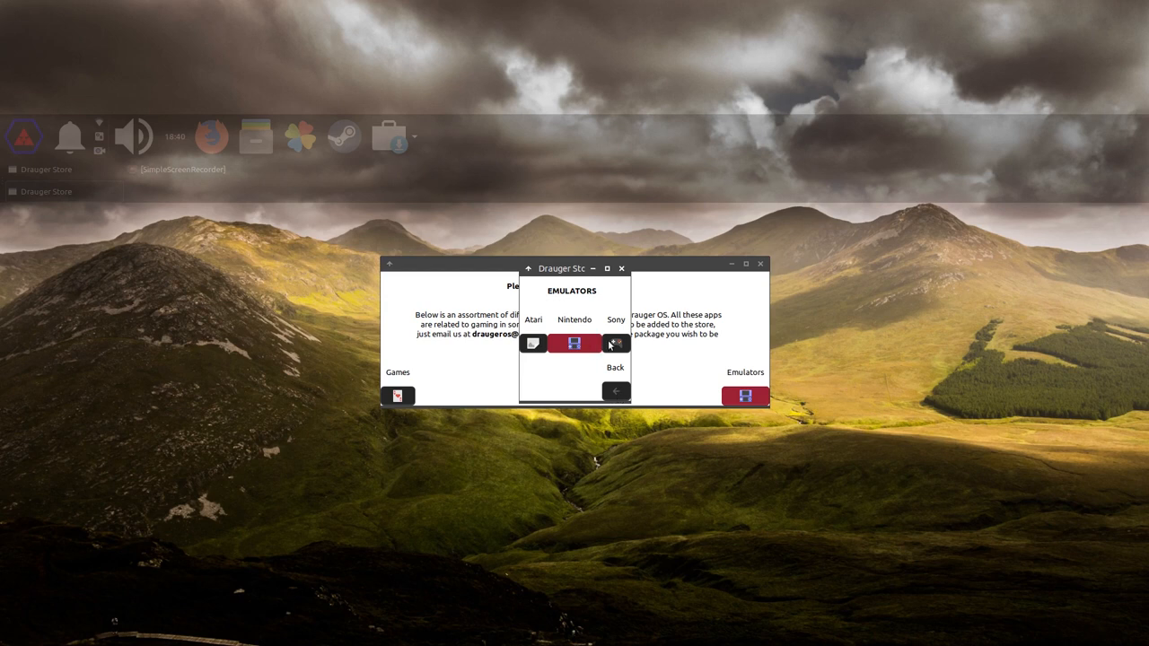
pyautogui.moveTo(890, 287)
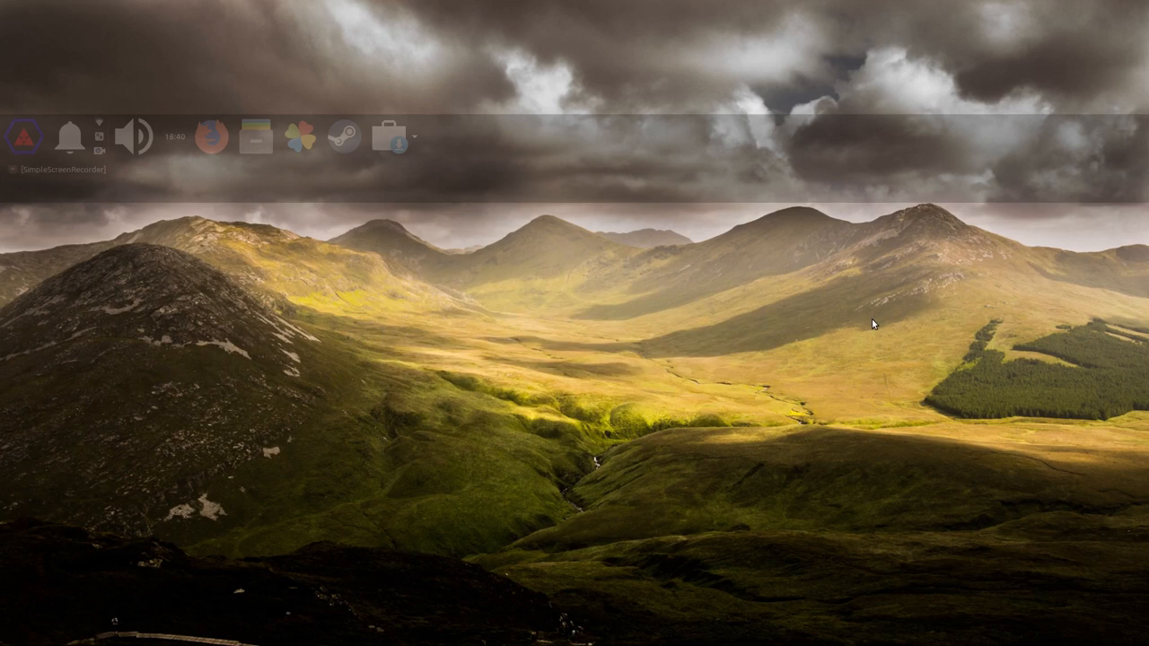
pyautogui.click(24, 137)
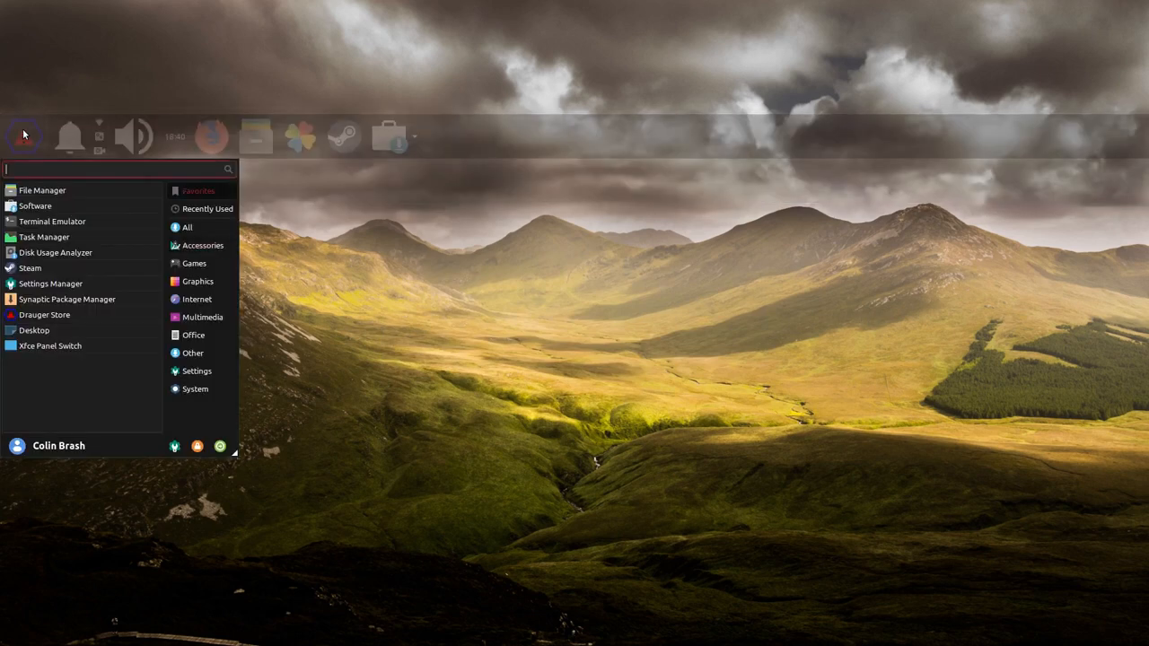
pyautogui.click(203, 245)
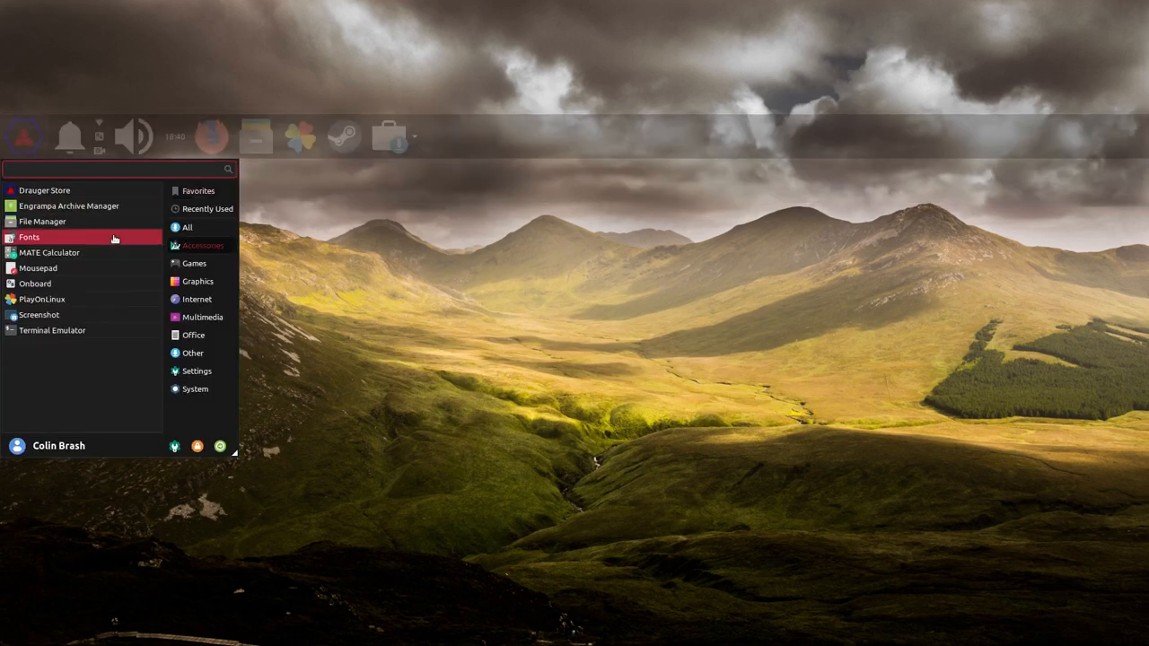
pyautogui.click(43, 190)
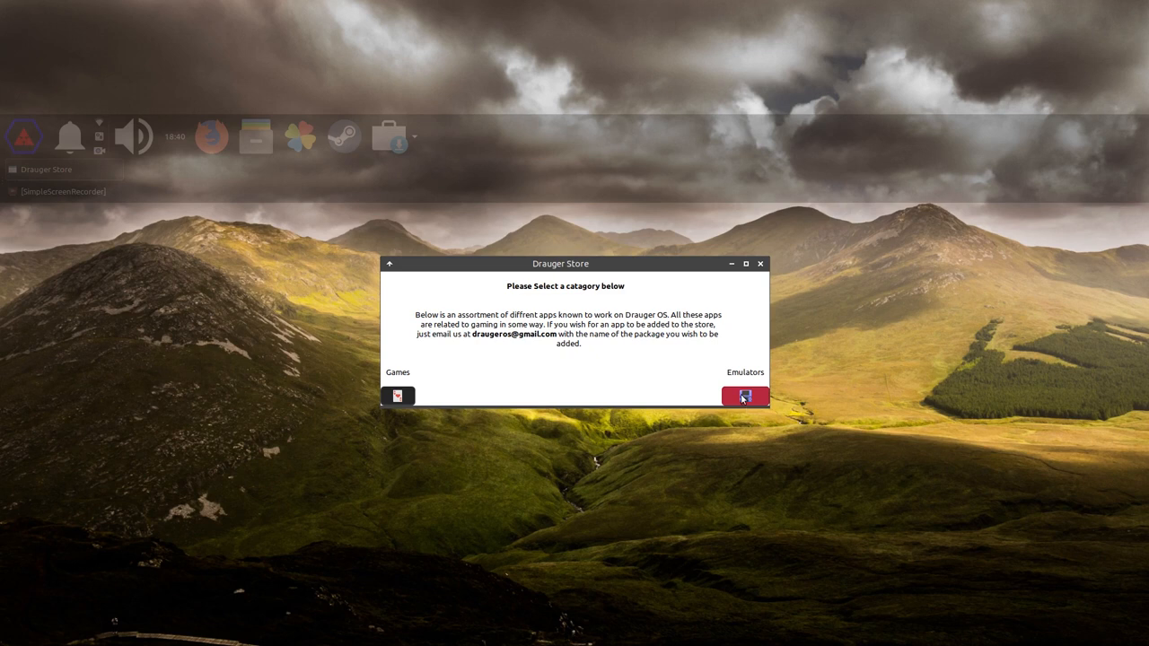
pyautogui.click(743, 397)
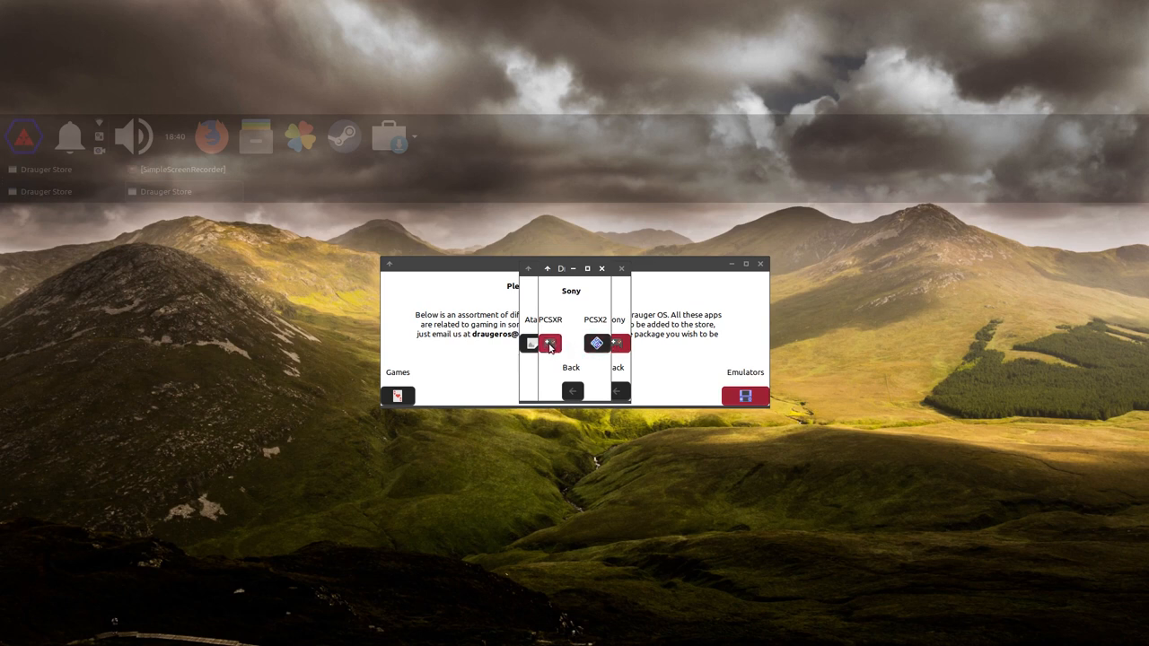
pyautogui.click(551, 343)
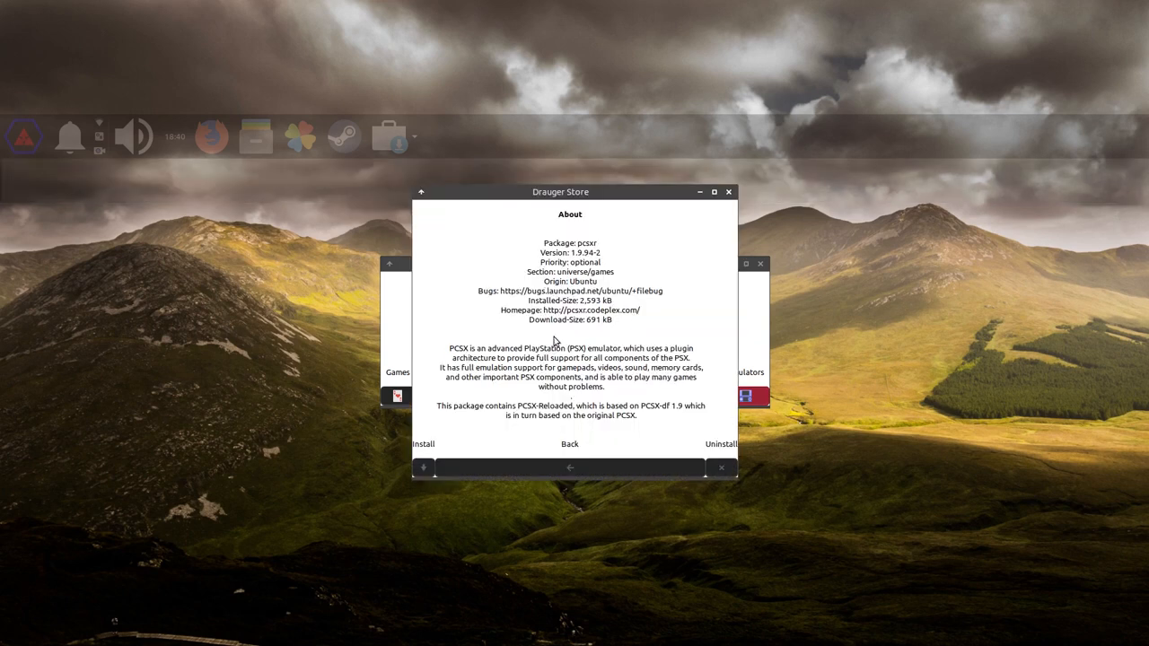
pyautogui.moveTo(710, 235)
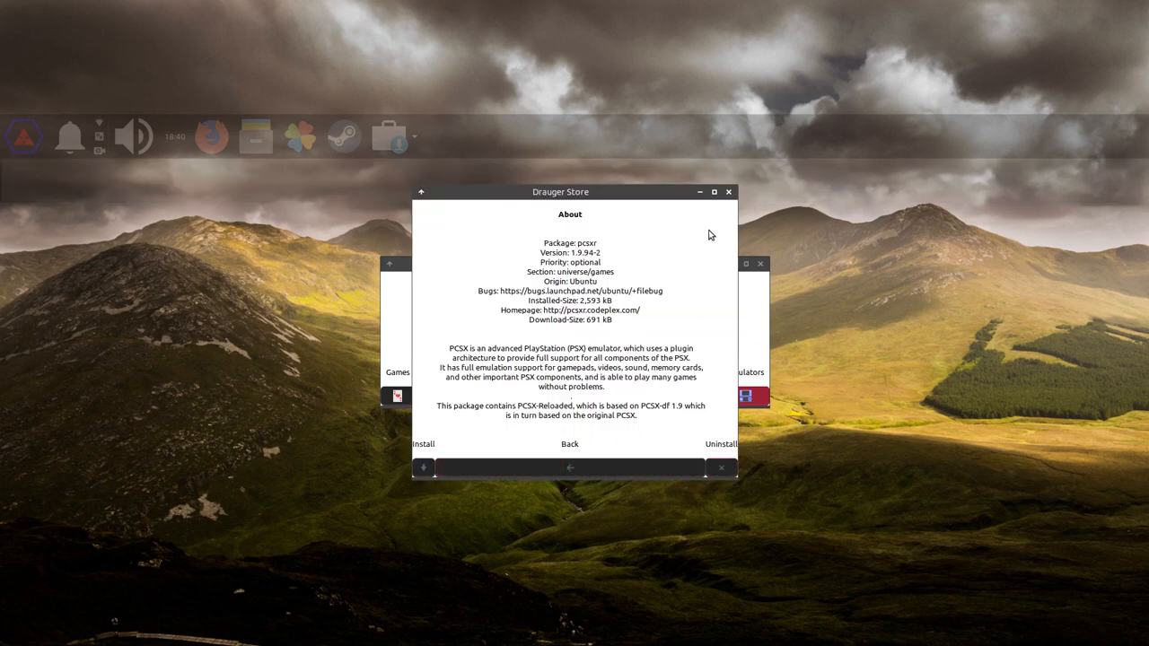
pyautogui.click(570, 444)
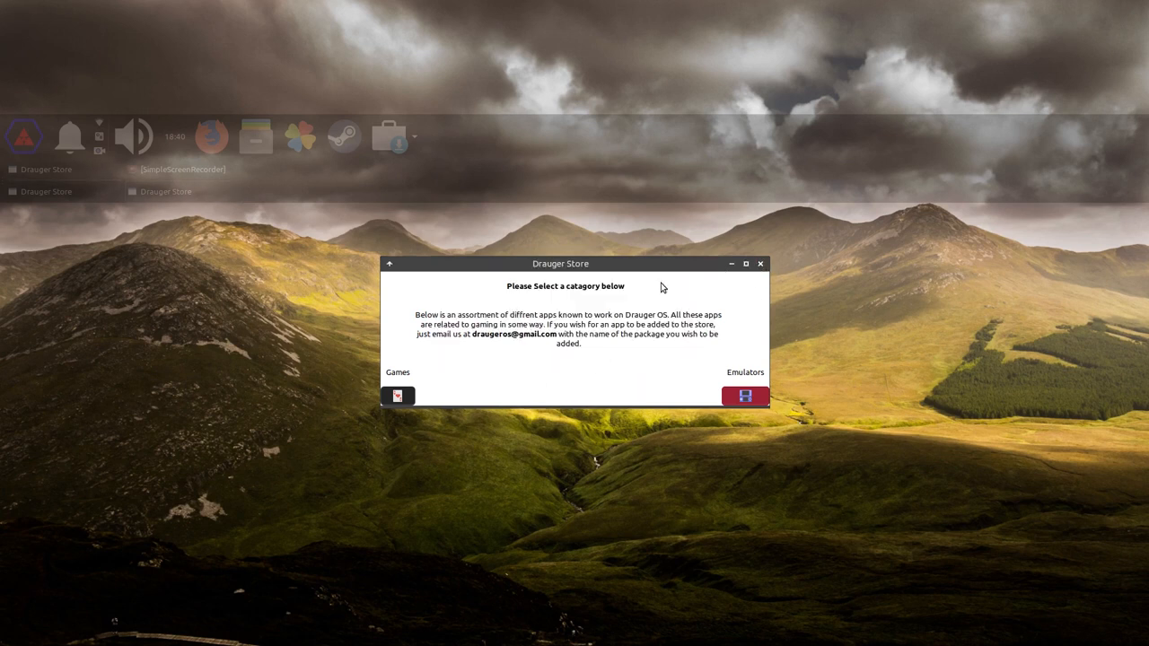
pyautogui.click(23, 137)
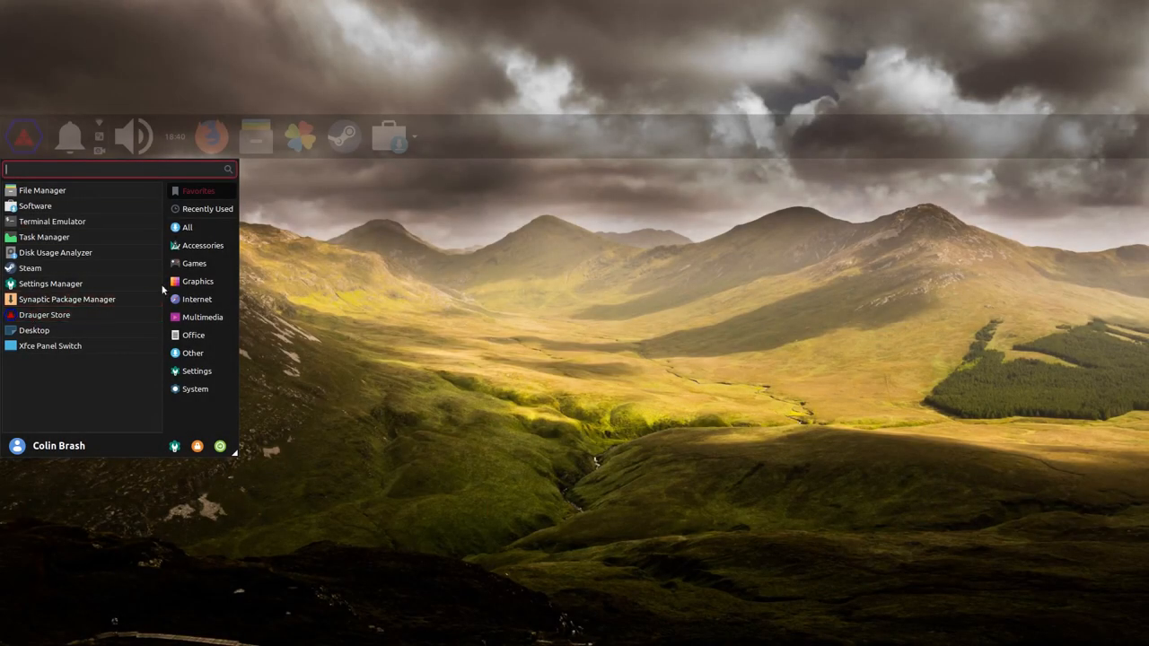
pyautogui.moveTo(187, 227)
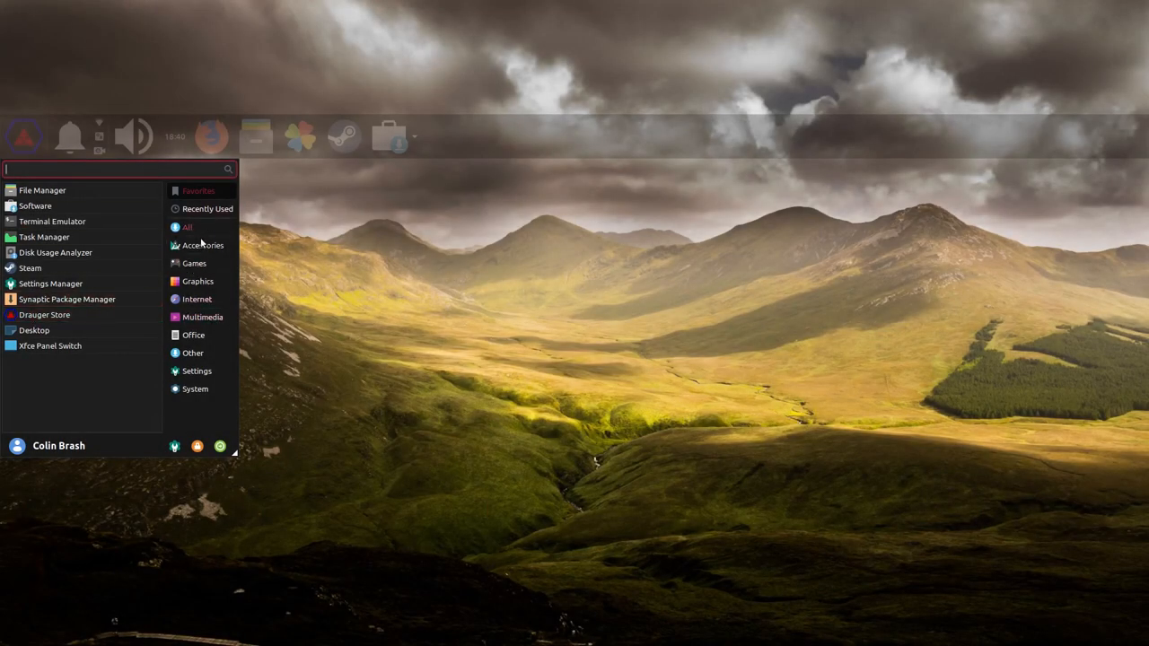
pyautogui.click(201, 244)
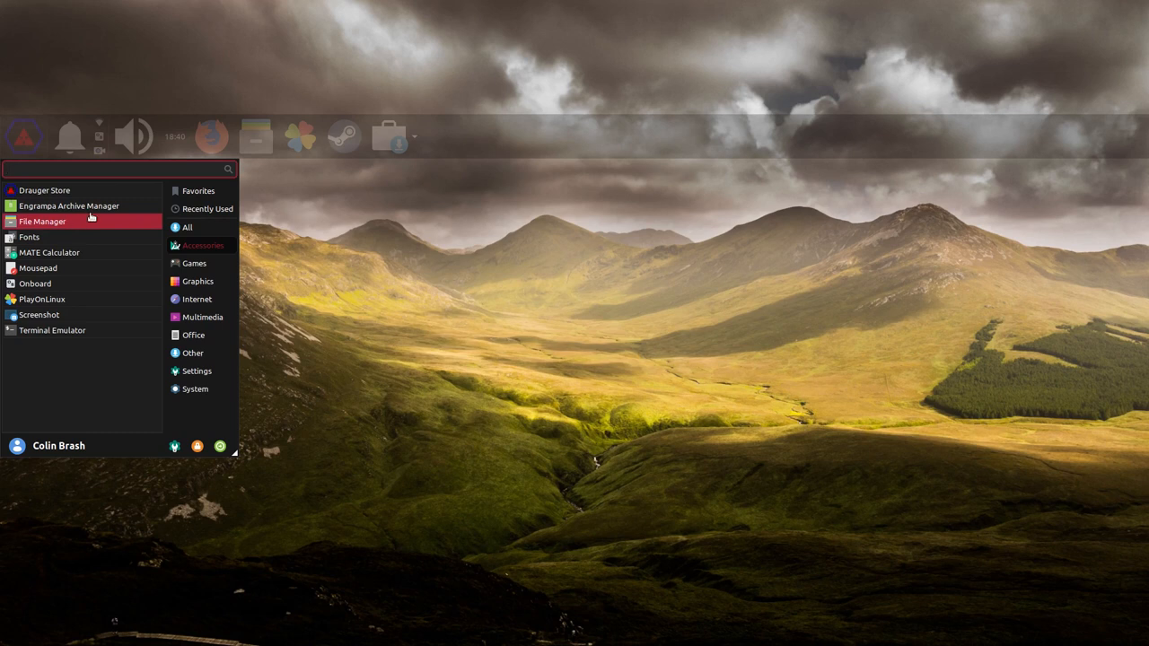
pyautogui.moveTo(28, 237)
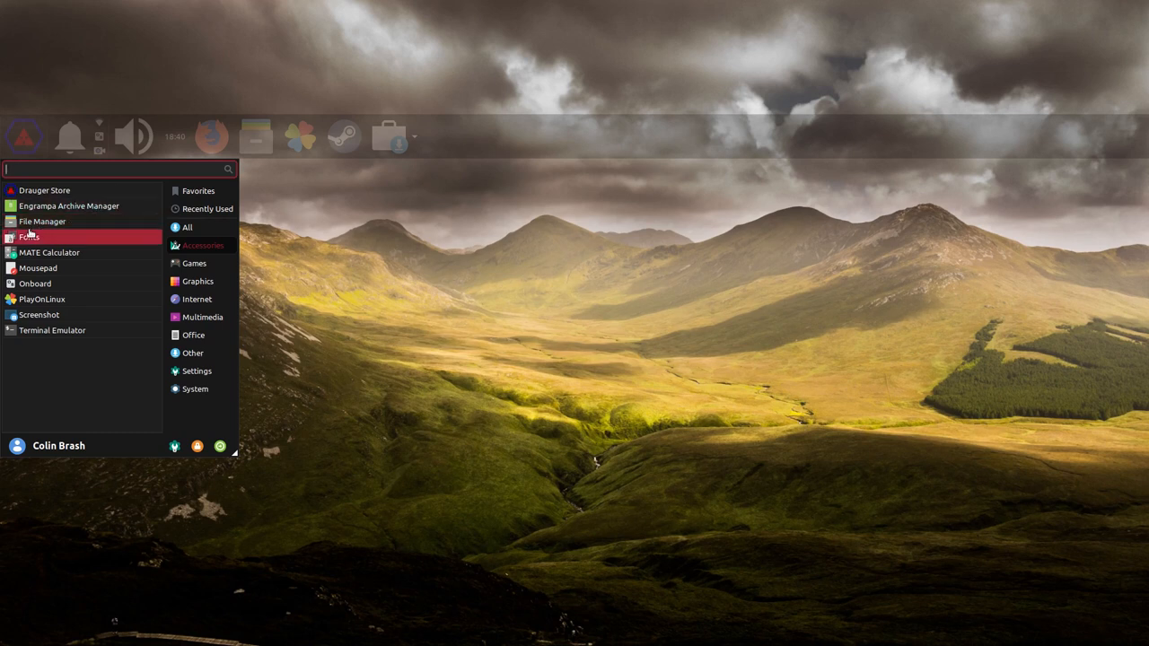
pyautogui.moveTo(88, 254)
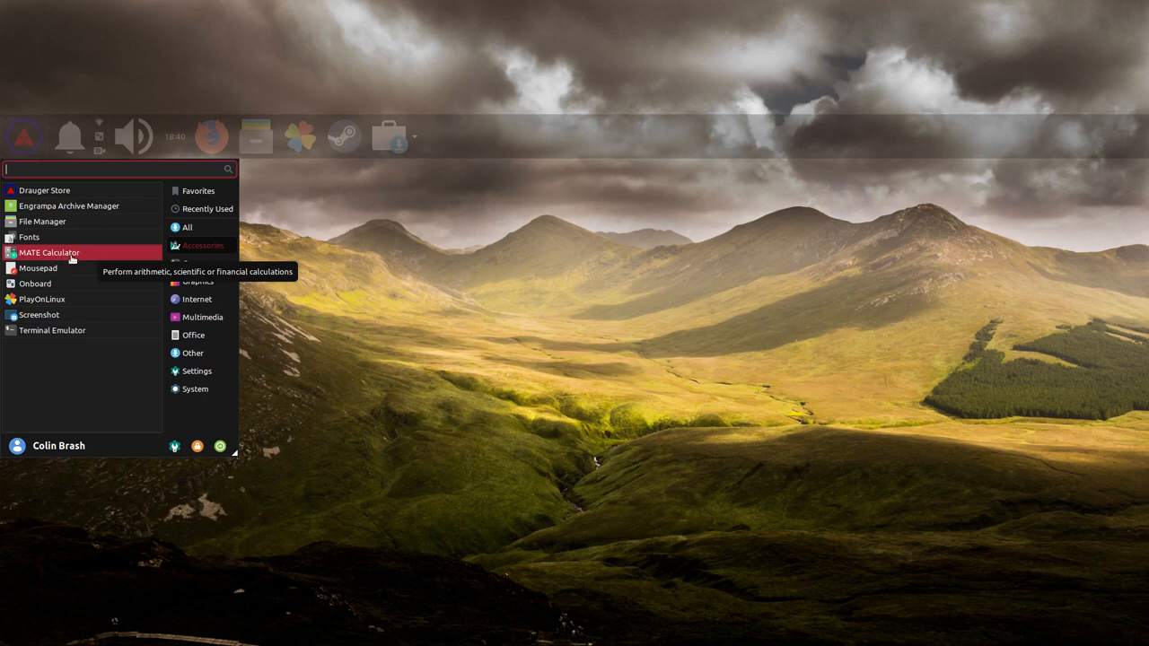
pyautogui.moveTo(58, 283)
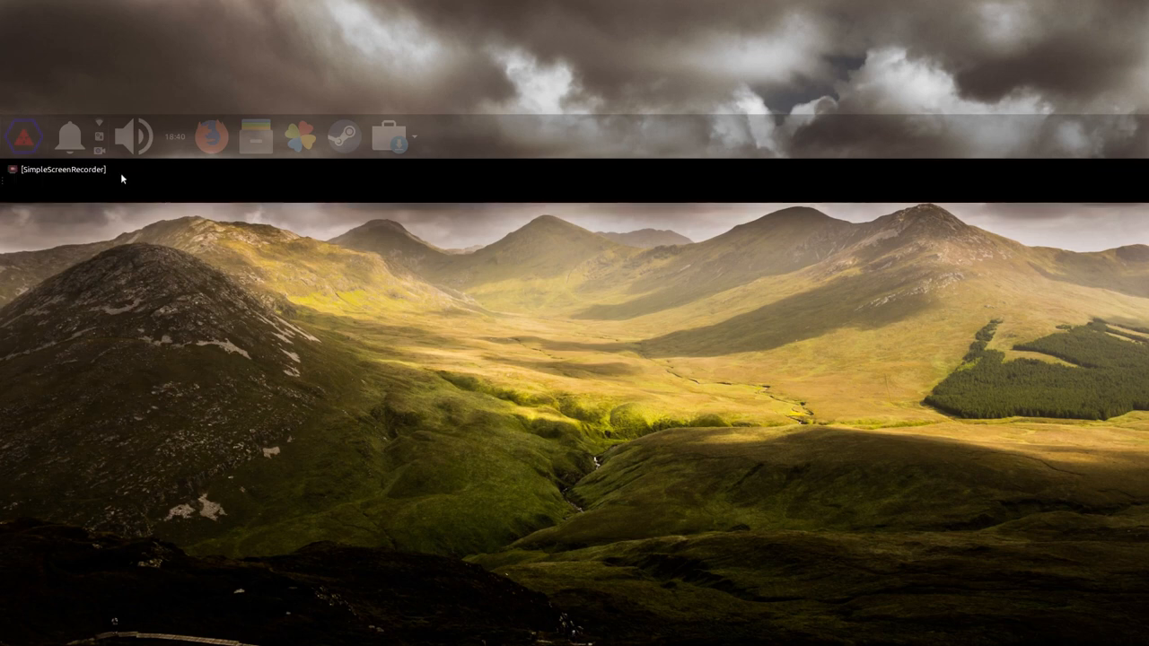
pyautogui.click(99, 136)
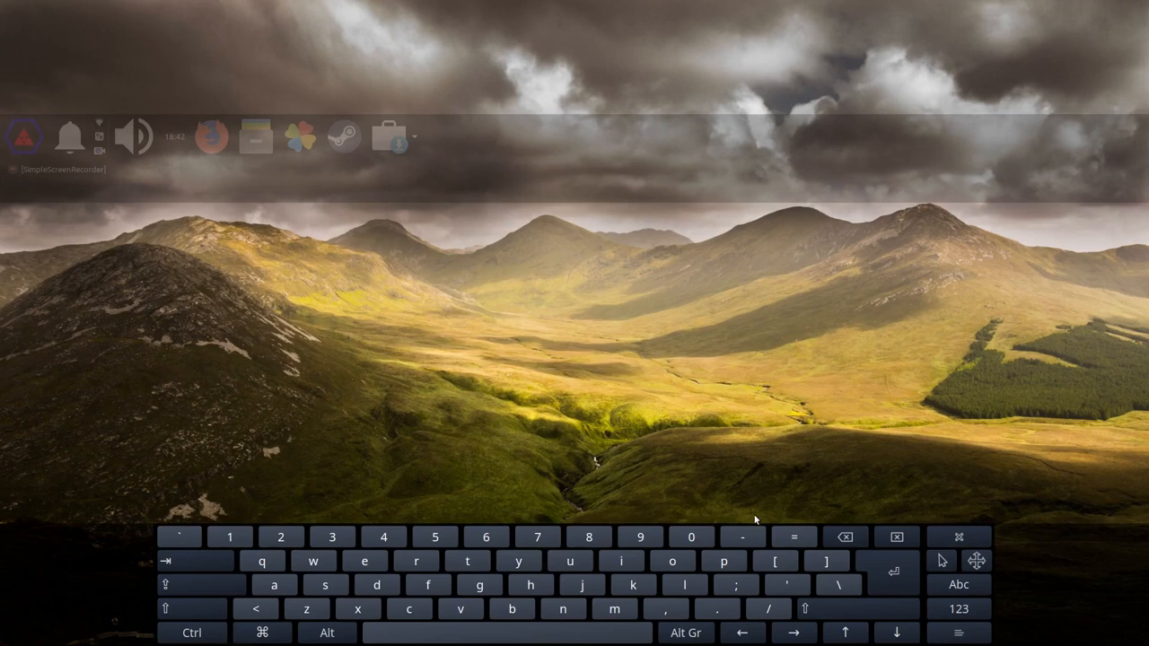
pyautogui.moveTo(107, 503)
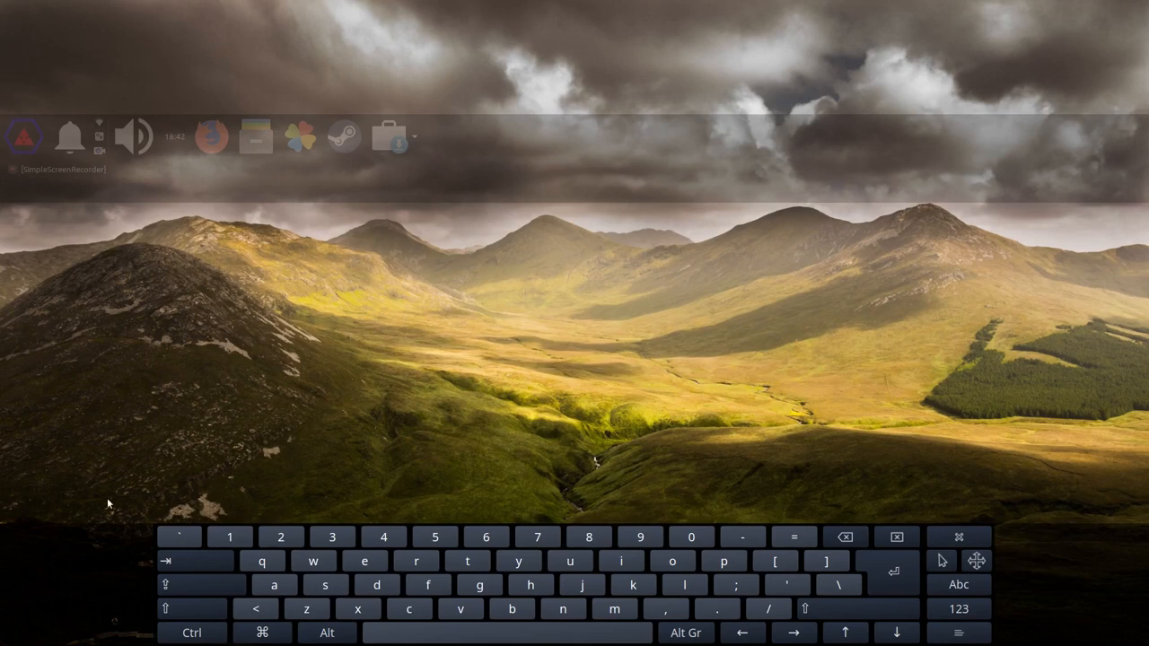
pyautogui.moveTo(355, 483)
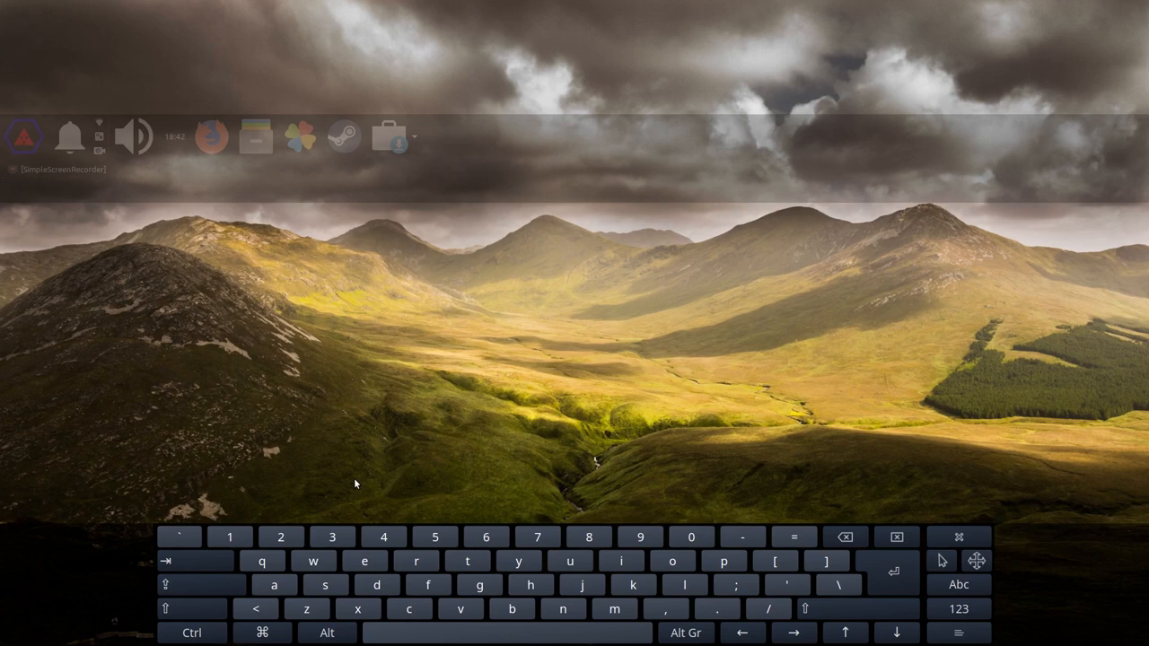
pyautogui.moveTo(351, 273)
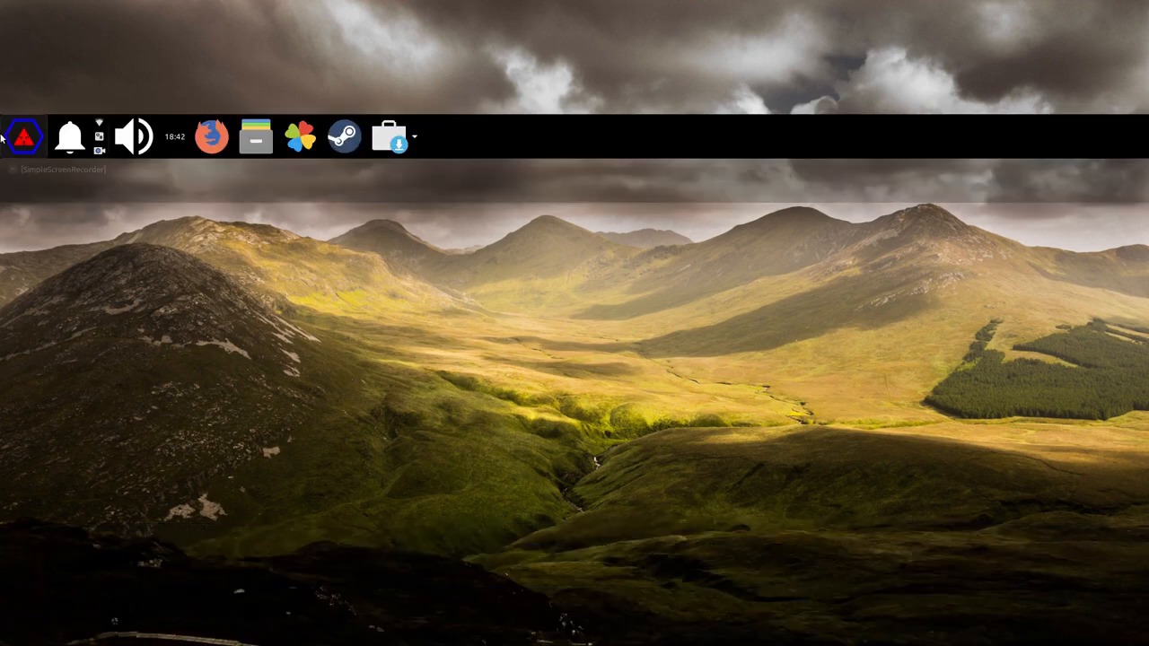
pyautogui.click(22, 136)
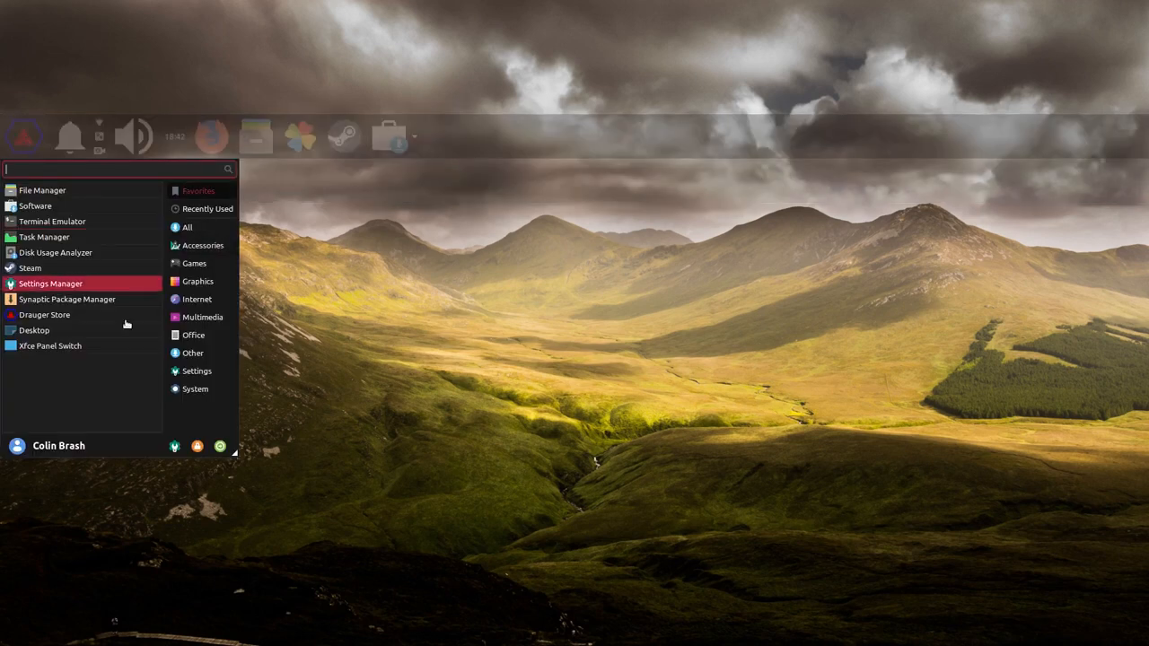
pyautogui.click(201, 244)
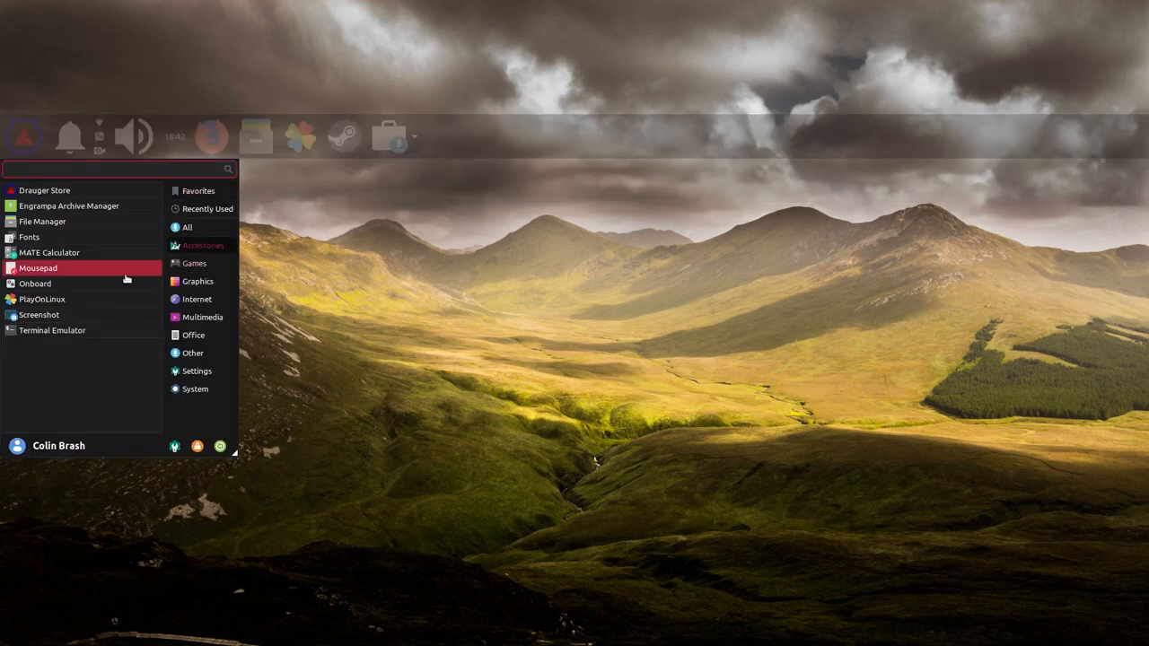
pyautogui.moveTo(49, 304)
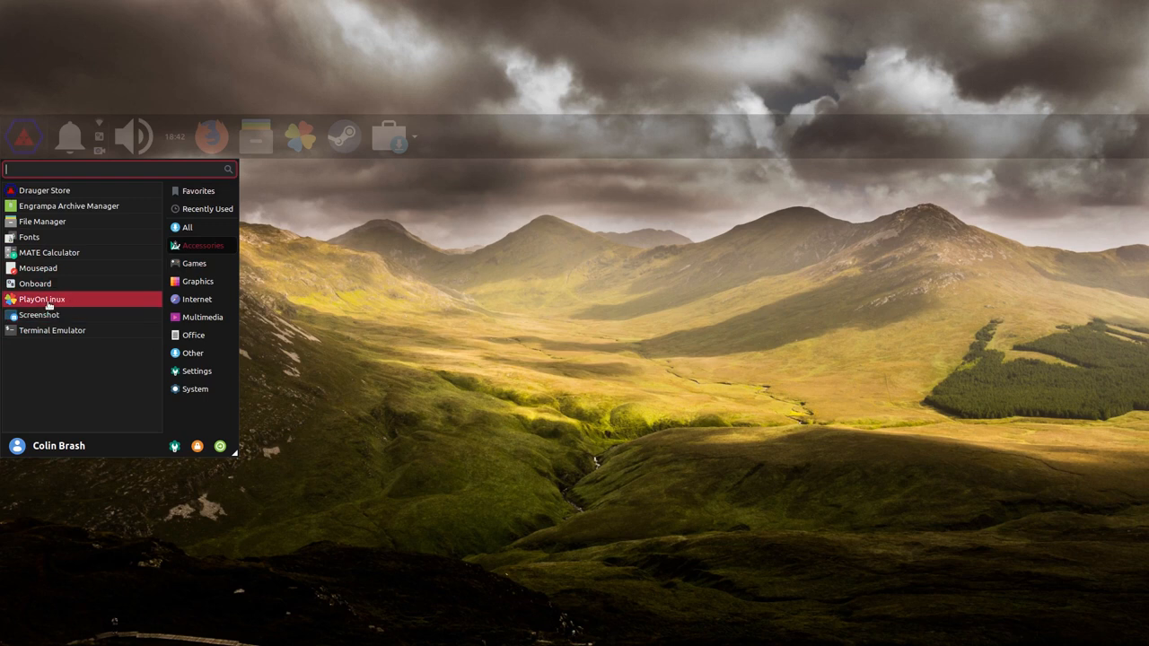
pyautogui.moveTo(50, 331)
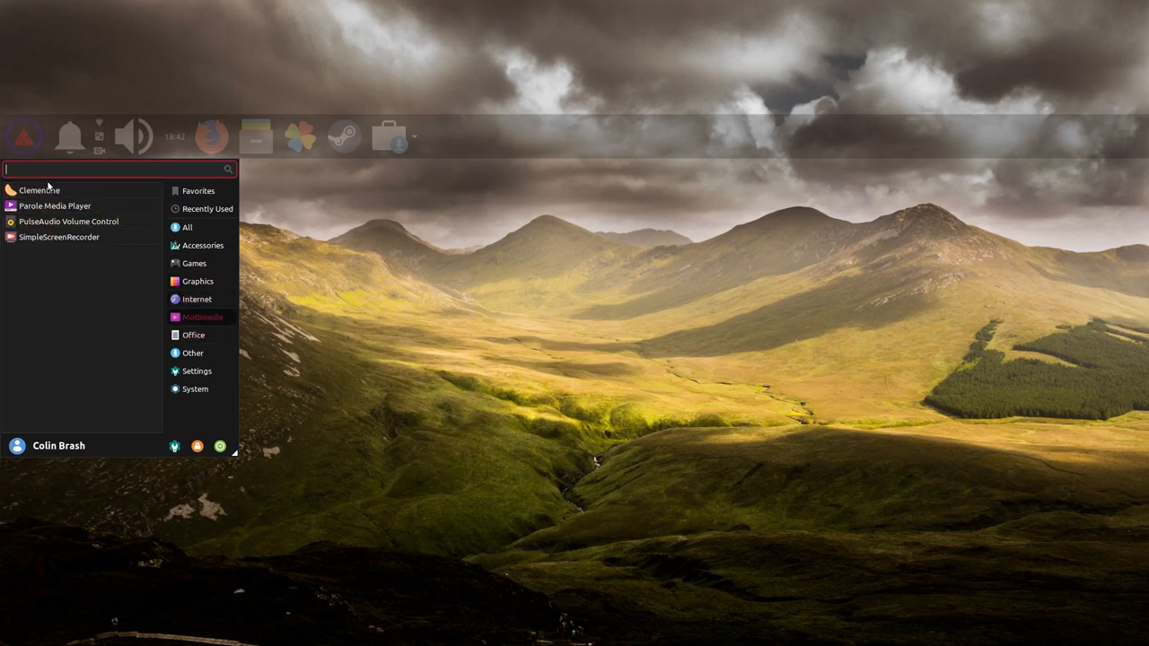
pyautogui.moveTo(111, 237)
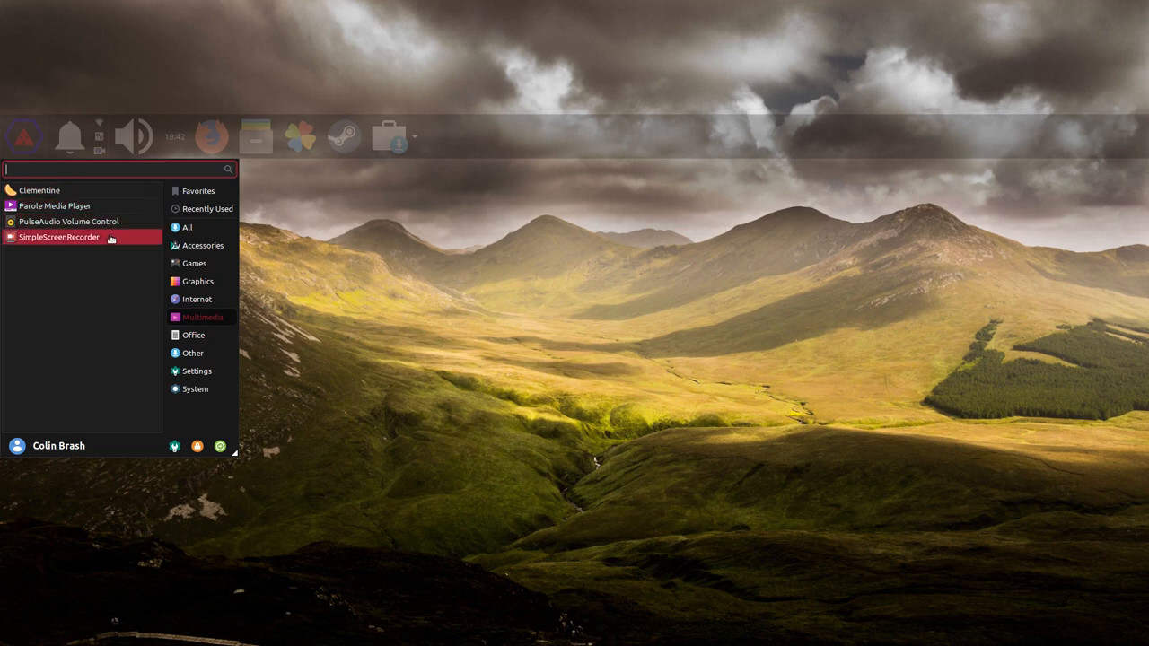
pyautogui.moveTo(132, 324)
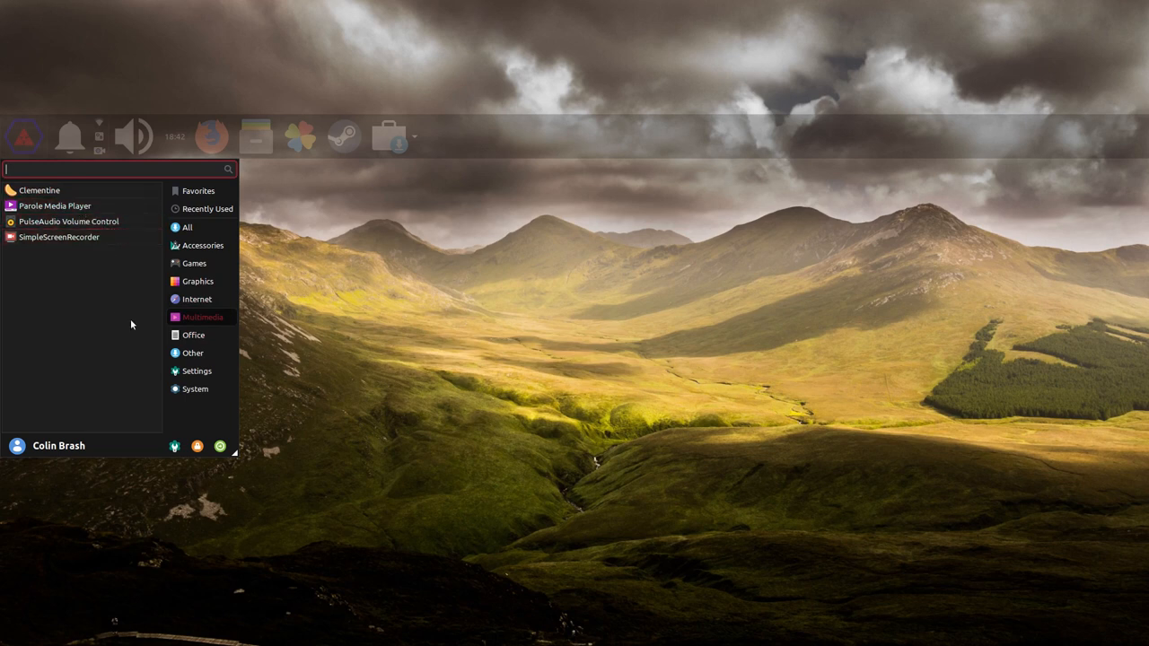
pyautogui.moveTo(83, 273)
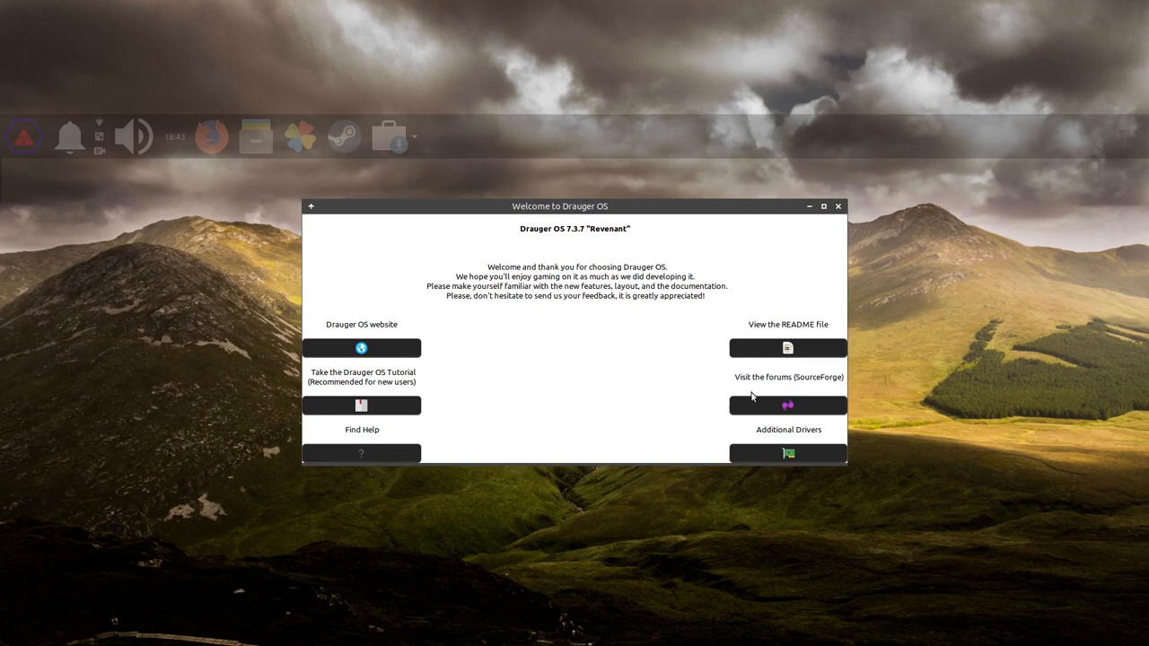
pyautogui.moveTo(787, 349)
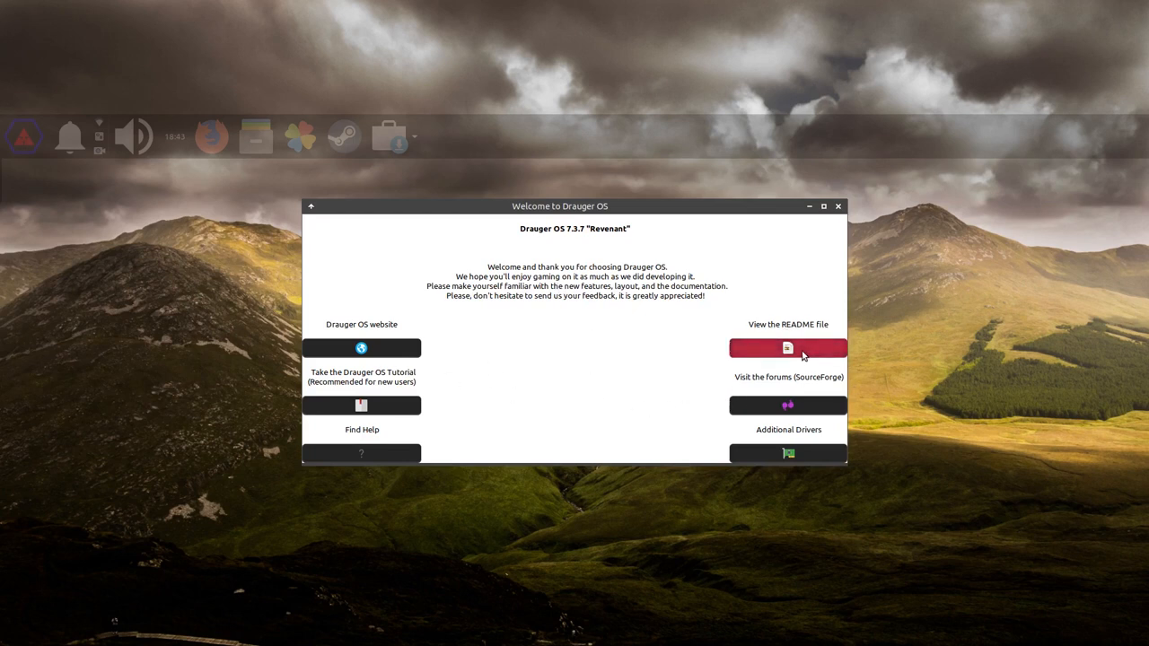
# Start the Drauger OS Tutorial from the welcome screen, then close the tutorial window.
pyautogui.click(787, 349)
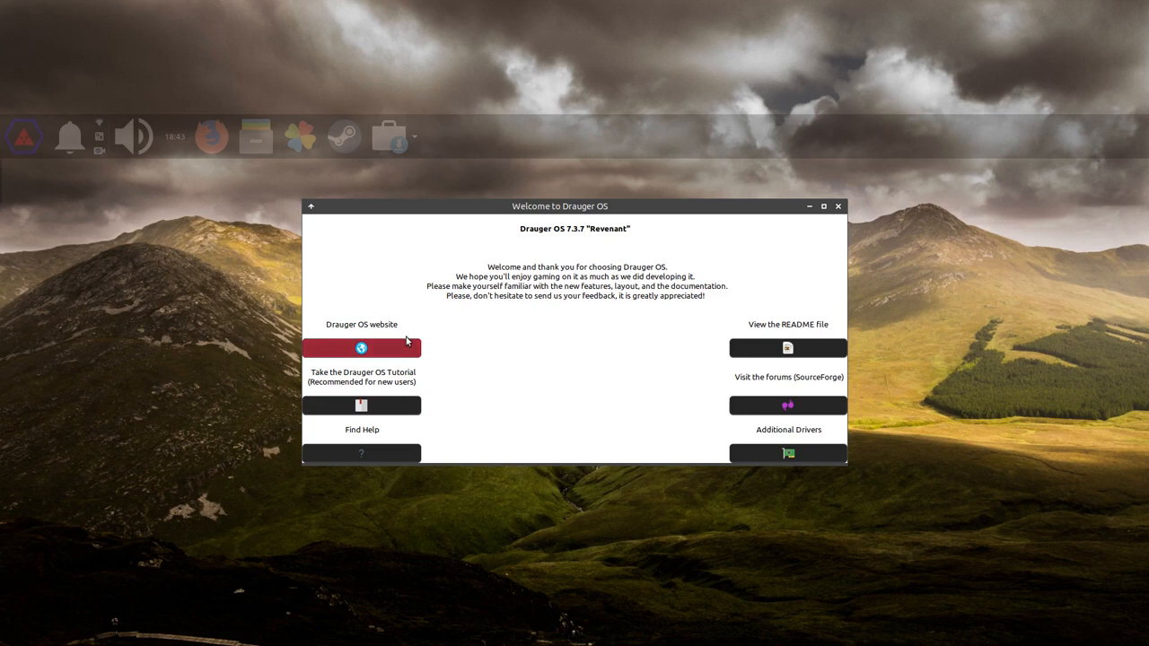
pyautogui.moveTo(363, 406)
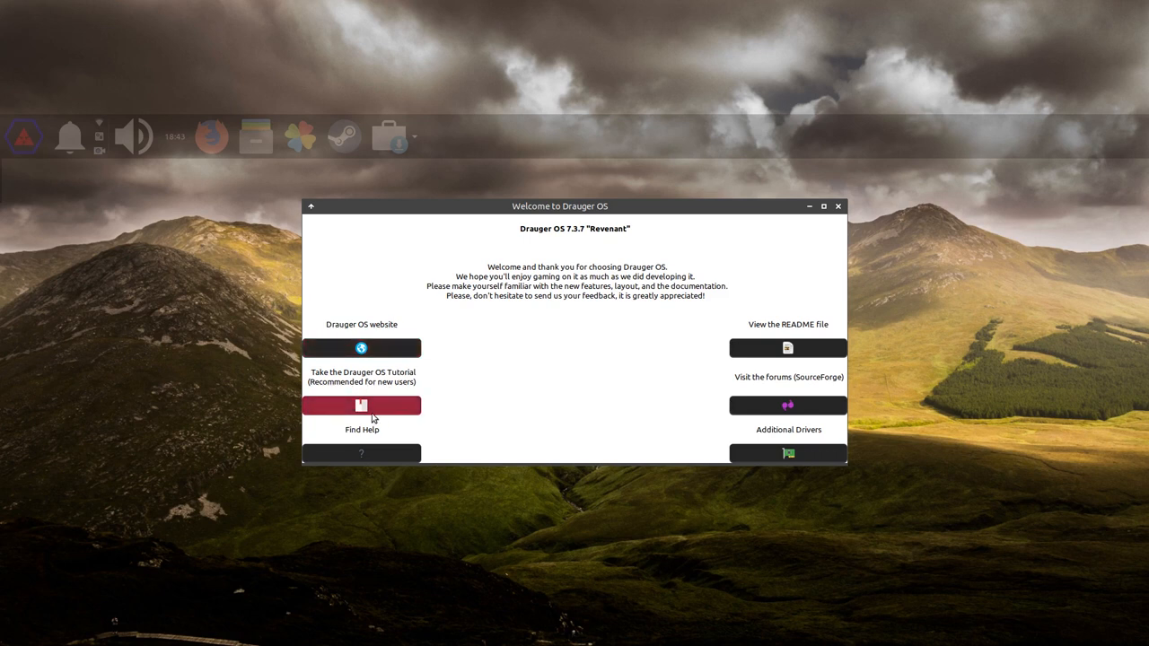
pyautogui.moveTo(585, 372)
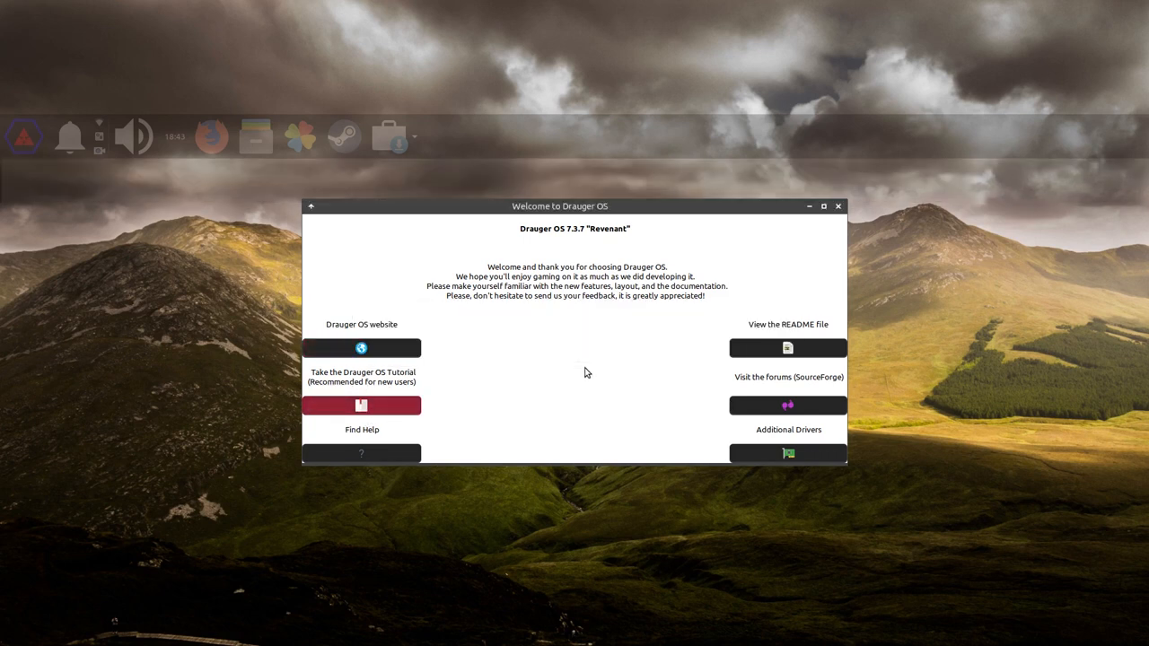
pyautogui.moveTo(564, 338)
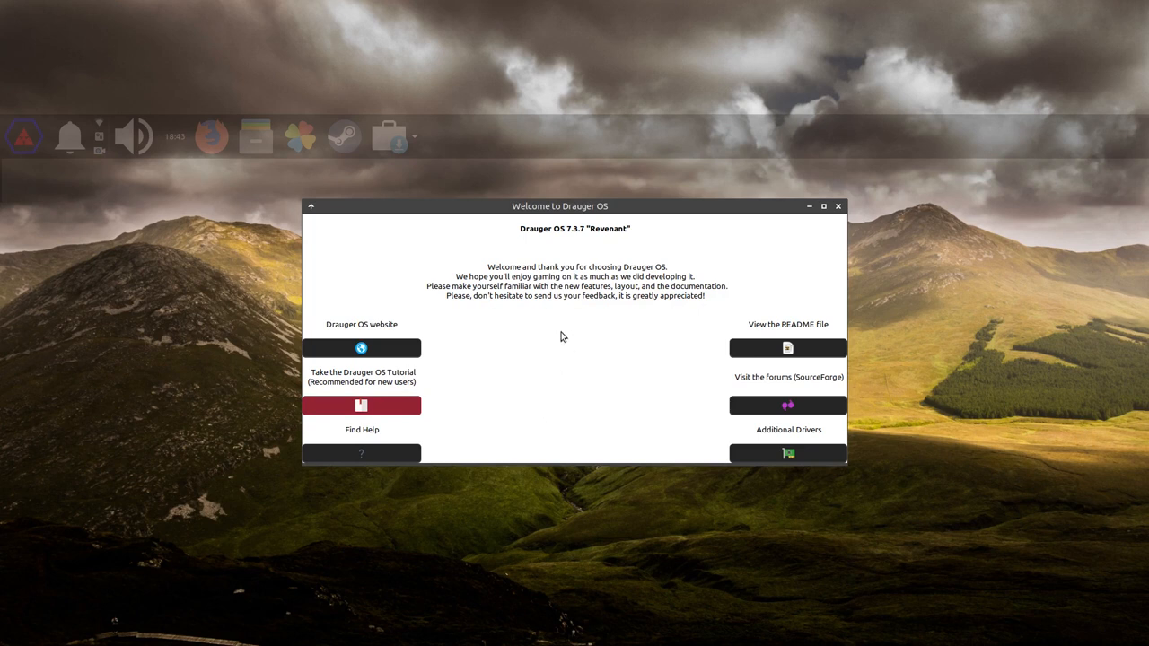
pyautogui.moveTo(386, 417)
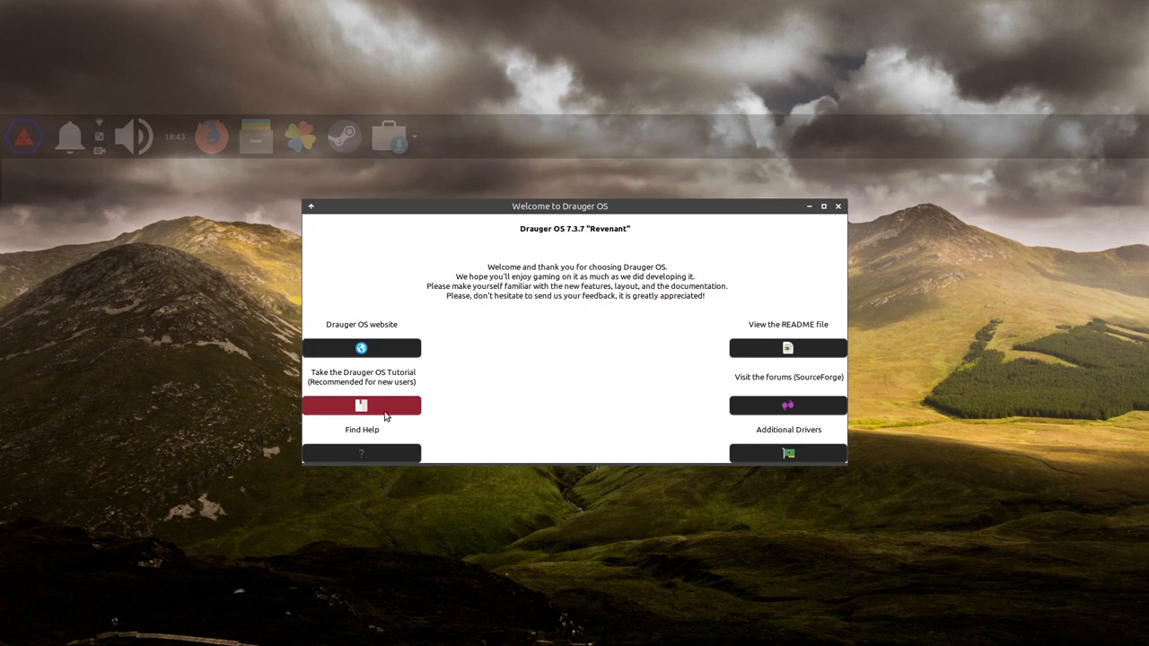
pyautogui.moveTo(768, 408)
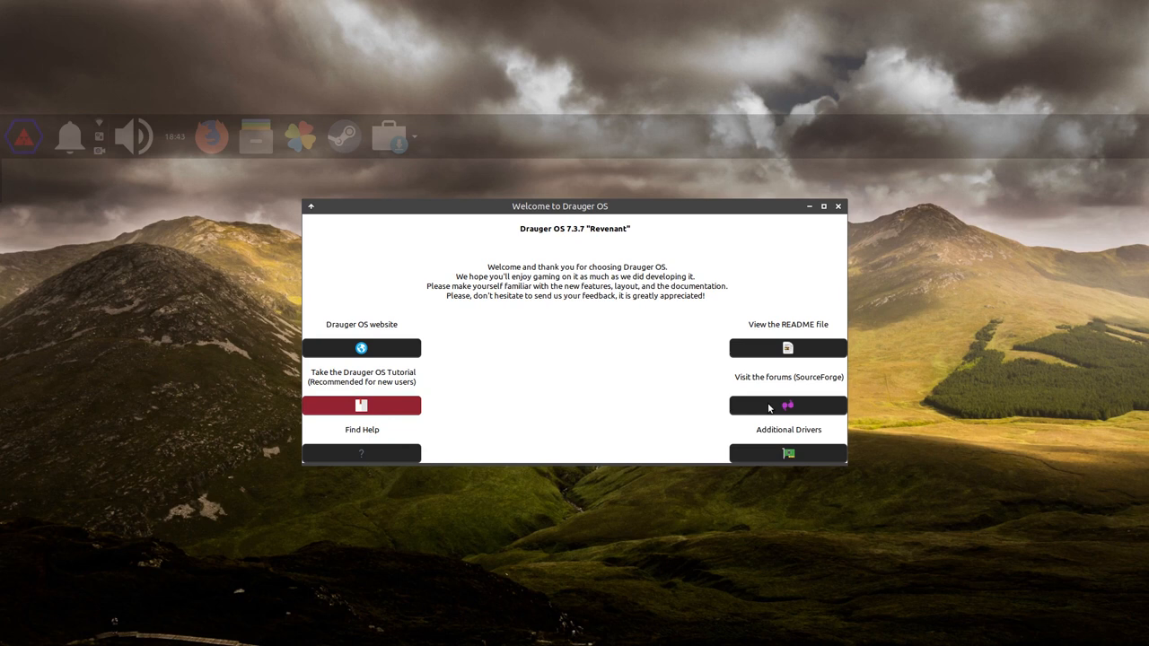
pyautogui.moveTo(837, 208)
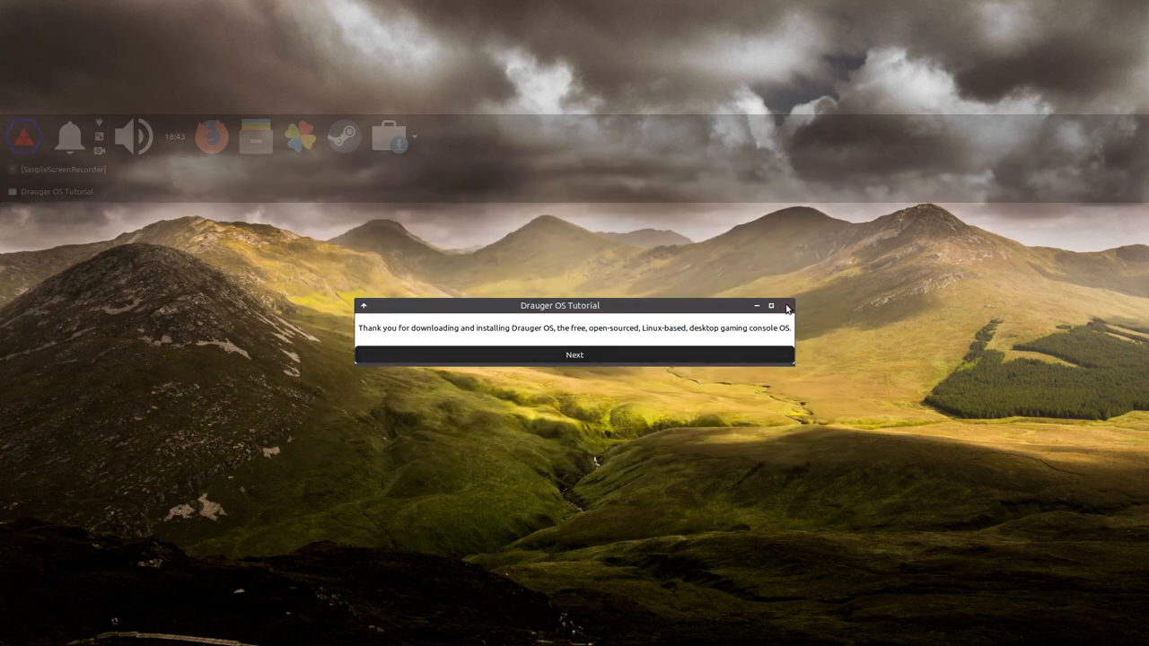
pyautogui.click(786, 306)
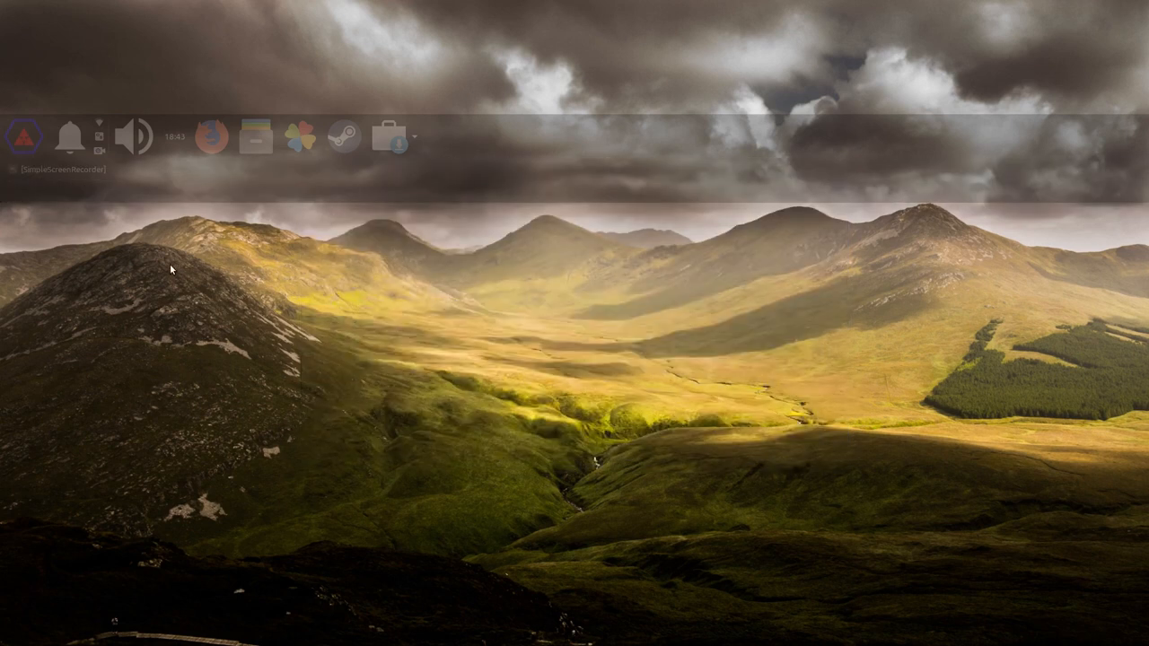
# Browse the Settings category in the applications menu, then reopen the menu on Favorites.
pyautogui.click(26, 136)
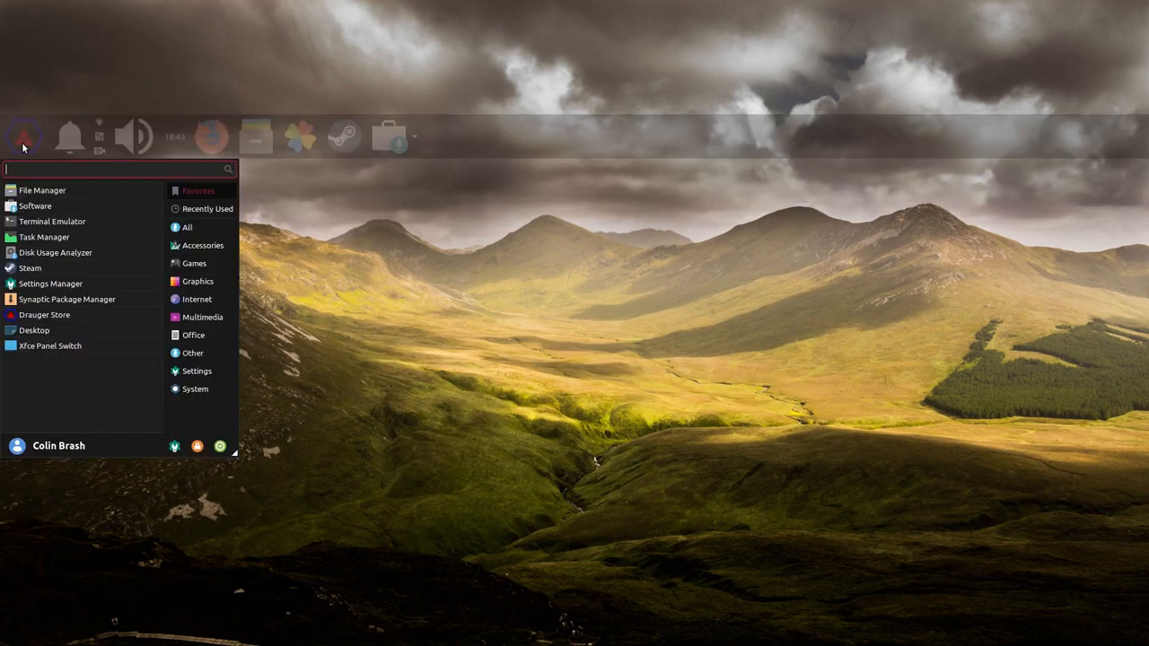
pyautogui.moveTo(201, 316)
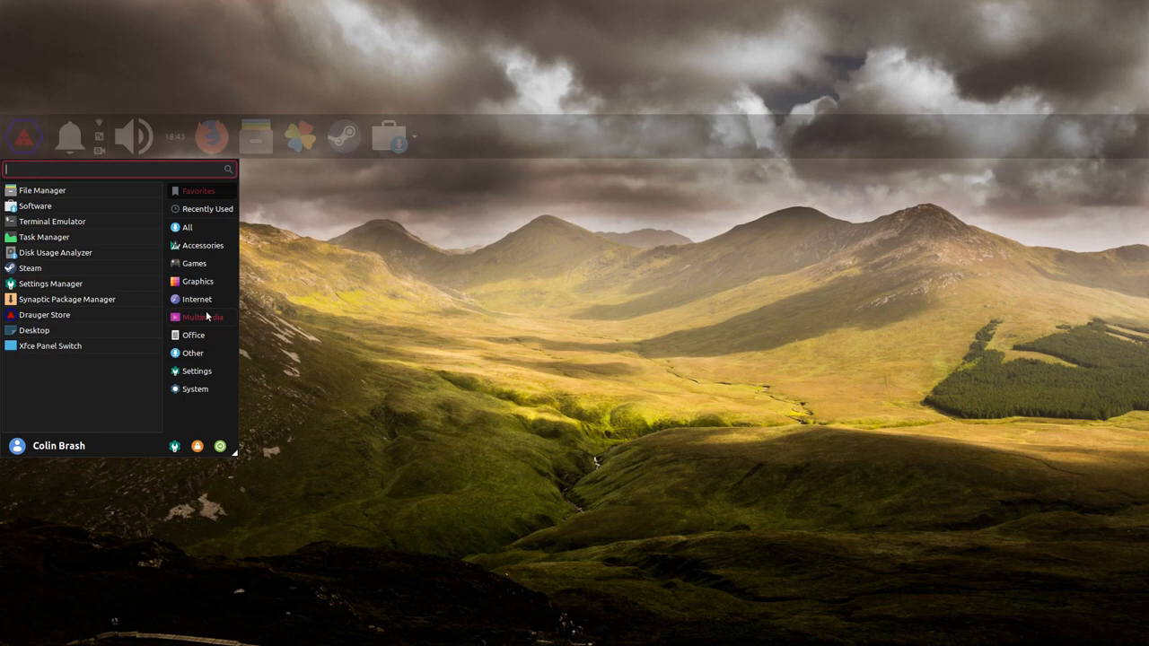
pyautogui.click(201, 316)
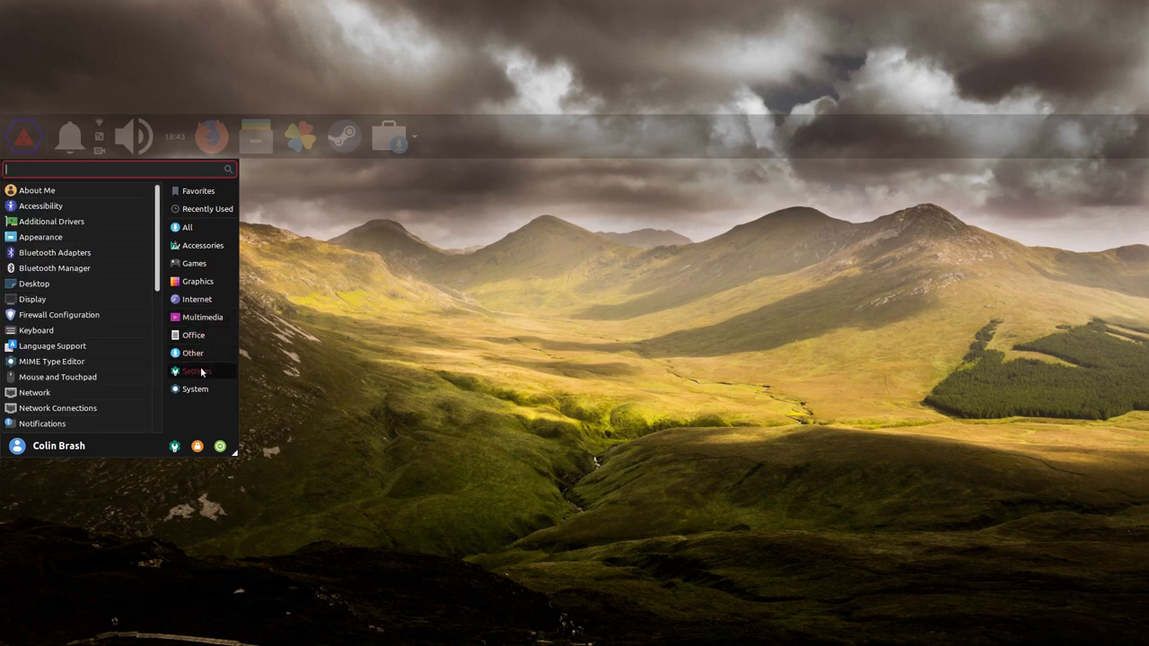
pyautogui.moveTo(59, 314)
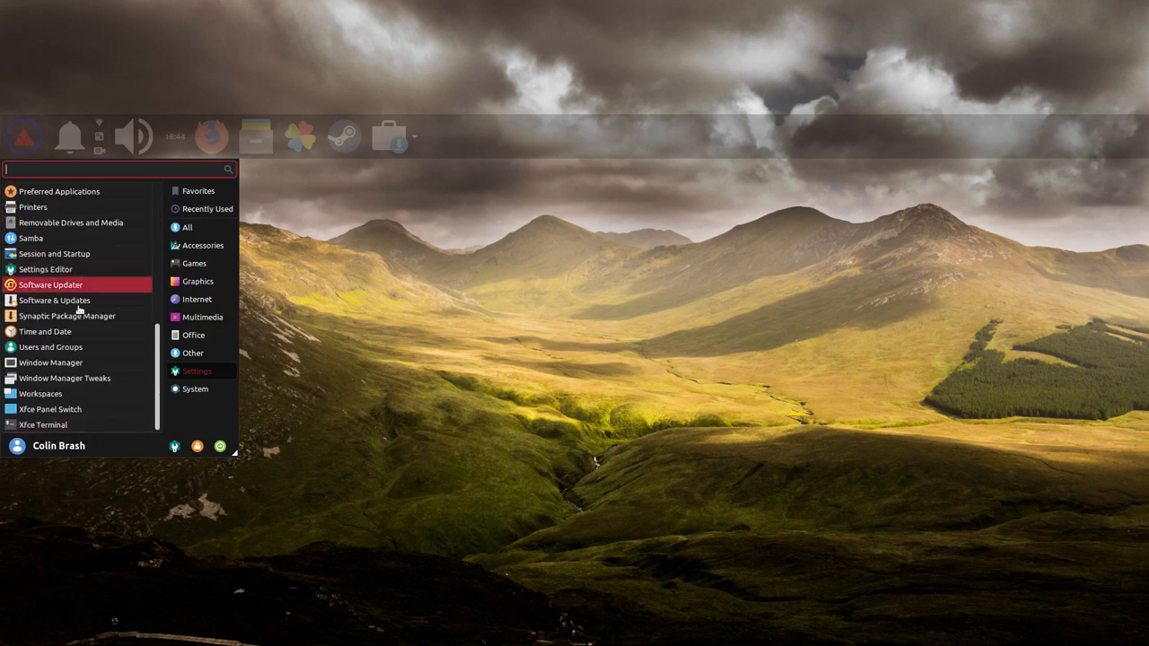
pyautogui.moveTo(50, 409)
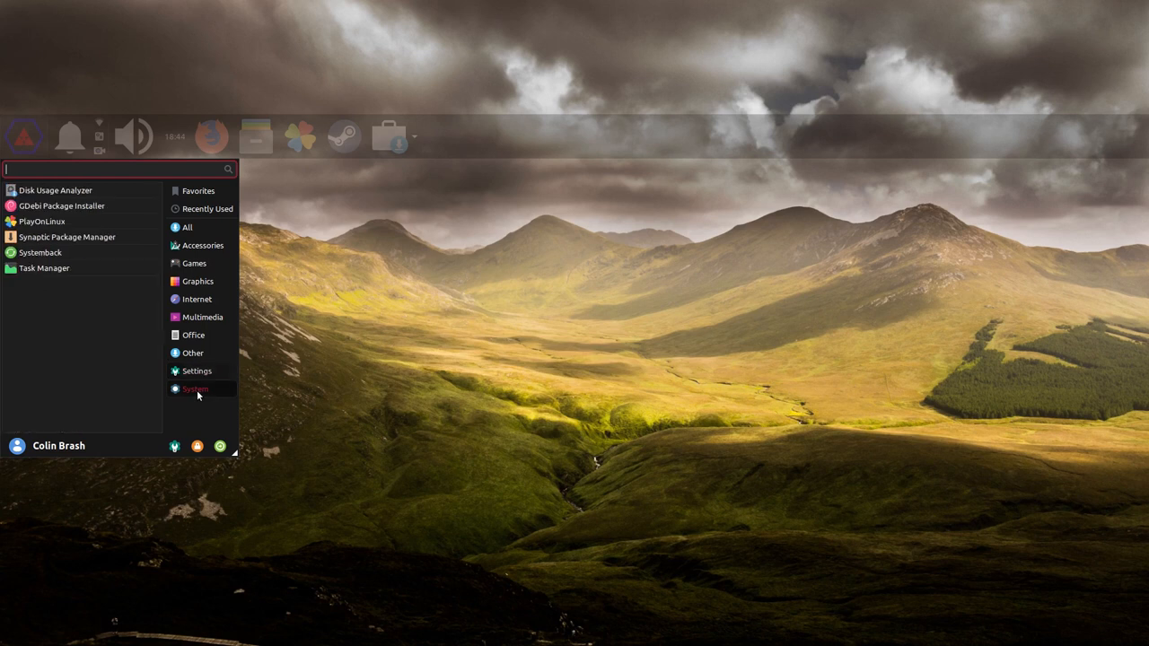
pyautogui.moveTo(43, 267)
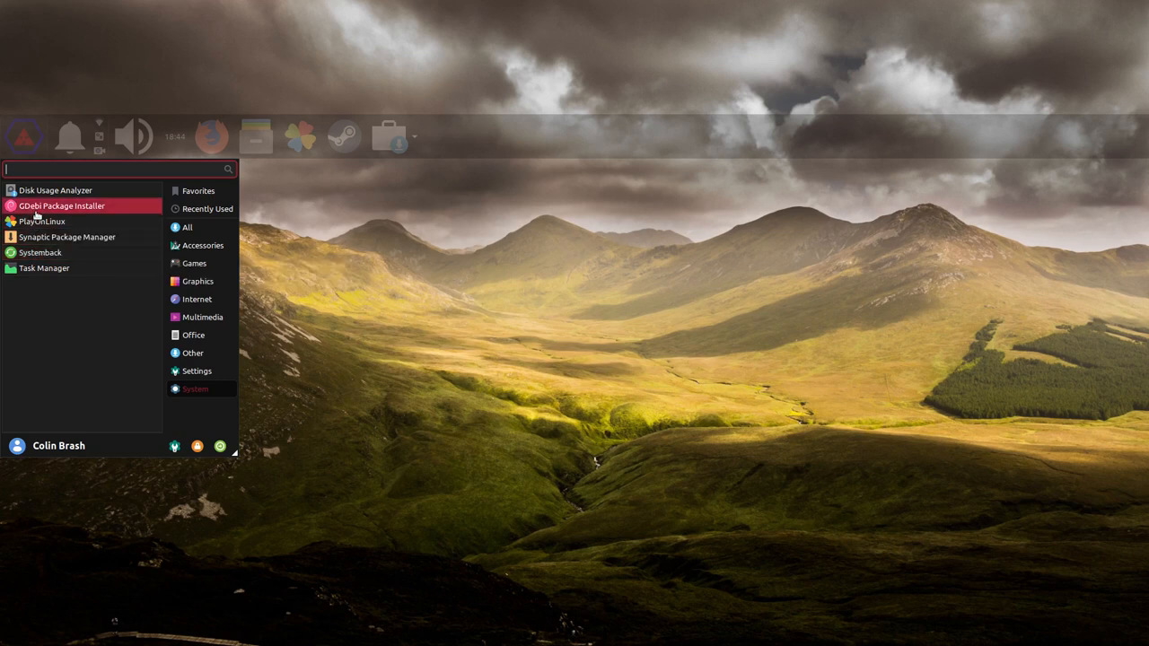
pyautogui.moveTo(45, 190)
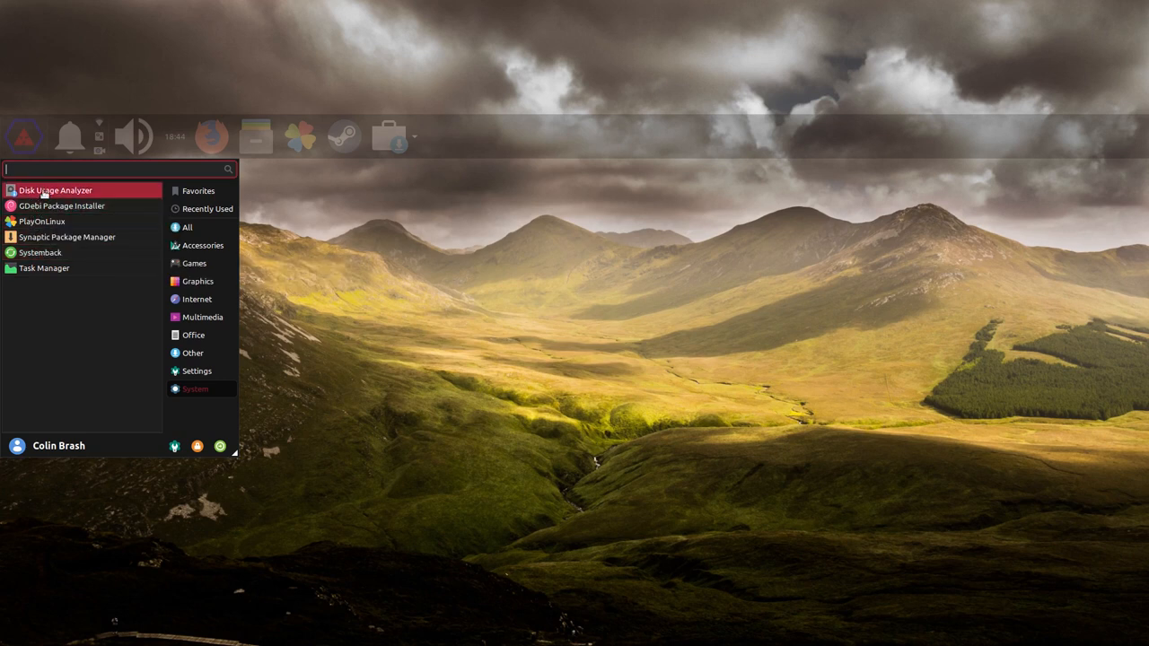
pyautogui.moveTo(56, 191)
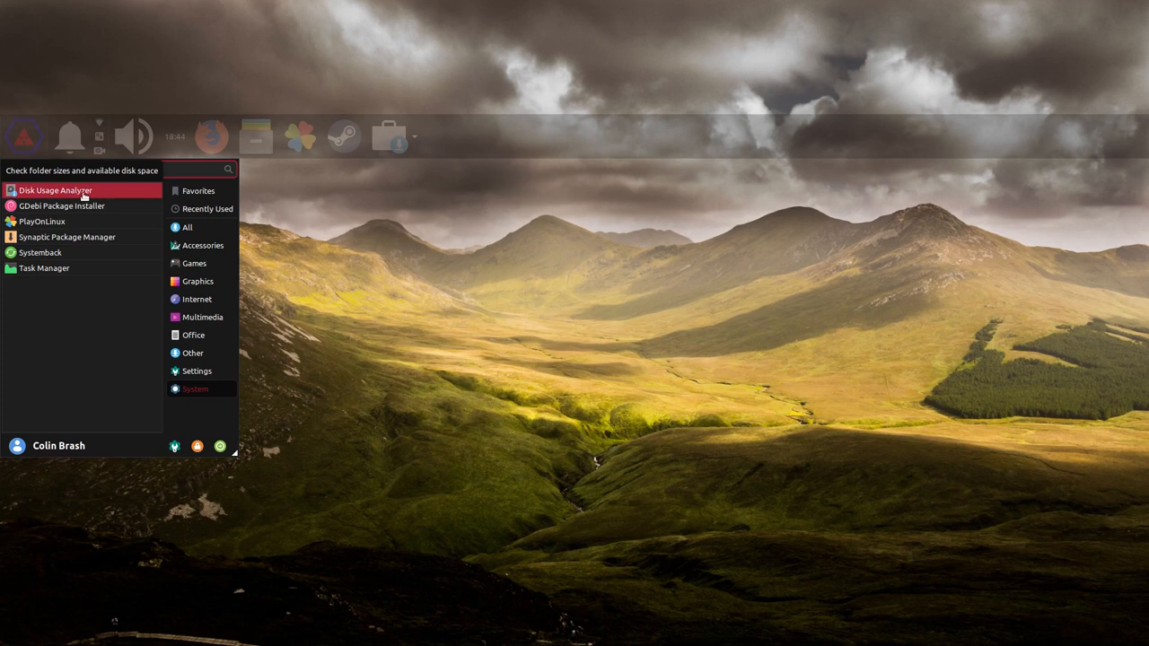
pyautogui.moveTo(74, 223)
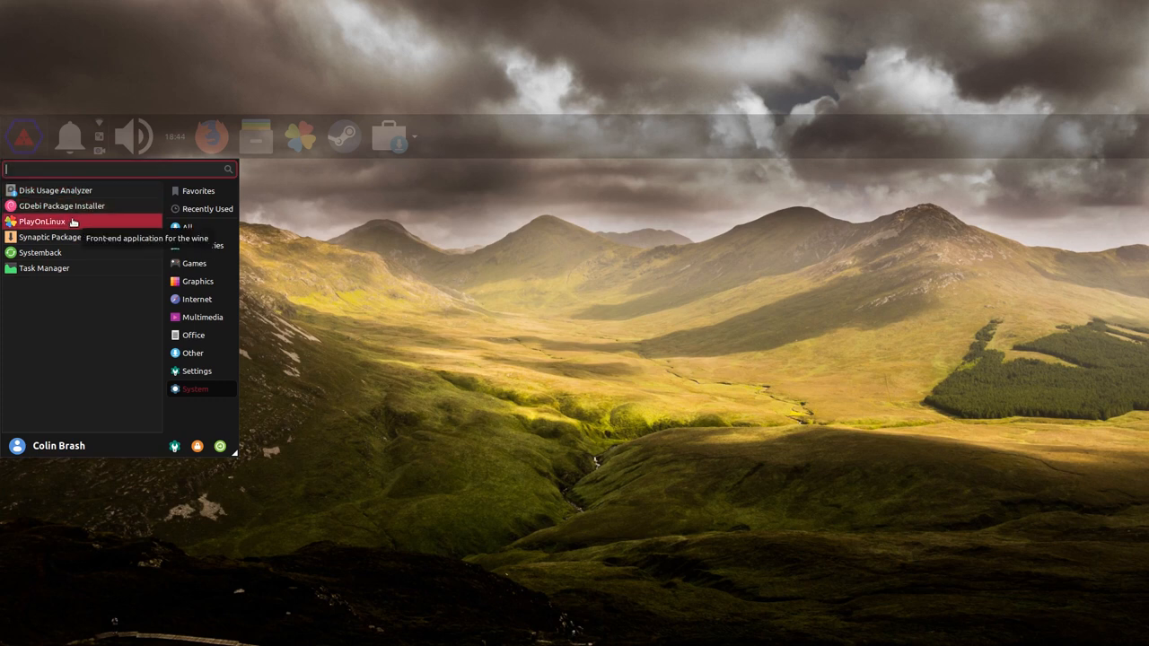
pyautogui.moveTo(147, 316)
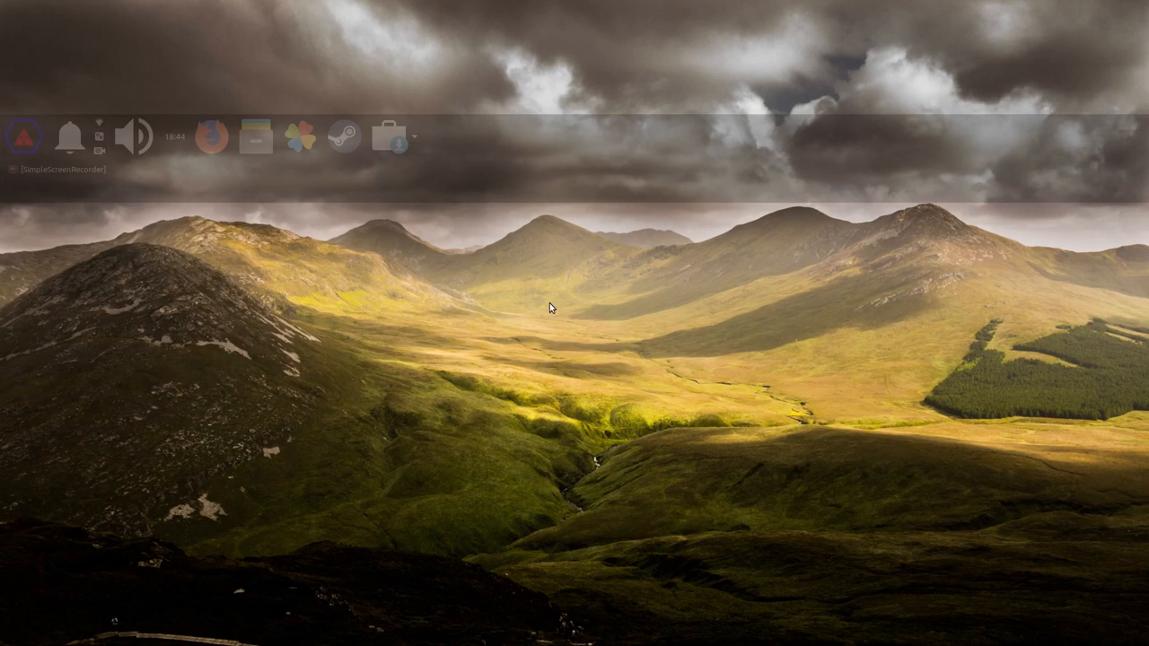
pyautogui.click(25, 136)
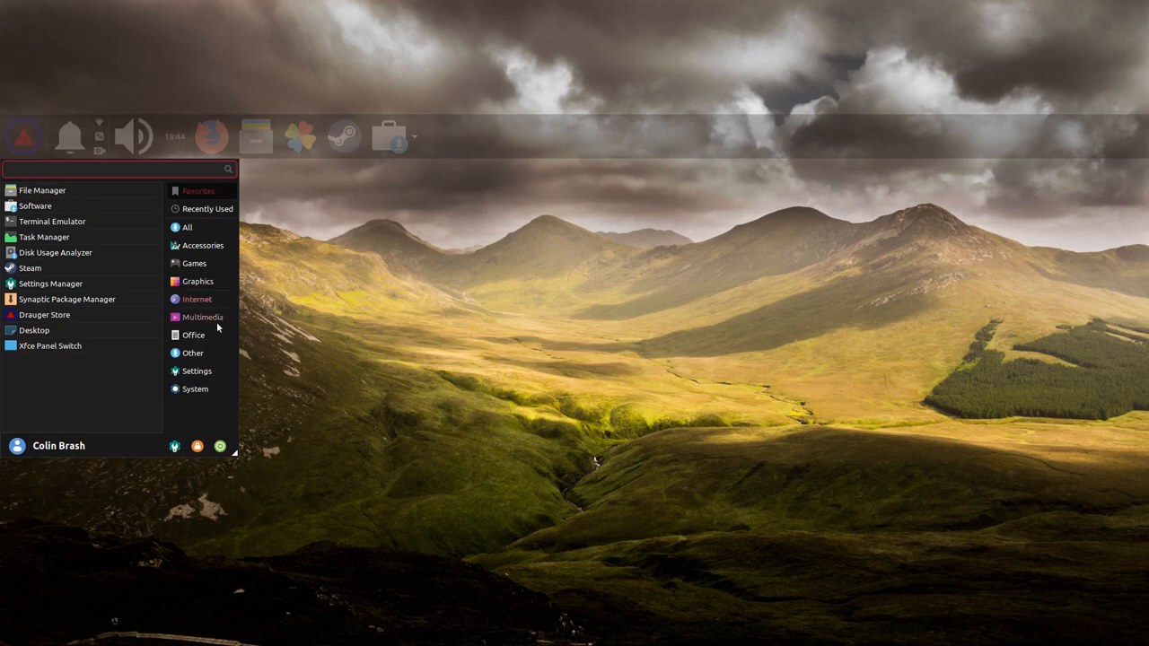
pyautogui.moveTo(44, 316)
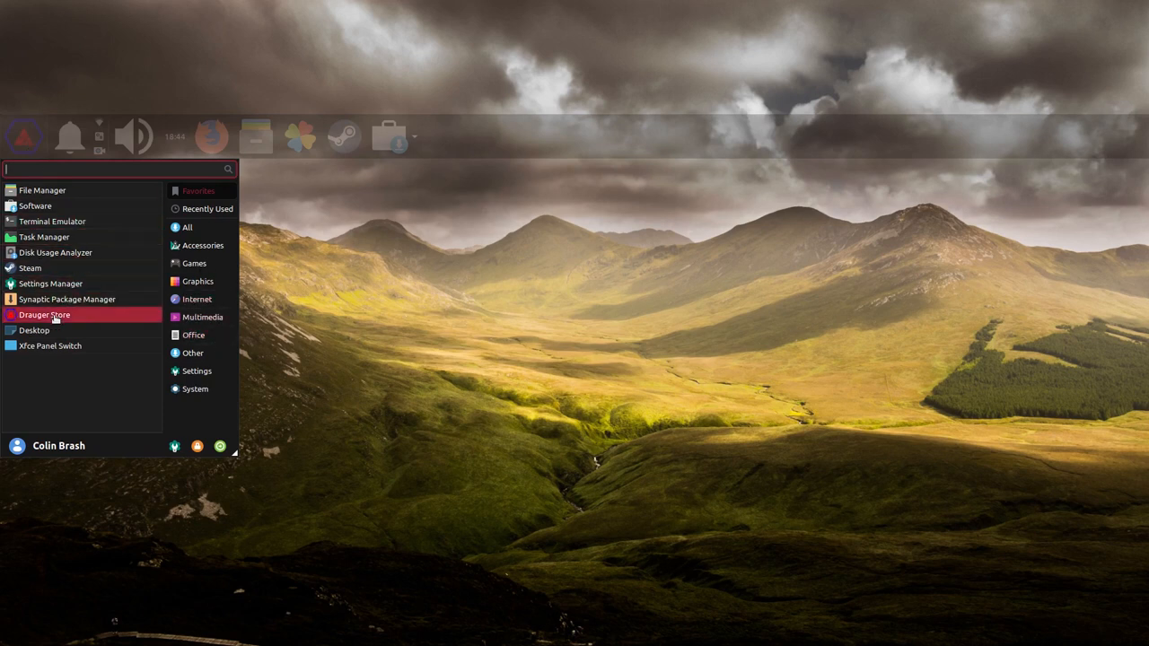
# Launch Drauger Store and pick Sudoku from Games > Casino/Puzzle to install.
pyautogui.click(43, 315)
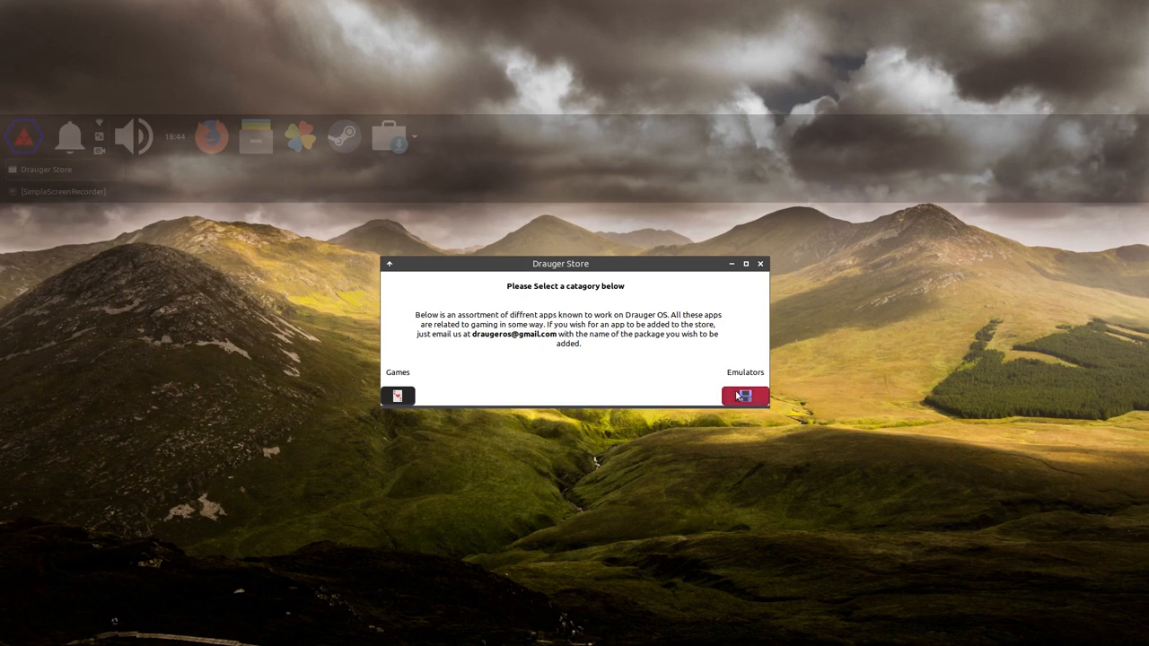
pyautogui.click(399, 397)
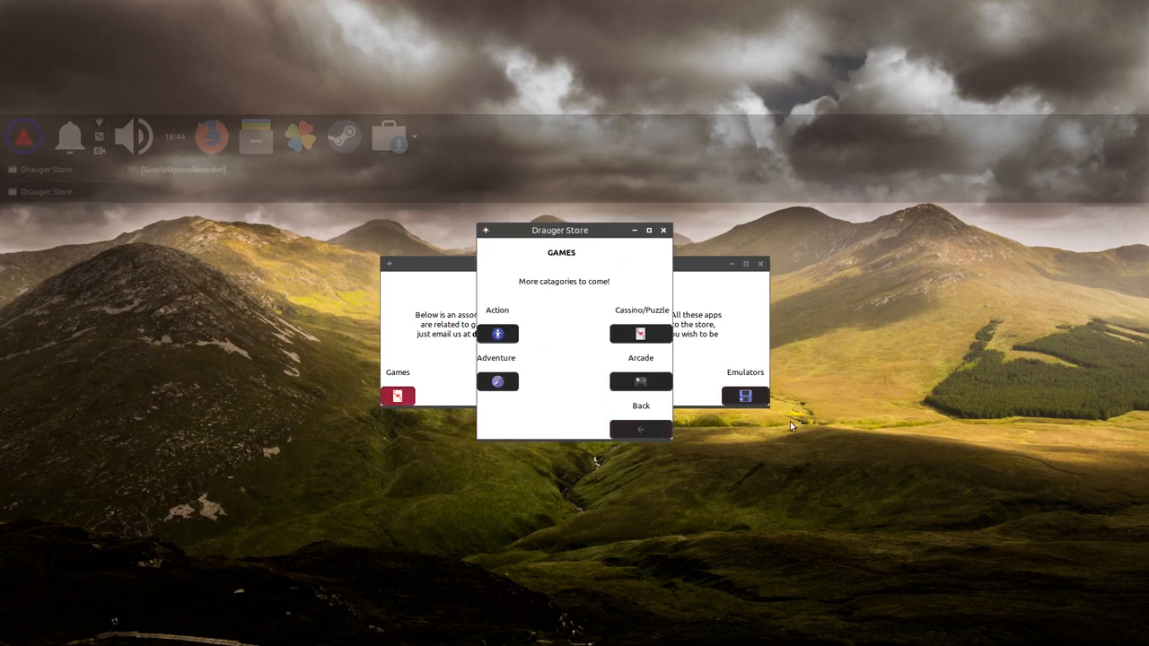
pyautogui.click(640, 333)
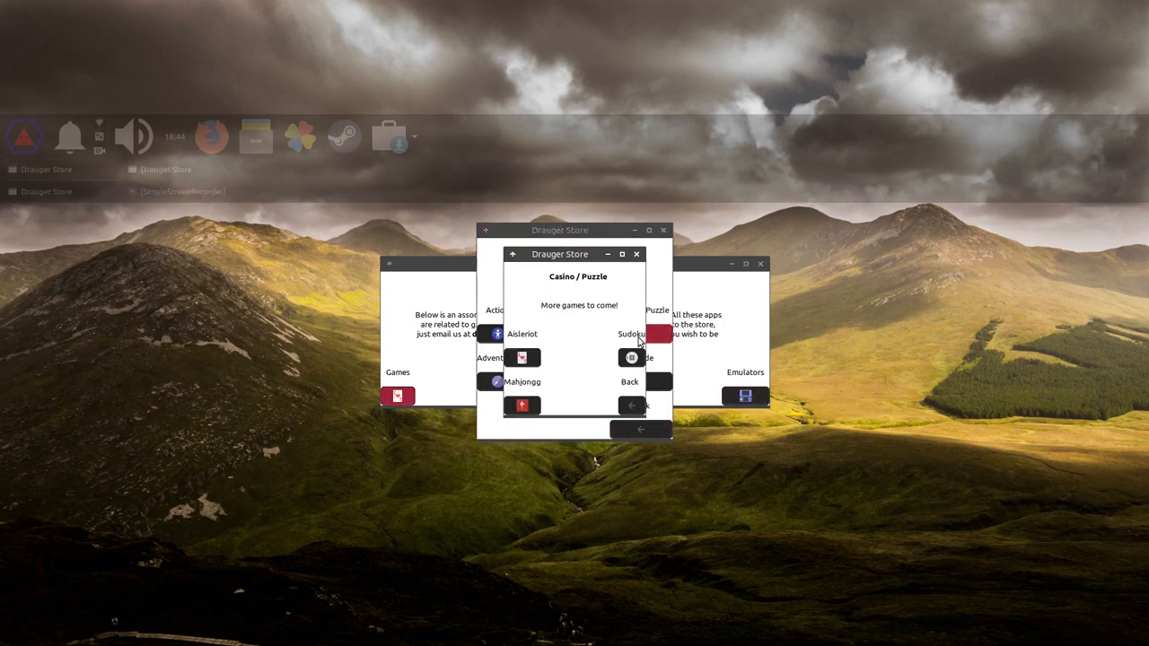
pyautogui.click(633, 334)
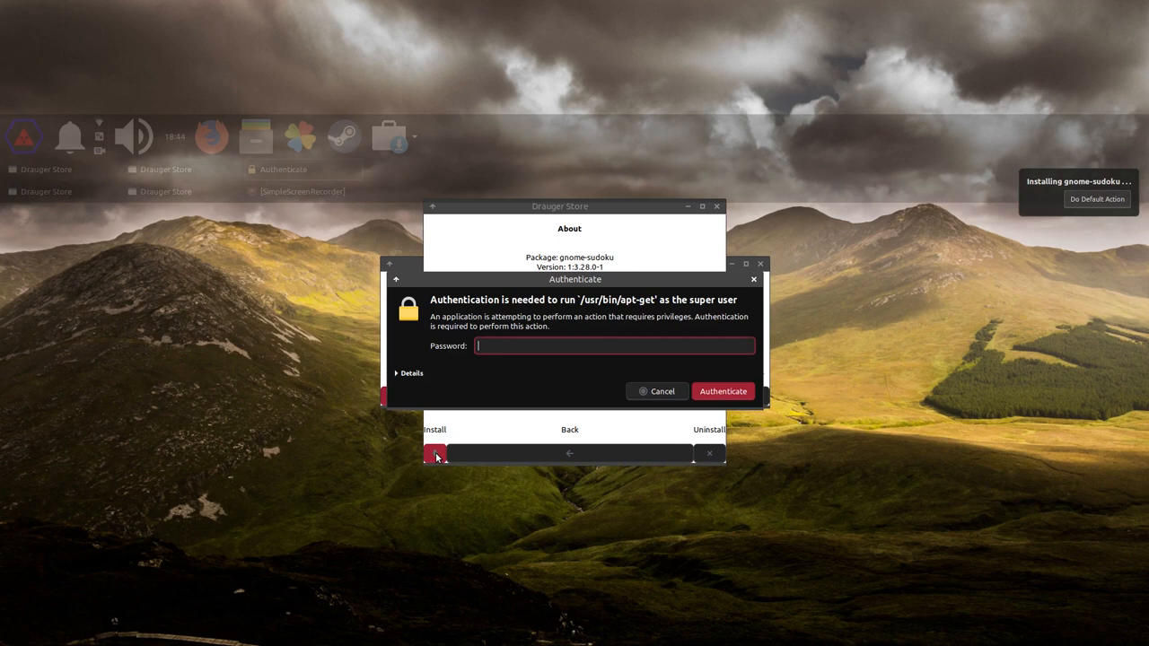
# Enter the password and authenticate so GNOME Sudoku installs.
pyautogui.write('password')
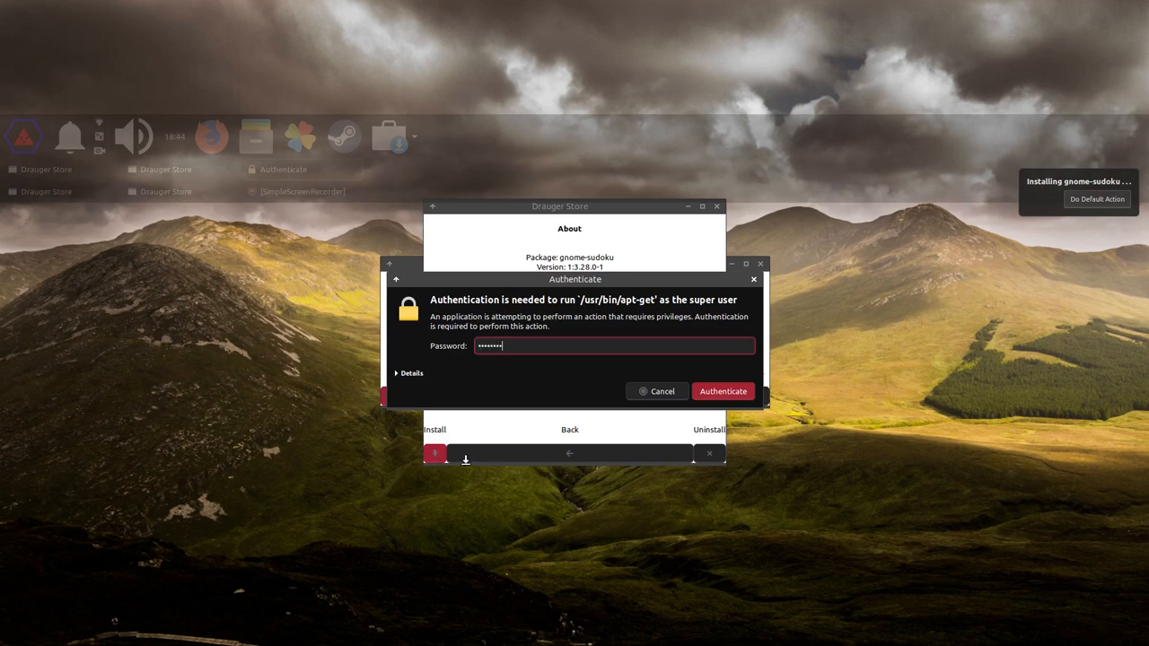
pyautogui.click(722, 392)
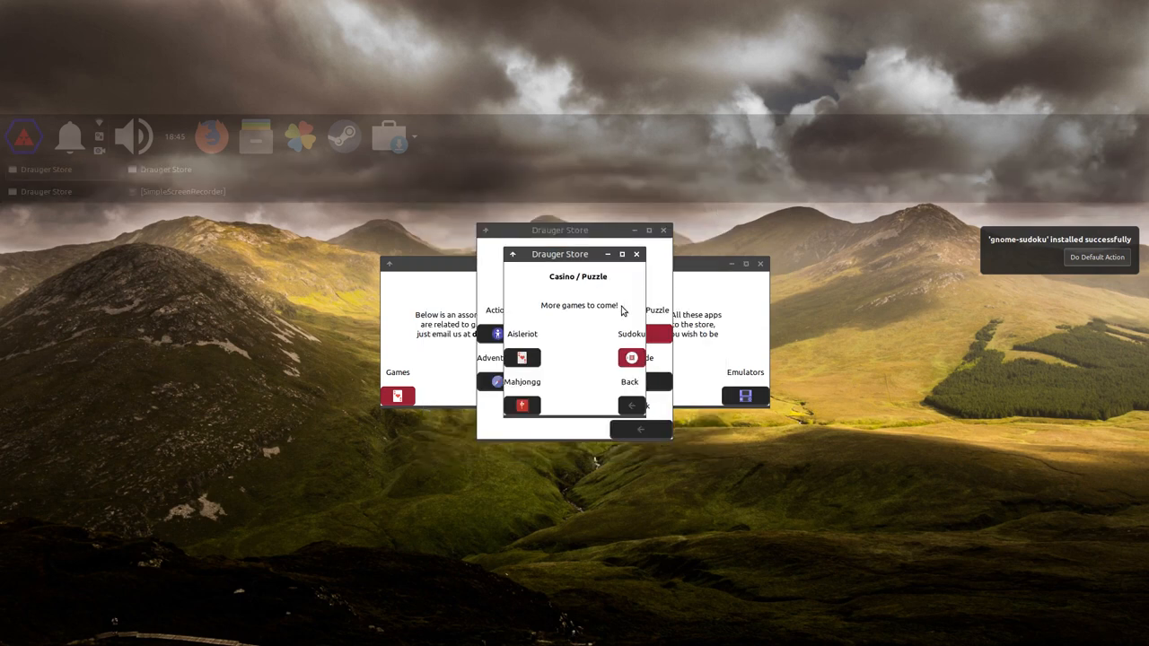
pyautogui.moveTo(638, 259)
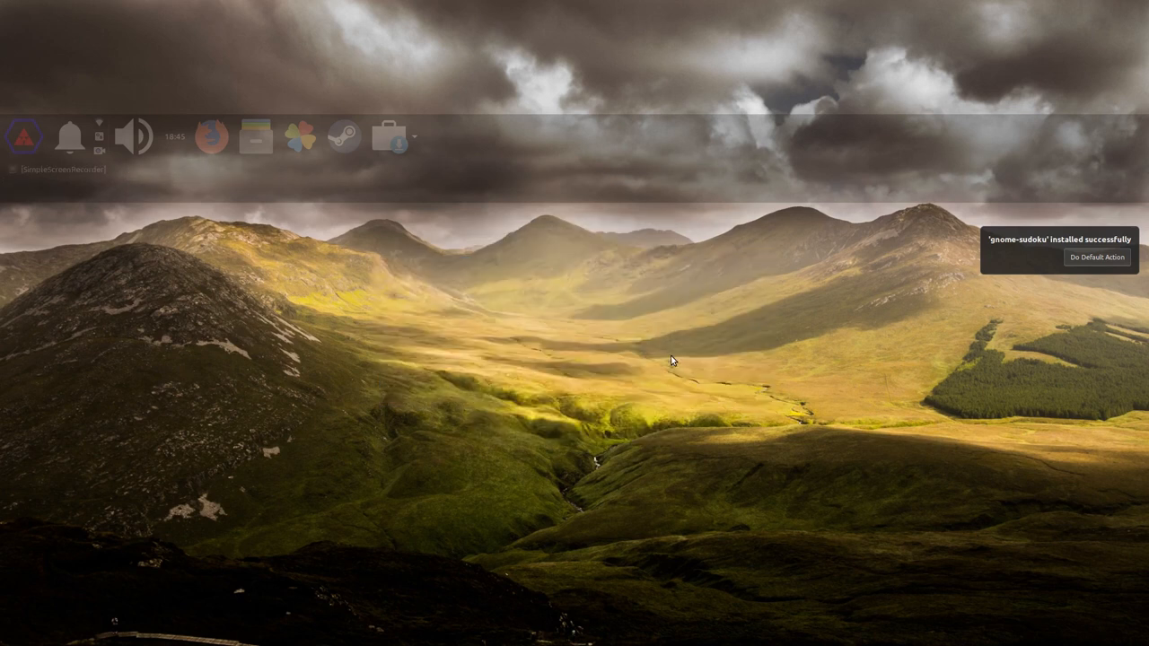
# Open and dismiss the applications menu before bringing up the panel's options menu.
pyautogui.click(25, 137)
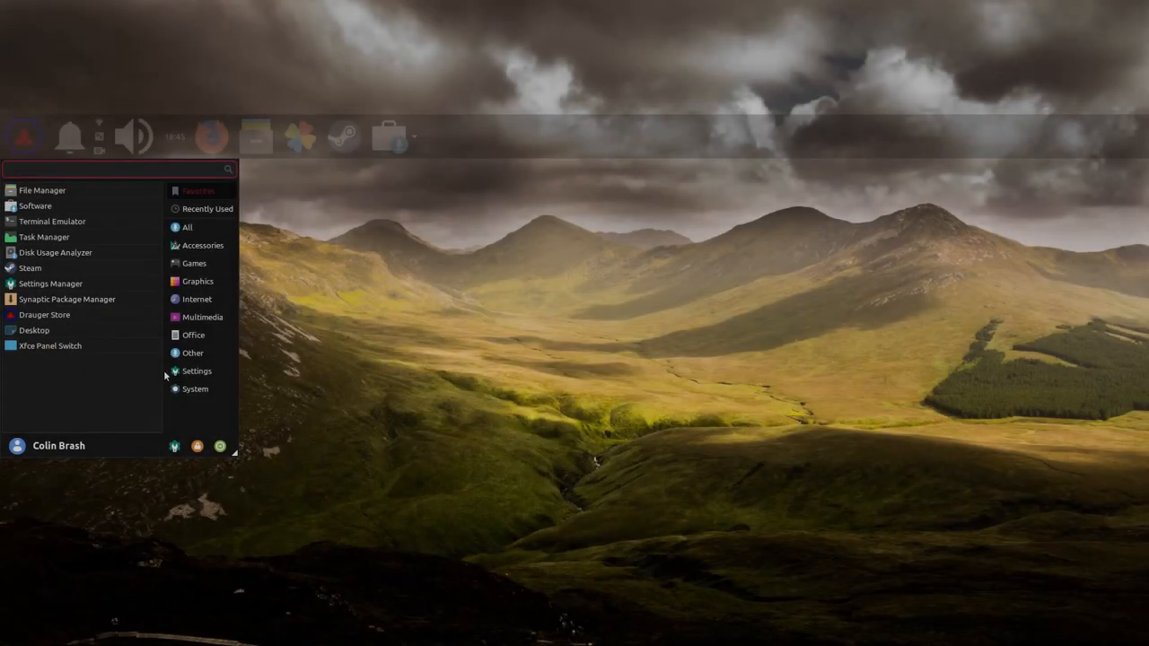
pyautogui.click(194, 262)
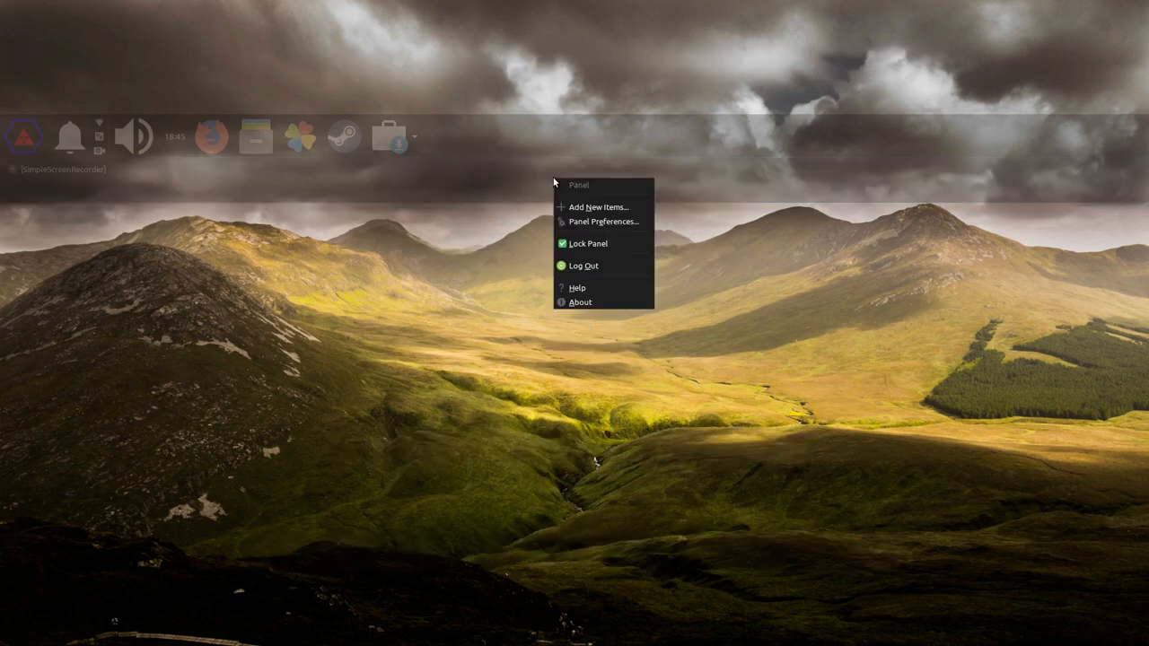
# In Panel 1 preferences, unlock the panel and set its Leave opacity to 100.
pyautogui.click(604, 223)
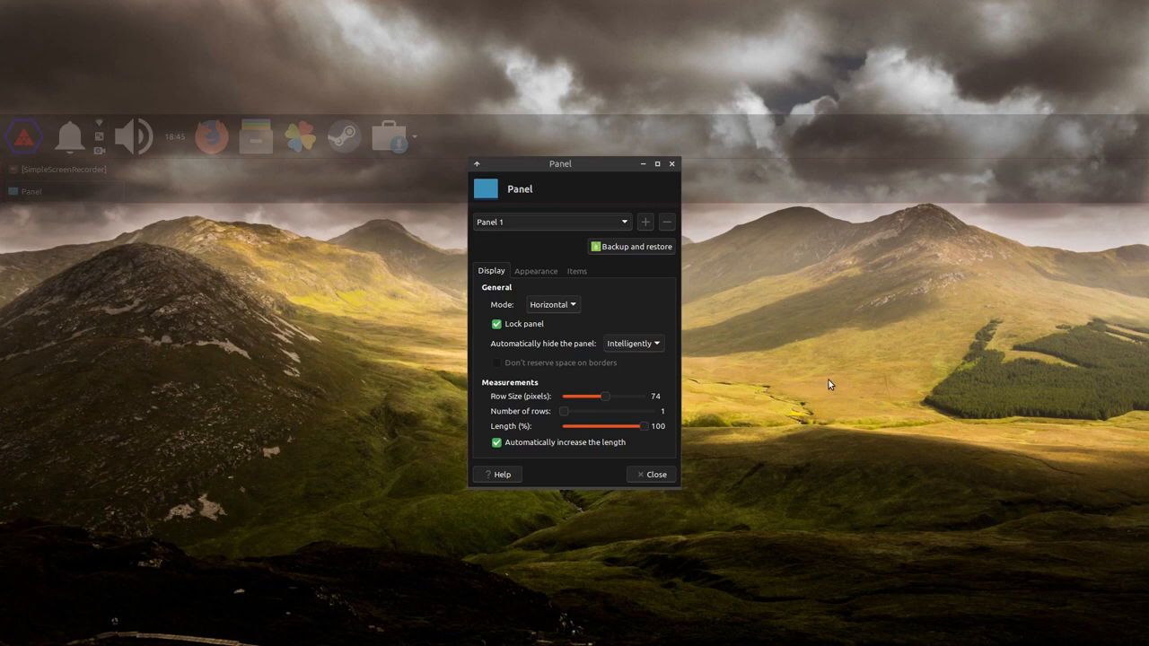
pyautogui.moveTo(532, 336)
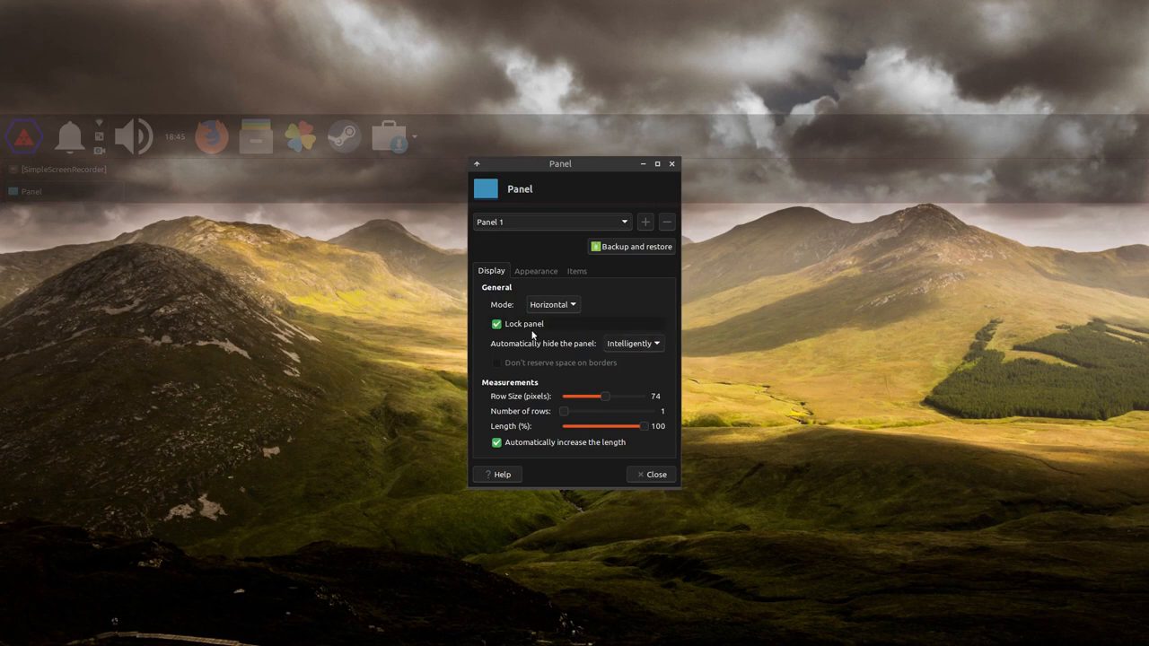
pyautogui.click(495, 324)
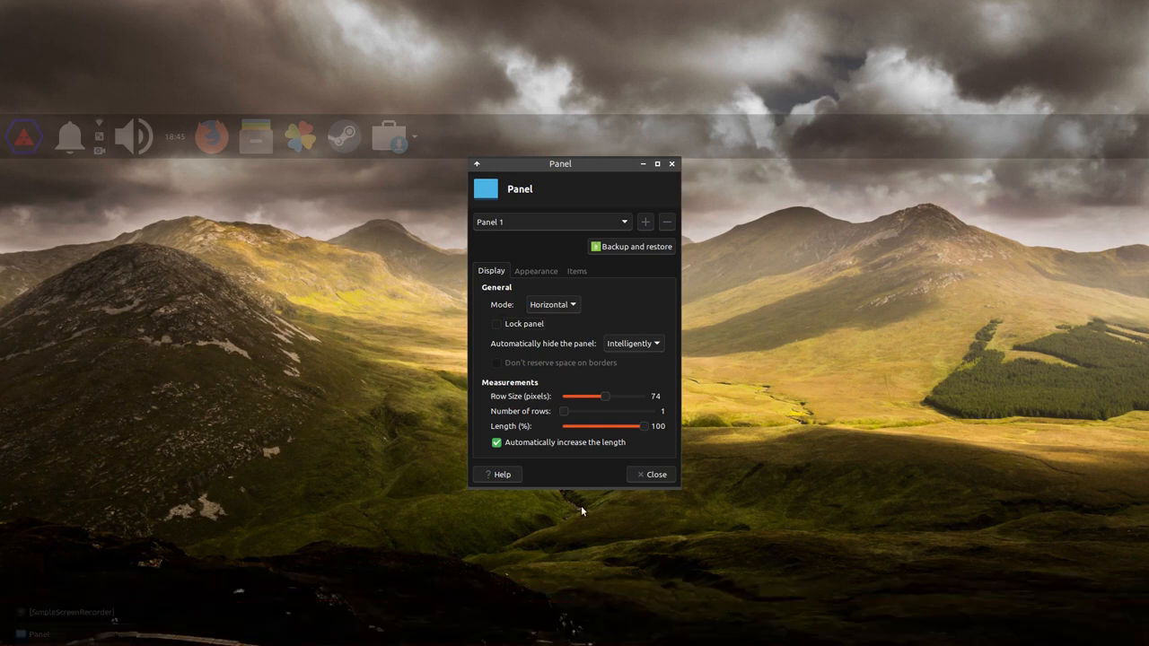
pyautogui.moveTo(770, 316)
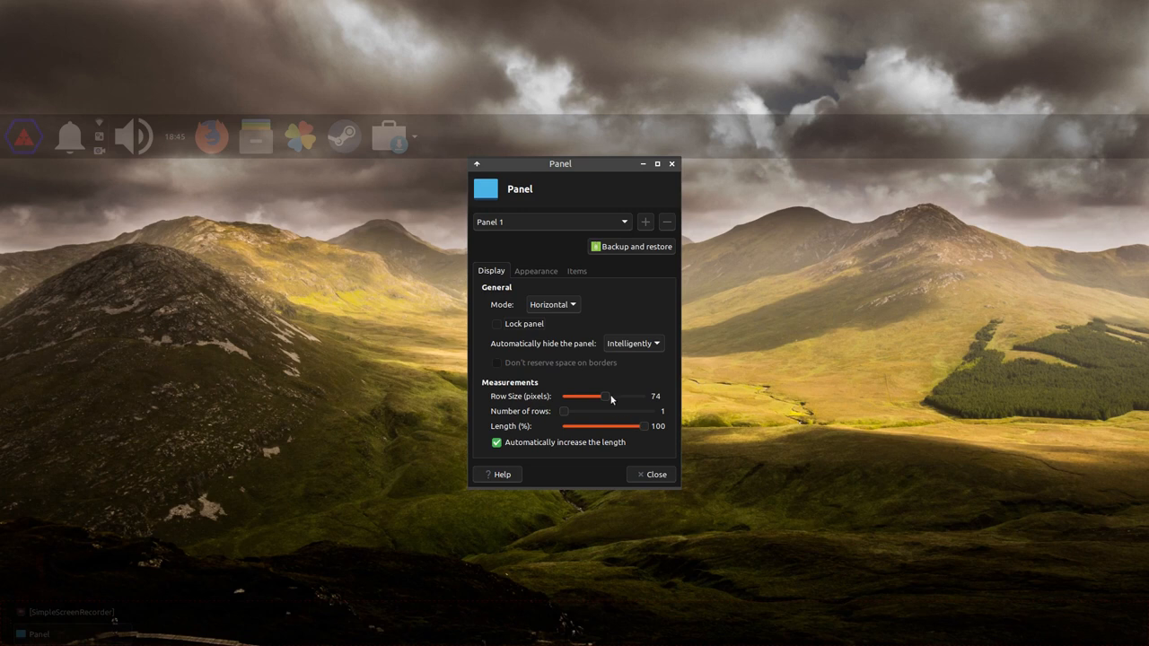
pyautogui.click(535, 269)
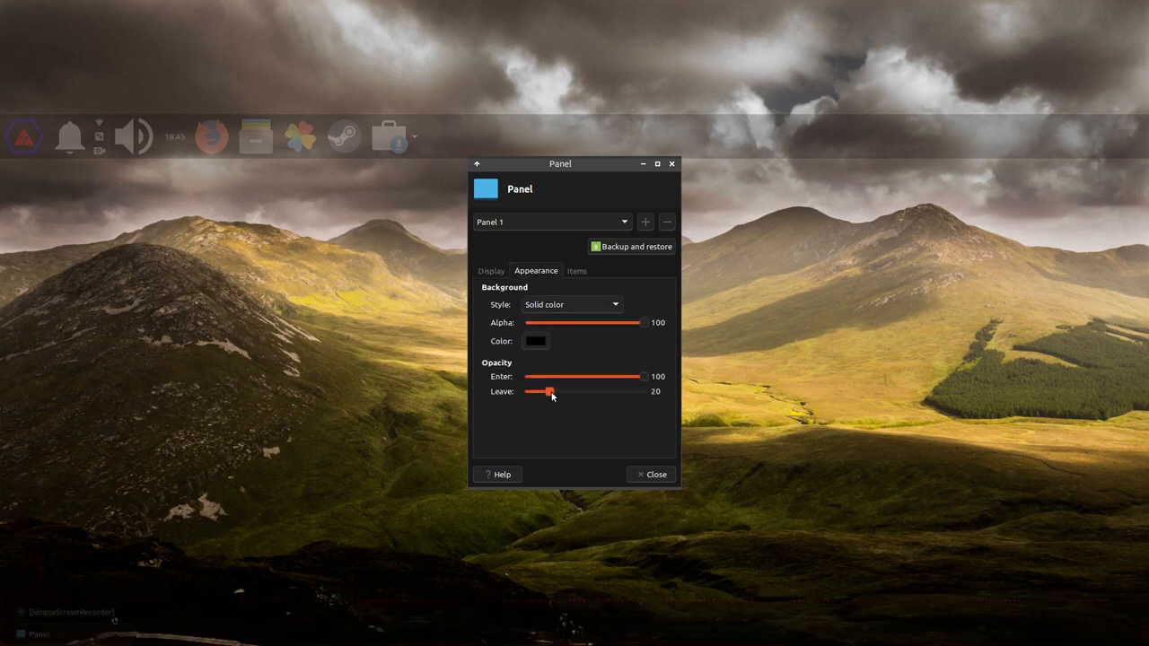
pyautogui.moveTo(550, 394)
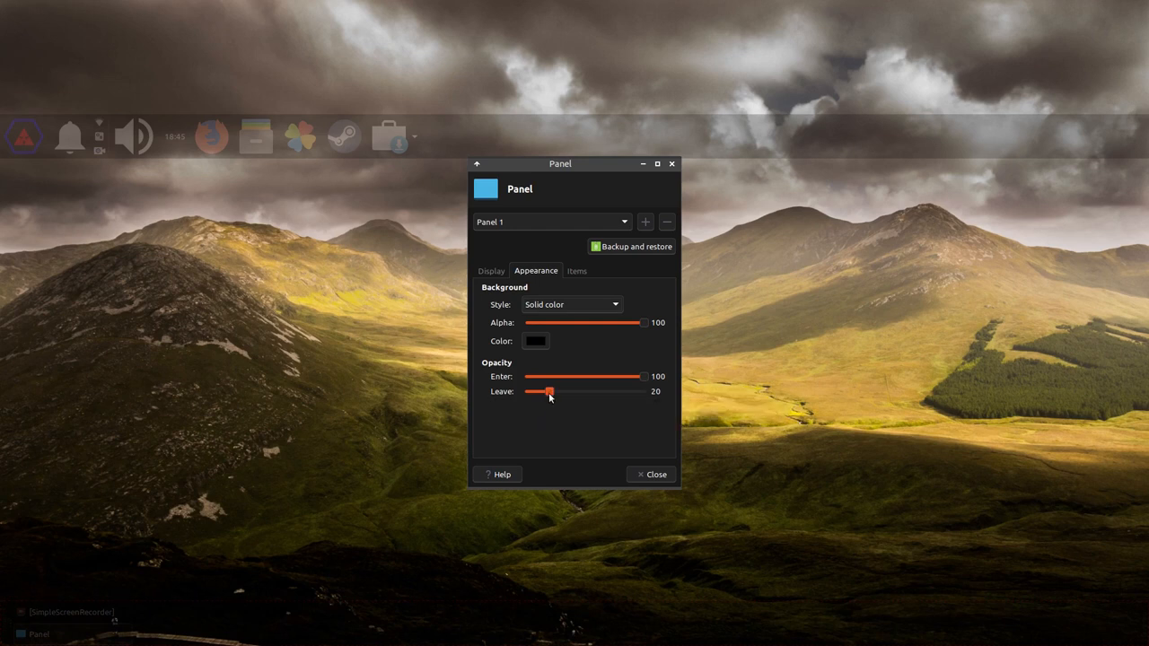
pyautogui.moveTo(549, 391); pyautogui.dragTo(645, 392)
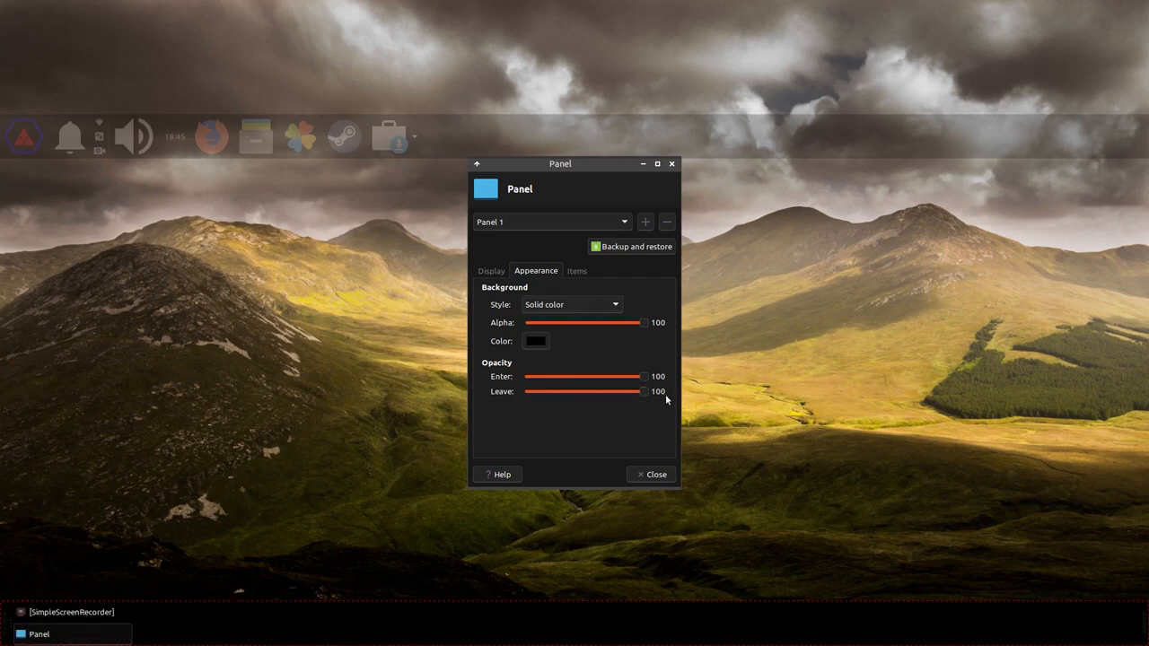
pyautogui.moveTo(661, 377)
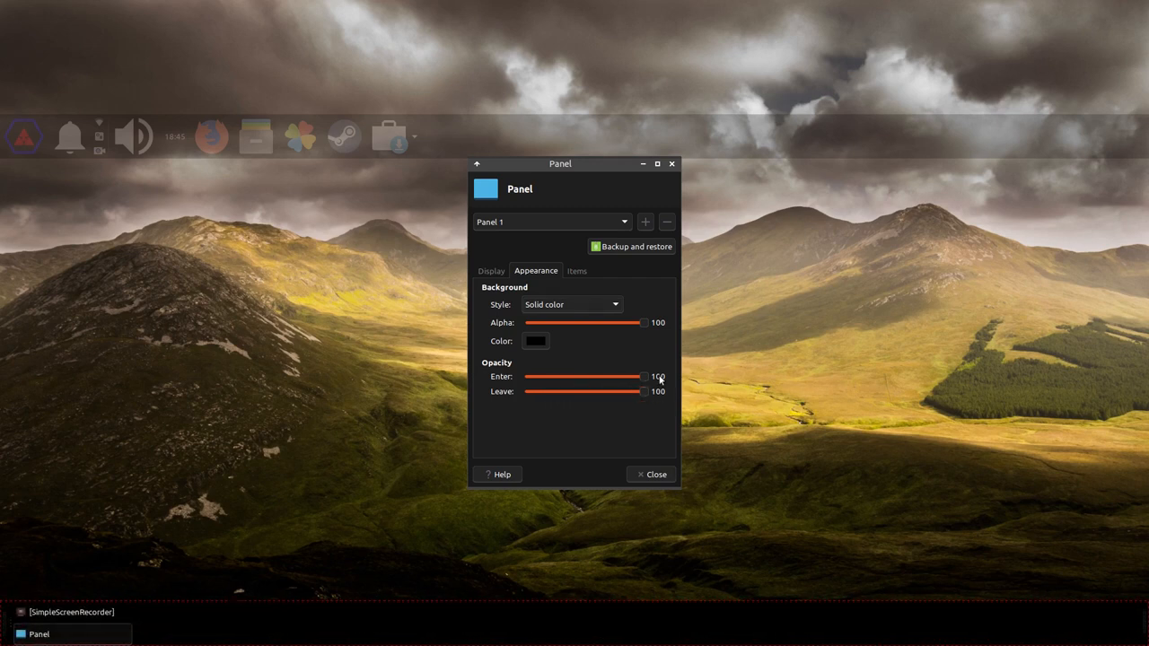
# On the Display settings, reduce the panel row size from 74 to 49 pixels.
pyautogui.click(492, 269)
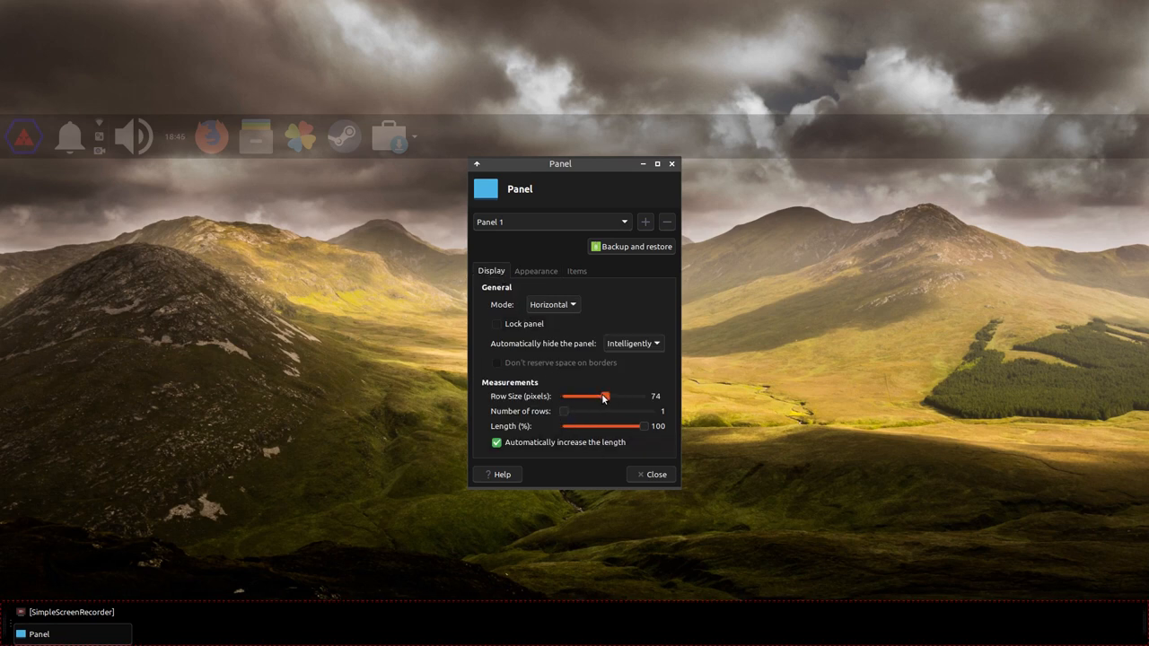
pyautogui.moveTo(603, 397); pyautogui.dragTo(596, 396)
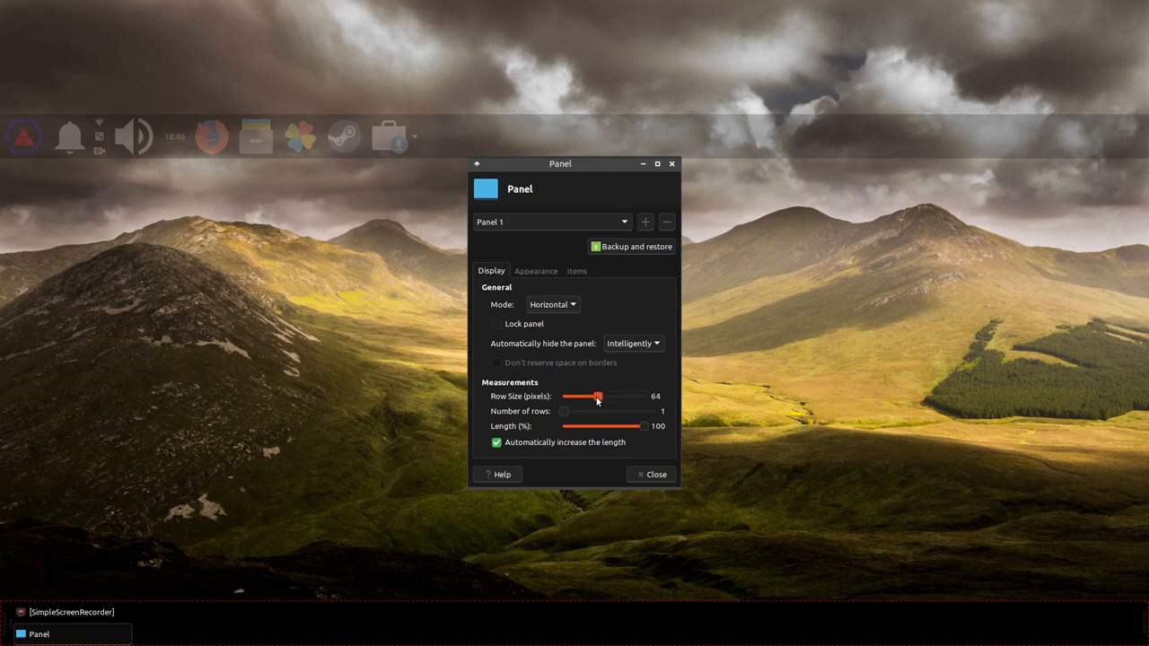
pyautogui.moveTo(598, 397); pyautogui.dragTo(592, 397)
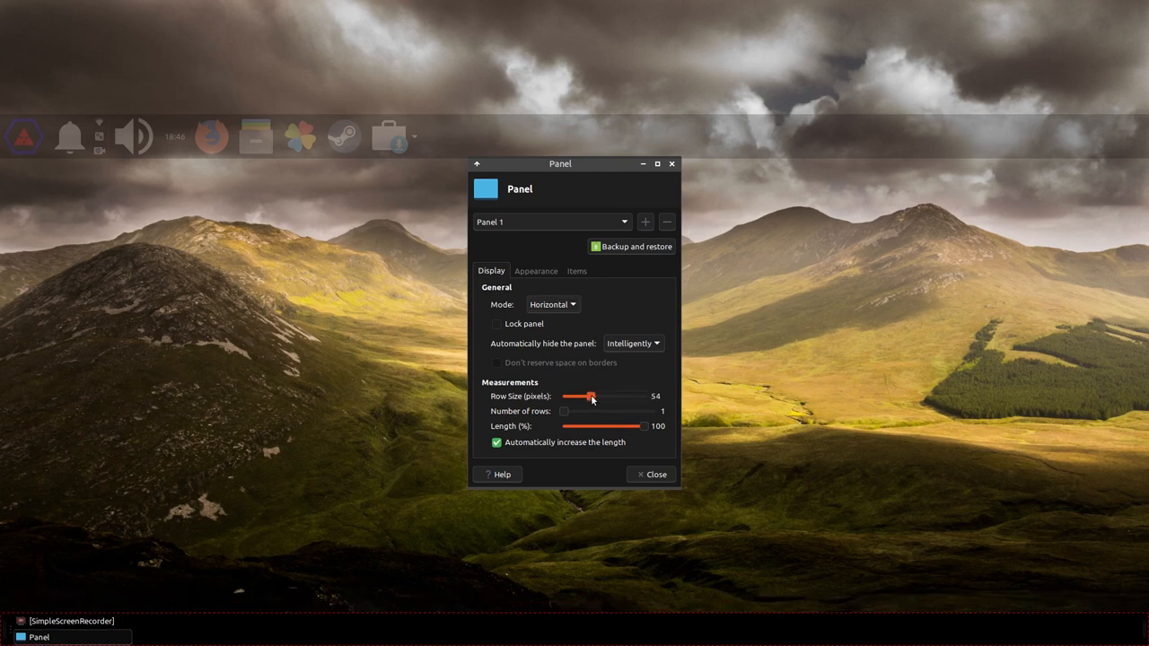
pyautogui.moveTo(592, 397); pyautogui.dragTo(589, 397)
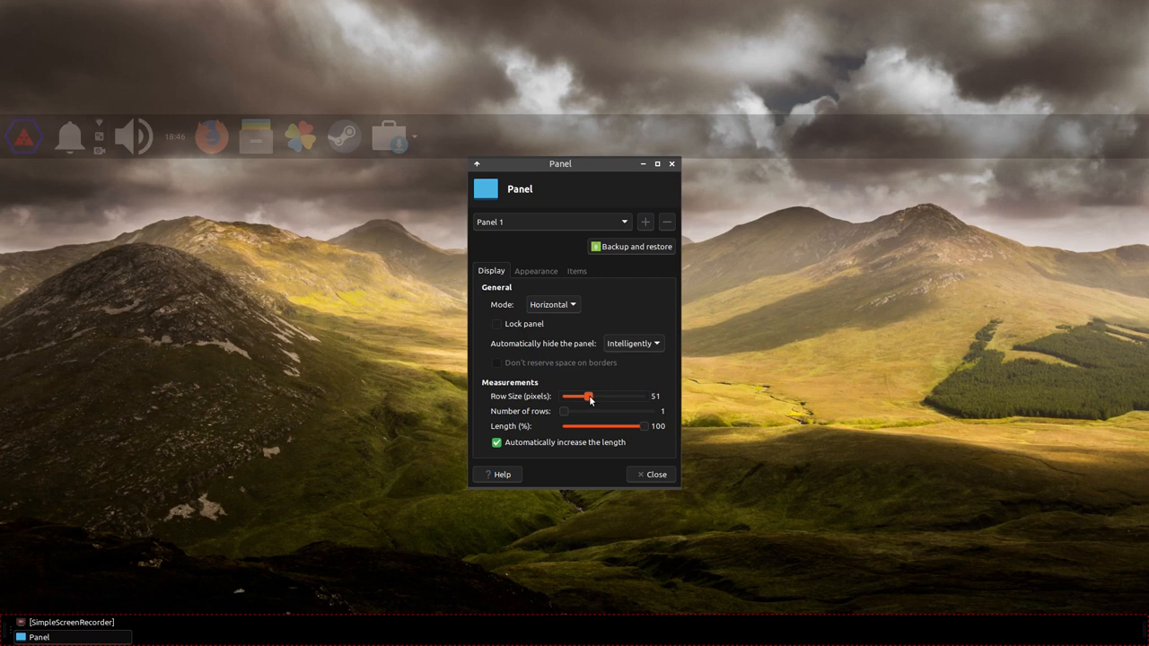
pyautogui.moveTo(589, 397); pyautogui.dragTo(575, 397)
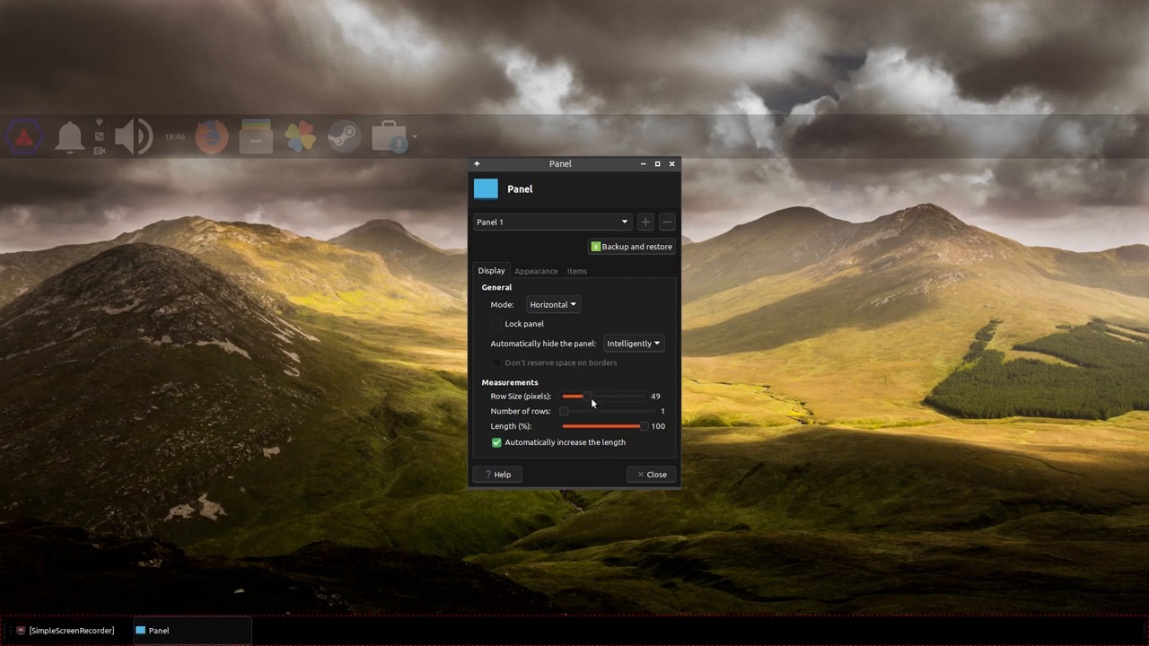
pyautogui.moveTo(628, 402)
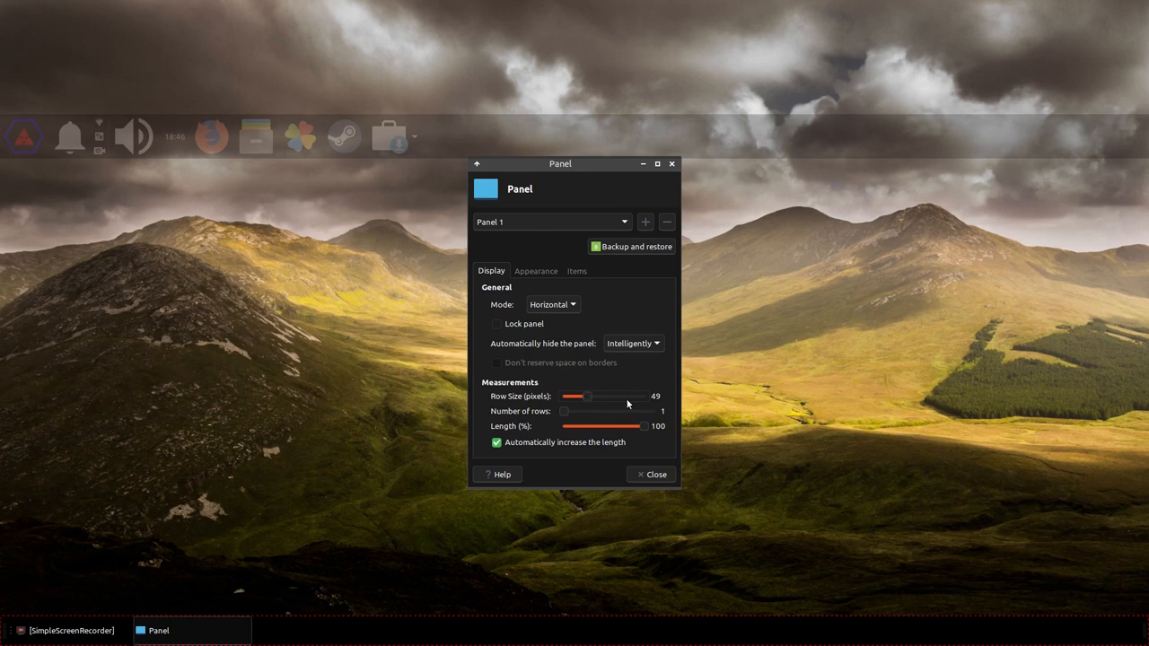
pyautogui.click(589, 397)
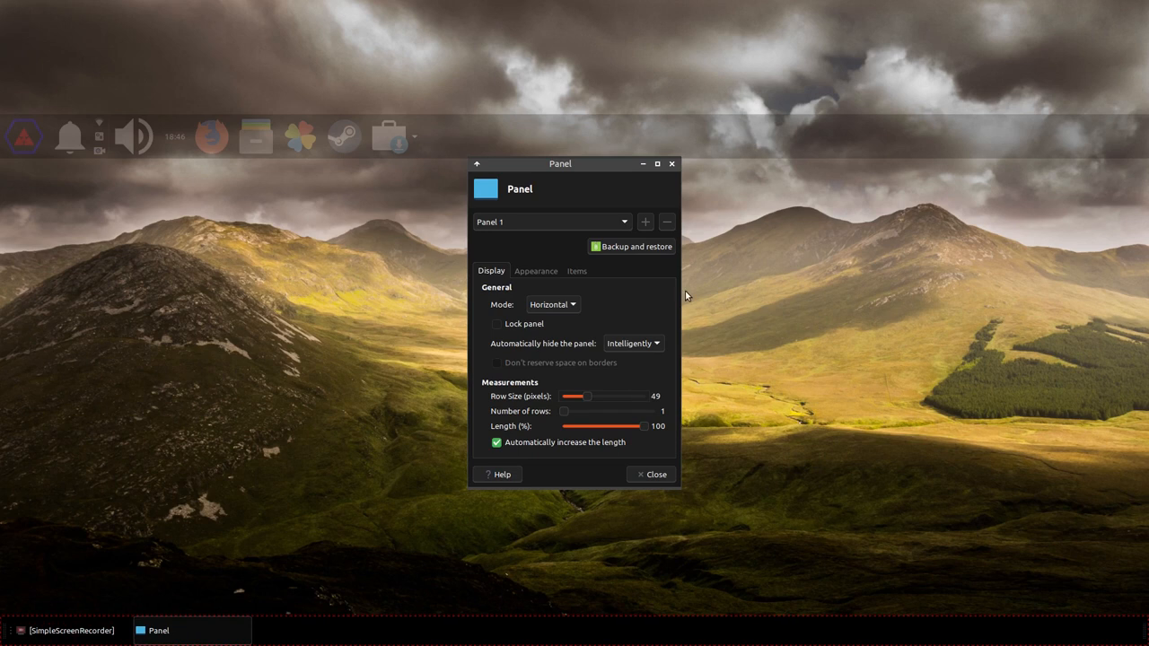
pyautogui.moveTo(377, 611)
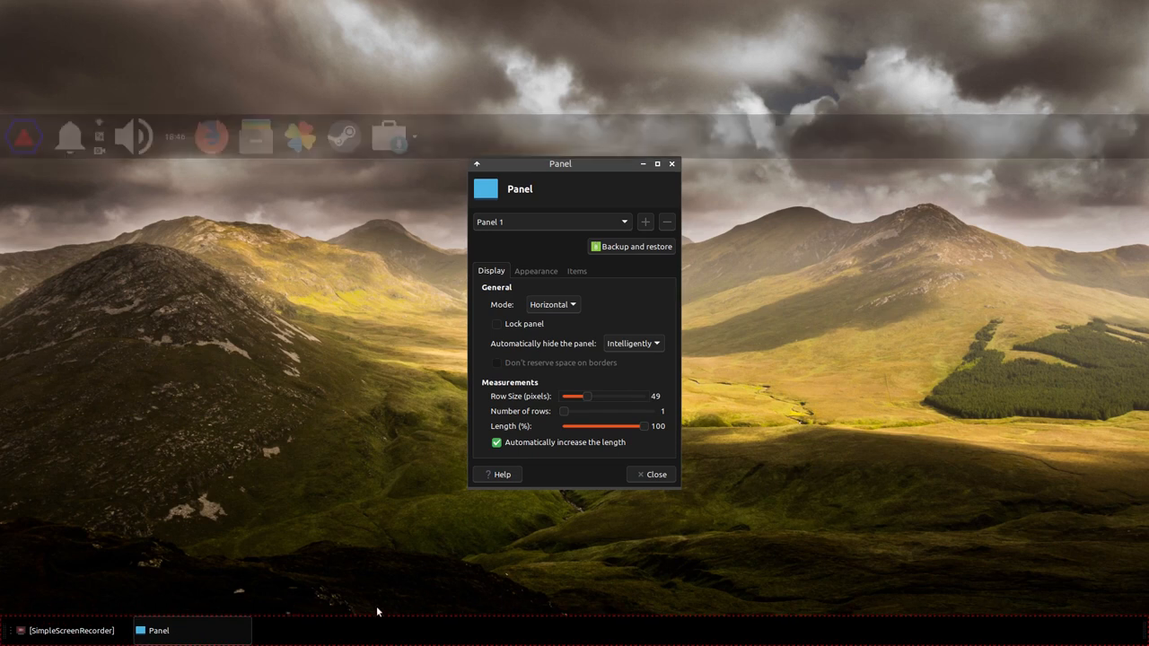
pyautogui.moveTo(679, 483)
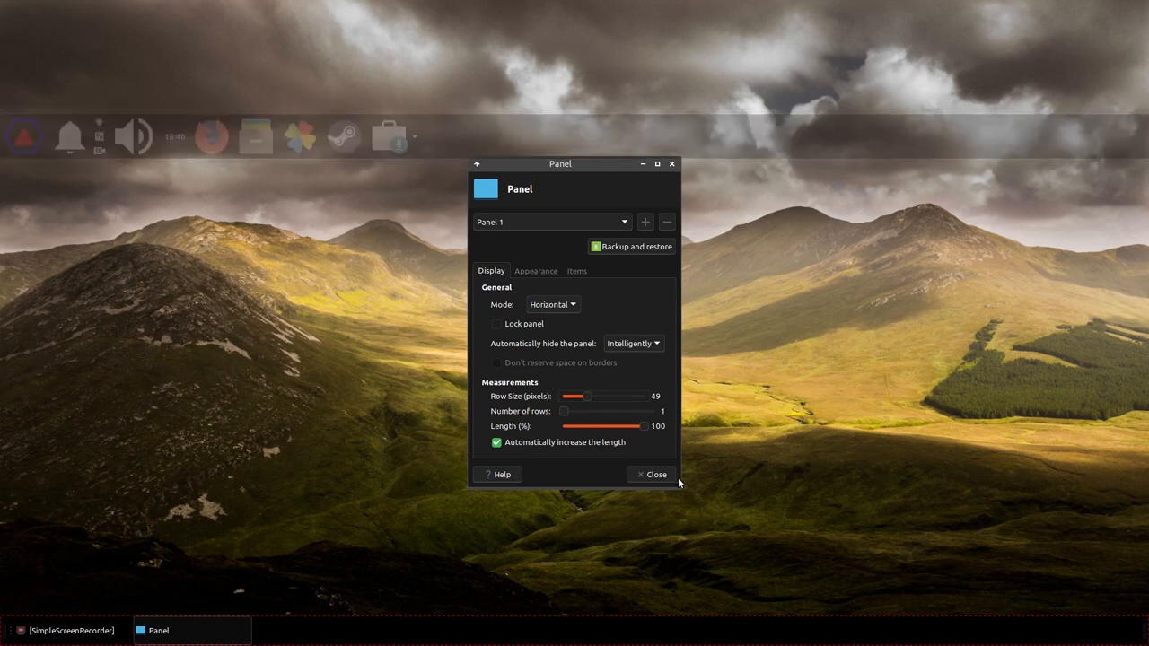
# Close the Panel preferences dialog and bring up the applications menu.
pyautogui.click(650, 474)
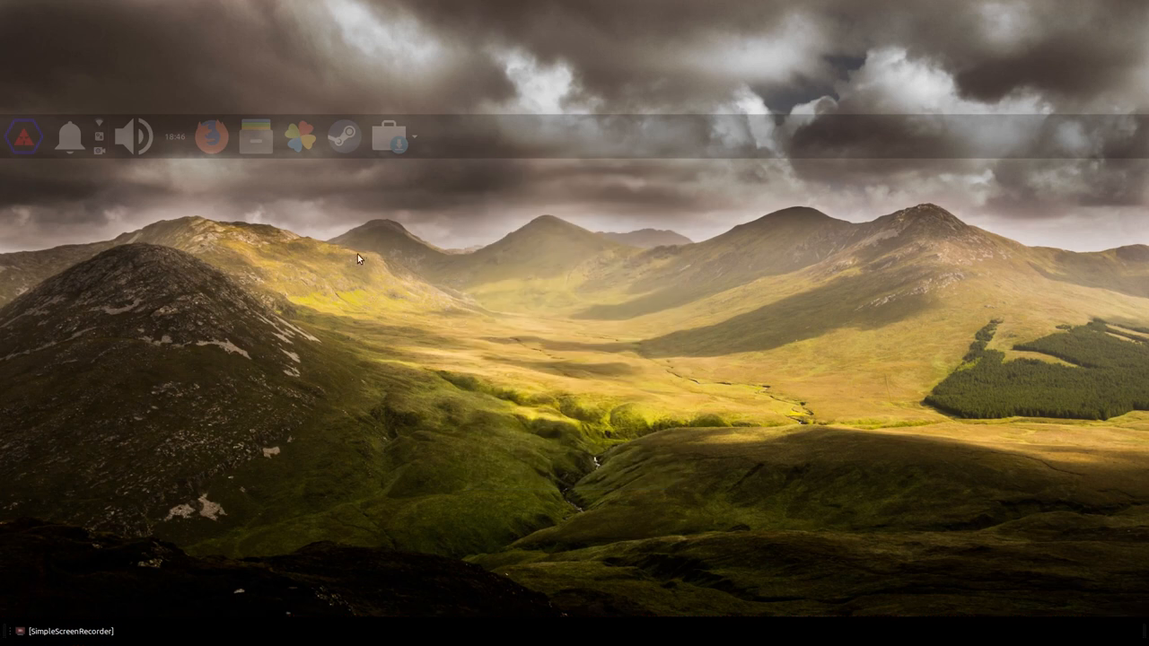
pyautogui.moveTo(392, 137)
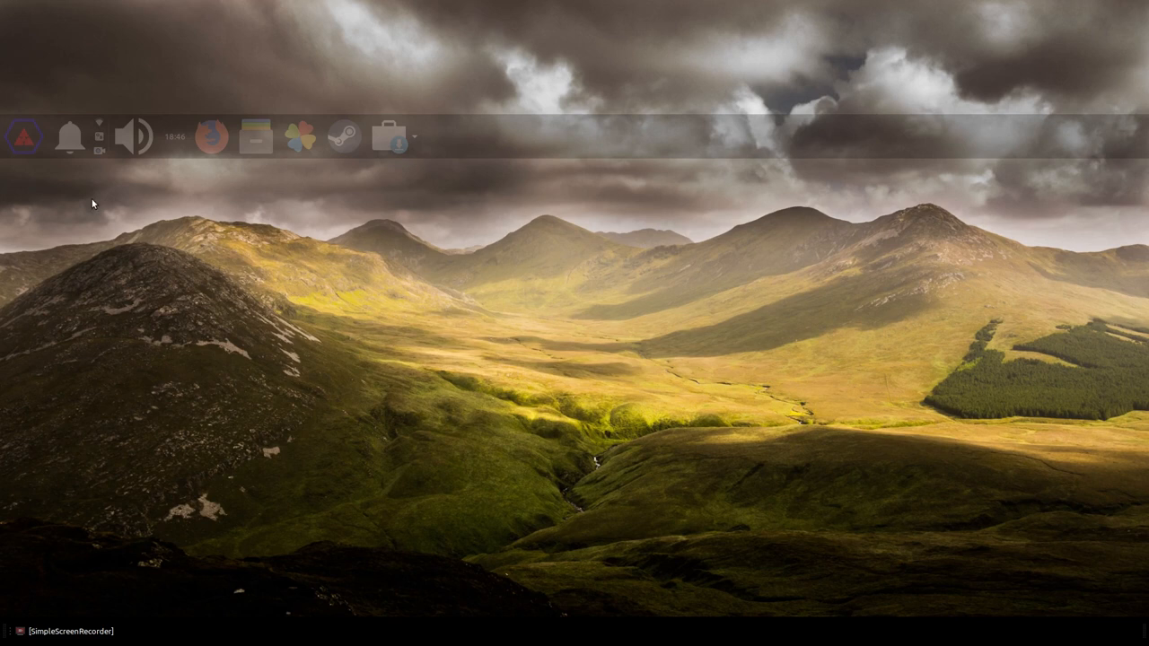
pyautogui.click(25, 136)
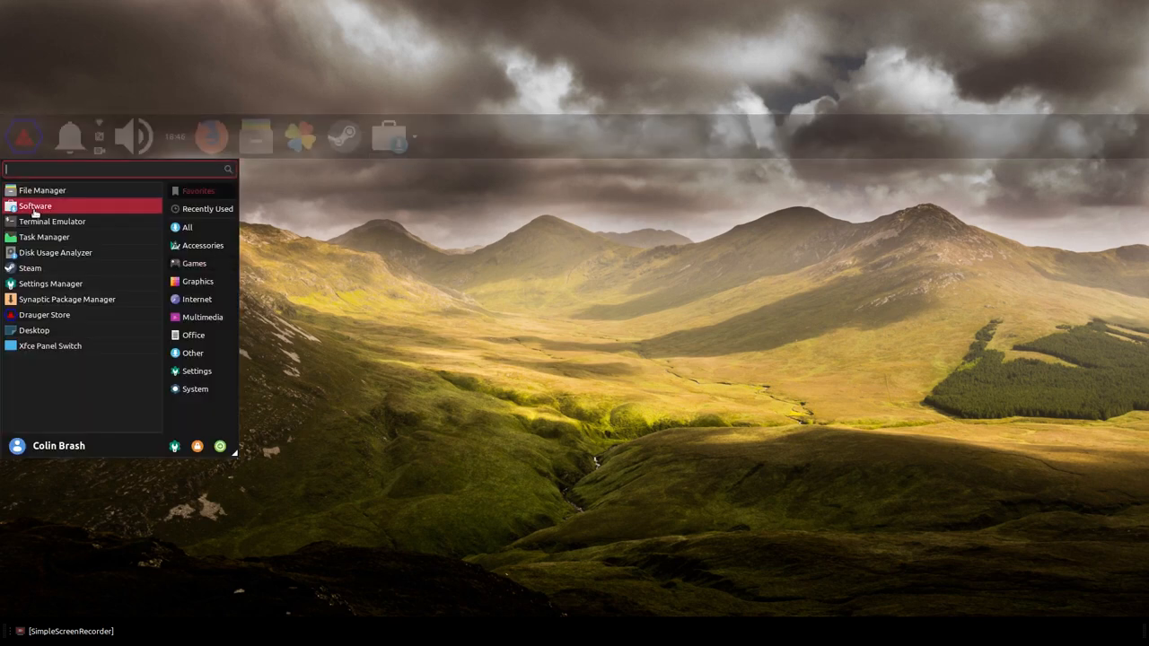
pyautogui.moveTo(43, 237)
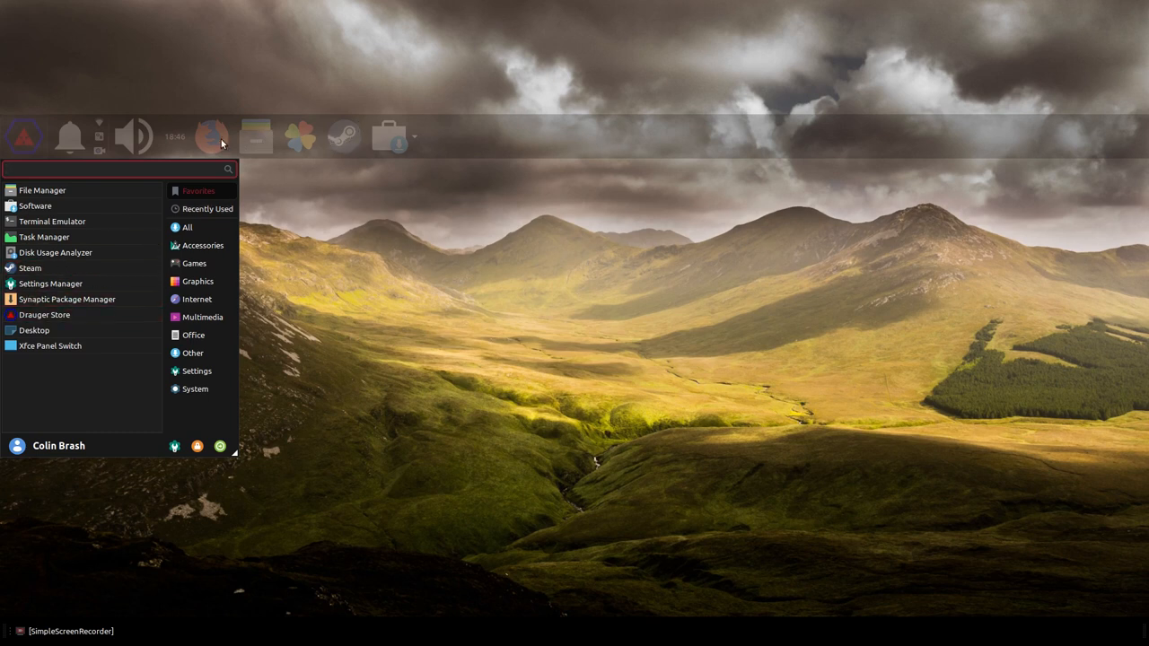
pyautogui.moveTo(126, 156)
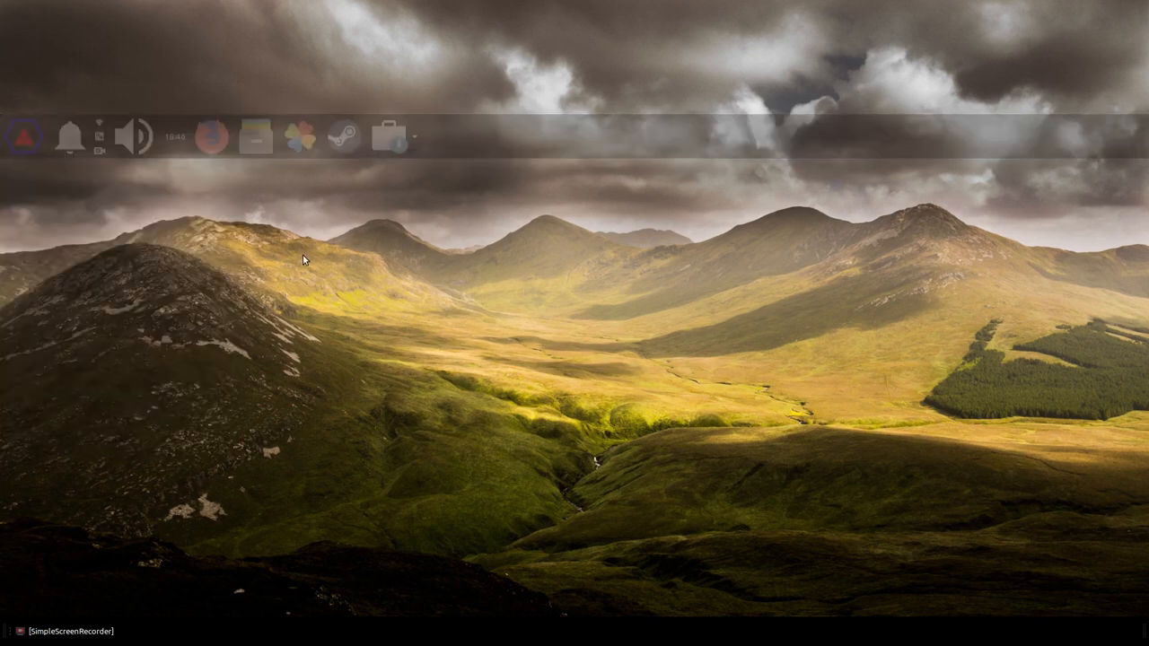
# Reach the notification plugin's settings from the top panel's Items list.
pyautogui.rightClick(611, 137)
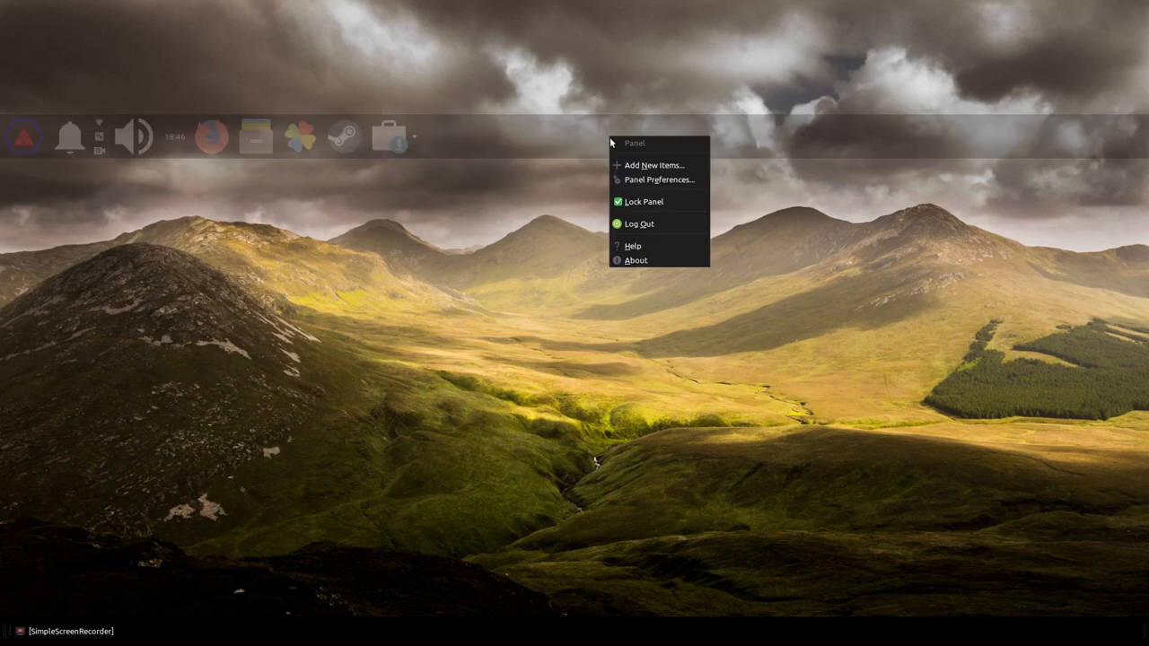
pyautogui.click(659, 180)
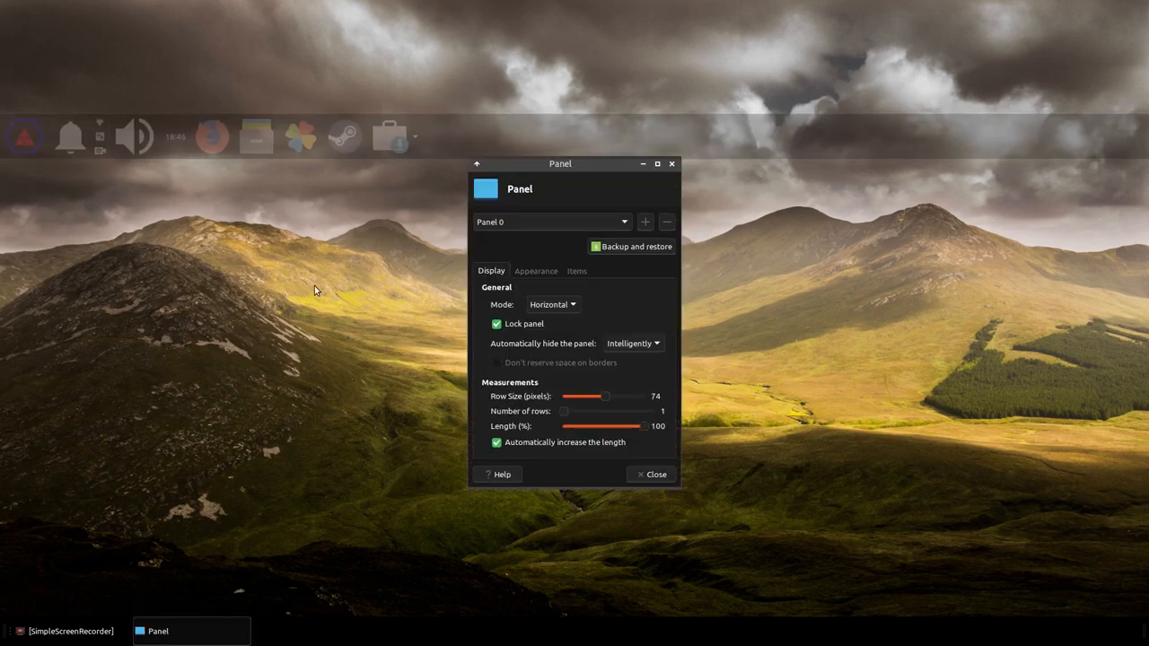
pyautogui.click(579, 272)
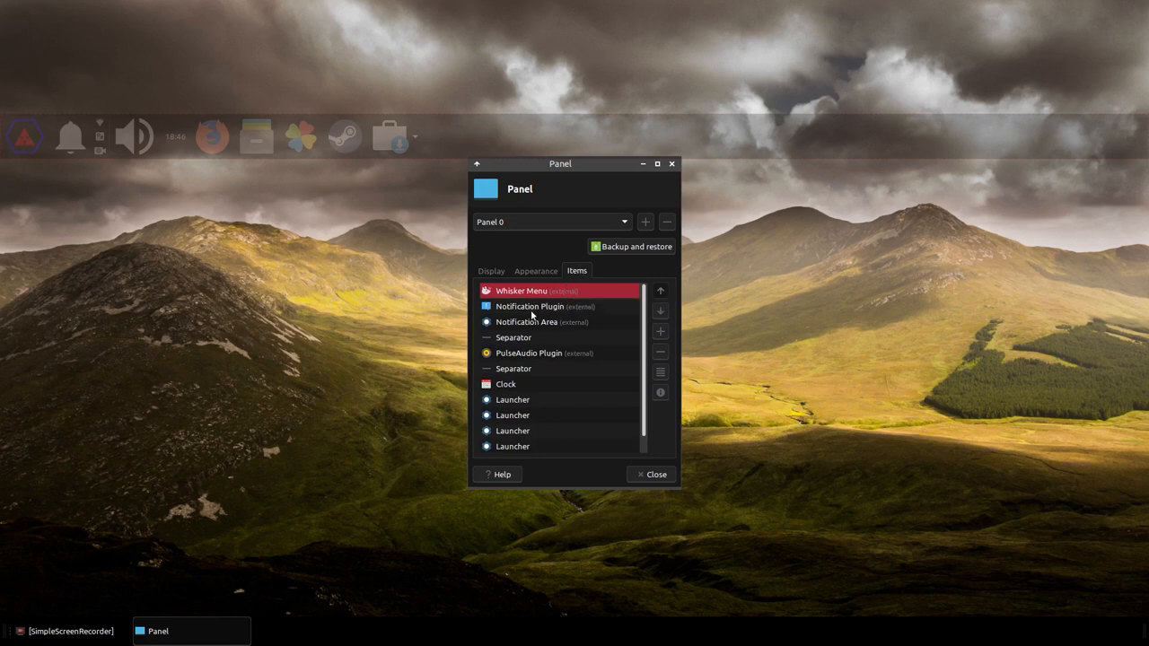
pyautogui.click(530, 305)
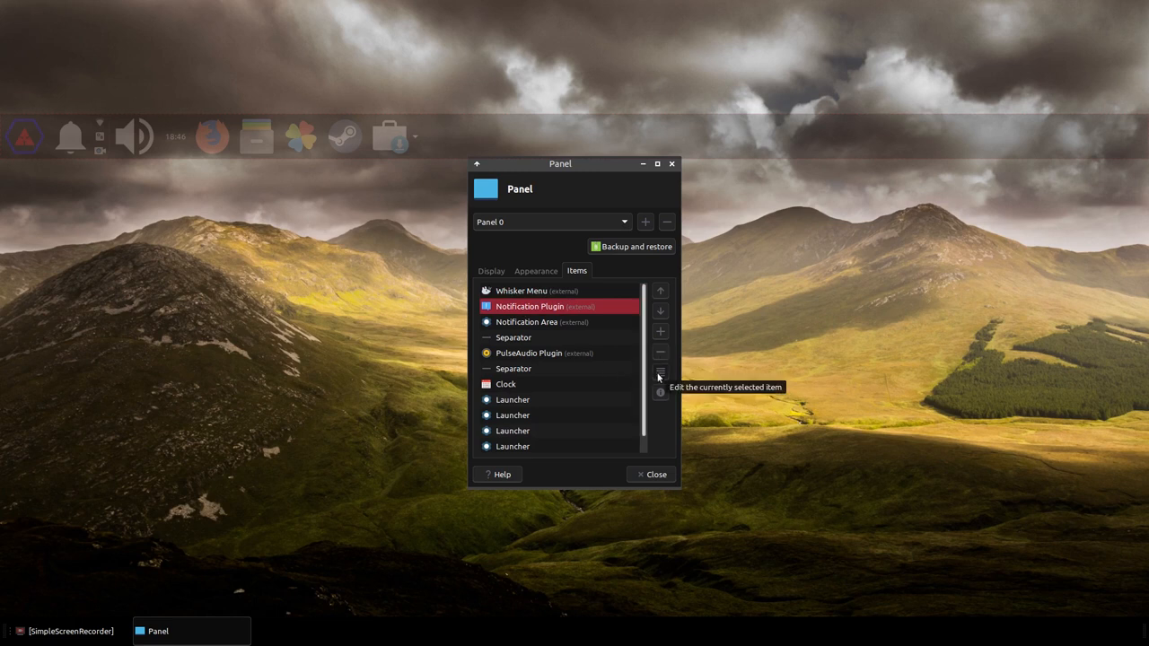
pyautogui.click(661, 372)
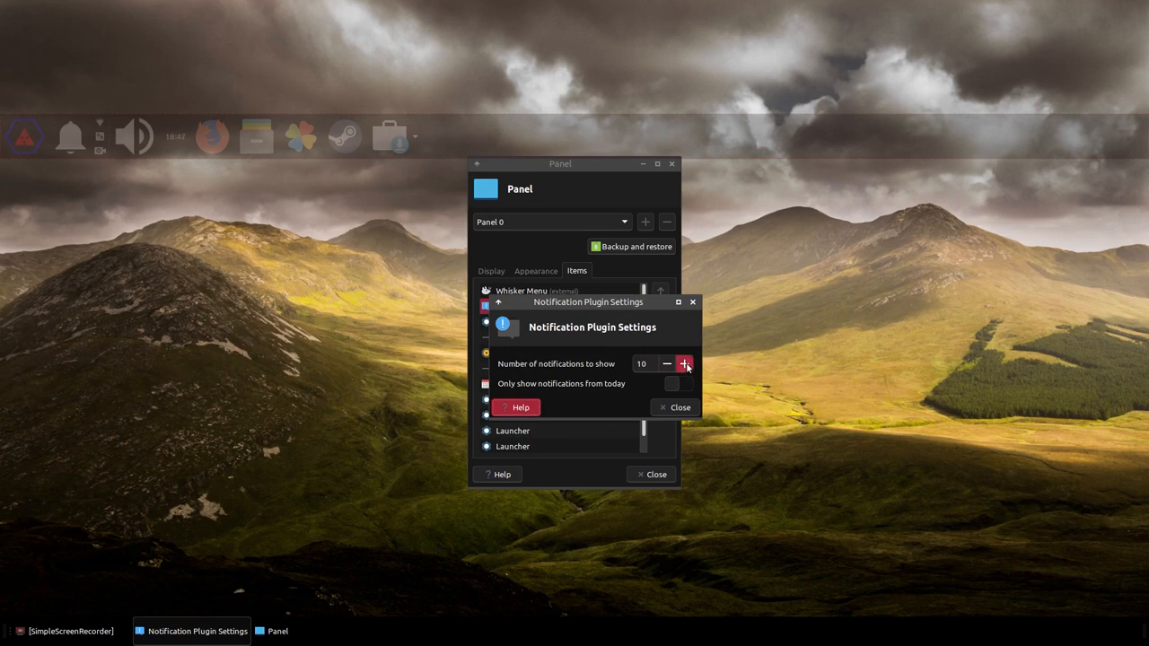
# Raise the number of notifications shown to 12 and move on to Notification Area settings.
pyautogui.click(684, 363)
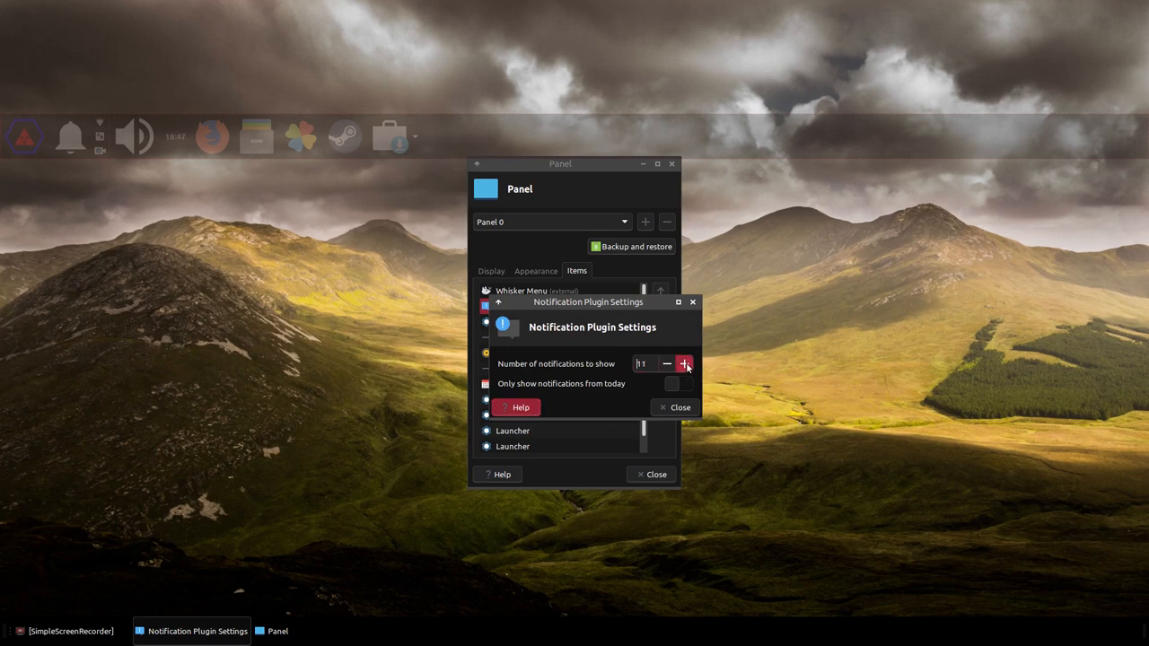
pyautogui.click(685, 363)
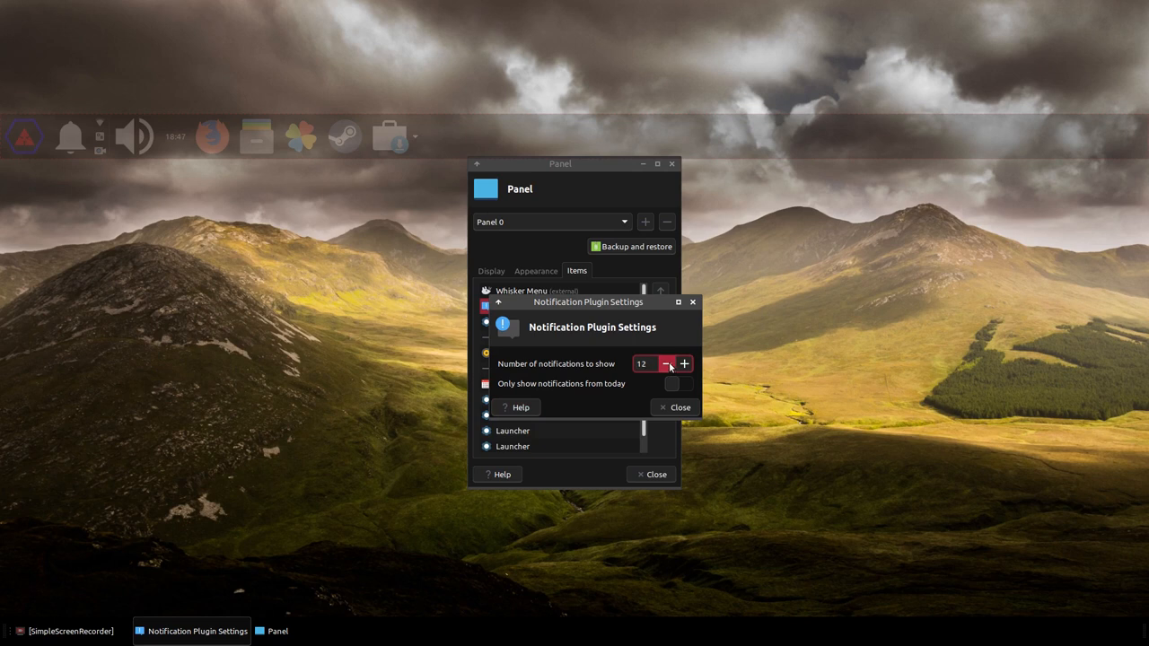
pyautogui.click(679, 406)
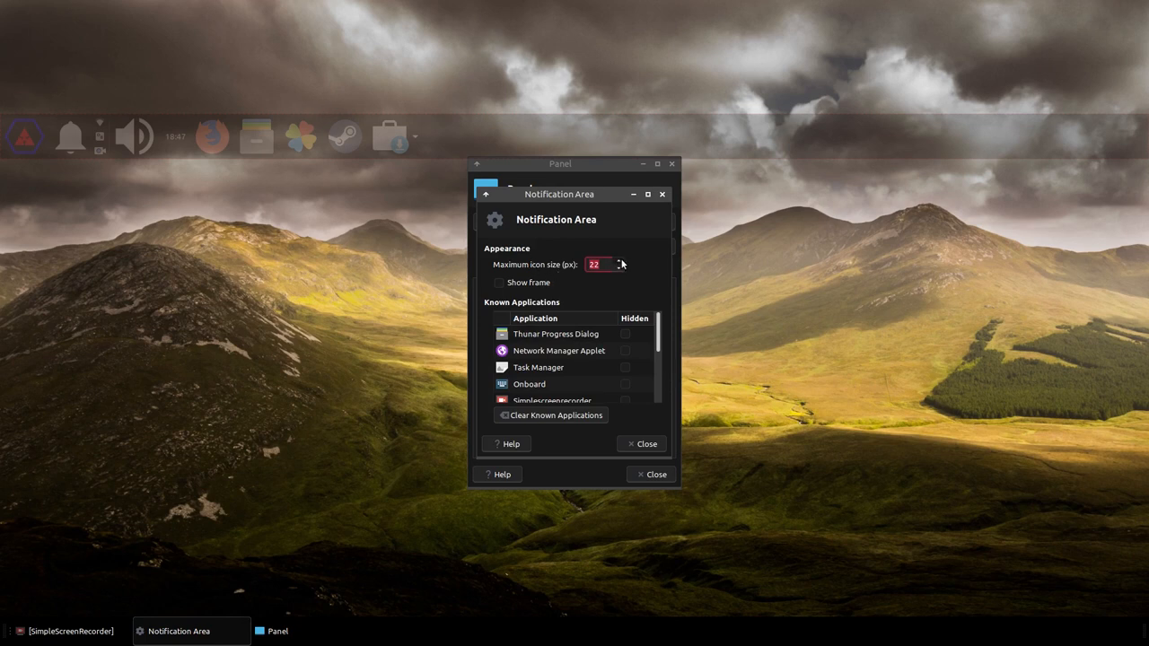
# Raise the notification icon size to 53 pixels and mark SimpleScreenRecorder as hidden.
pyautogui.click(618, 261)
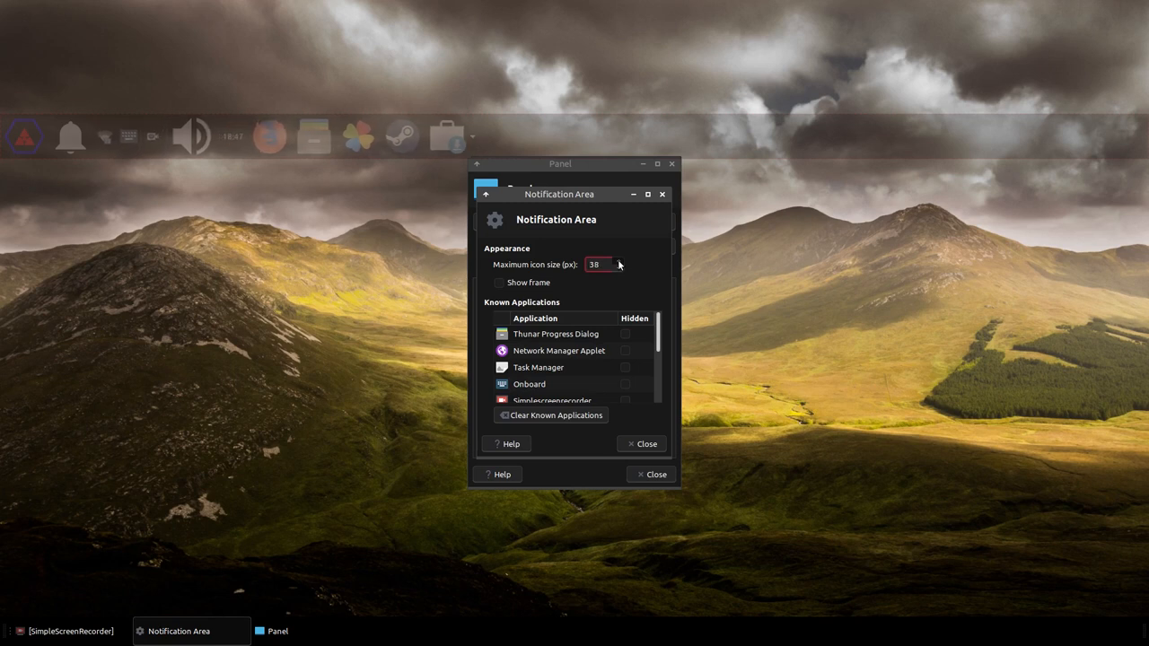
pyautogui.click(618, 261)
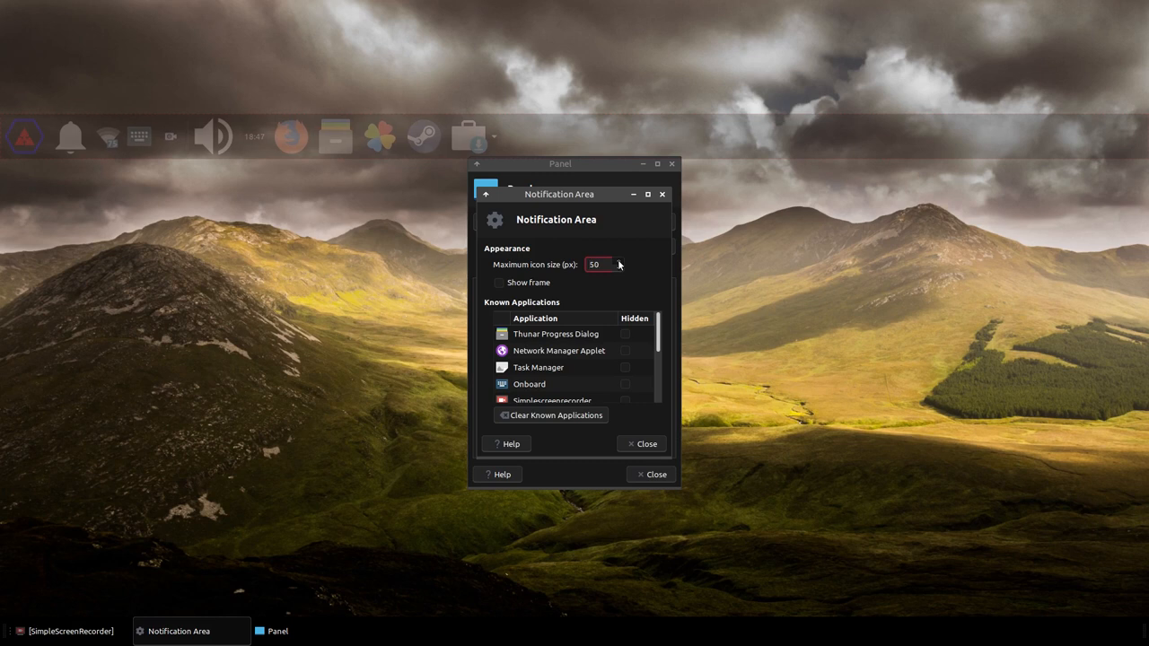
pyautogui.click(618, 262)
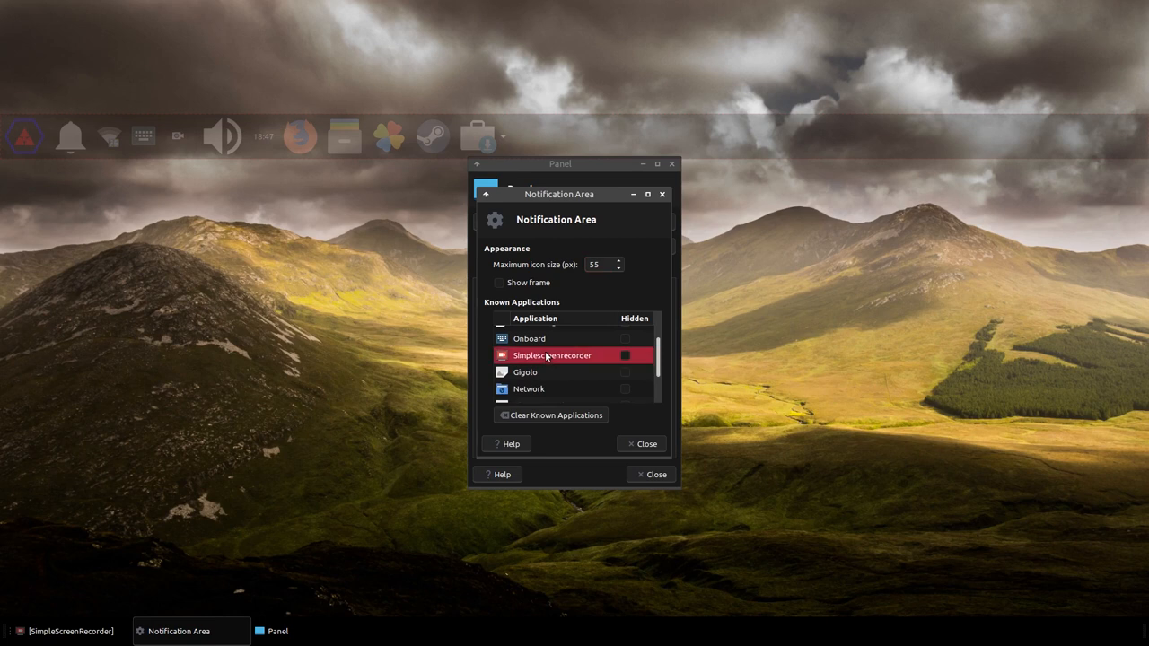
pyautogui.moveTo(334, 205)
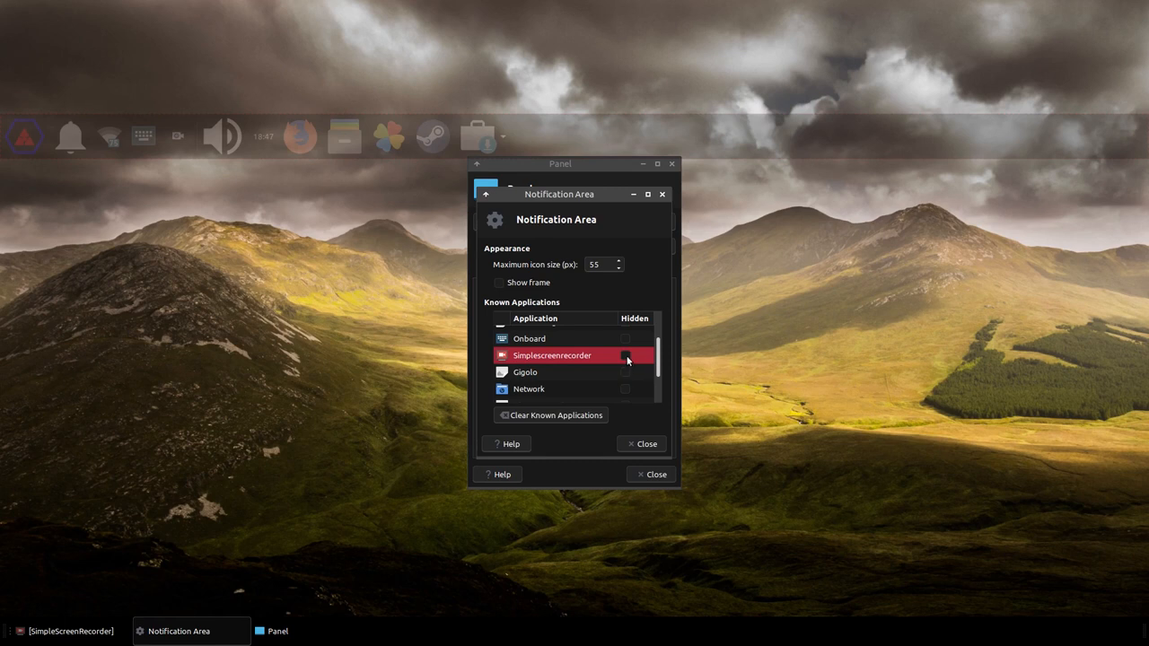
pyautogui.click(625, 356)
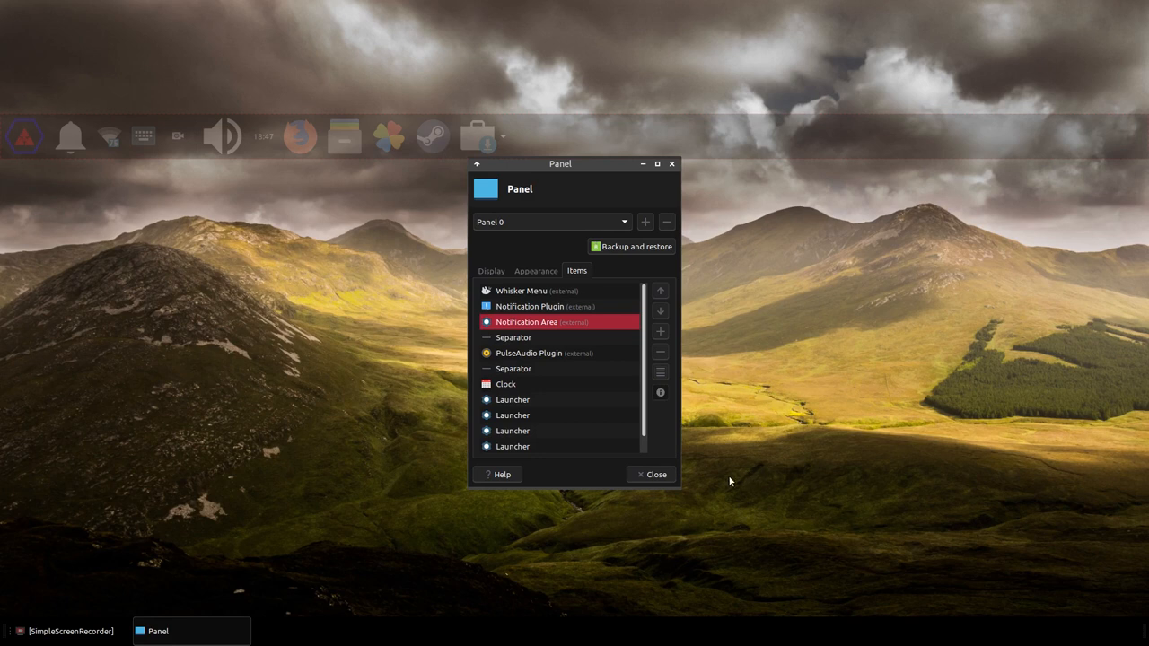
# Set the panel clock's layout to LCD via its Properties and close the settings.
pyautogui.click(651, 474)
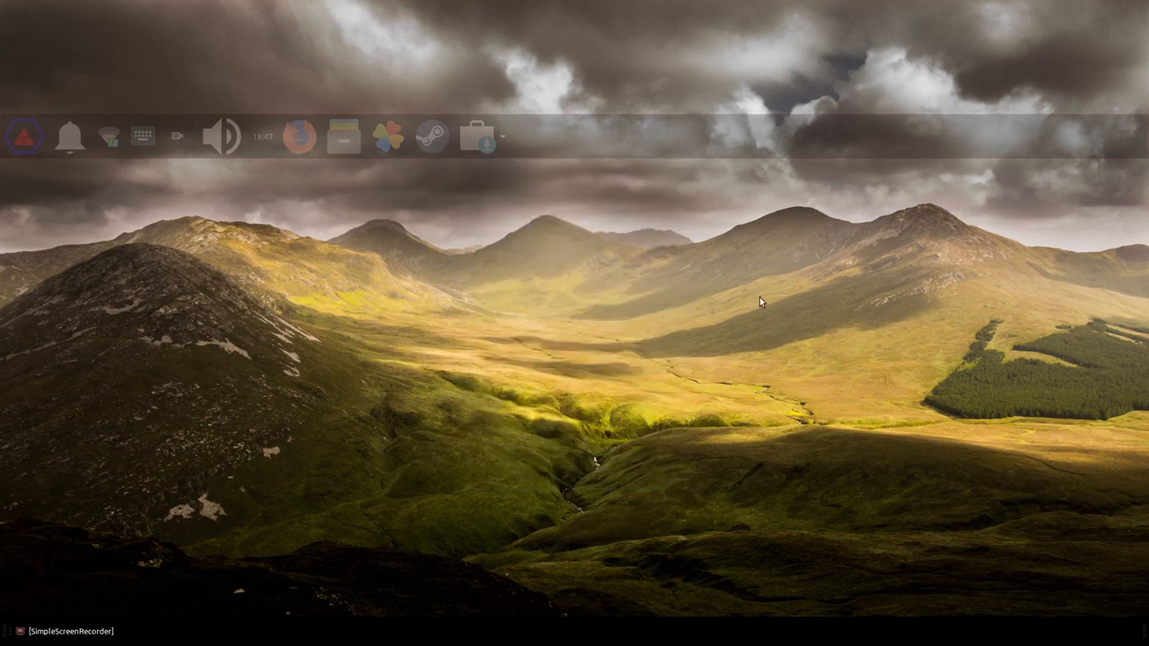
pyautogui.rightClick(260, 136)
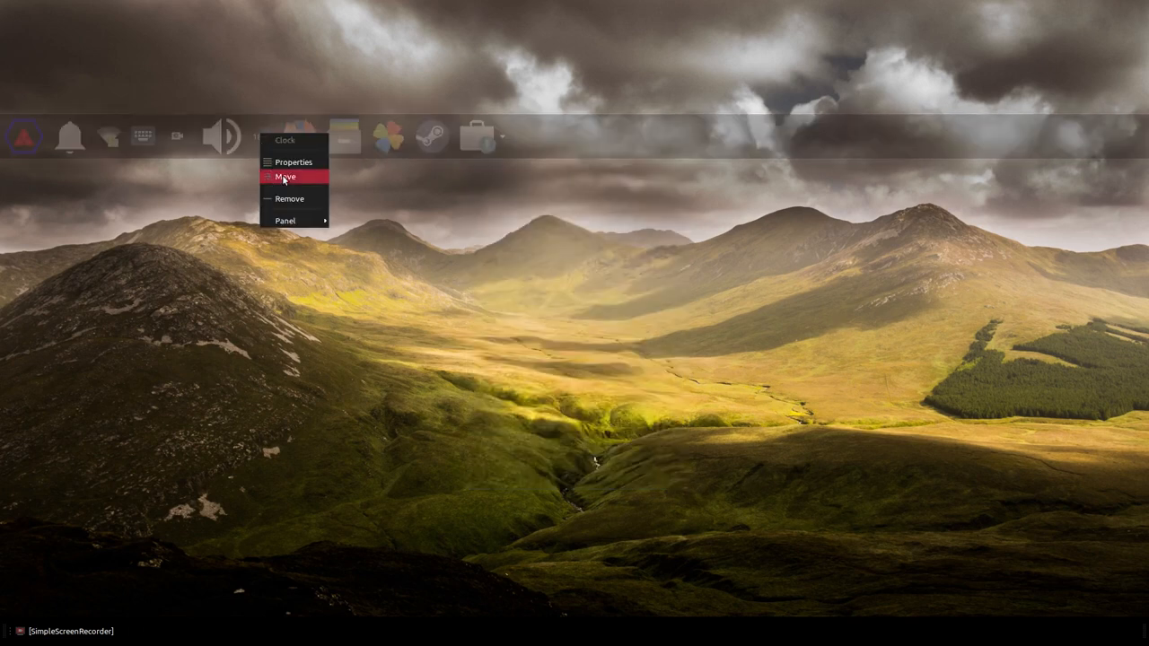
pyautogui.click(294, 161)
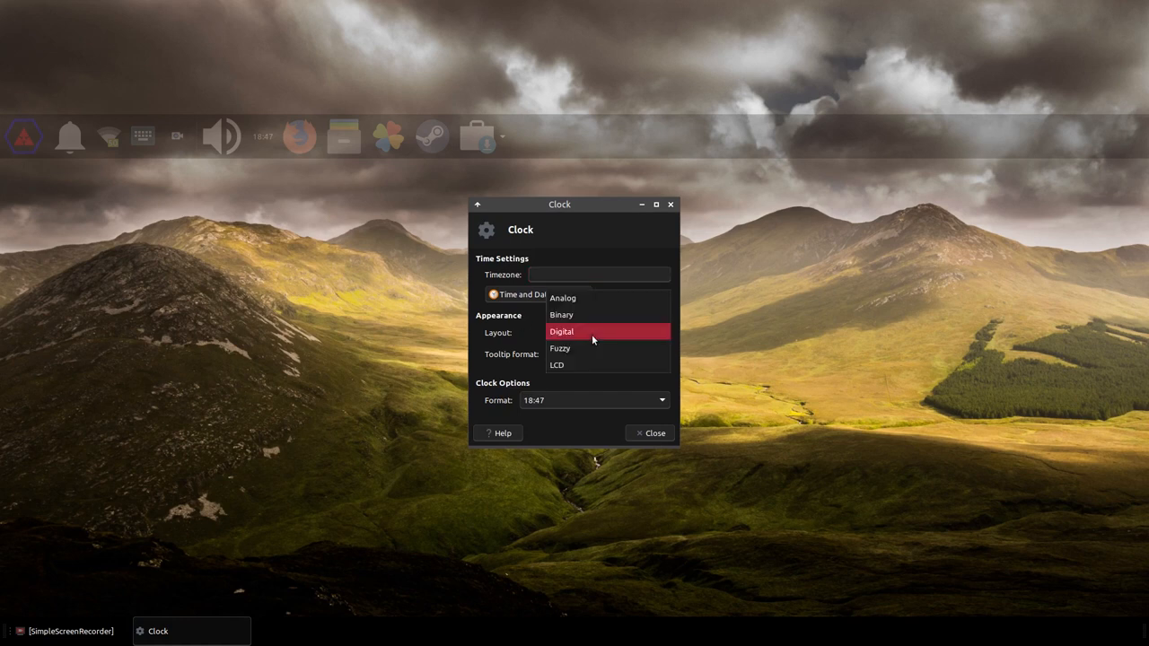
pyautogui.click(557, 365)
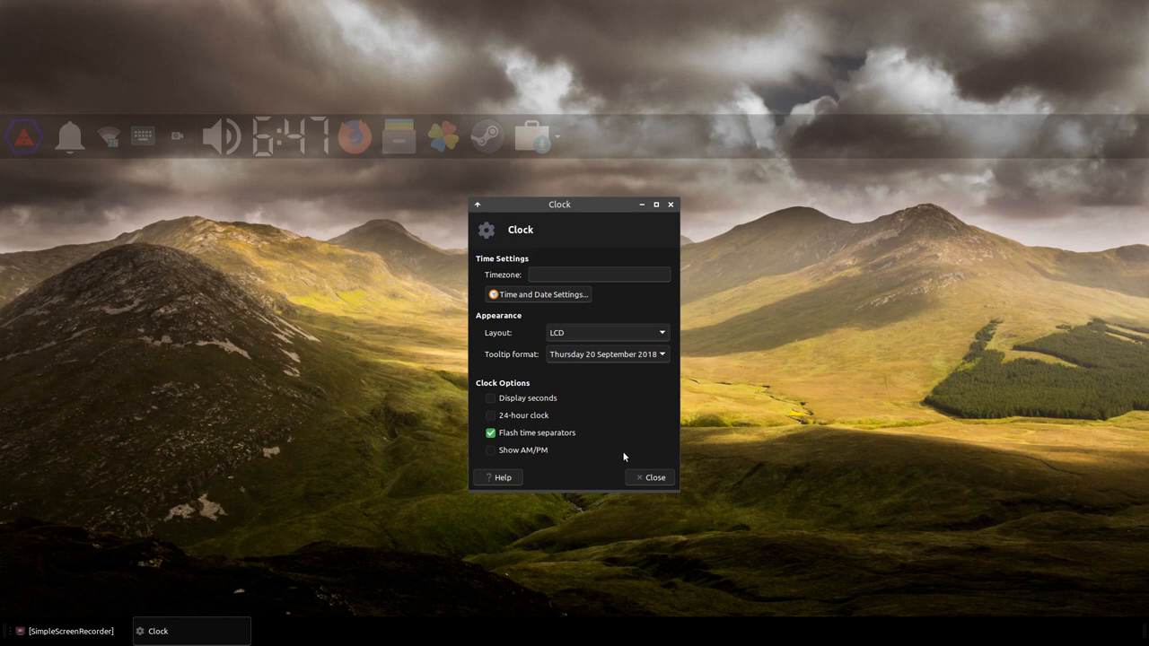
pyautogui.click(650, 478)
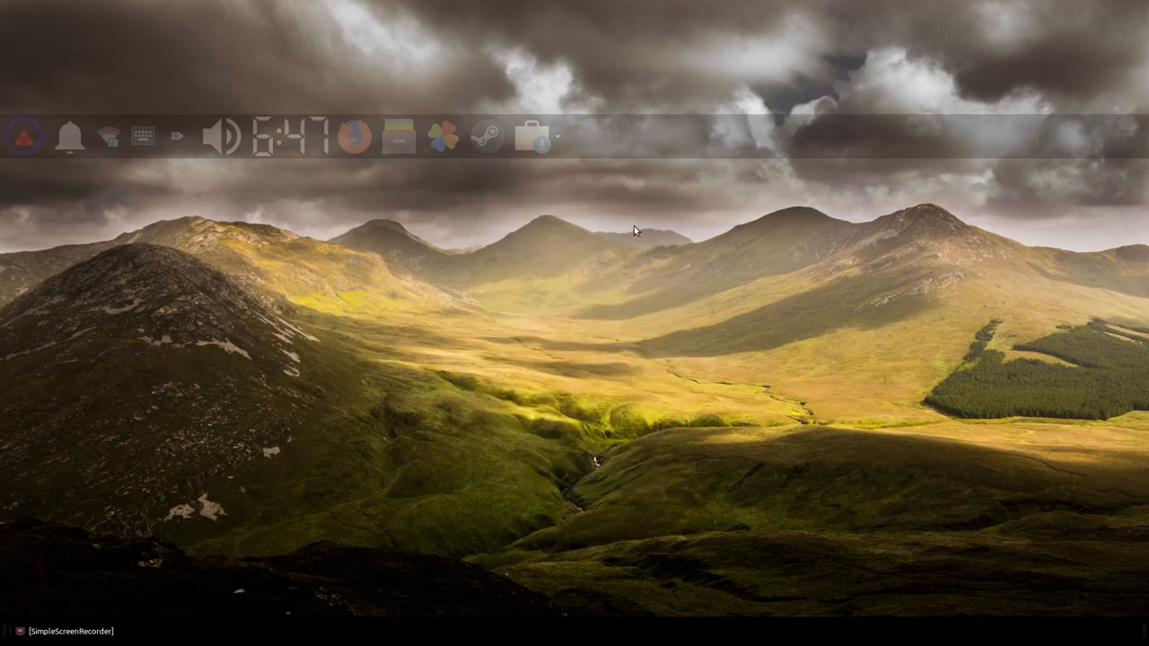
# Set the panel's Row Size to 100 pixels in Panel Preferences.
pyautogui.rightClick(772, 135)
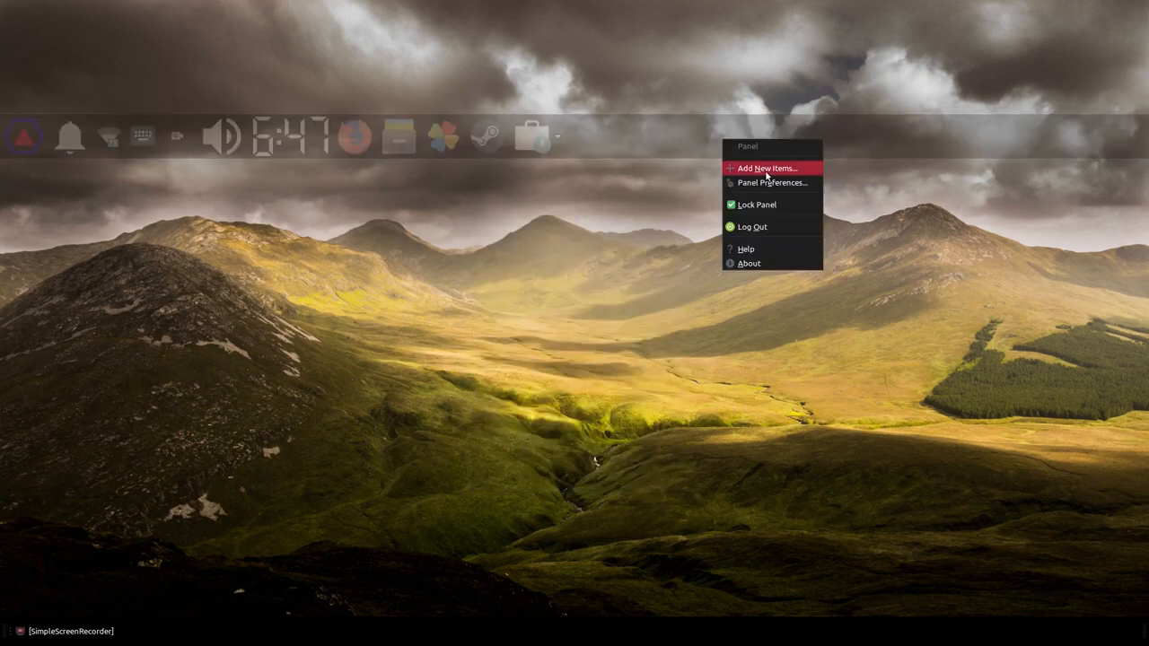
pyautogui.click(772, 183)
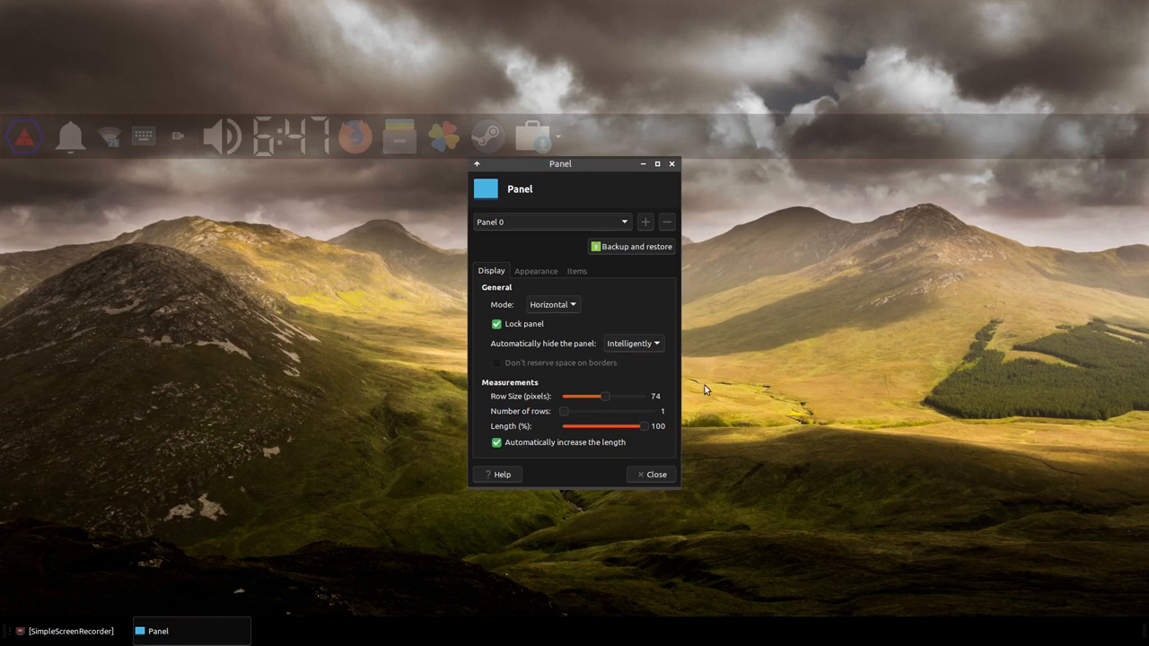
pyautogui.moveTo(607, 397); pyautogui.dragTo(614, 397)
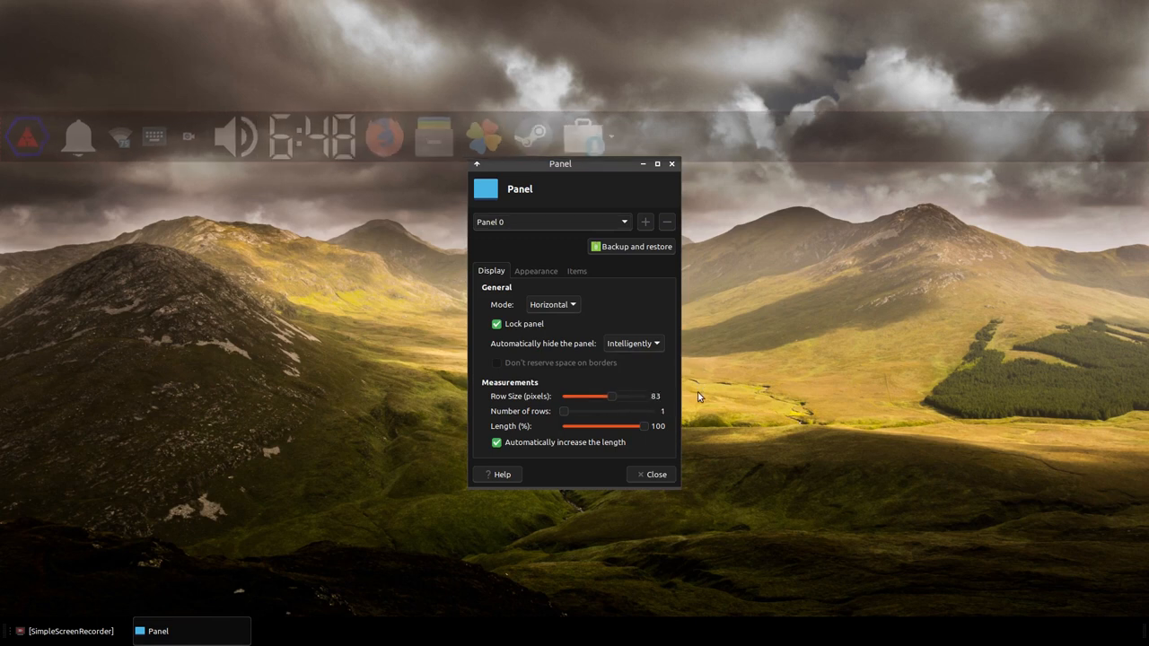
pyautogui.moveTo(613, 397); pyautogui.dragTo(617, 397)
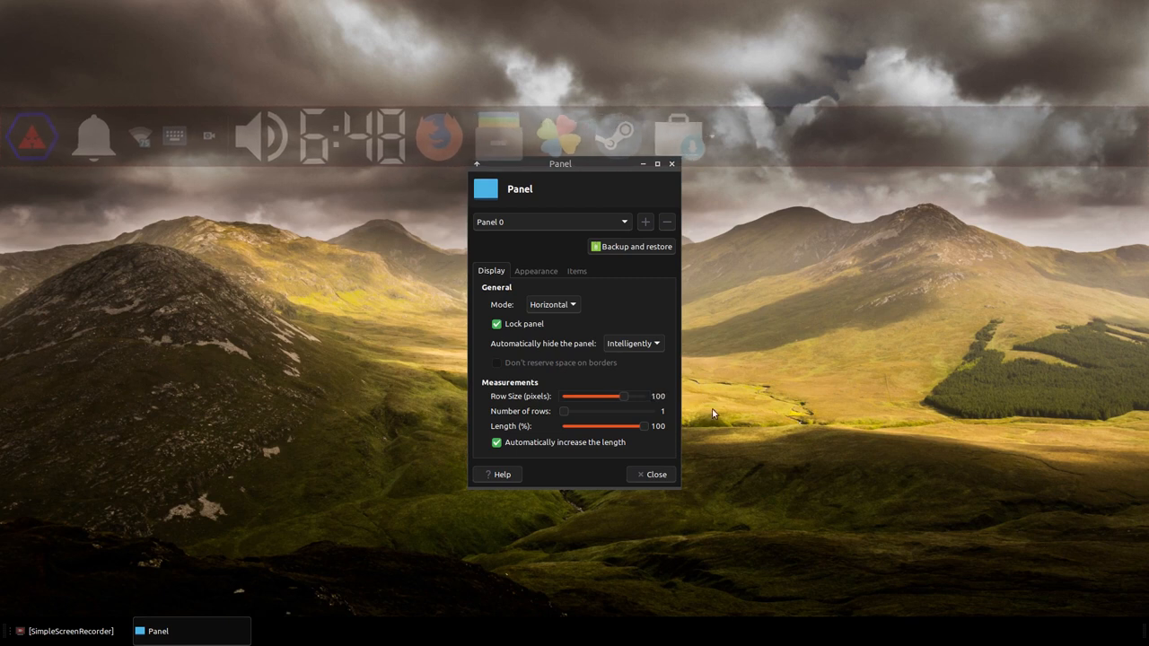
# Unlock the panel, move the preferences window aside and close it.
pyautogui.click(496, 323)
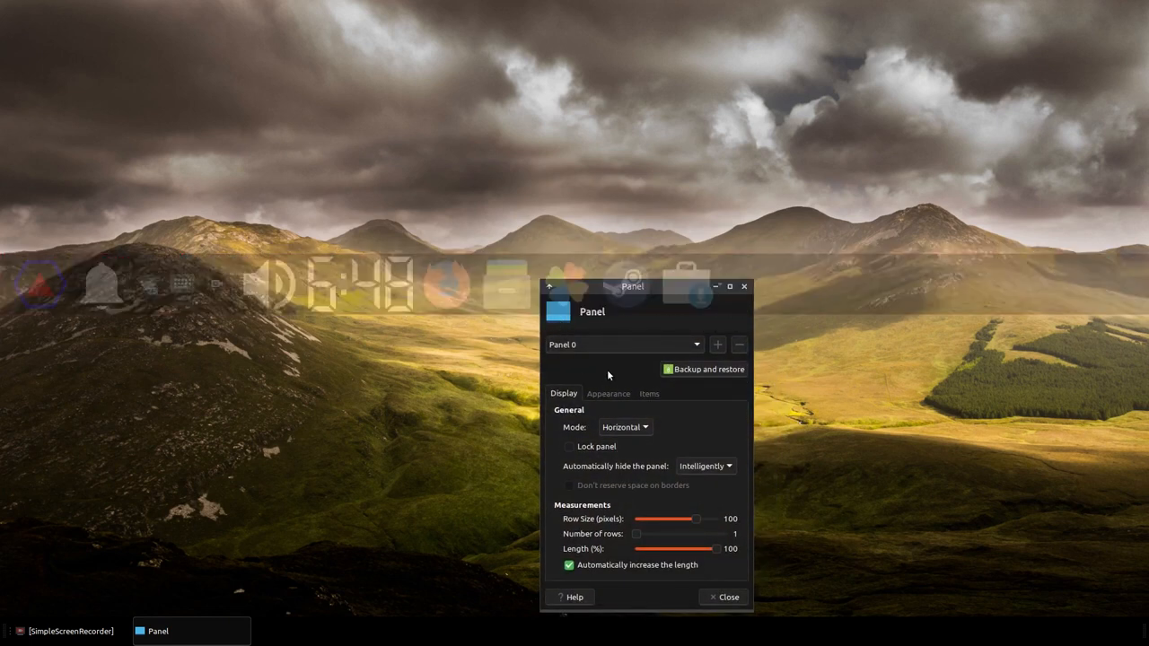
pyautogui.moveTo(685, 607)
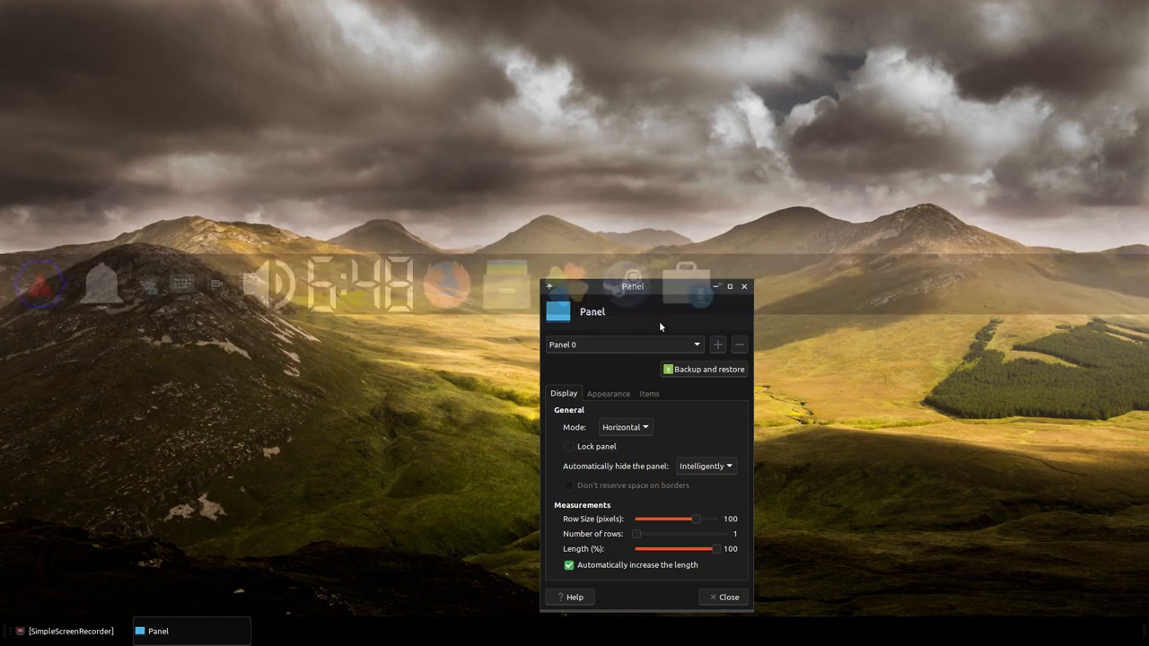
pyautogui.moveTo(750, 330)
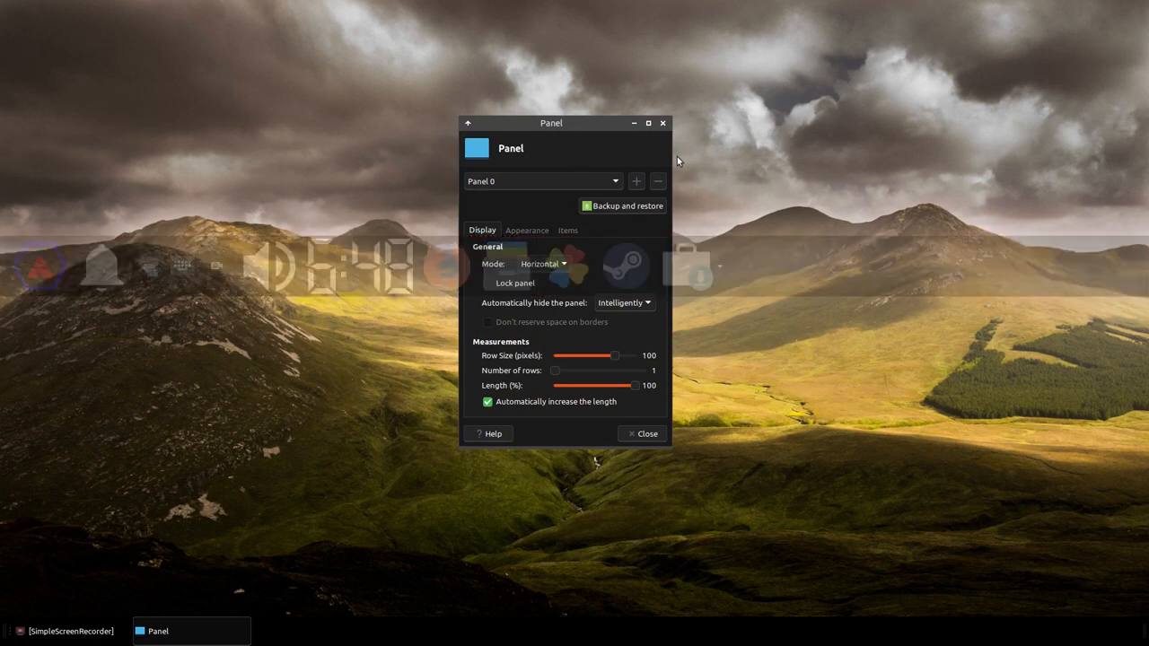
pyautogui.moveTo(519, 158)
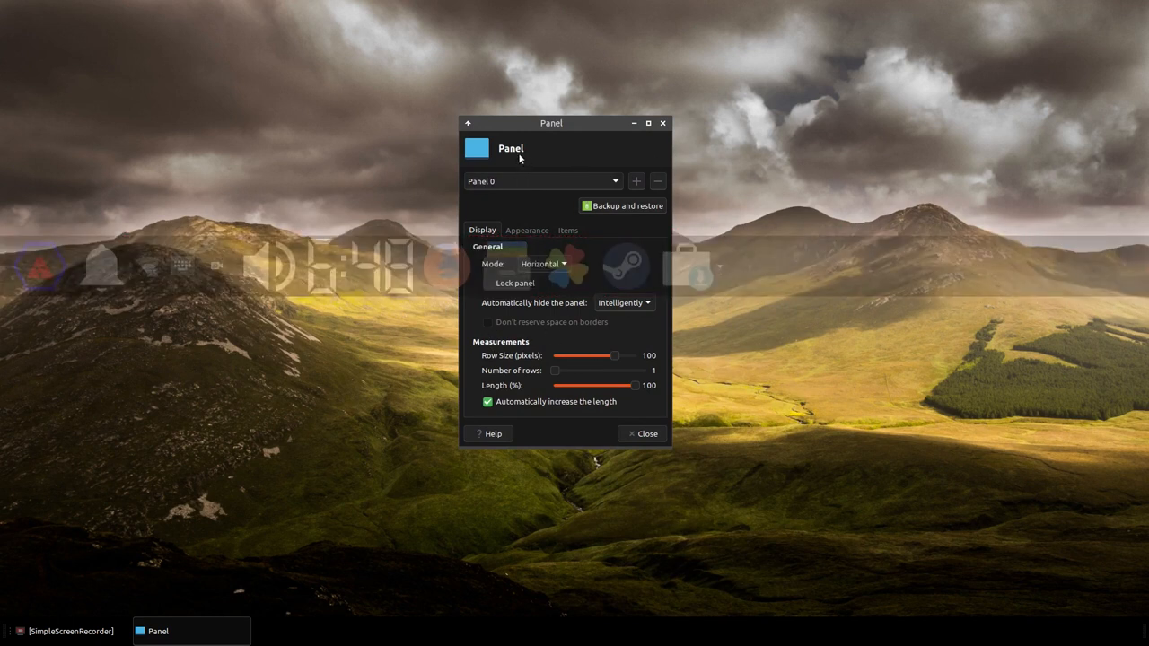
pyautogui.moveTo(552, 122); pyautogui.dragTo(733, 320)
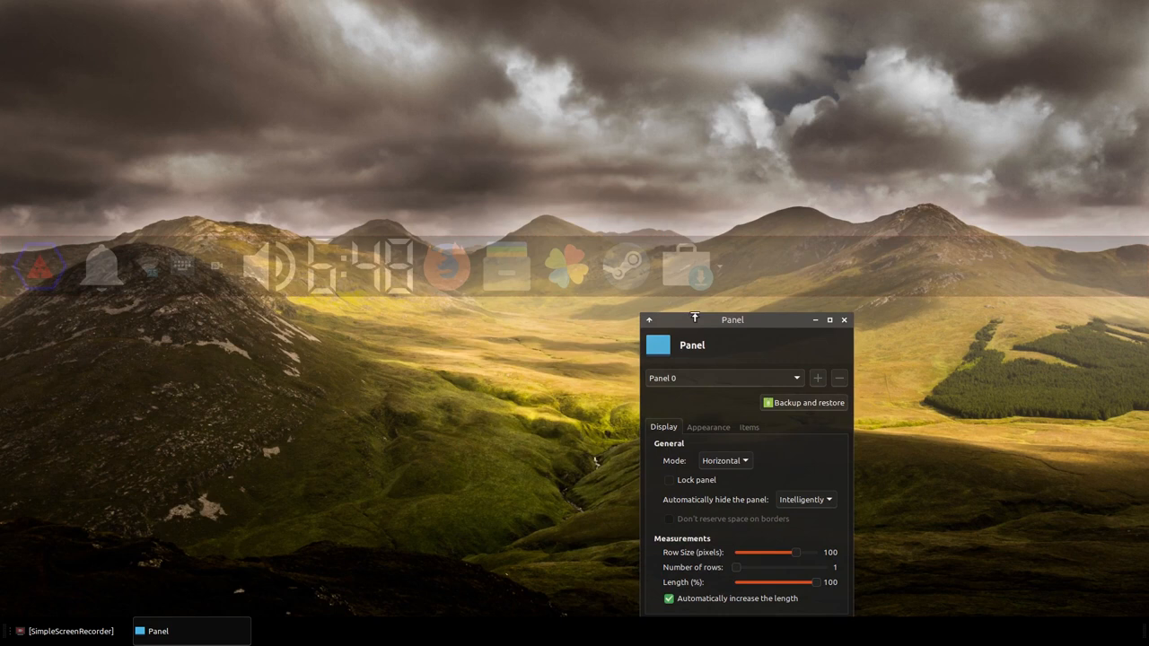
pyautogui.click(668, 481)
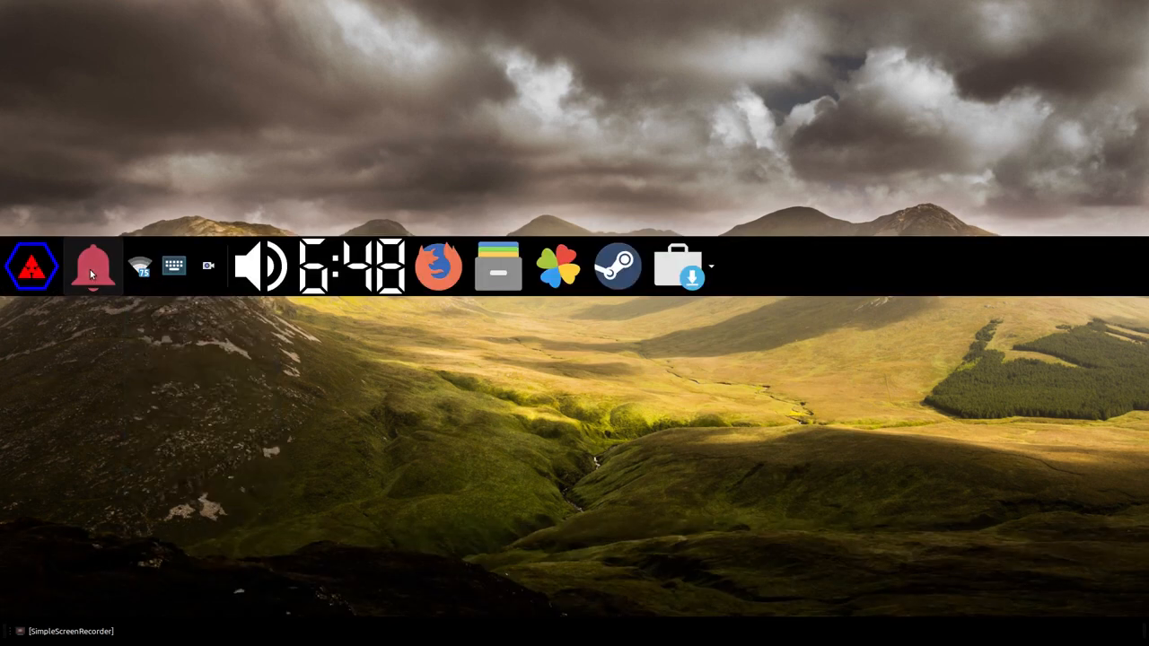
# Toggle Do not disturb from the notification bell and dismiss the software tools list.
pyautogui.click(93, 266)
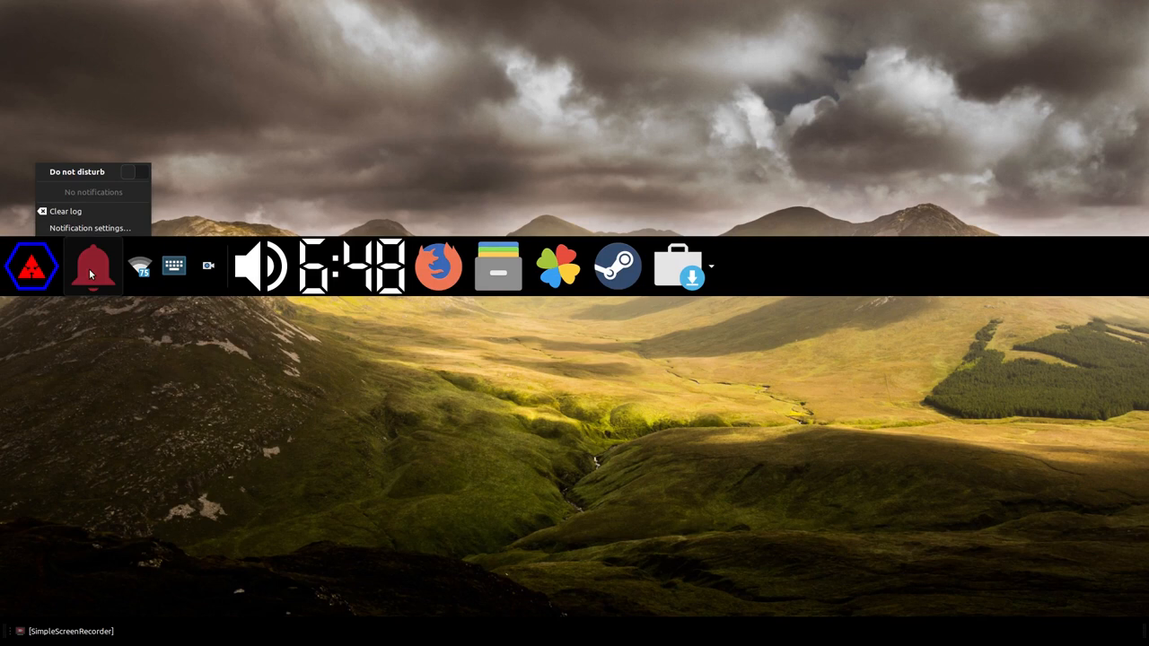
pyautogui.click(93, 266)
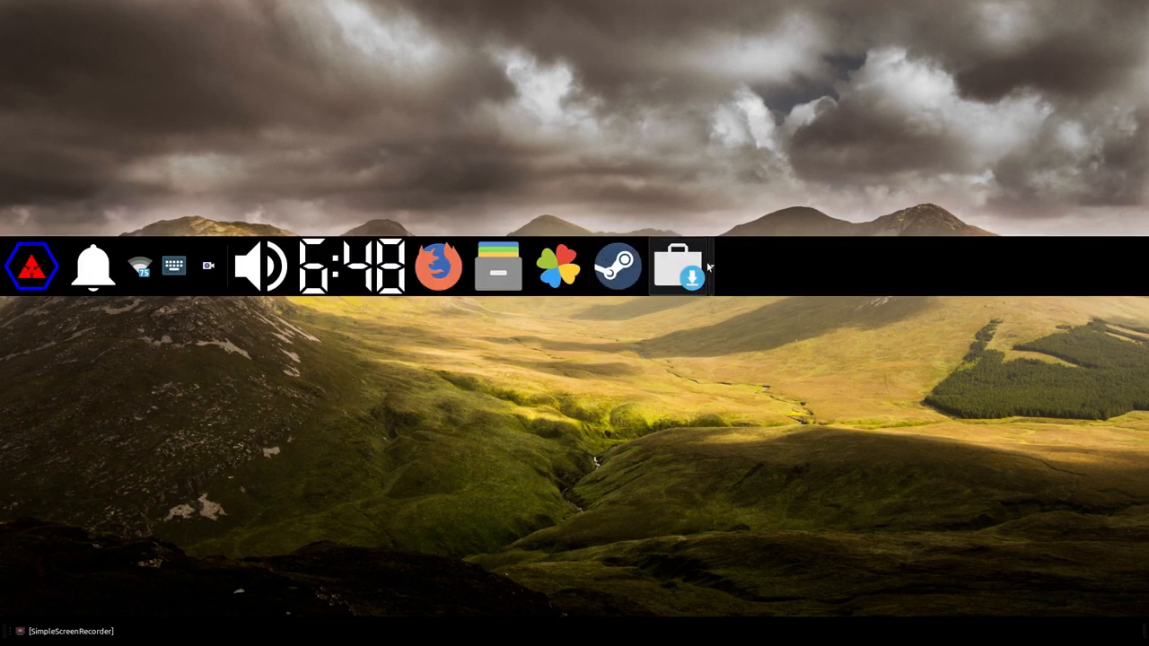
pyautogui.click(679, 266)
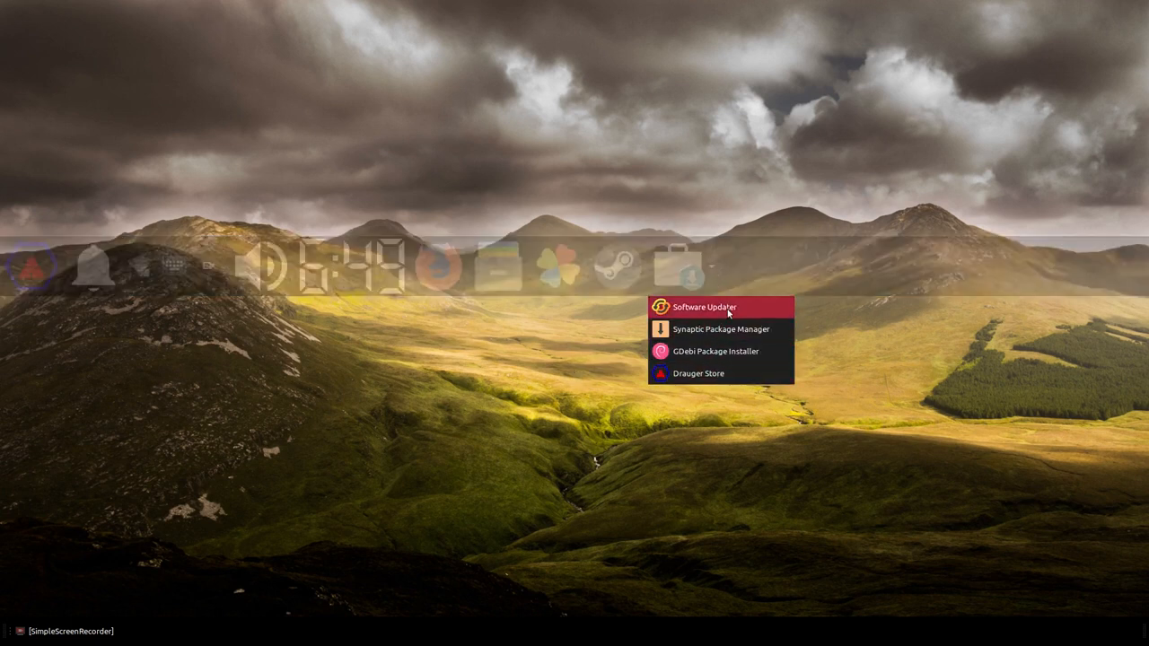
pyautogui.click(539, 363)
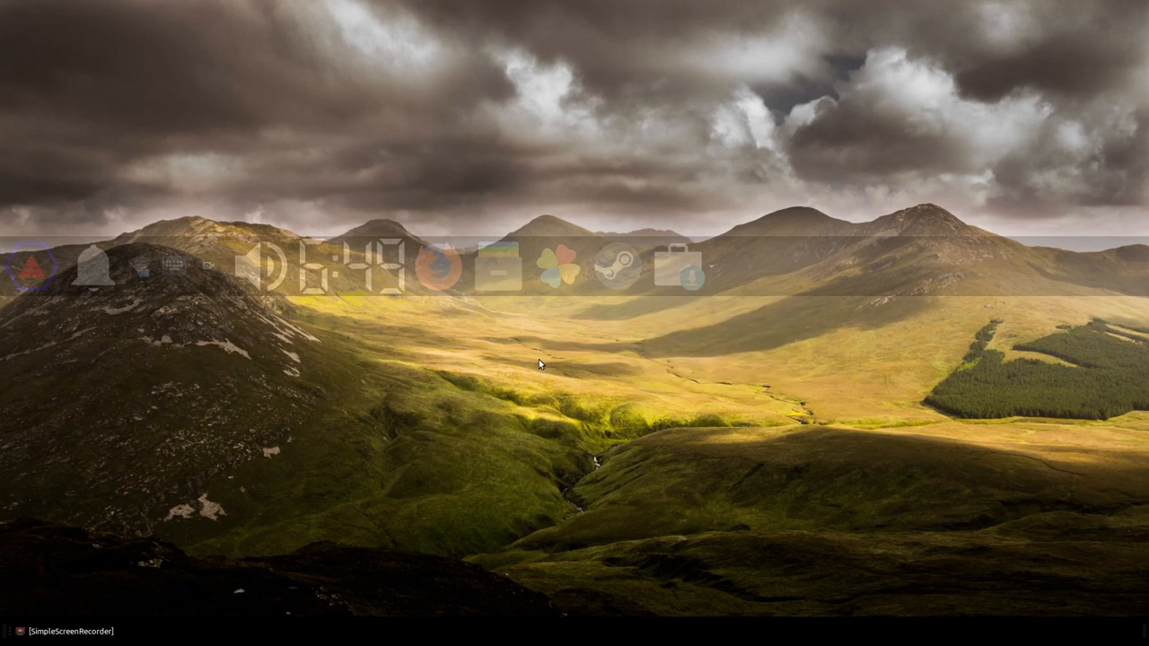
# Add GDebi Package Installer and Software Updater to the menu favourites via searches 'gdebi' and 'update'.
pyautogui.click(25, 266)
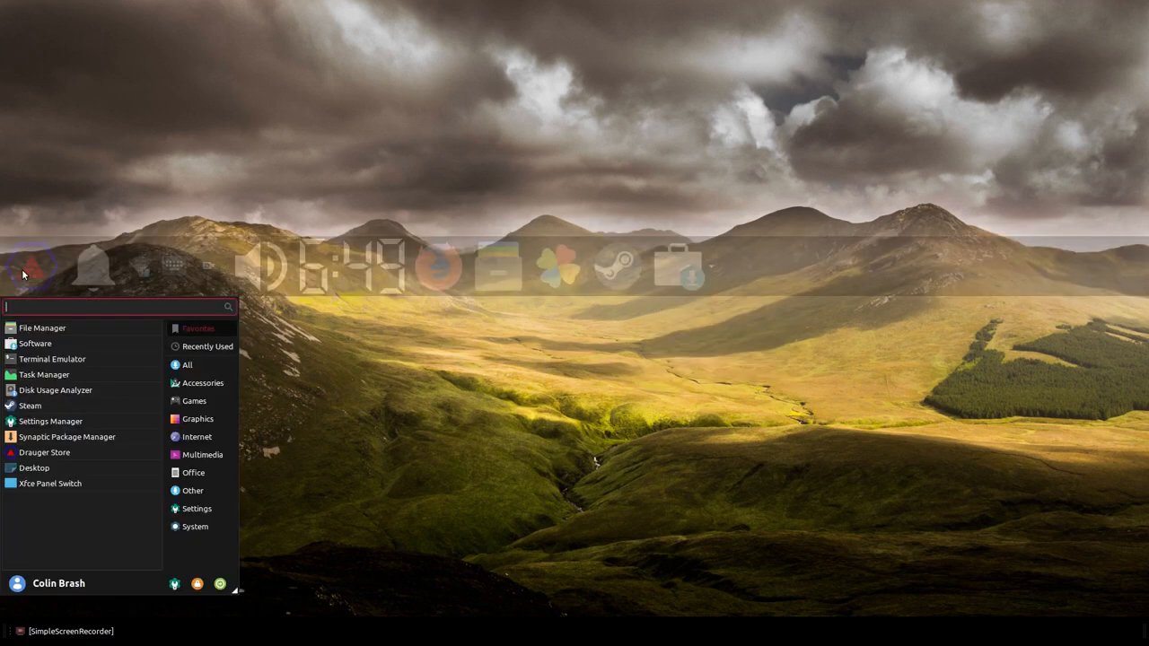
pyautogui.moveTo(51, 420)
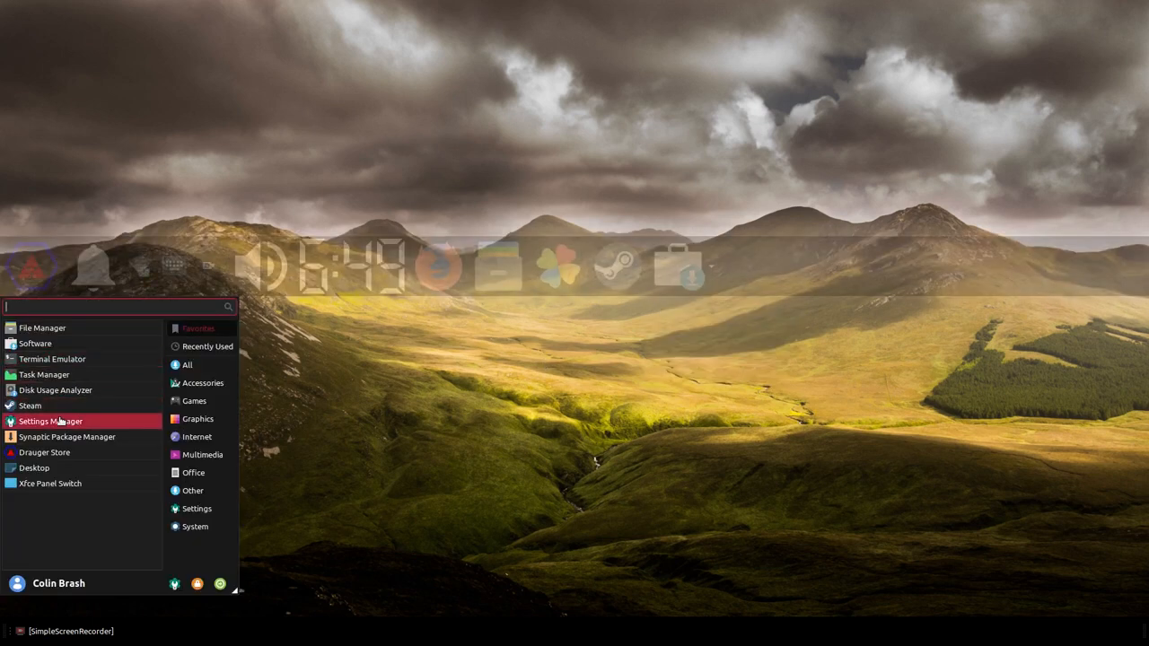
pyautogui.moveTo(54, 320)
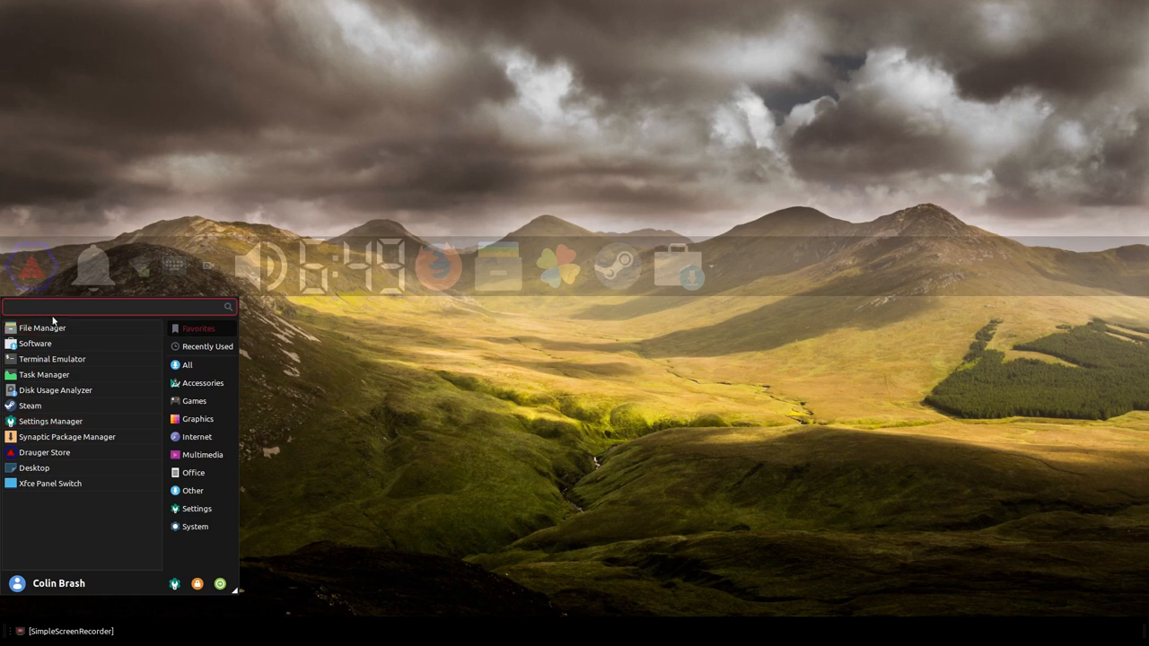
pyautogui.write('gdebi')
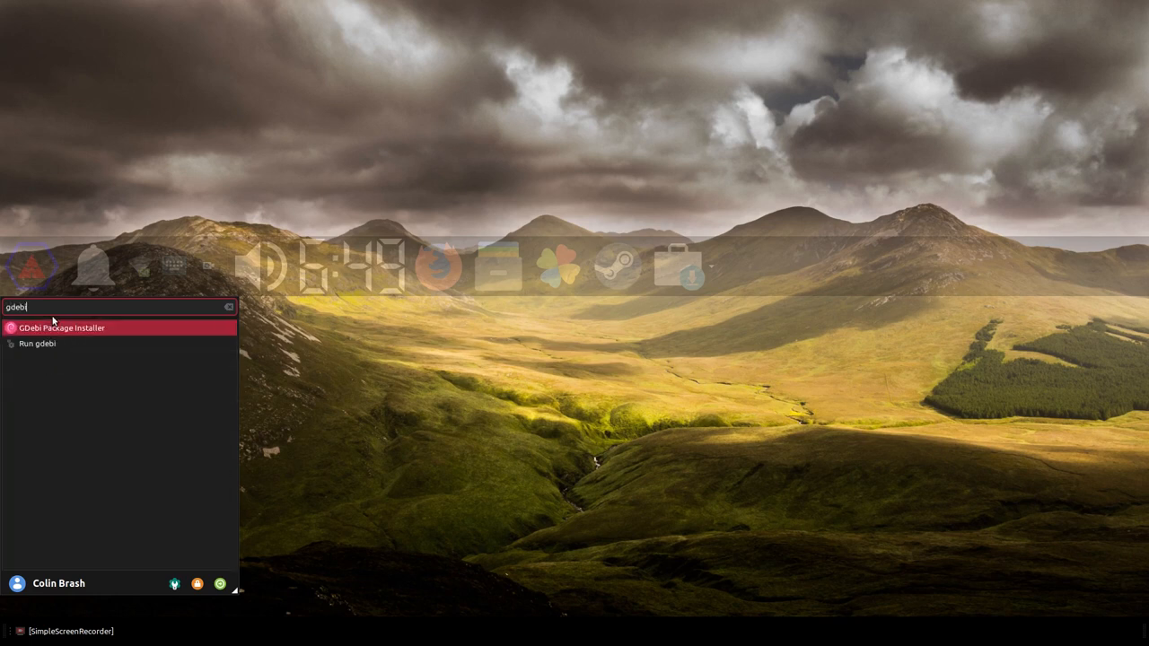
pyautogui.rightClick(61, 326)
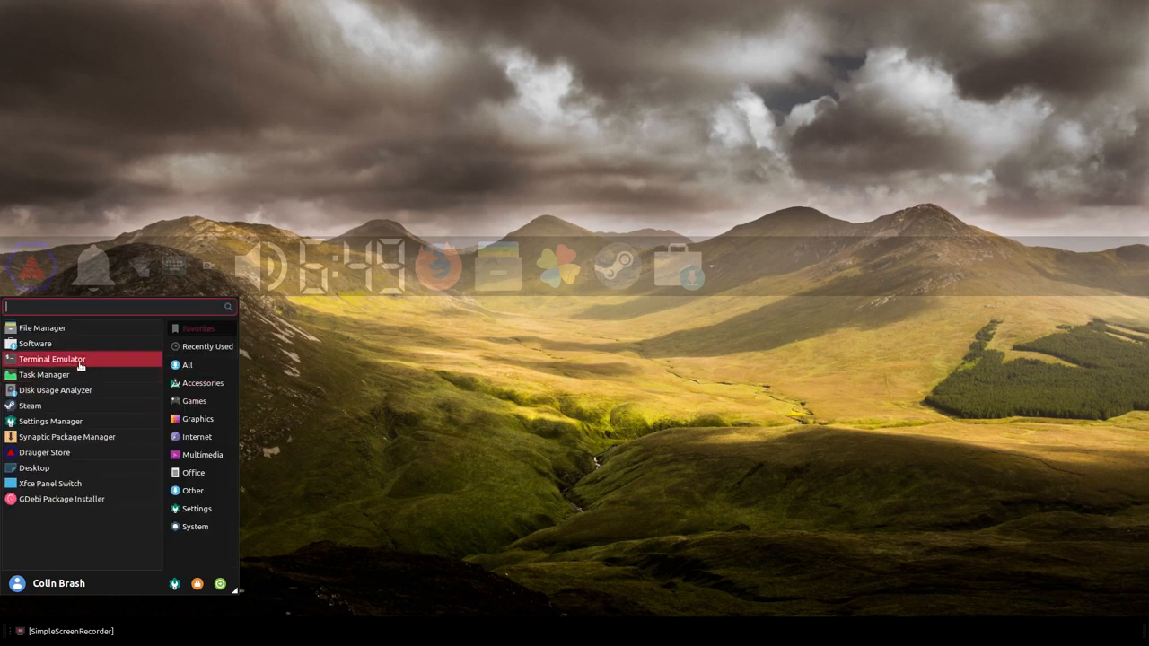
pyautogui.moveTo(50, 439)
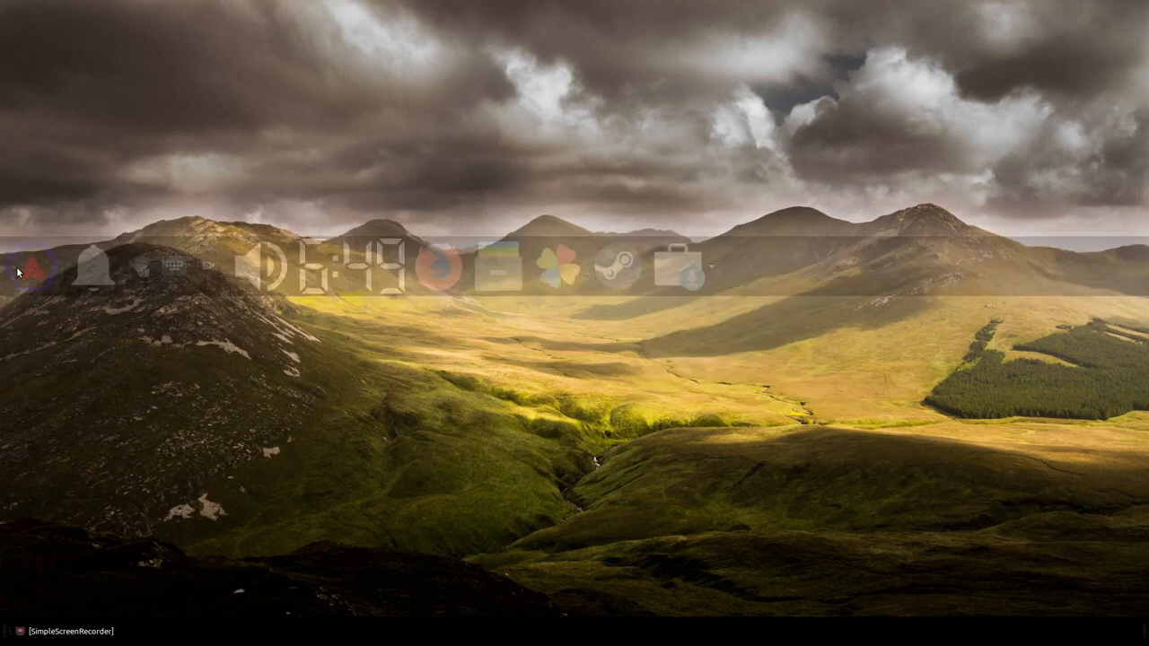
pyautogui.click(14, 262)
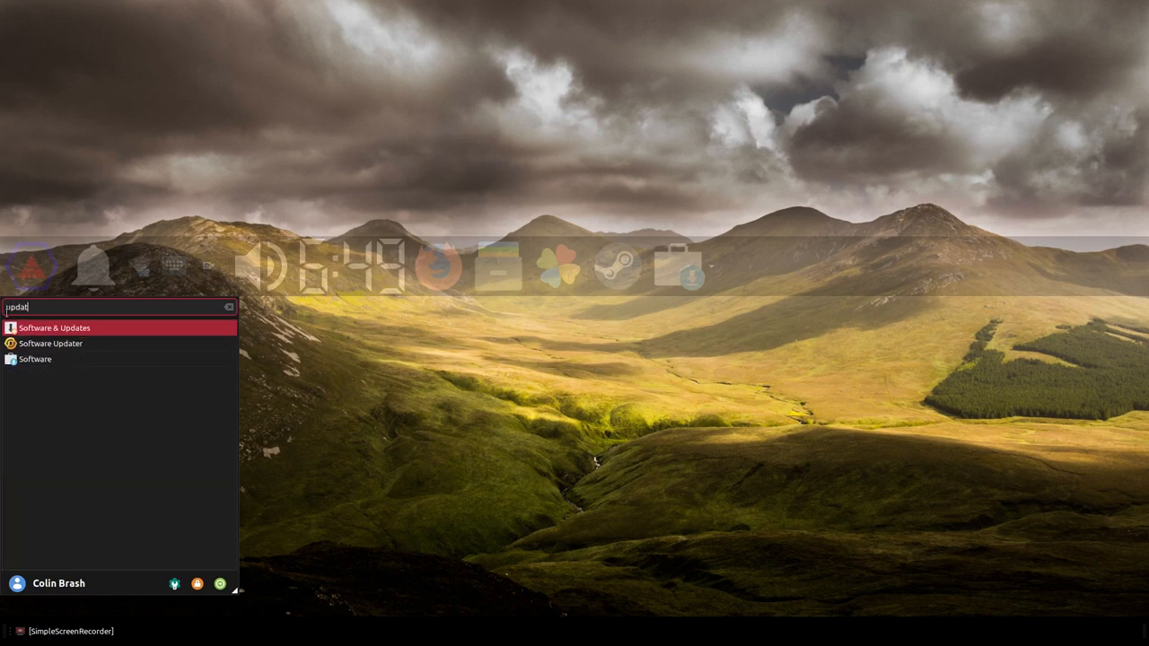
pyautogui.rightClick(51, 345)
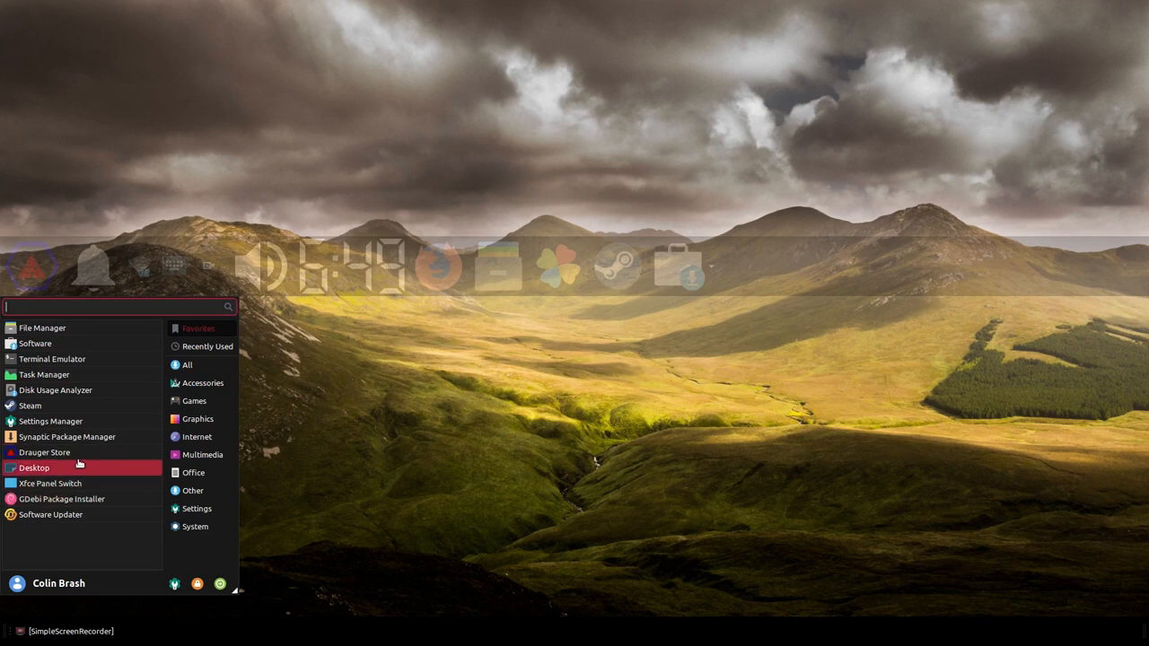
pyautogui.moveTo(21, 589)
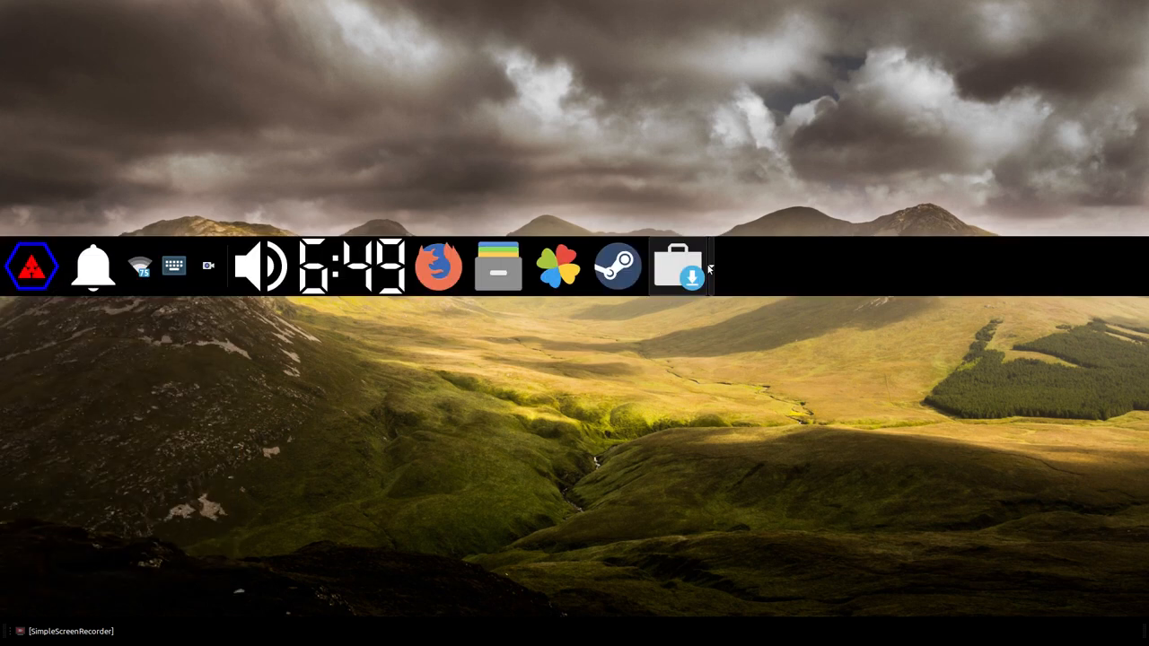
# Remove the last launcher from the top panel and confirm the removal.
pyautogui.rightClick(682, 266)
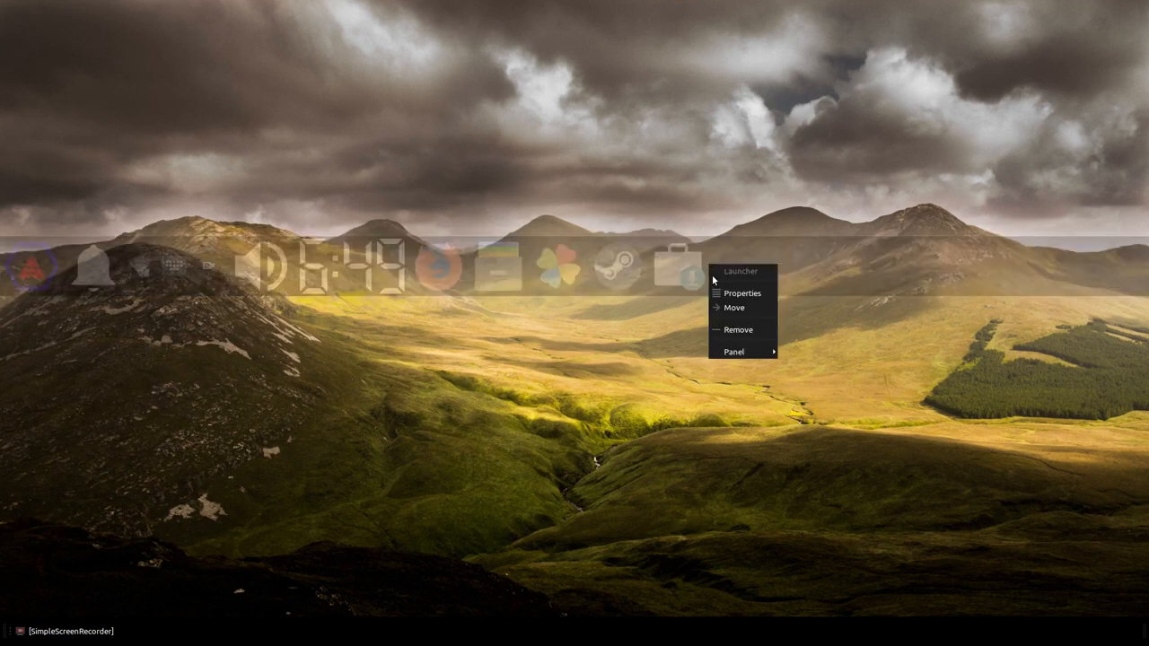
pyautogui.moveTo(743, 330)
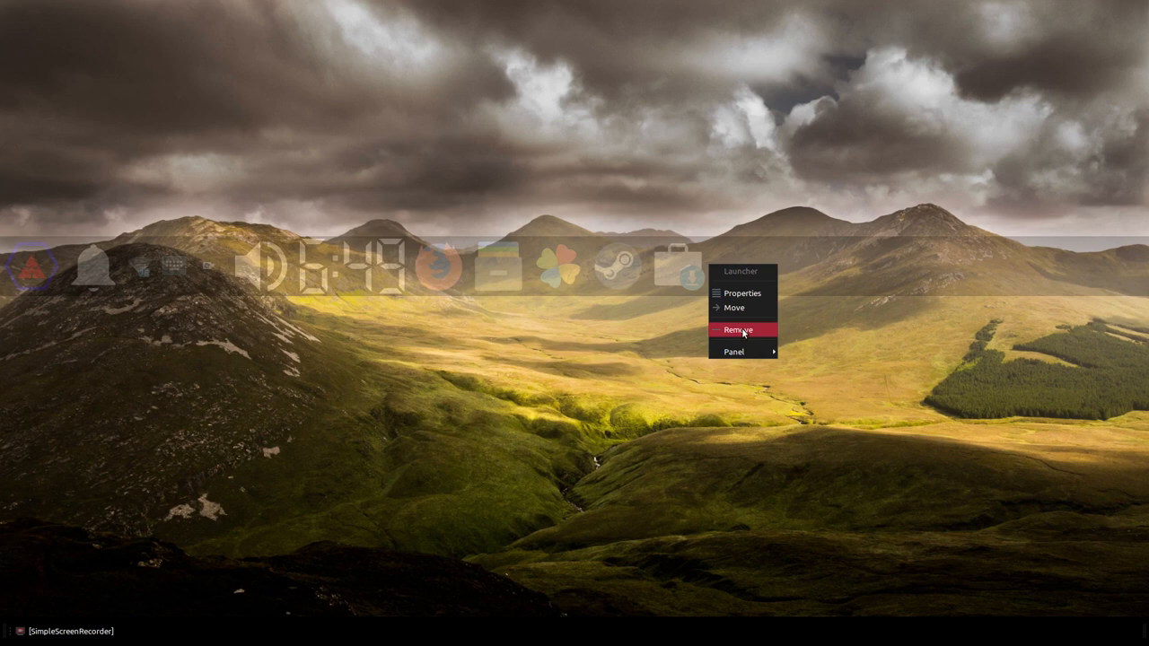
pyautogui.click(739, 331)
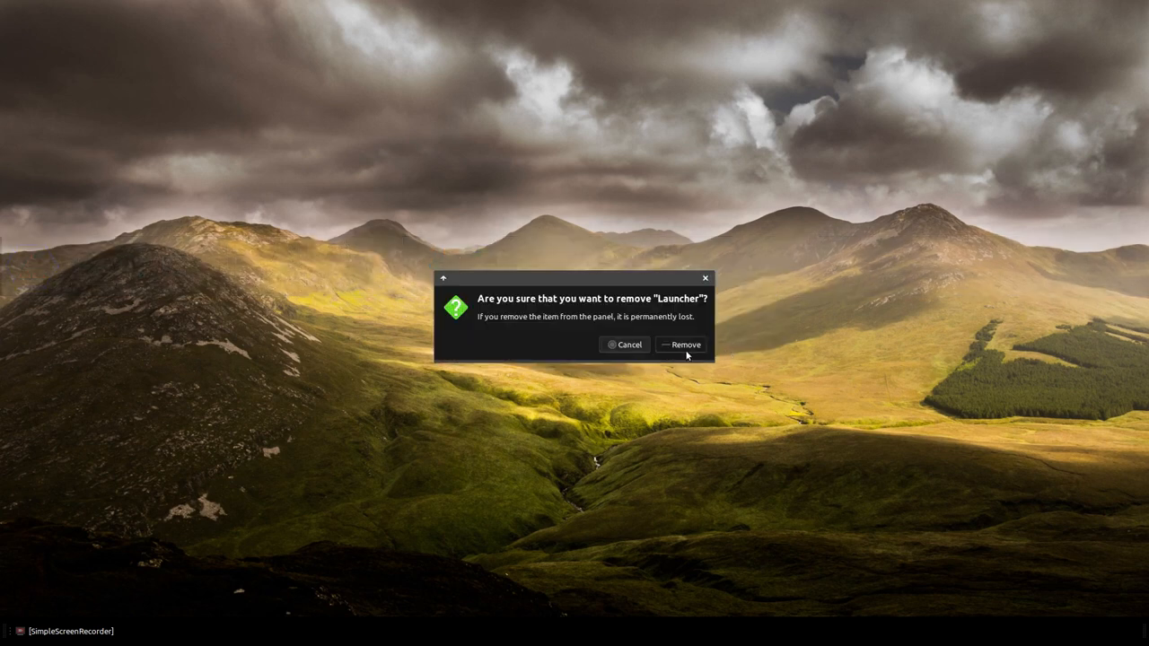
pyautogui.click(681, 345)
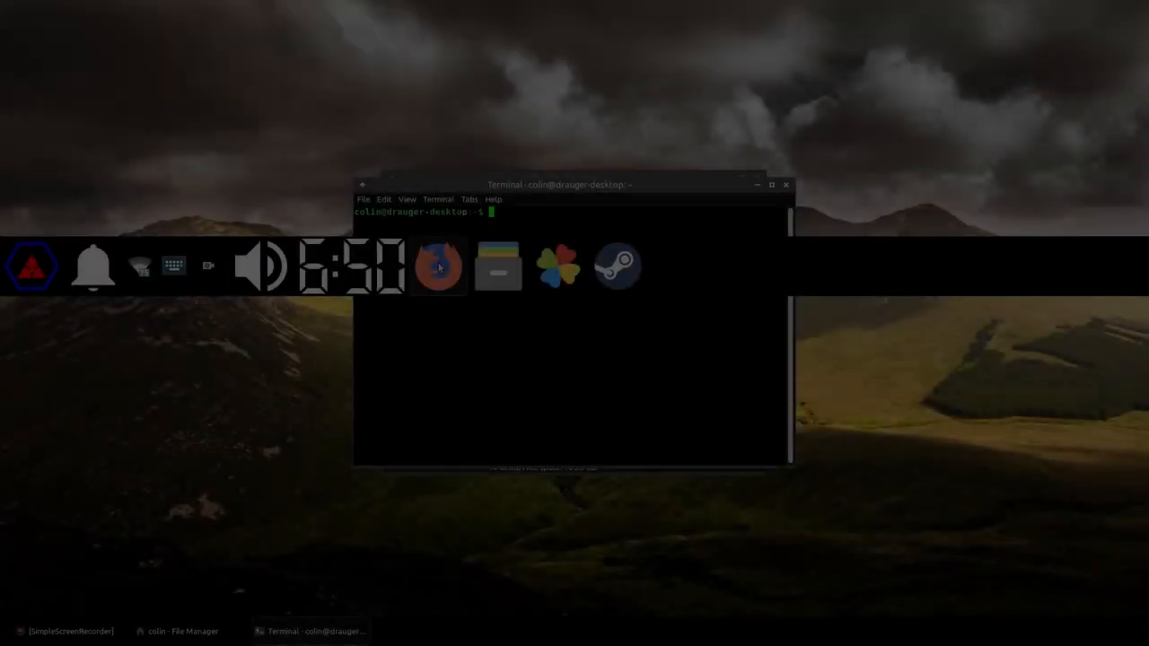
pyautogui.click(439, 266)
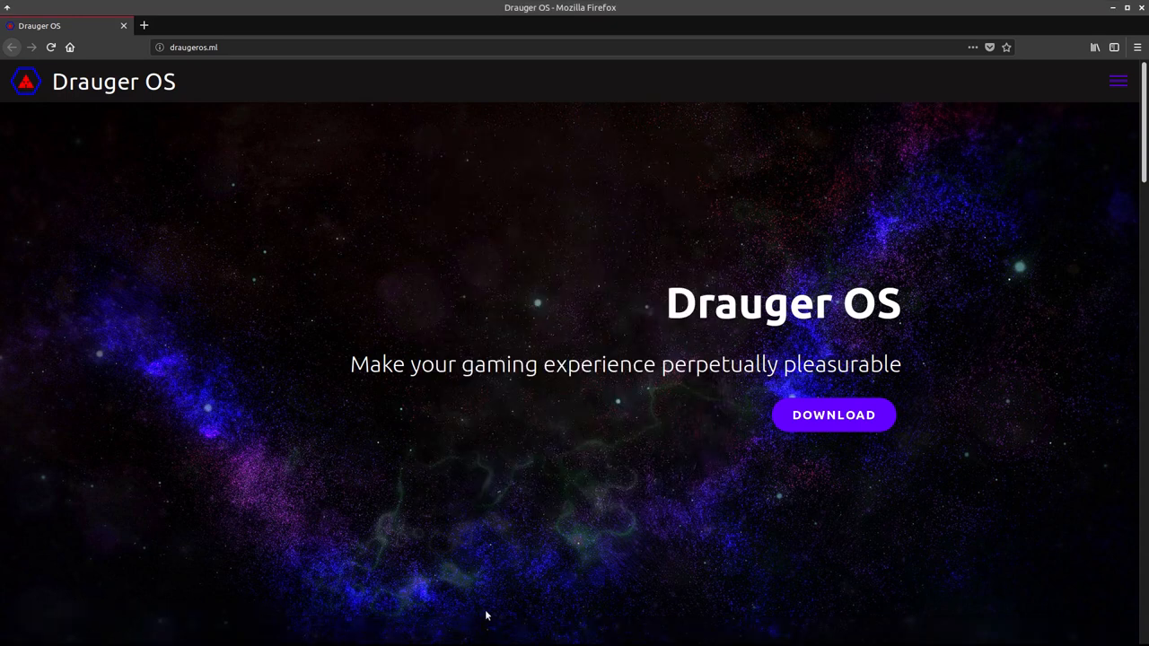
pyautogui.click(431, 632)
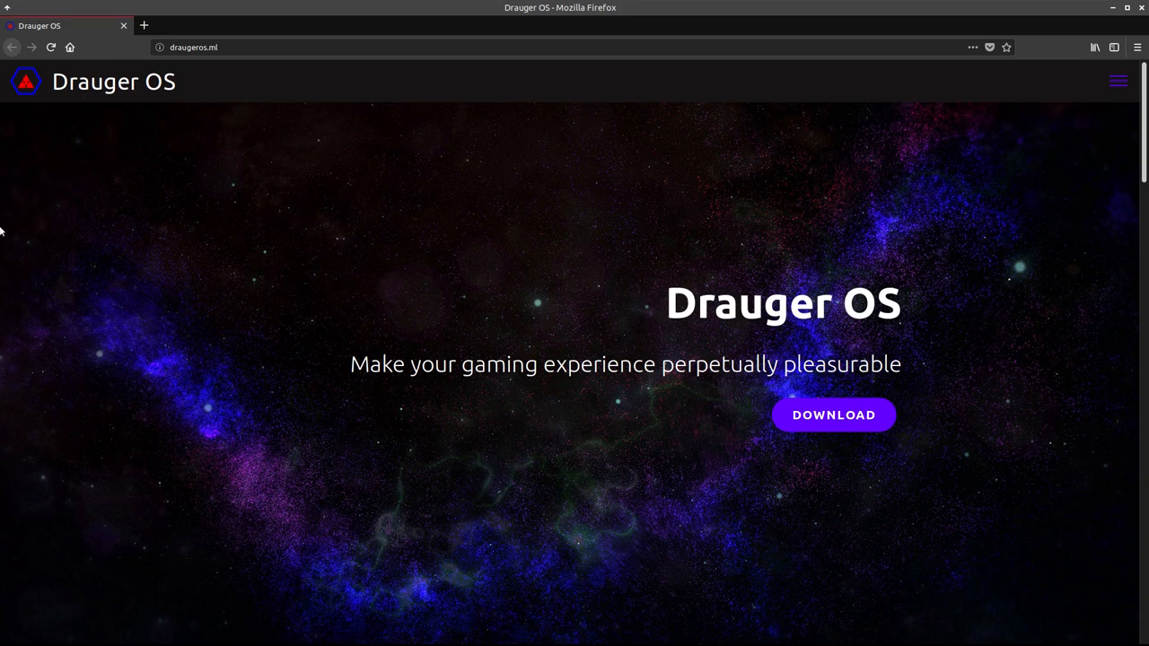
pyautogui.moveTo(2, 273)
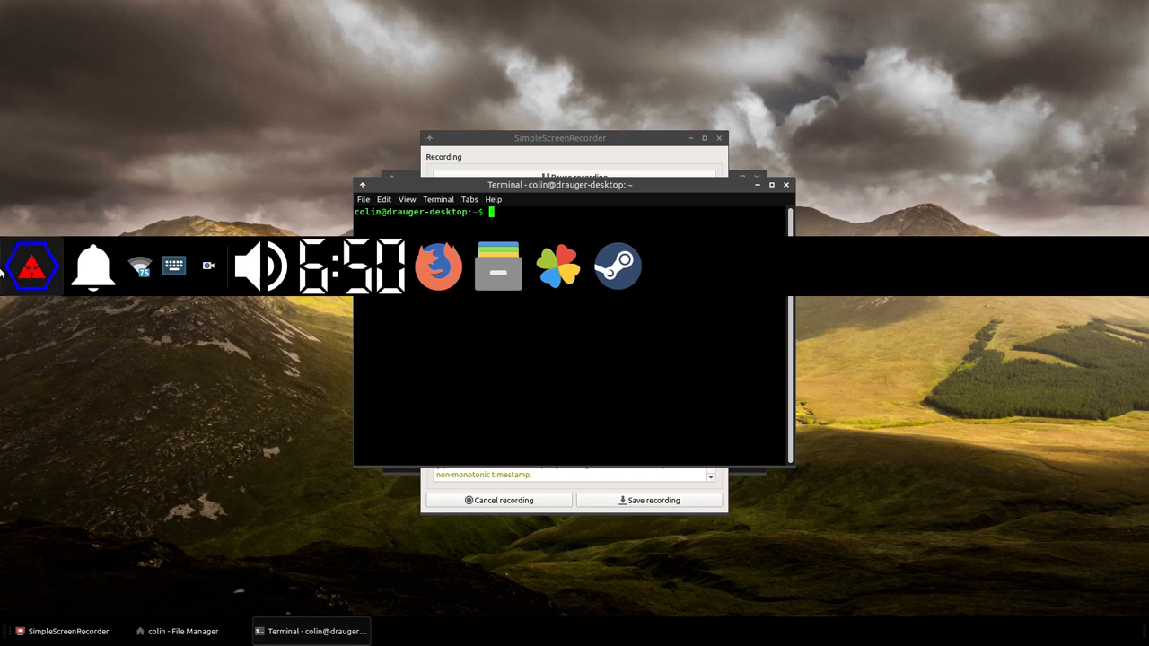
pyautogui.click(33, 266)
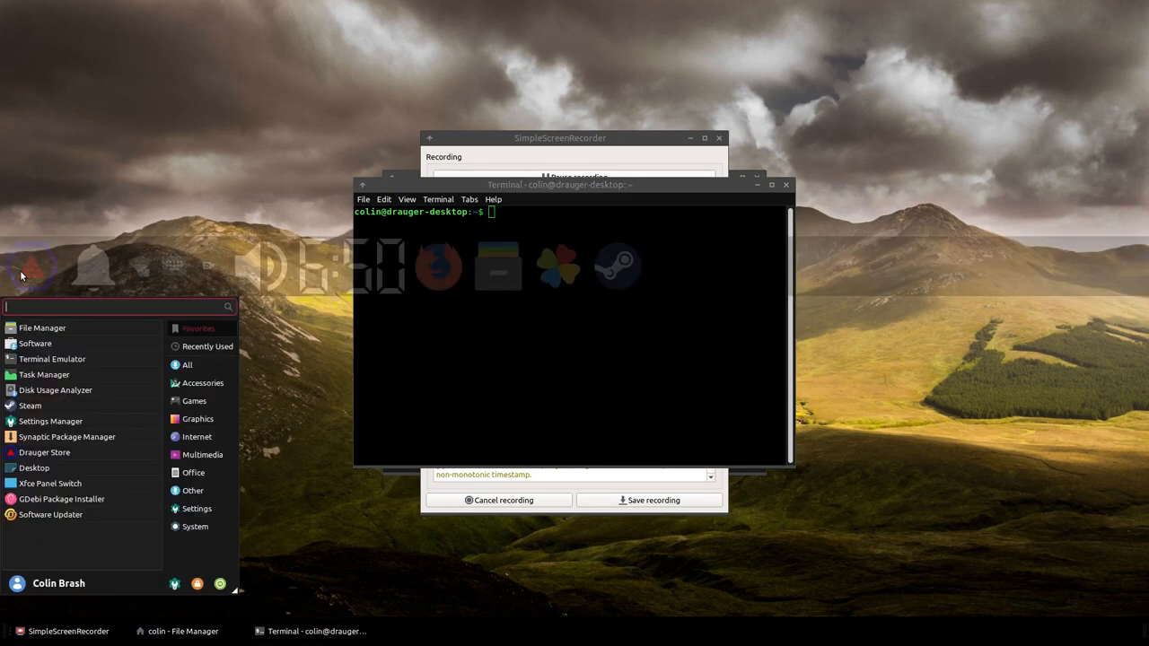
pyautogui.moveTo(35, 467)
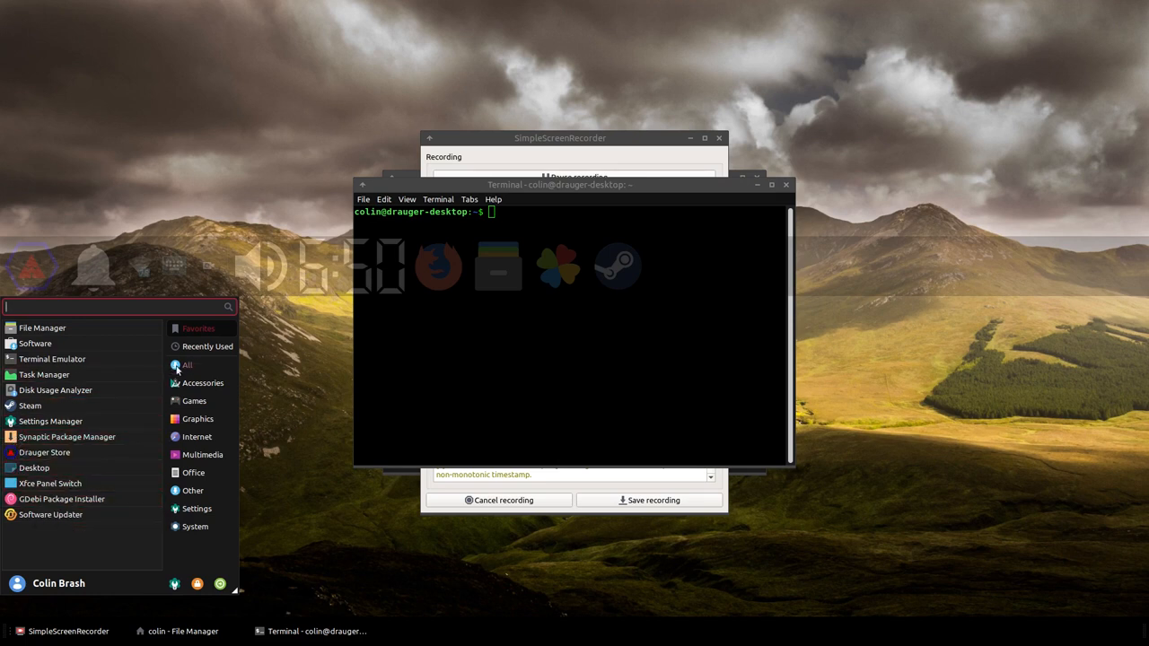
pyautogui.click(186, 364)
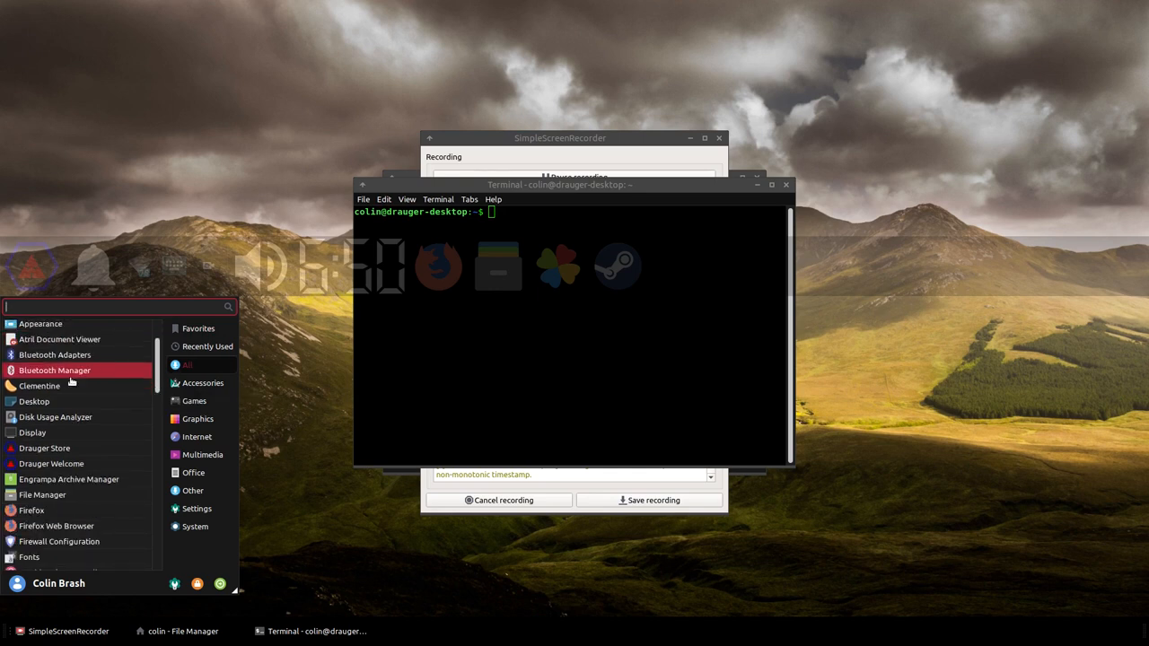
pyautogui.moveTo(40, 386)
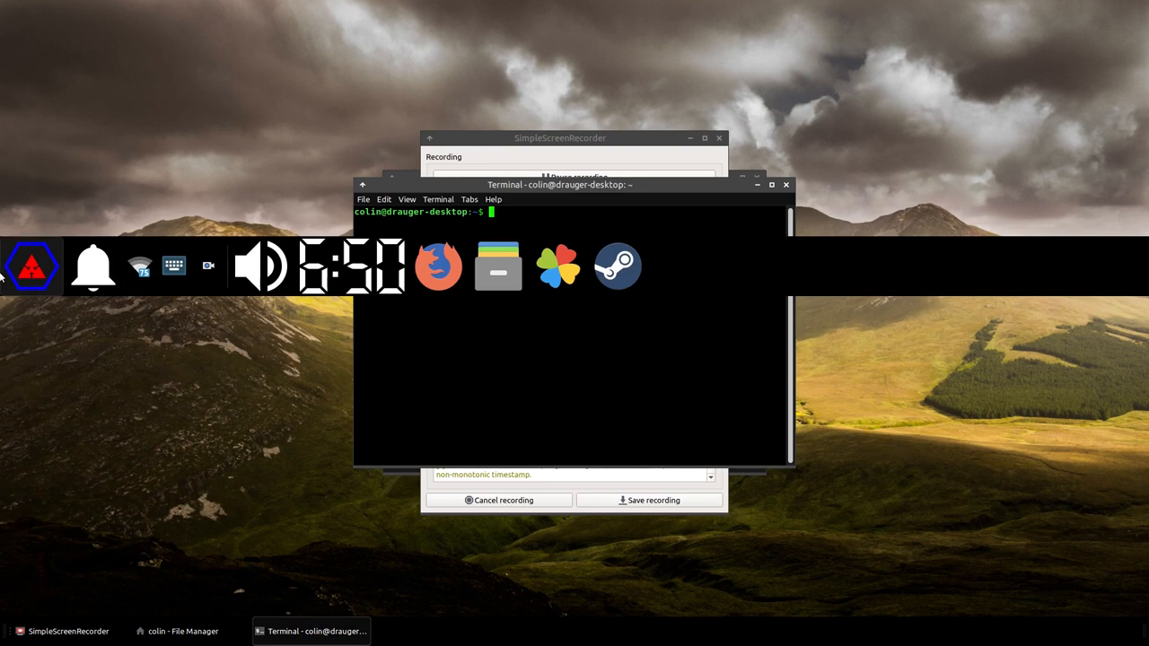
# Add the Show Desktop item to the bottom panel from Add New Items.
pyautogui.rightClick(970, 266)
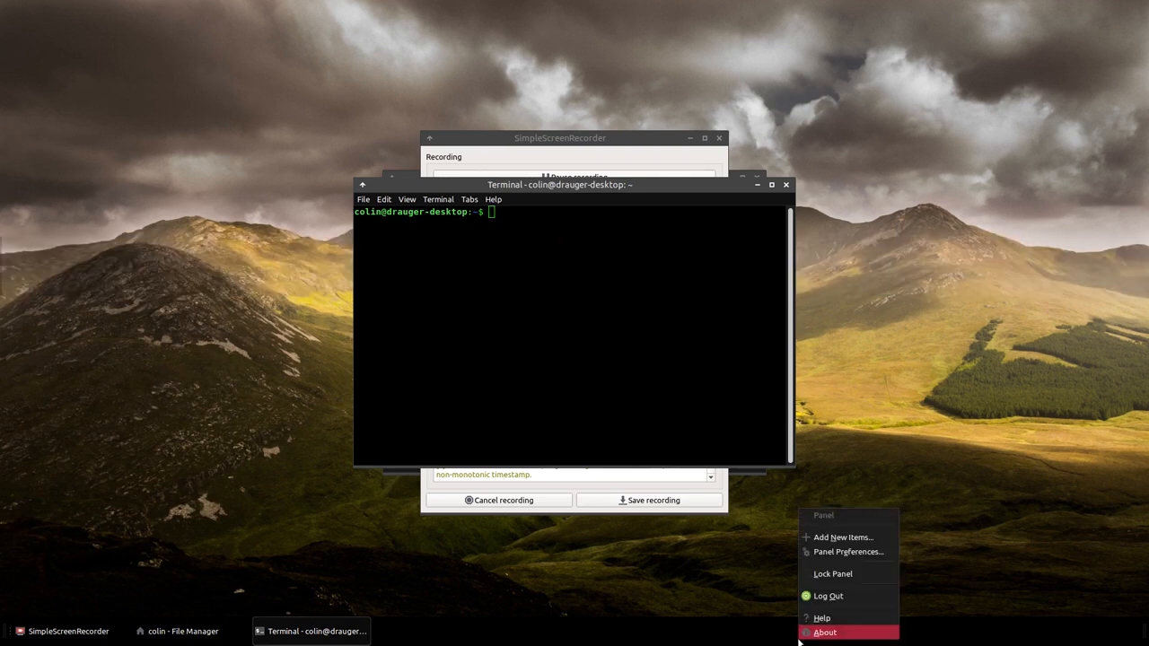
pyautogui.click(842, 537)
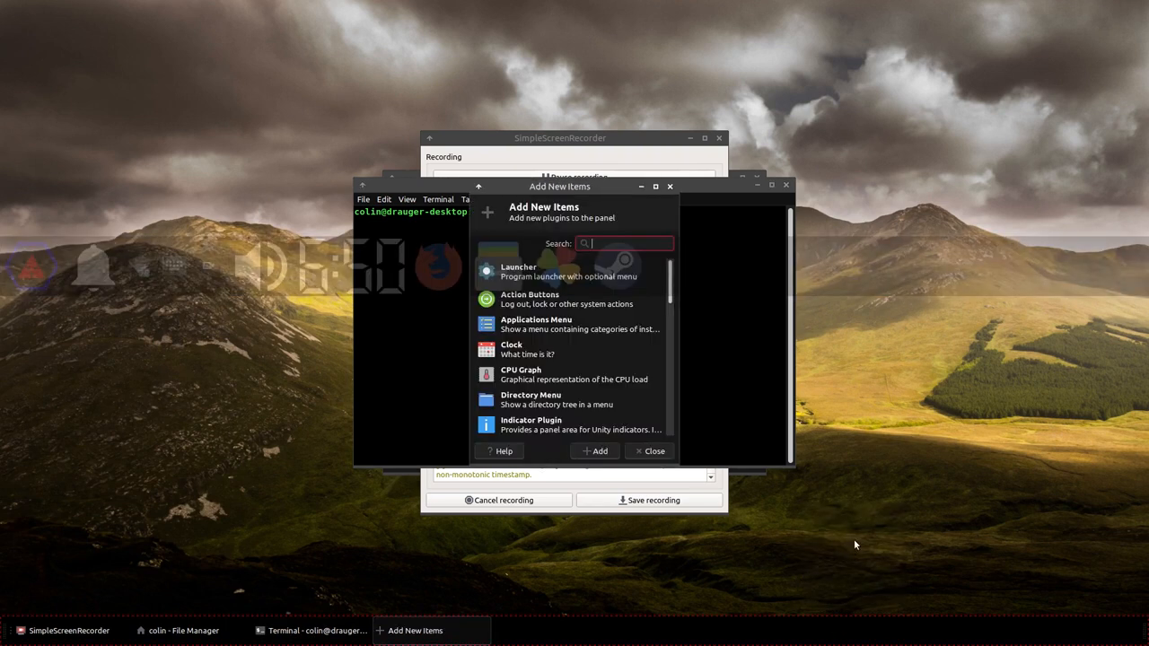
pyautogui.scroll(-3)
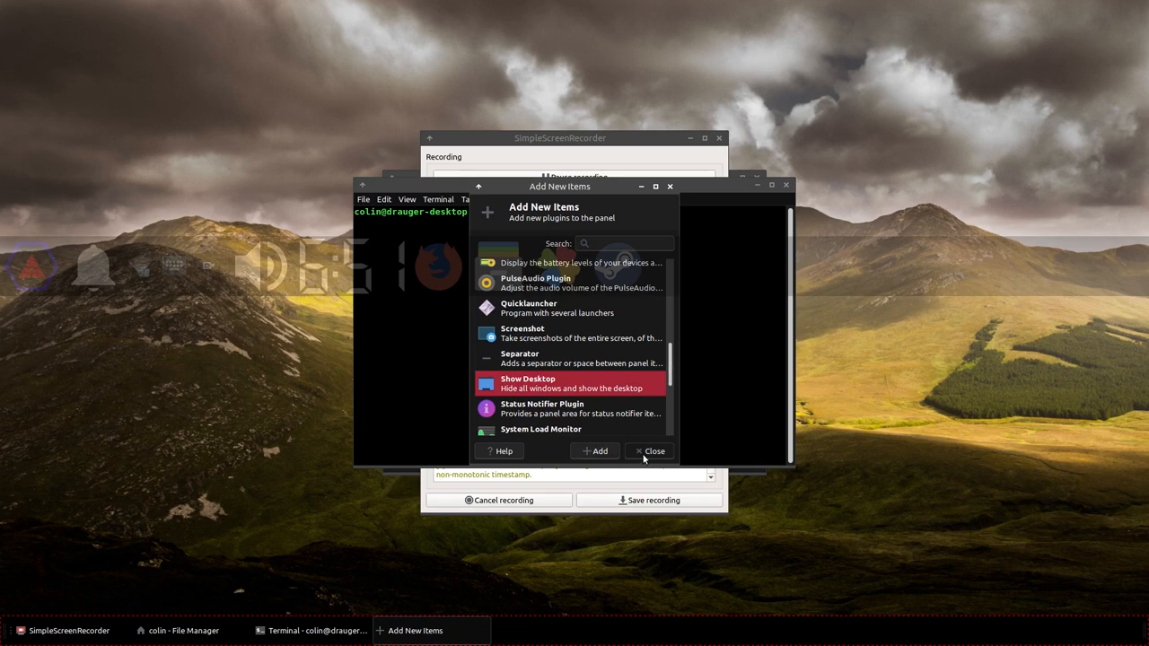
pyautogui.rightClick(506, 630)
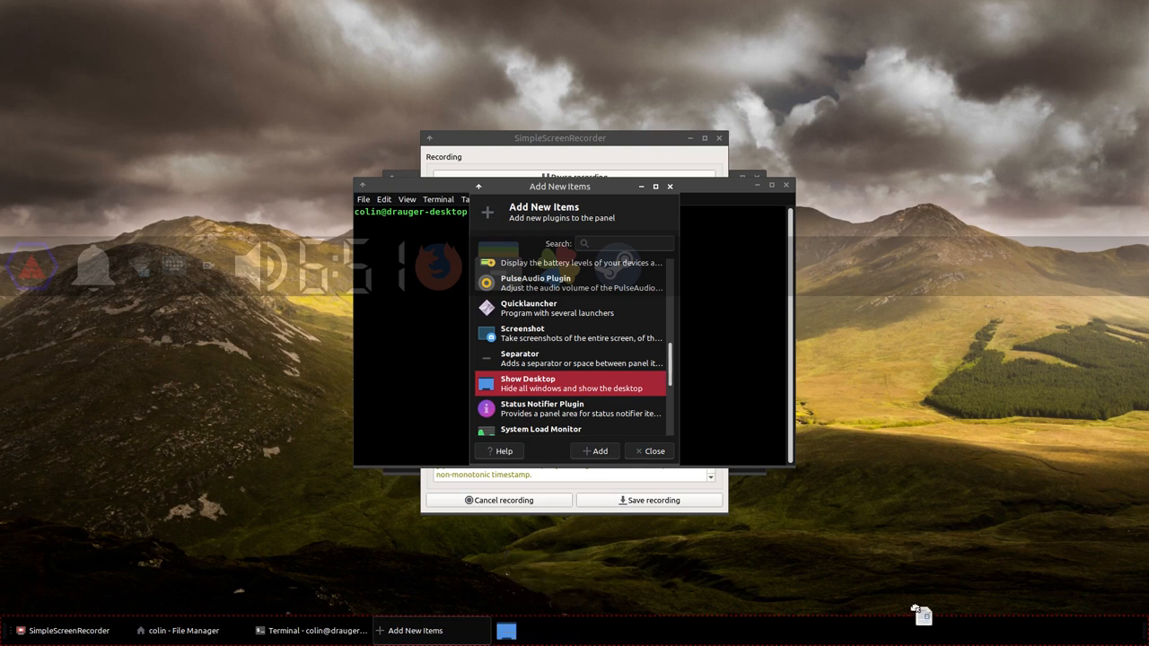
pyautogui.moveTo(751, 627)
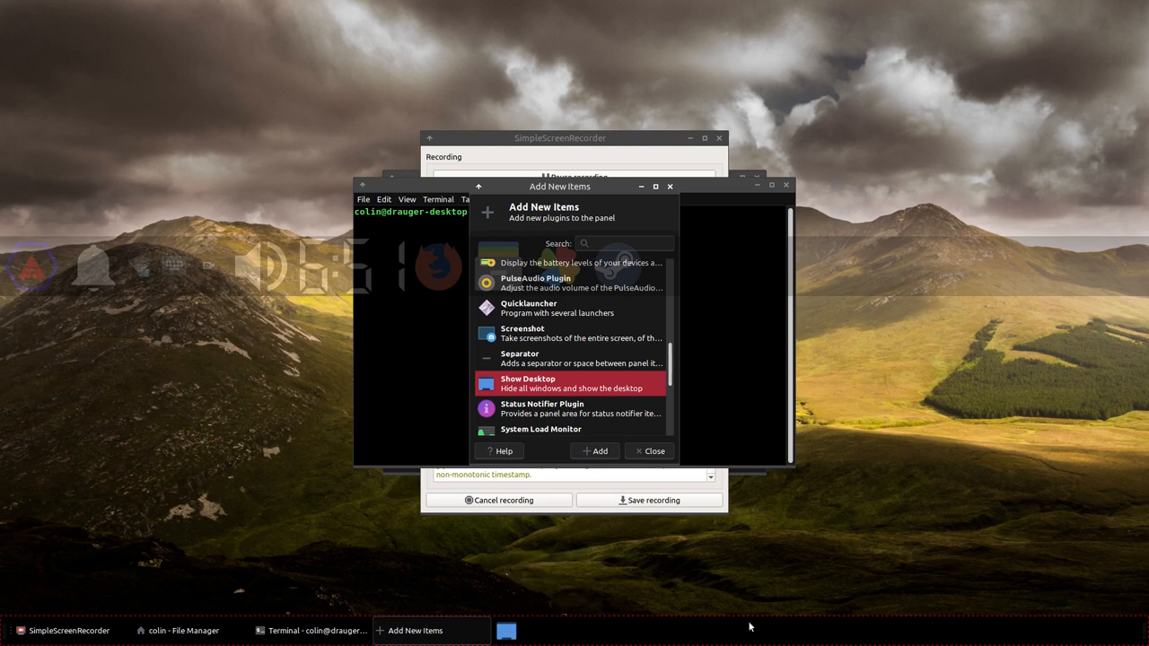
pyautogui.rightClick(507, 630)
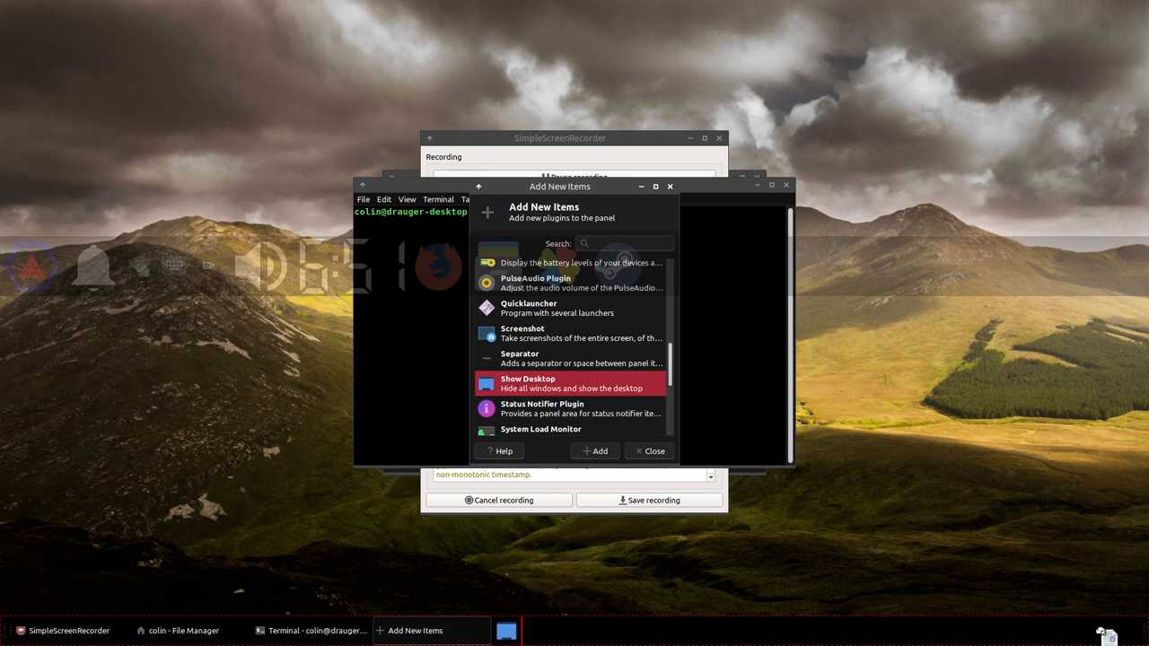
pyautogui.moveTo(761, 639)
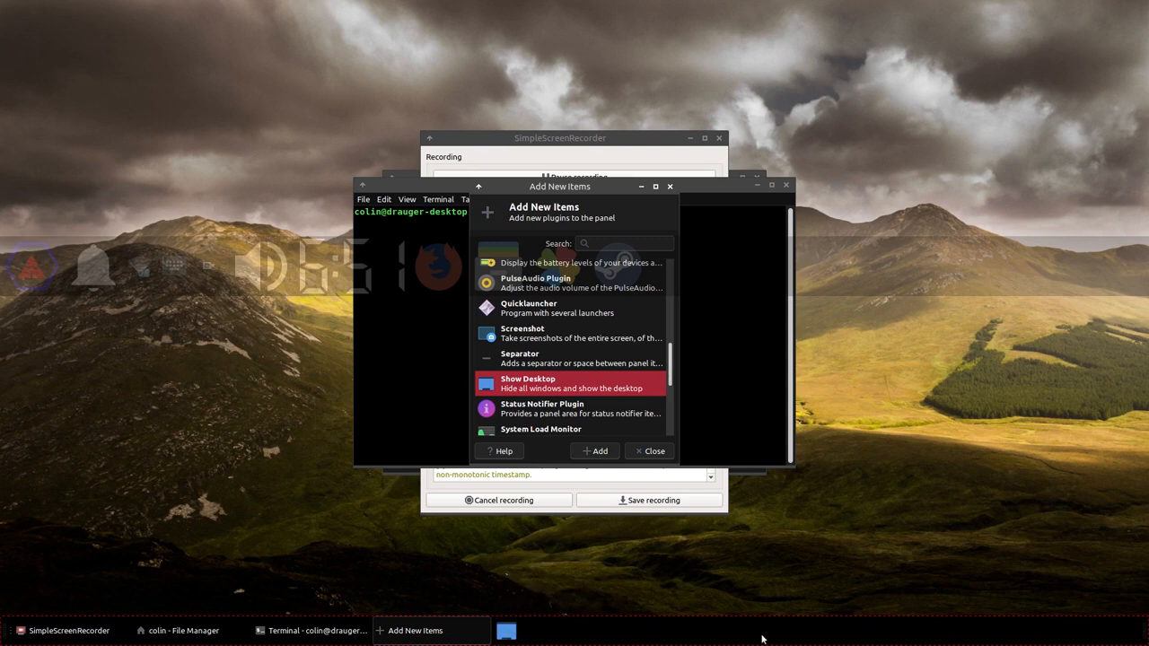
# Use the new Show Desktop button to minimise all open windows.
pyautogui.rightClick(506, 630)
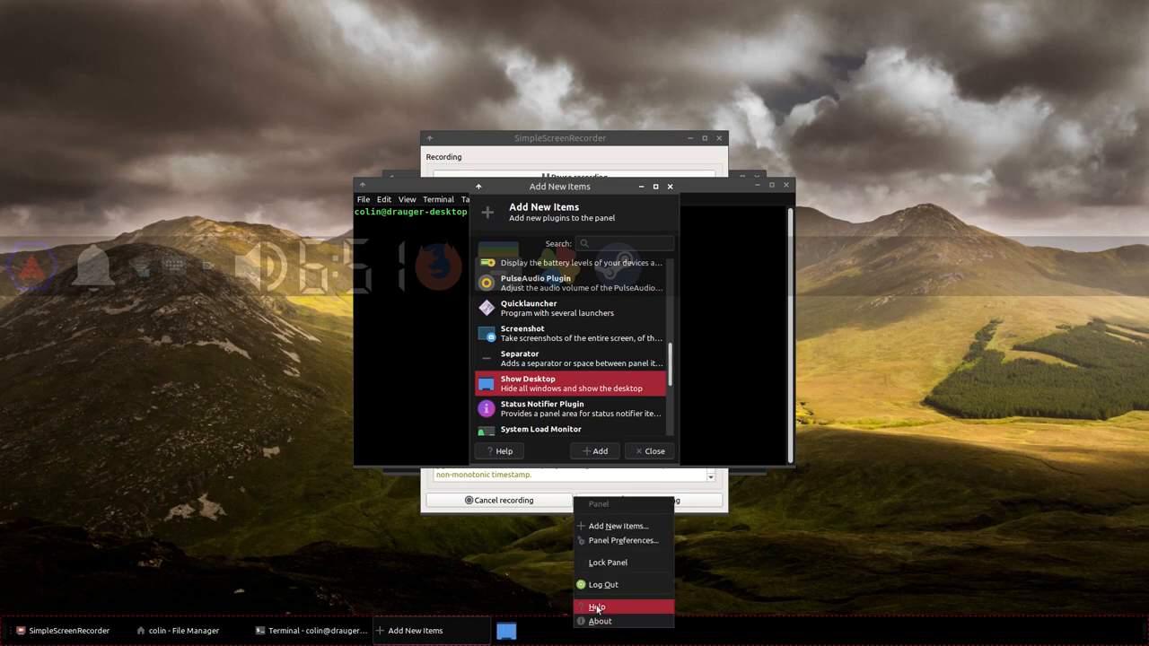
pyautogui.click(621, 541)
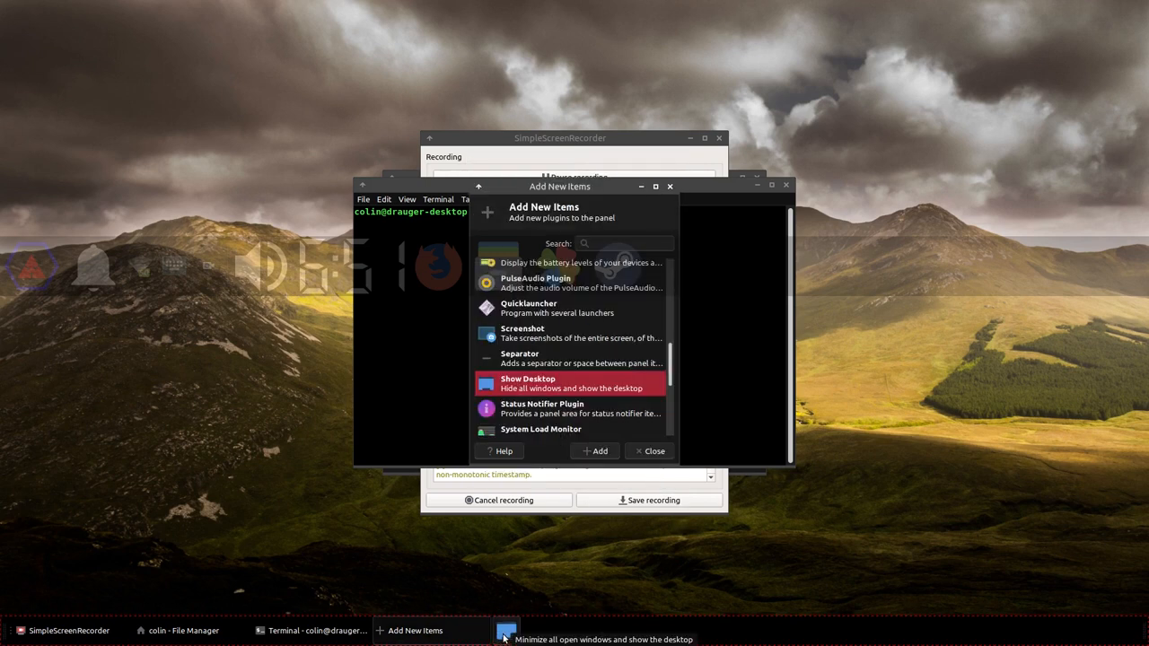
pyautogui.rightClick(506, 632)
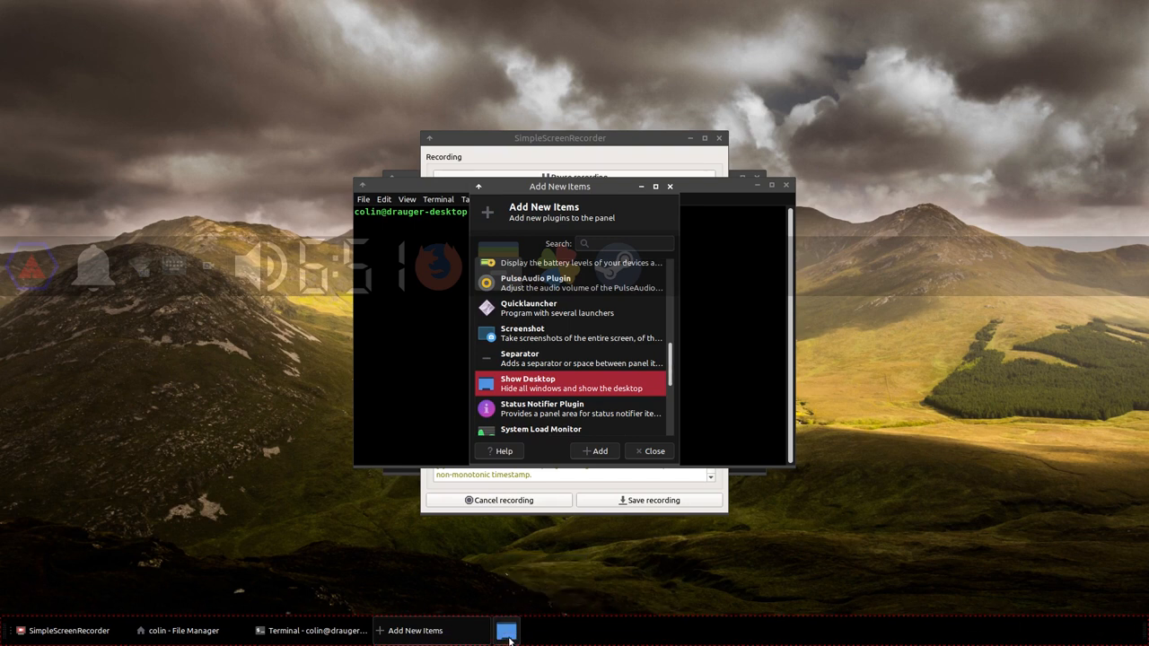
pyautogui.rightClick(506, 630)
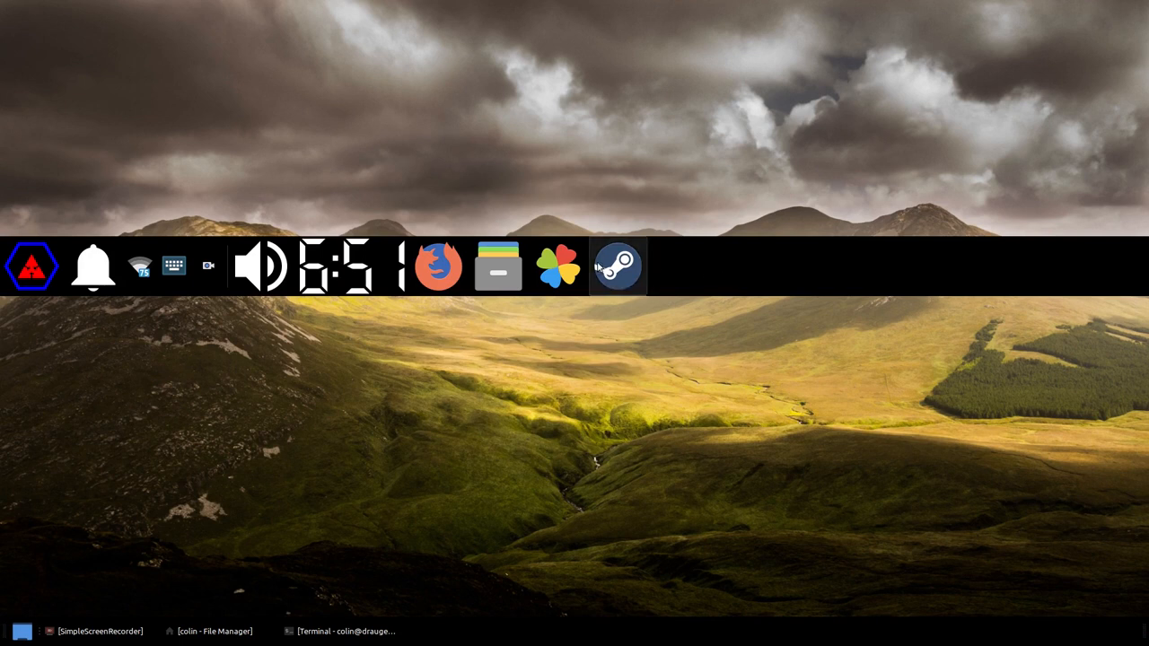
# Assign Clementine to the empty top-panel launcher and test-launch it.
pyautogui.click(33, 266)
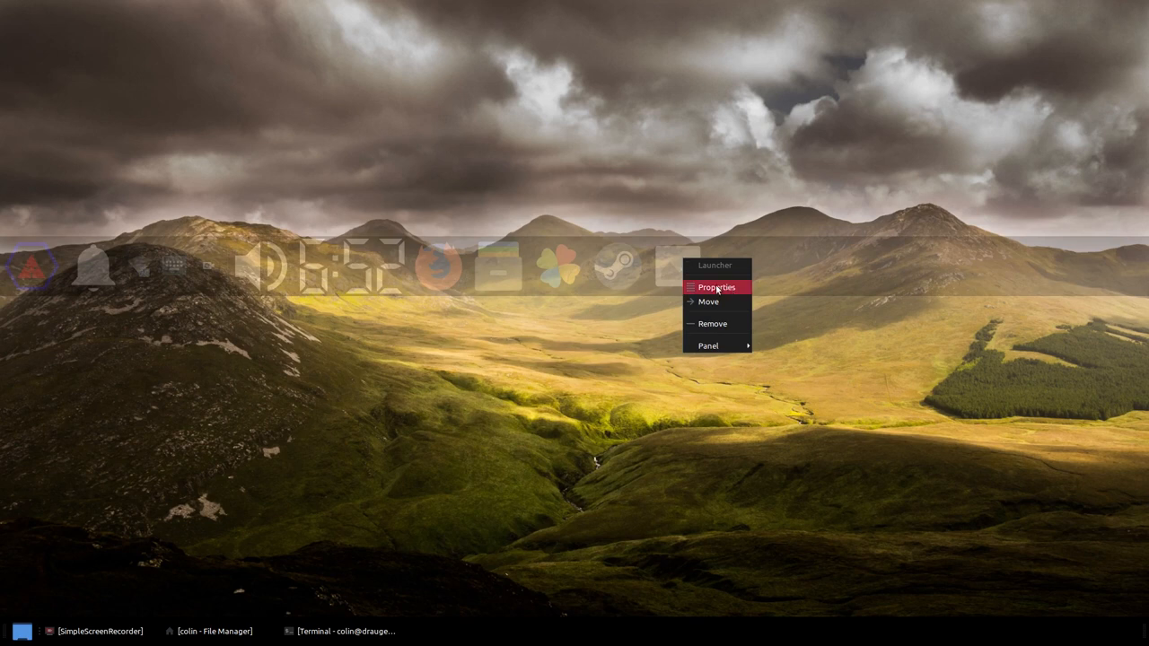
pyautogui.click(719, 287)
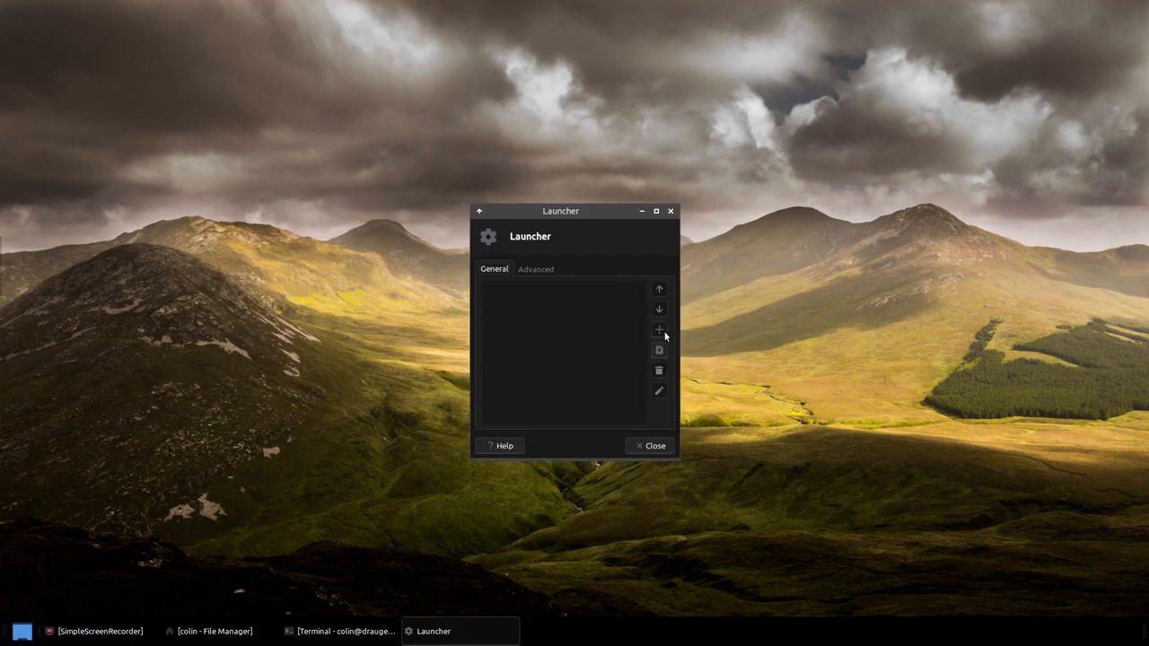
pyautogui.click(659, 330)
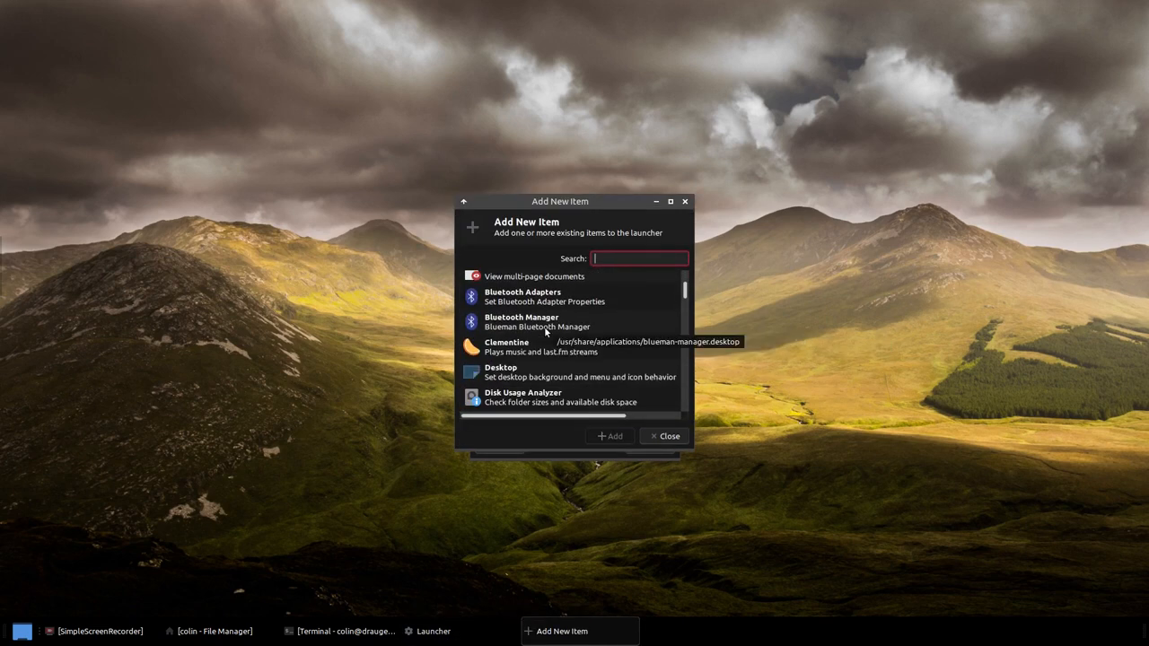
pyautogui.click(611, 436)
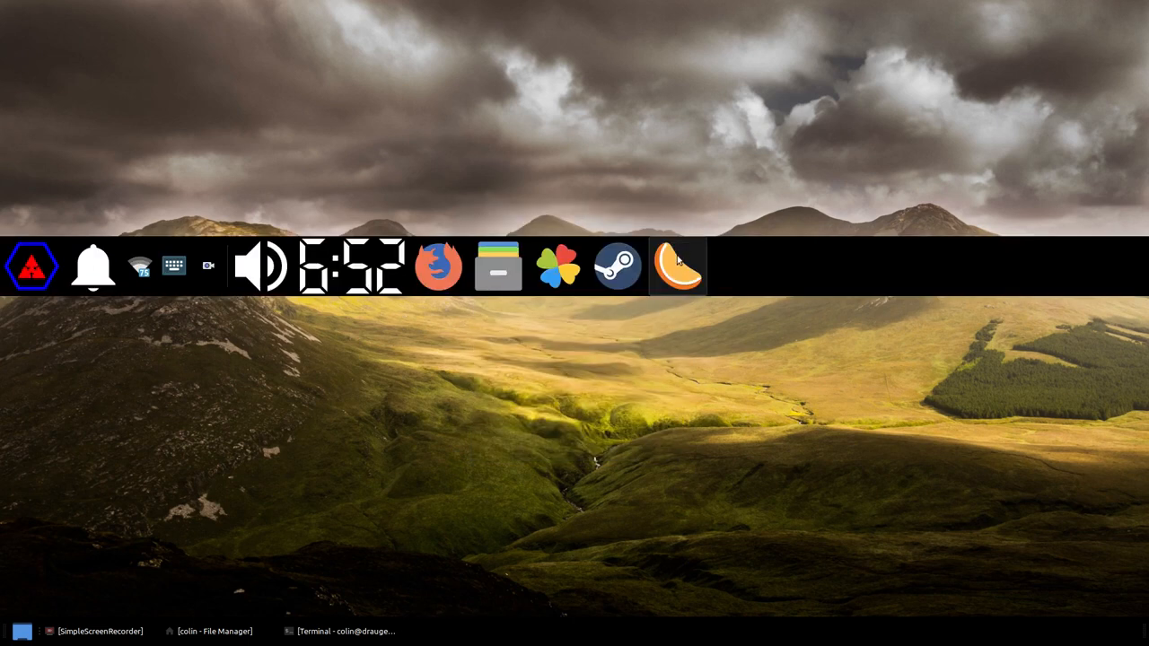
pyautogui.click(679, 265)
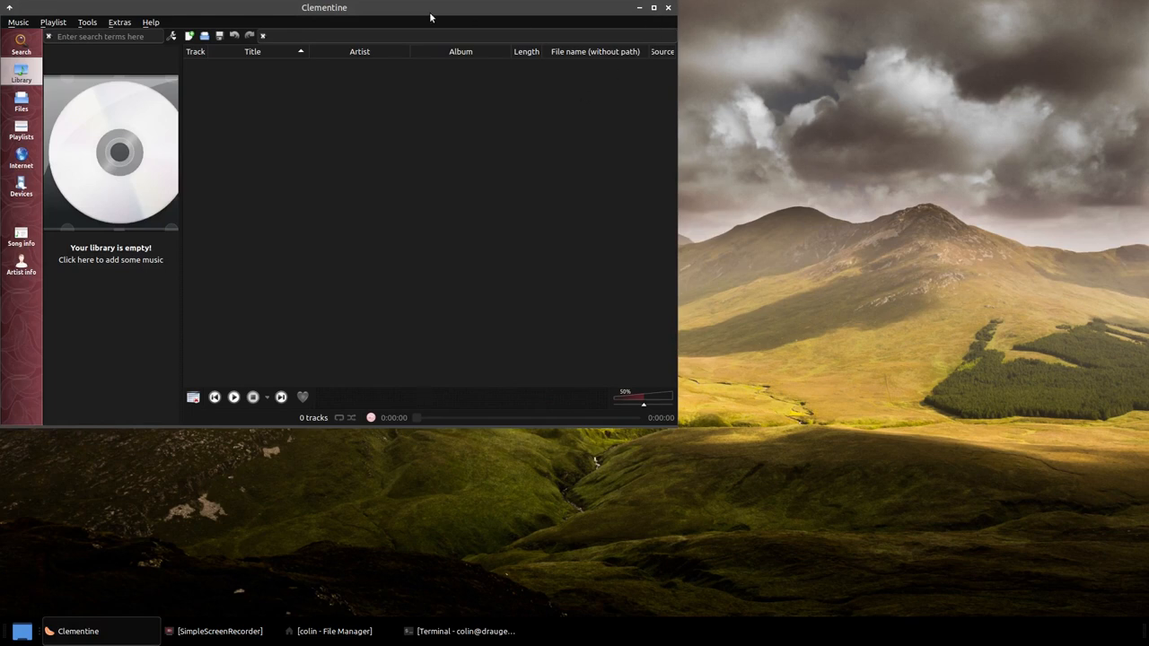
pyautogui.moveTo(323, 7); pyautogui.dragTo(547, 96)
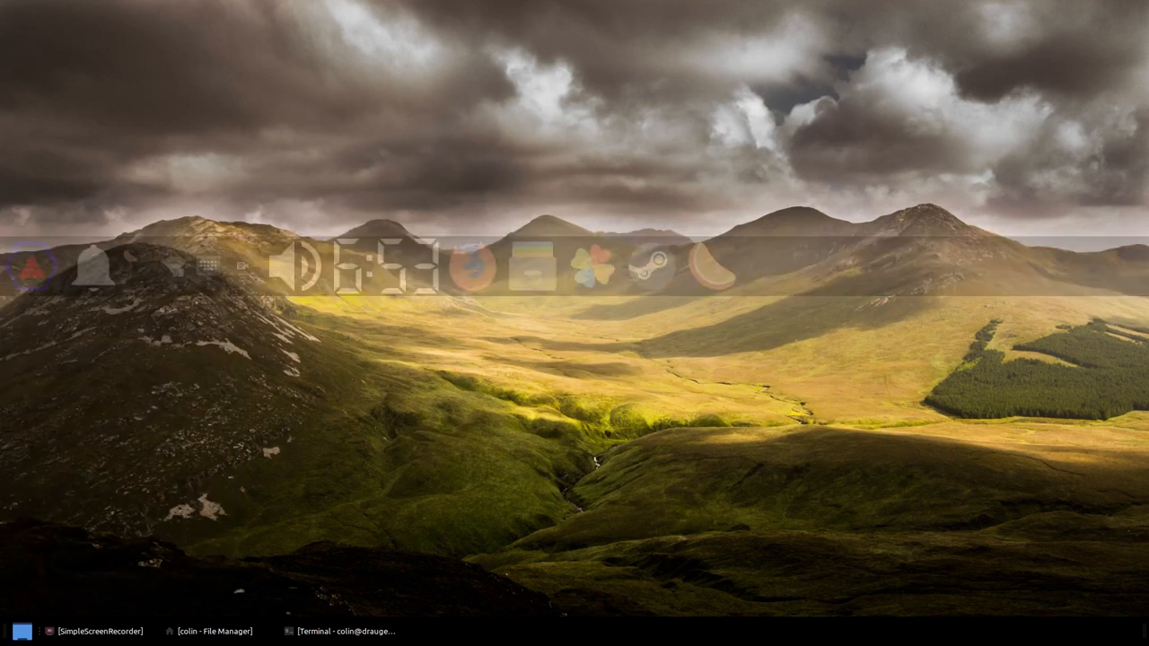
# Bring up the launcher's properties and its Add New Item application list.
pyautogui.click(19, 265)
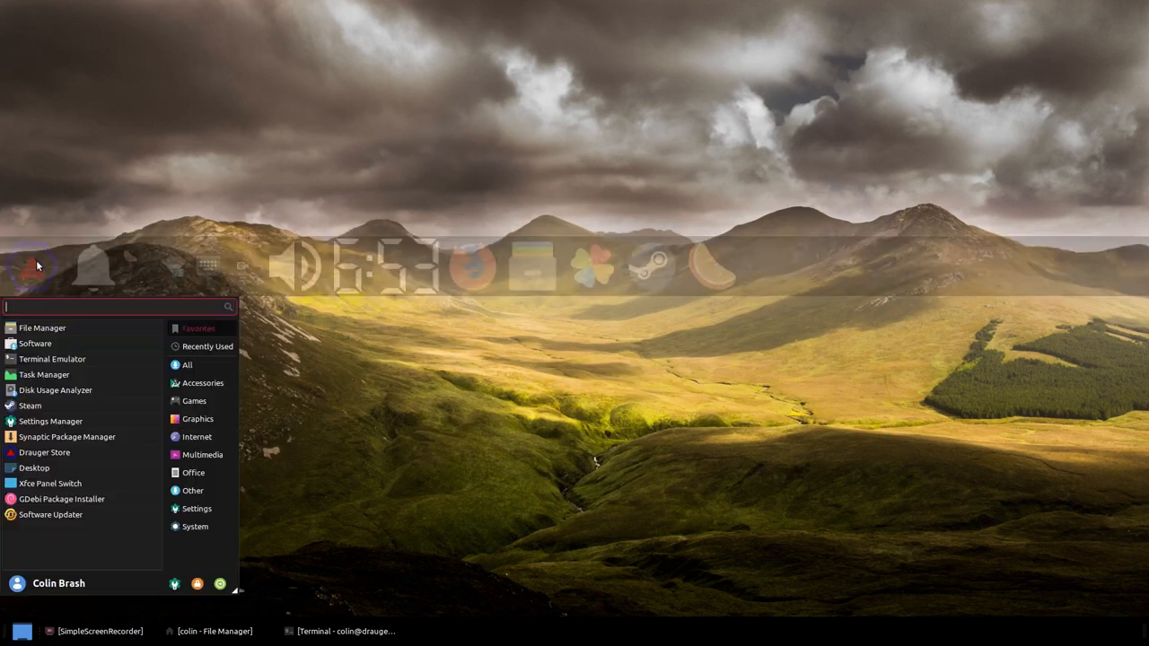
pyautogui.moveTo(51, 420)
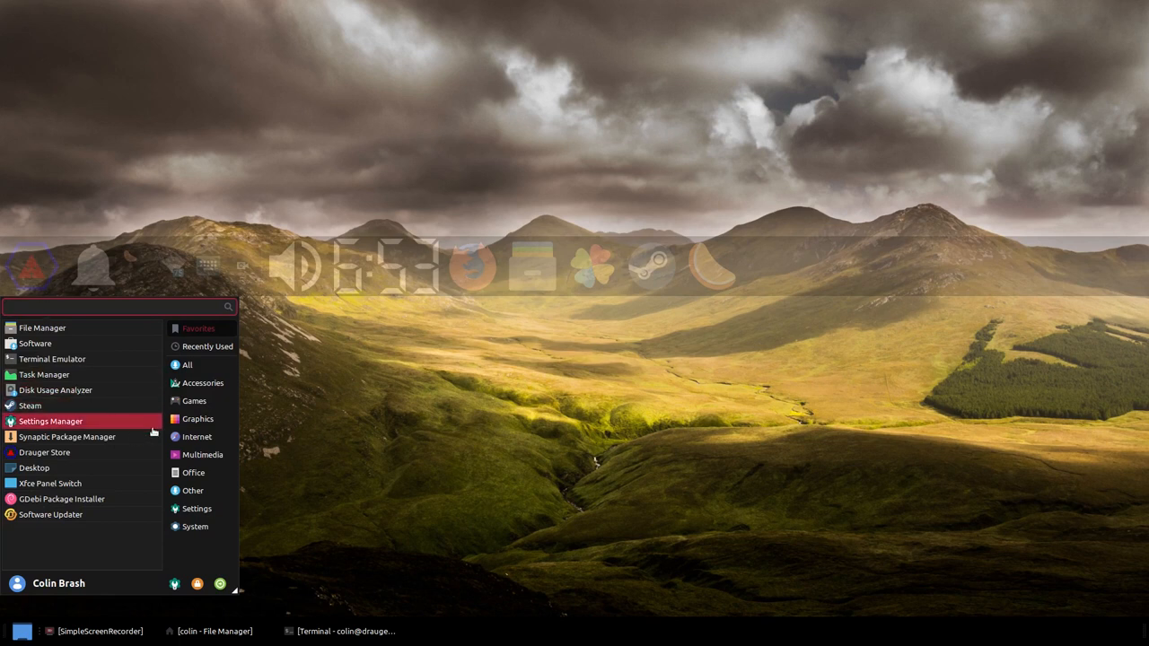
pyautogui.click(194, 403)
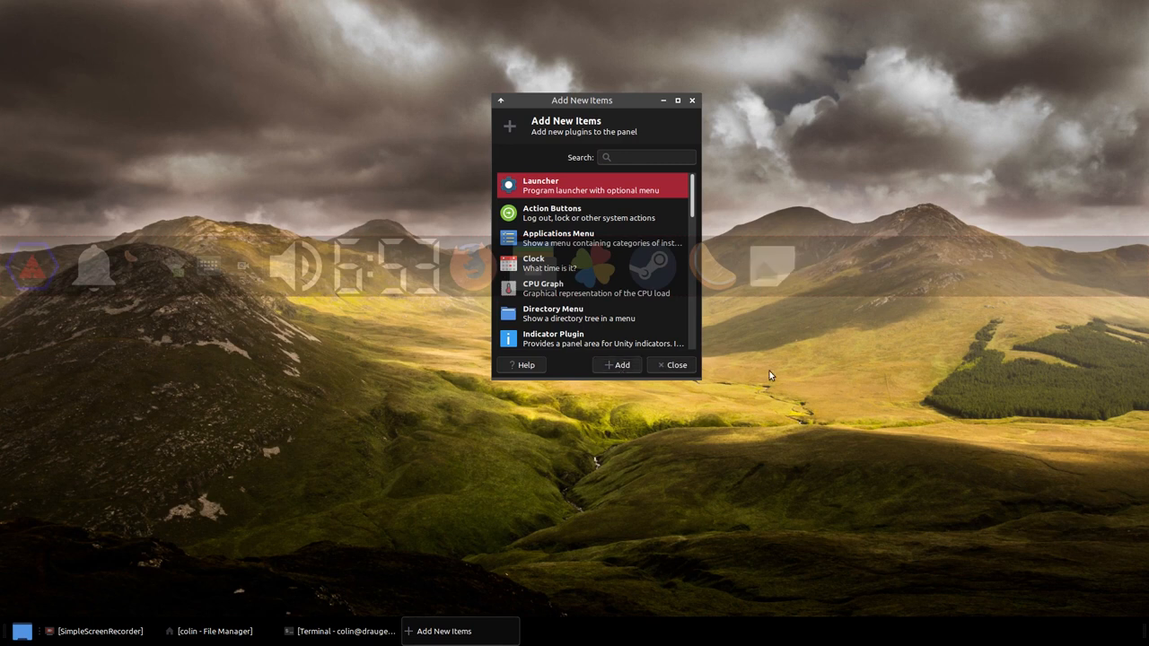
pyautogui.rightClick(772, 273)
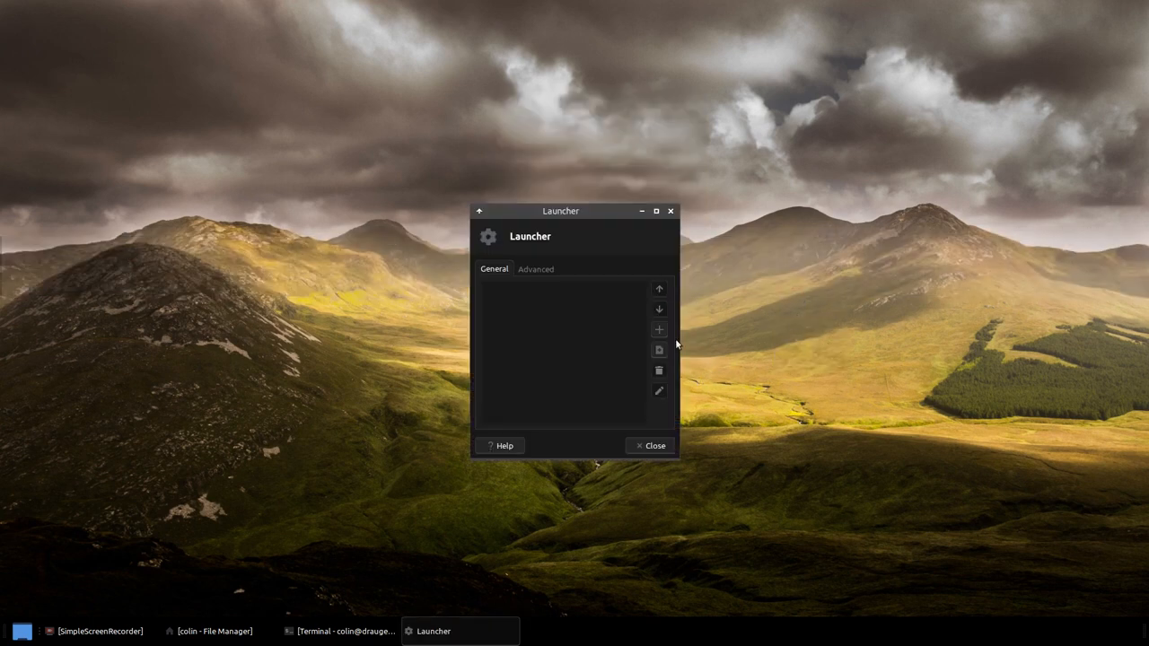
pyautogui.click(659, 331)
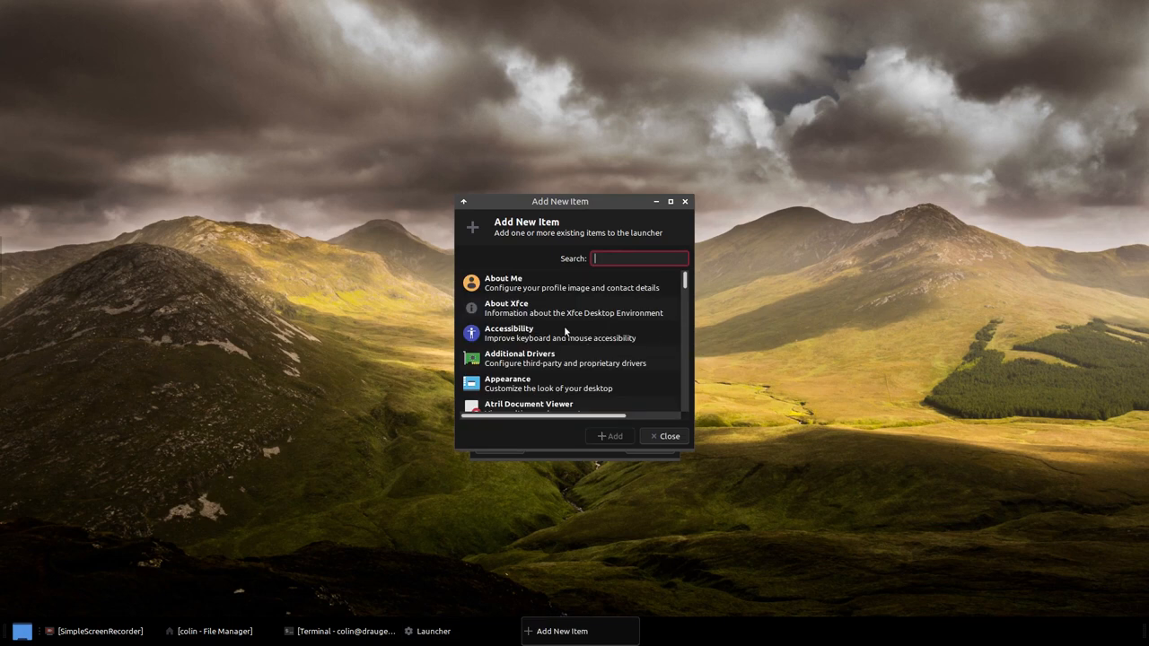
# Scroll through the available applications without adding one.
pyautogui.scroll(-3)
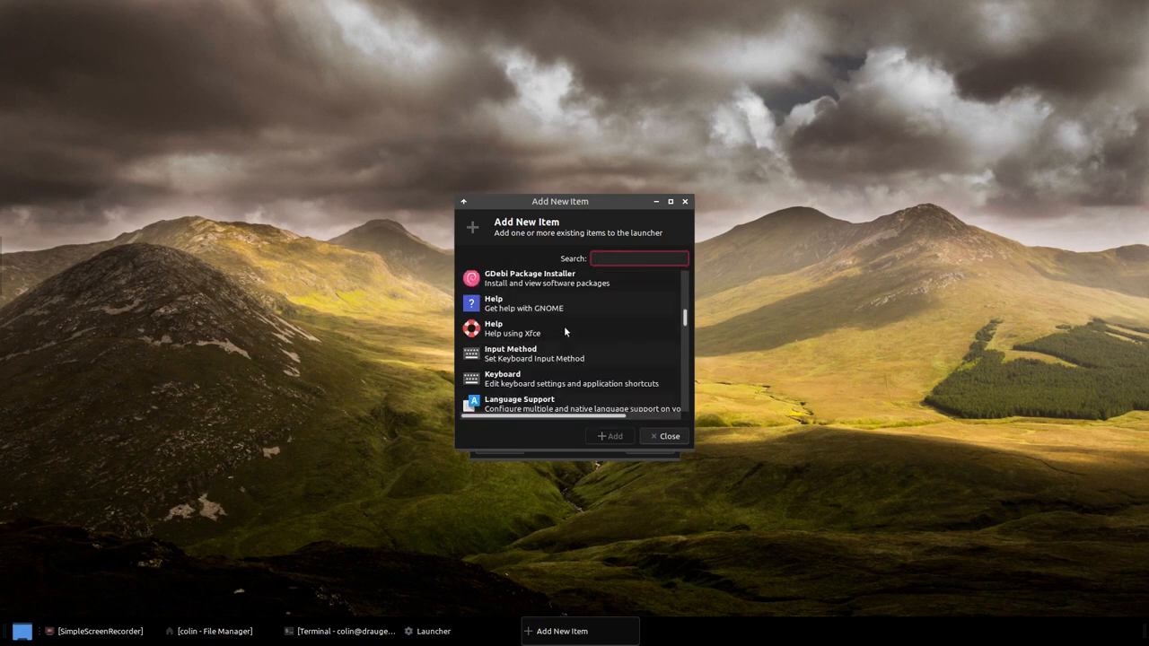
pyautogui.scroll(-3)
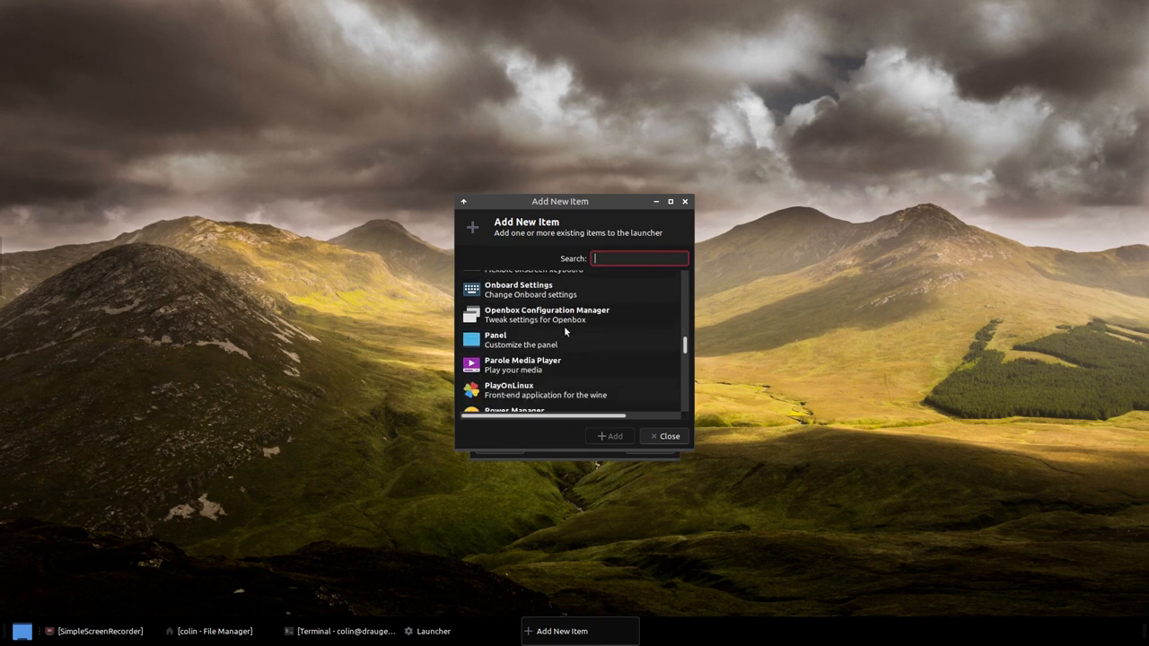
pyautogui.scroll(-3)
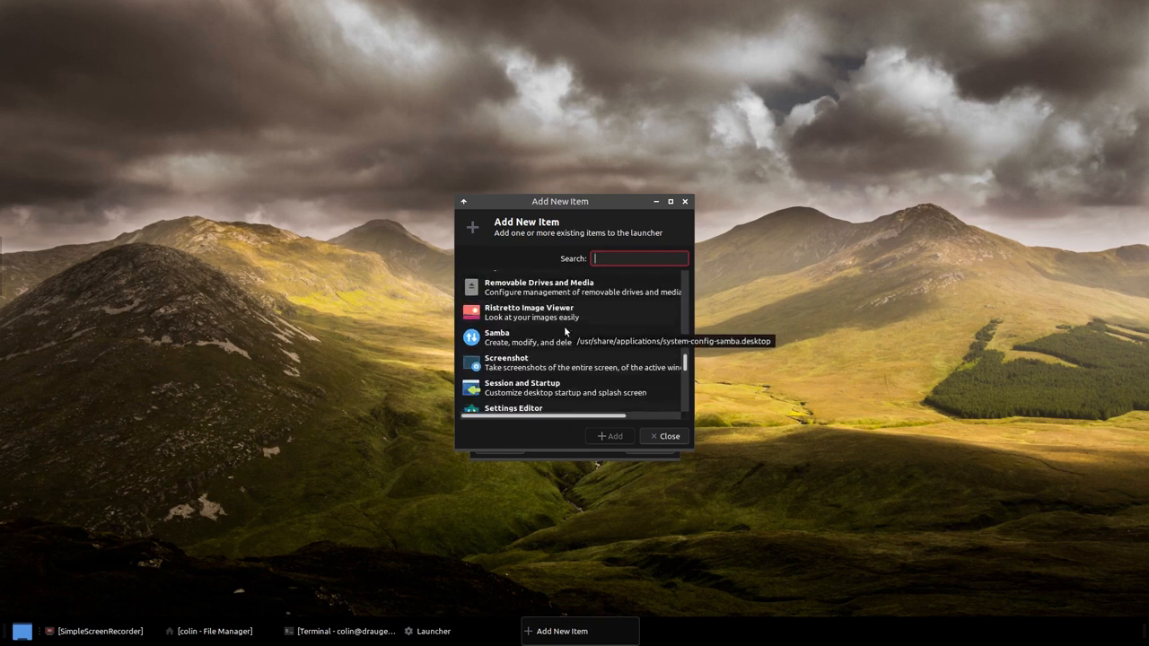
pyautogui.scroll(-3)
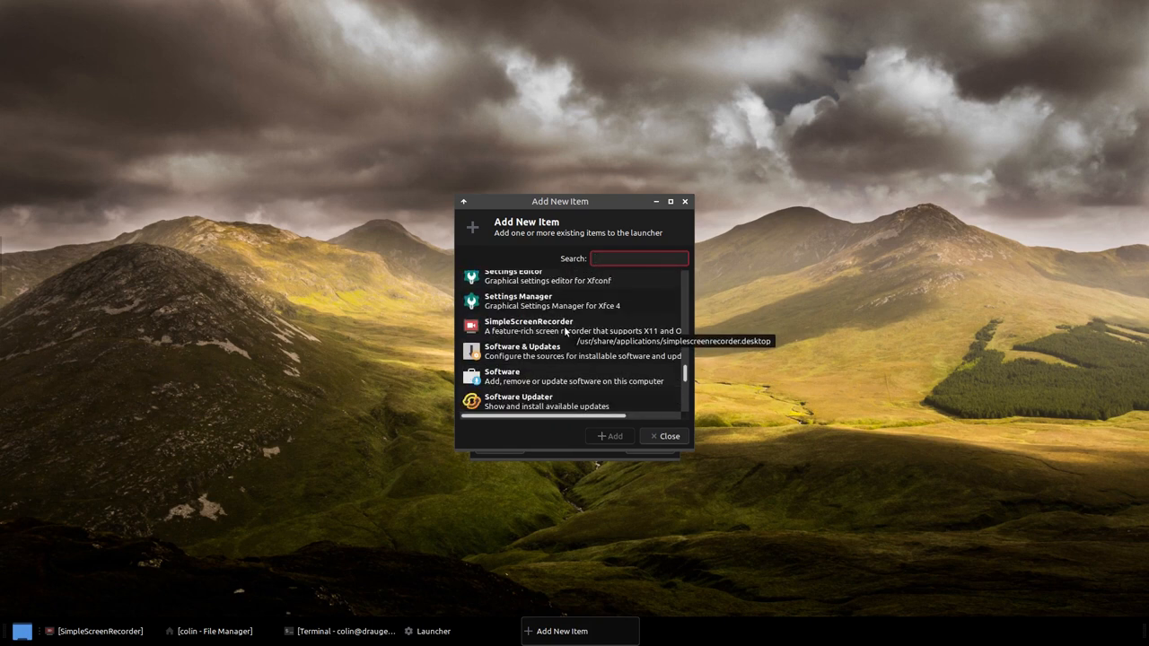
pyautogui.scroll(-3)
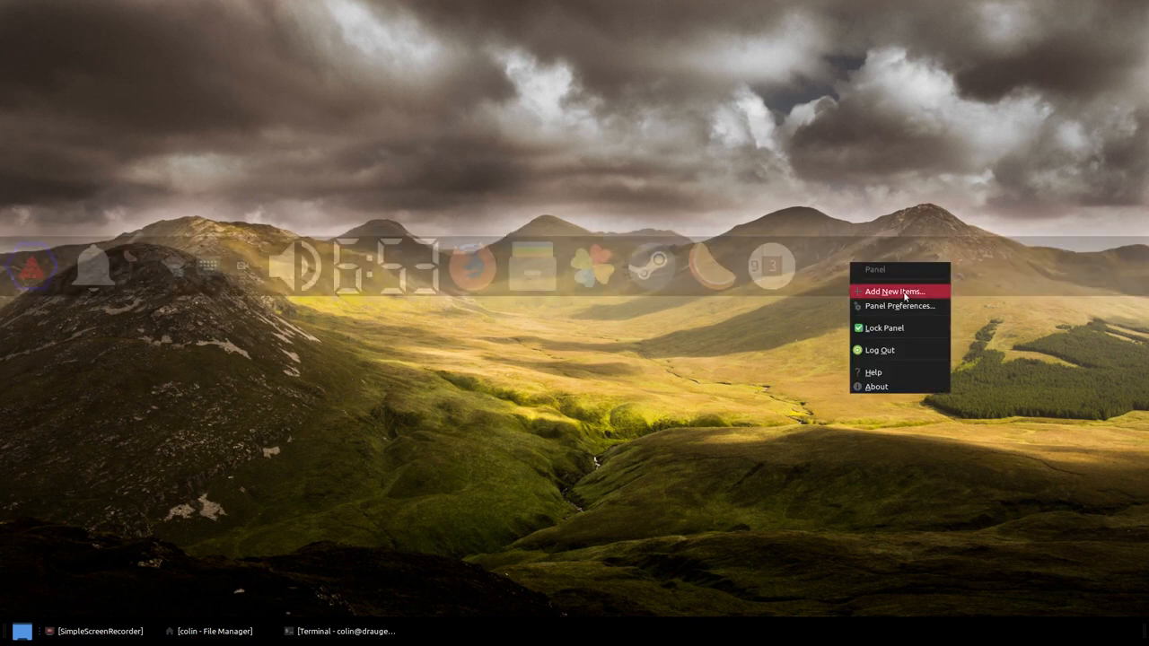
# Raise the panel Row Size from 100 to 115 pixels and close preferences.
pyautogui.click(900, 306)
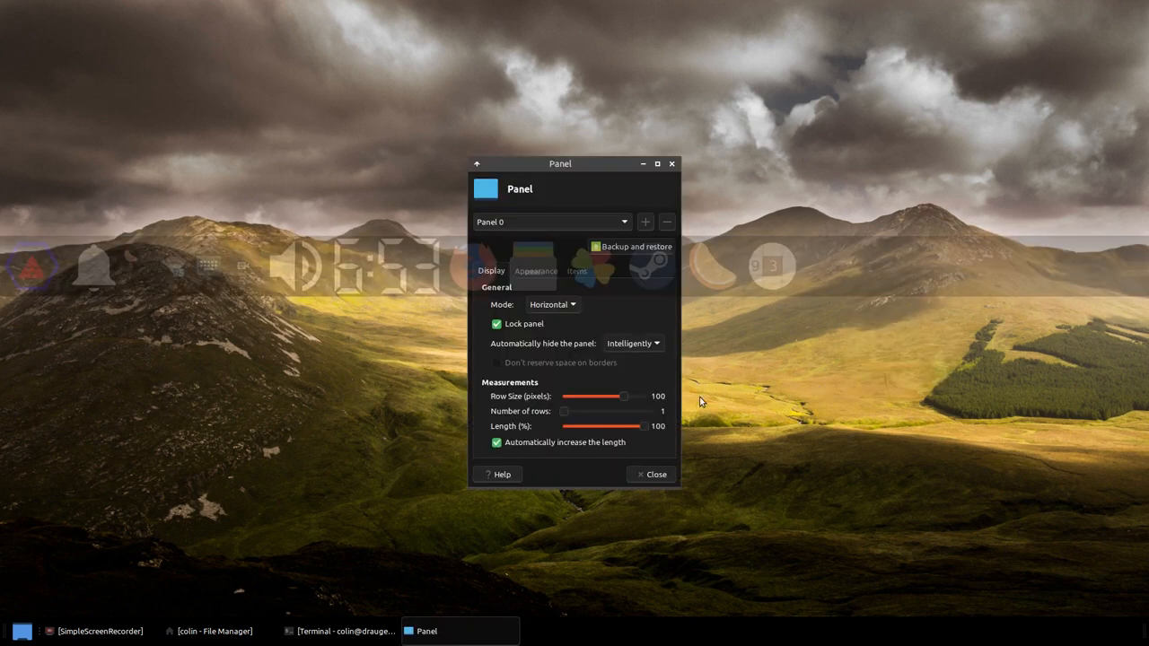
pyautogui.moveTo(625, 397); pyautogui.dragTo(632, 397)
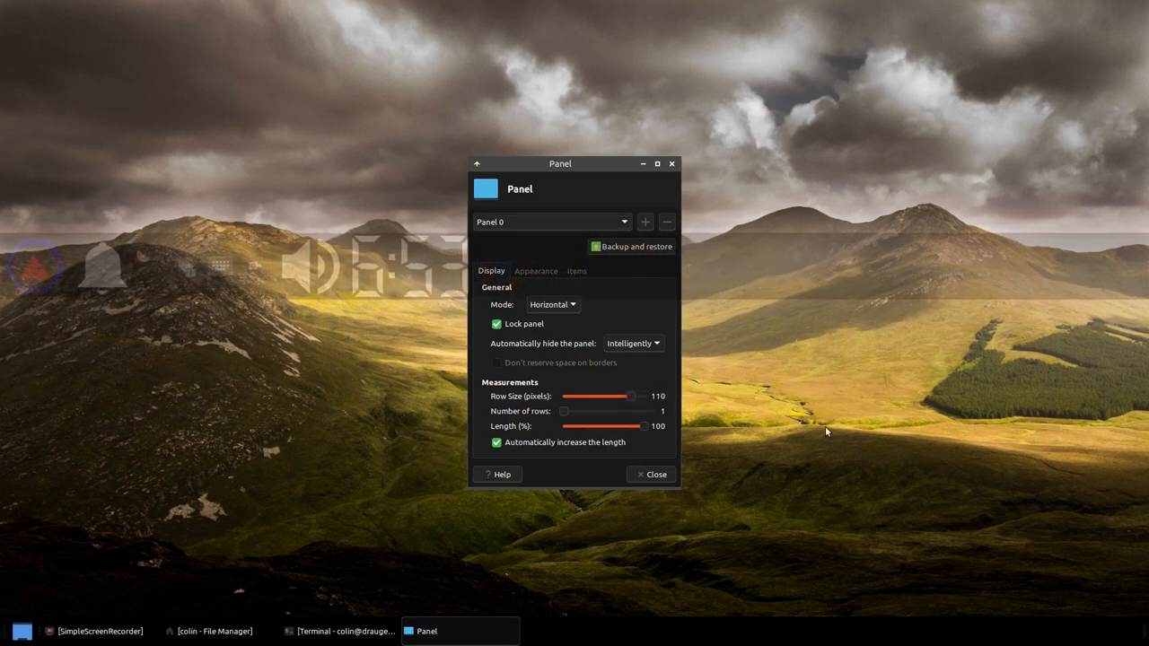
pyautogui.moveTo(632, 397); pyautogui.dragTo(639, 397)
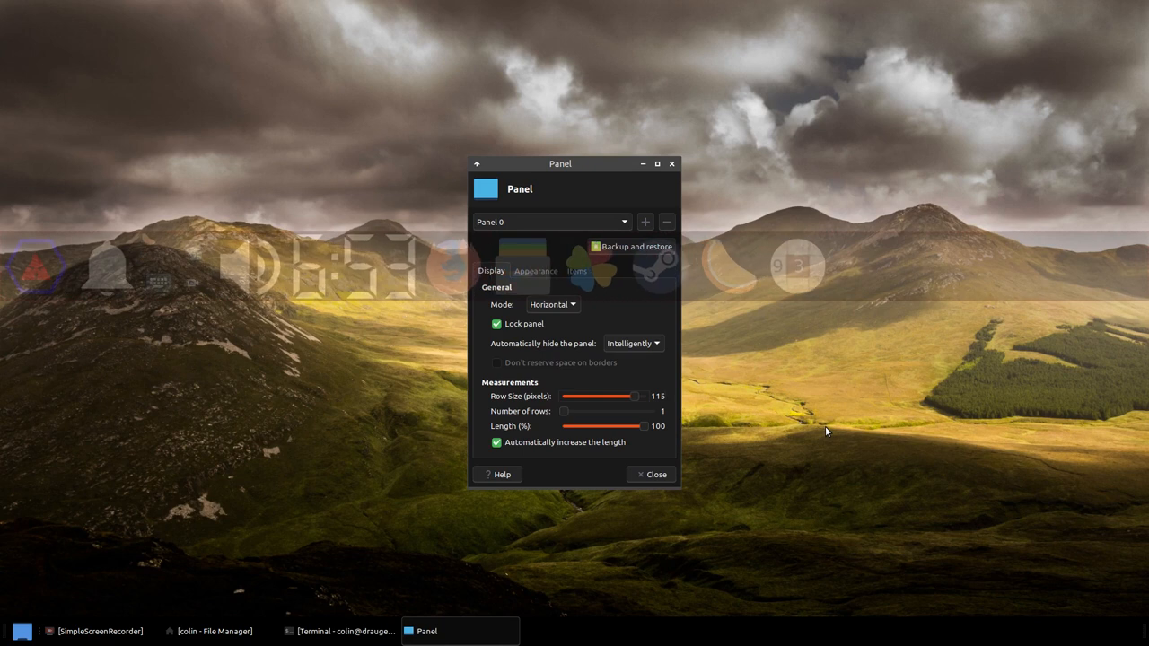
pyautogui.moveTo(651, 474)
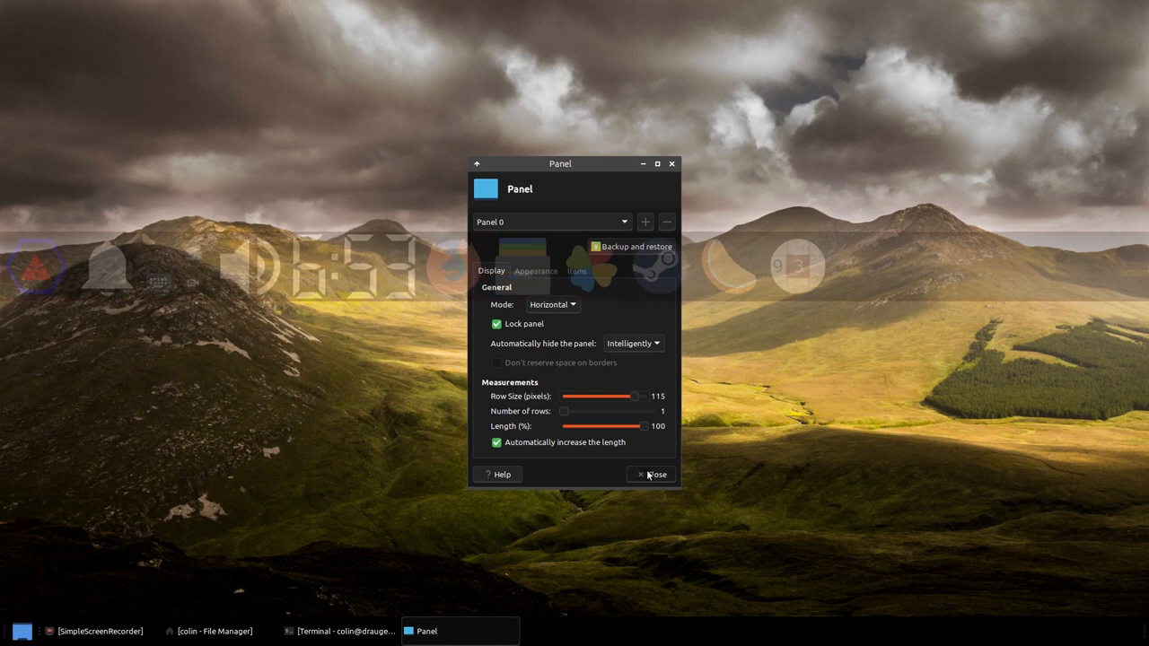
pyautogui.click(657, 474)
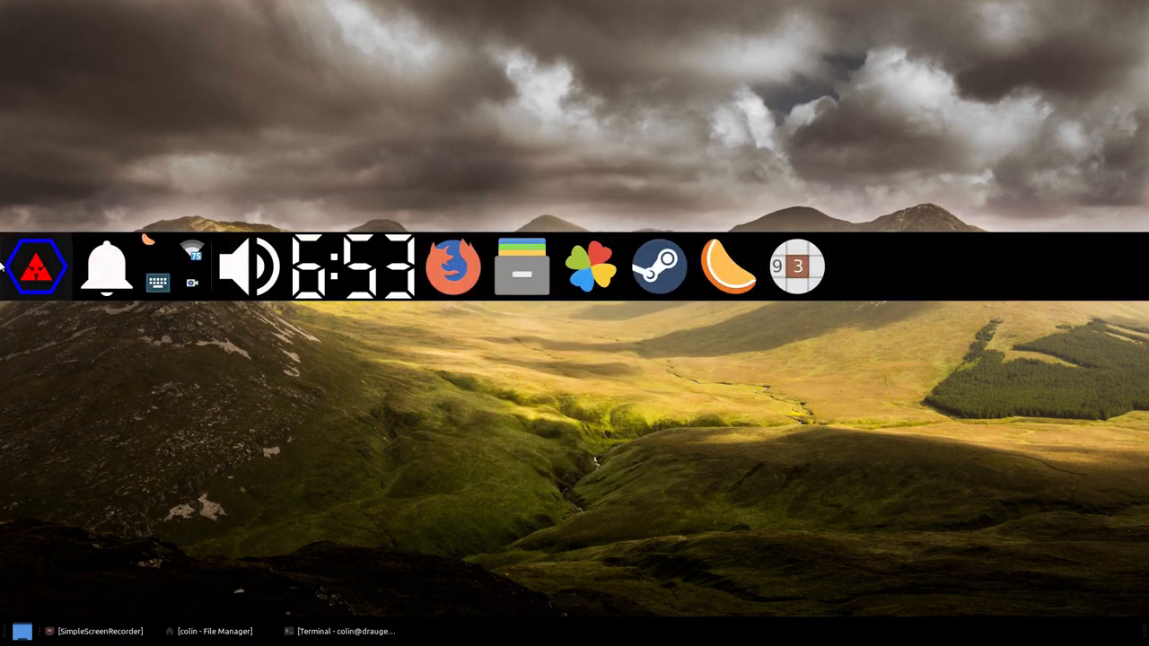
pyautogui.moveTo(150, 244)
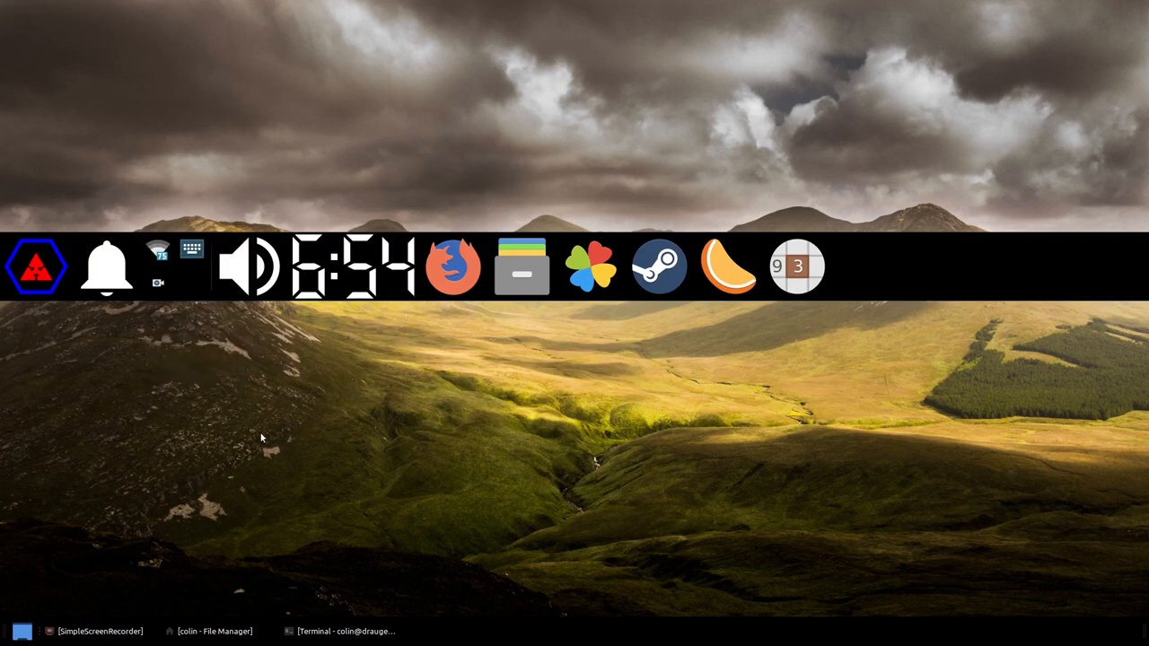
pyautogui.moveTo(196, 284)
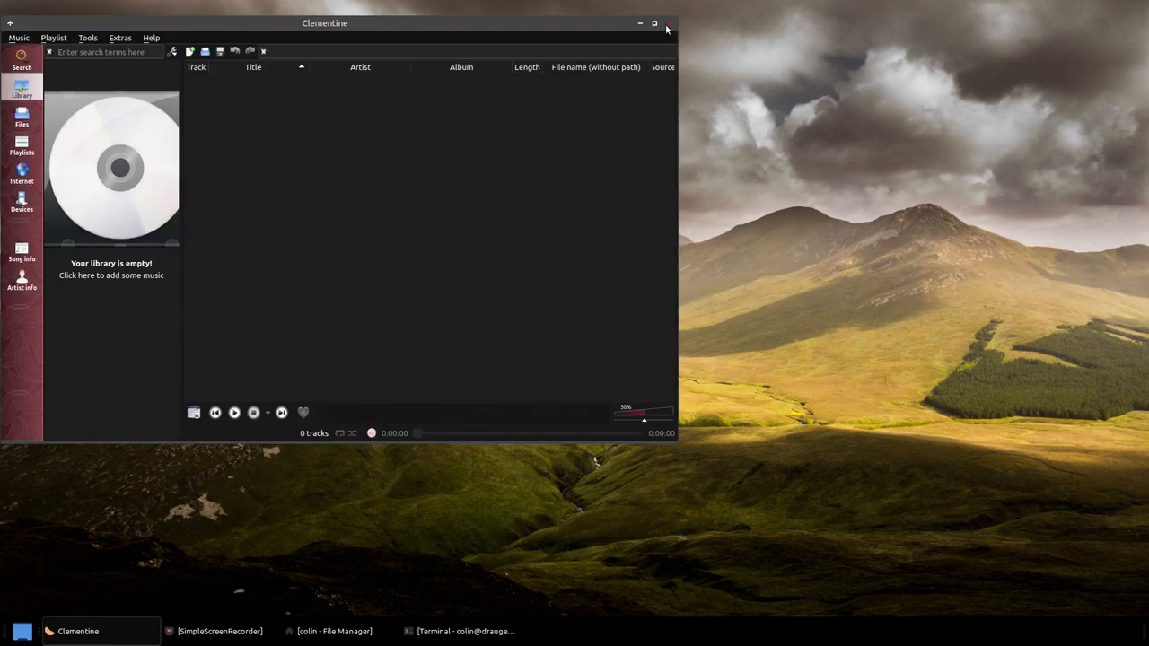
# Close the Clementine player and bring up the panel's sound volume menu.
pyautogui.click(639, 21)
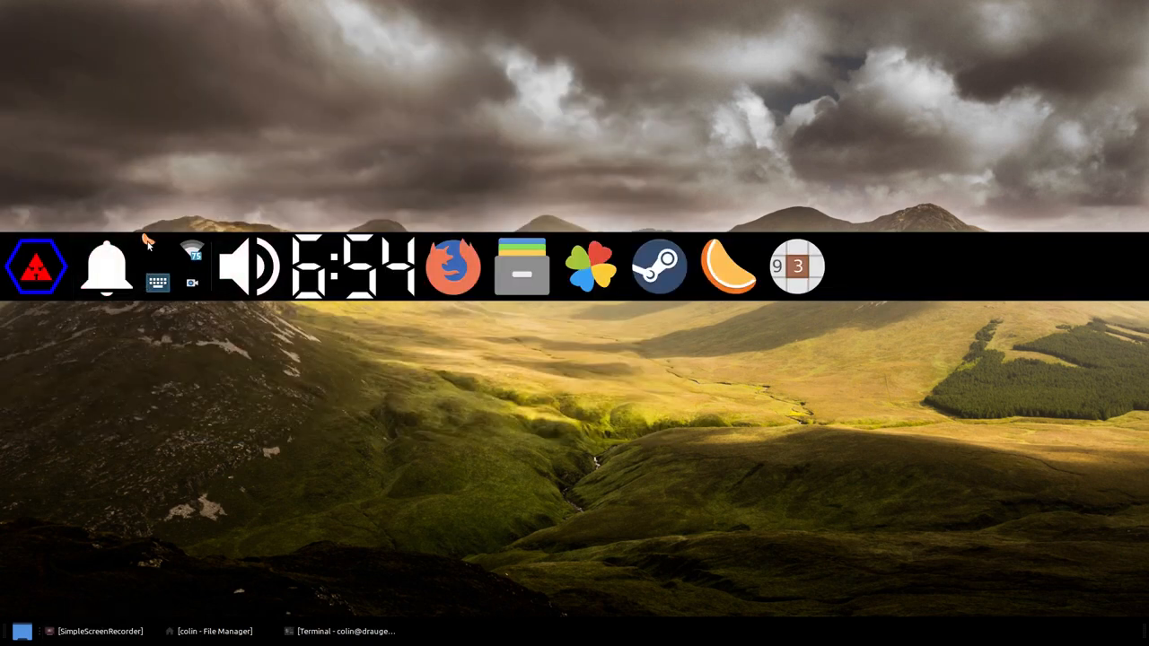
pyautogui.moveTo(399, 409)
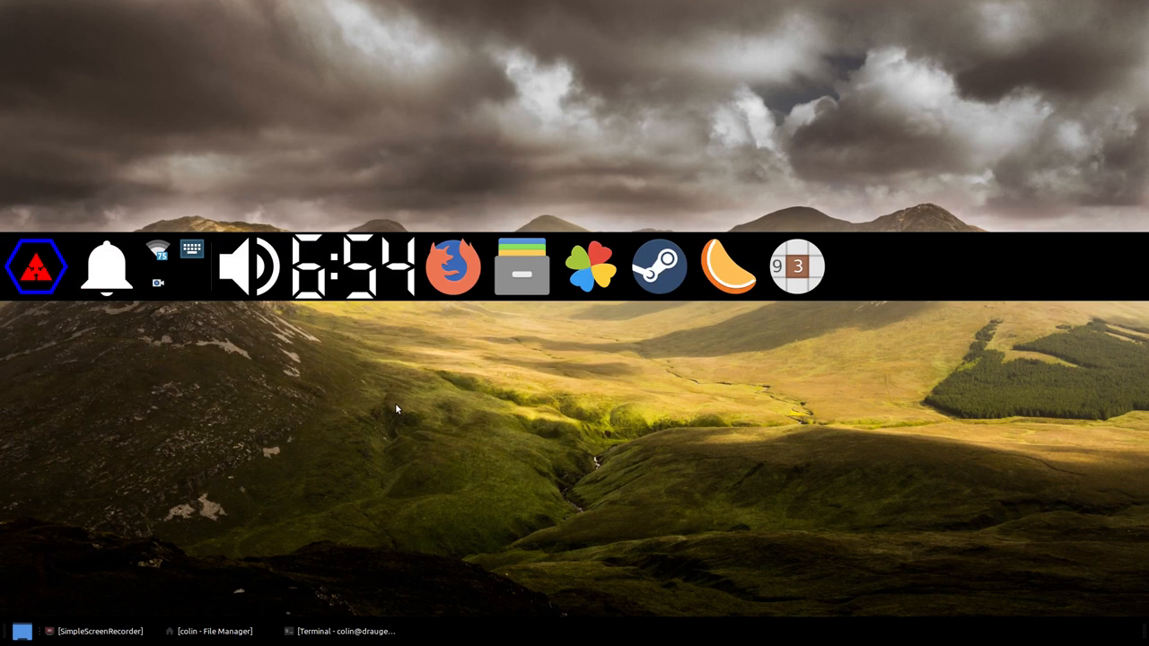
pyautogui.click(34, 265)
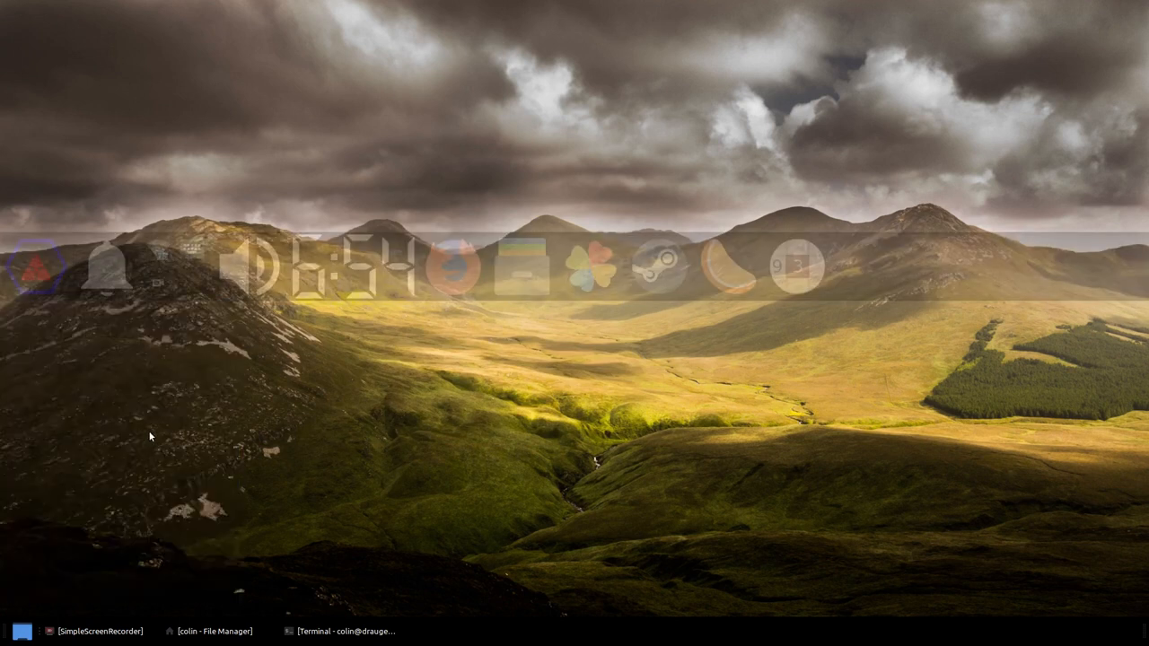
pyautogui.click(248, 265)
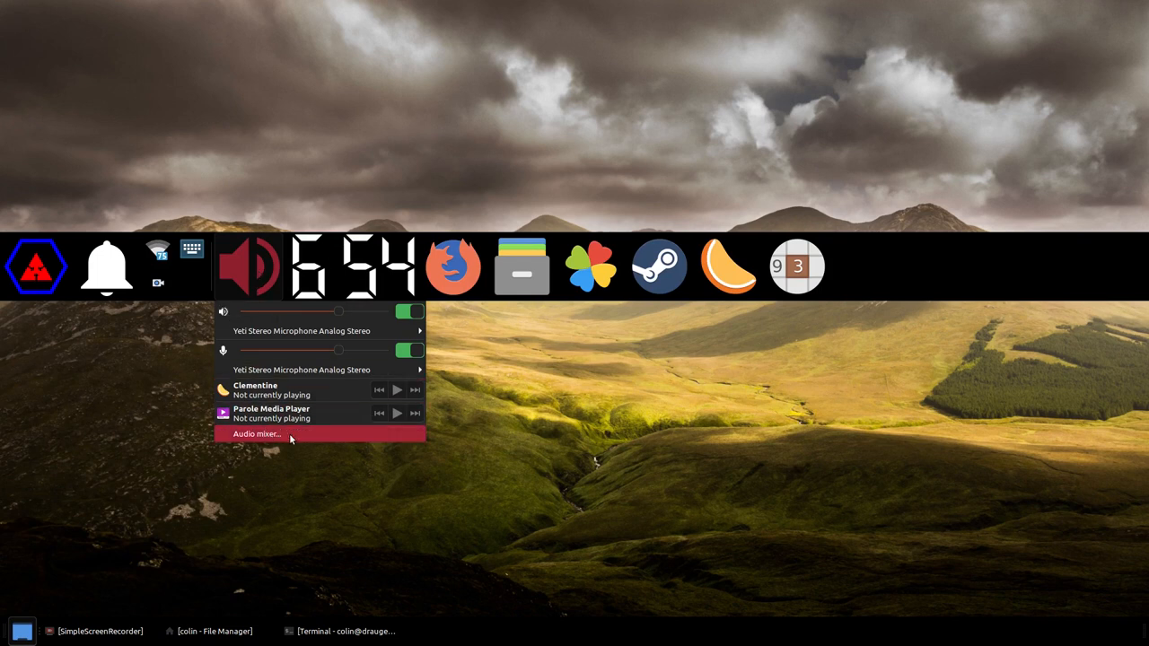
pyautogui.moveTo(381, 330)
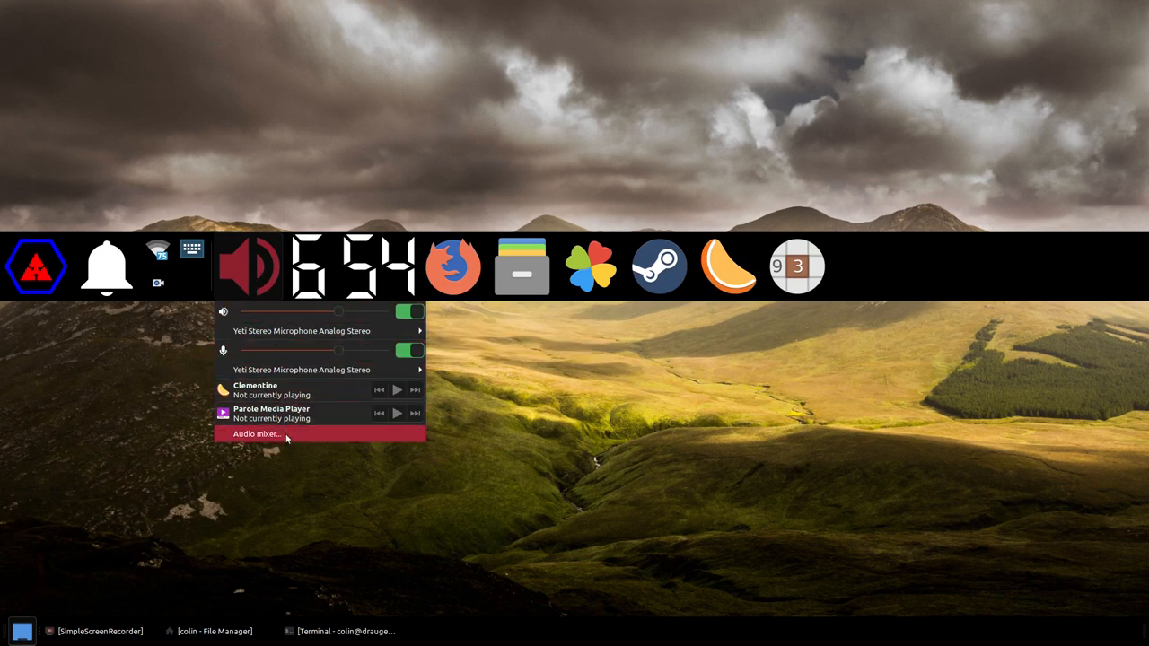
pyautogui.moveTo(255, 445)
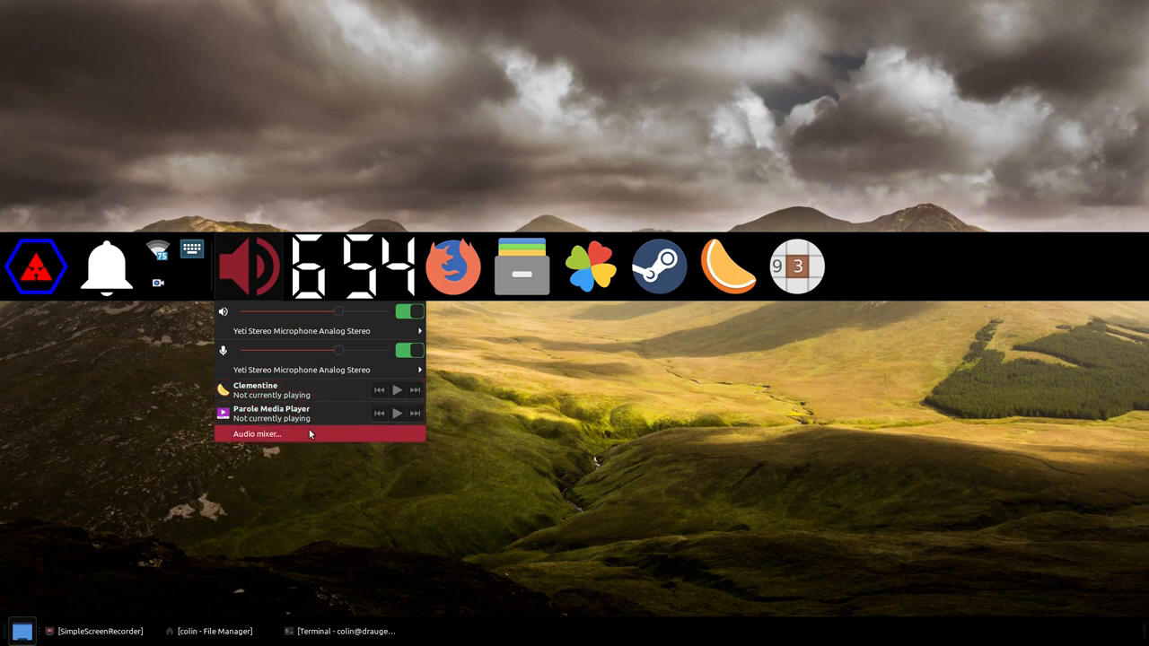
pyautogui.moveTo(320, 350)
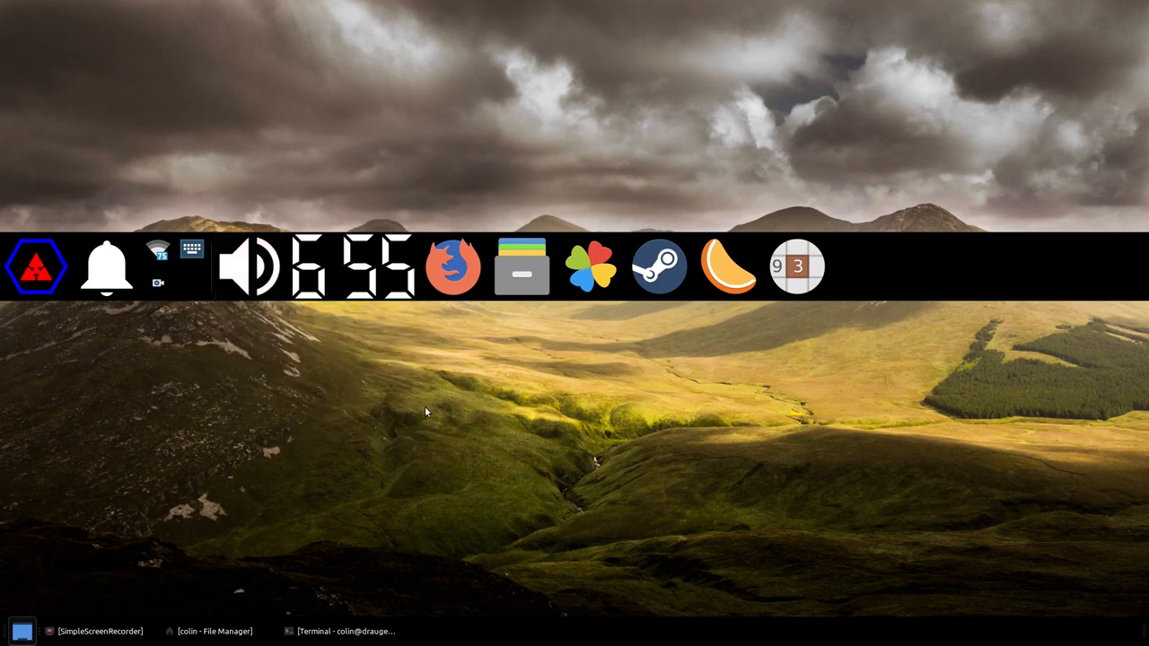
pyautogui.moveTo(348, 376)
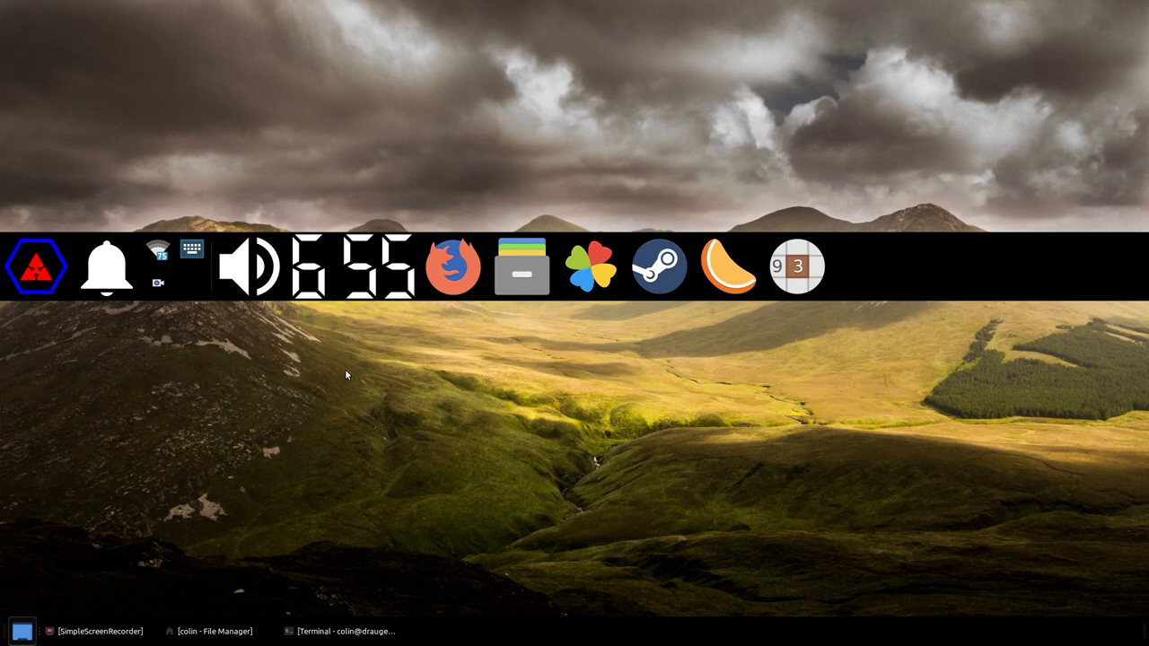
# Launch Keyboard settings from the menu search 'keyb' and show the Application Shortcuts list maximized.
pyautogui.click(36, 266)
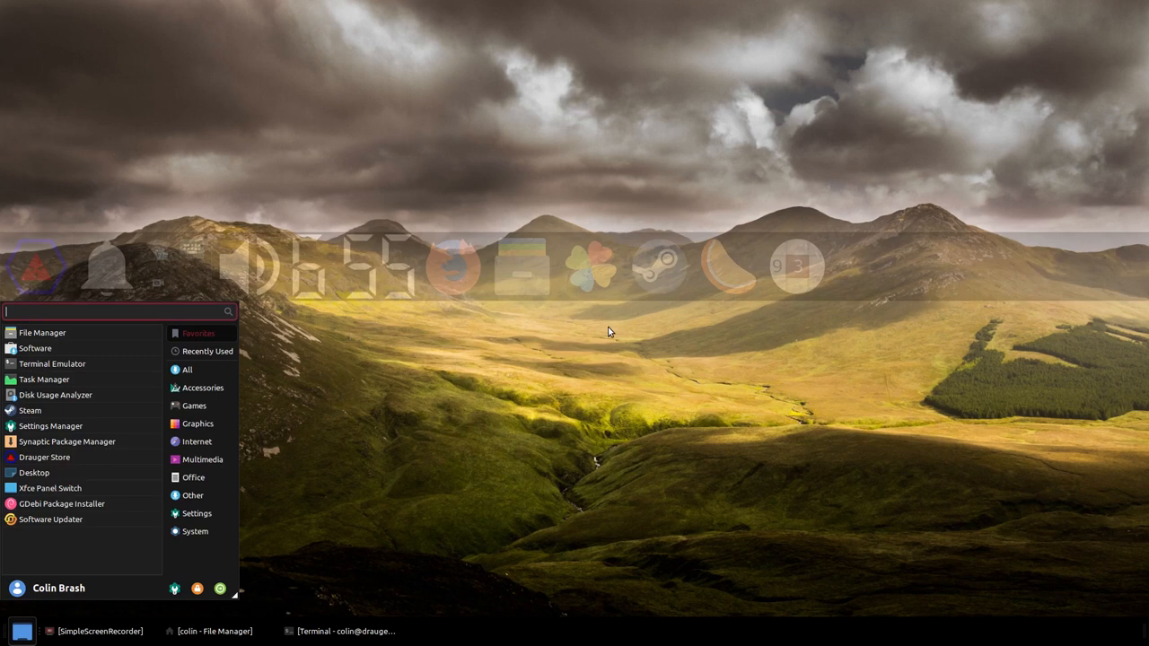
pyautogui.write('keyb')
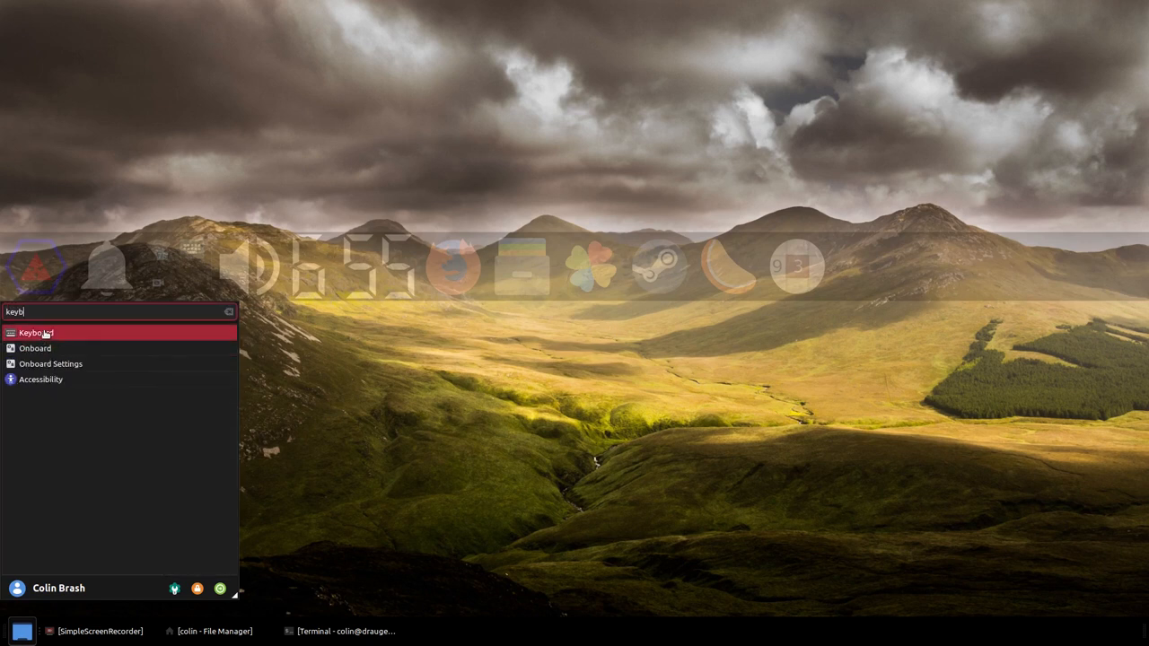
pyautogui.click(36, 332)
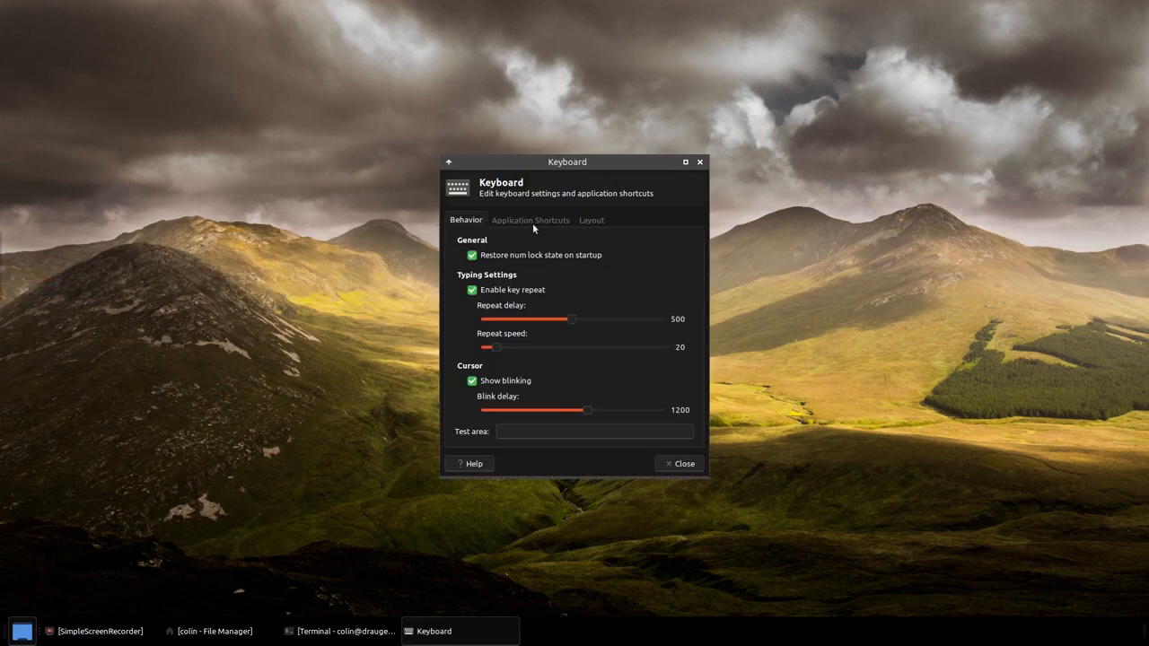
pyautogui.click(529, 219)
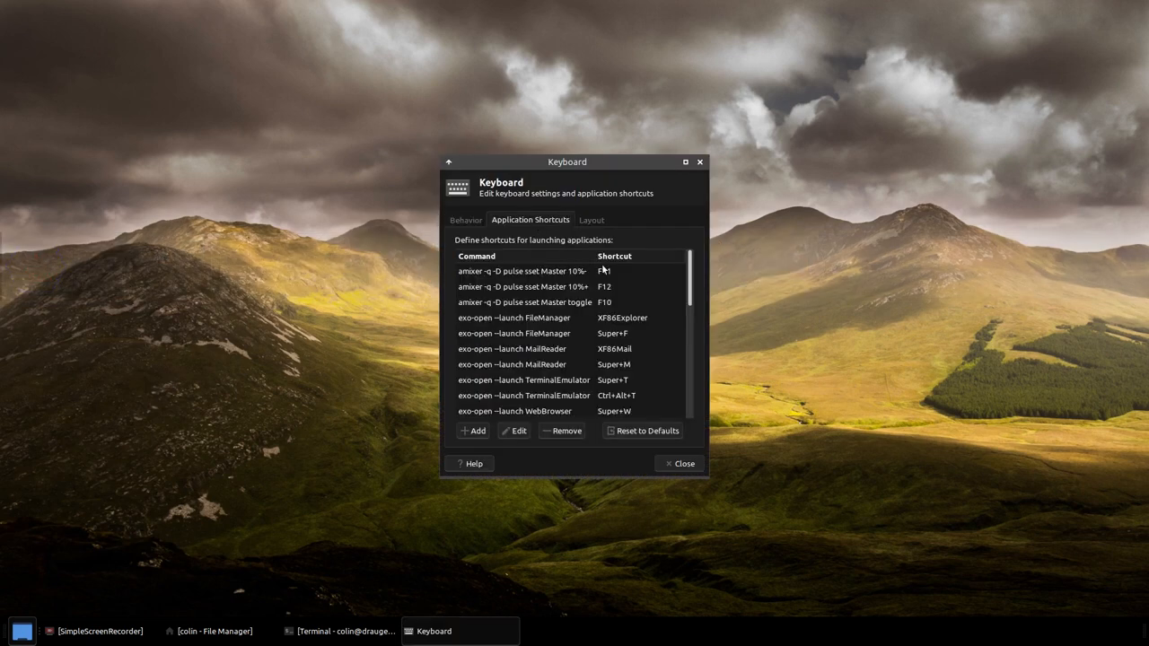
pyautogui.click(686, 162)
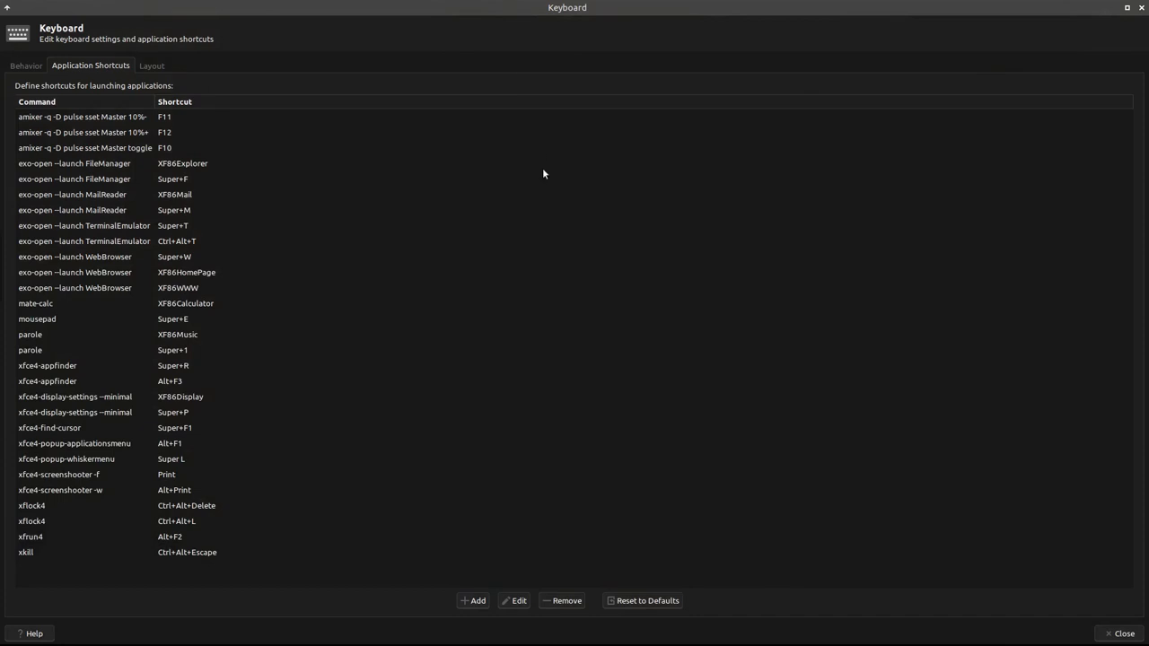
pyautogui.moveTo(197, 259)
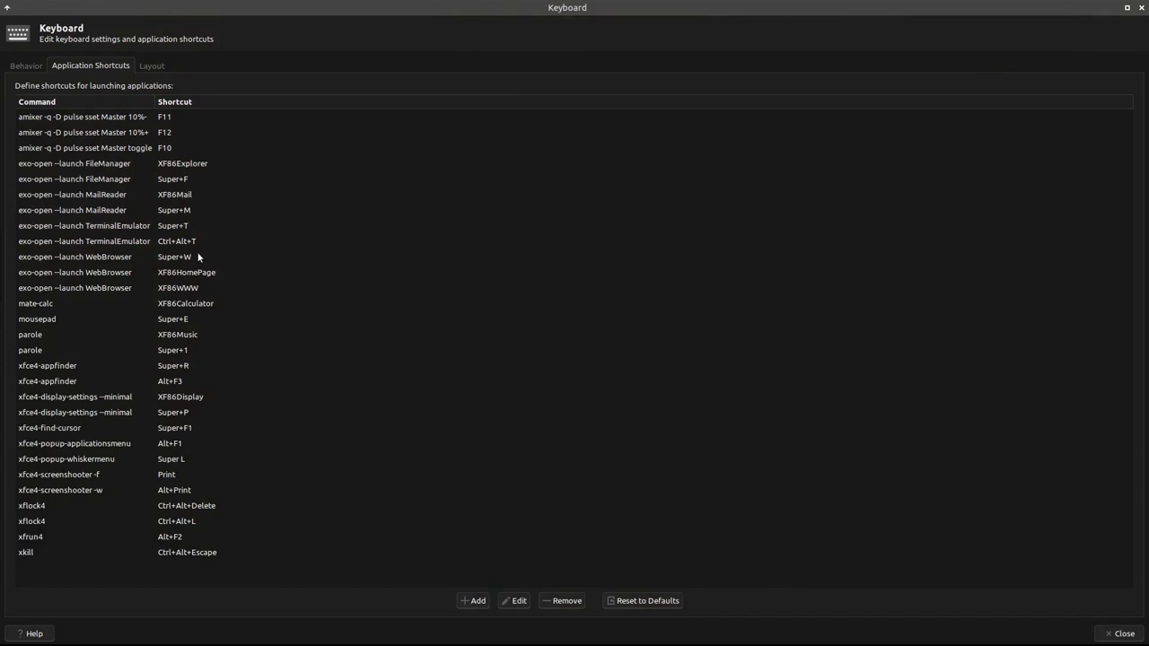
pyautogui.moveTo(119, 226)
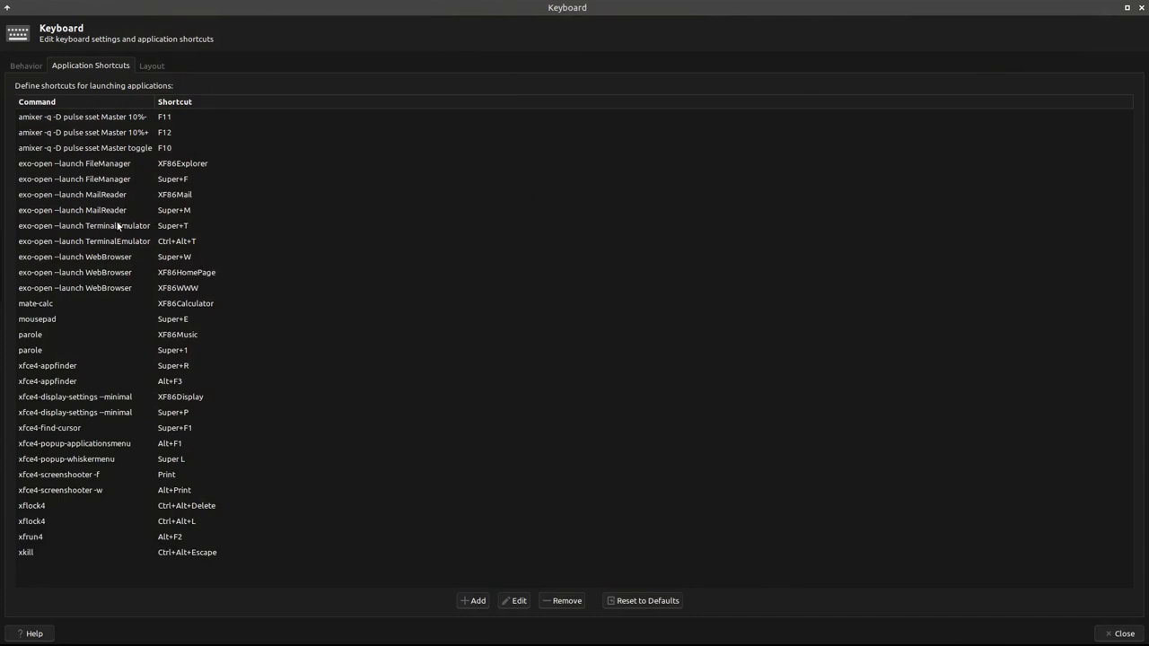
pyautogui.moveTo(93, 349)
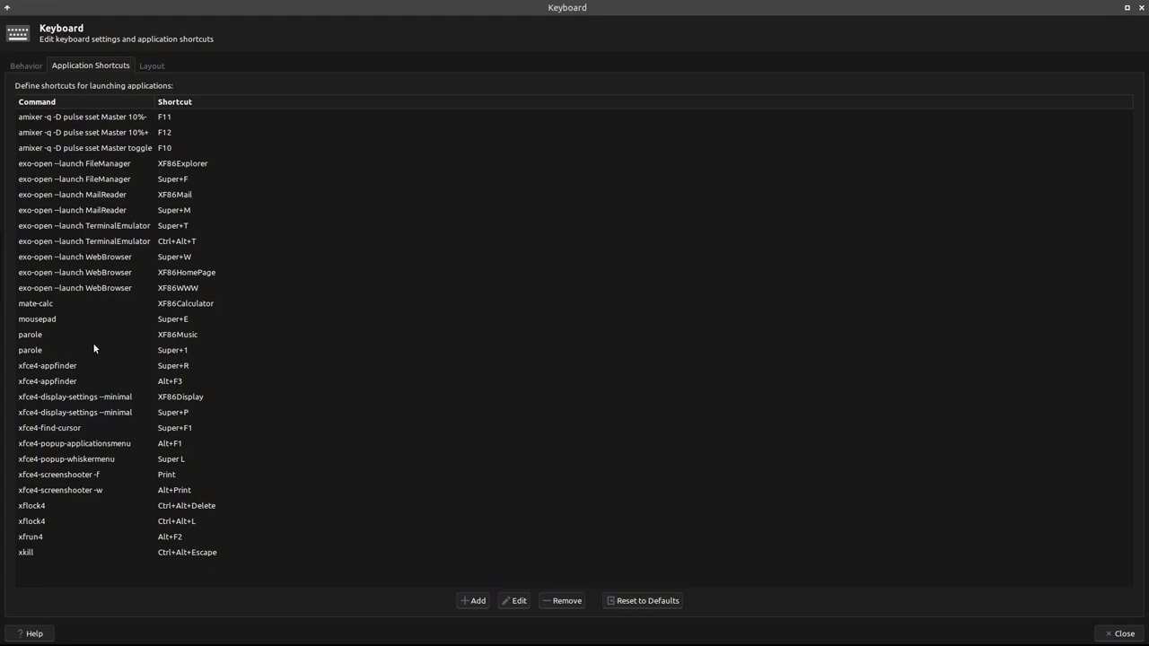
pyautogui.moveTo(82, 464)
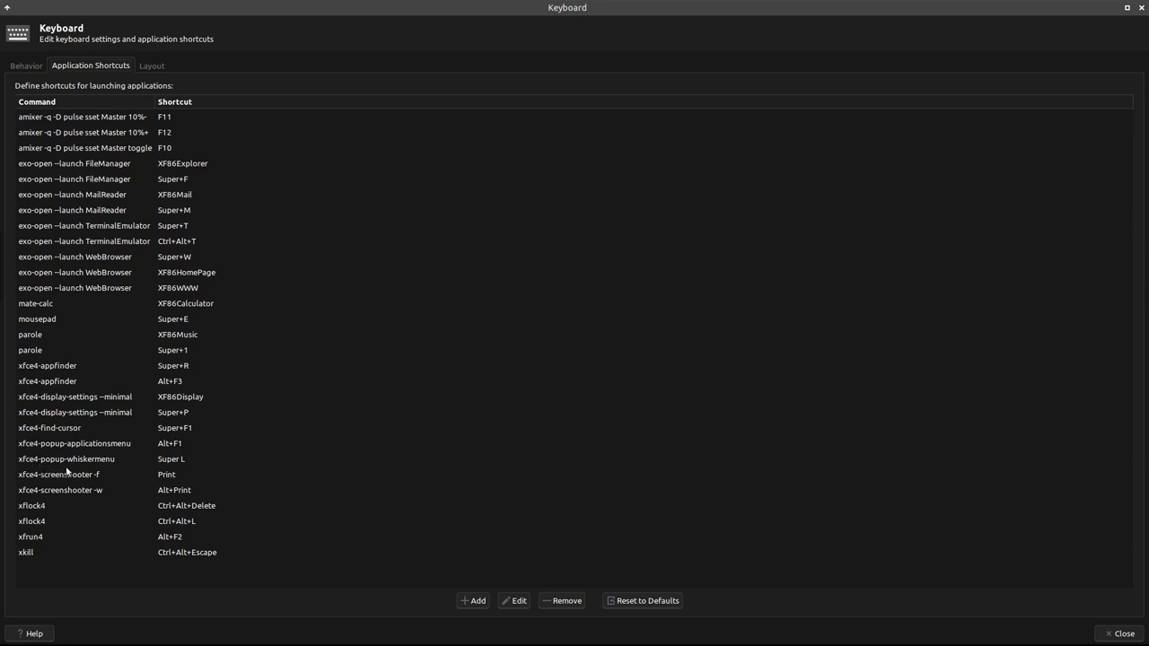
pyautogui.moveTo(172, 459)
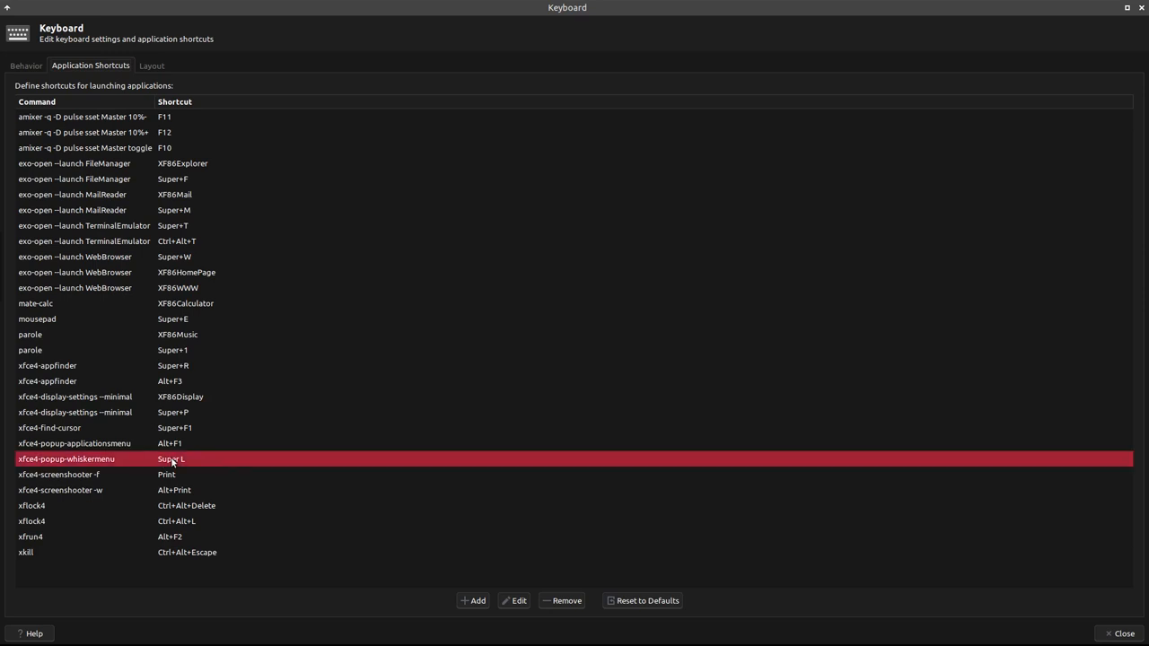
# Start reassigning the xfce4-popup-whiskermenu shortcut and cancel, leaving it unchanged.
pyautogui.click(514, 600)
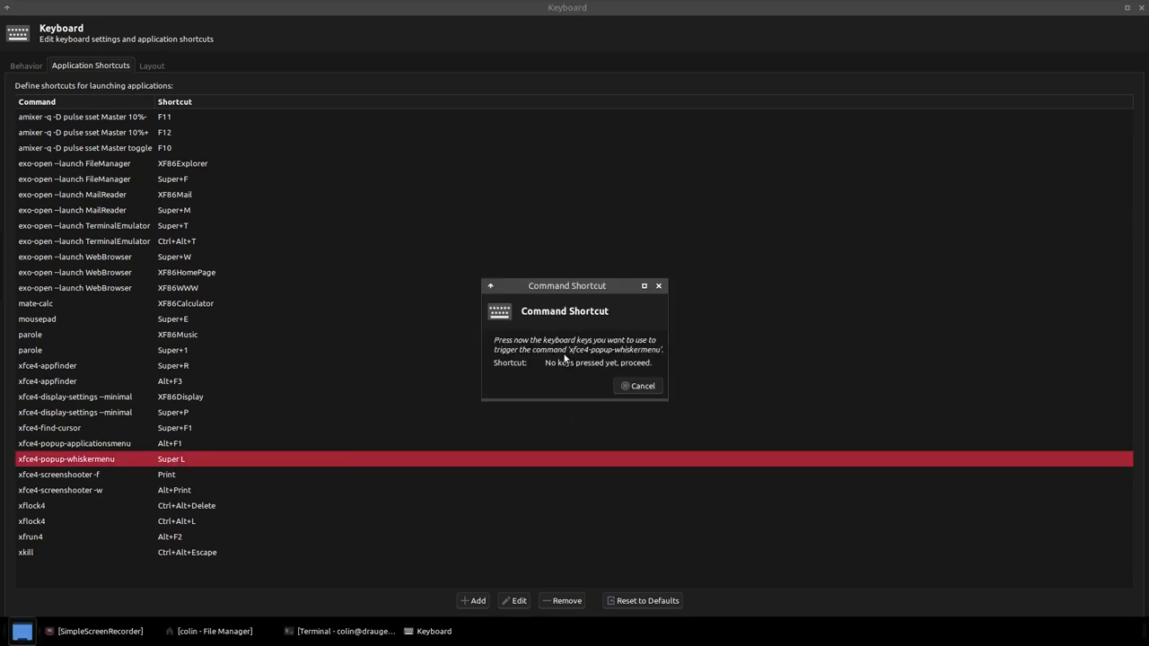
pyautogui.click(635, 384)
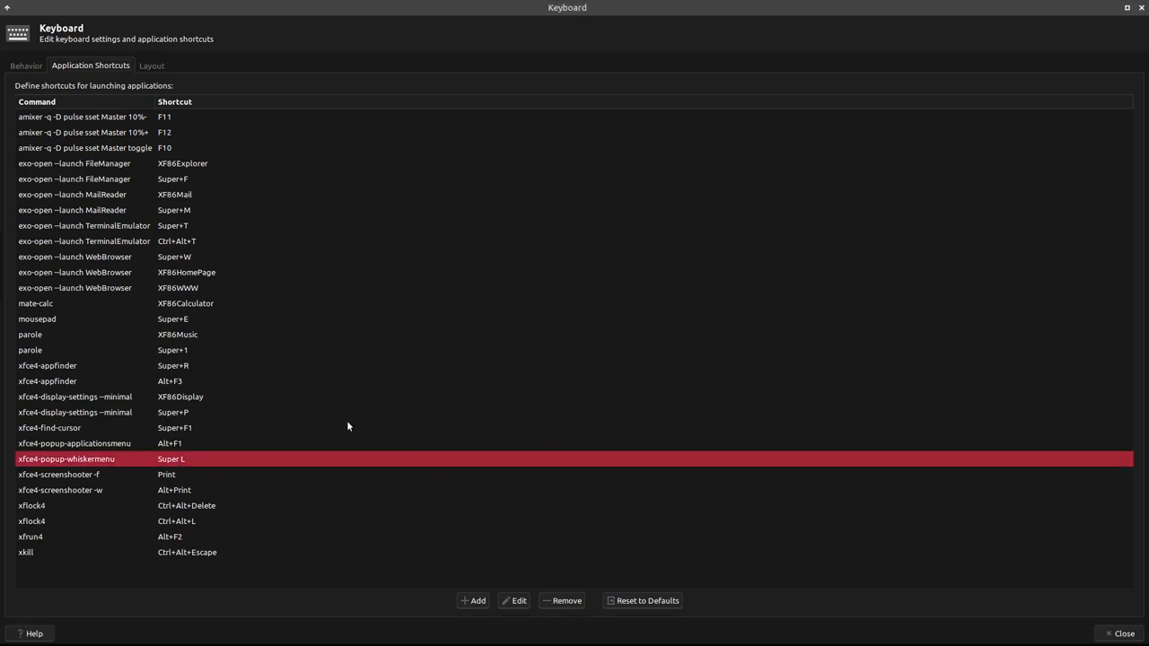
pyautogui.moveTo(303, 381)
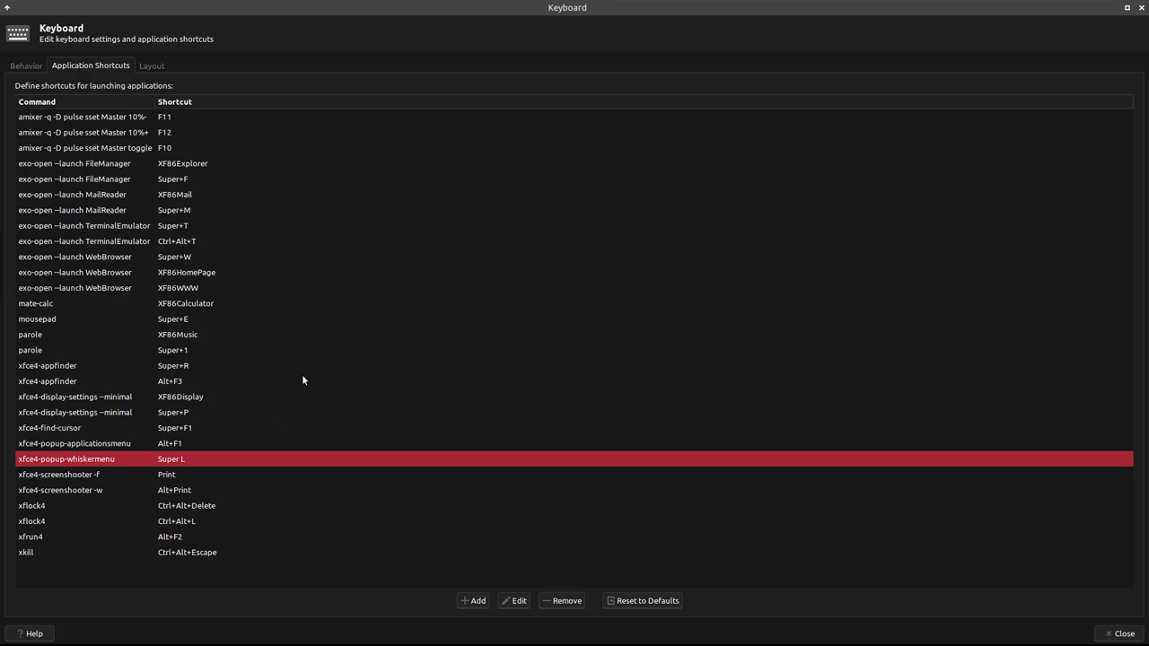
pyautogui.moveTo(232, 436)
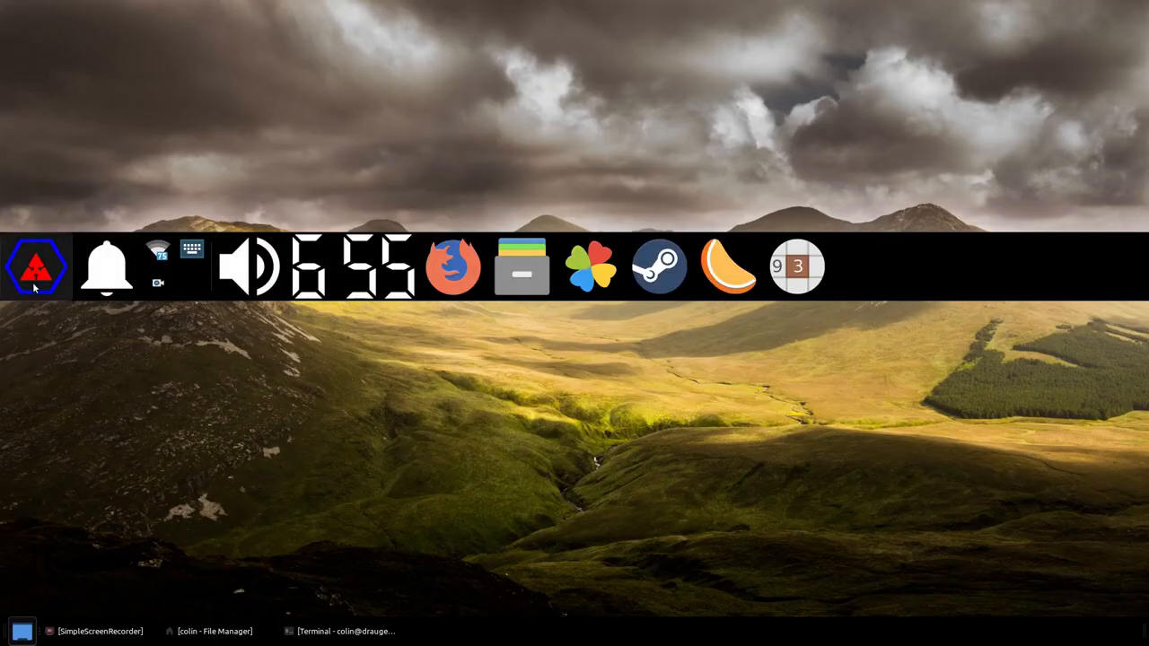
# Launch Xfce Panel Switch from the applications menu.
pyautogui.click(36, 266)
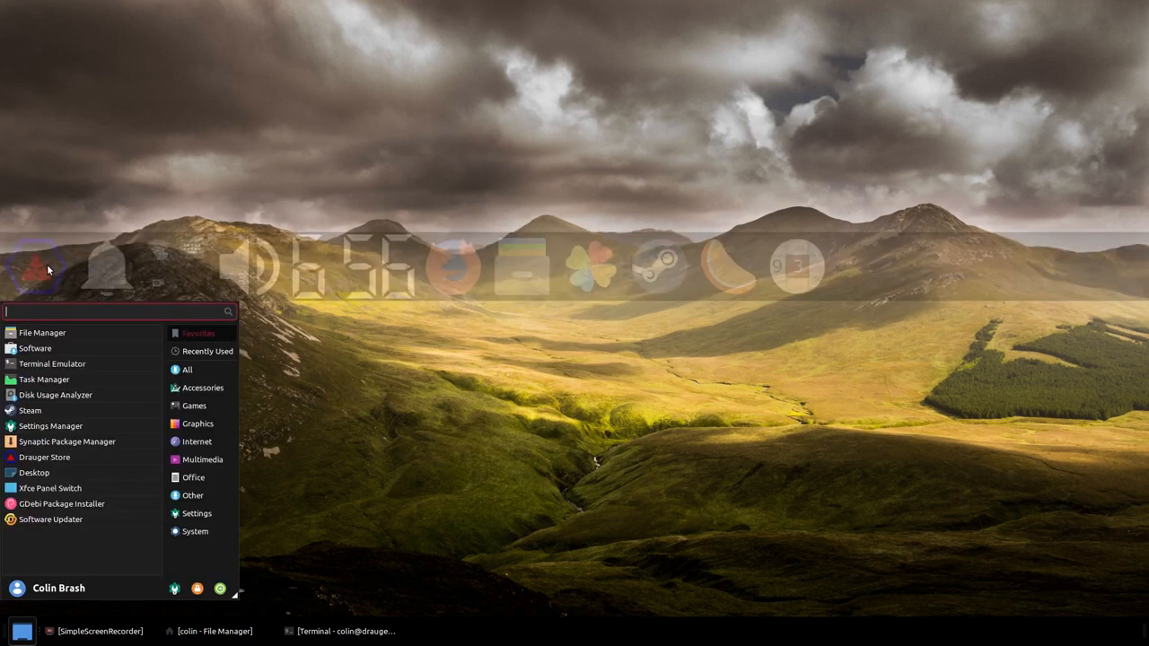
pyautogui.moveTo(51, 488)
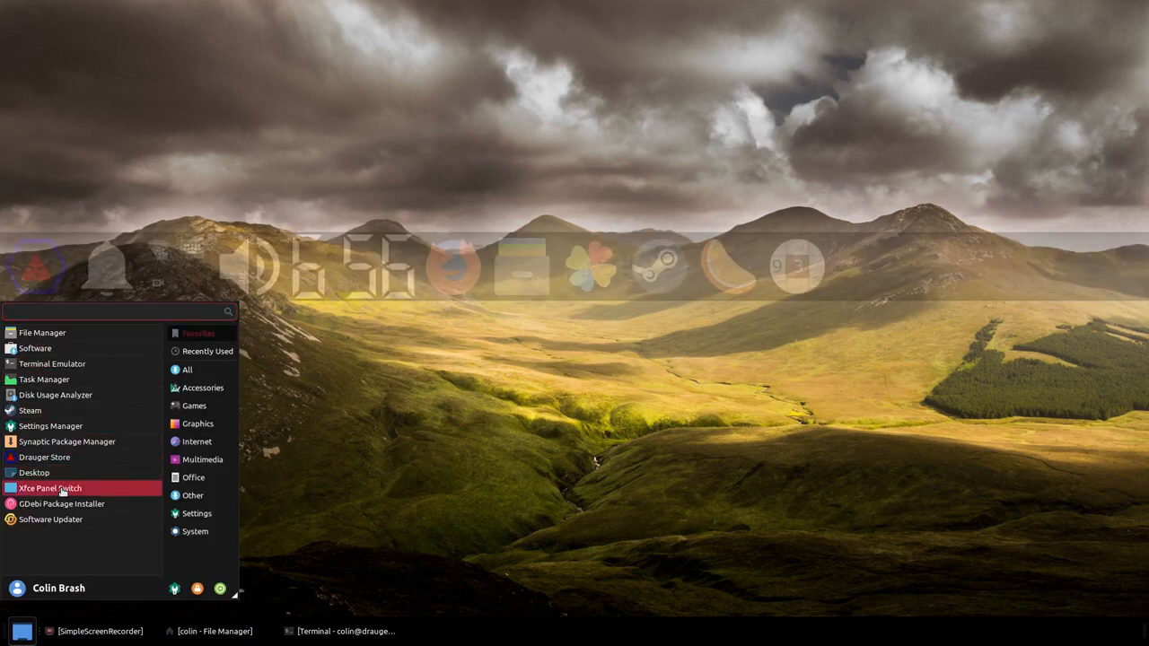
pyautogui.click(51, 489)
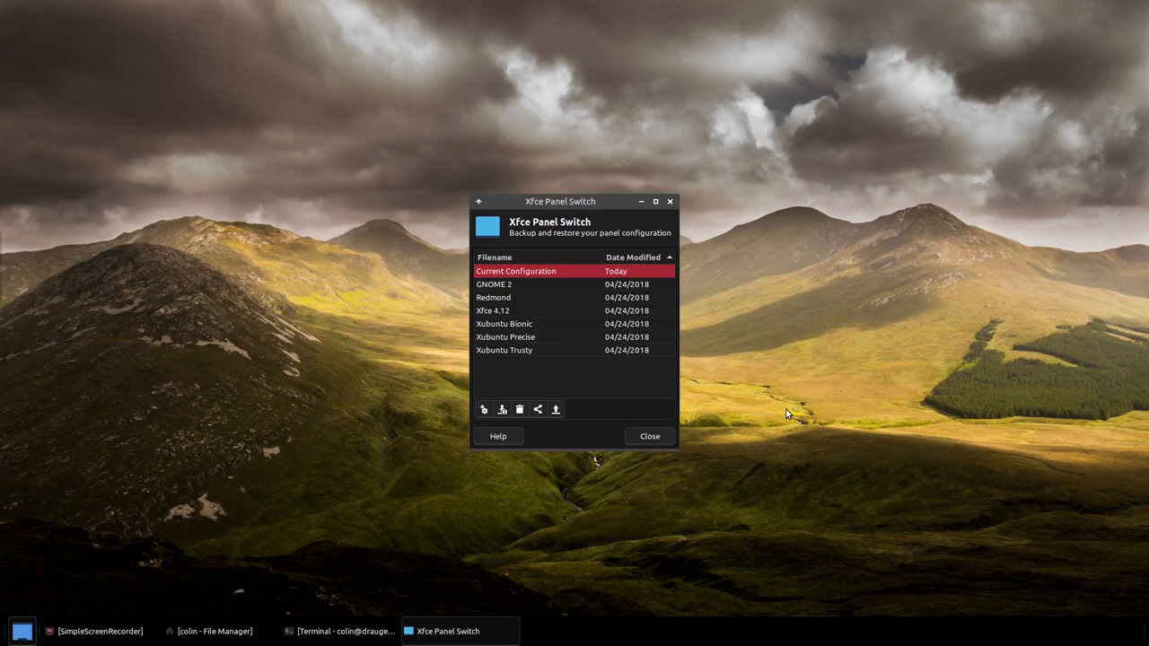
pyautogui.moveTo(524, 510)
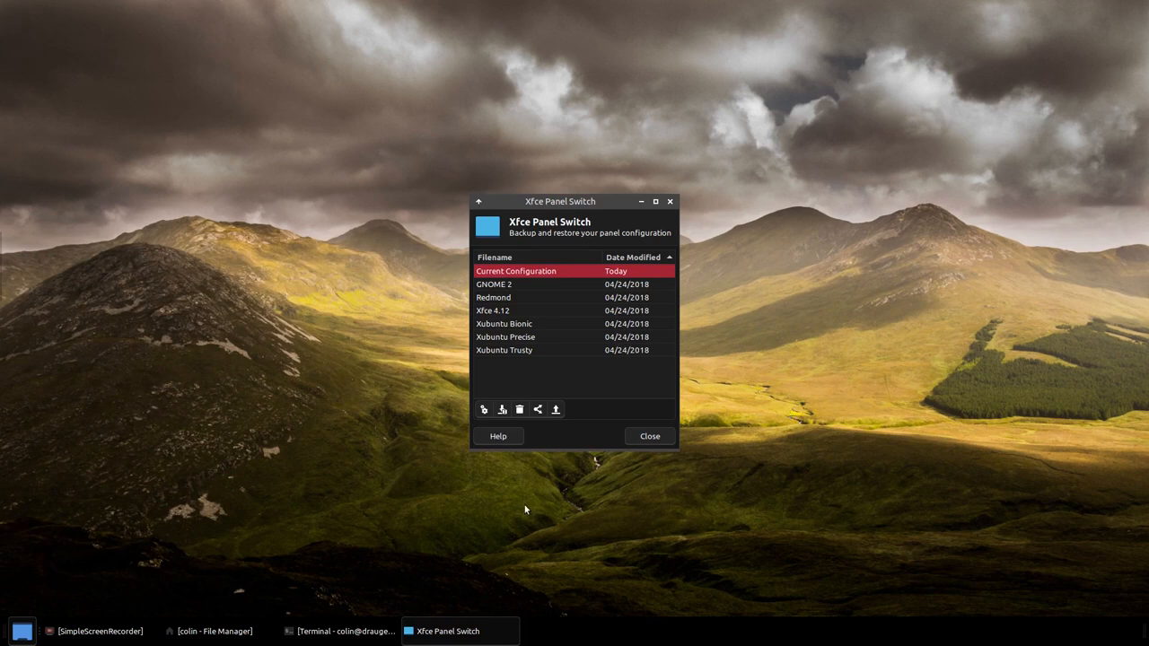
pyautogui.moveTo(244, 437)
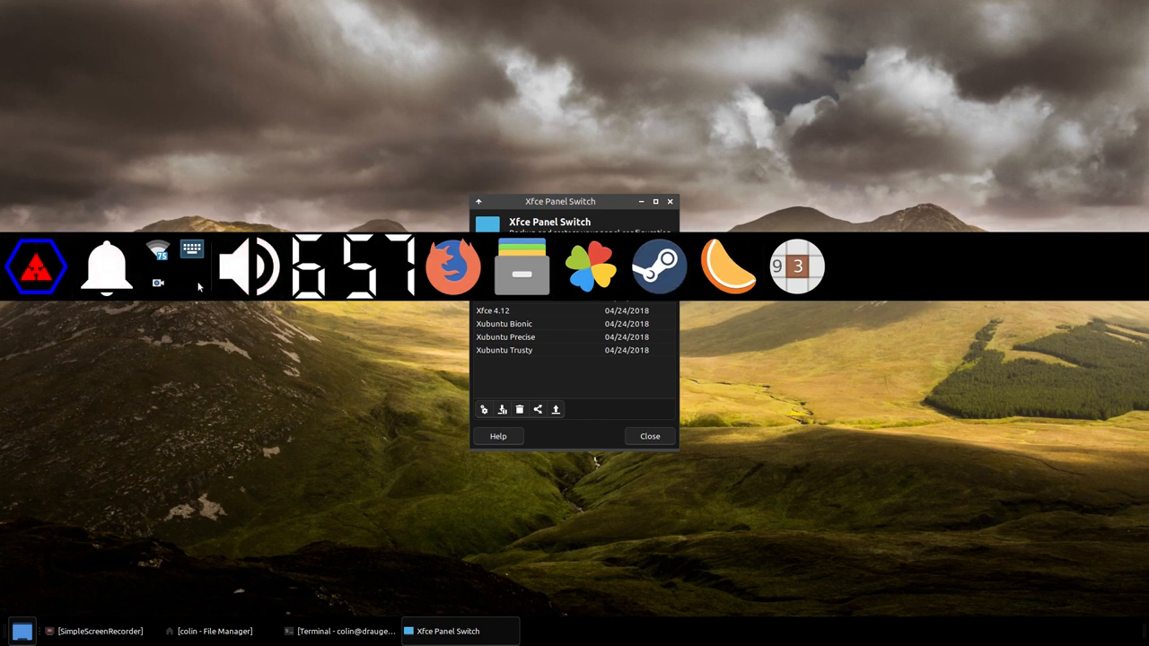
# View the notification area's Properties from its right-click menu and close them again.
pyautogui.rightClick(193, 266)
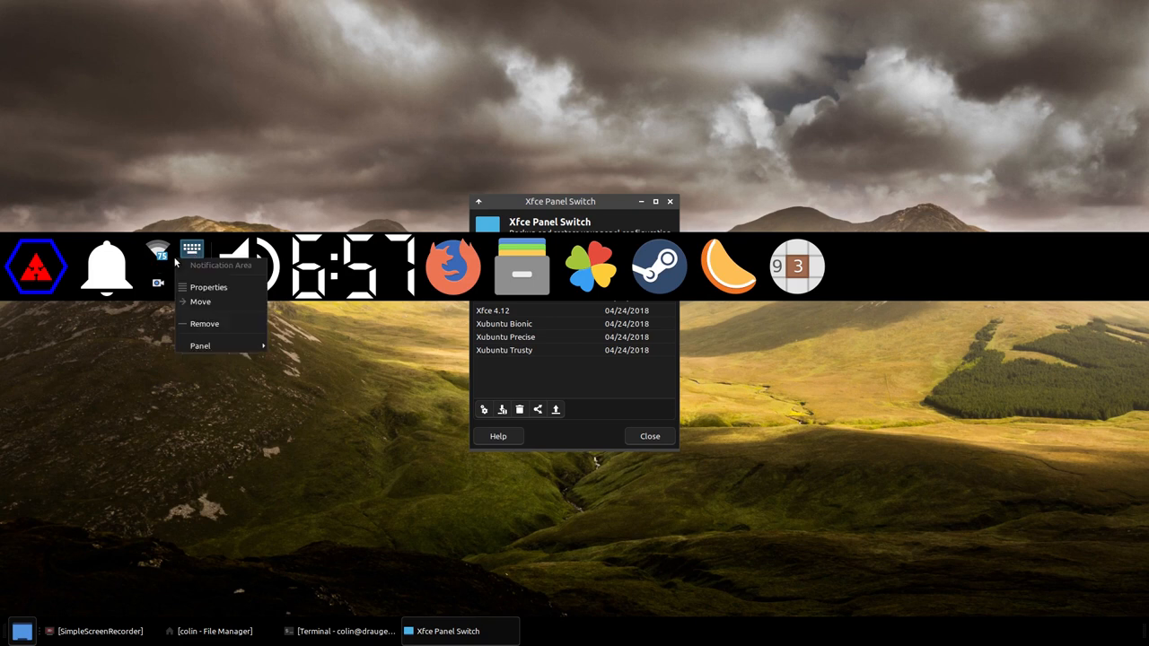
pyautogui.click(209, 288)
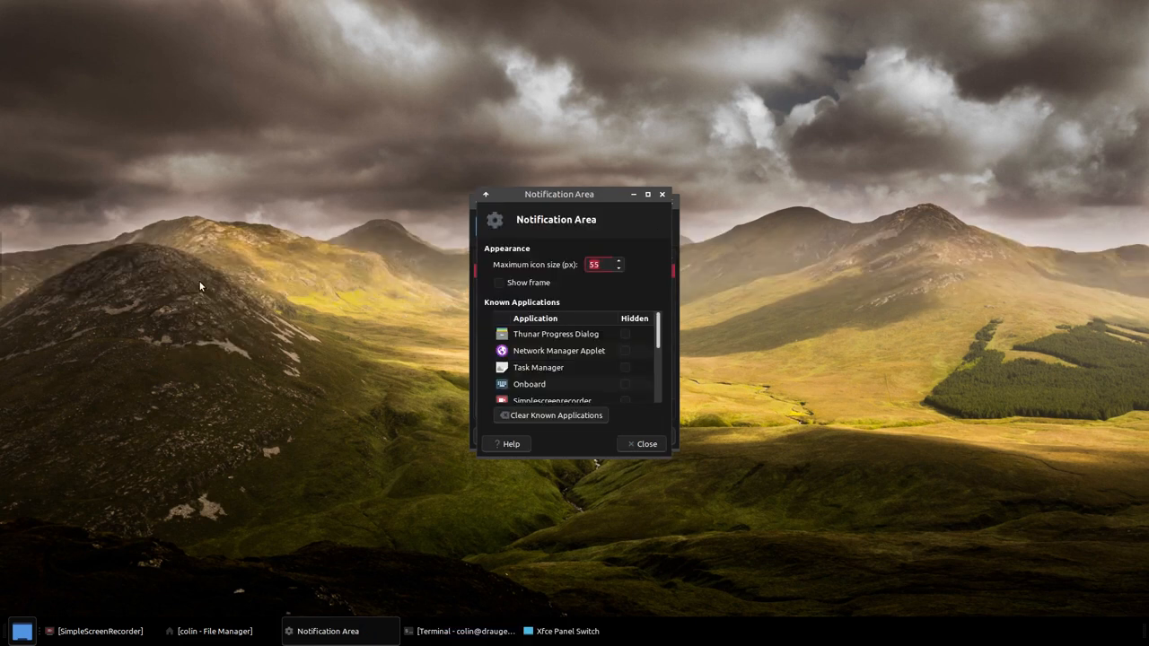
pyautogui.moveTo(694, 363)
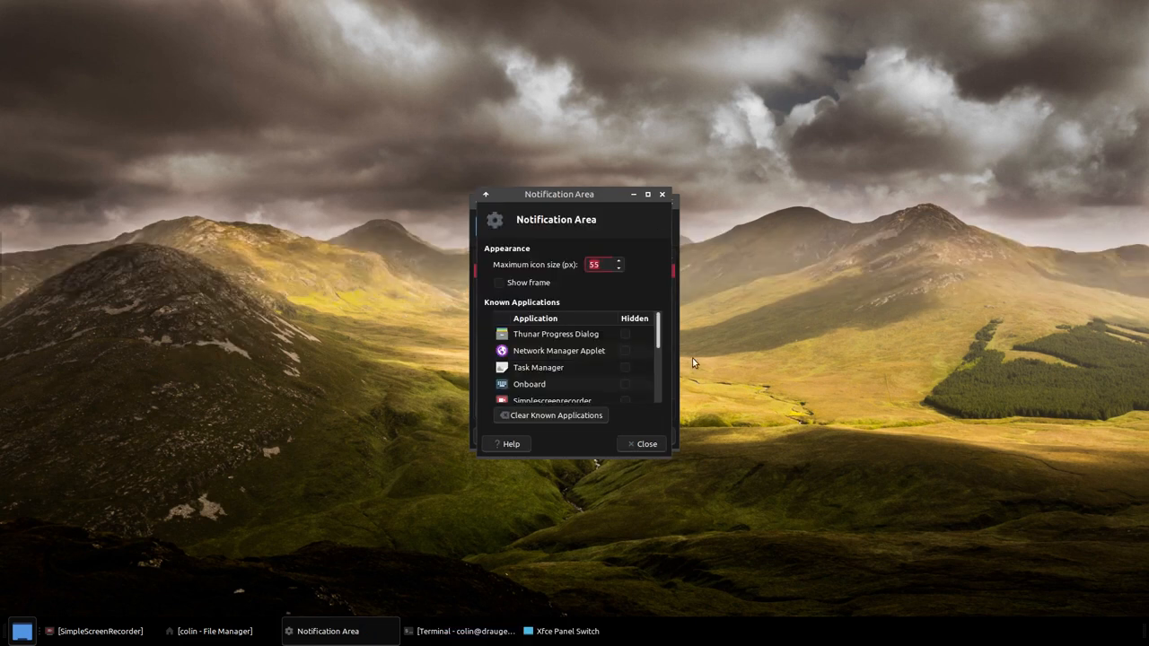
pyautogui.click(499, 282)
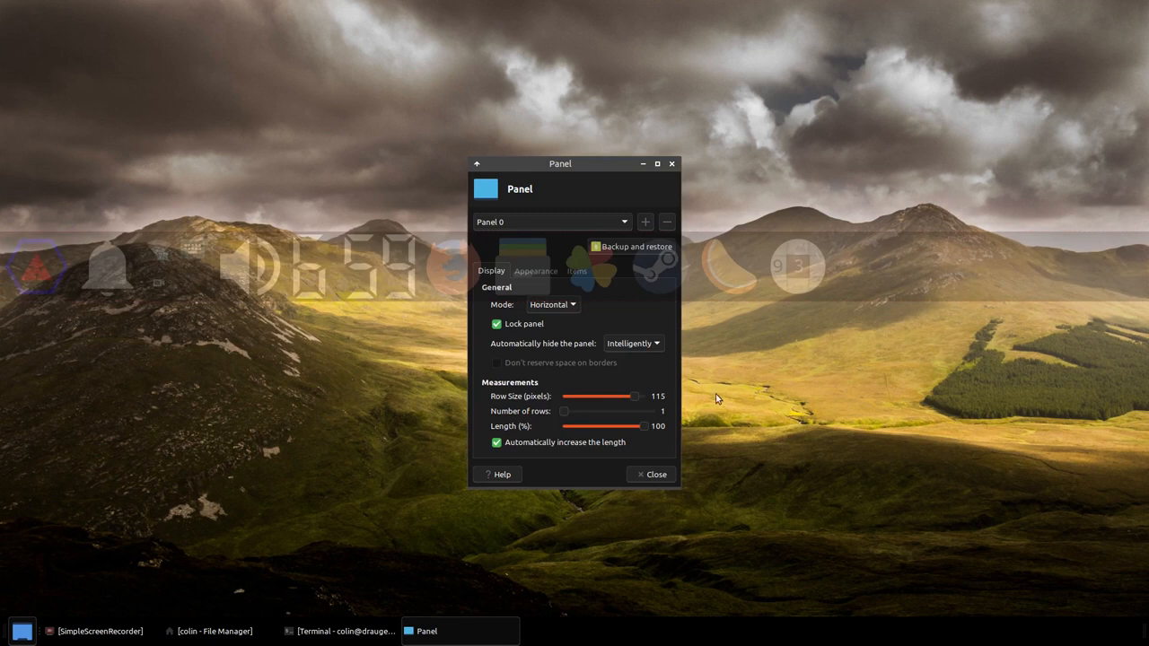
pyautogui.moveTo(541, 347)
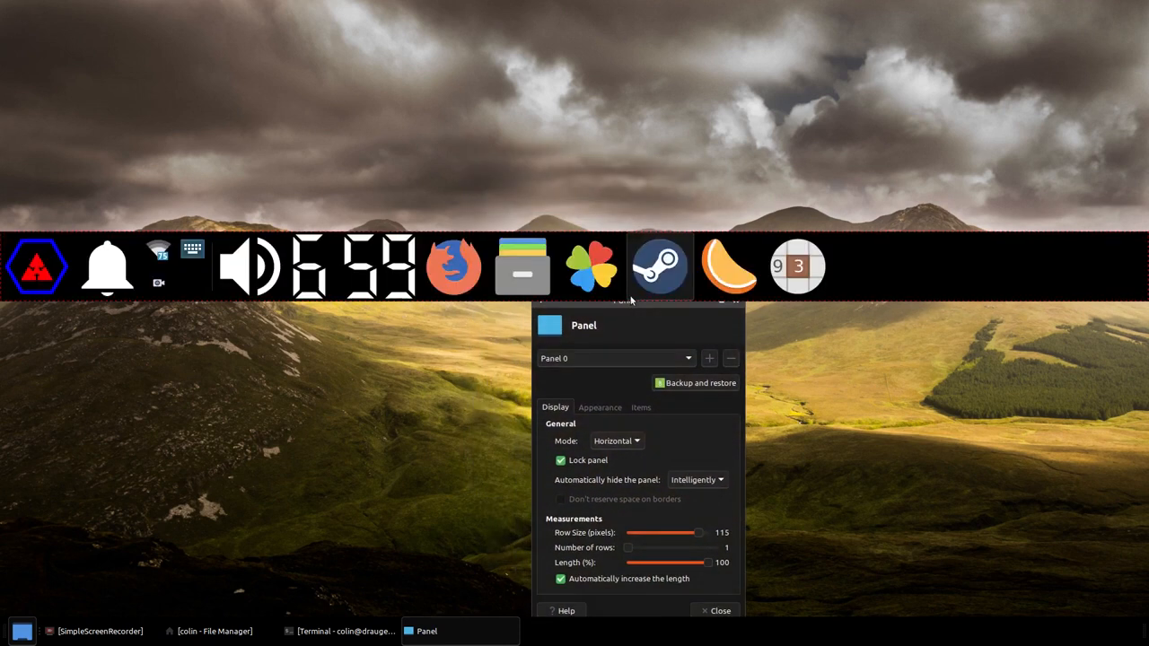
# In the panel's Notification Area settings, enable Show Frame, raise the maximum icon size, and close.
pyautogui.click(640, 406)
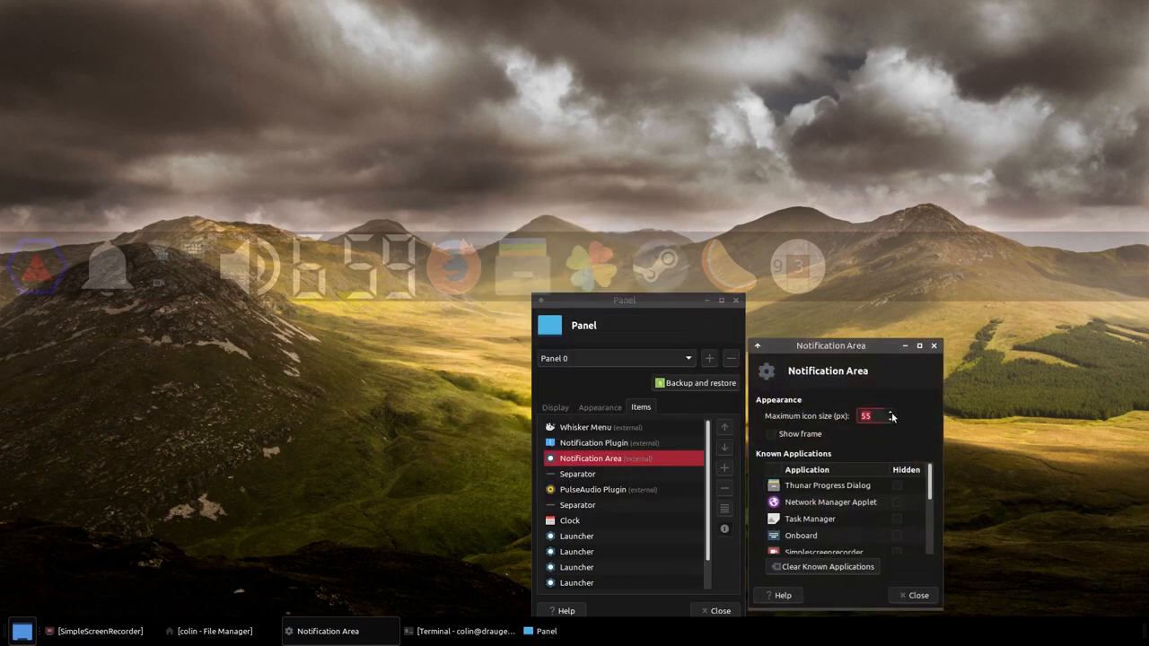
pyautogui.moveTo(772, 442)
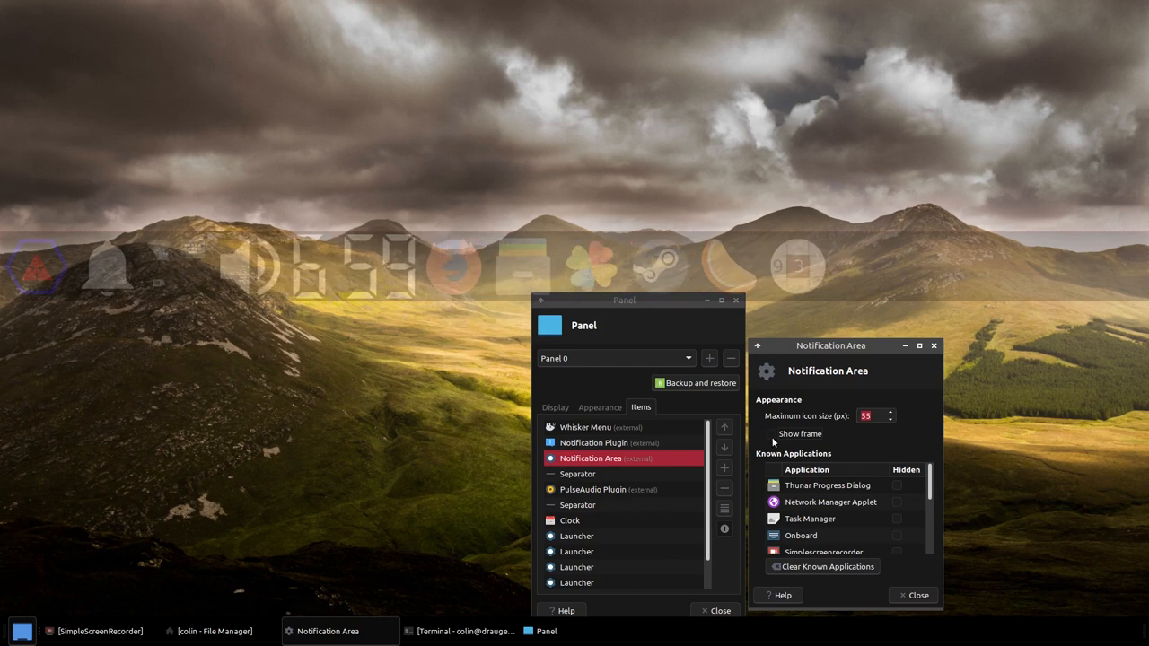
pyautogui.click(771, 433)
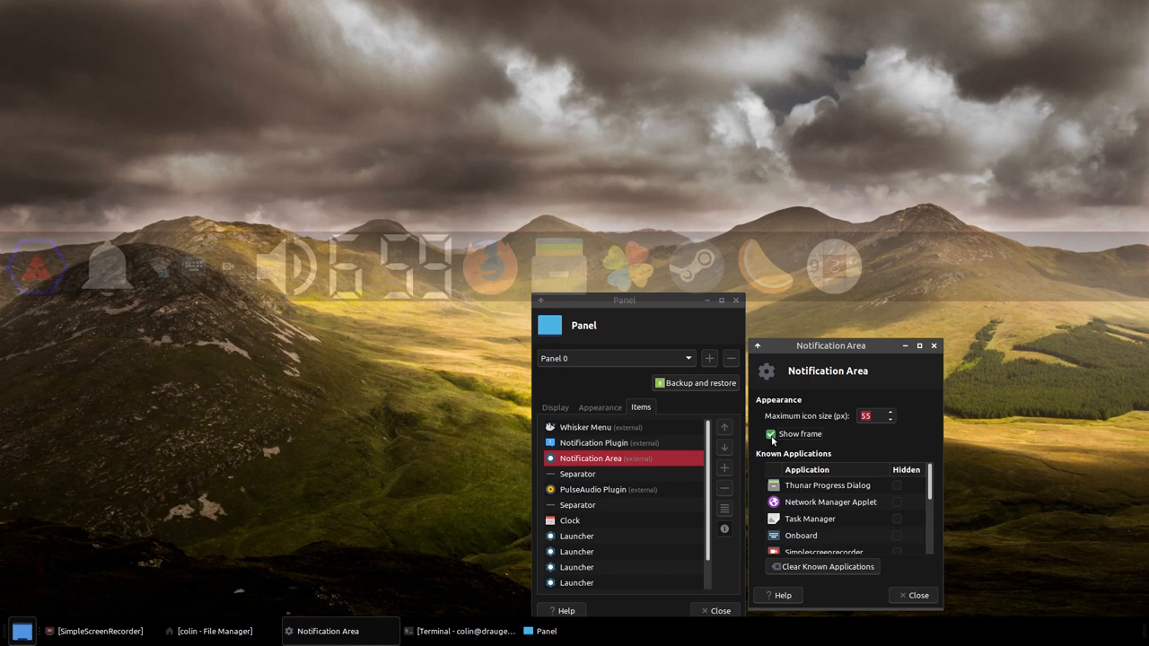
pyautogui.click(888, 411)
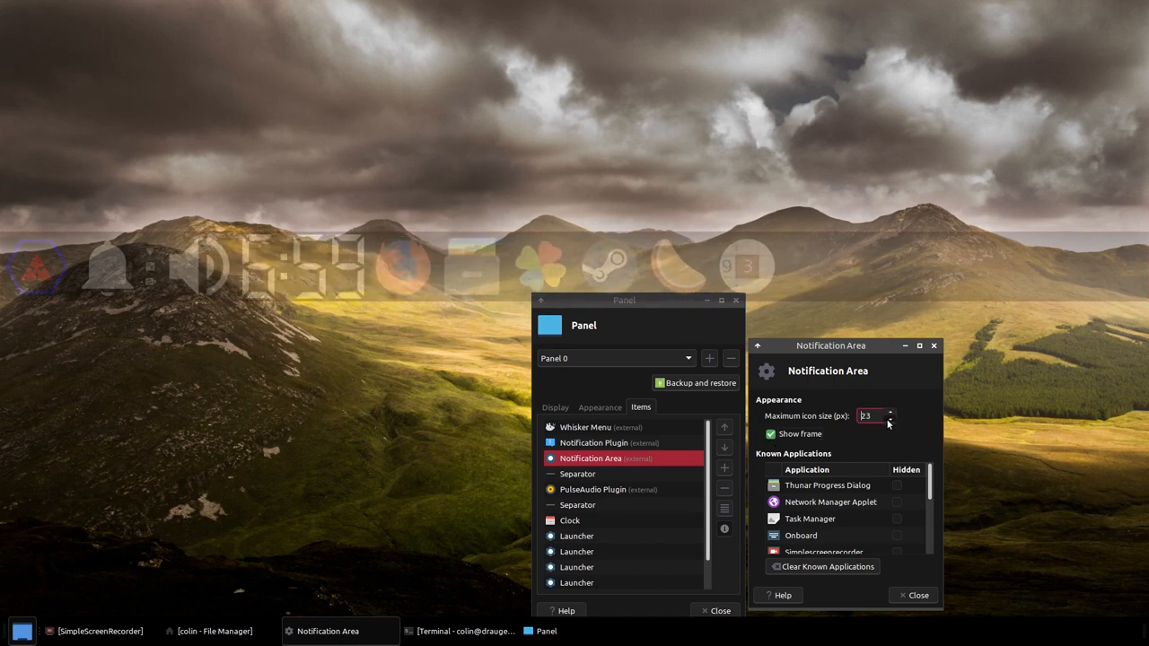
pyautogui.click(891, 411)
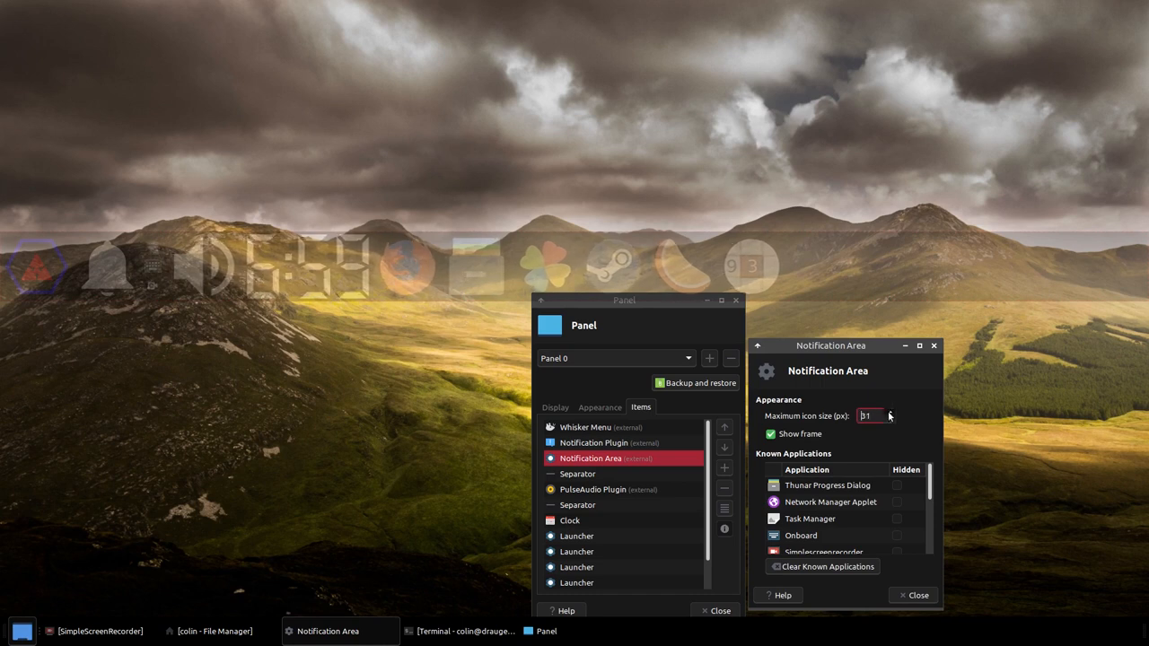
pyautogui.click(891, 411)
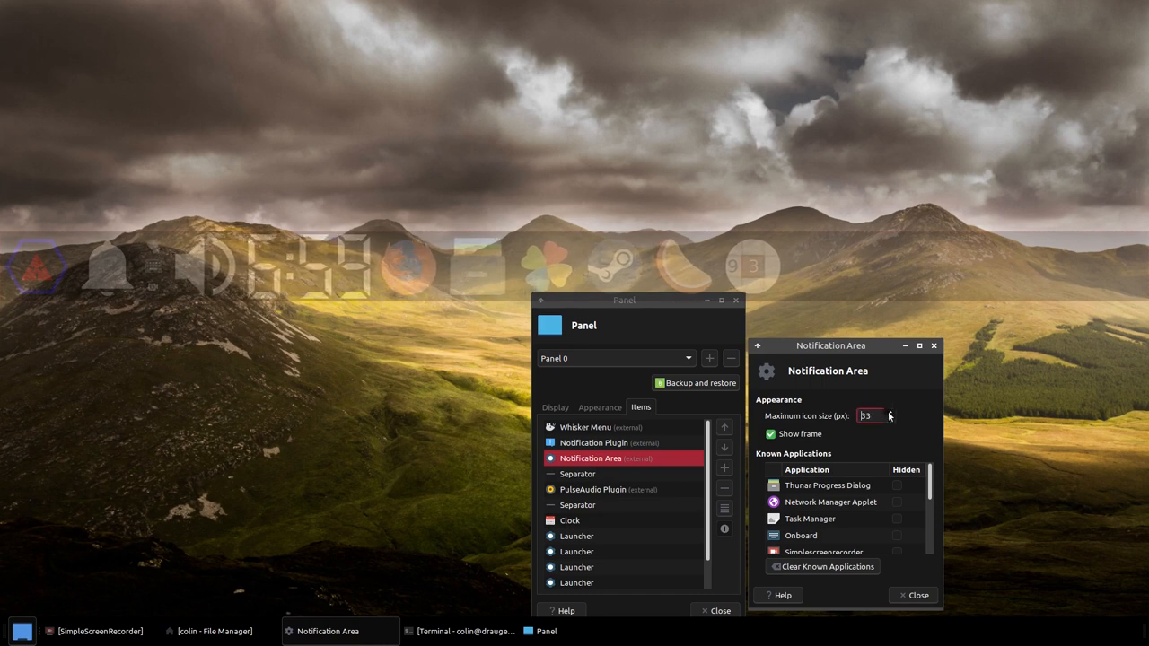
pyautogui.click(890, 412)
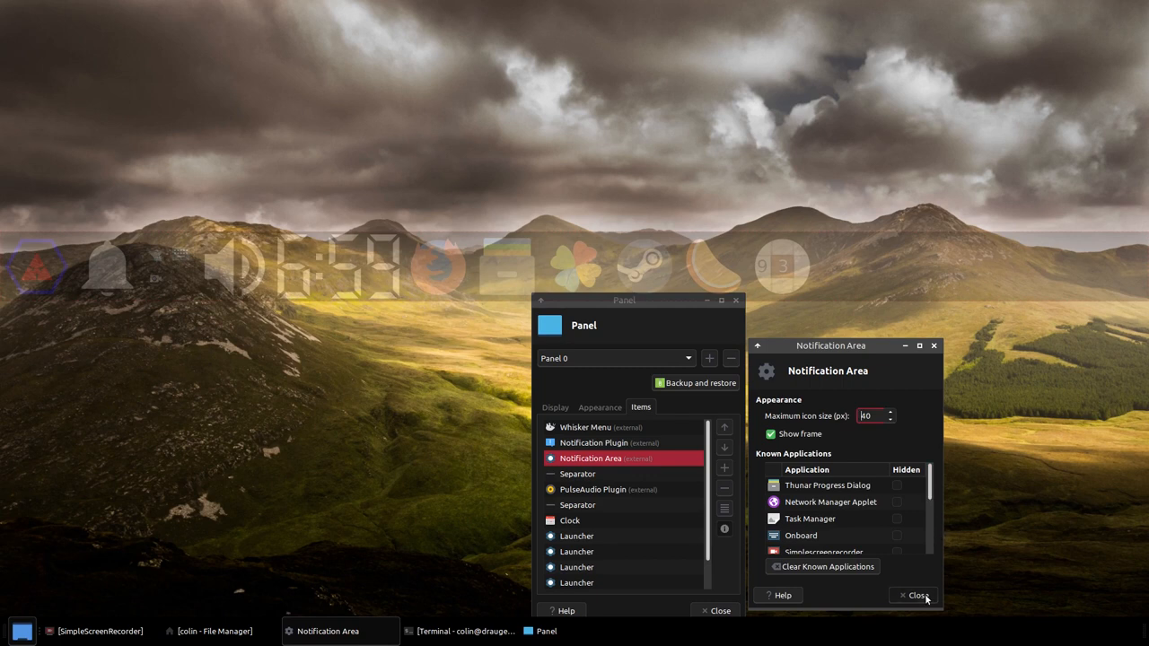
pyautogui.click(914, 597)
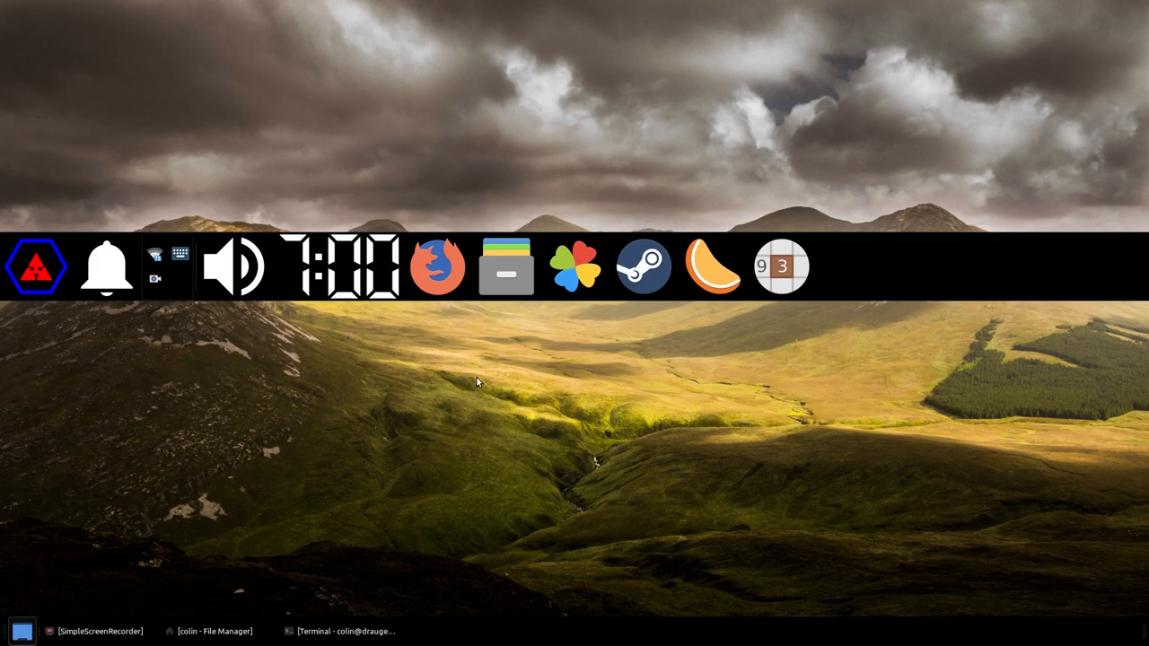
# Launch Xfce Panel Switch via menu search 'switch' and start saving the current configuration.
pyautogui.click(36, 266)
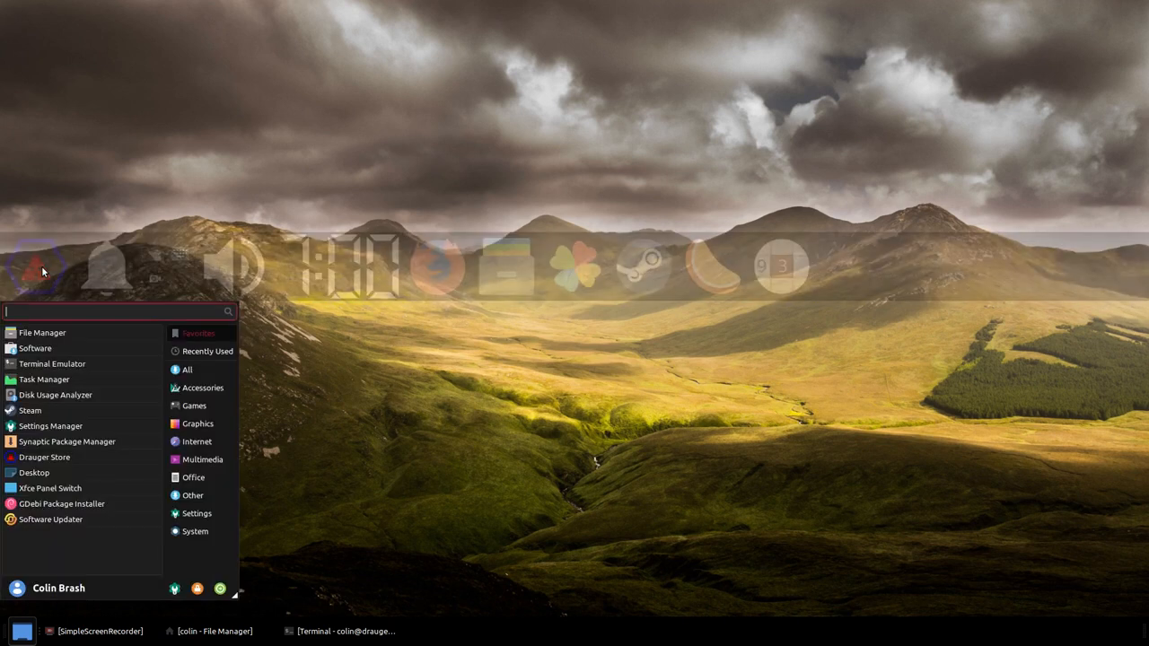
pyautogui.write('switch')
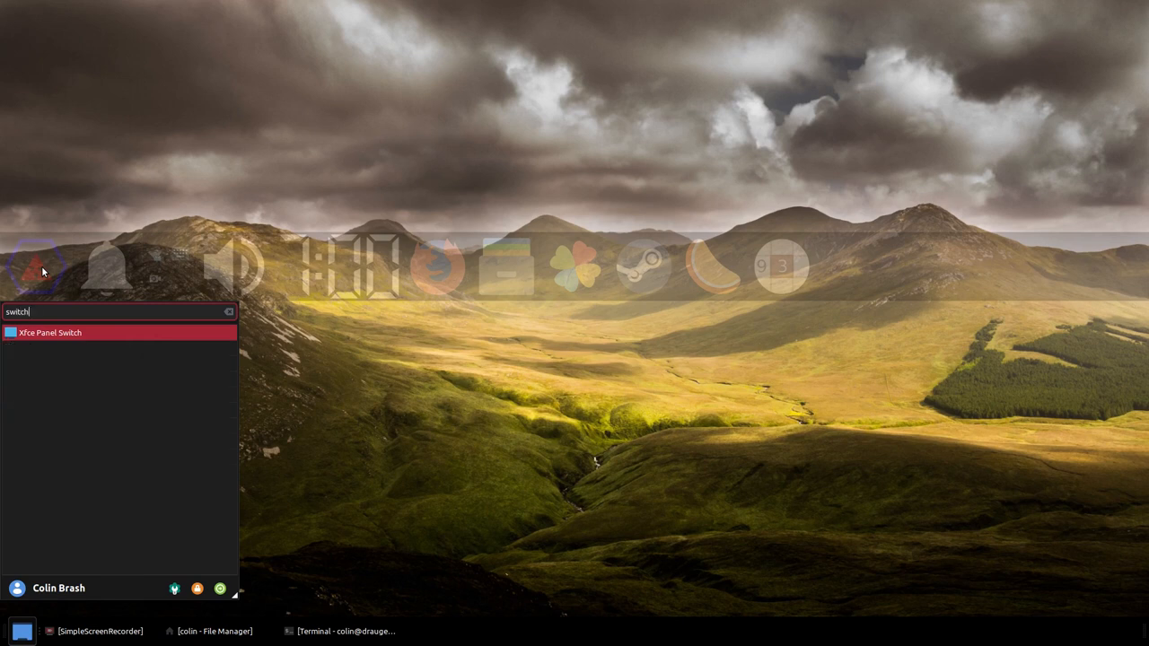
pyautogui.click(50, 332)
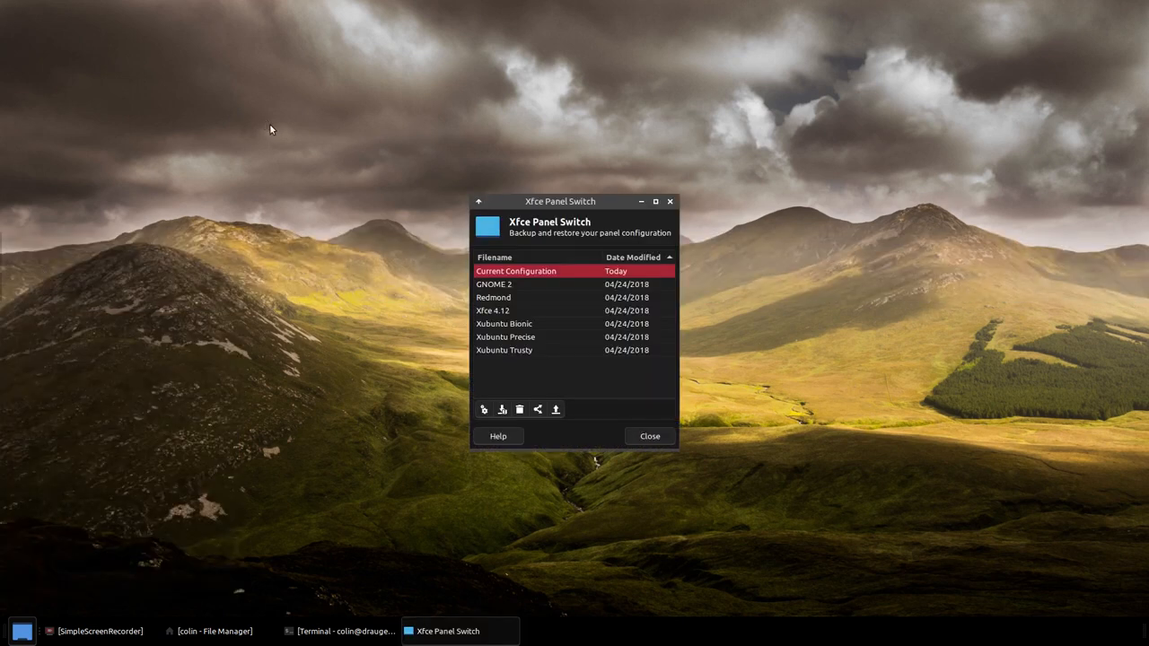
pyautogui.click(503, 409)
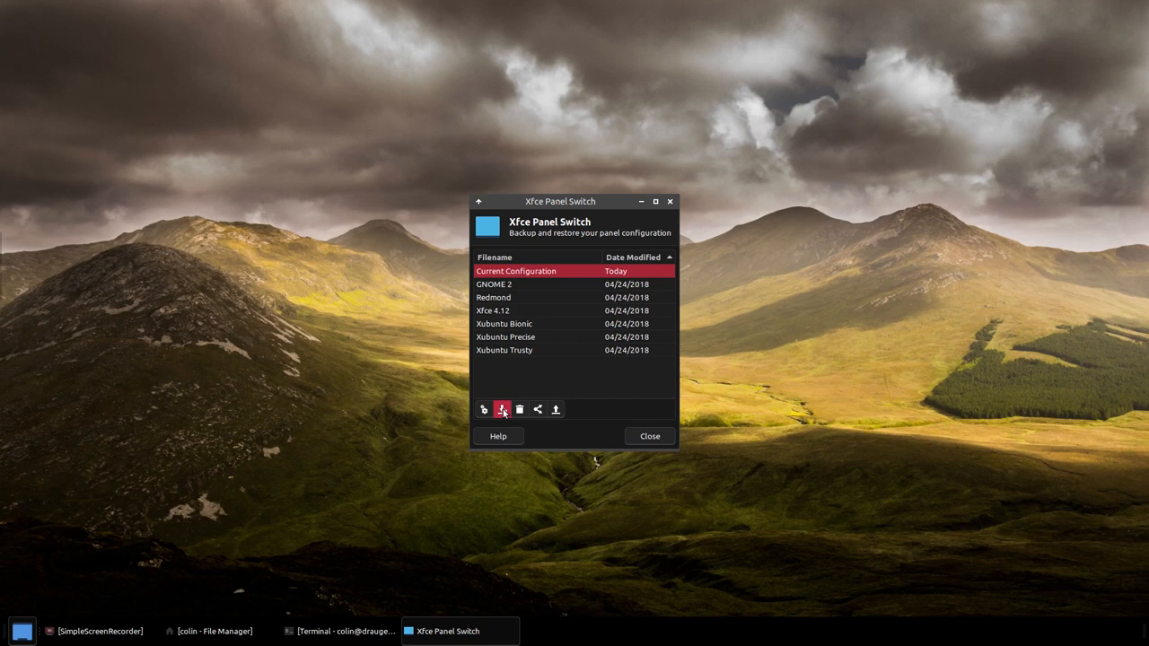
pyautogui.moveTo(503, 409)
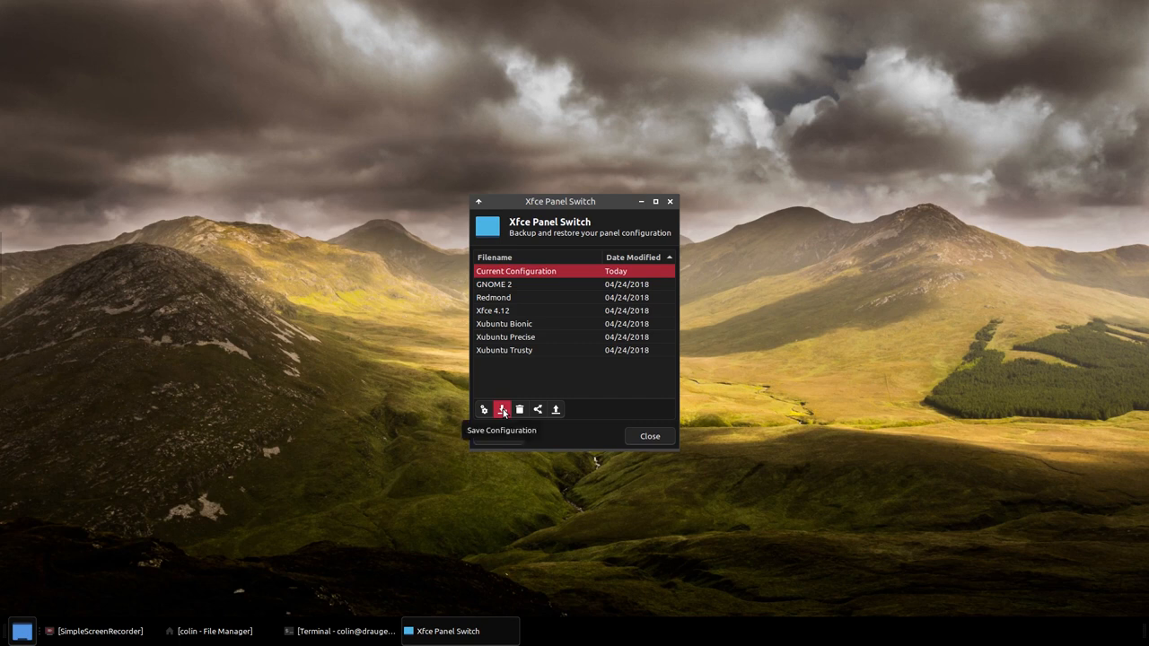
pyautogui.click(503, 409)
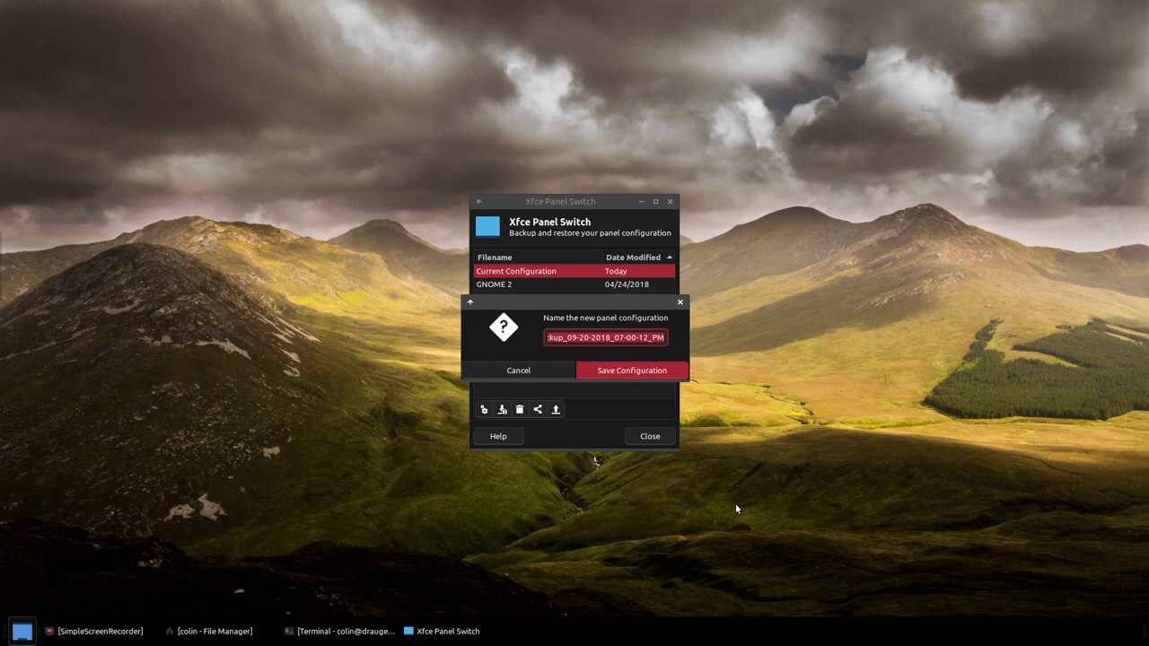
# Name the new panel configuration Colo-Gaming-Config and save it.
pyautogui.write('Cols')
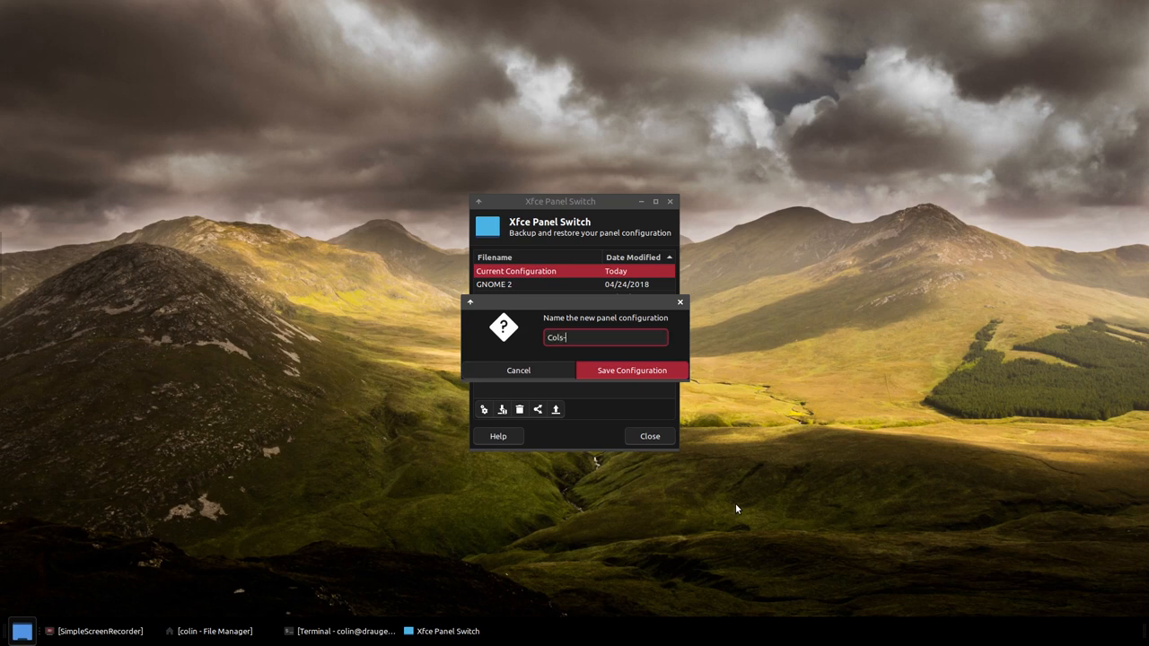
pyautogui.write('G')
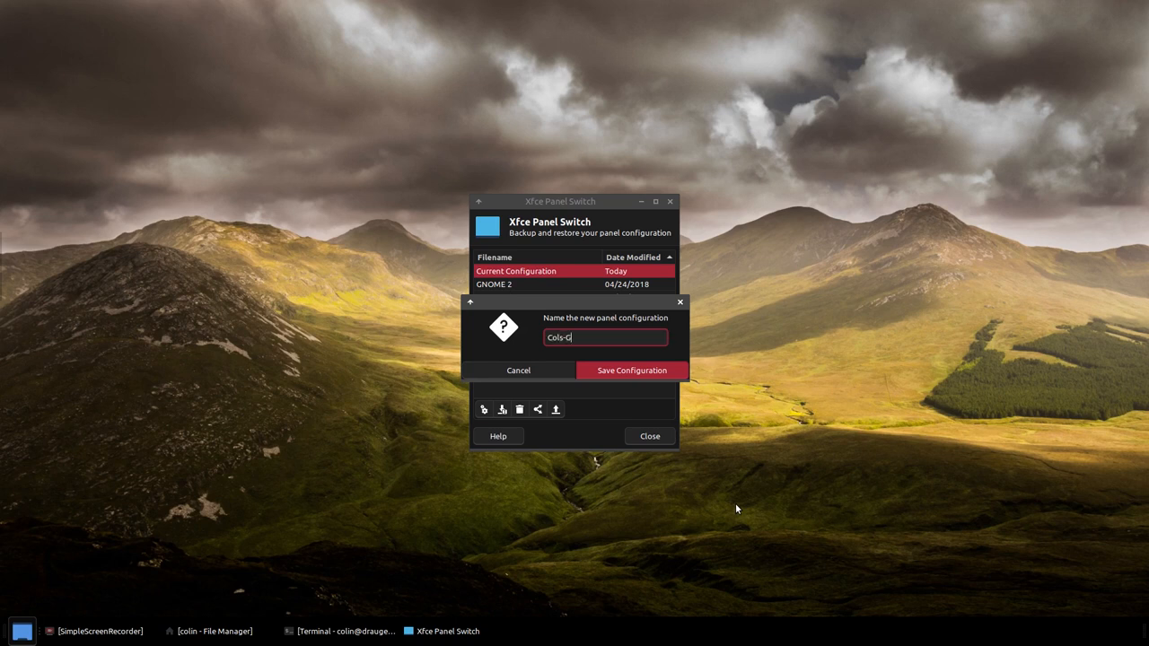
pyautogui.write('aming')
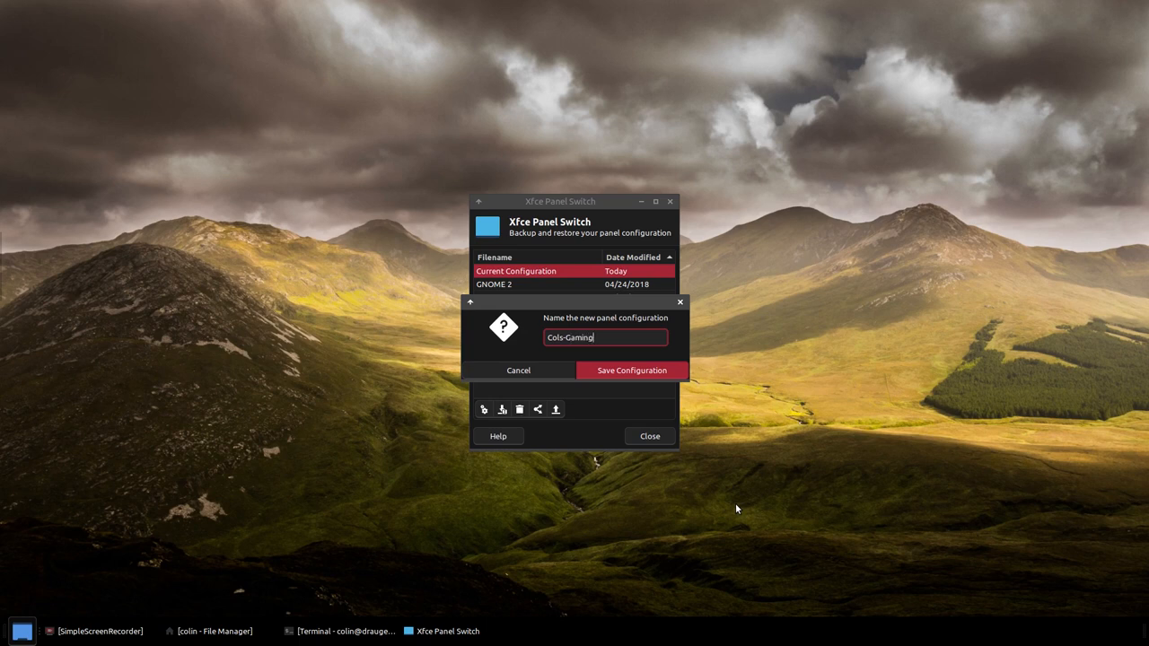
pyautogui.write('-Con')
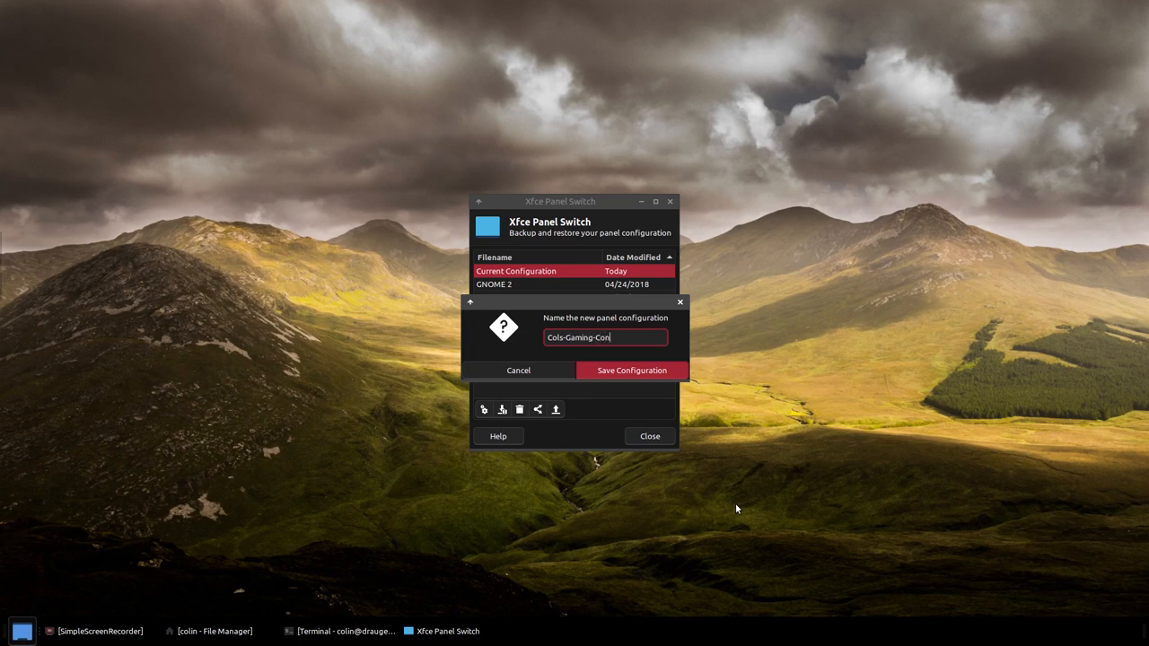
pyautogui.write('fig')
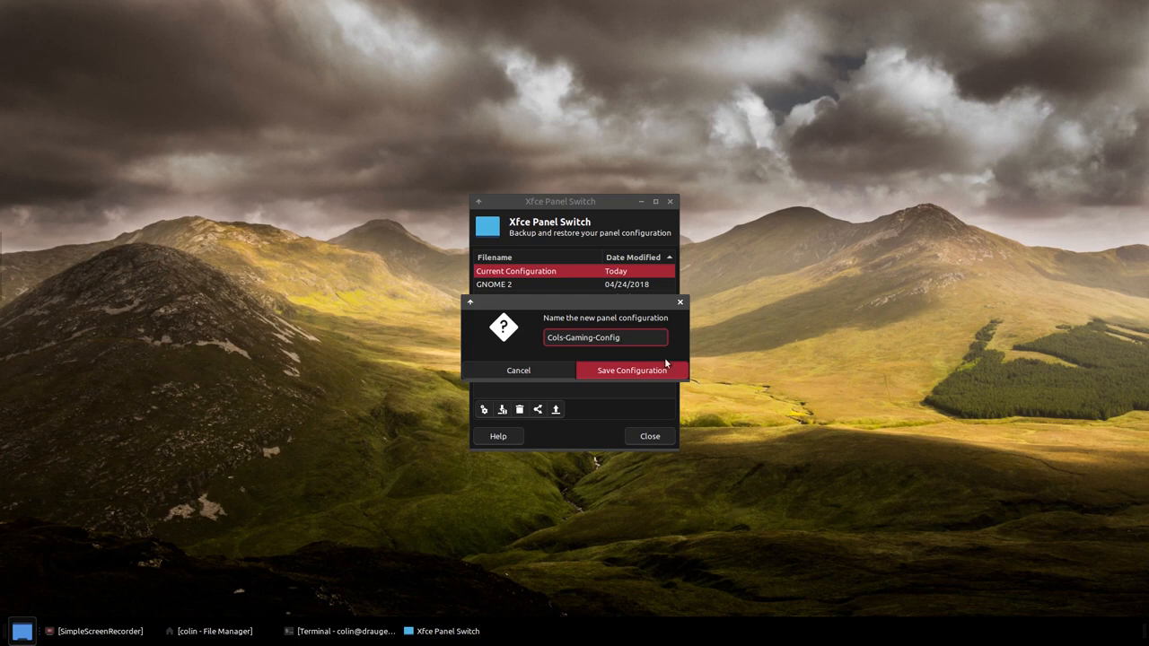
pyautogui.click(632, 370)
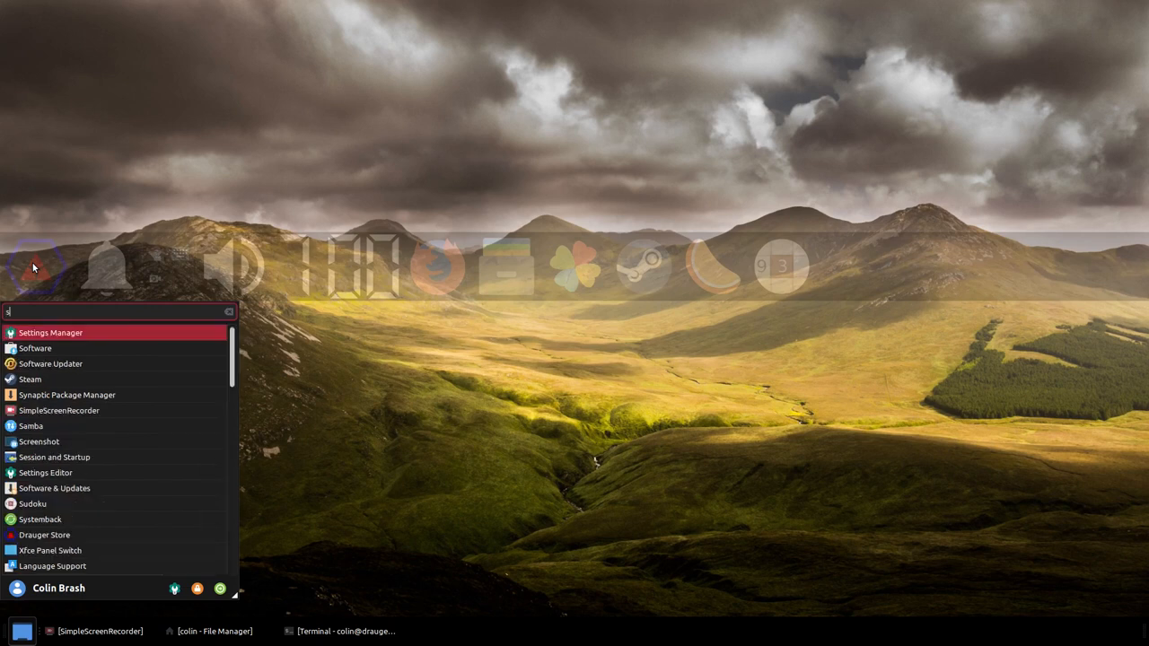
# Reopen Xfce Panel Switch and apply the Xubuntu Trusty, Precise and Bionic layouts in turn.
pyautogui.write('witc')
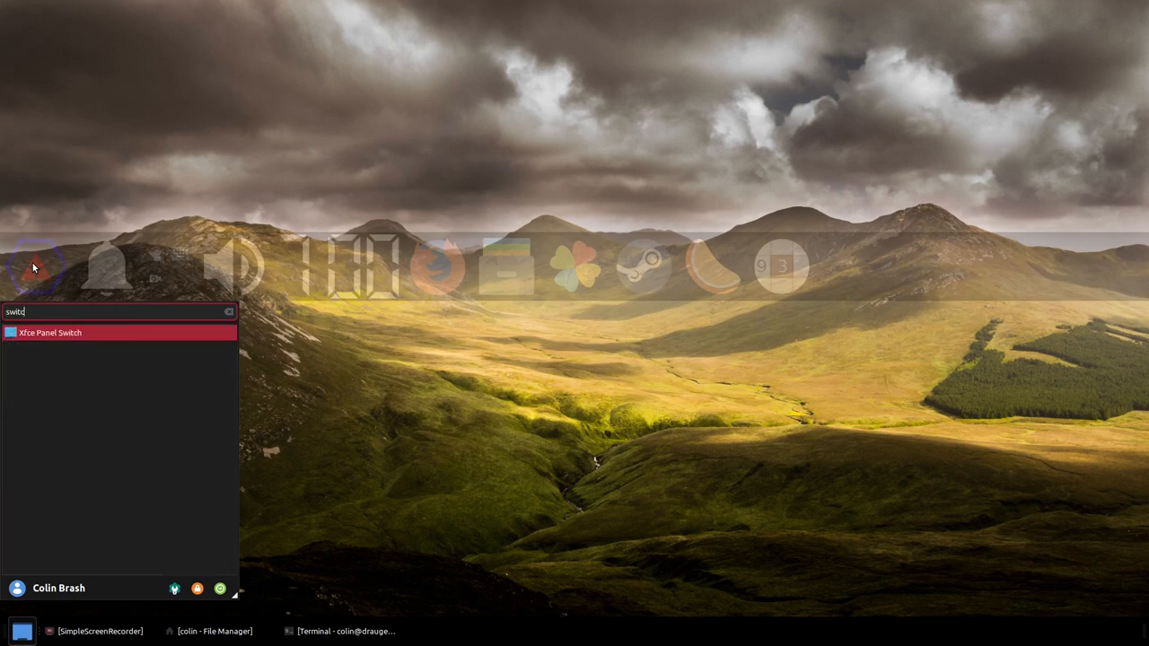
pyautogui.click(50, 333)
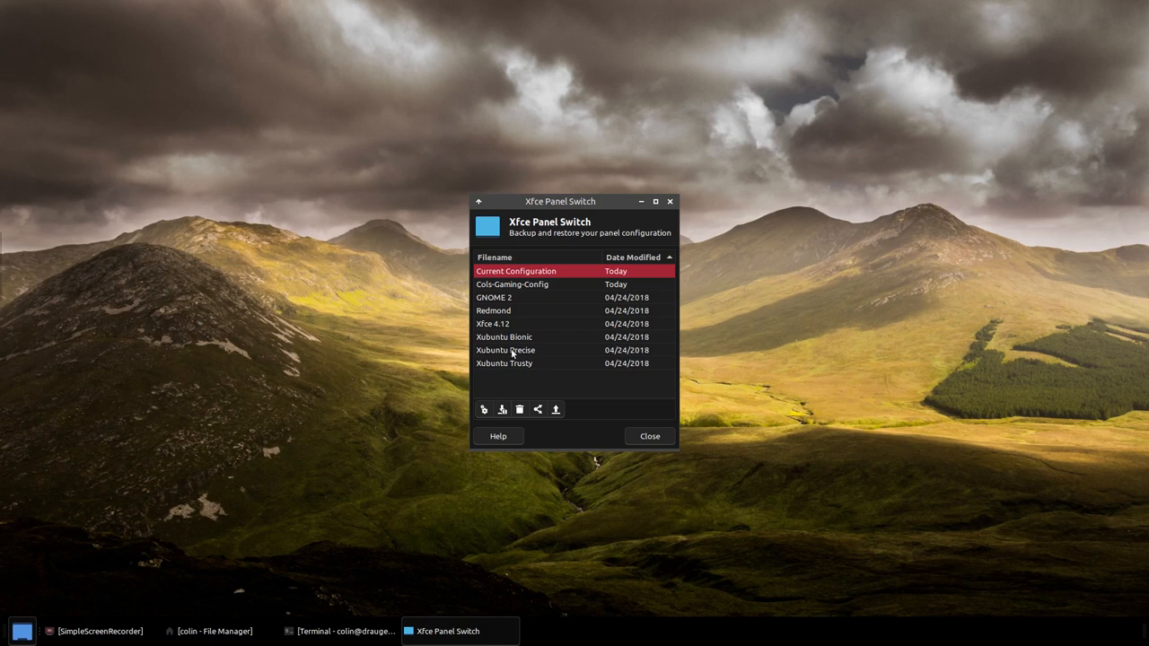
pyautogui.moveTo(503, 337)
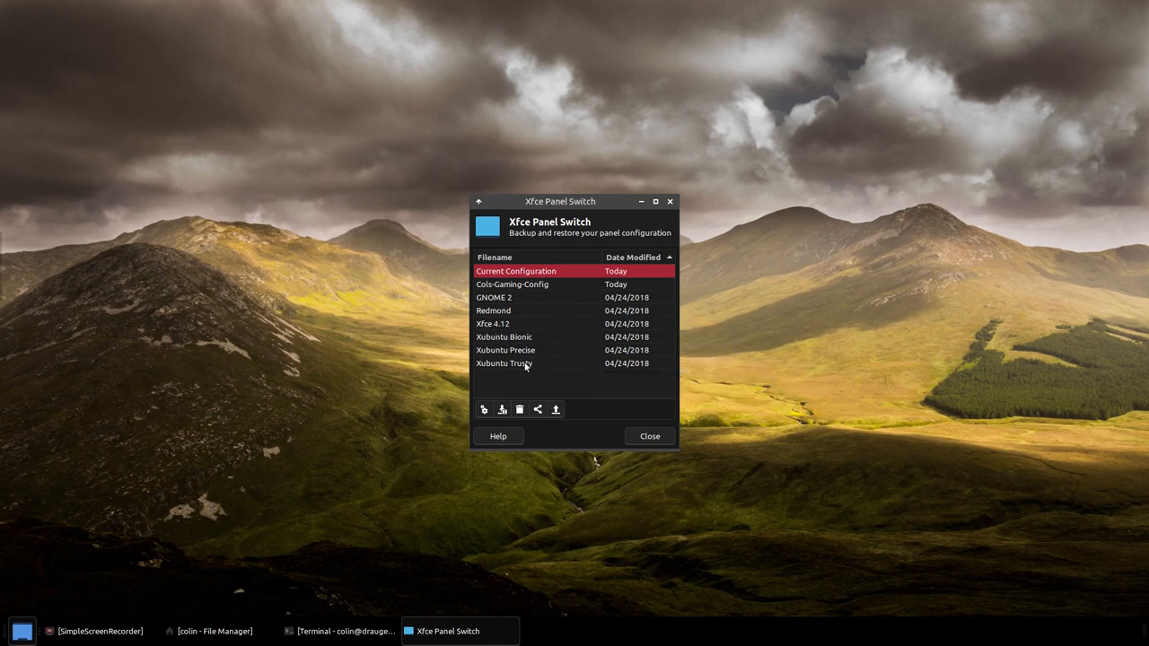
pyautogui.moveTo(504, 363)
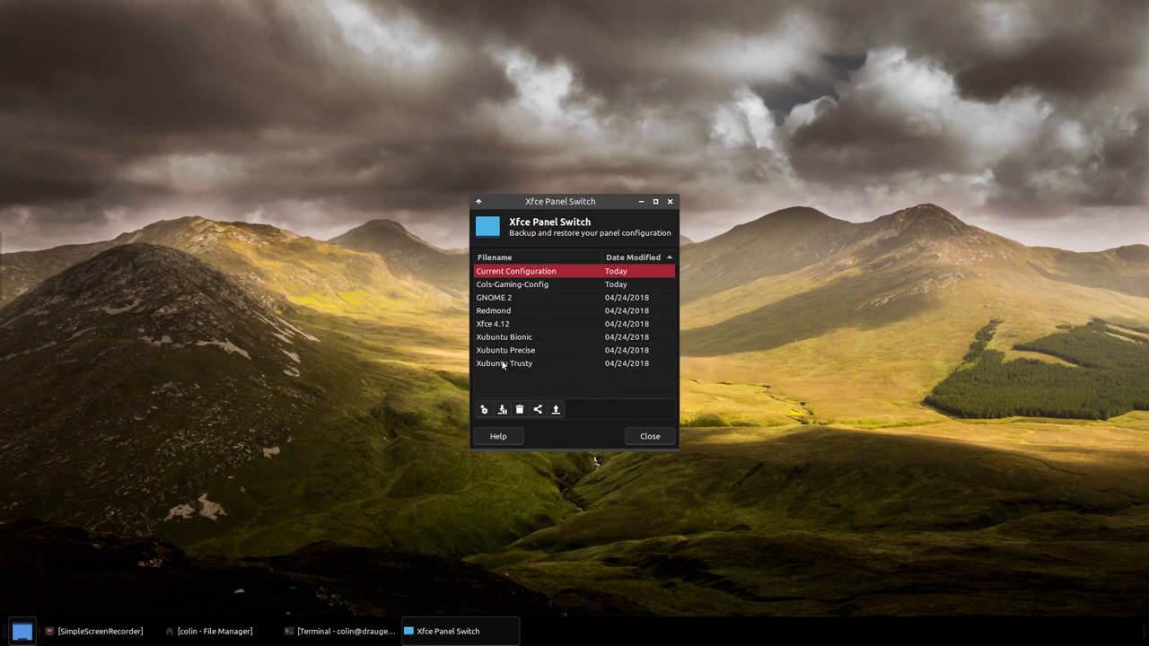
pyautogui.click(503, 362)
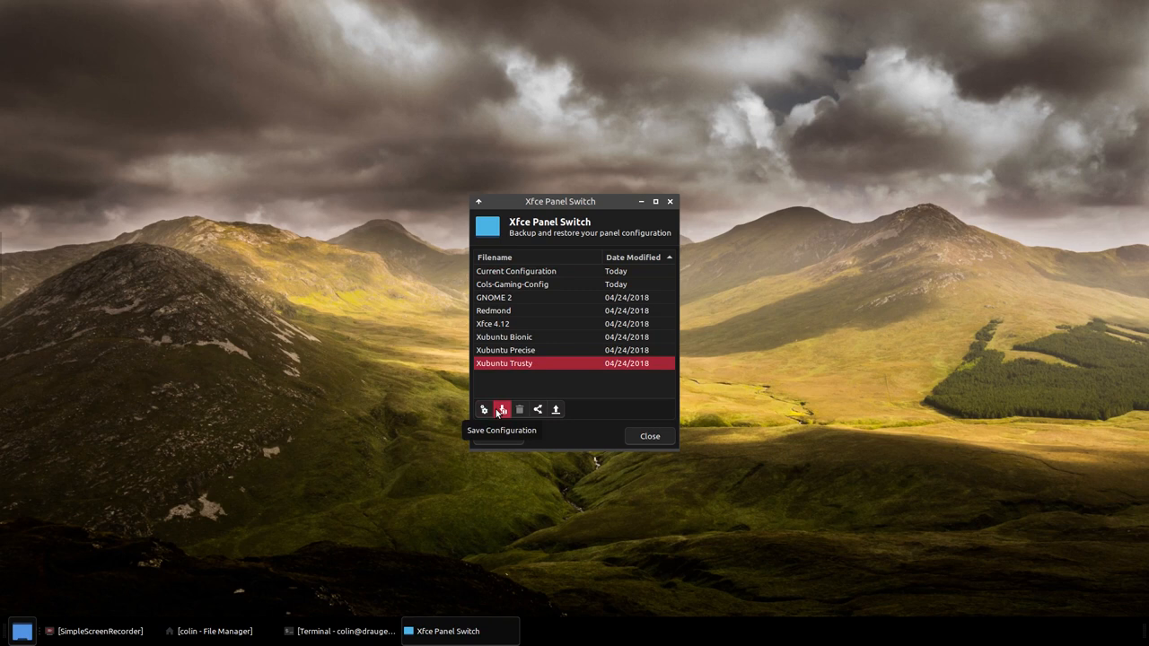
pyautogui.moveTo(485, 409)
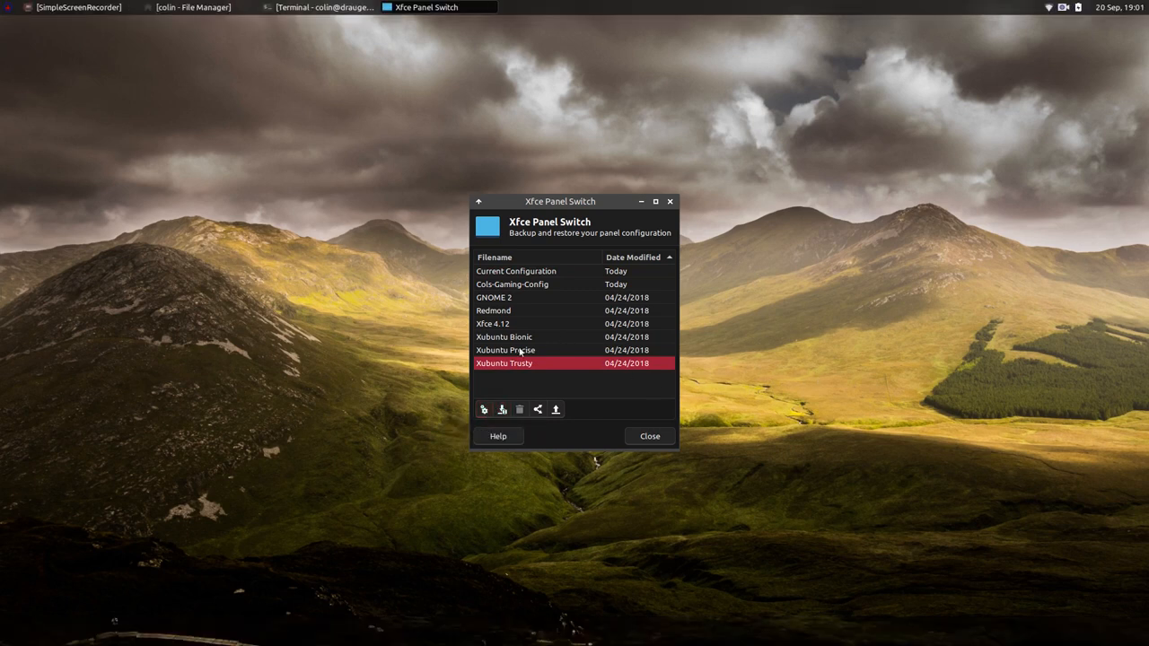
pyautogui.click(505, 350)
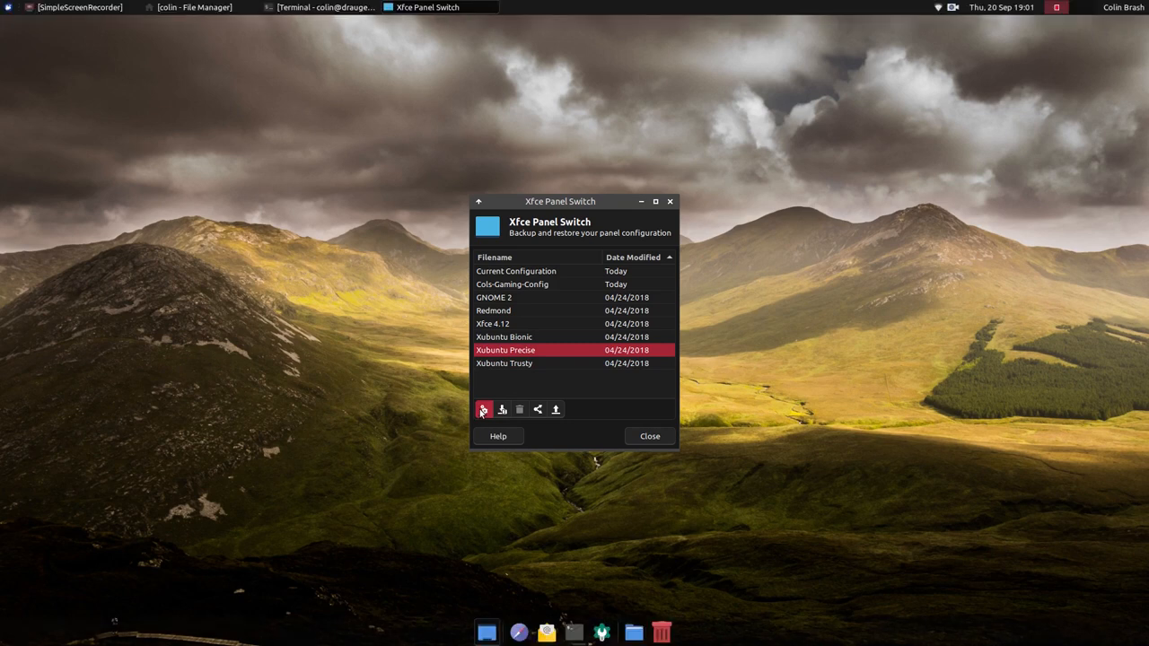
pyautogui.click(503, 338)
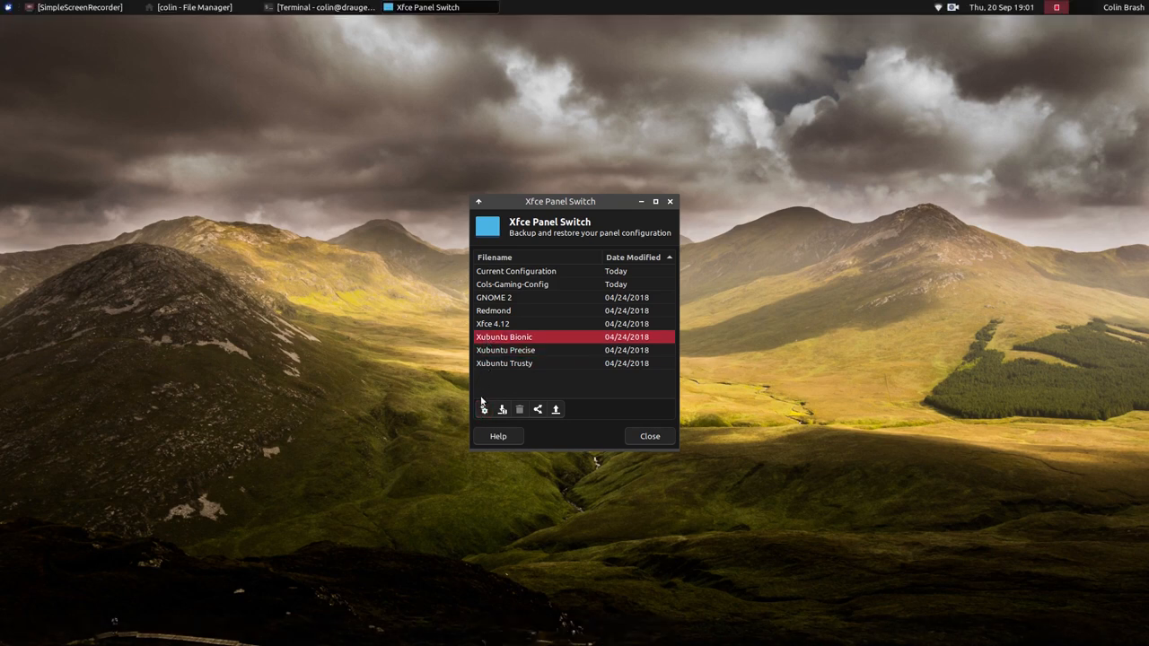
pyautogui.moveTo(573, 313)
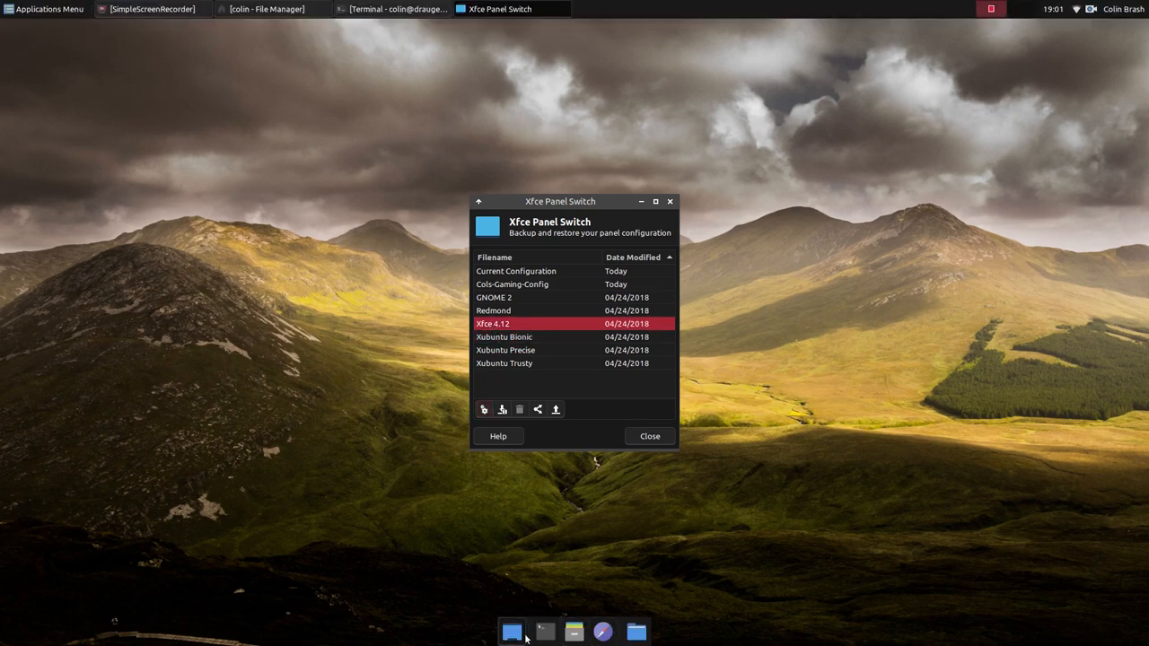
# Apply the Xfce 4.12 layout, then restore the saved Colo-Gaming-Config layout.
pyautogui.click(512, 309)
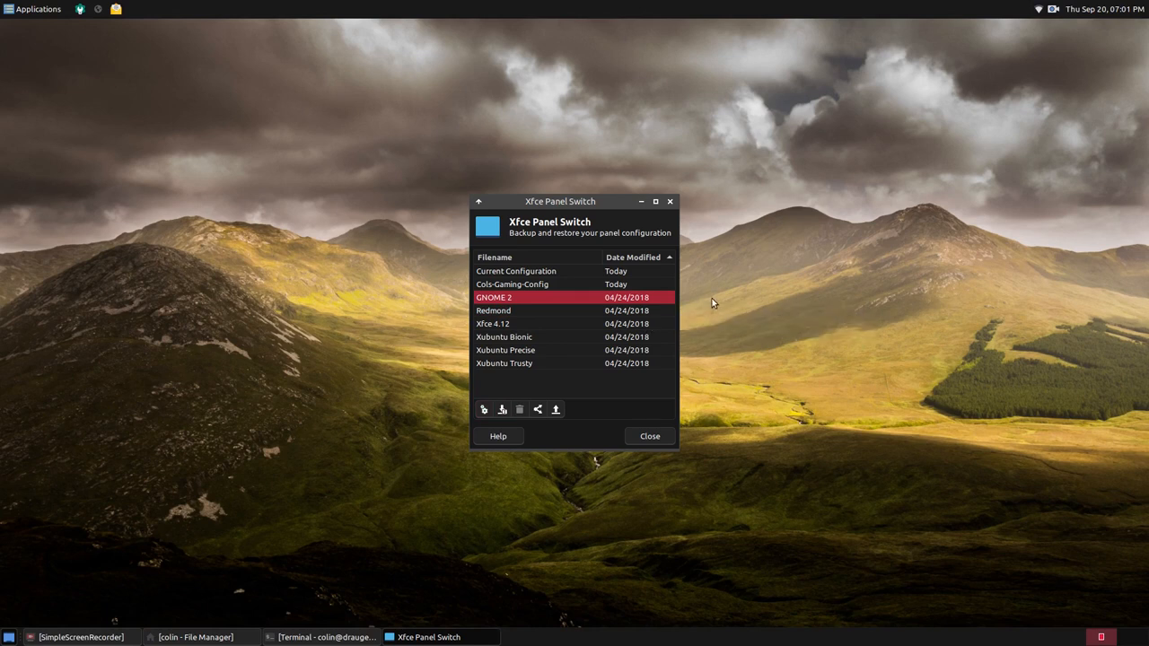
pyautogui.moveTo(512, 283)
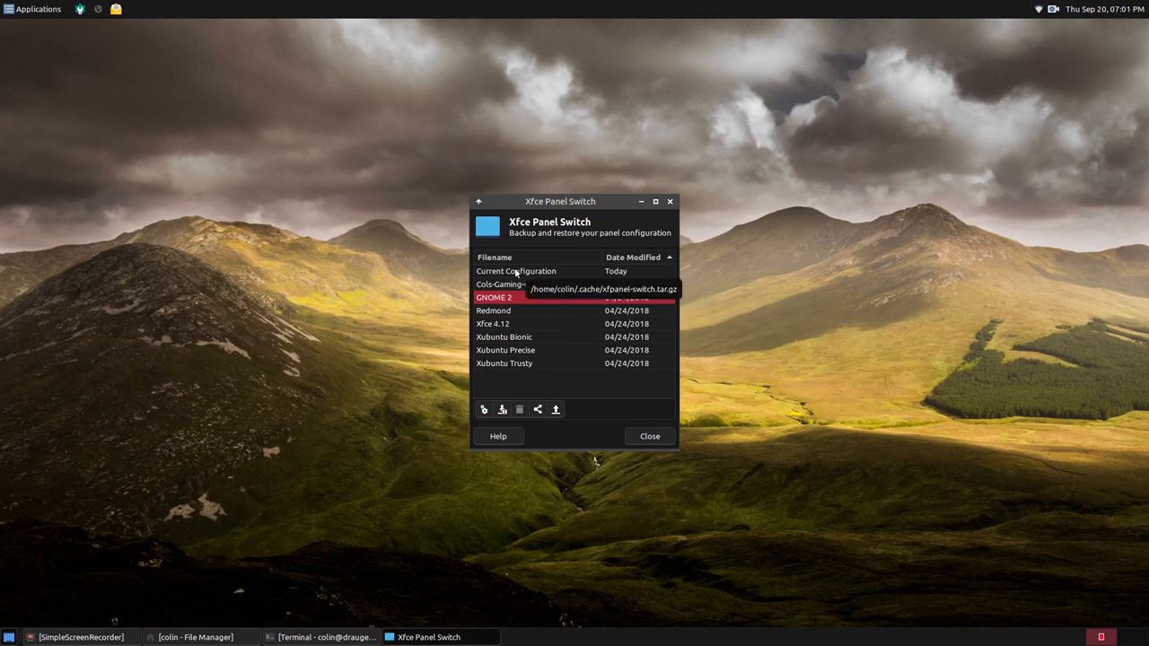
pyautogui.click(512, 283)
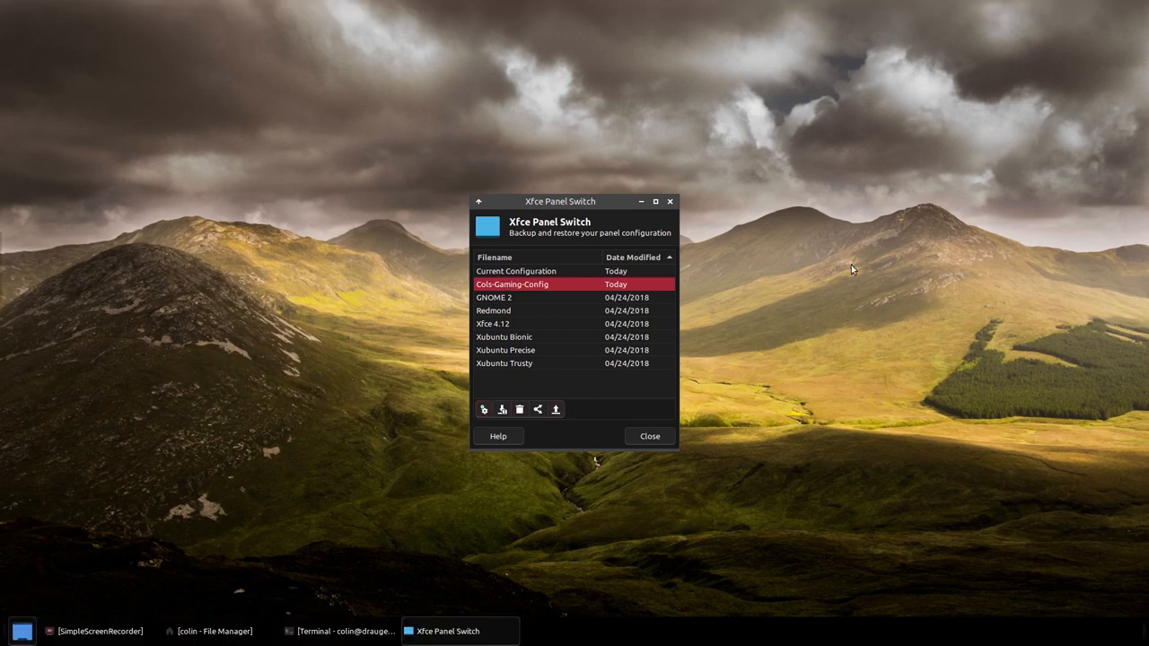
pyautogui.moveTo(3, 215)
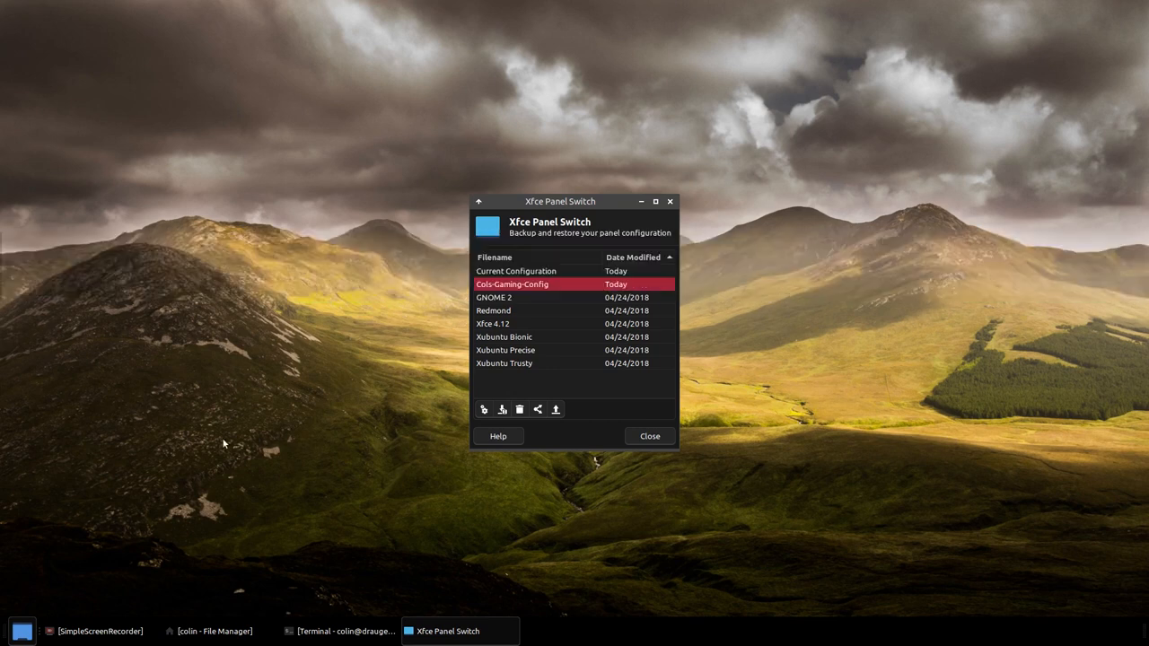
pyautogui.moveTo(801, 393)
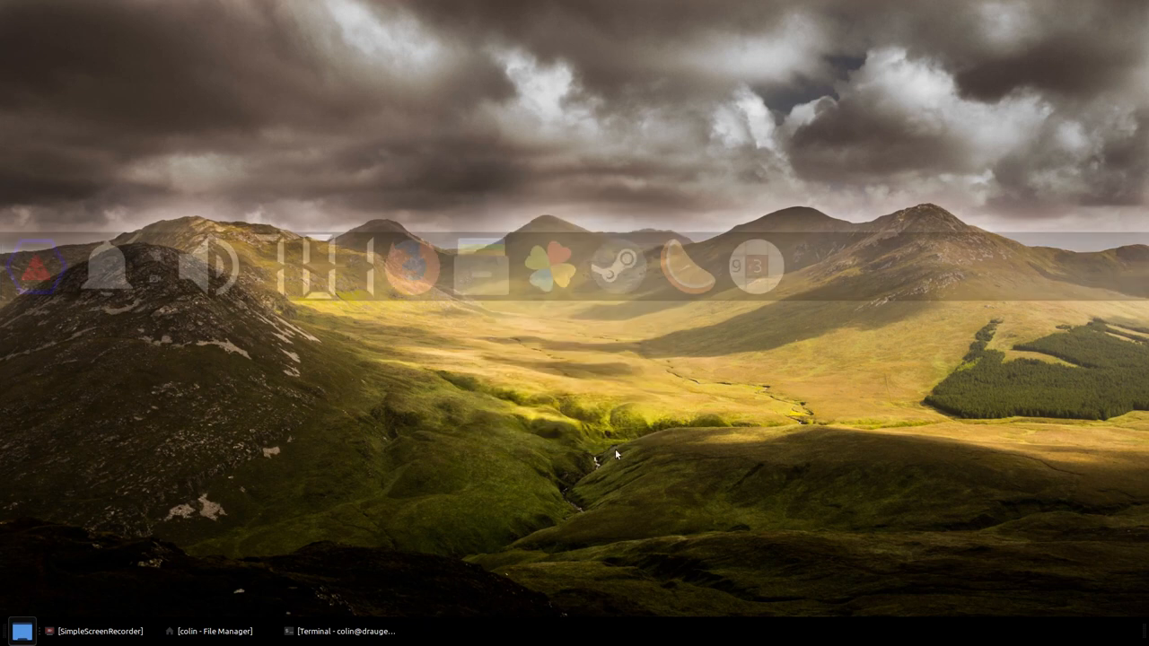
# Enable Show Hidden Files in Thunar's View menu for the home folder.
pyautogui.click(214, 632)
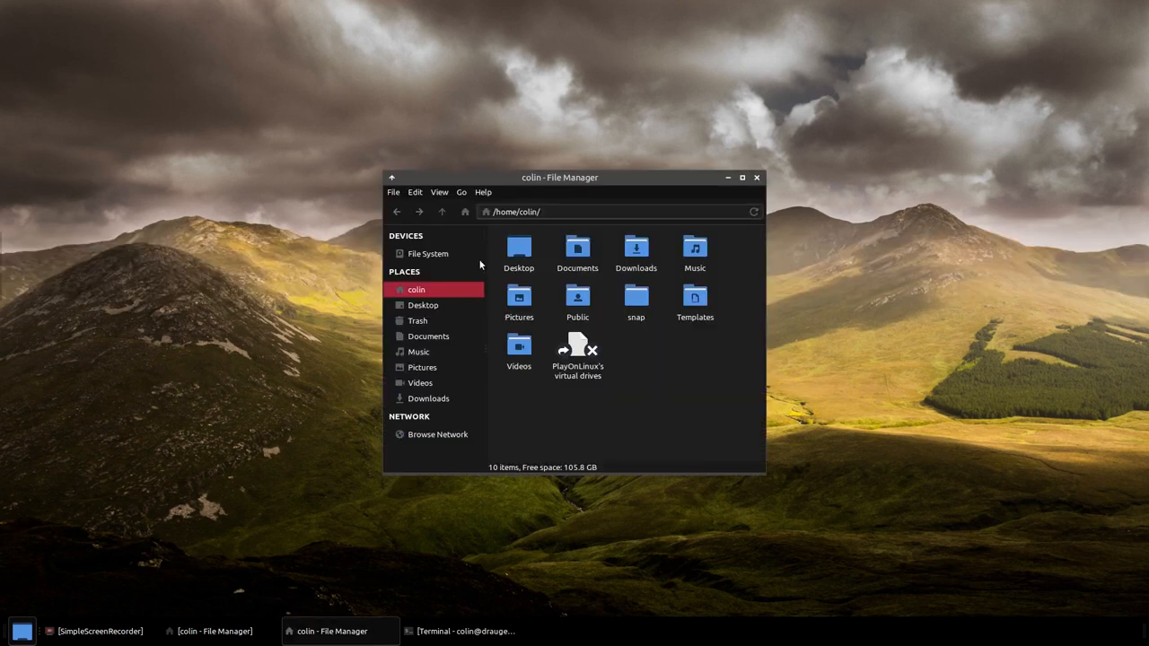
pyautogui.click(438, 193)
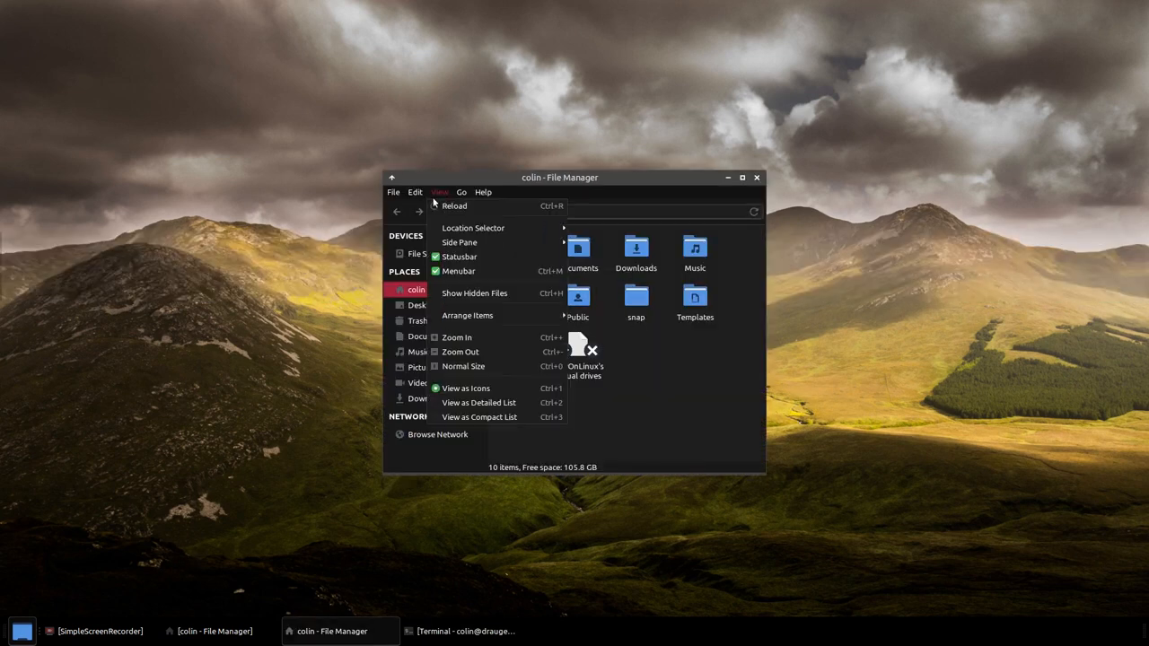
pyautogui.moveTo(474, 293)
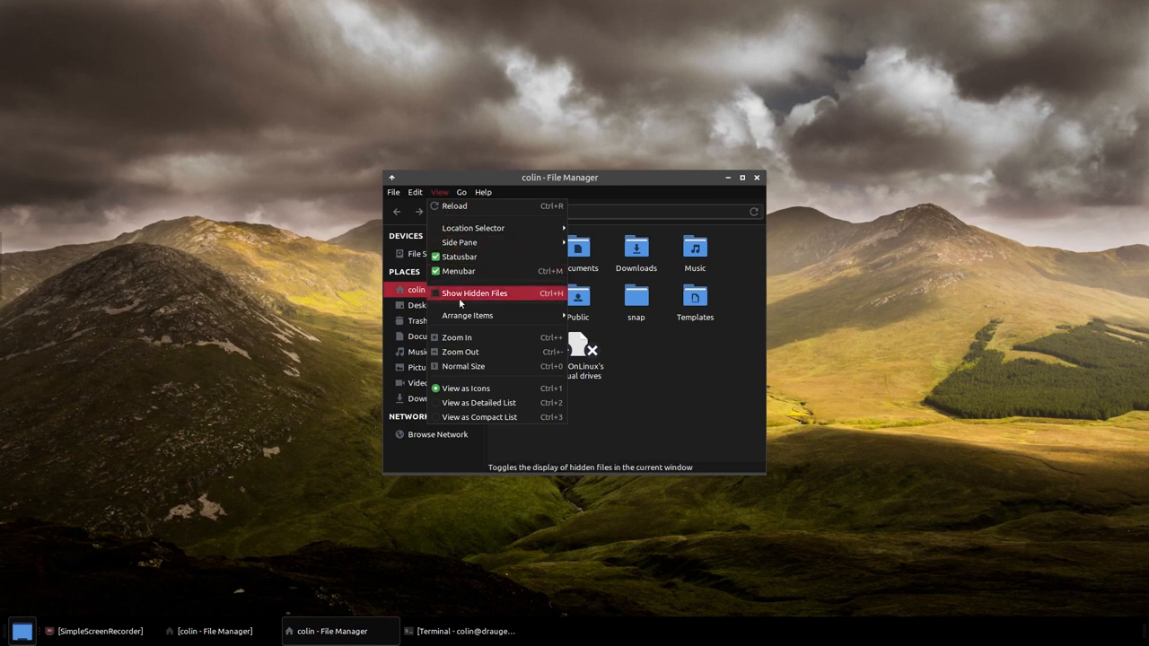
pyautogui.click(474, 293)
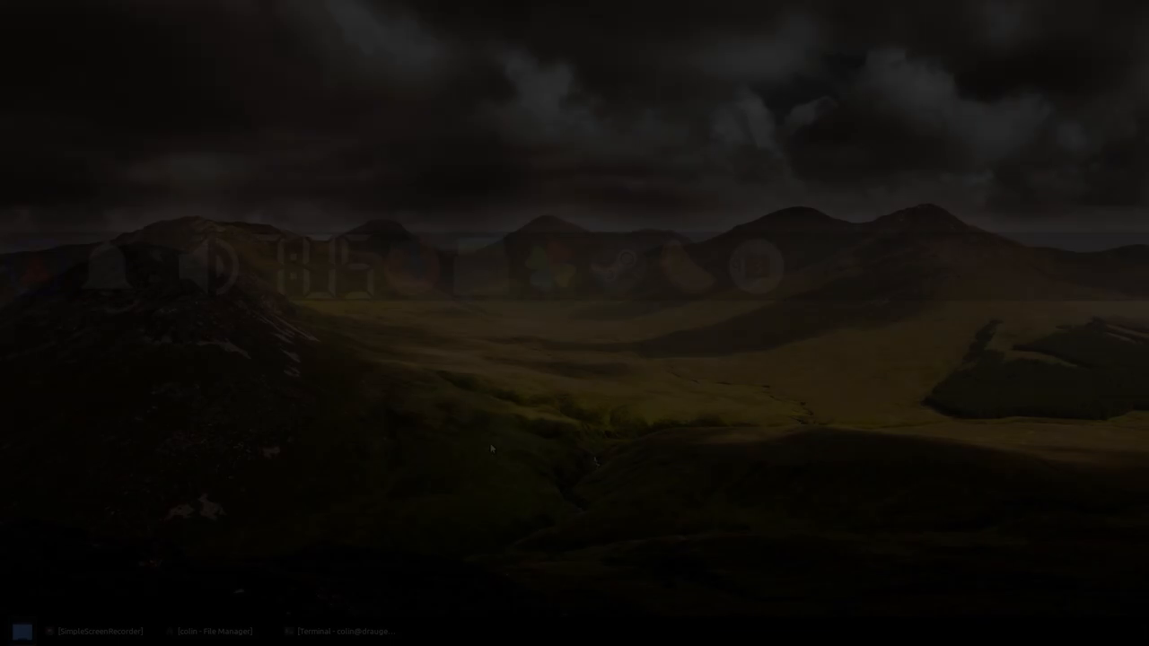
# Navigate into .local/share/xfpanel-switch to reach Colo-Gaming-Config.tar.bz2.
pyautogui.click(214, 632)
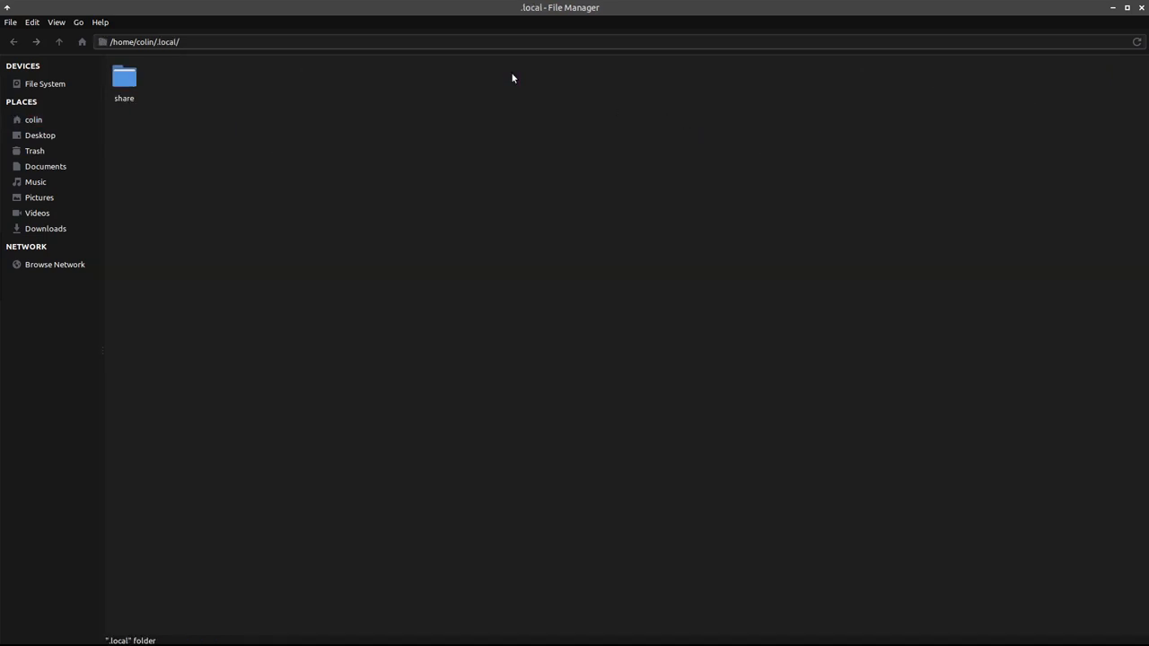
pyautogui.doubleClick(124, 80)
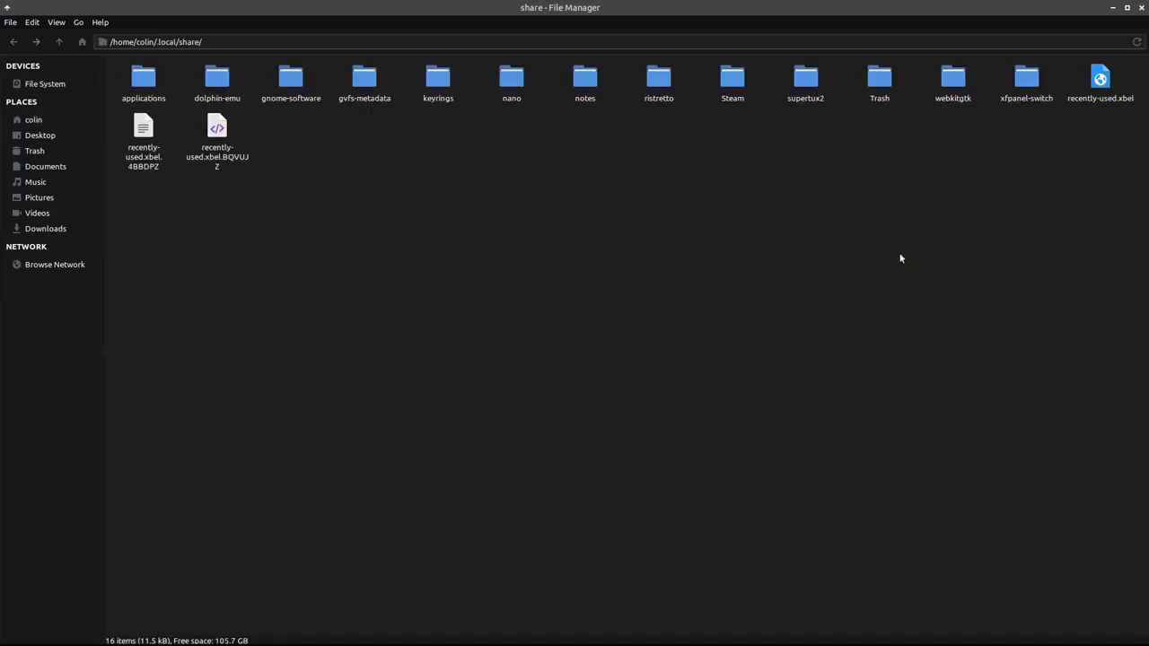
pyautogui.doubleClick(1027, 81)
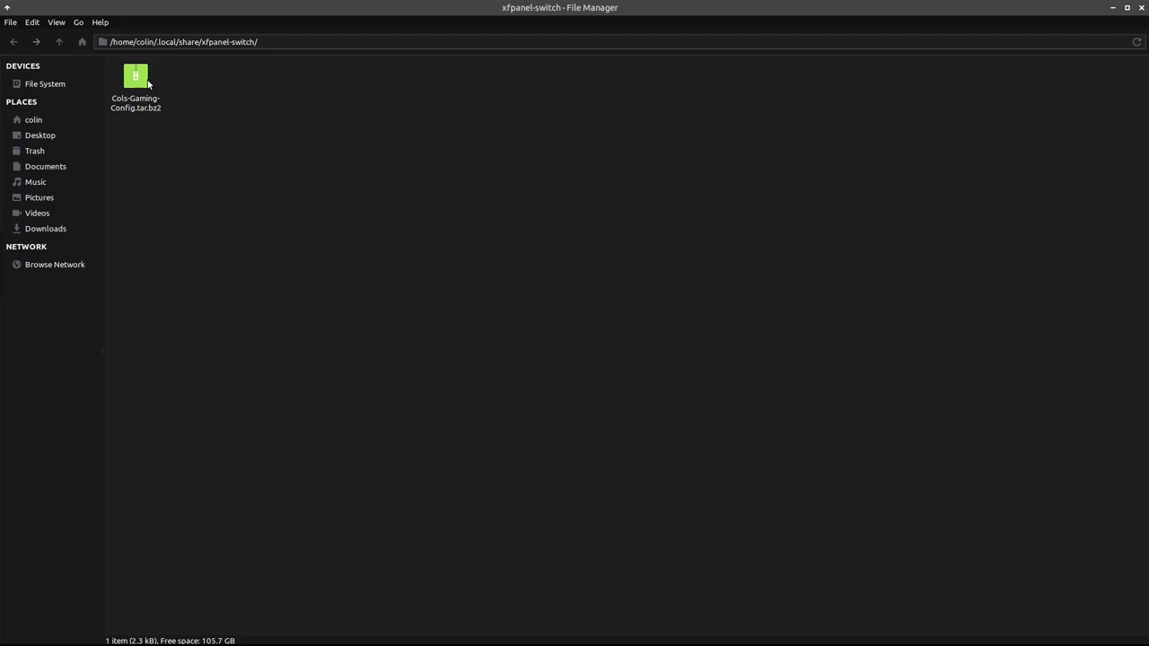
pyautogui.moveTo(519, 92)
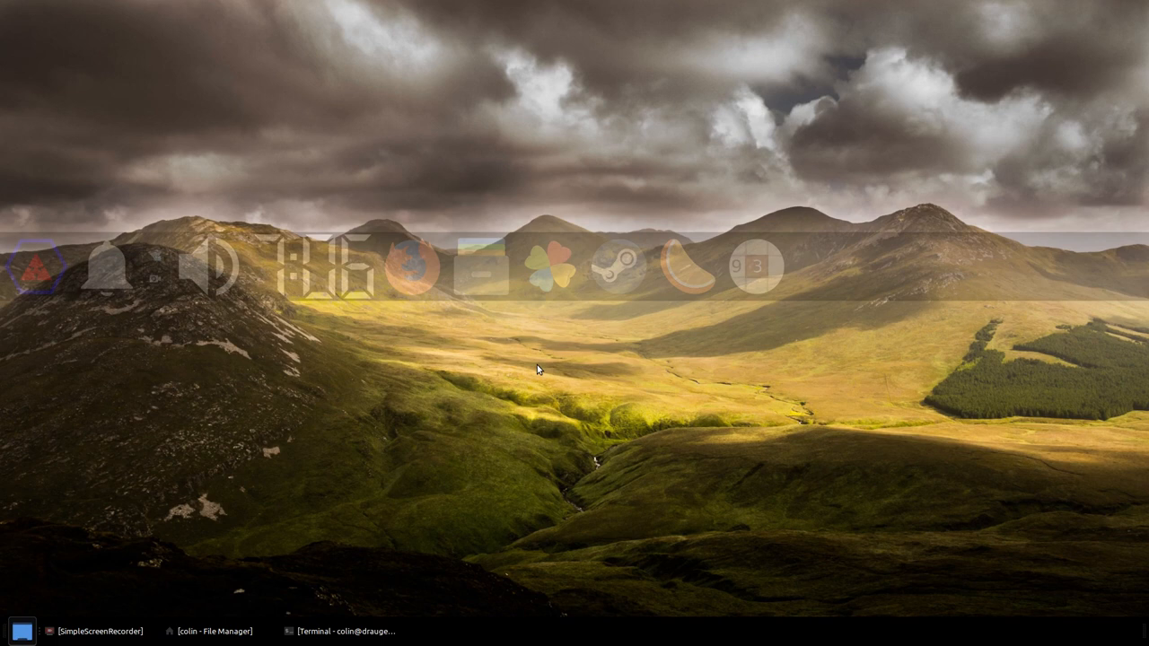
pyautogui.moveTo(532, 348)
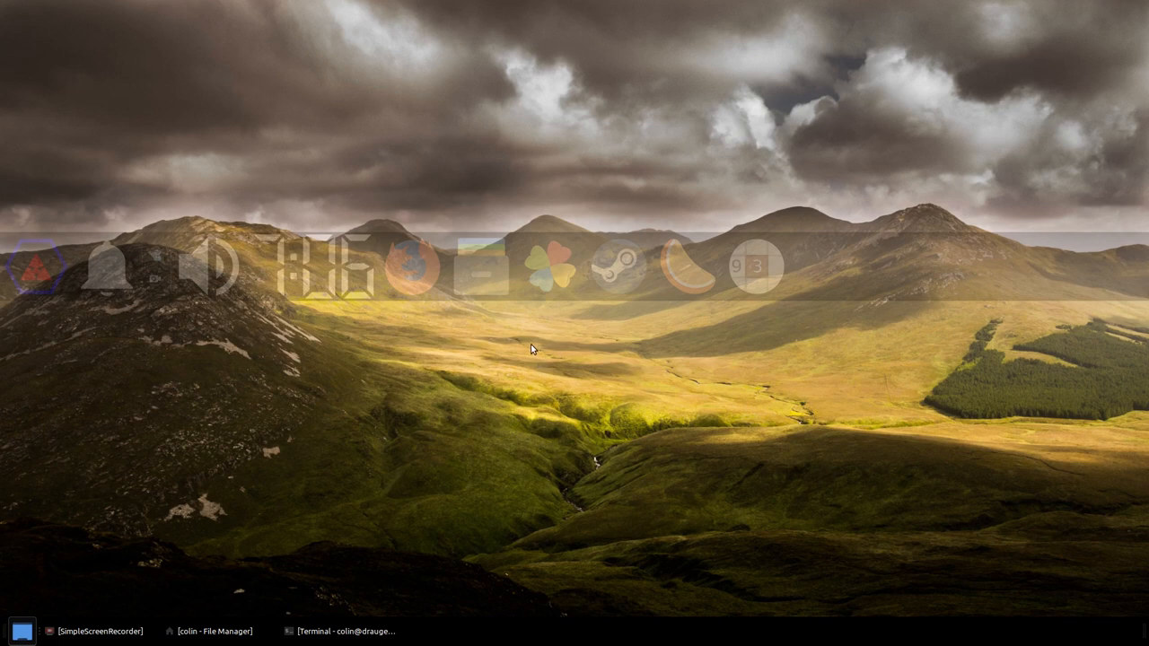
pyautogui.moveTo(636, 637)
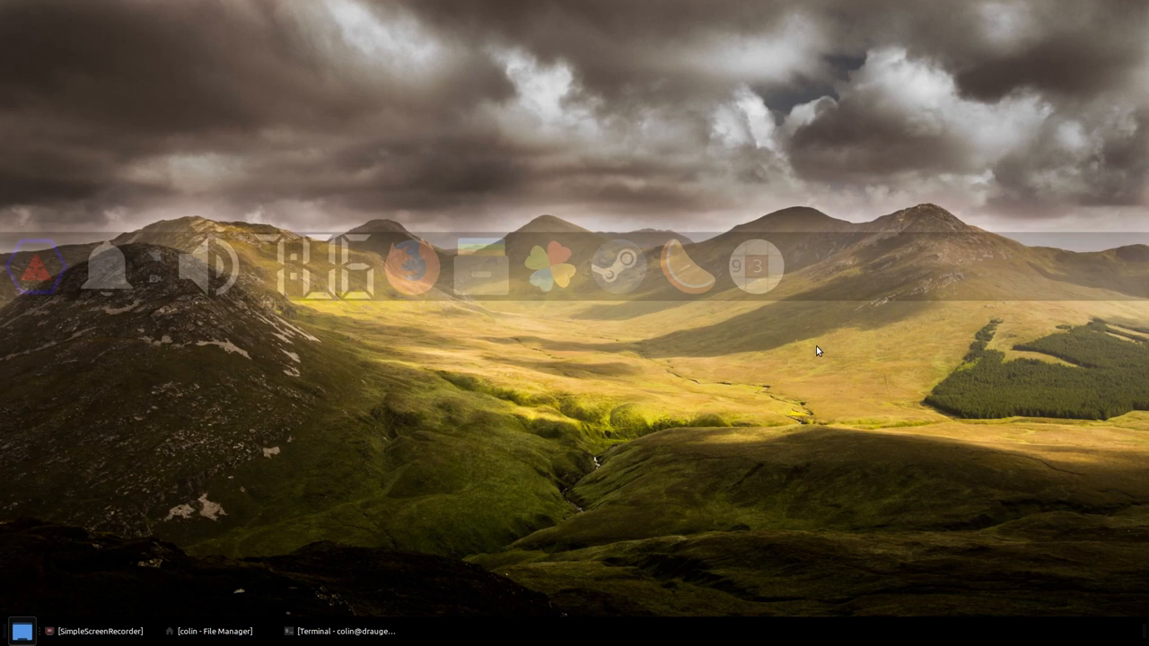
pyautogui.moveTo(482, 415)
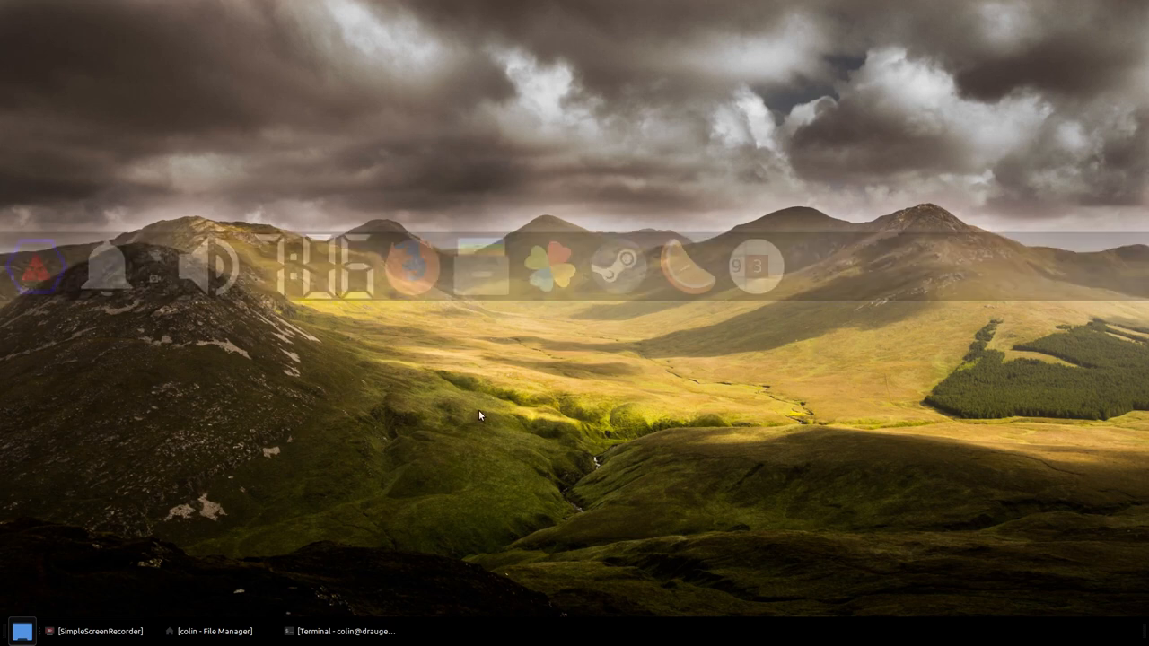
pyautogui.moveTo(2, 153)
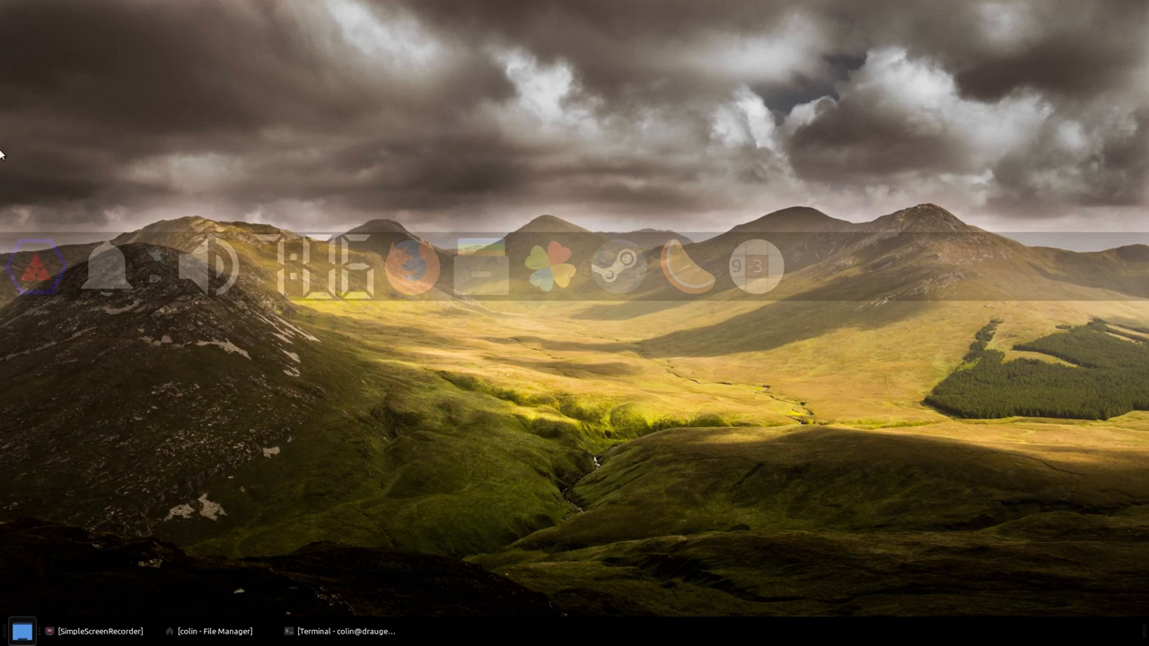
pyautogui.moveTo(1067, 307)
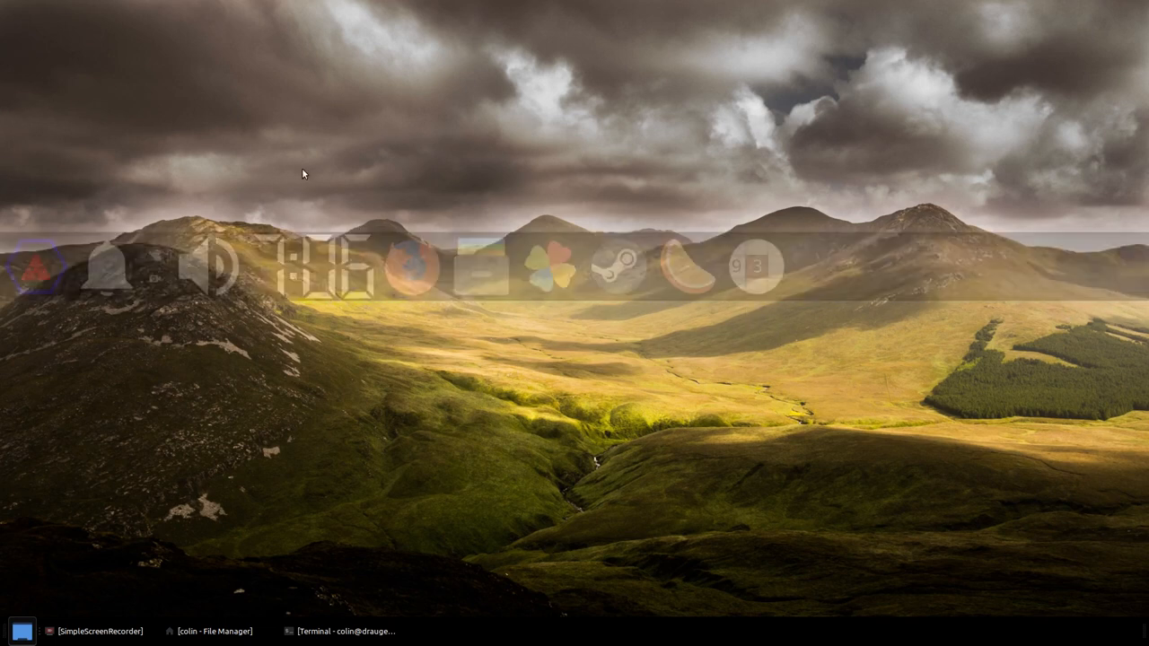
pyautogui.moveTo(1128, 404)
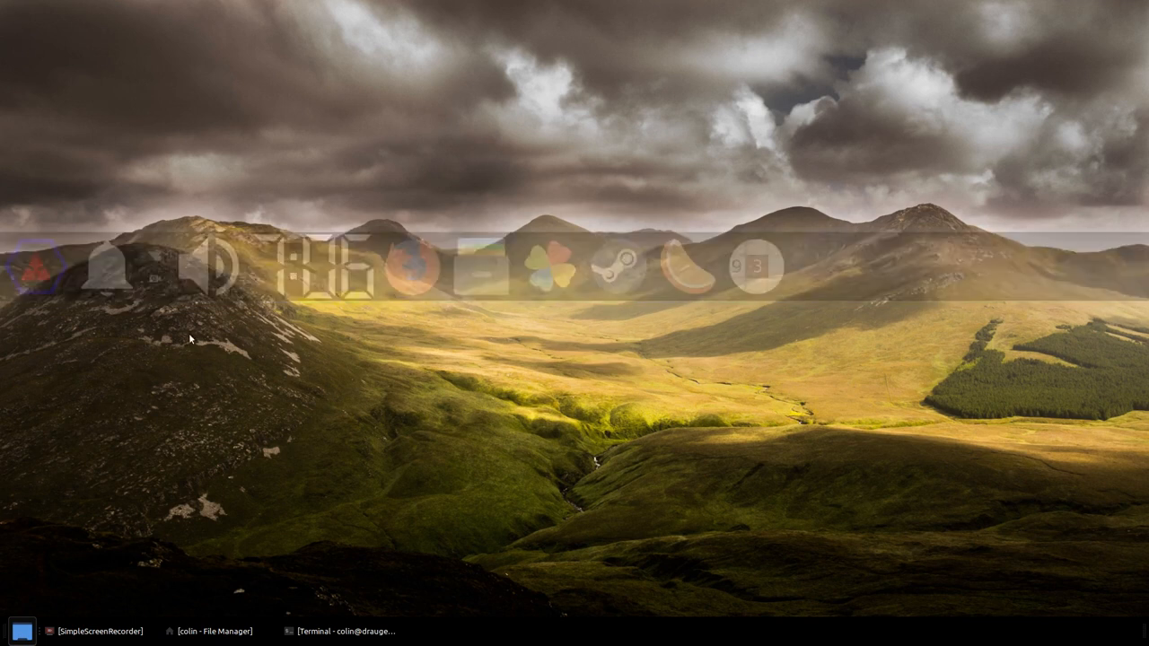
pyautogui.moveTo(424, 402)
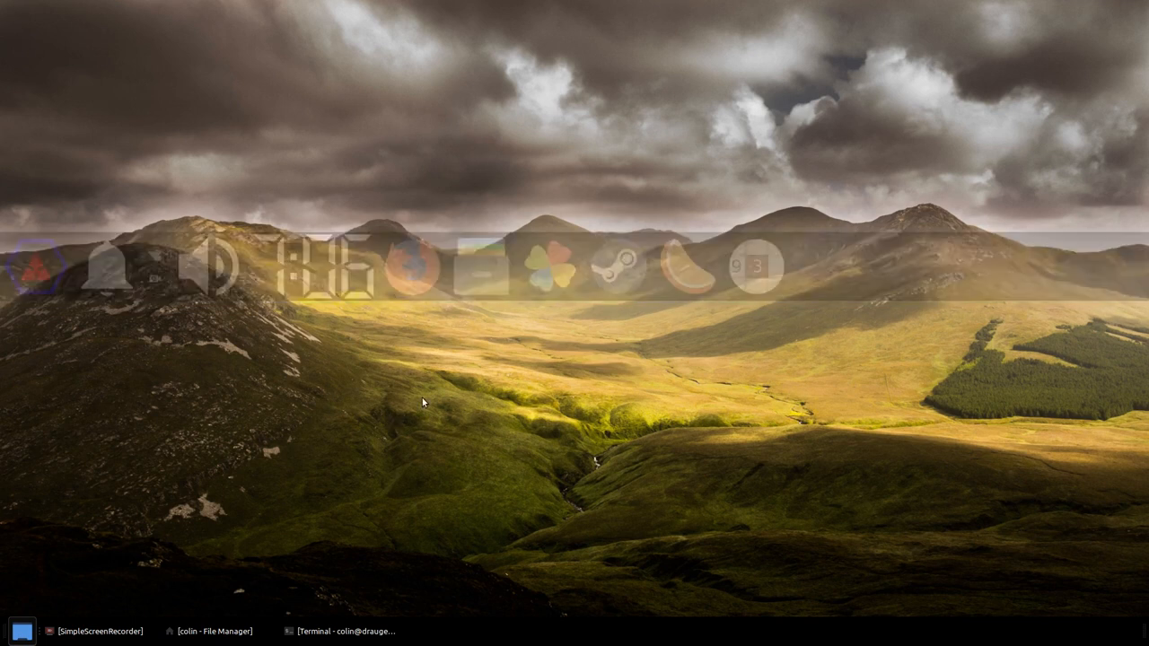
# Restore the Thunar home folder window from the taskbar and maximize it.
pyautogui.click(212, 633)
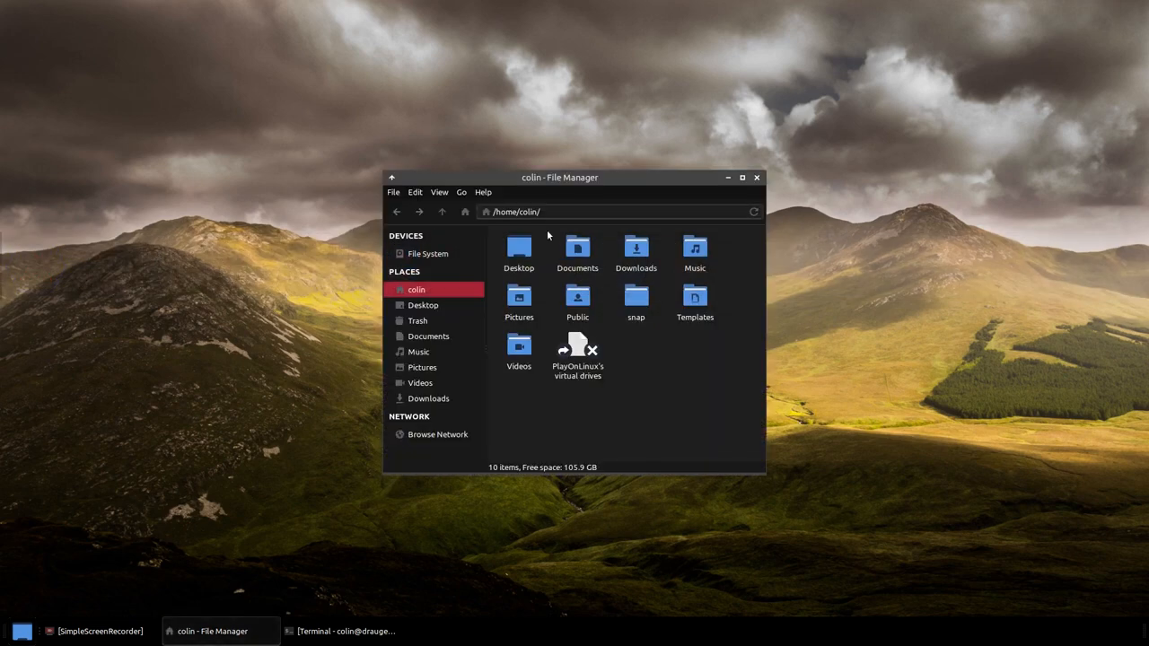
pyautogui.click(742, 178)
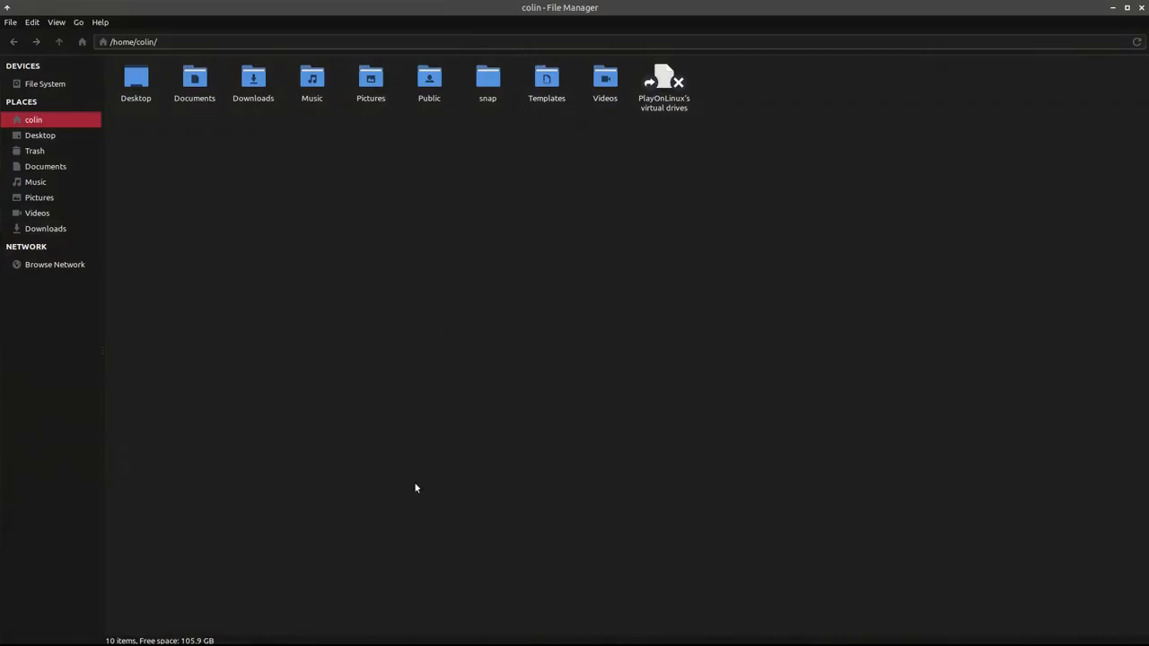
pyautogui.moveTo(798, 221)
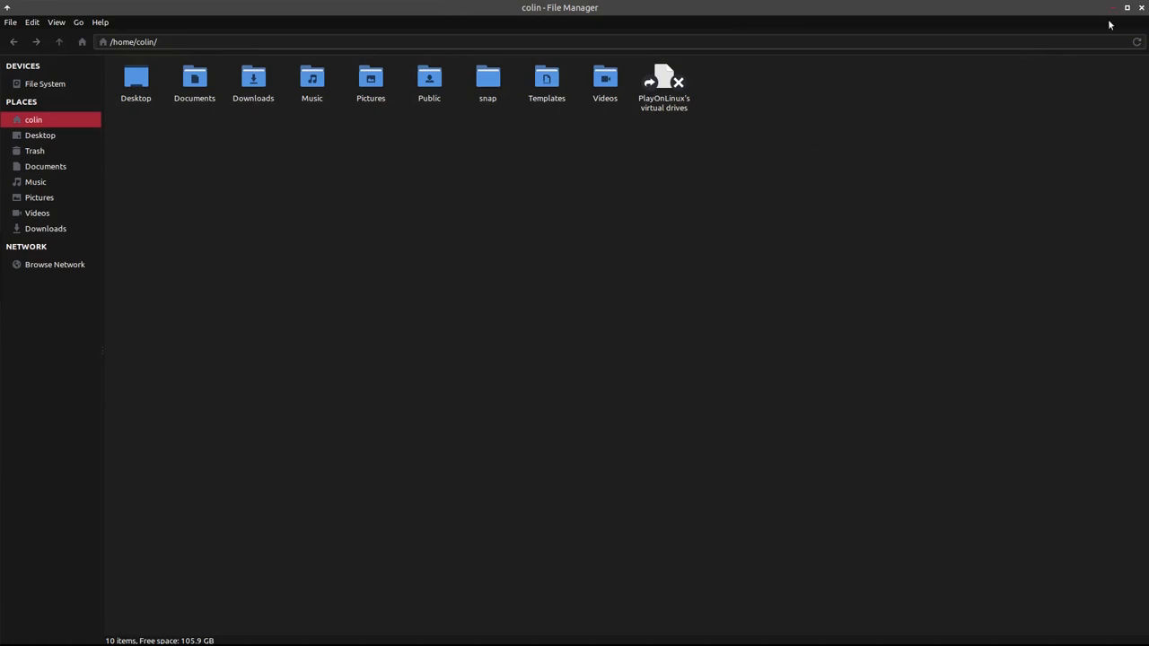
pyautogui.moveTo(4, 135)
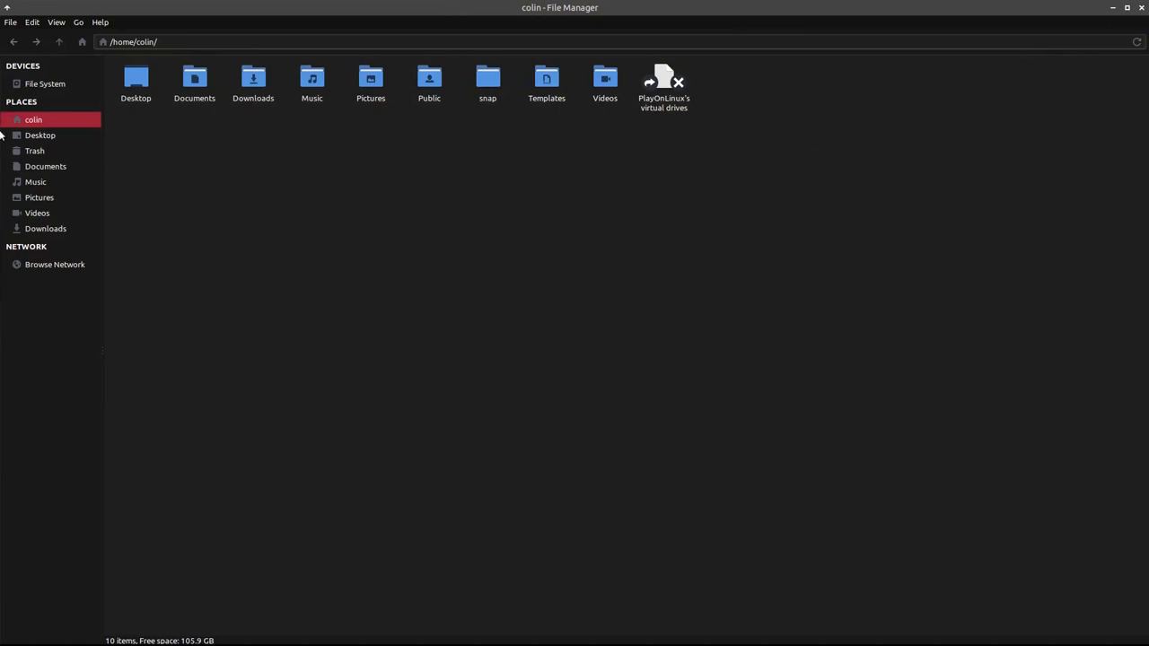
pyautogui.moveTo(2, 249)
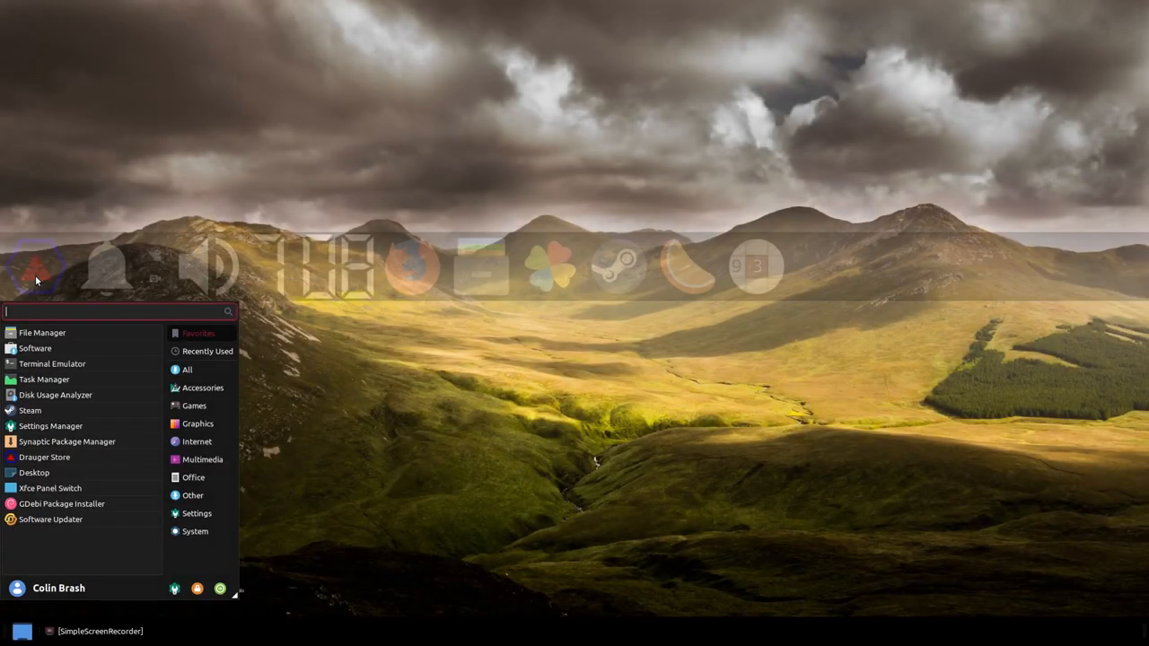
# Launch Drauger Store and attempt to install gnome-mines from Games > Cassino/Puzzle.
pyautogui.click(43, 458)
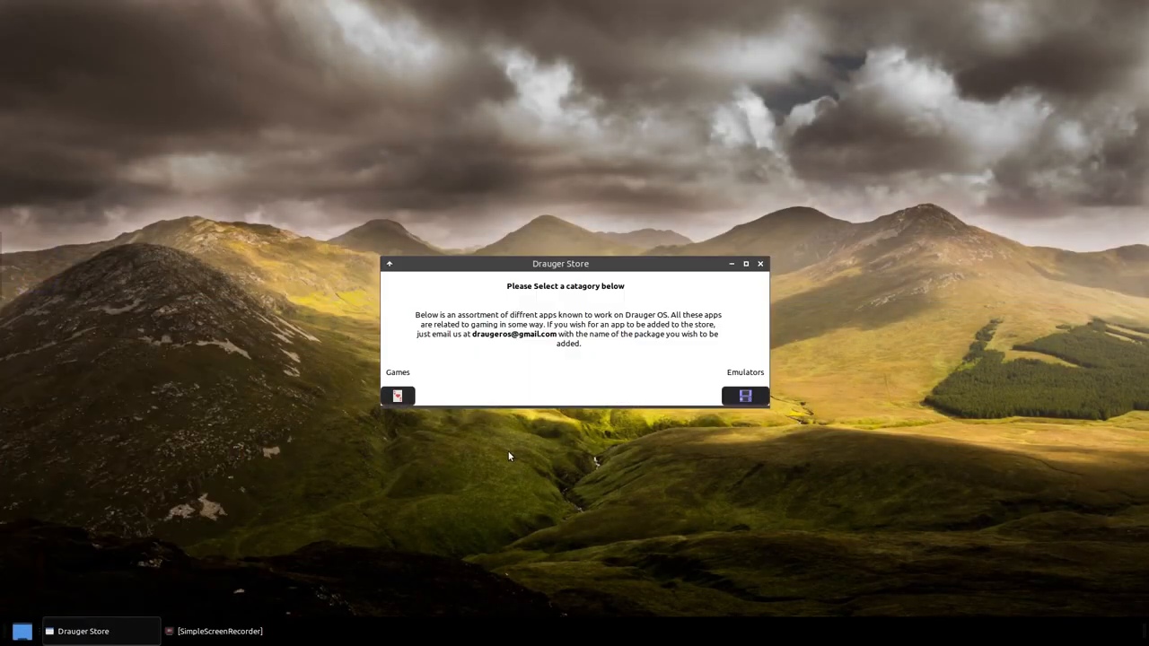
pyautogui.click(399, 397)
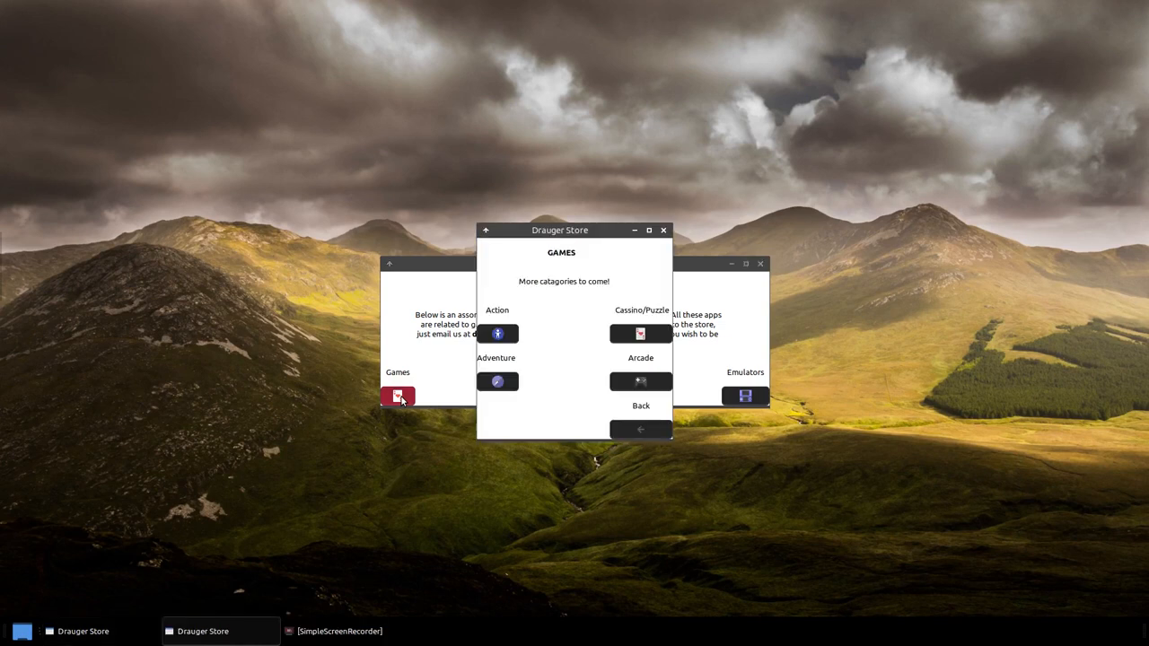
pyautogui.moveTo(639, 332)
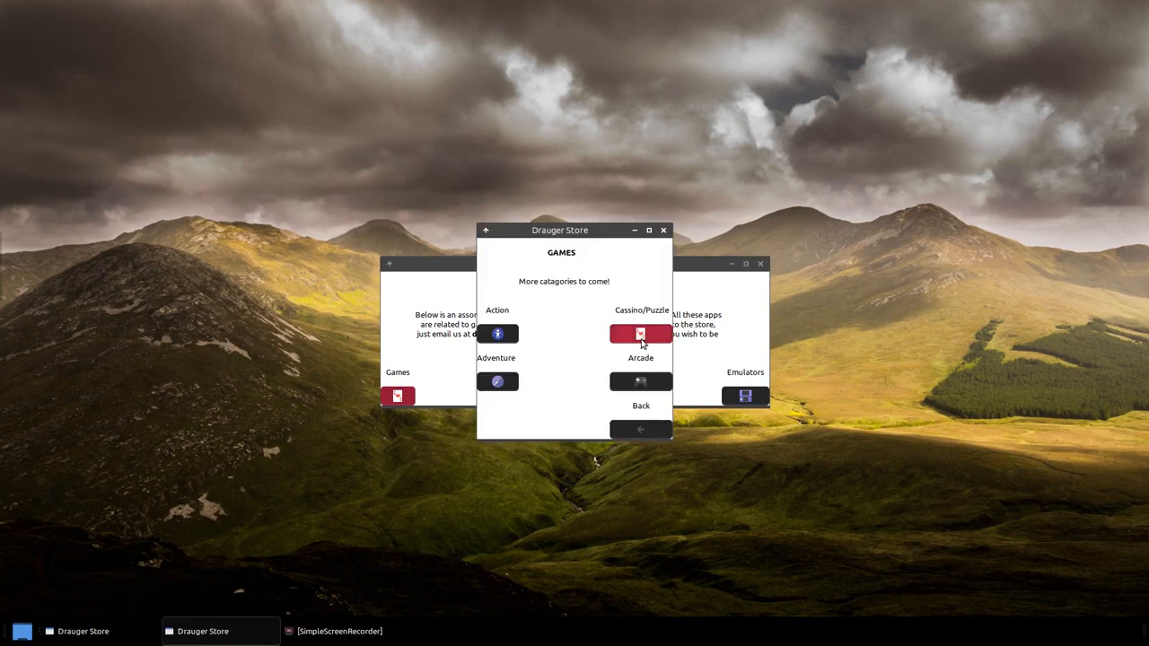
pyautogui.click(640, 381)
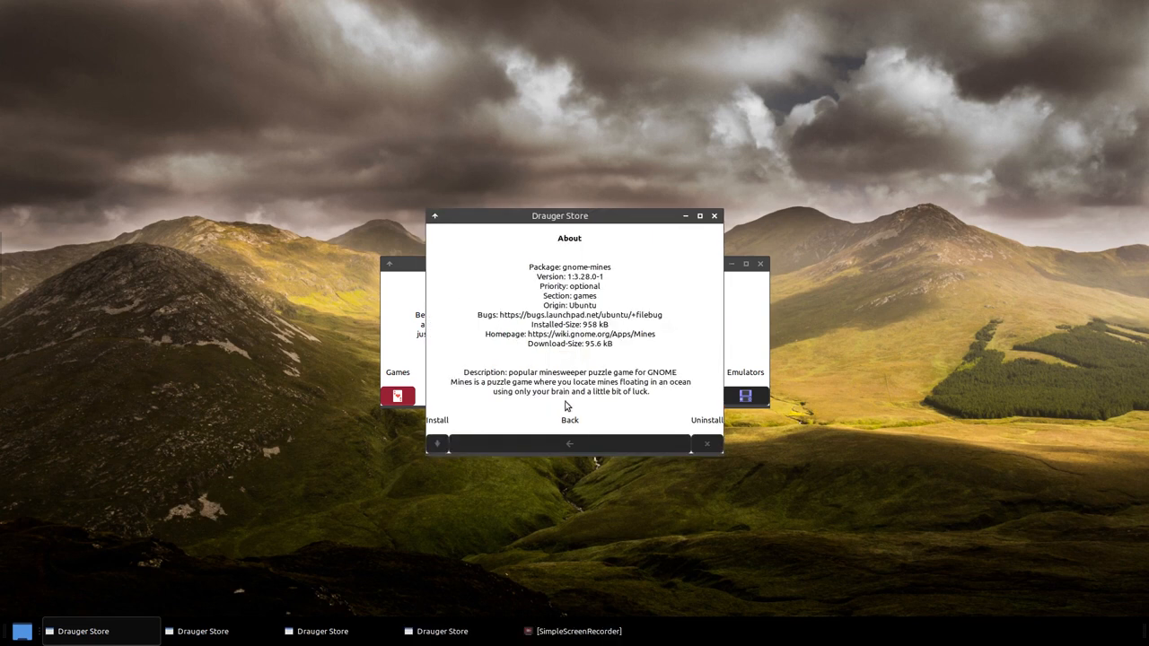
pyautogui.click(436, 420)
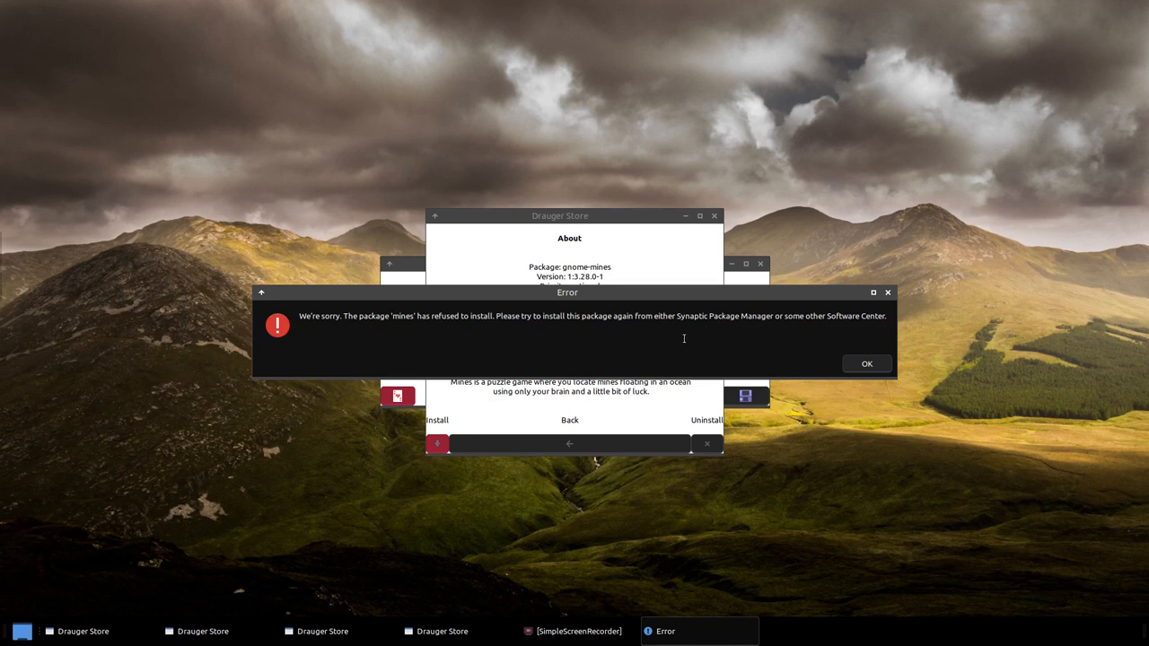
pyautogui.moveTo(809, 368)
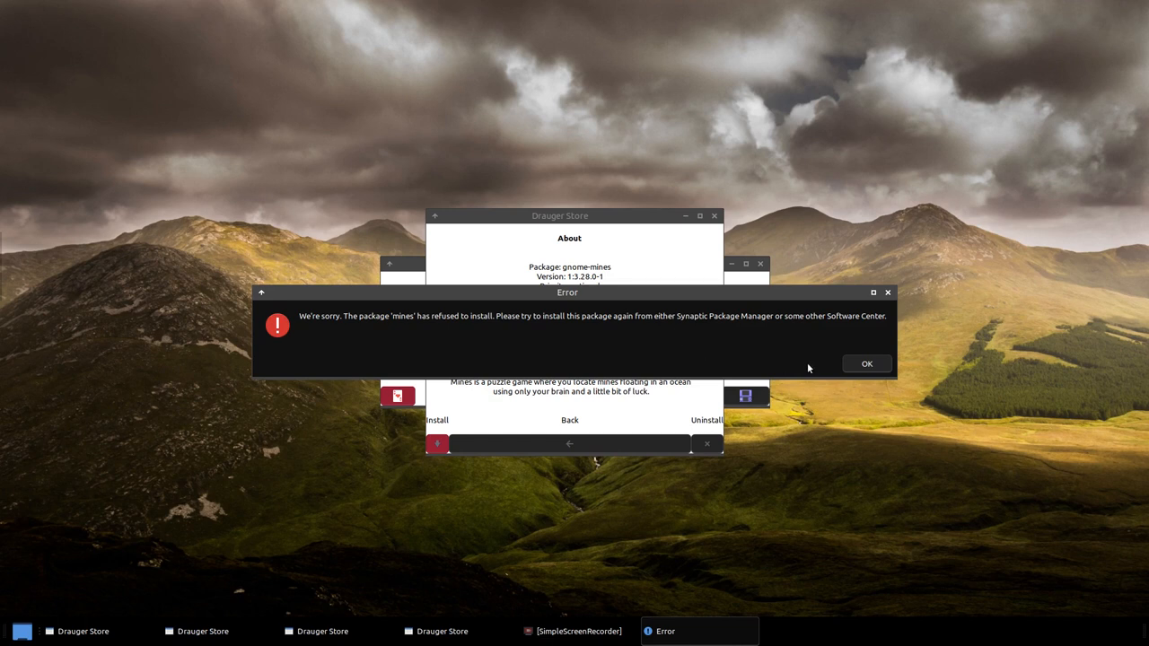
# Dismiss the install refusal error and force-quit the unresponsive store window.
pyautogui.click(866, 363)
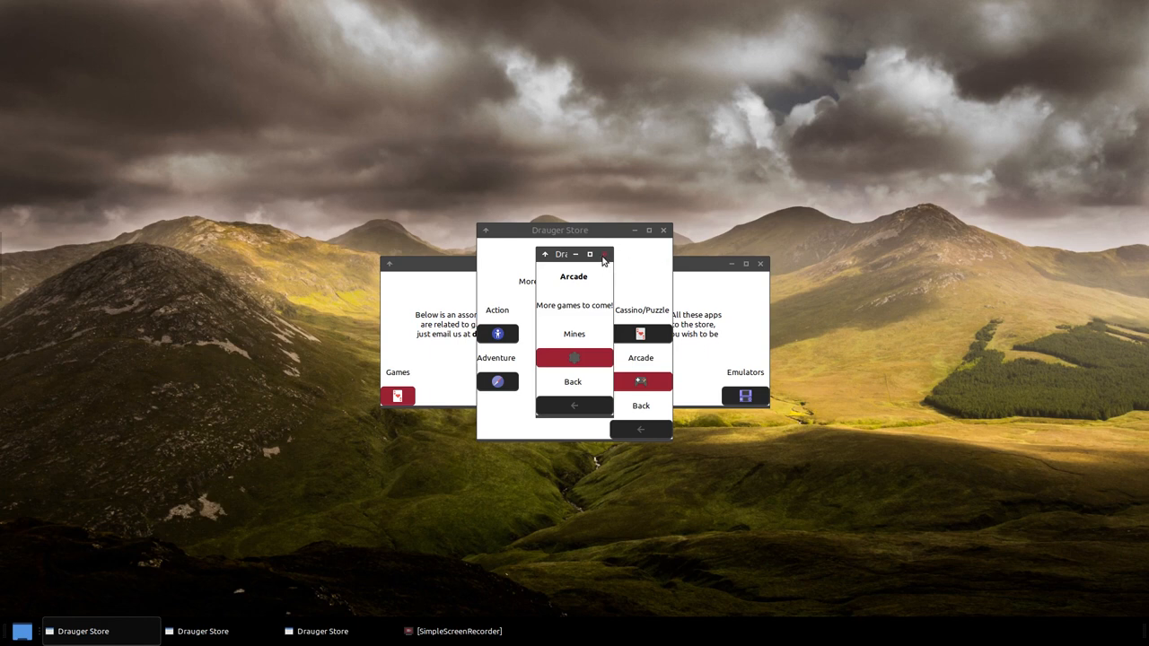
pyautogui.click(603, 255)
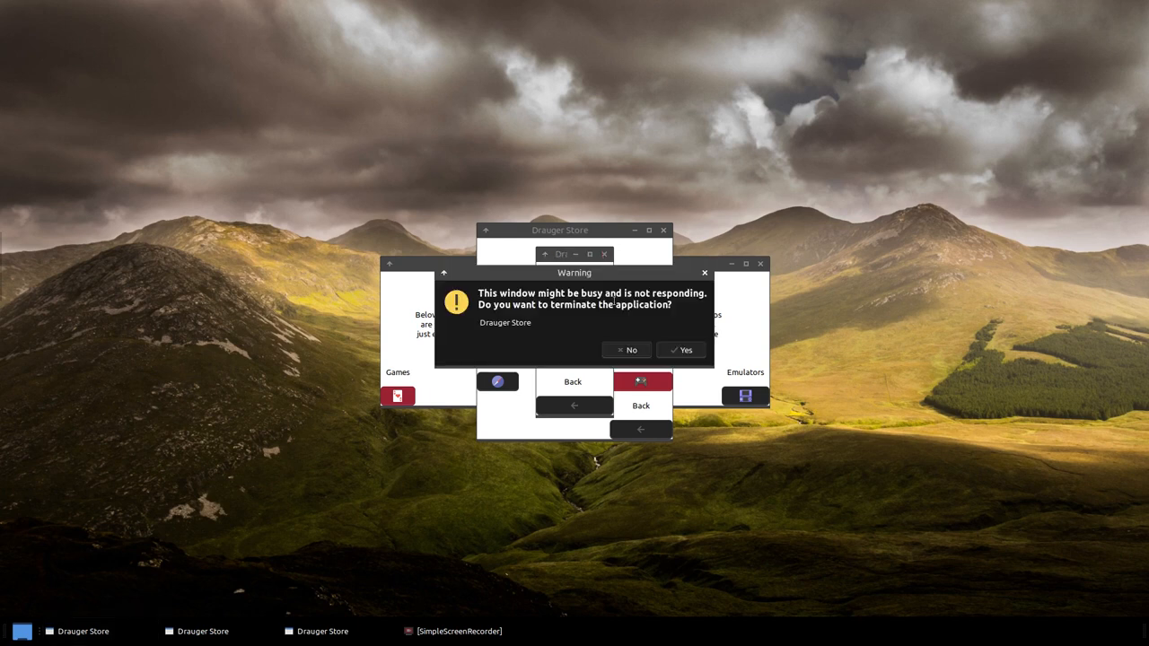
pyautogui.click(683, 350)
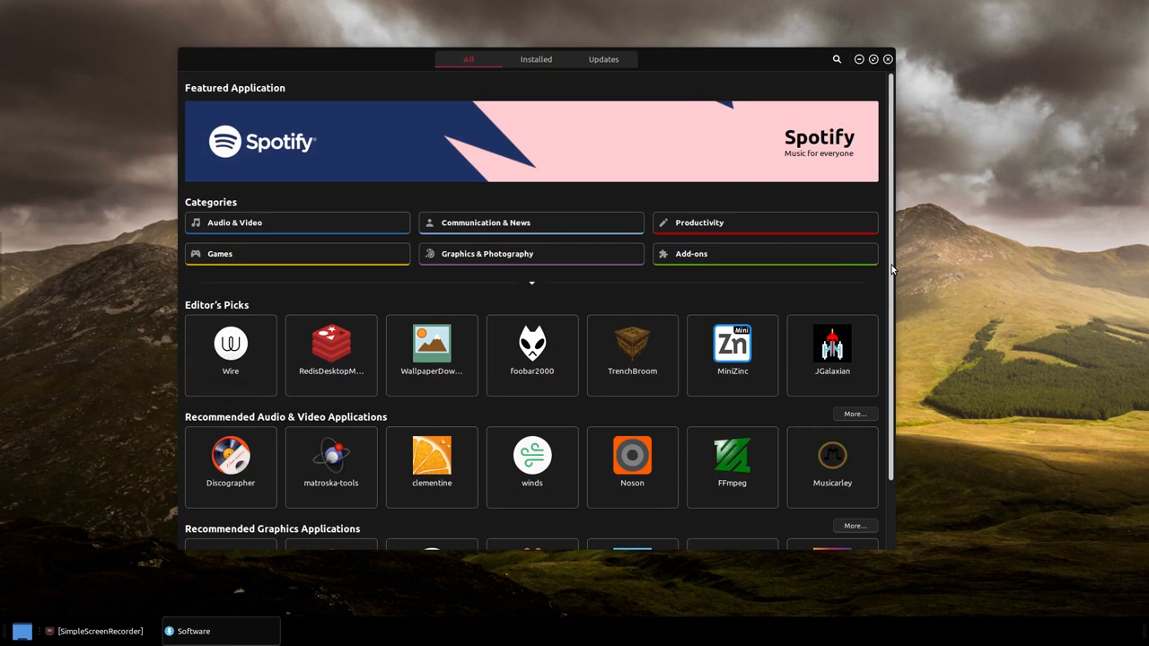
pyautogui.moveTo(777, 215)
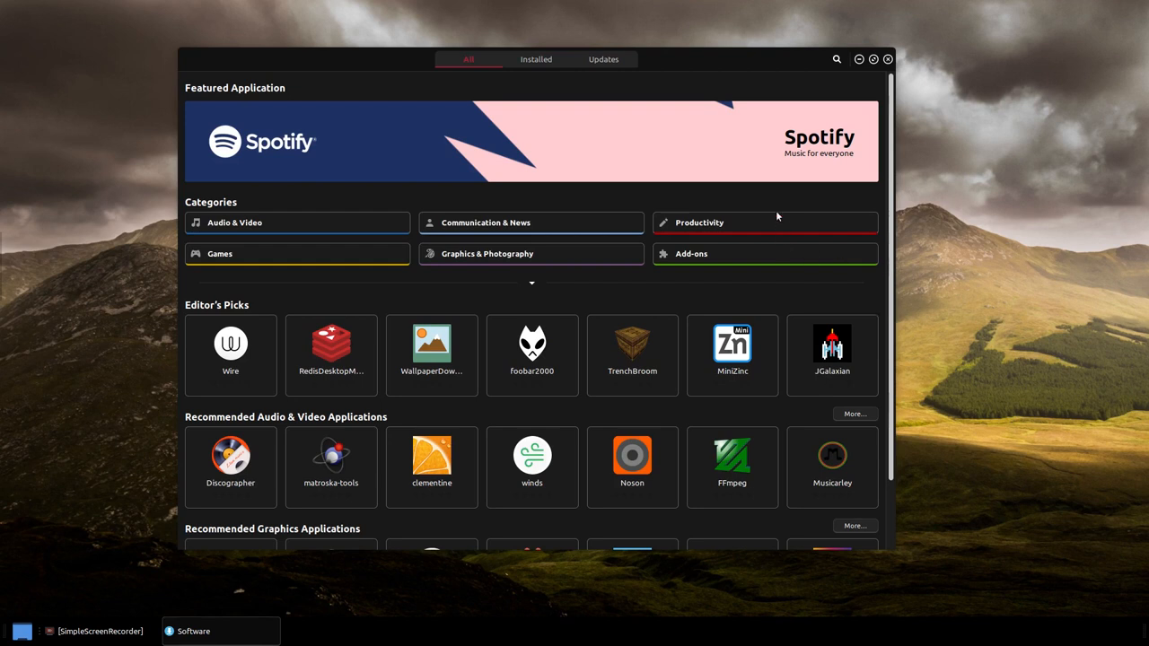
# Search the store for 'mines' and open the GNOME Mines details page.
pyautogui.click(837, 59)
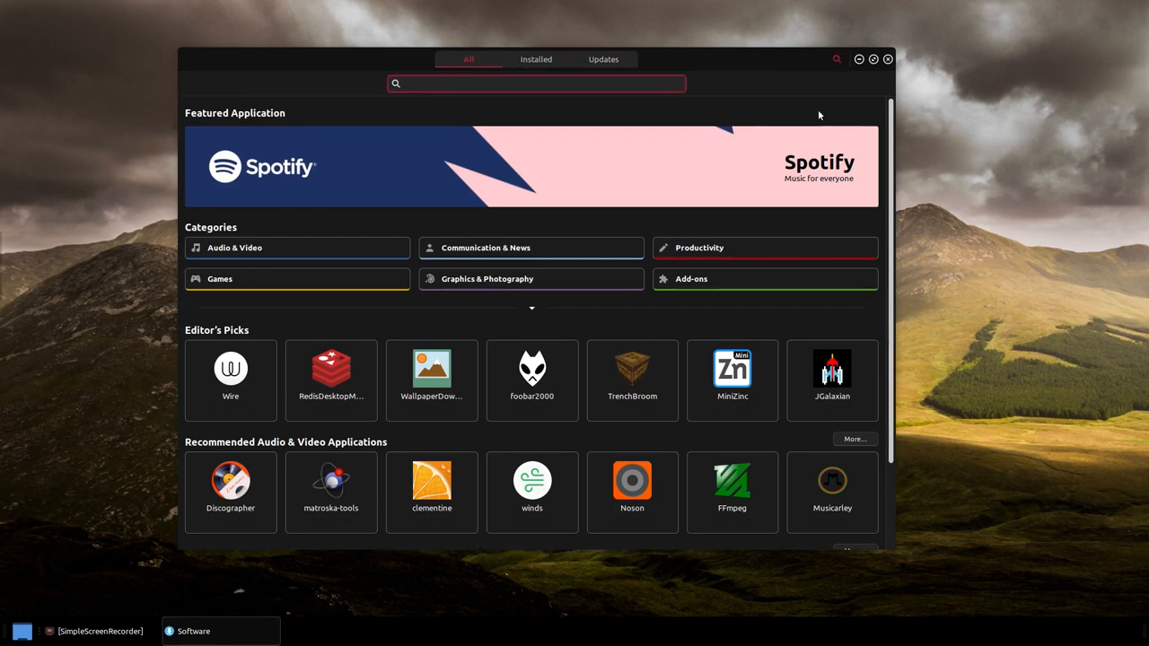
pyautogui.click(535, 83)
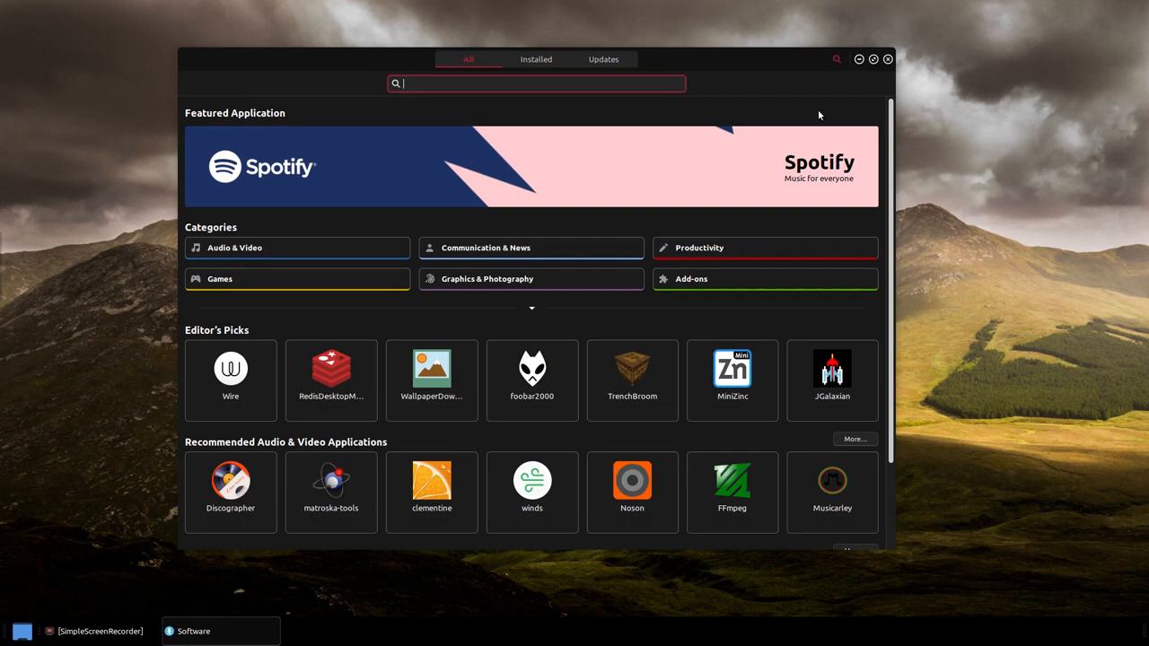
pyautogui.write('mines')
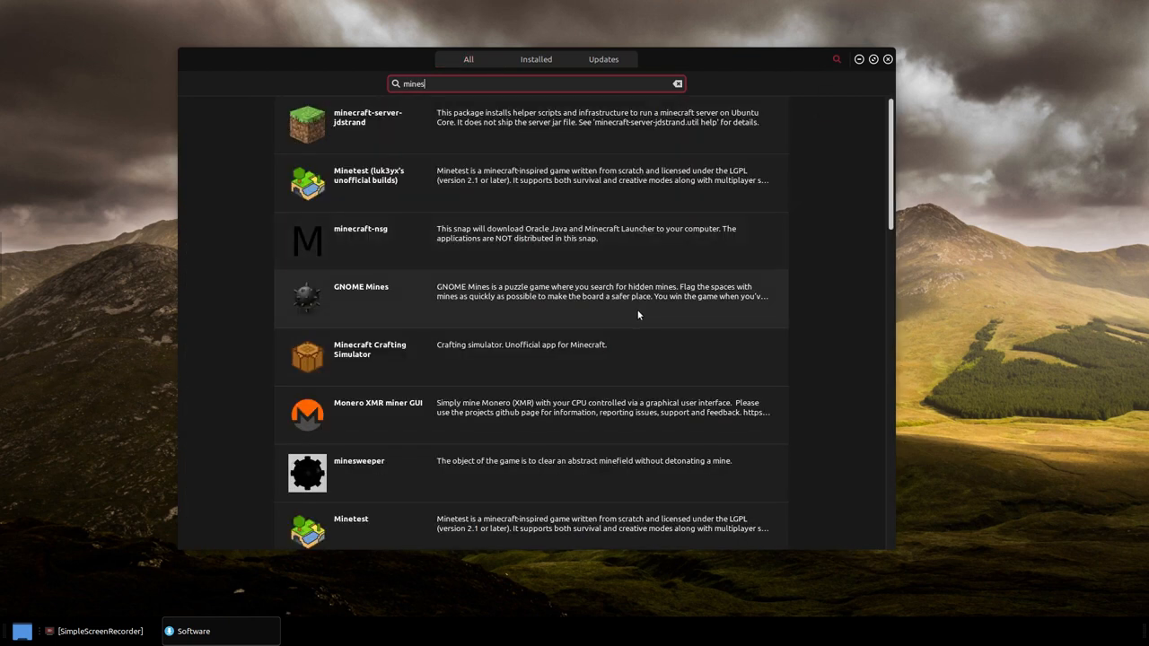
pyautogui.moveTo(414, 280)
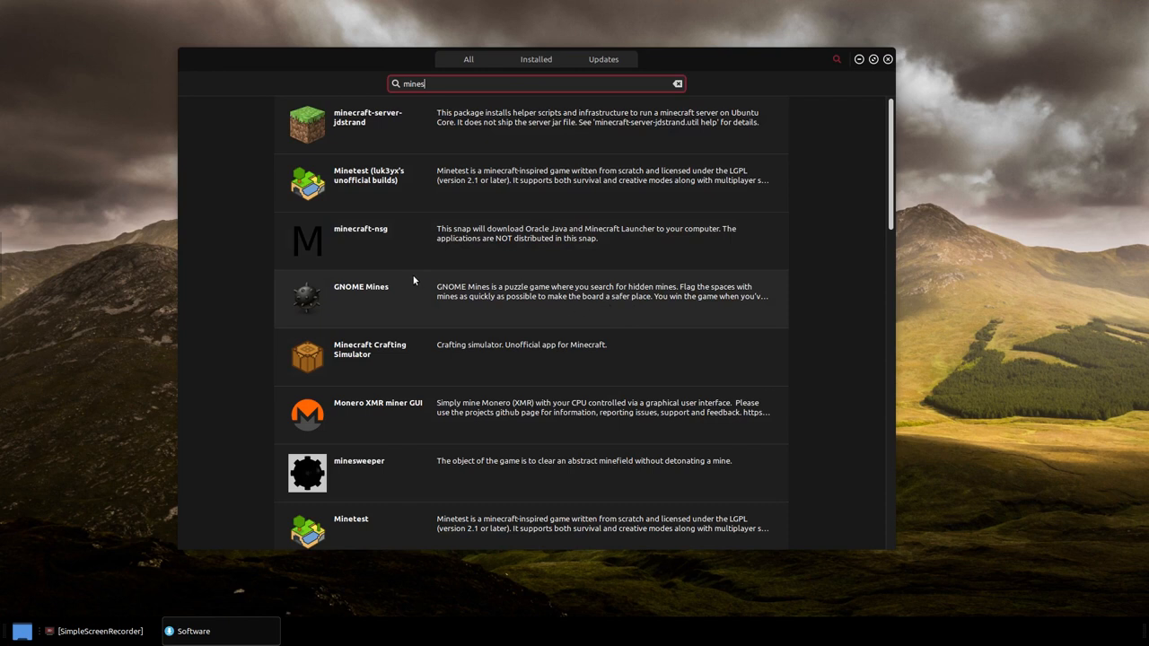
pyautogui.moveTo(381, 304)
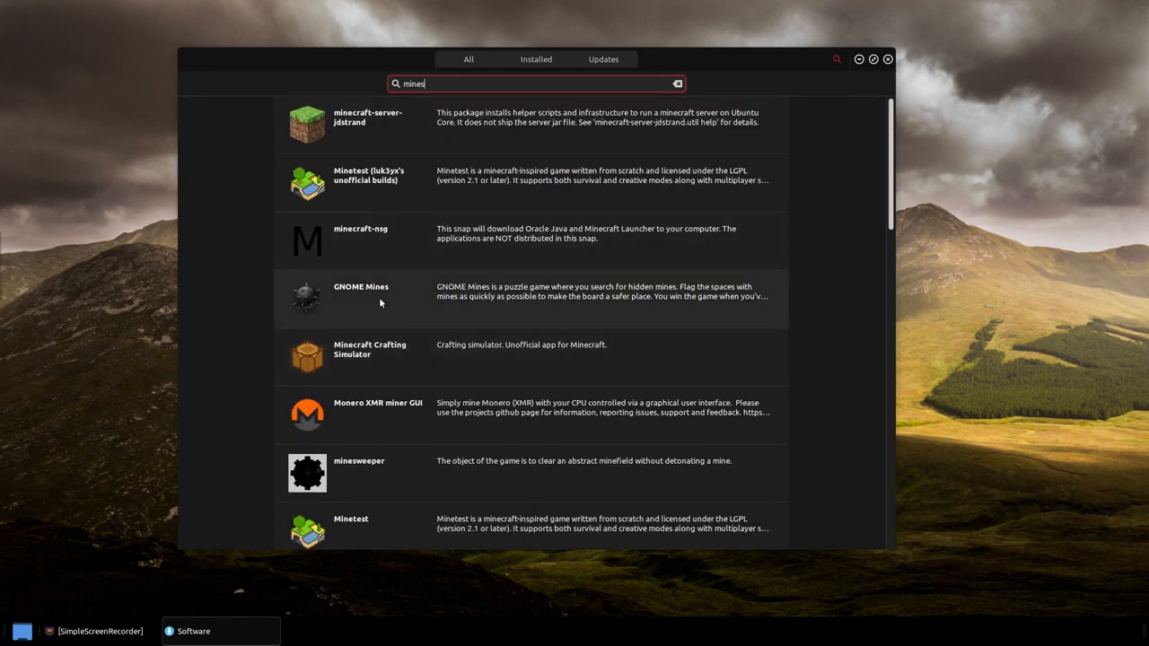
pyautogui.scroll(-3)
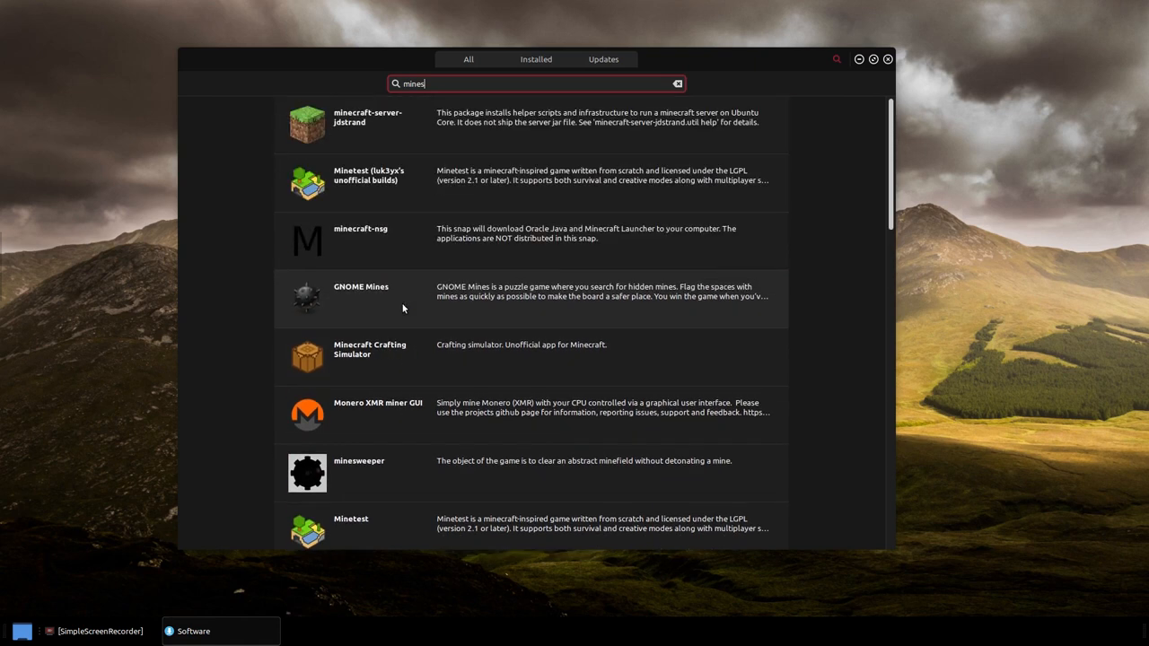
pyautogui.click(361, 291)
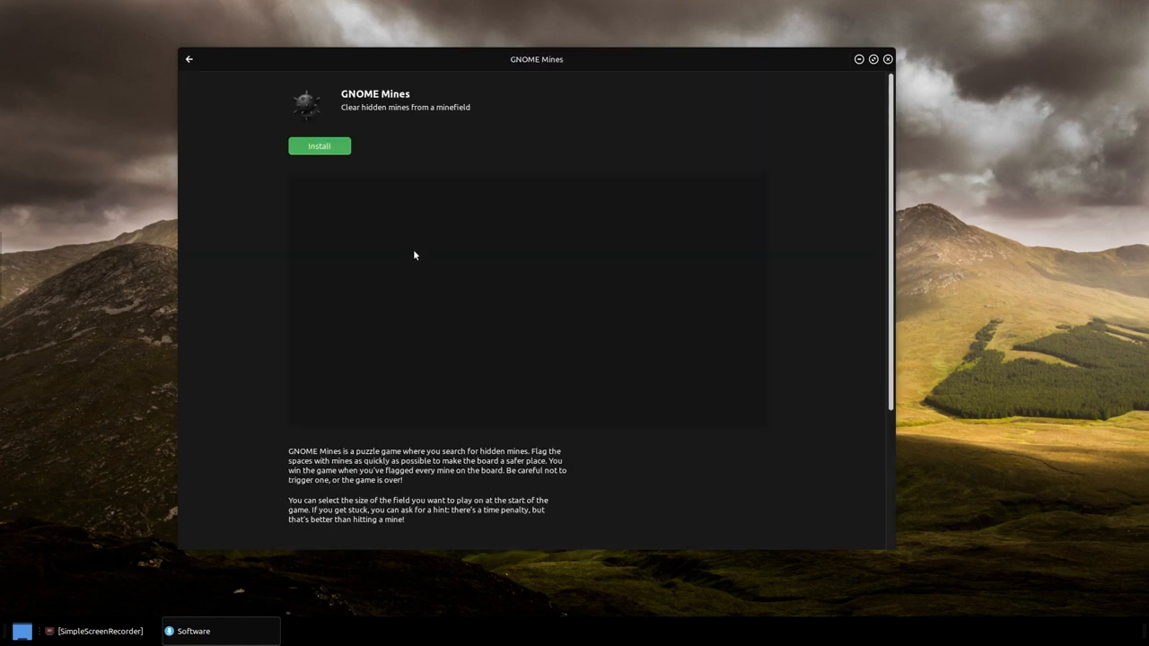
# Install GNOME Mines, authenticating with the password, and retry after the first attempt fails.
pyautogui.click(320, 146)
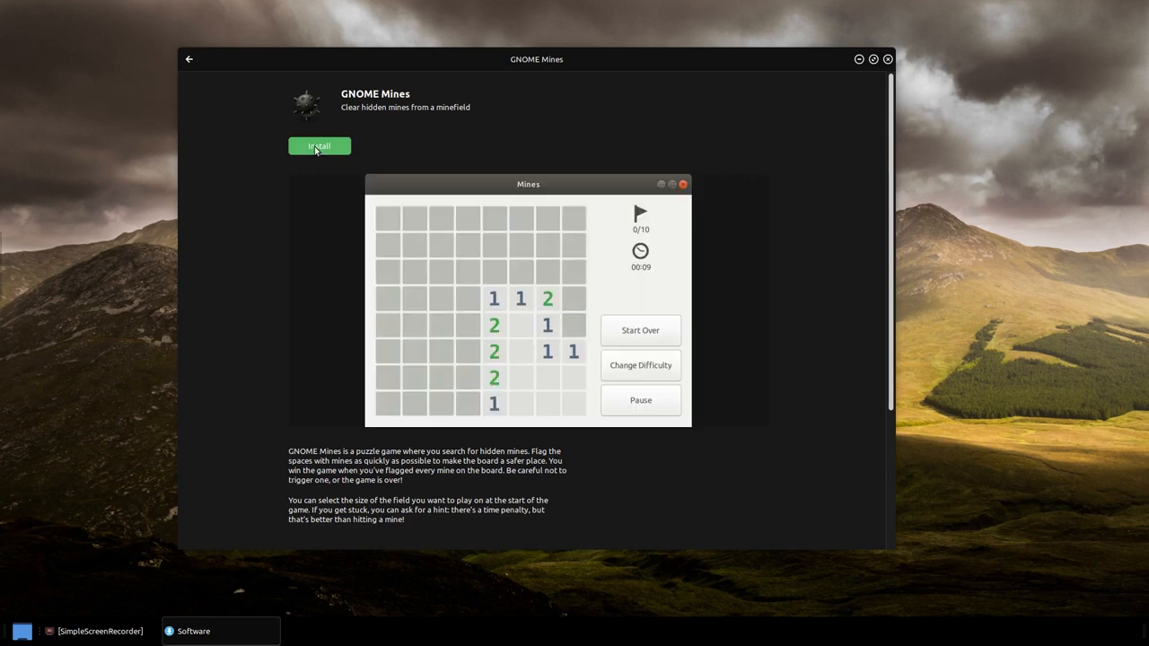
pyautogui.click(320, 146)
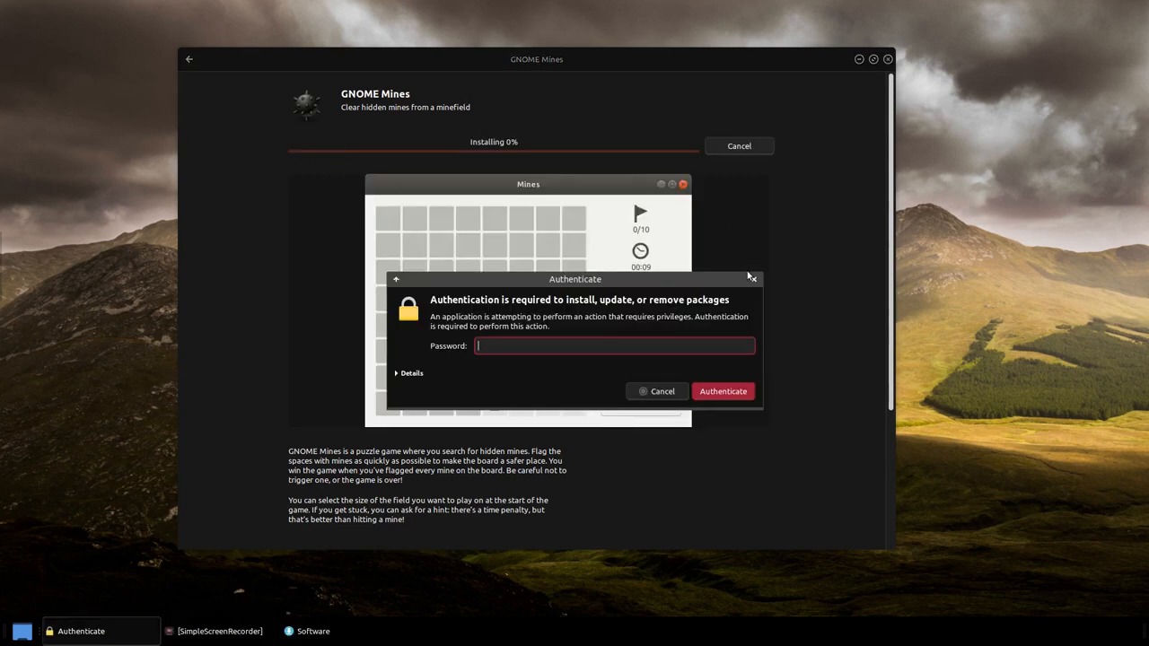
pyautogui.write('••••')
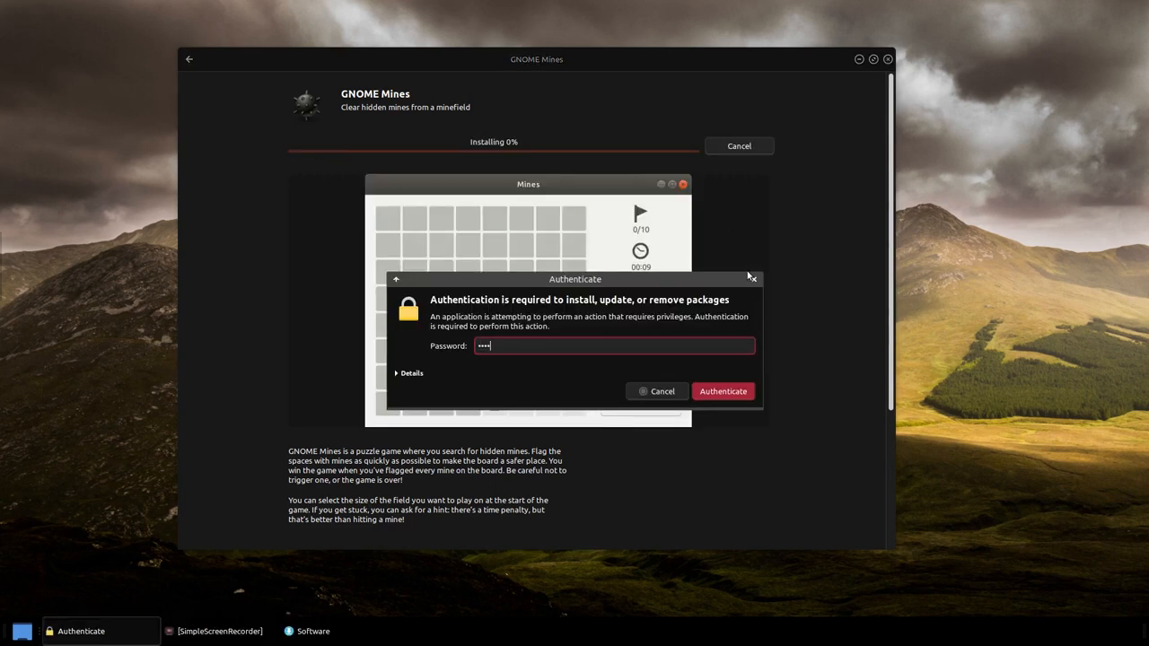
pyautogui.click(721, 391)
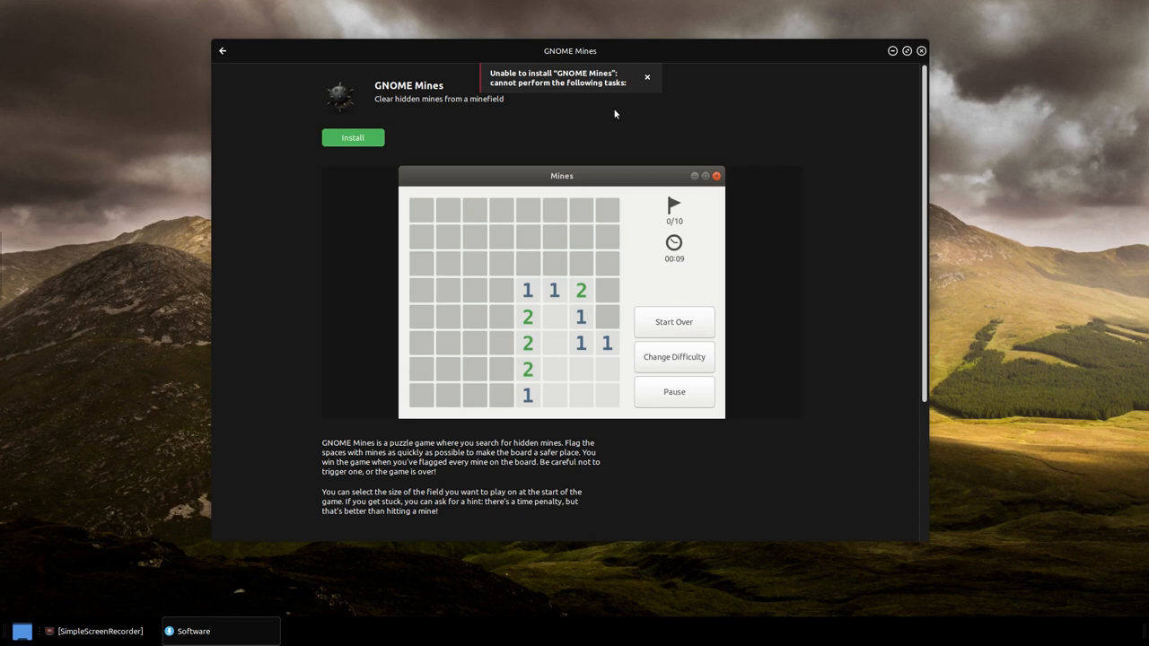
pyautogui.moveTo(607, 118)
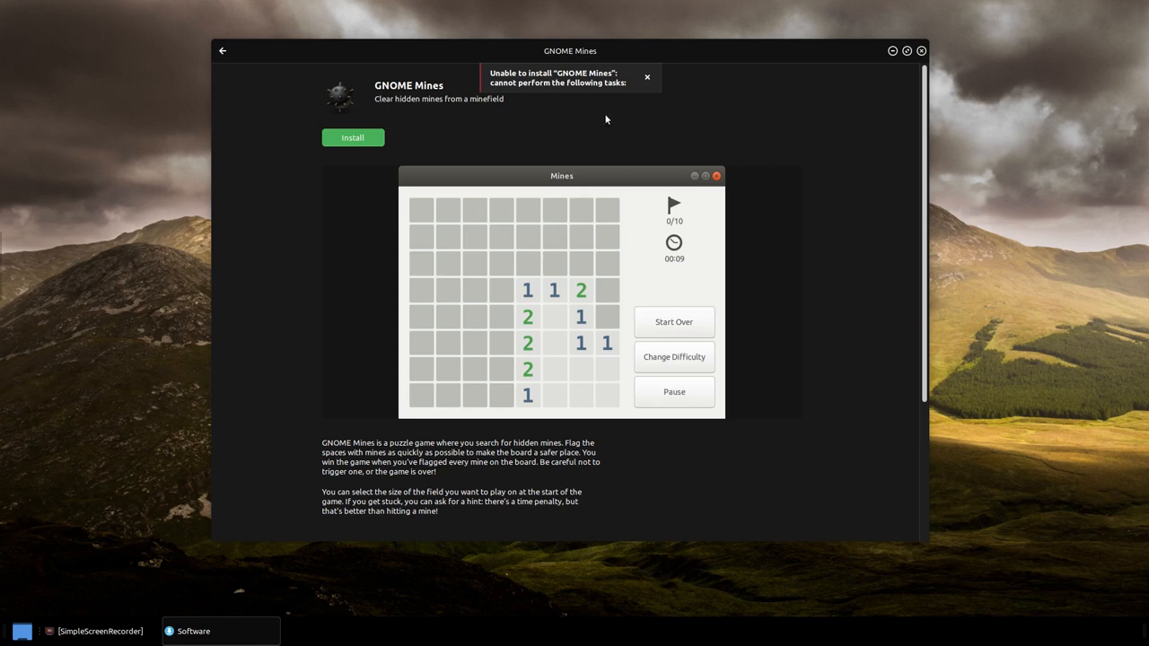
pyautogui.moveTo(530, 99)
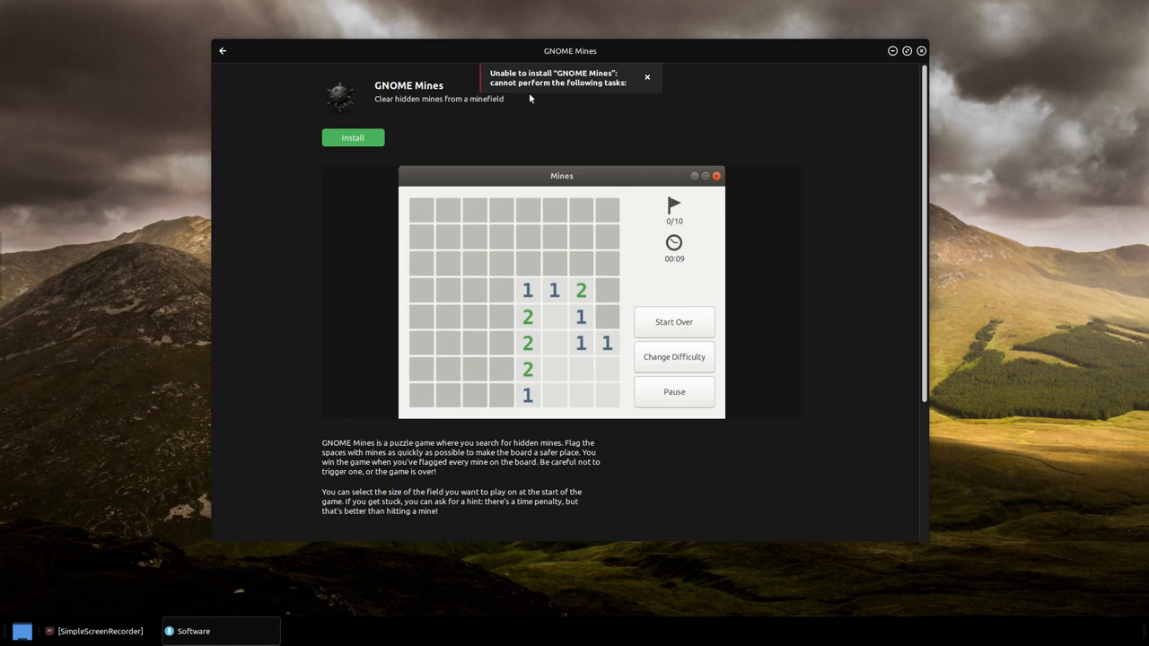
pyautogui.click(352, 136)
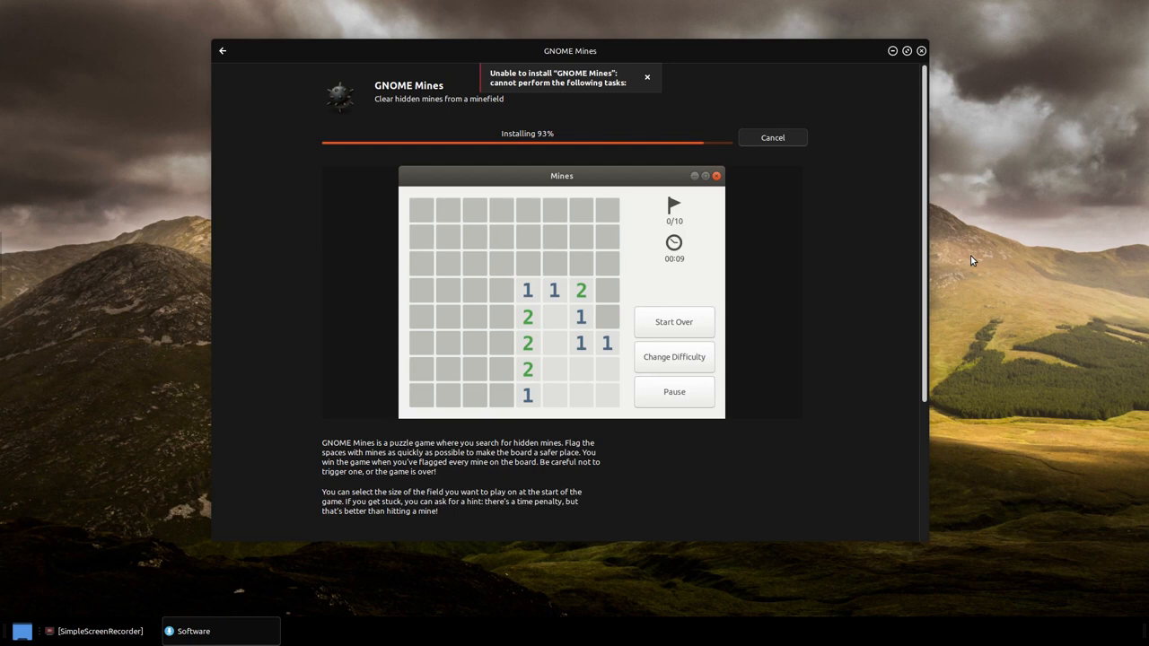
pyautogui.moveTo(815, 273)
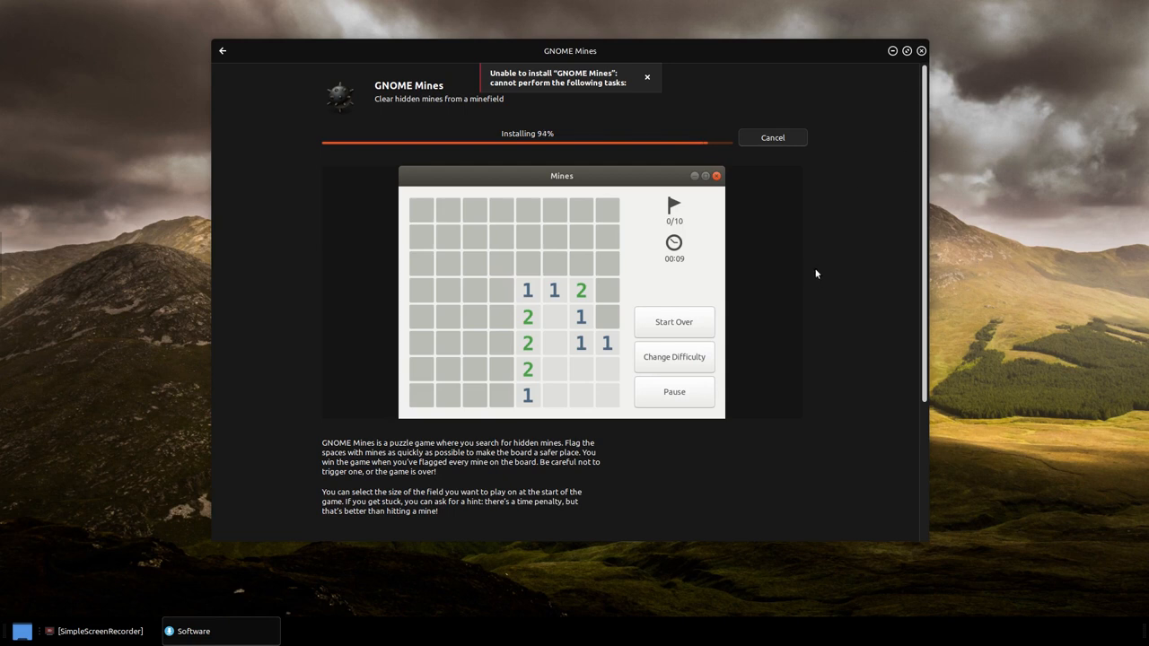
pyautogui.moveTo(1013, 210)
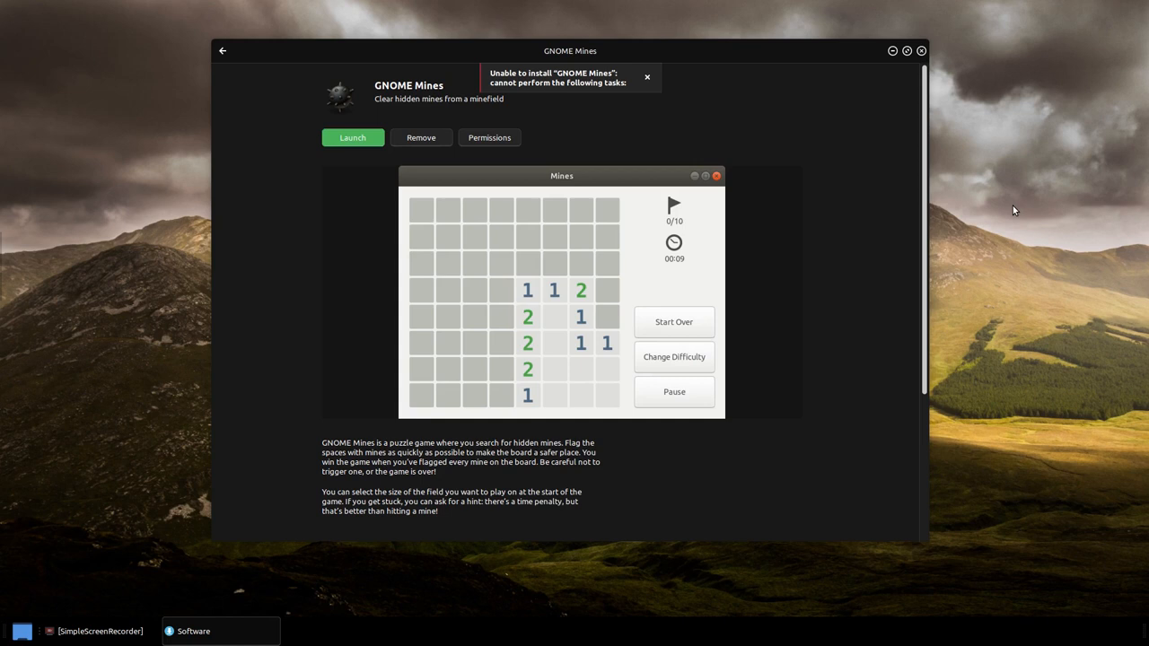
pyautogui.moveTo(765, 118)
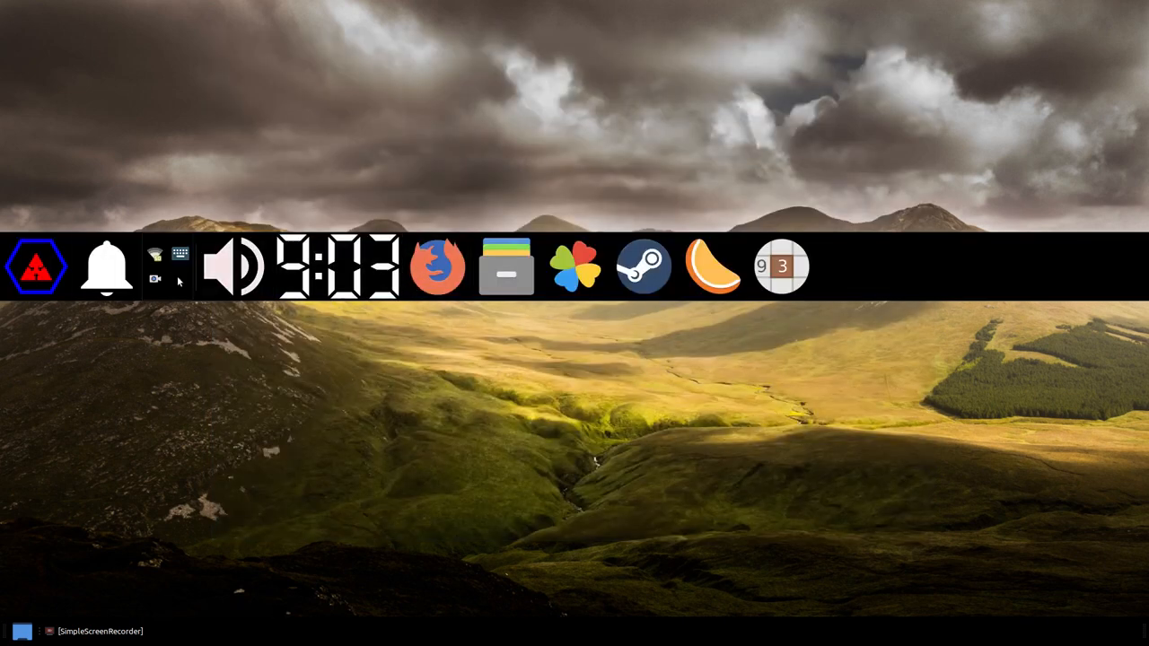
# Find Mines under Games in the Whisker Menu, then bring up the panel's right-click options.
pyautogui.click(36, 266)
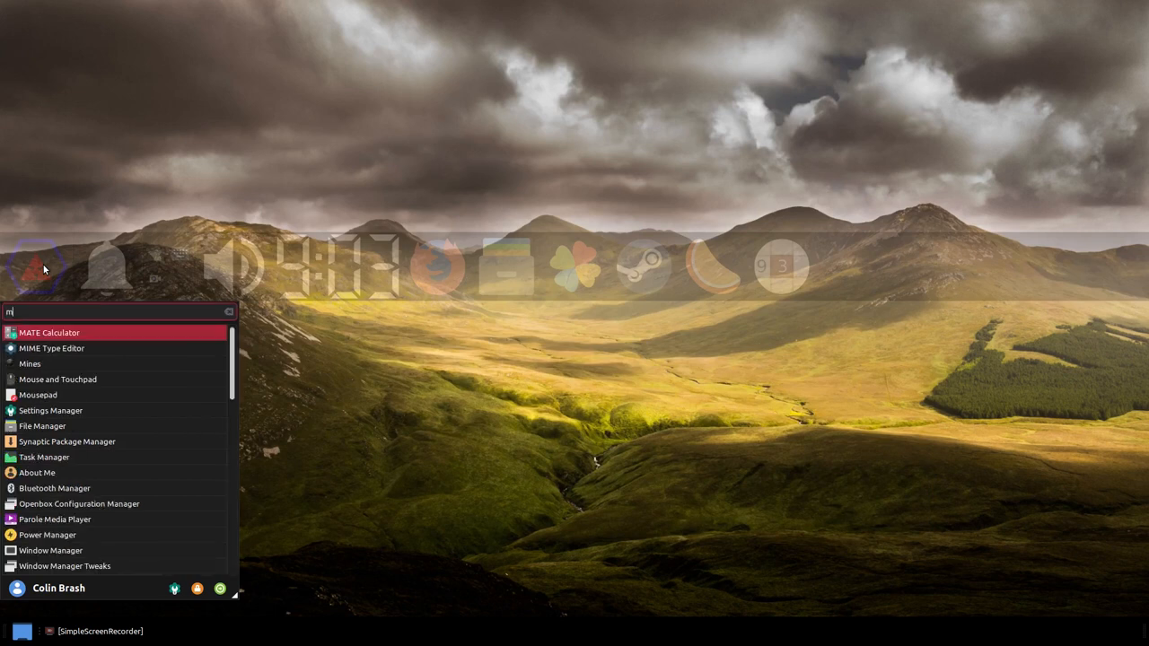
pyautogui.write('ine')
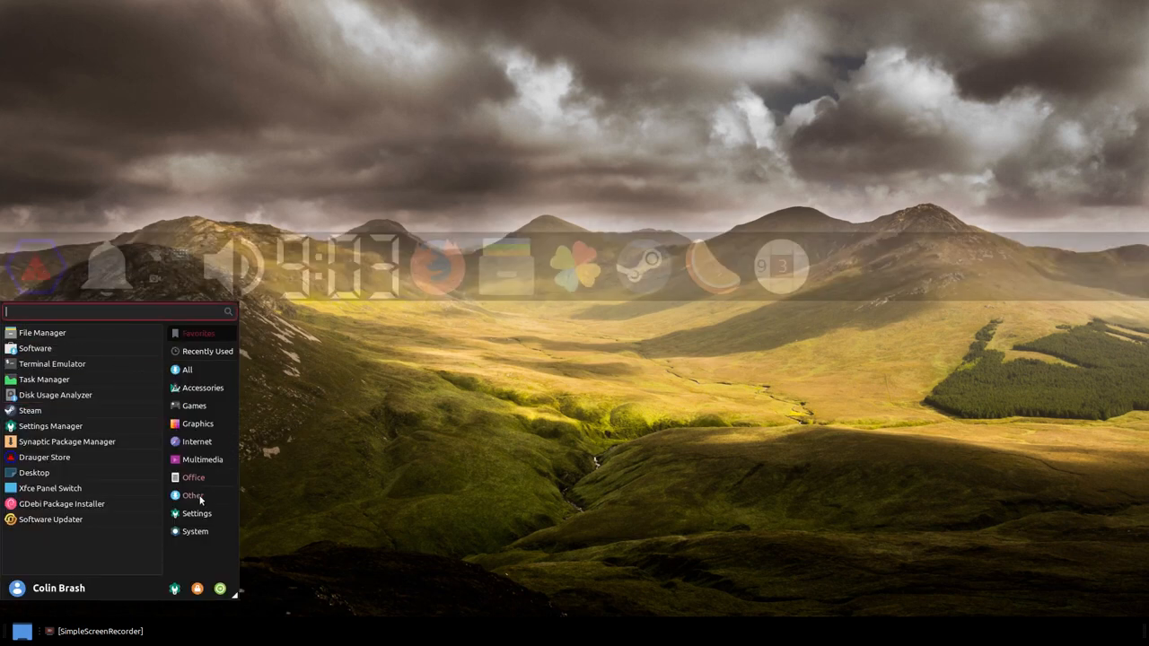
pyautogui.click(194, 406)
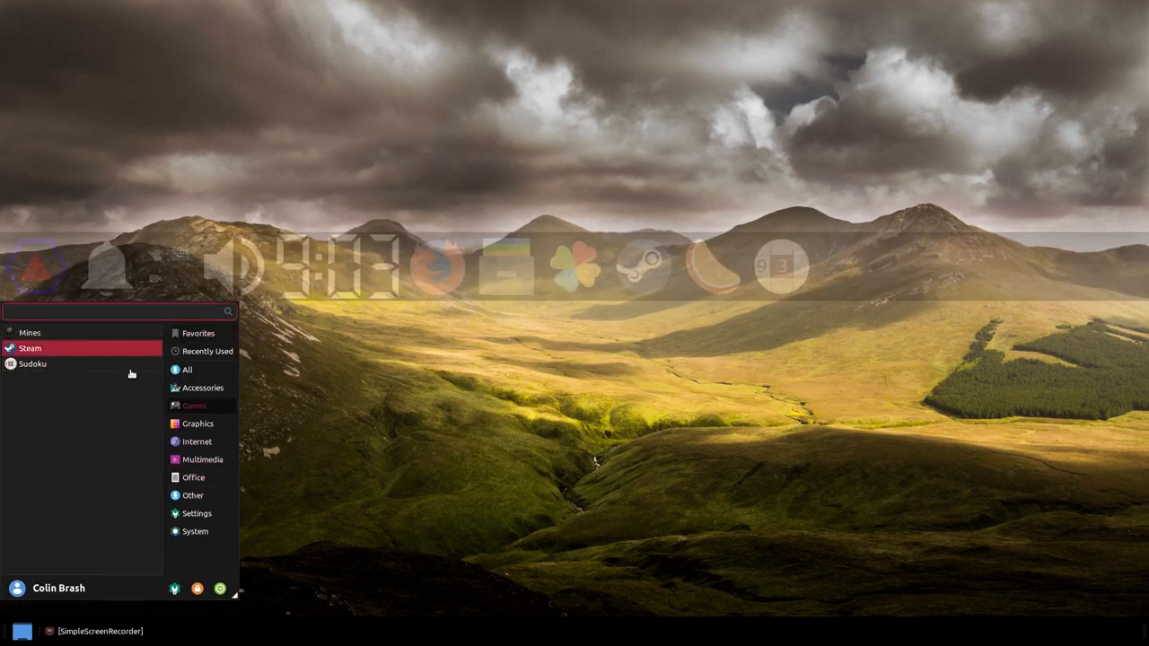
pyautogui.rightClick(871, 266)
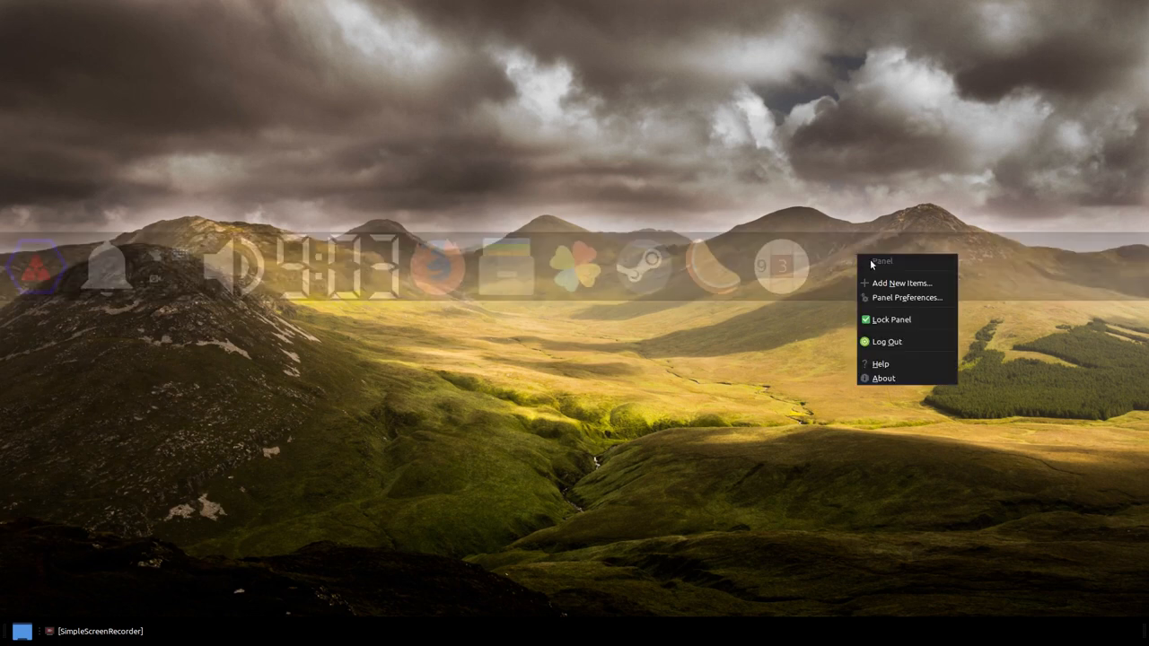
# Add a new Launcher item to the panel and set it to Mines in its properties.
pyautogui.click(902, 284)
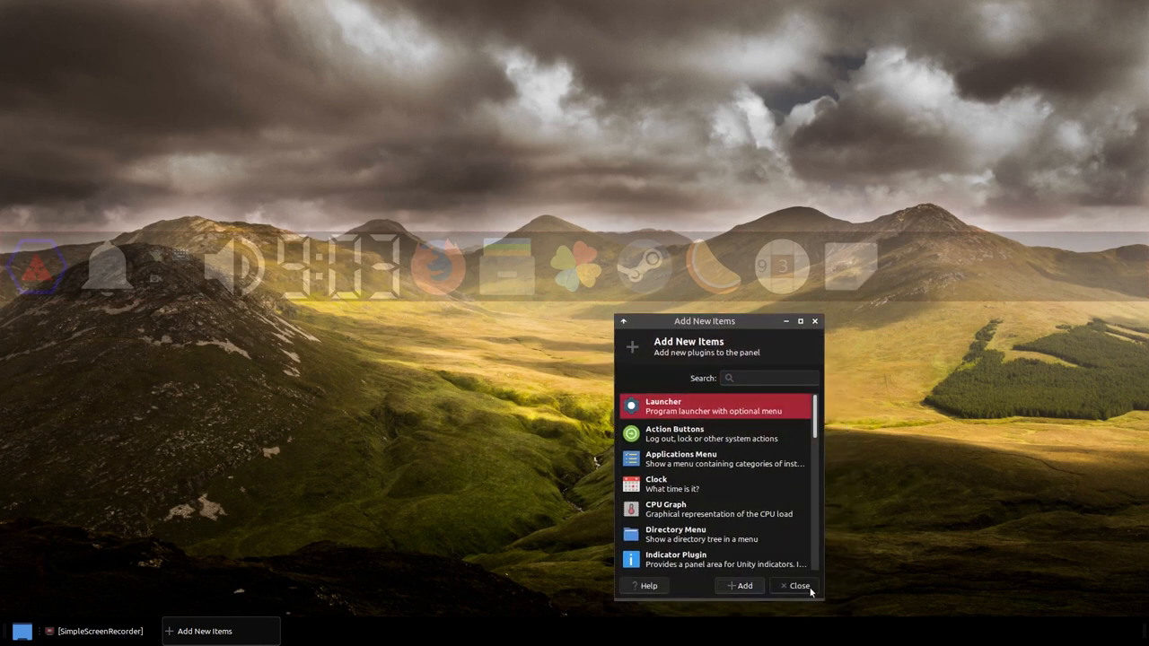
pyautogui.click(794, 586)
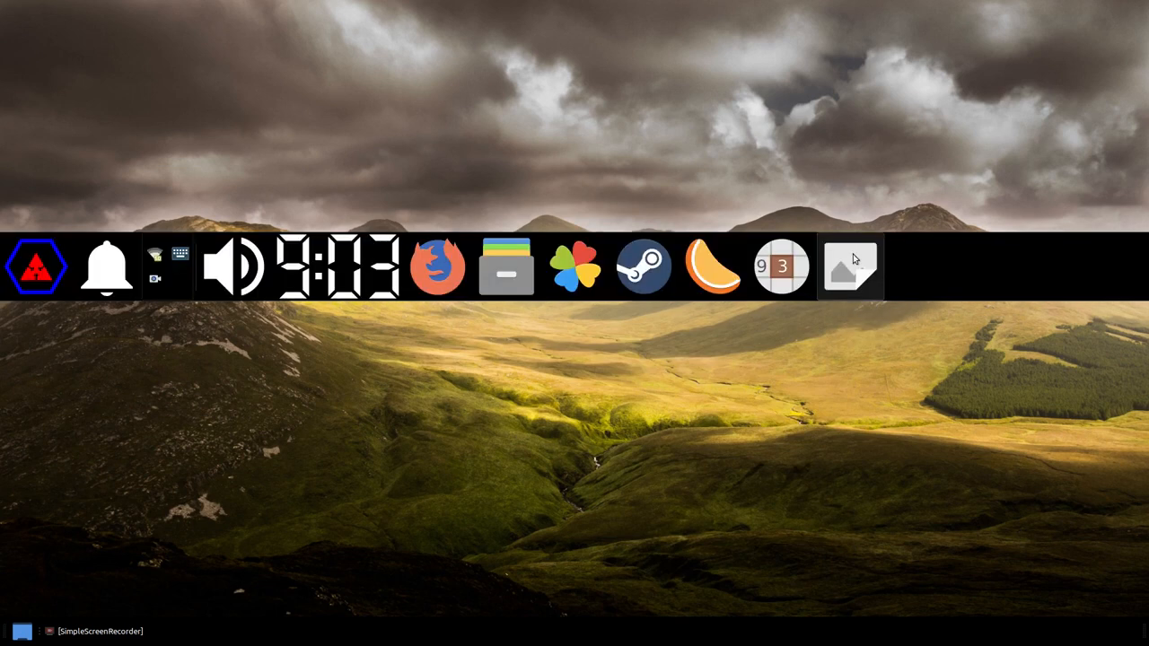
pyautogui.click(848, 266)
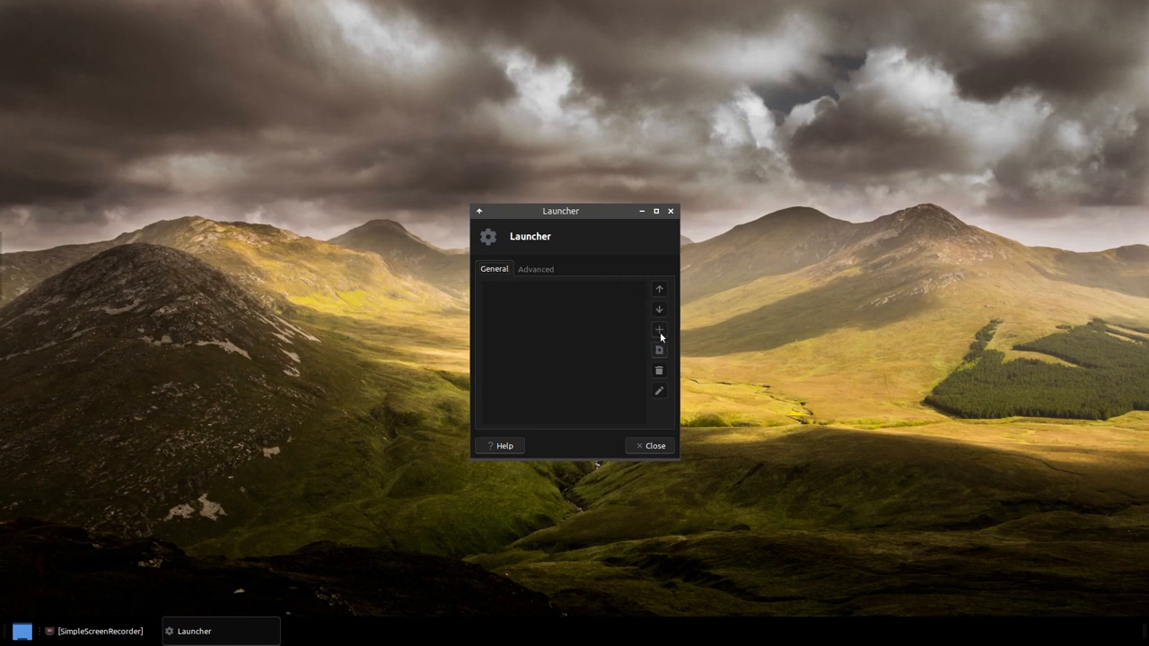
pyautogui.click(657, 329)
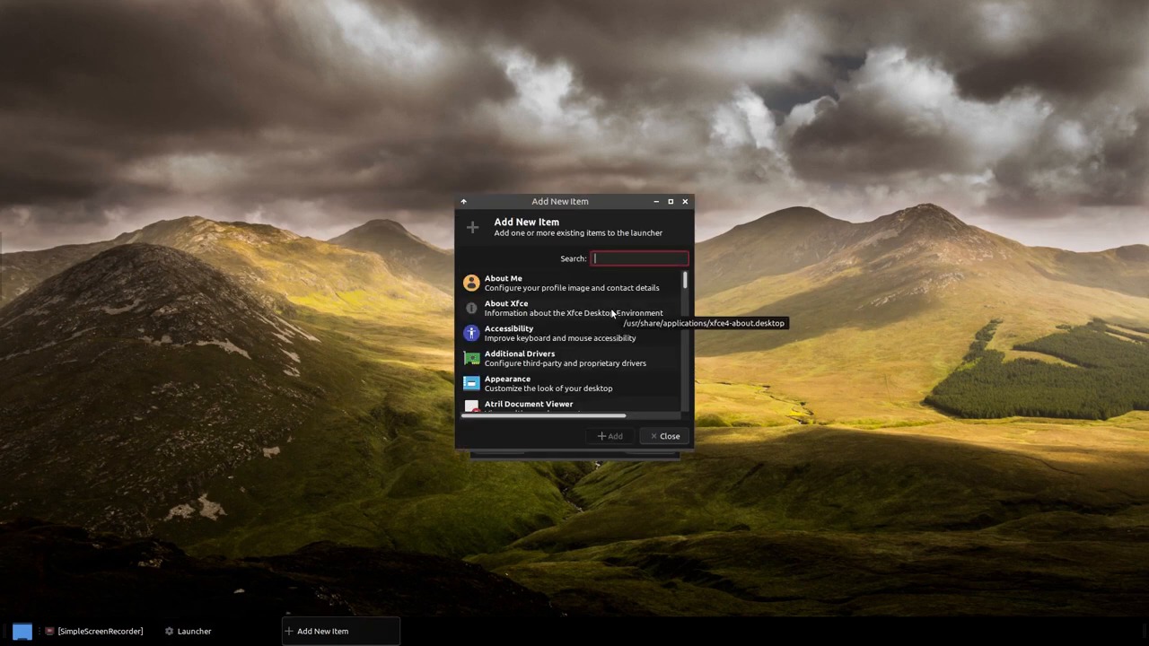
pyautogui.write('mine')
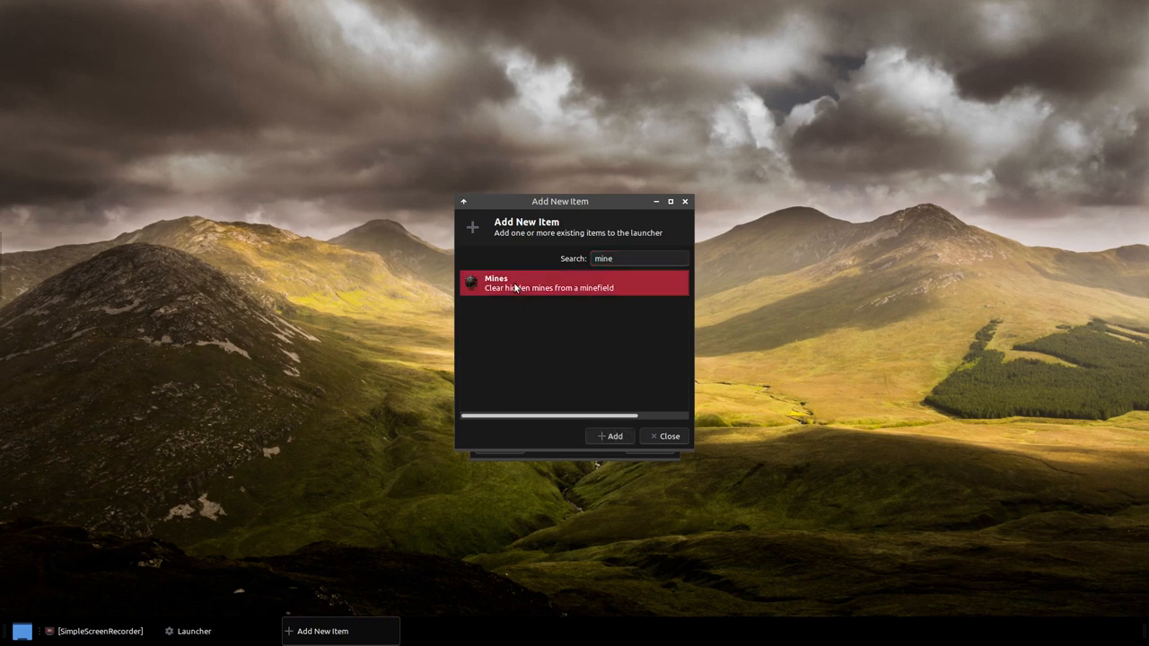
pyautogui.click(611, 436)
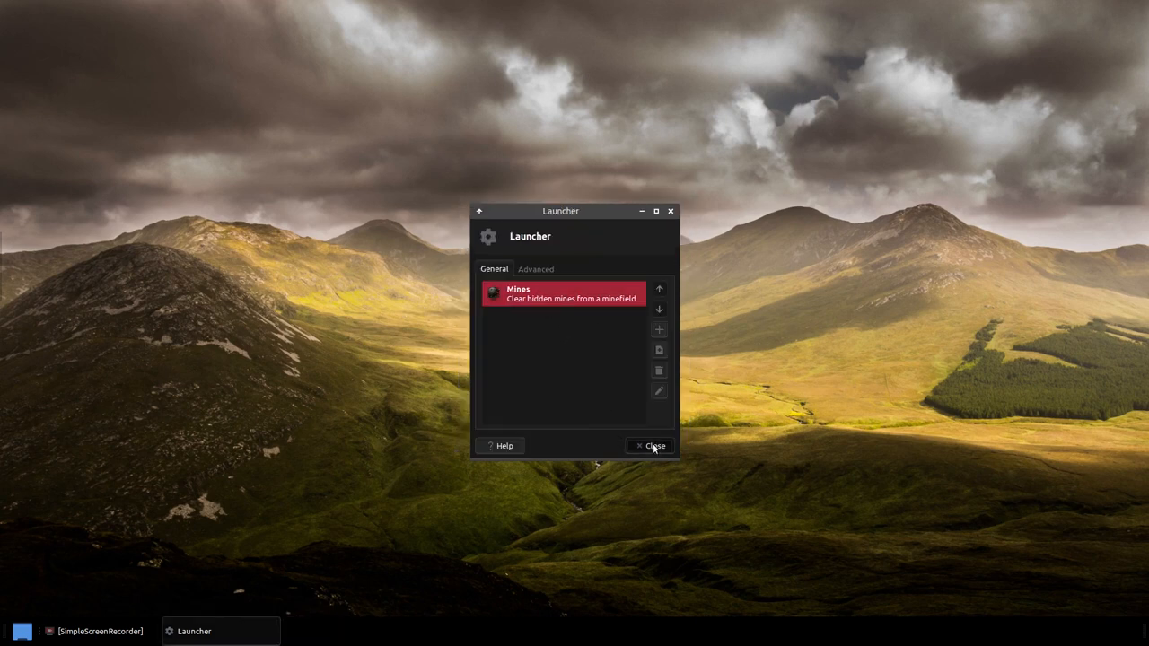
pyautogui.click(653, 446)
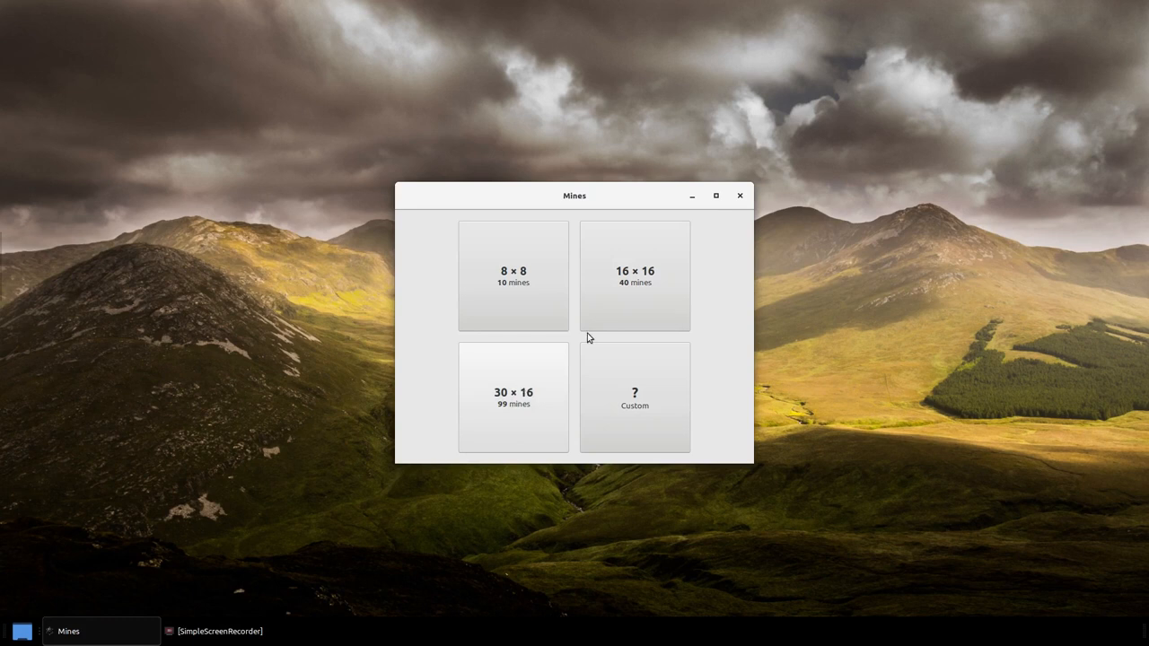
# Start a 16 × 16 game with 40 mines, then quit Mines.
pyautogui.click(636, 274)
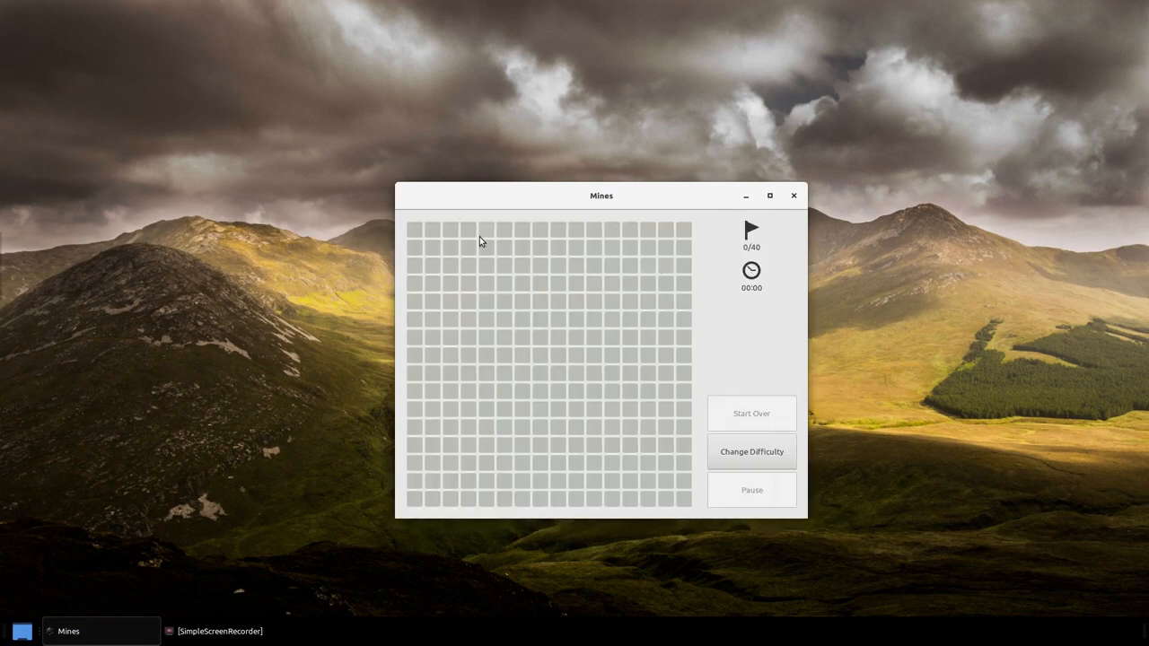
pyautogui.click(482, 237)
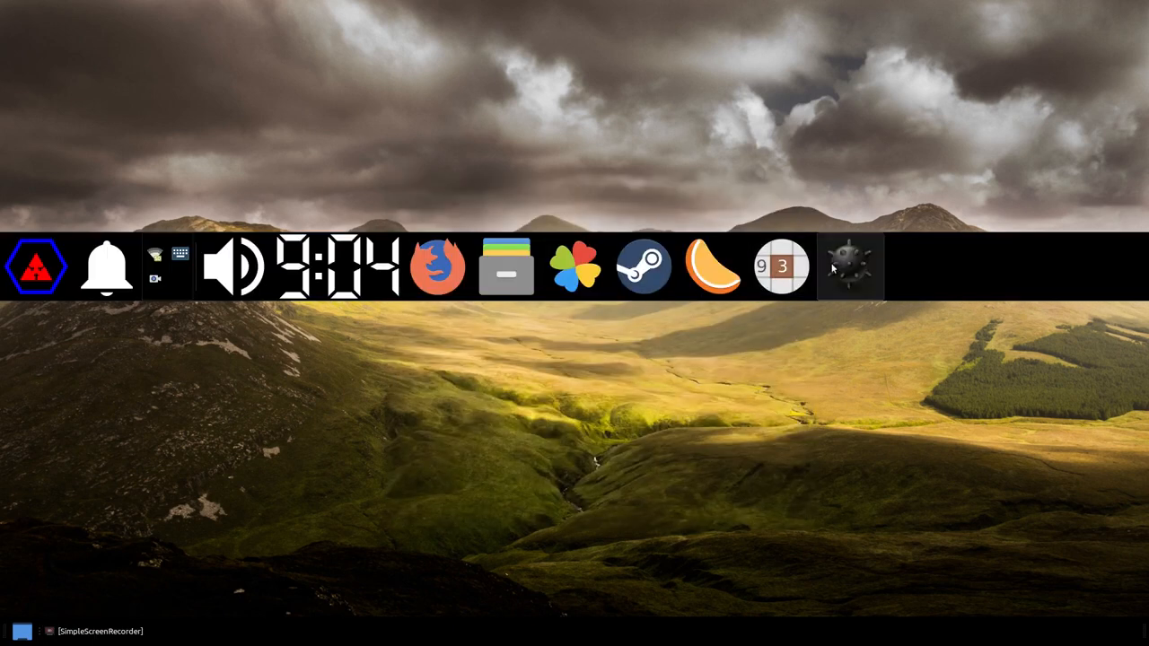
pyautogui.moveTo(905, 259)
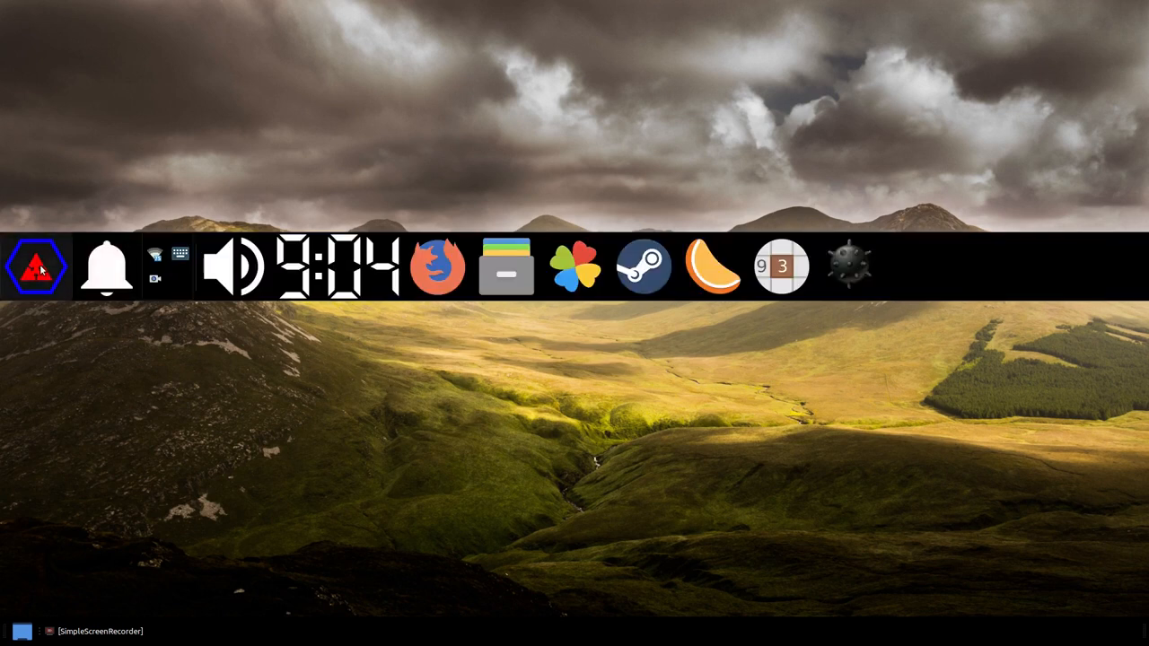
pyautogui.click(36, 266)
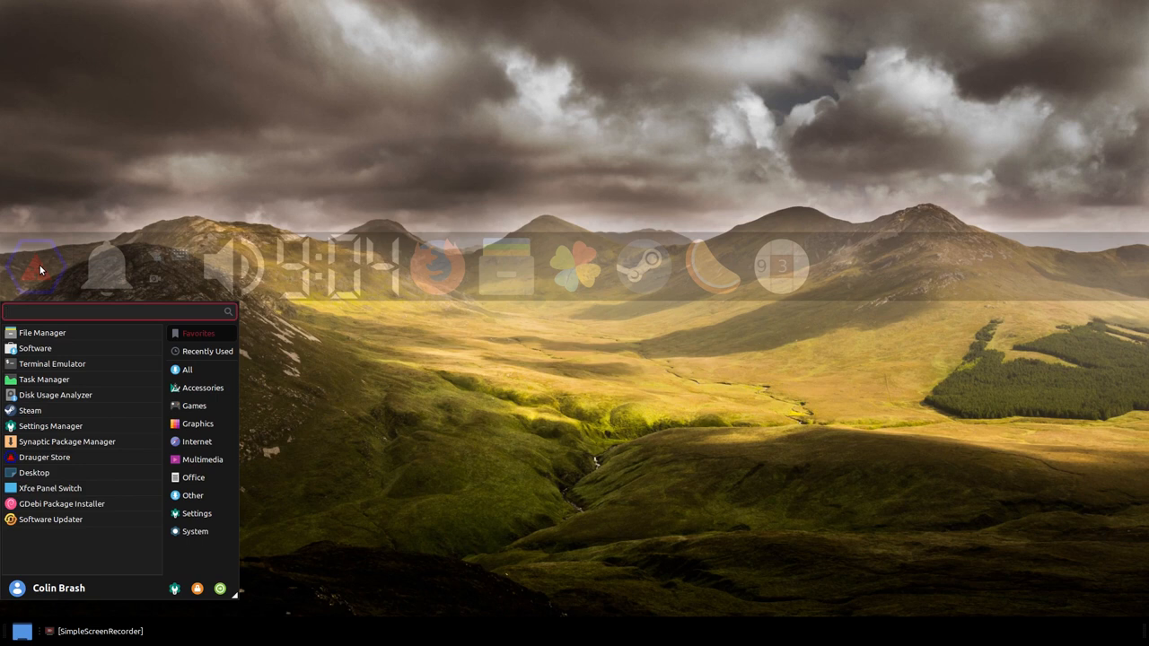
pyautogui.write('dr')
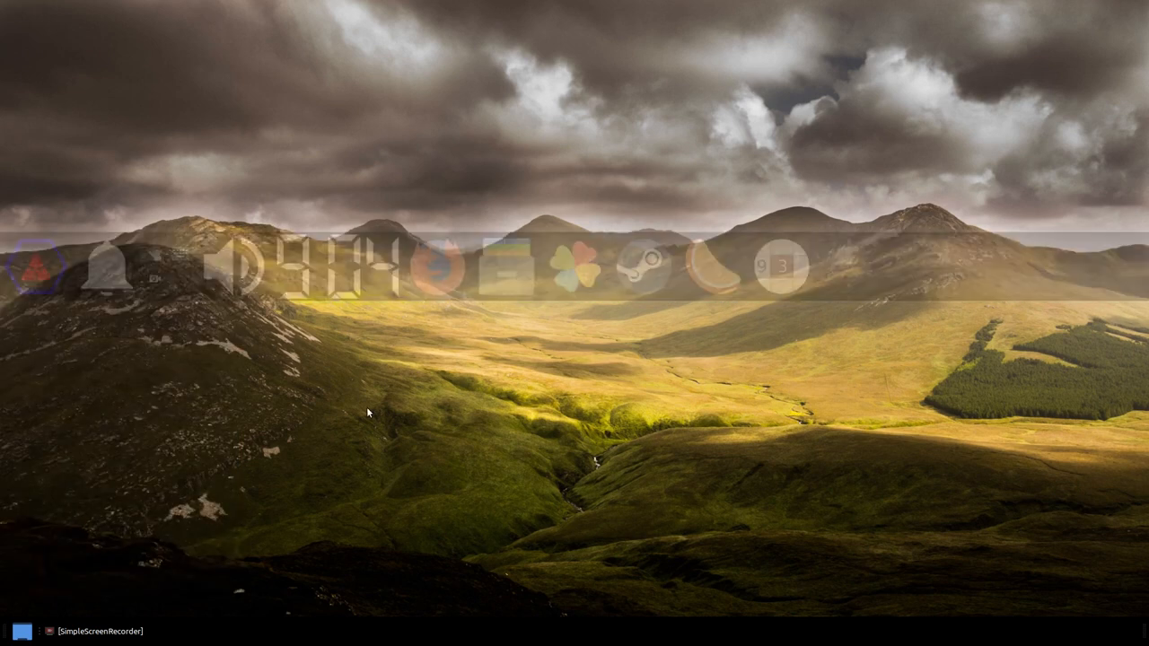
pyautogui.click(22, 265)
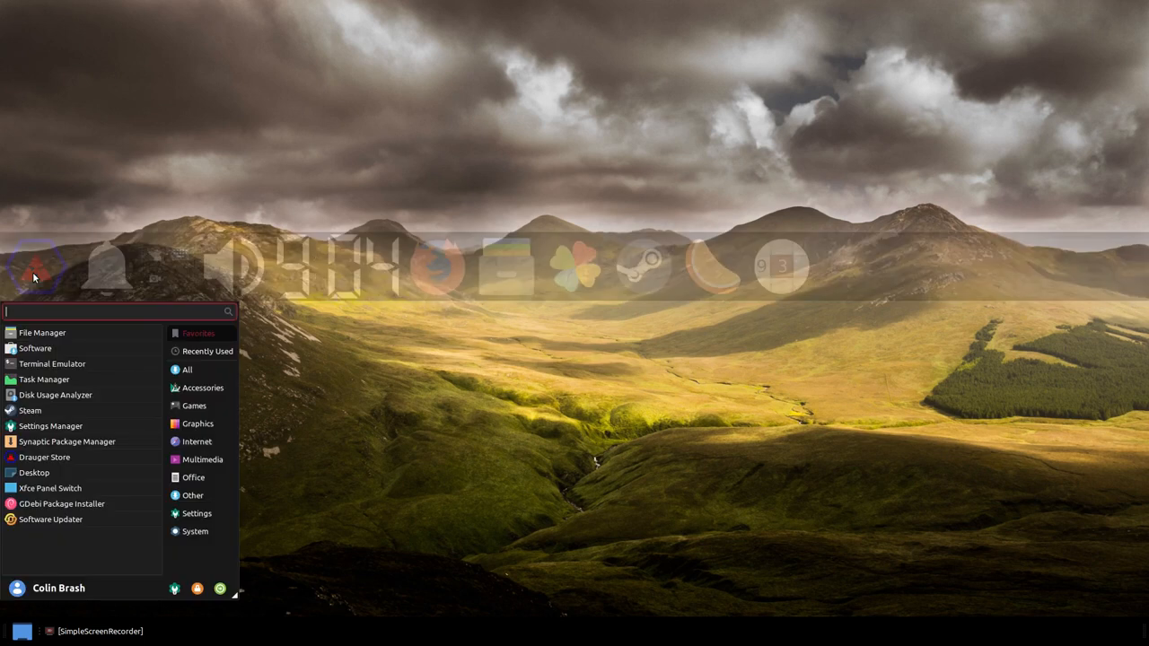
pyautogui.write('dri')
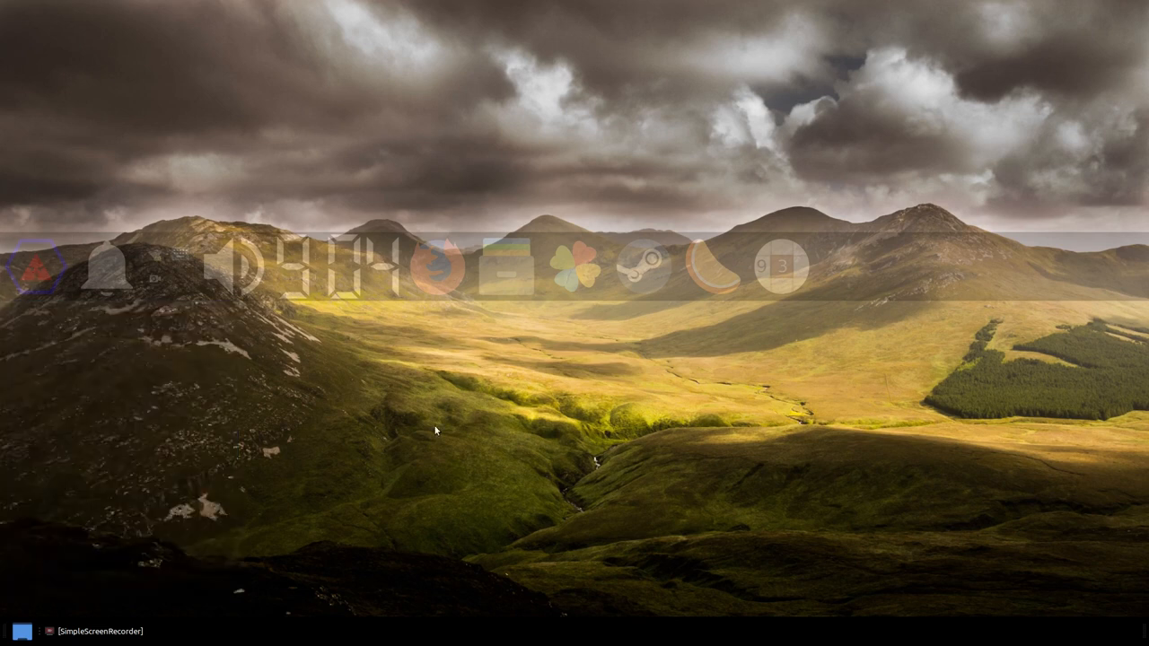
pyautogui.moveTo(574, 411)
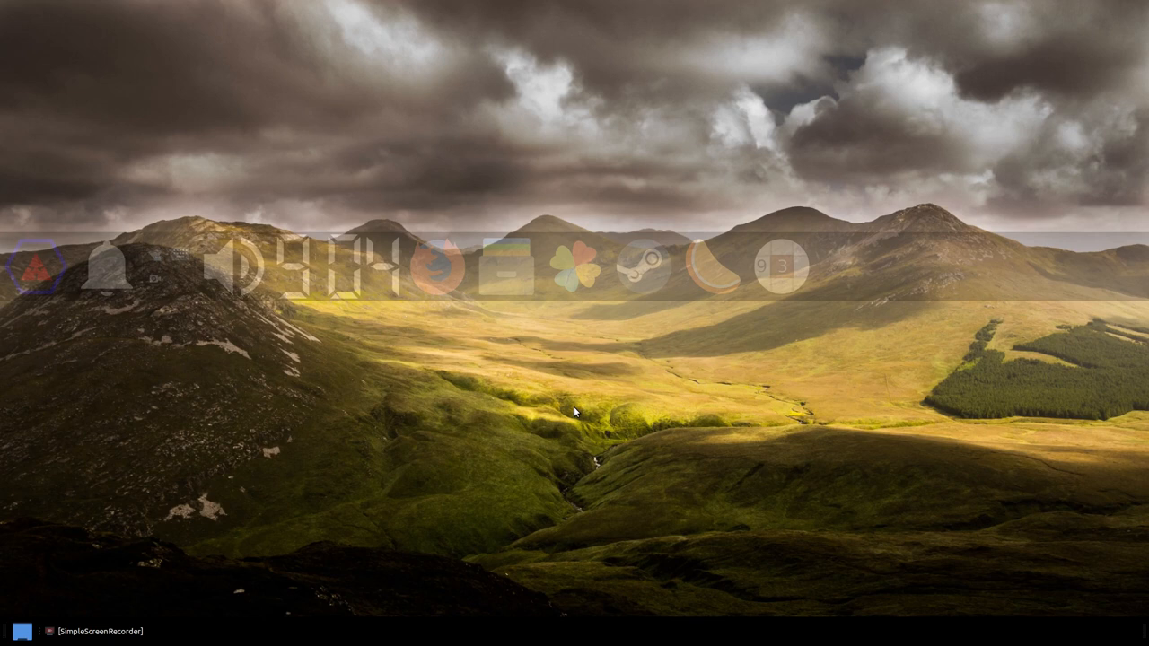
pyautogui.moveTo(478, 332)
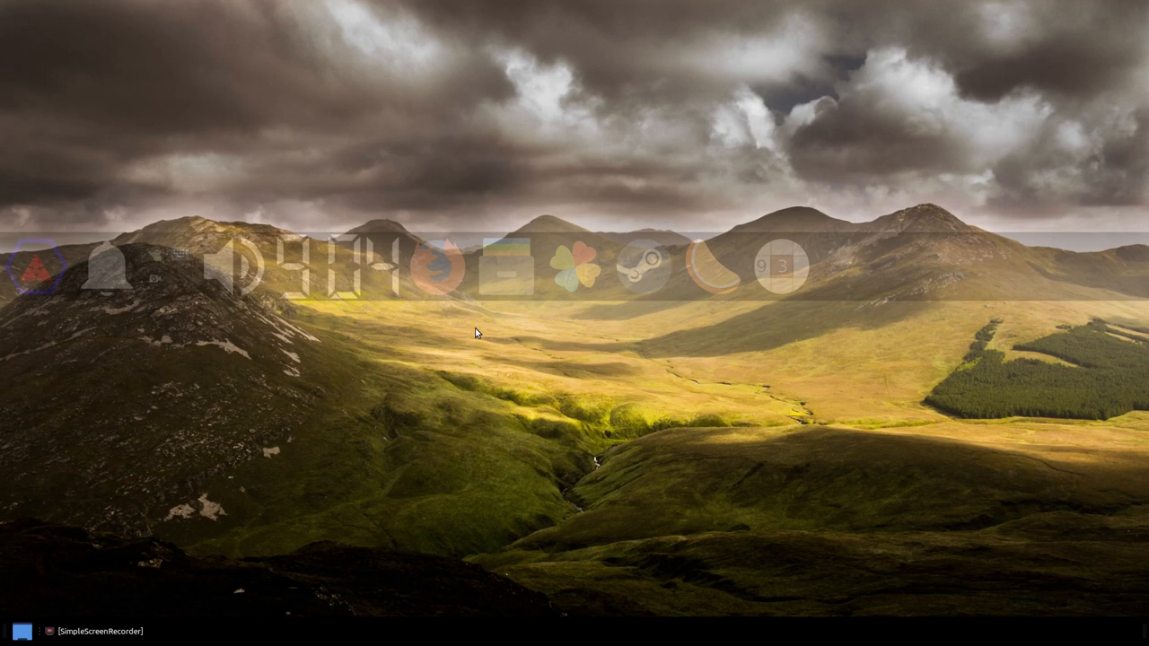
pyautogui.moveTo(456, 406)
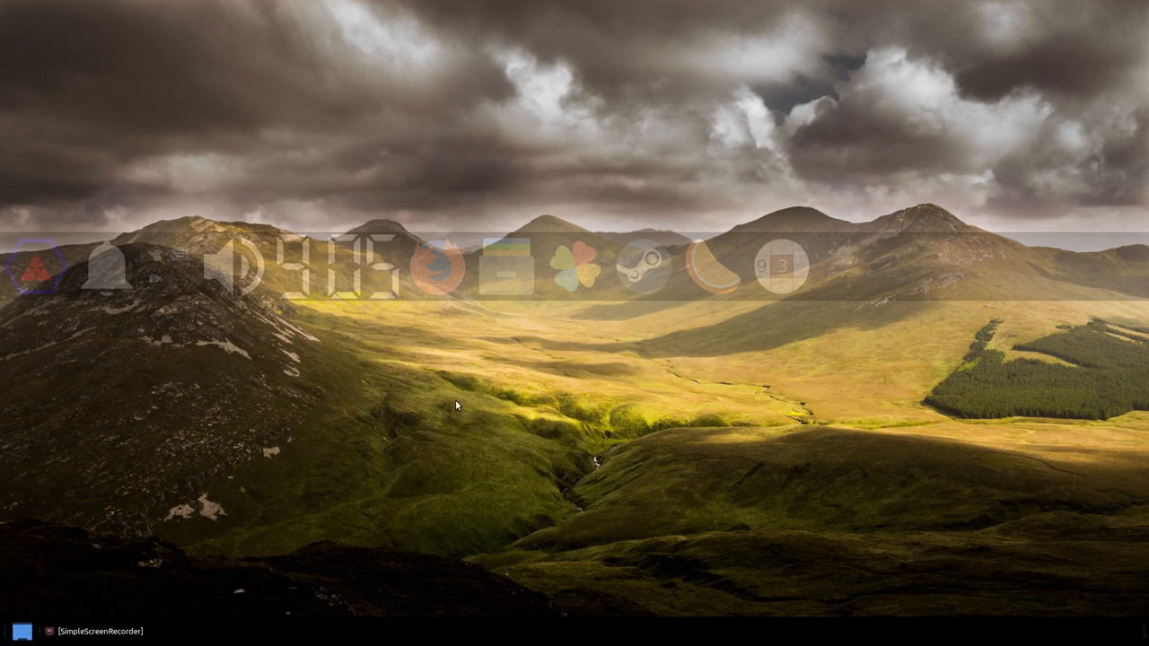
pyautogui.write('wel')
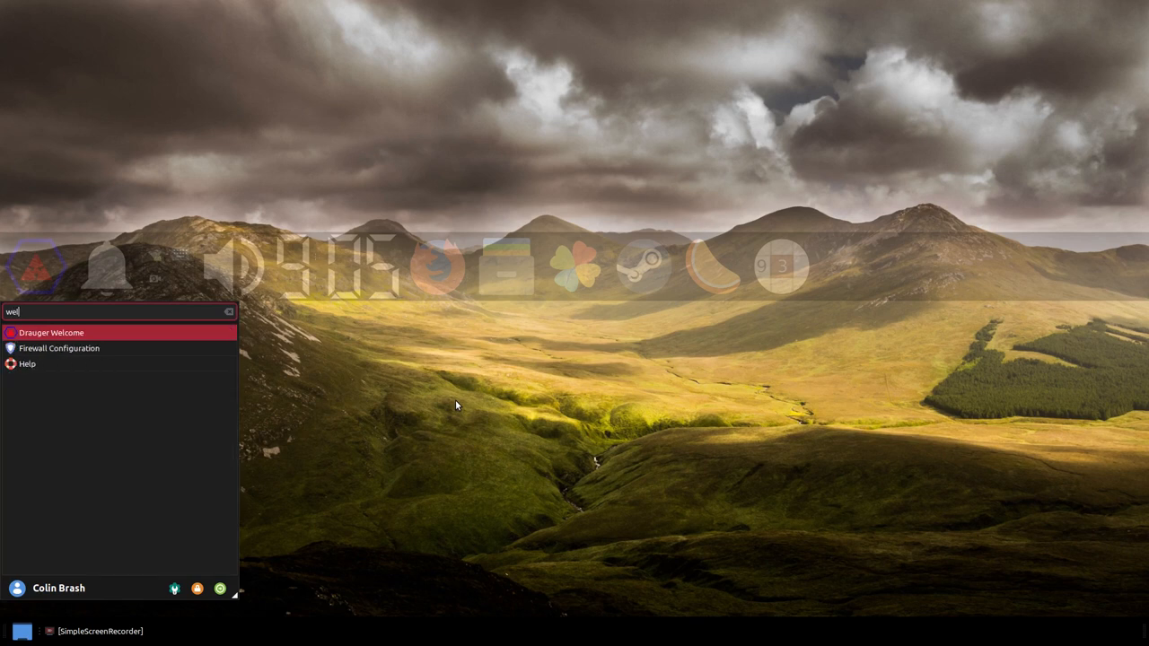
pyautogui.click(50, 332)
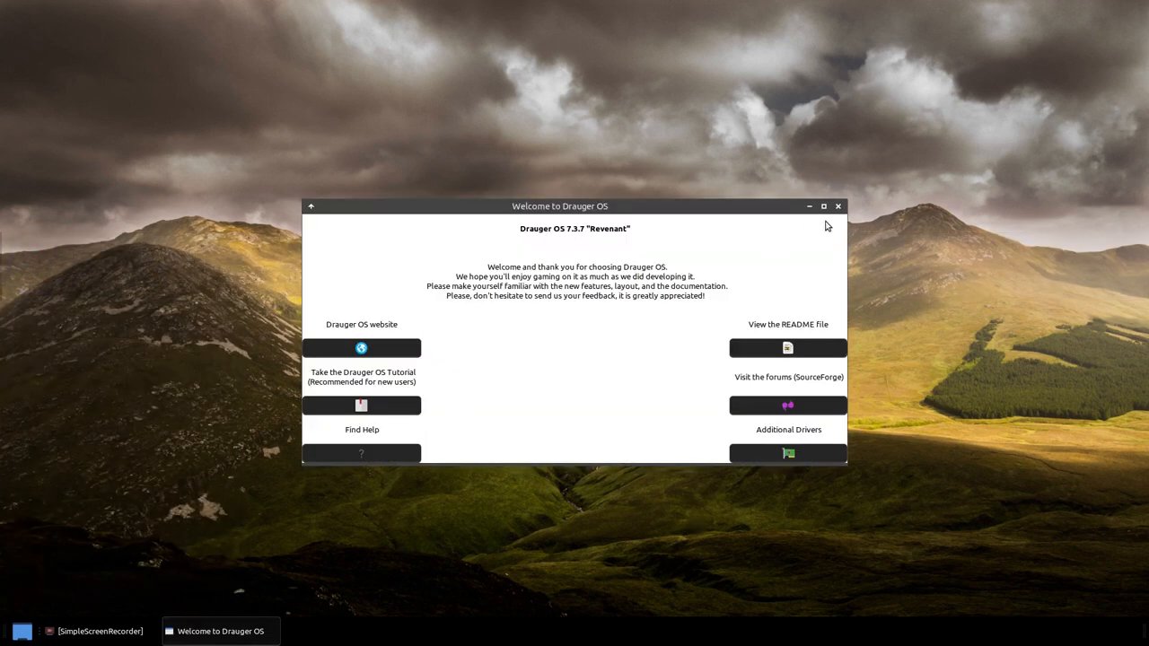
pyautogui.click(837, 207)
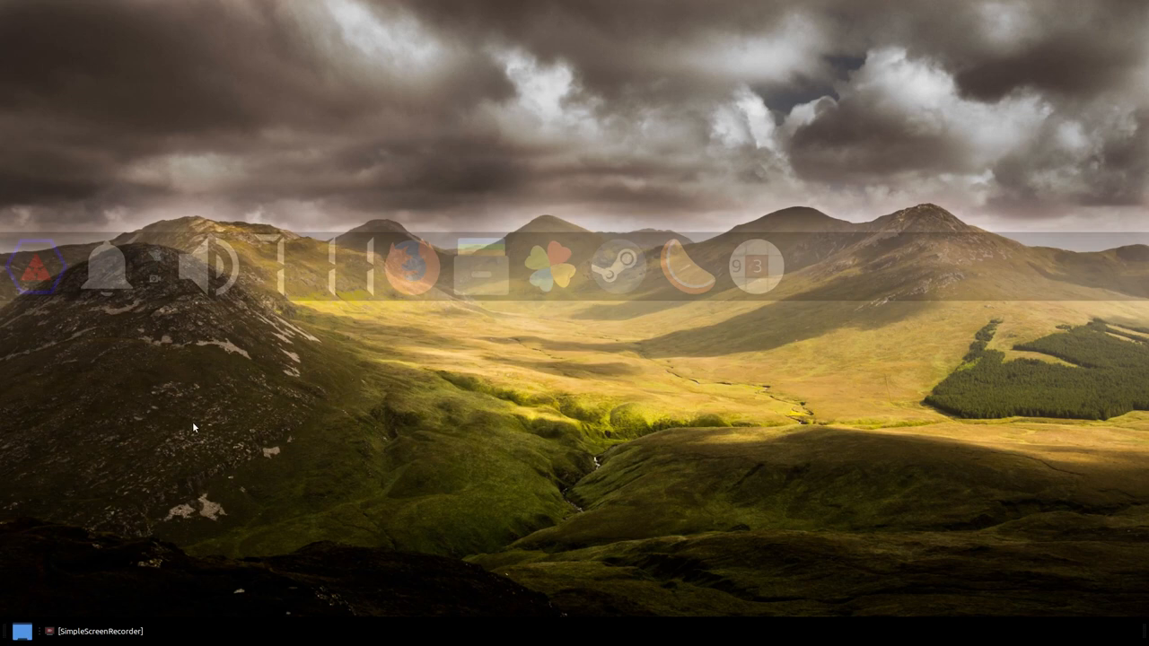
pyautogui.moveTo(273, 424)
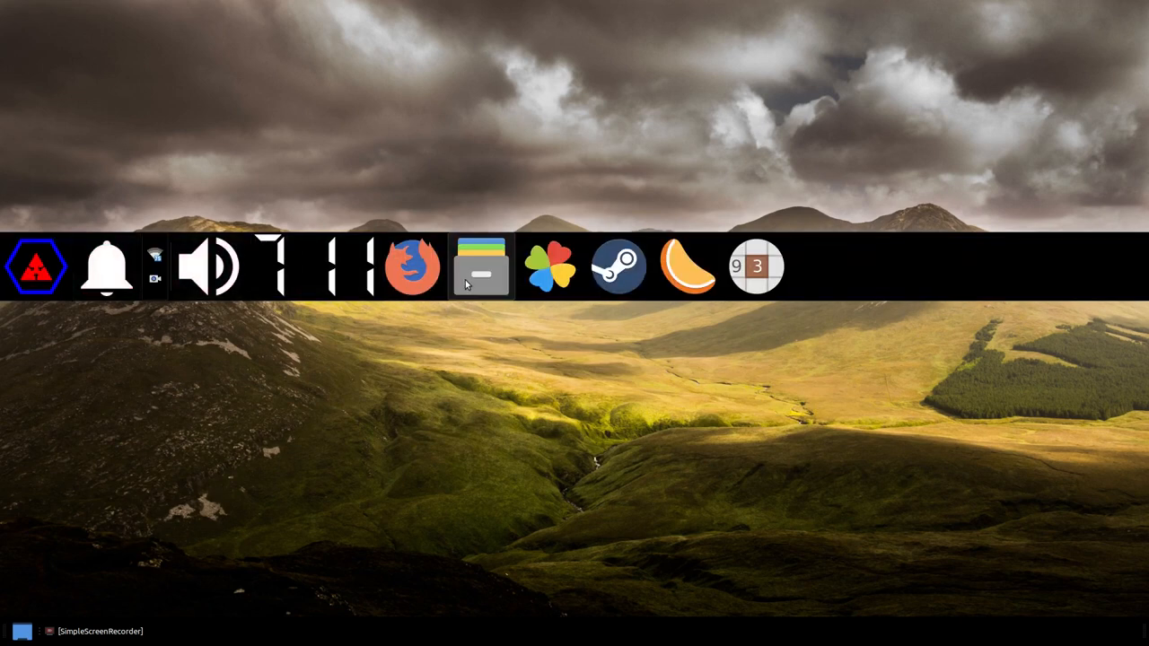
# Open Thunar from the panel and browse from File System into /usr/share.
pyautogui.click(481, 266)
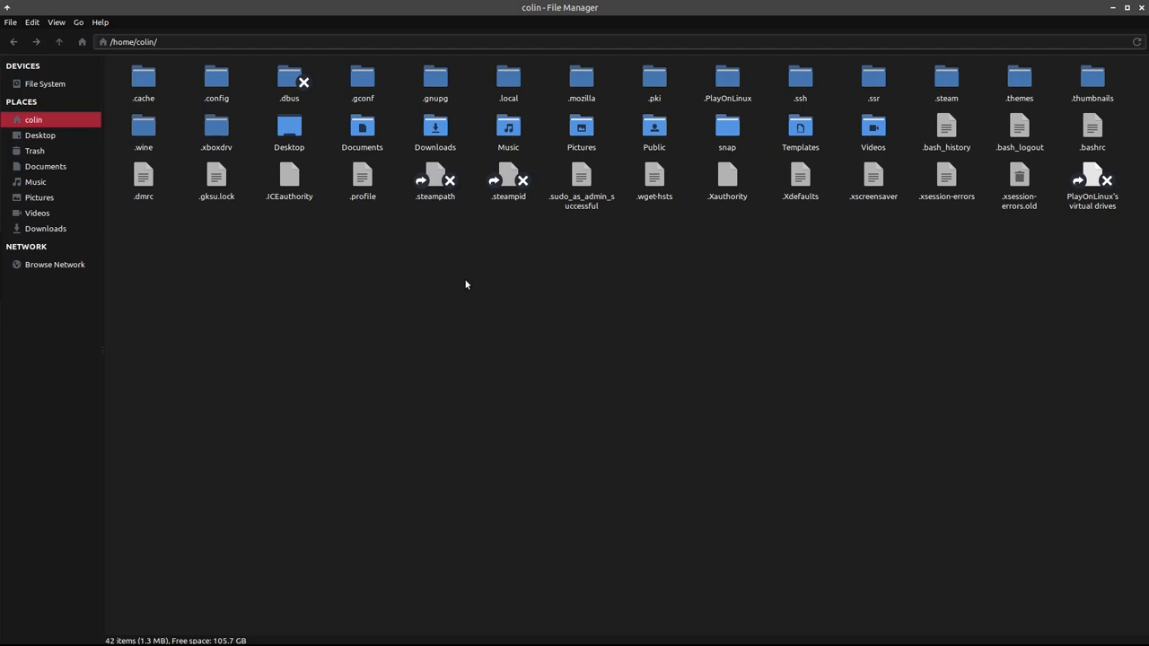
pyautogui.moveTo(36, 224)
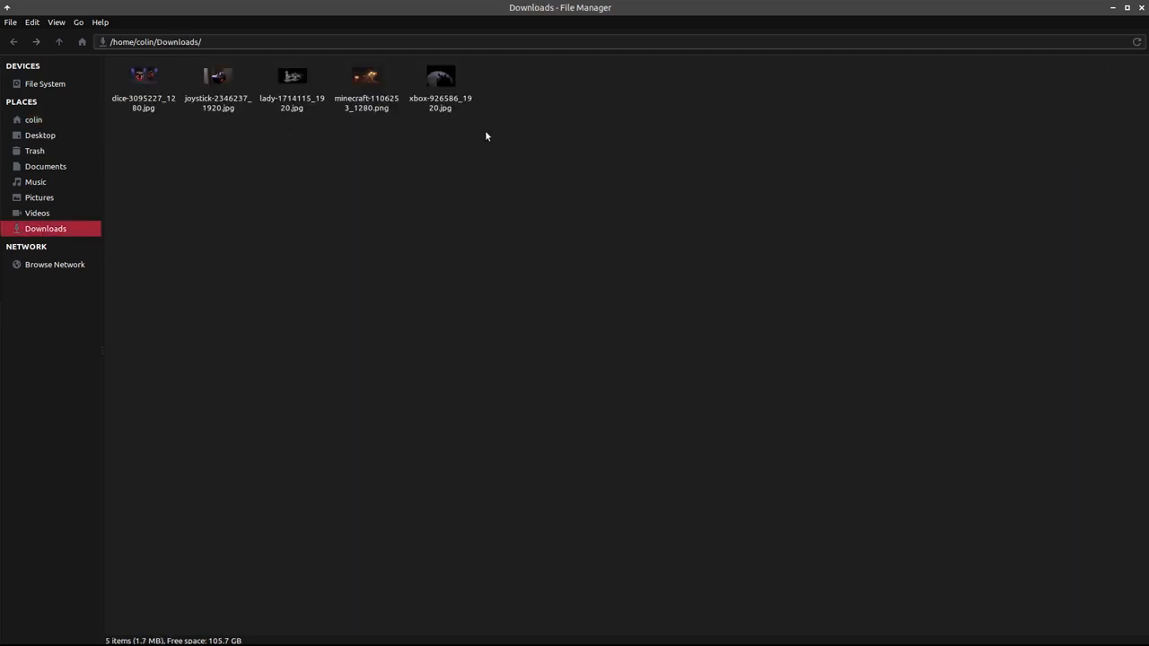
pyautogui.moveTo(237, 151)
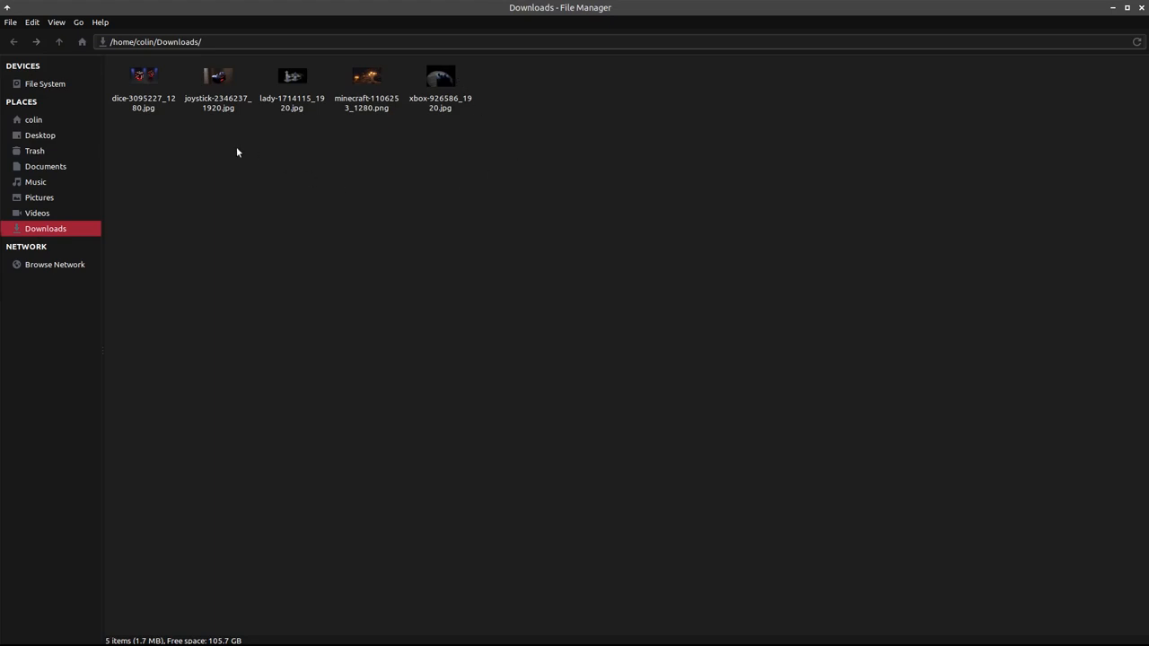
pyautogui.click(45, 84)
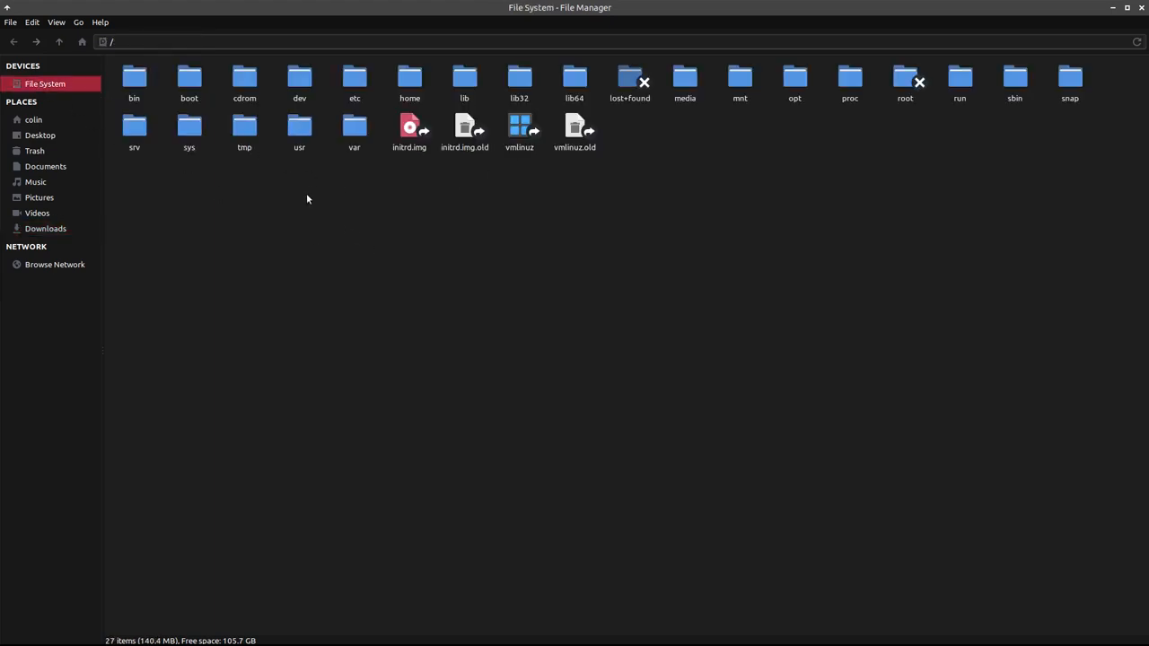
pyautogui.doubleClick(298, 129)
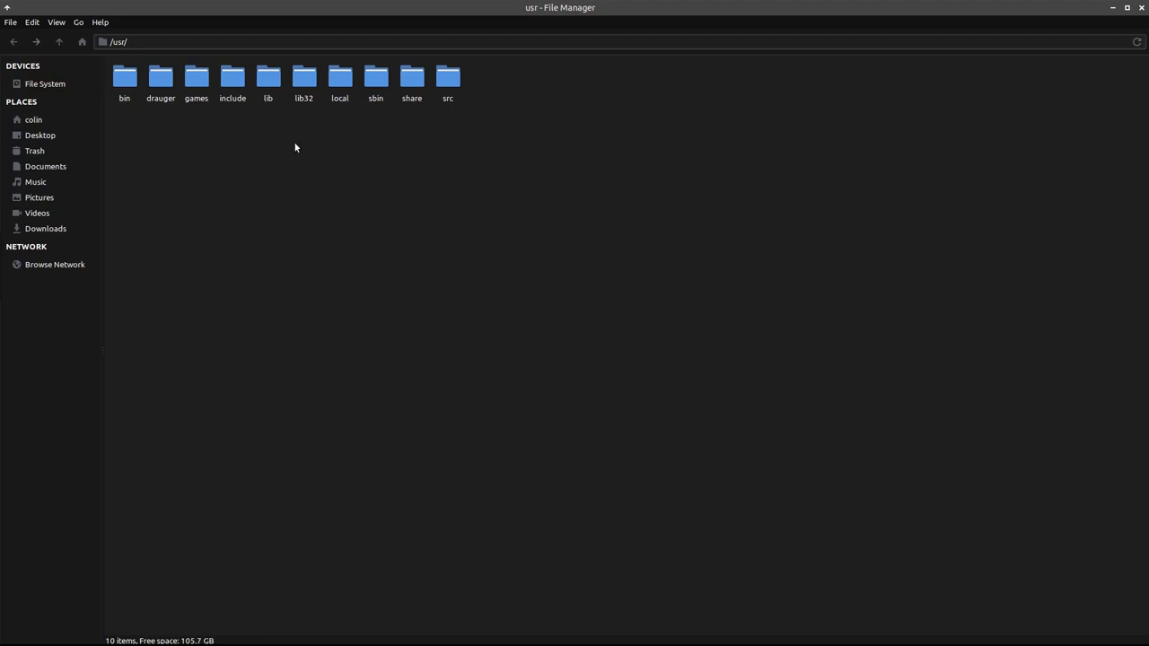
pyautogui.doubleClick(411, 75)
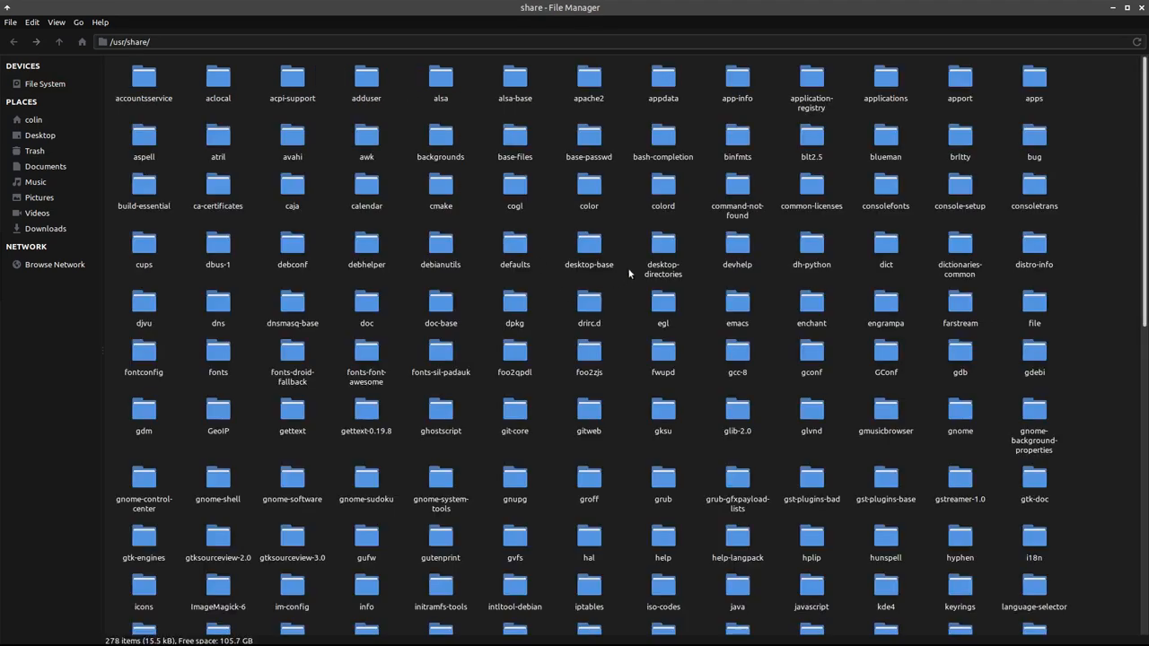
pyautogui.moveTo(453, 145)
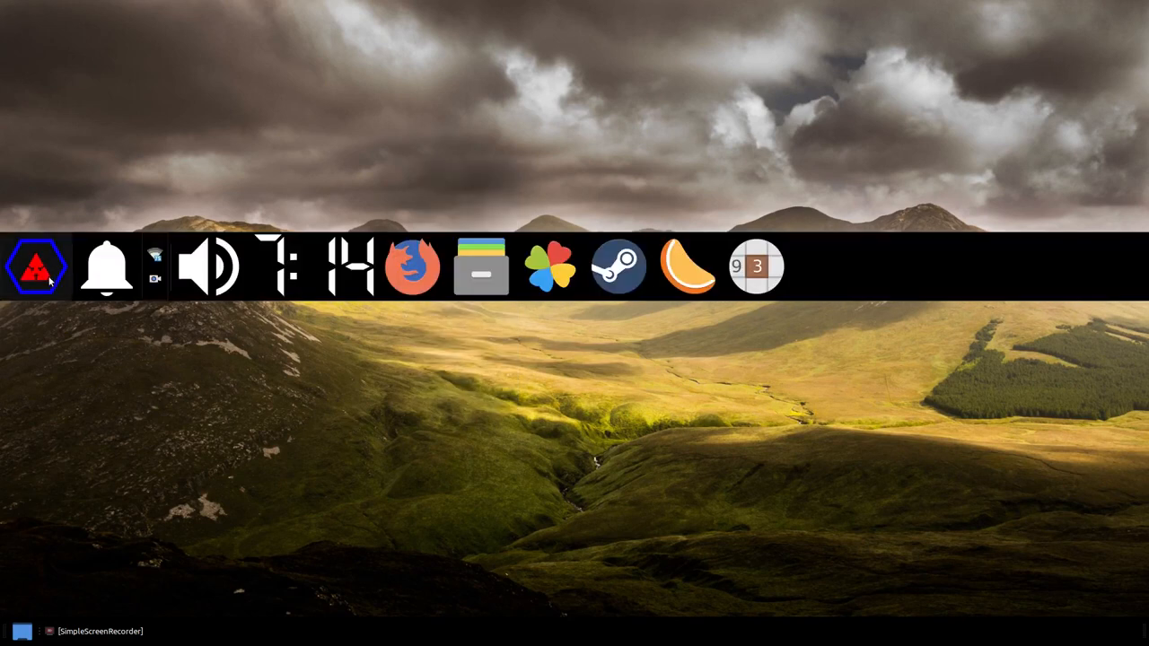
# Open Desktop settings via the menu search 'desk' and set the red dice wallpaper.
pyautogui.click(34, 265)
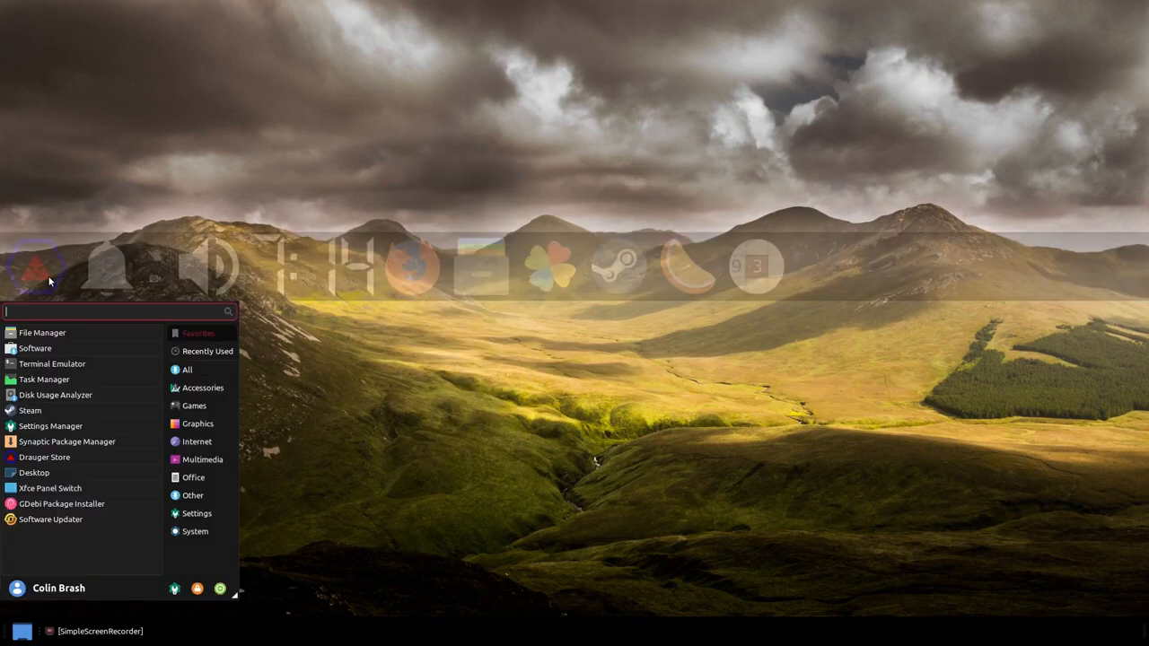
pyautogui.write('desk')
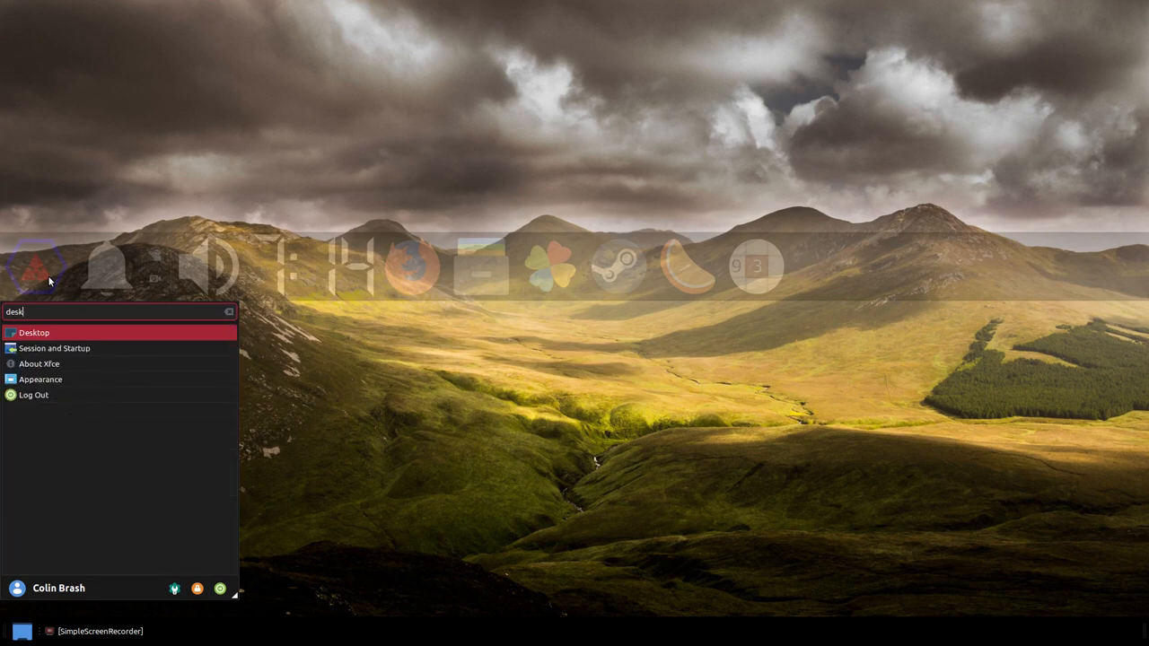
pyautogui.click(35, 333)
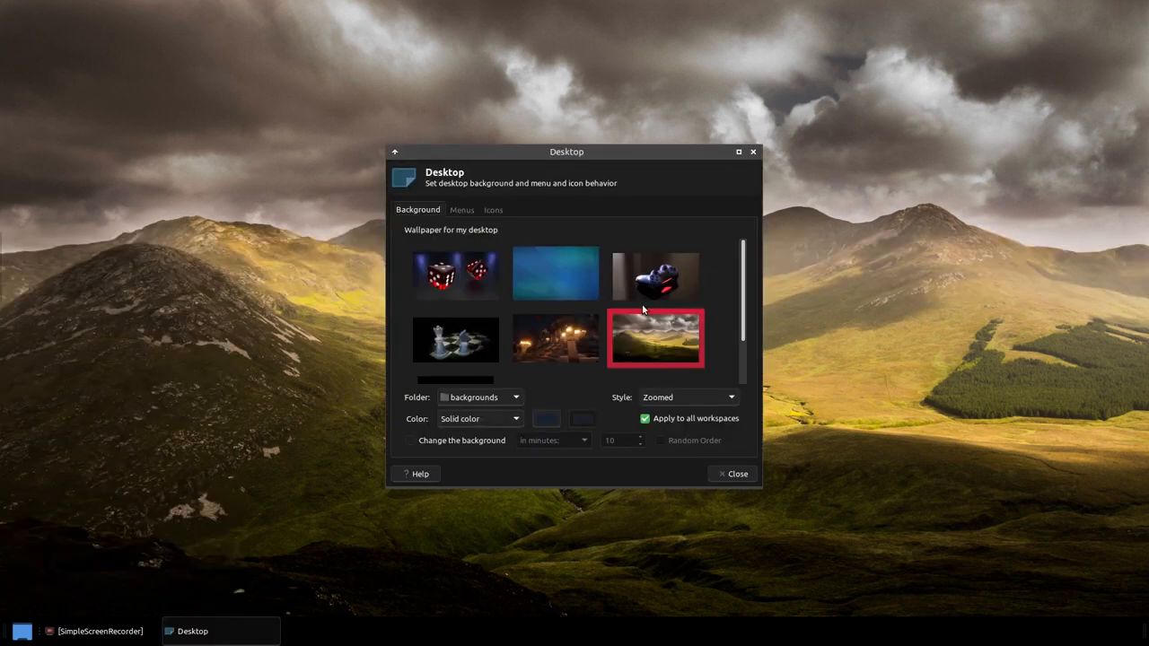
pyautogui.scroll(-3)
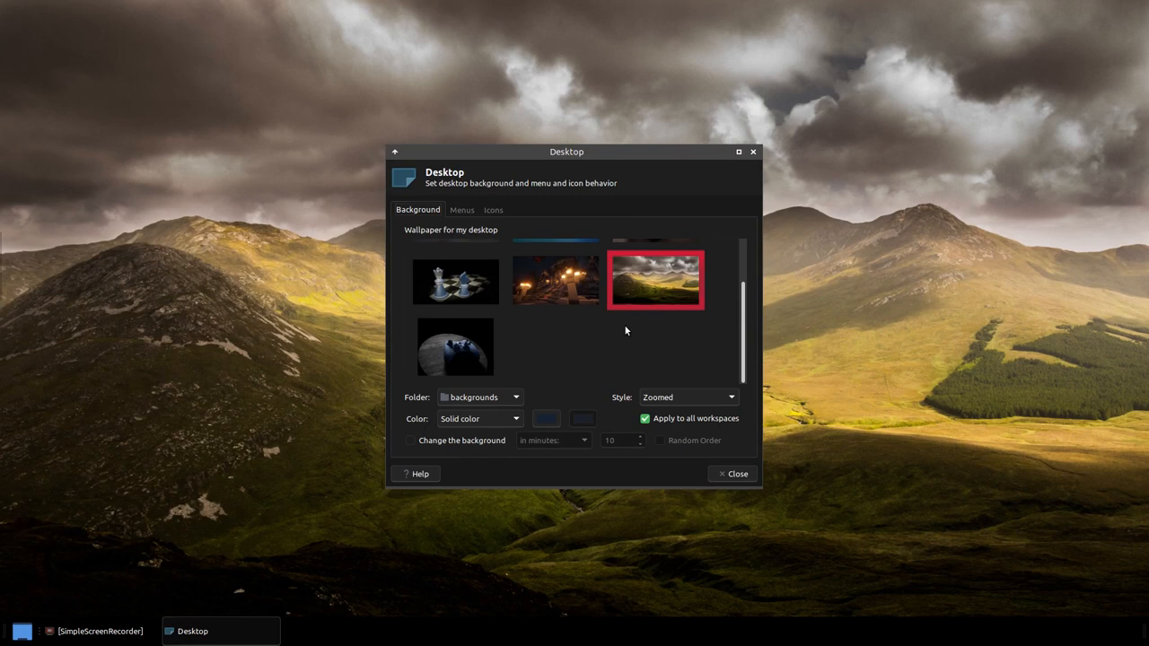
pyautogui.click(456, 273)
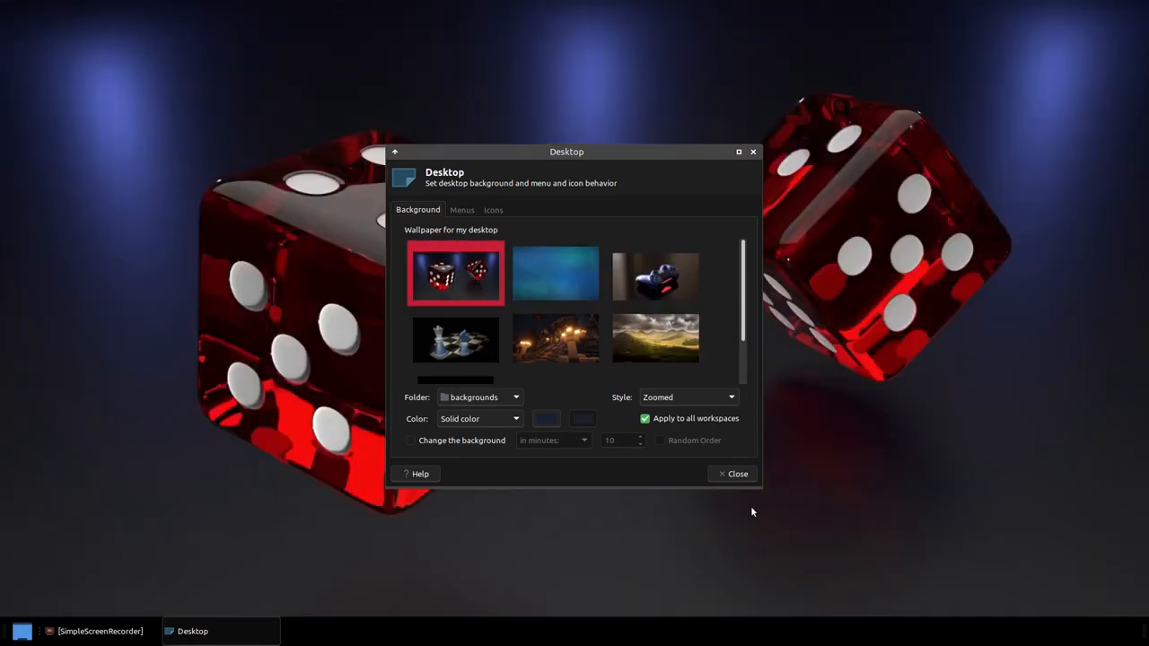
pyautogui.click(736, 475)
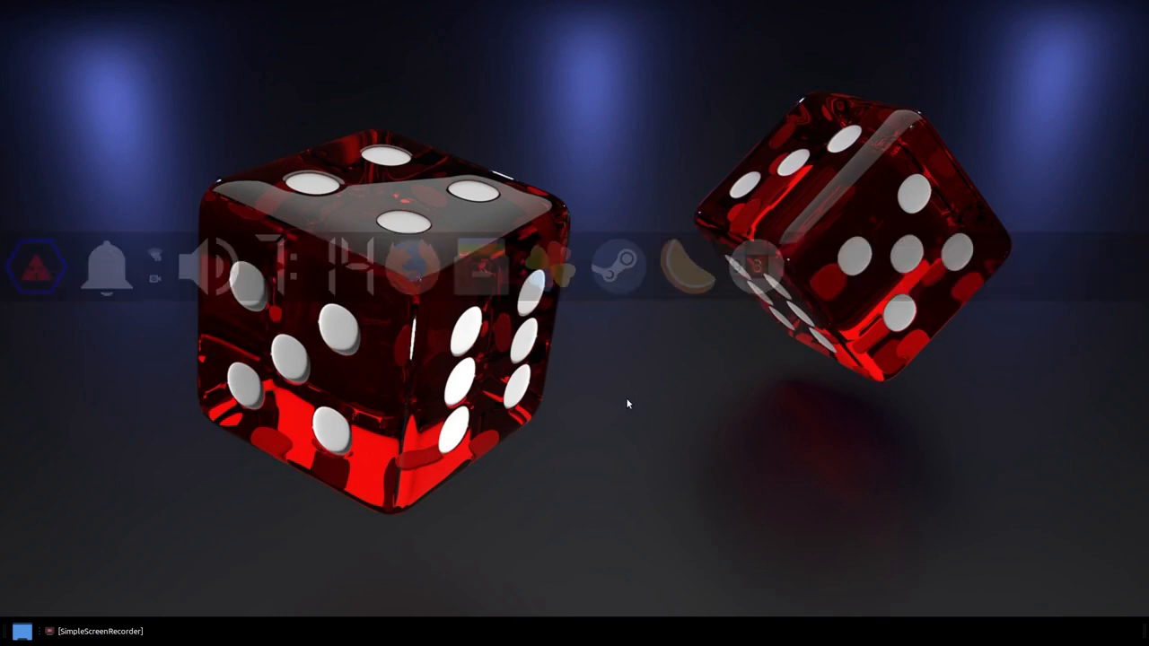
# Bring up the desktop's right-click context menu.
pyautogui.rightClick(601, 362)
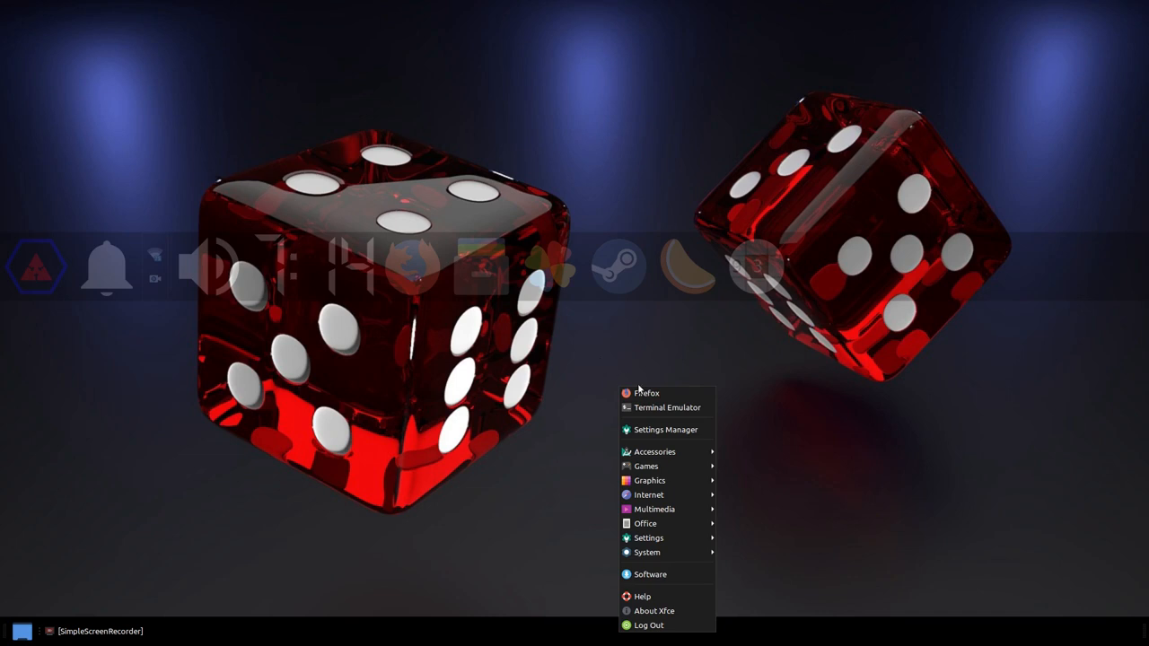
pyautogui.moveTo(653, 452)
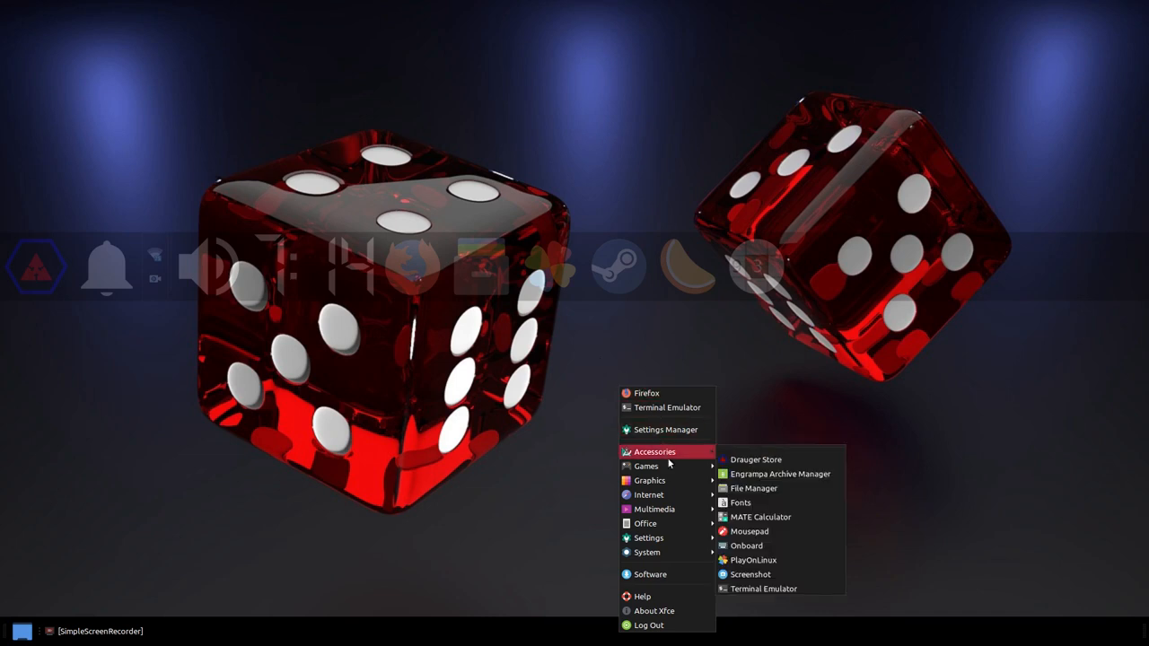
pyautogui.moveTo(646, 553)
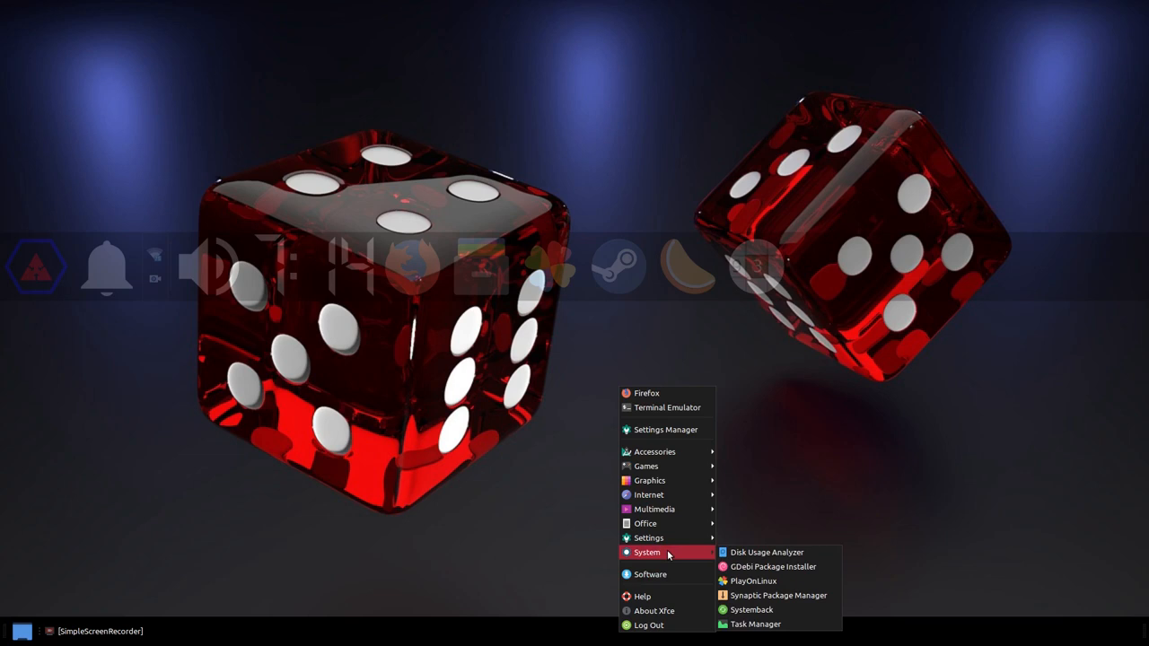
pyautogui.moveTo(649, 539)
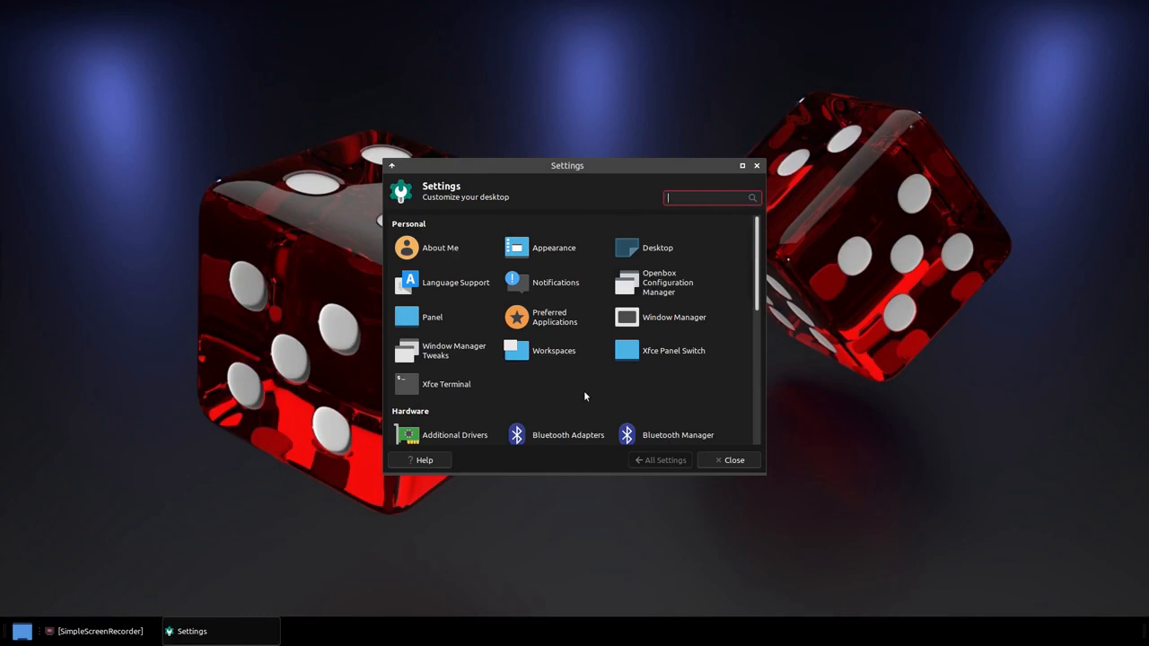
# In Desktop settings, try the arcade castle and chess queen wallpapers, moving the dialog aside to view them.
pyautogui.click(657, 248)
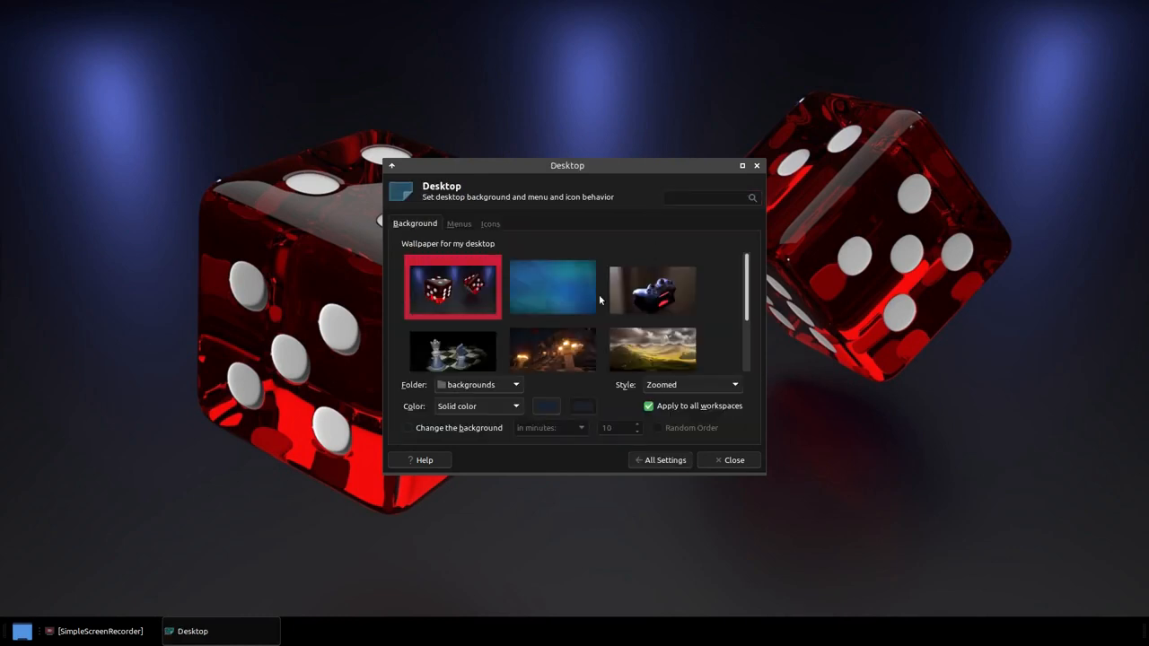
pyautogui.click(652, 287)
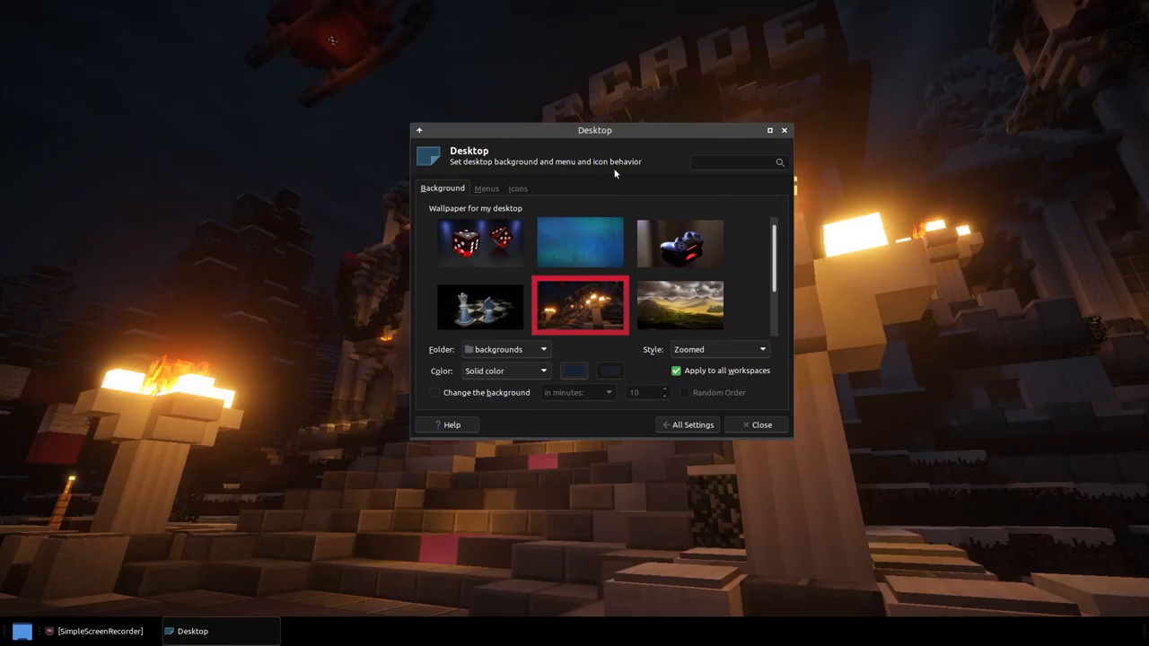
pyautogui.moveTo(595, 129); pyautogui.dragTo(915, 370)
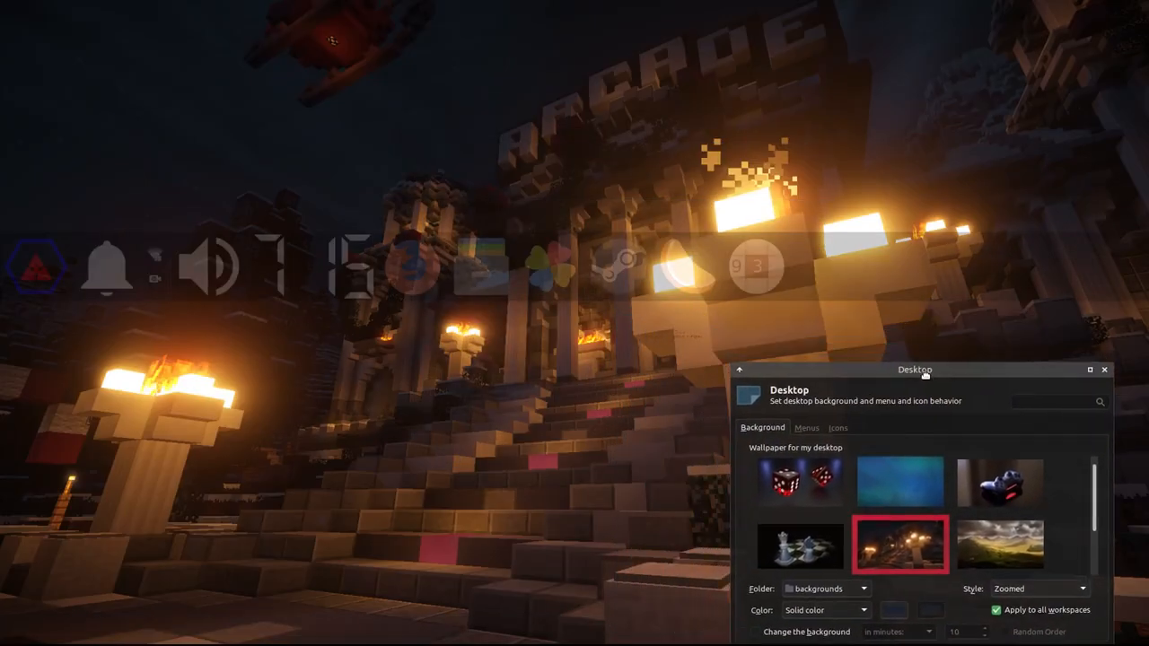
pyautogui.moveTo(915, 370); pyautogui.dragTo(746, 614)
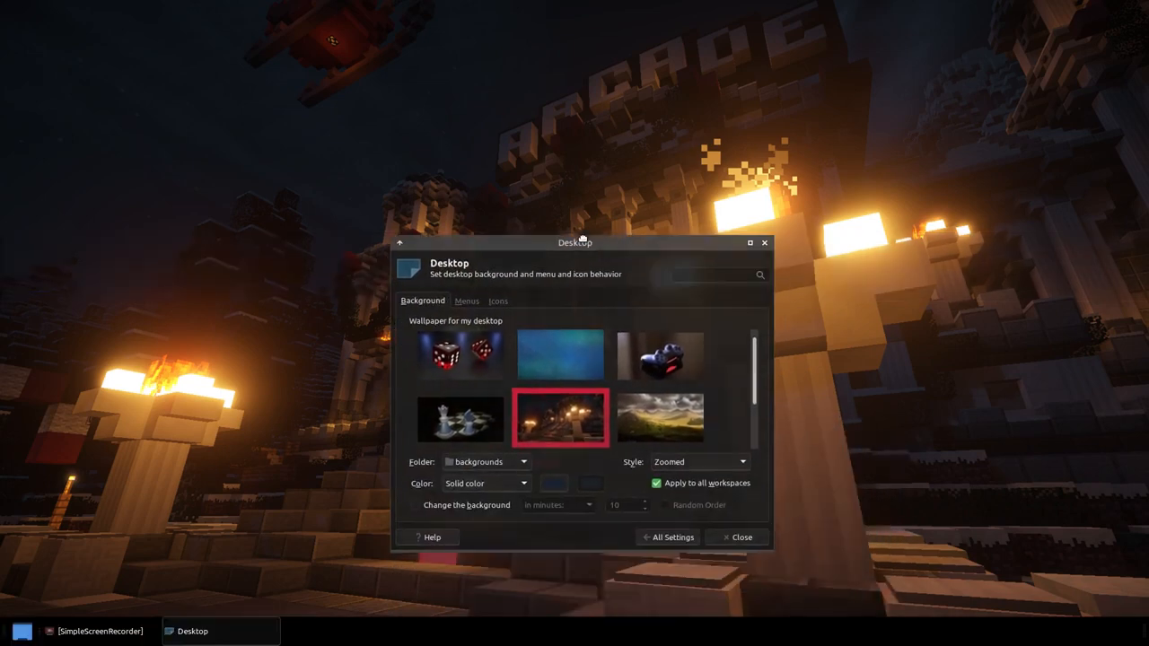
pyautogui.click(459, 421)
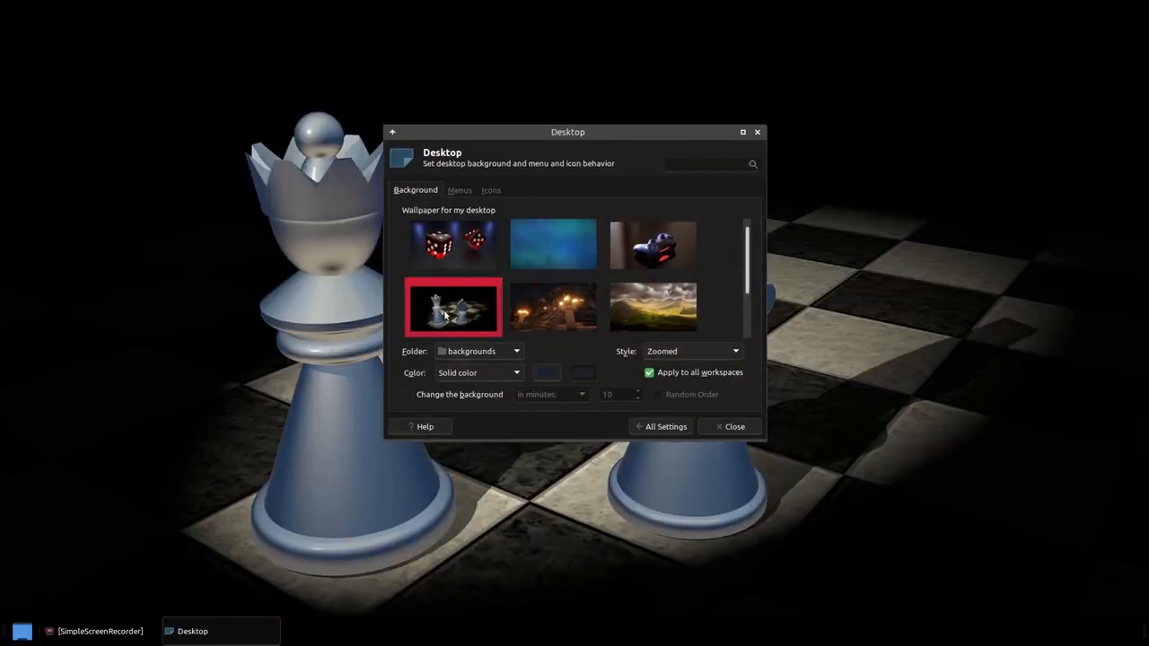
pyautogui.moveTo(567, 133); pyautogui.dragTo(722, 553)
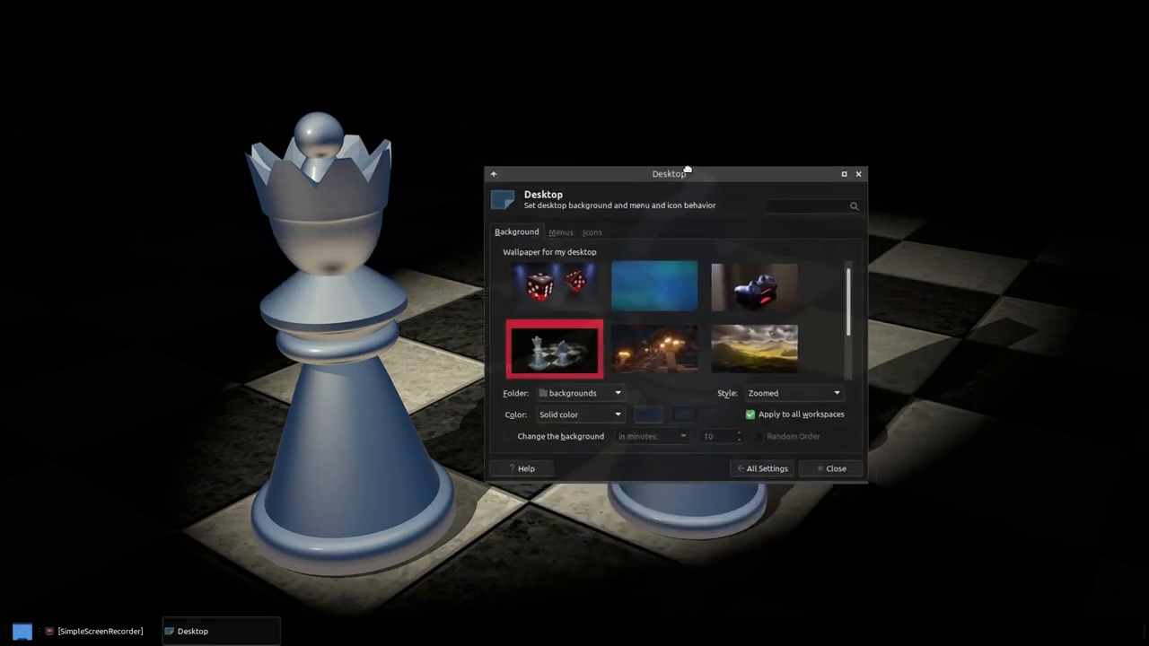
# Switch back to arcade castle, then restore the red dice wallpaper and close the settings.
pyautogui.click(607, 335)
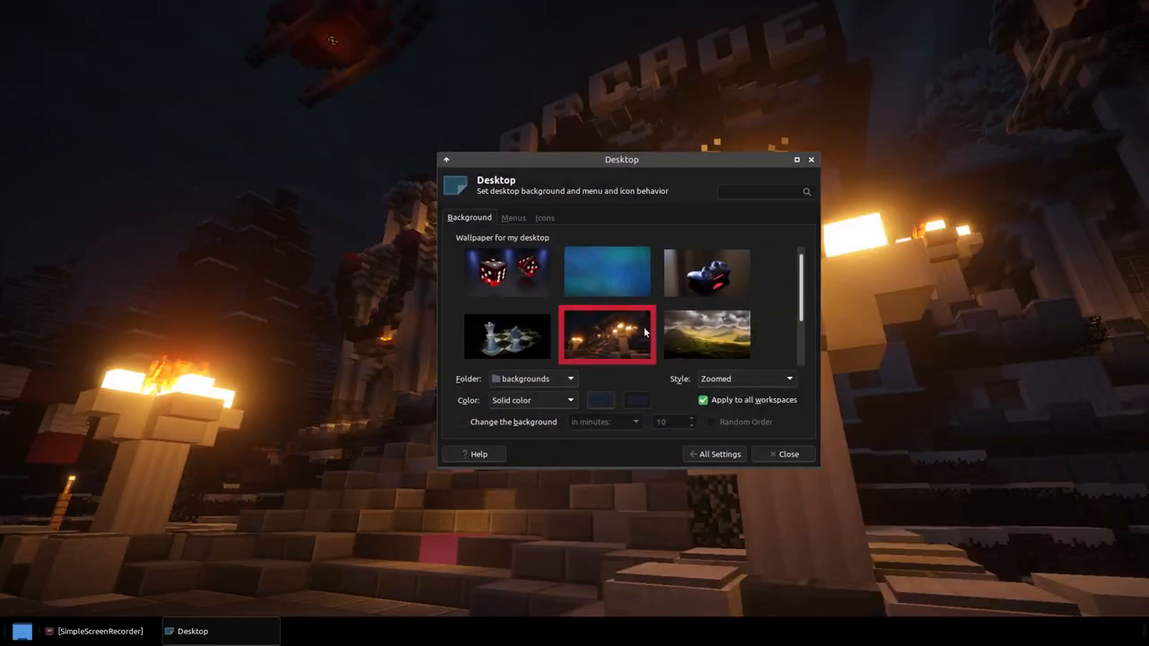
pyautogui.moveTo(621, 158); pyautogui.dragTo(747, 269)
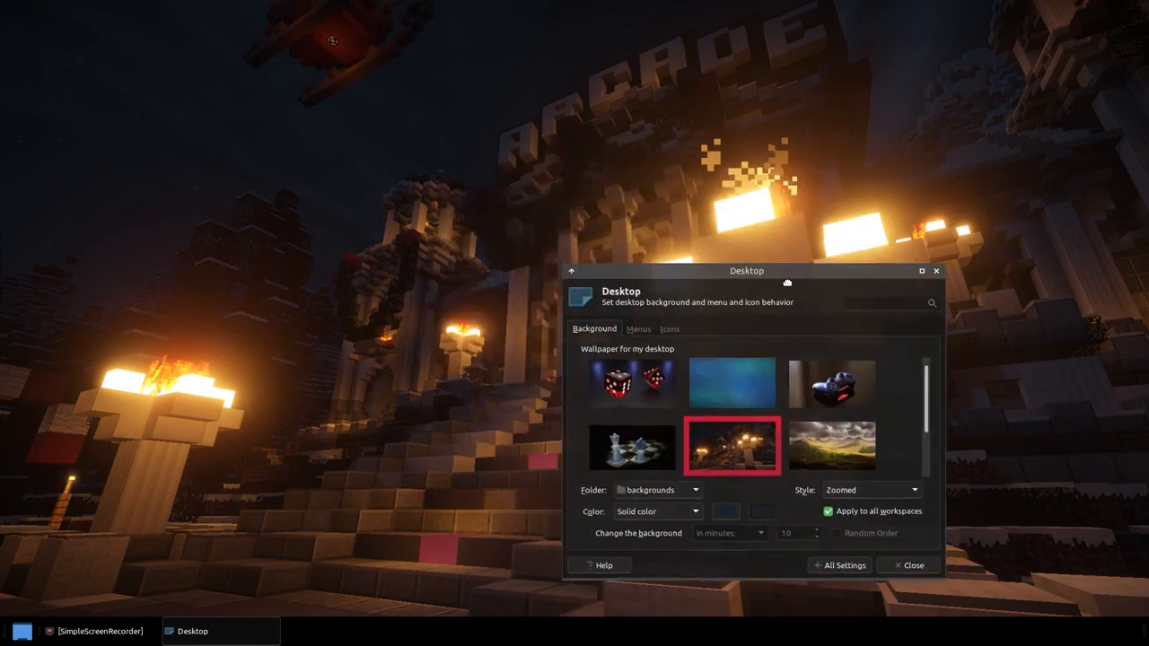
pyautogui.moveTo(747, 269); pyautogui.dragTo(568, 126)
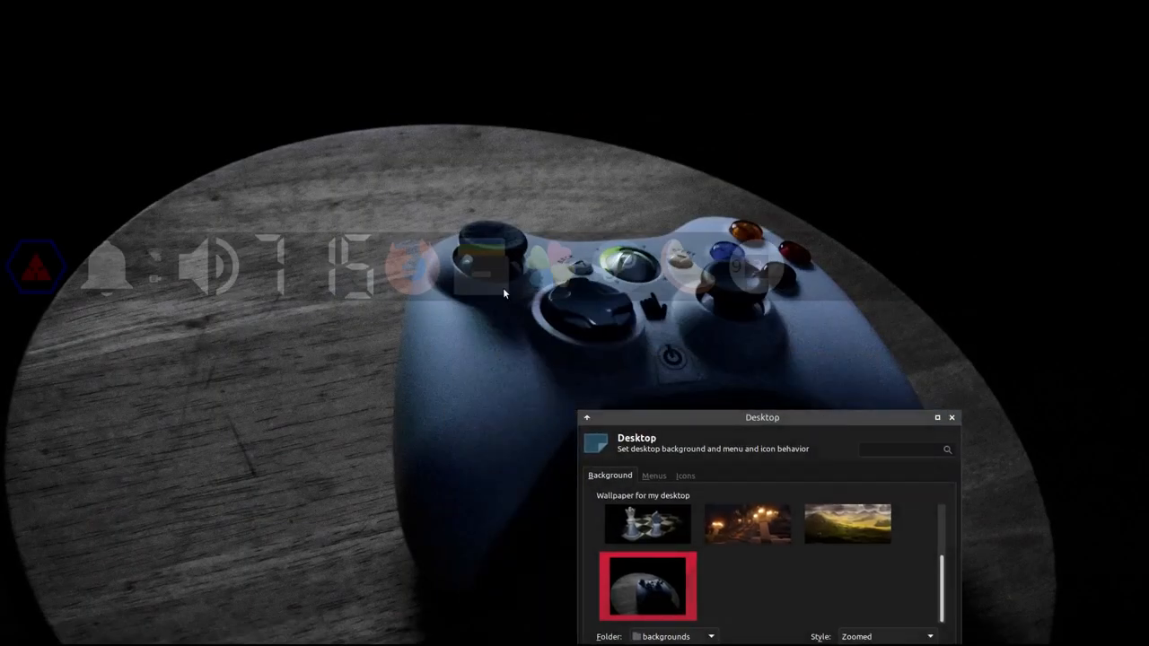
pyautogui.moveTo(459, 341)
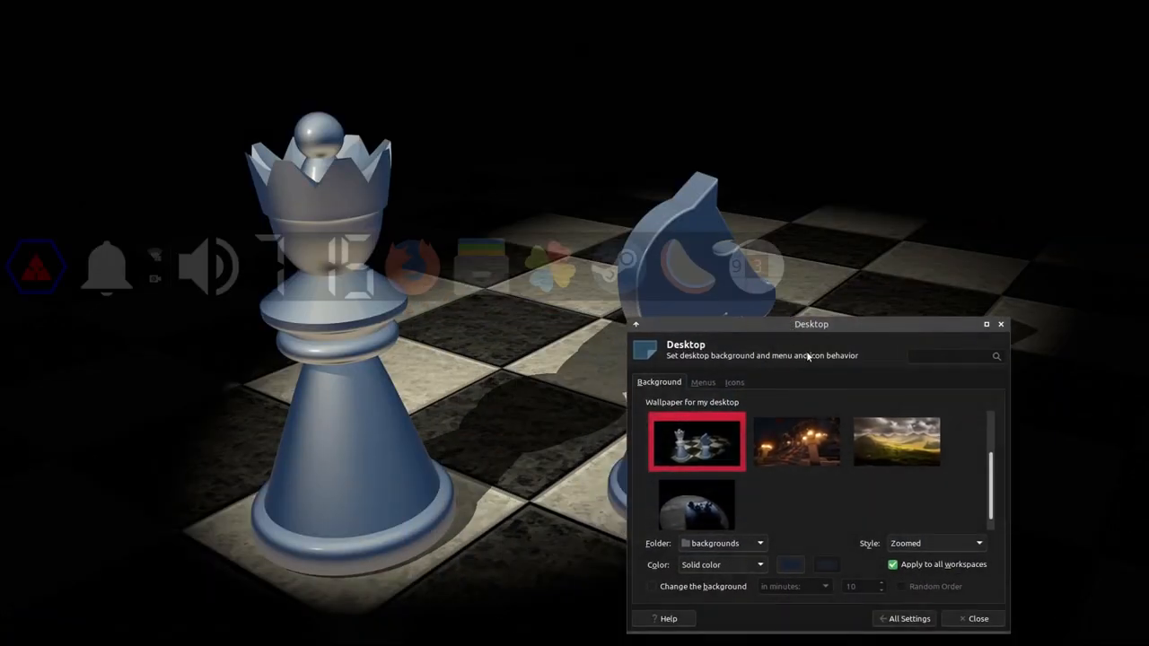
pyautogui.click(697, 445)
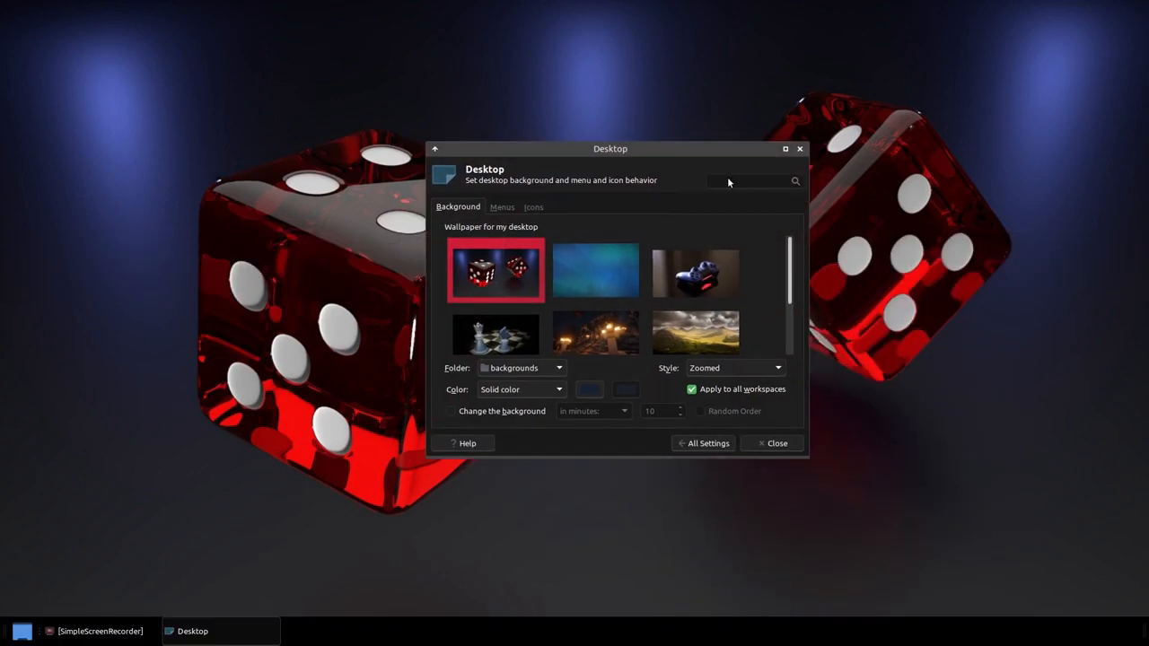
pyautogui.click(772, 442)
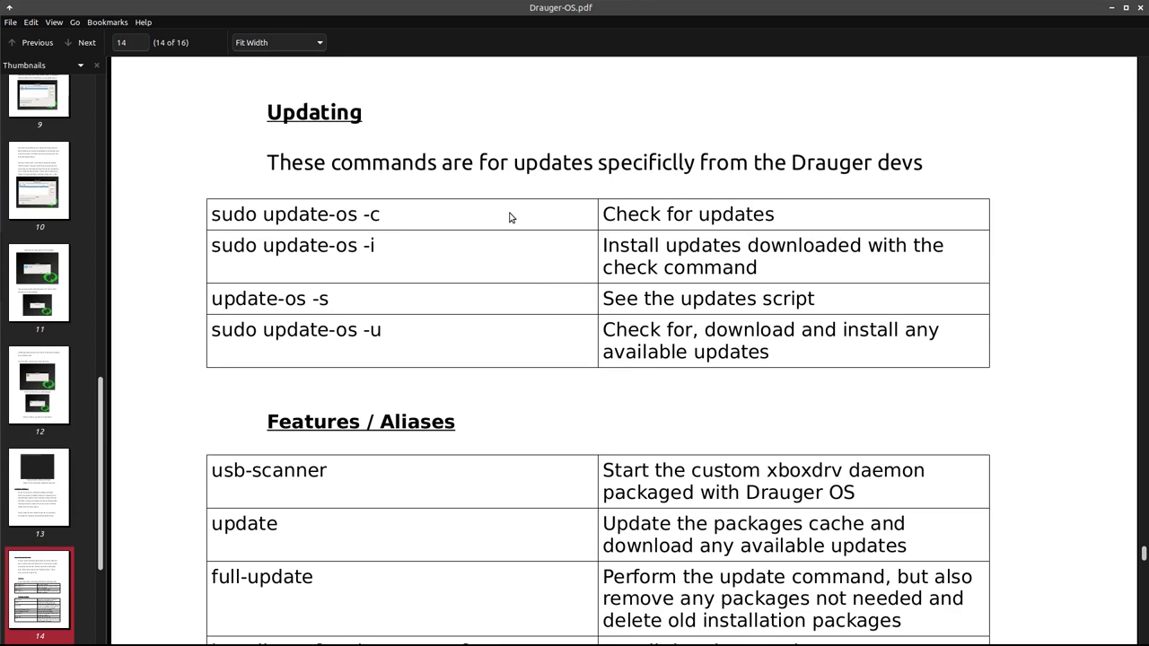
# Scroll page 14 of Drauger-OS.pdf down to the Features / Aliases table.
pyautogui.scroll(-3)
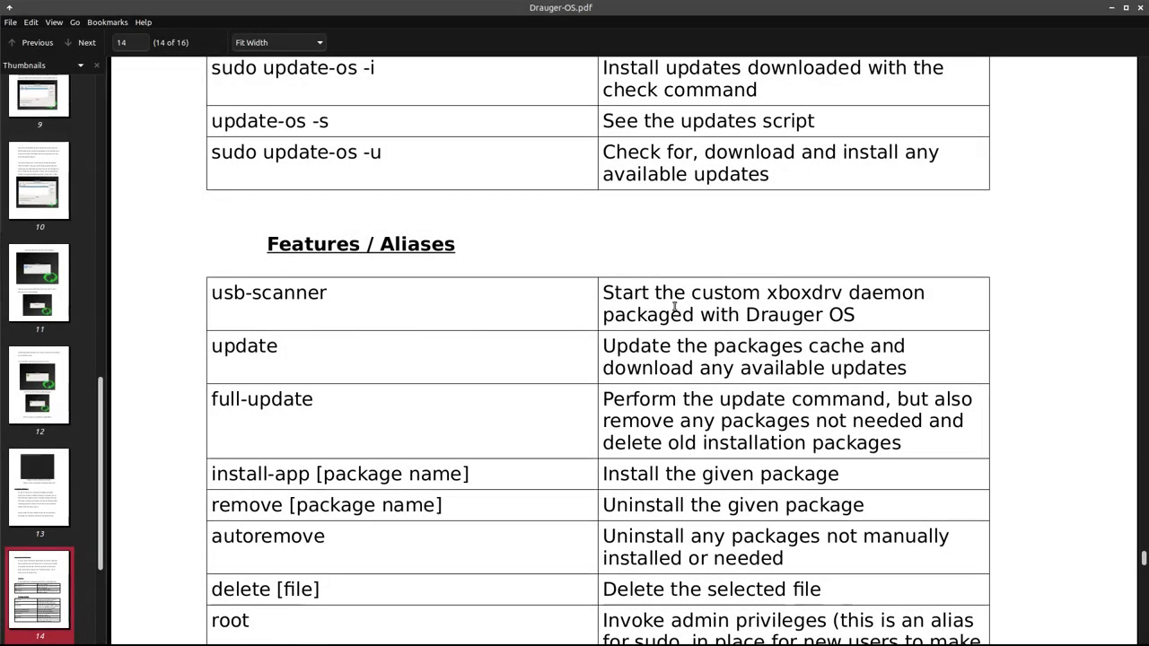
pyautogui.moveTo(727, 319)
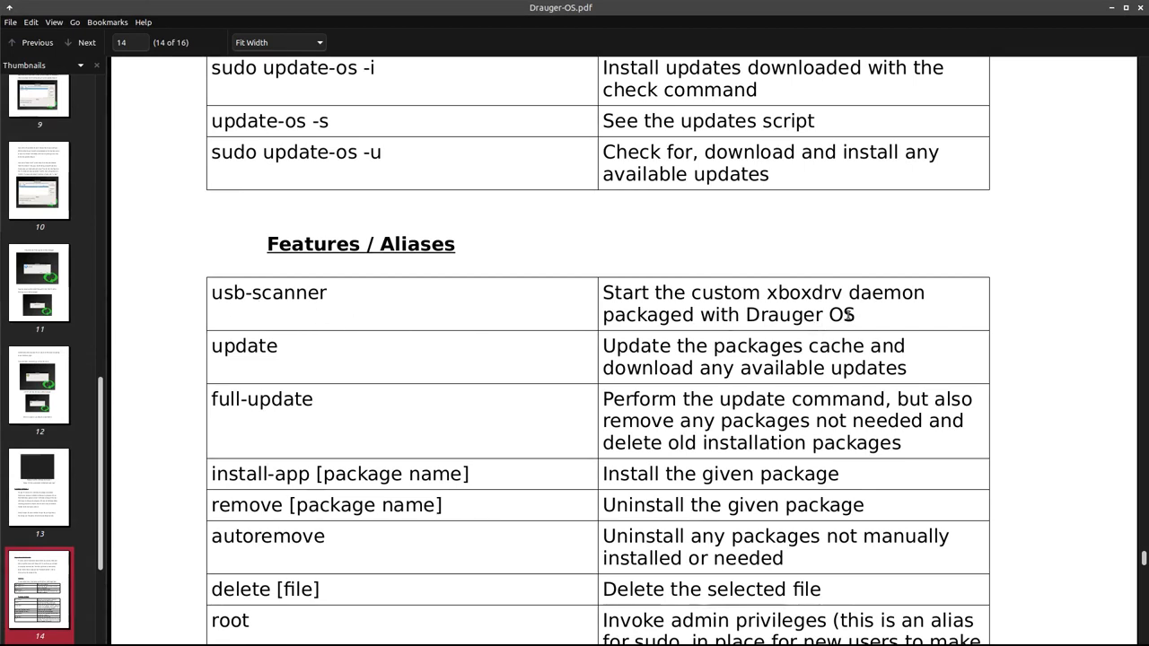
pyautogui.moveTo(728, 334)
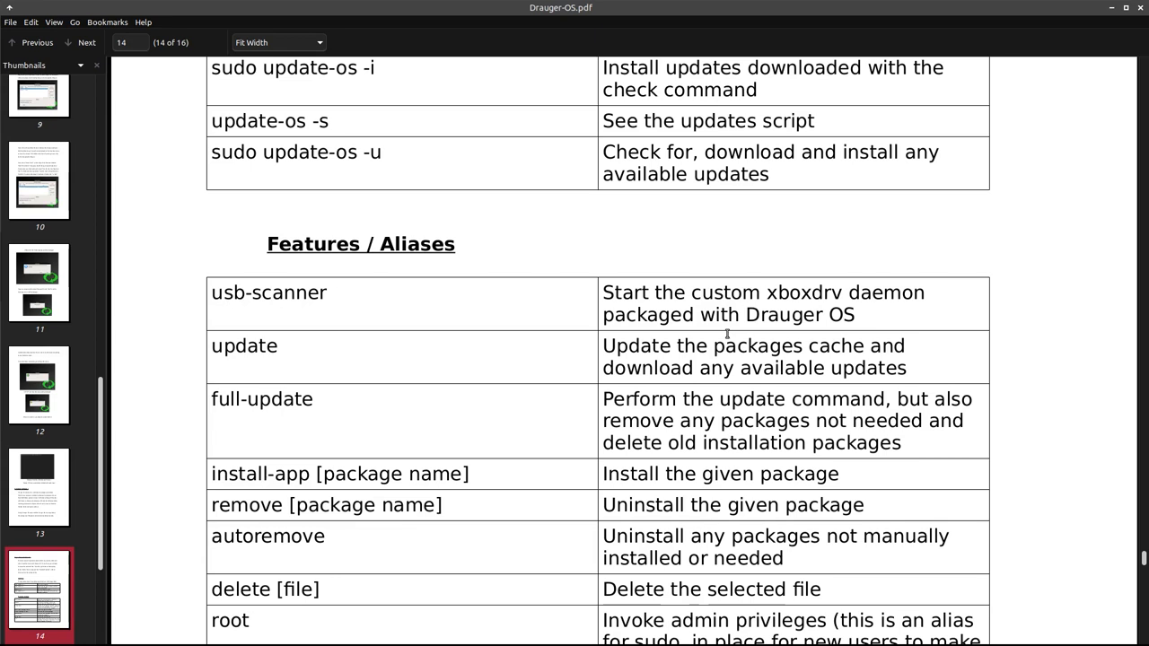
pyautogui.moveTo(417, 389)
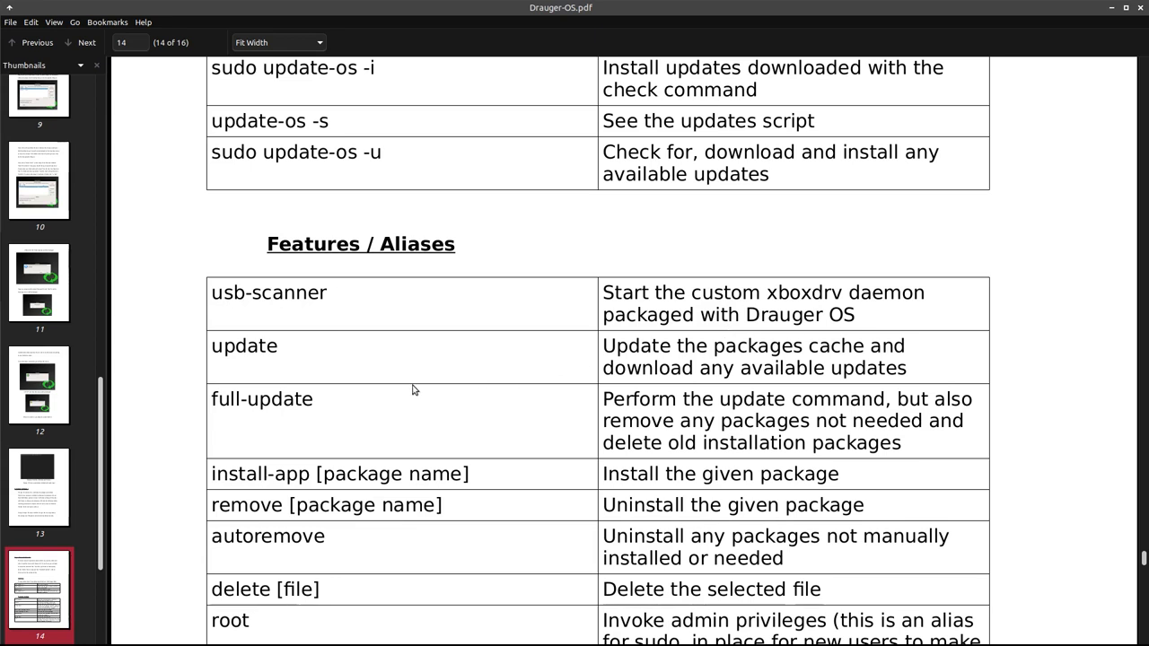
pyautogui.moveTo(230, 350)
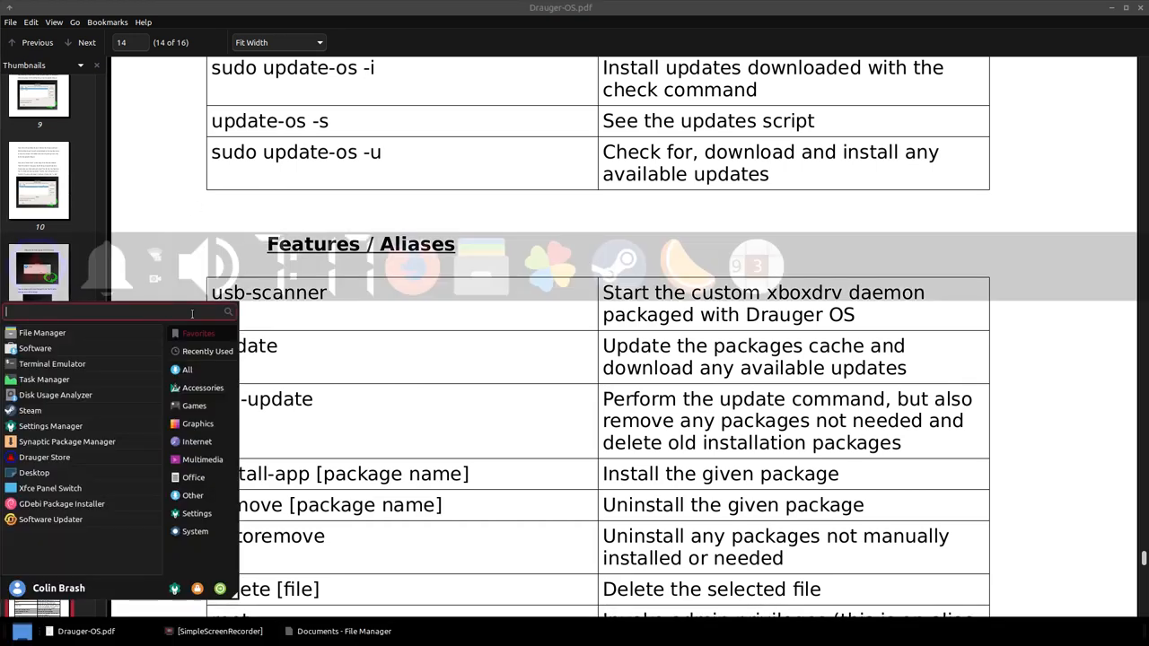
# Run the 'update' alias in a new terminal and authorise it with the admin password.
pyautogui.click(50, 363)
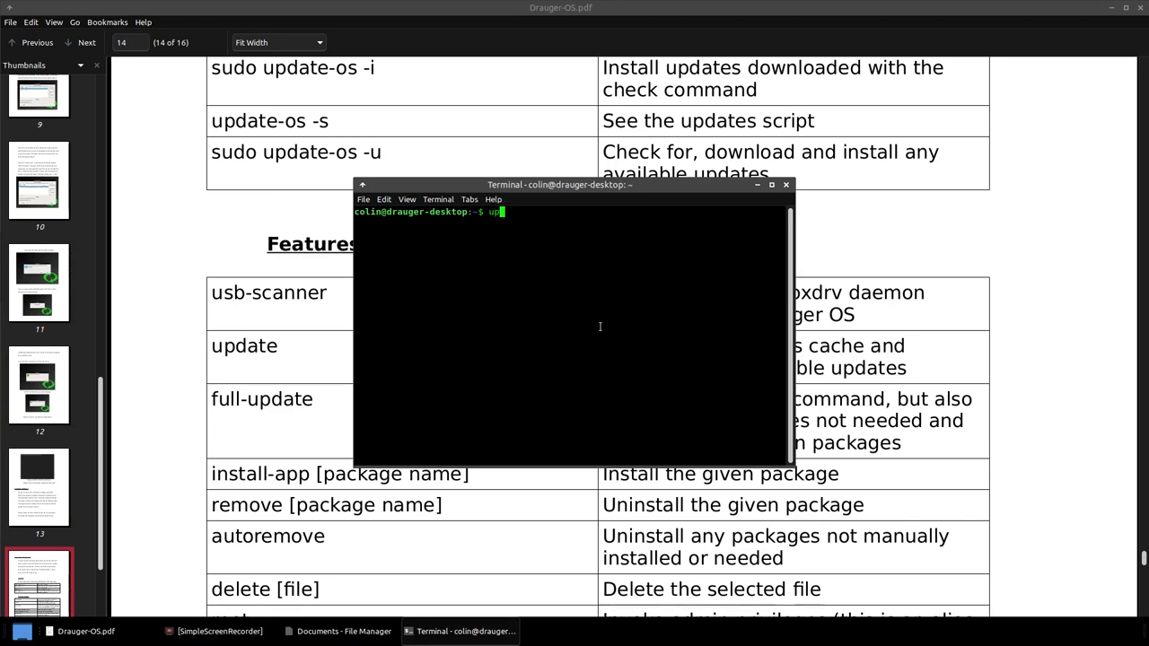
pyautogui.write('date')
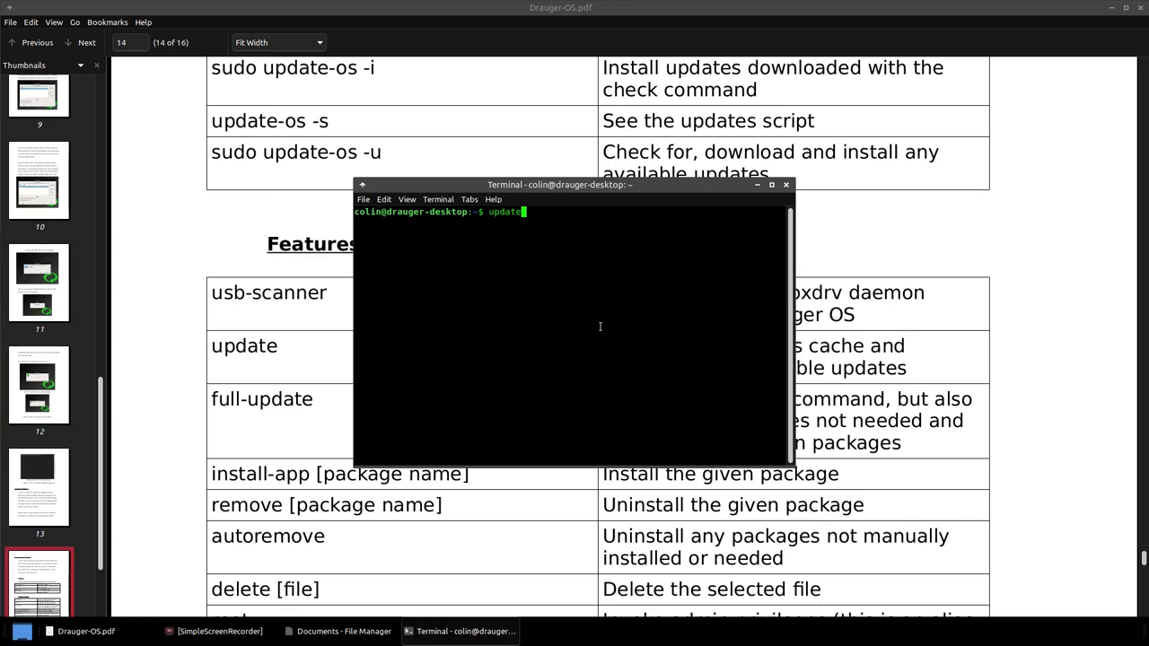
pyautogui.press('Return')
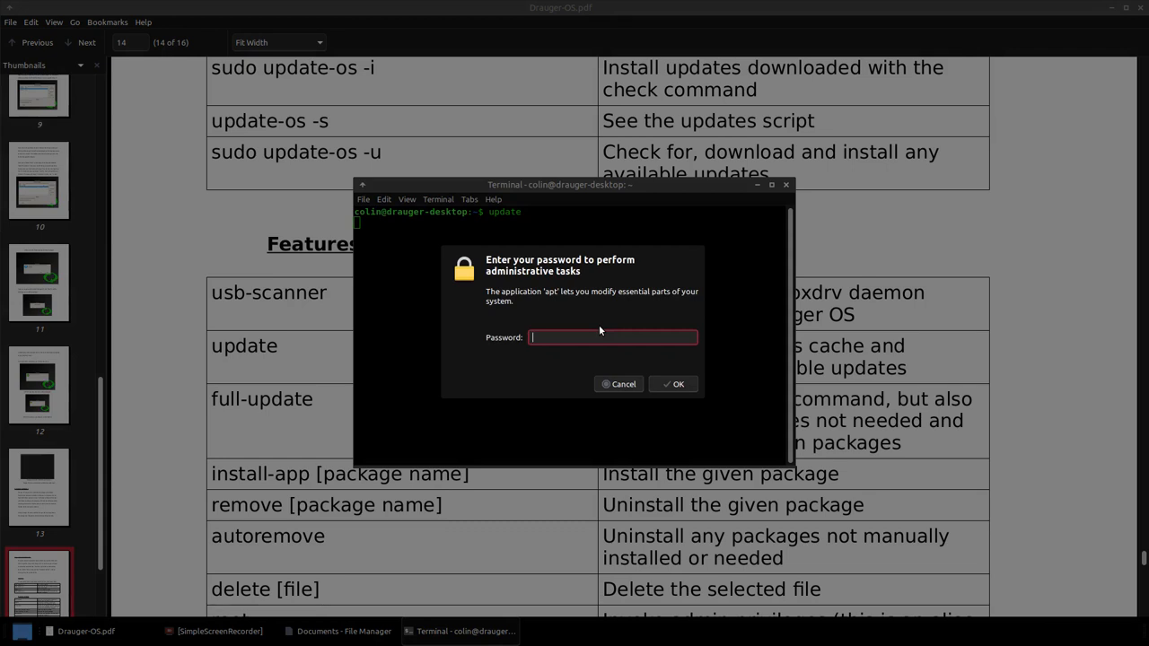
pyautogui.write('password')
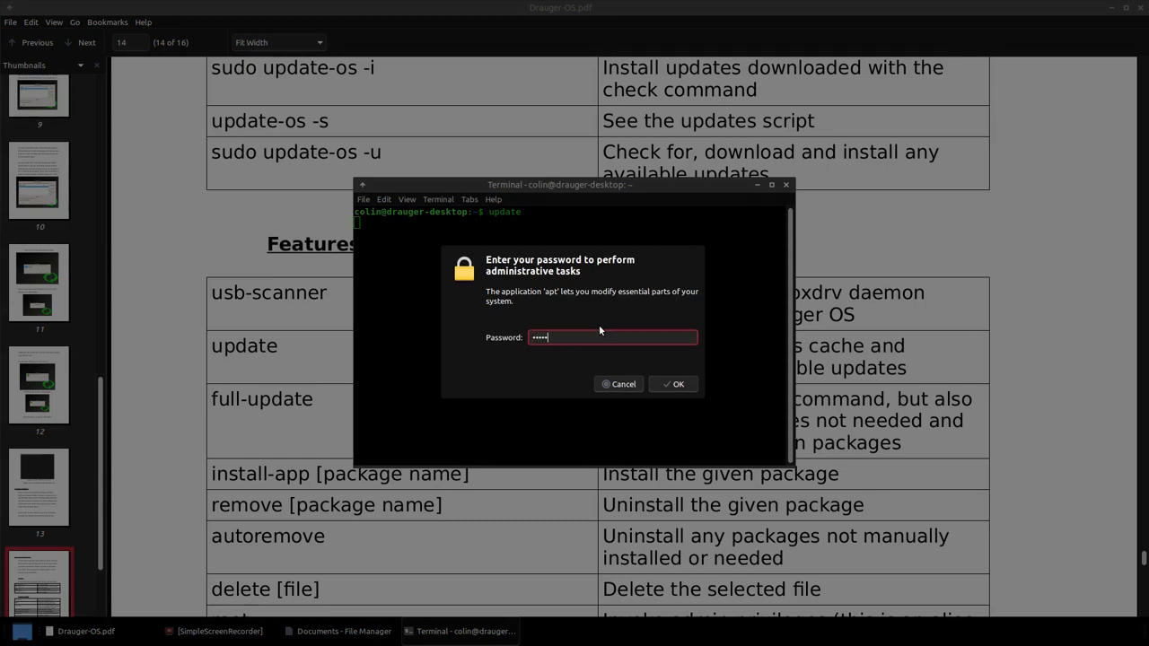
pyautogui.click(671, 384)
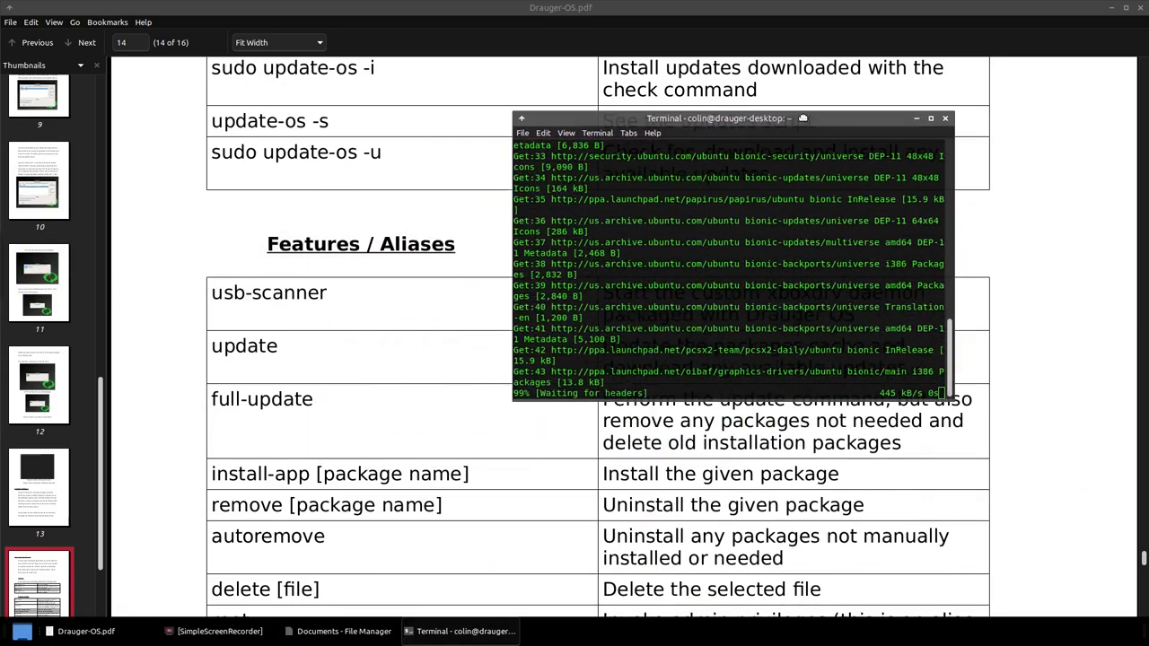
# Move the terminal aside and confirm the admin password a second time so the updates download.
pyautogui.moveTo(709, 119); pyautogui.dragTo(528, 63)
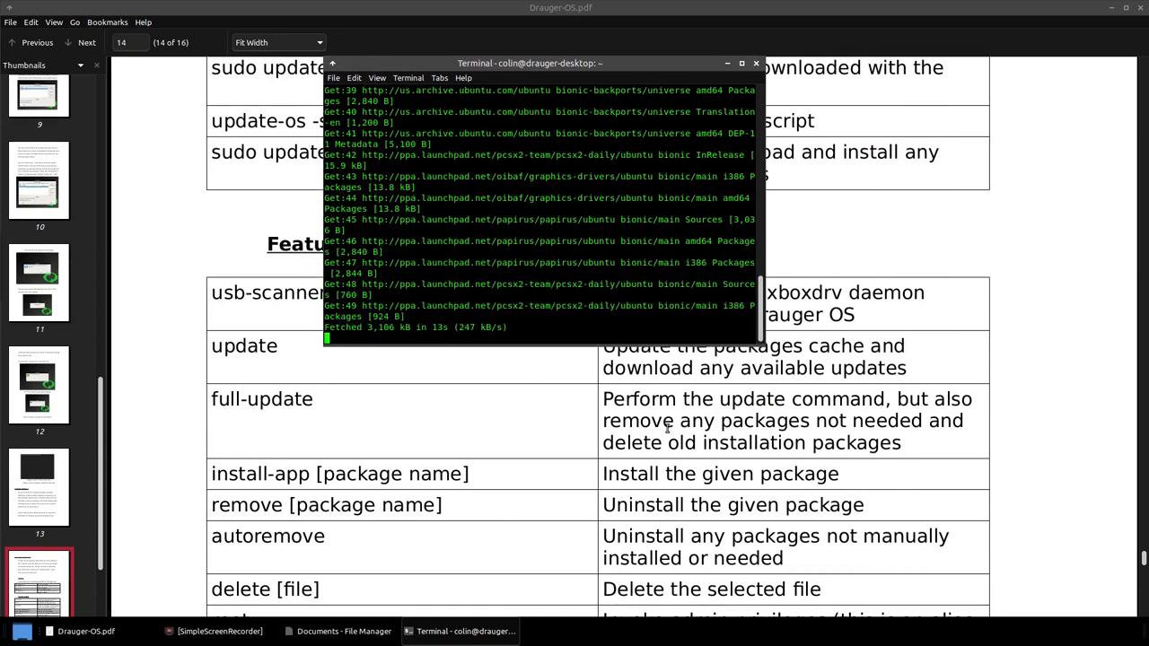
pyautogui.moveTo(908, 411)
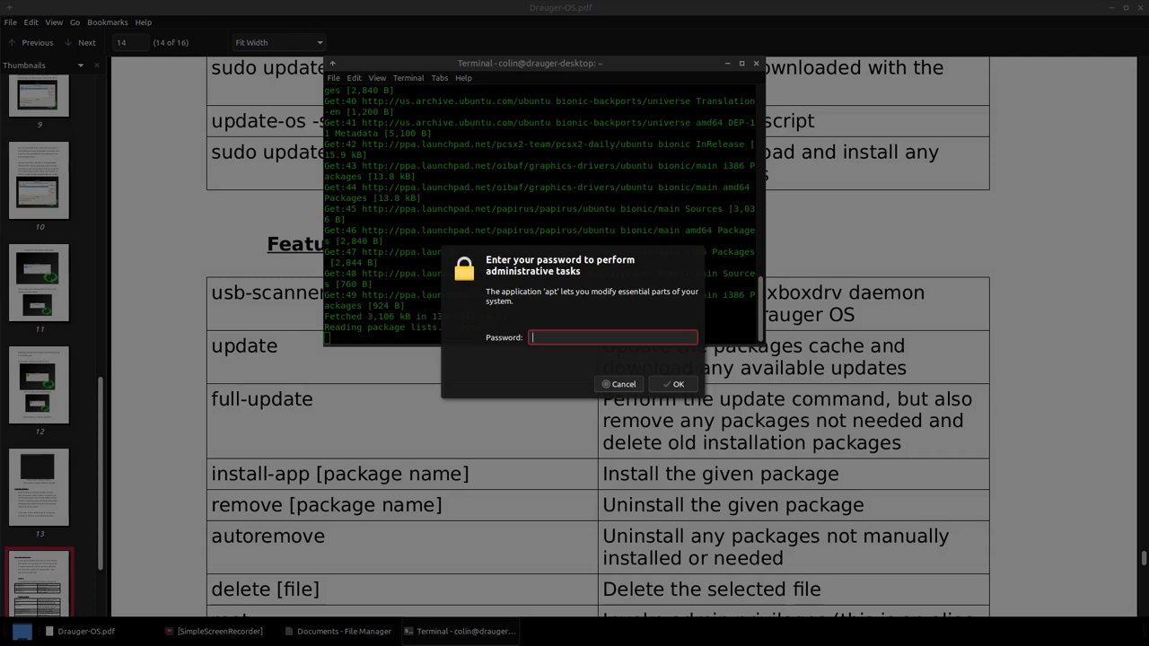
pyautogui.write('password')
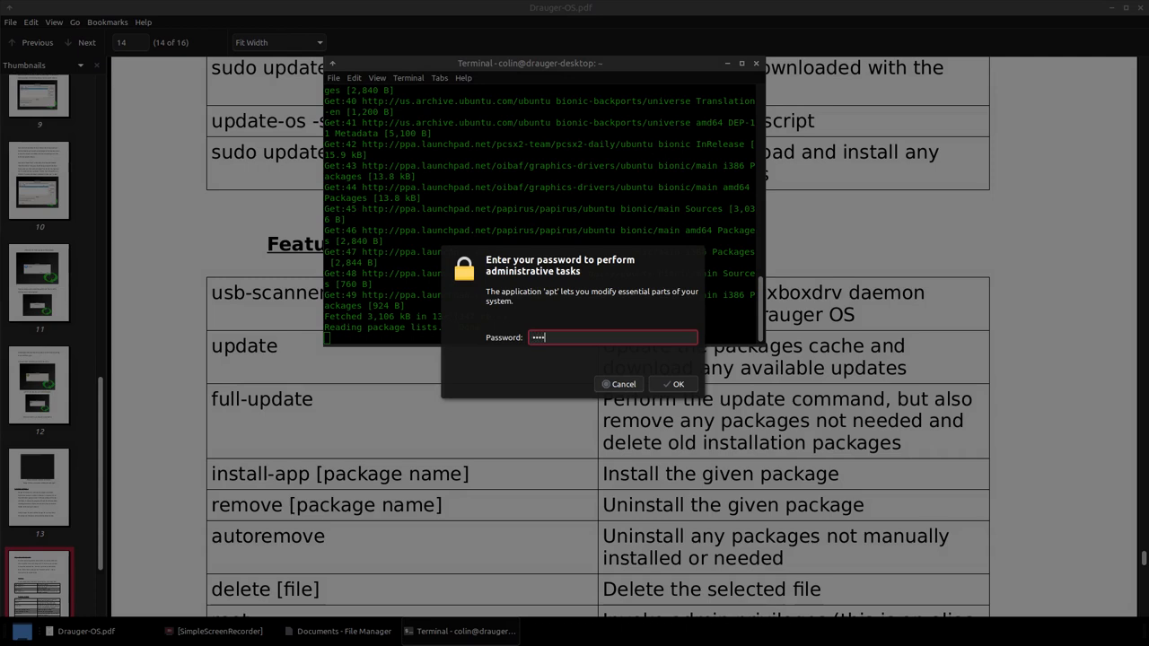
pyautogui.click(679, 385)
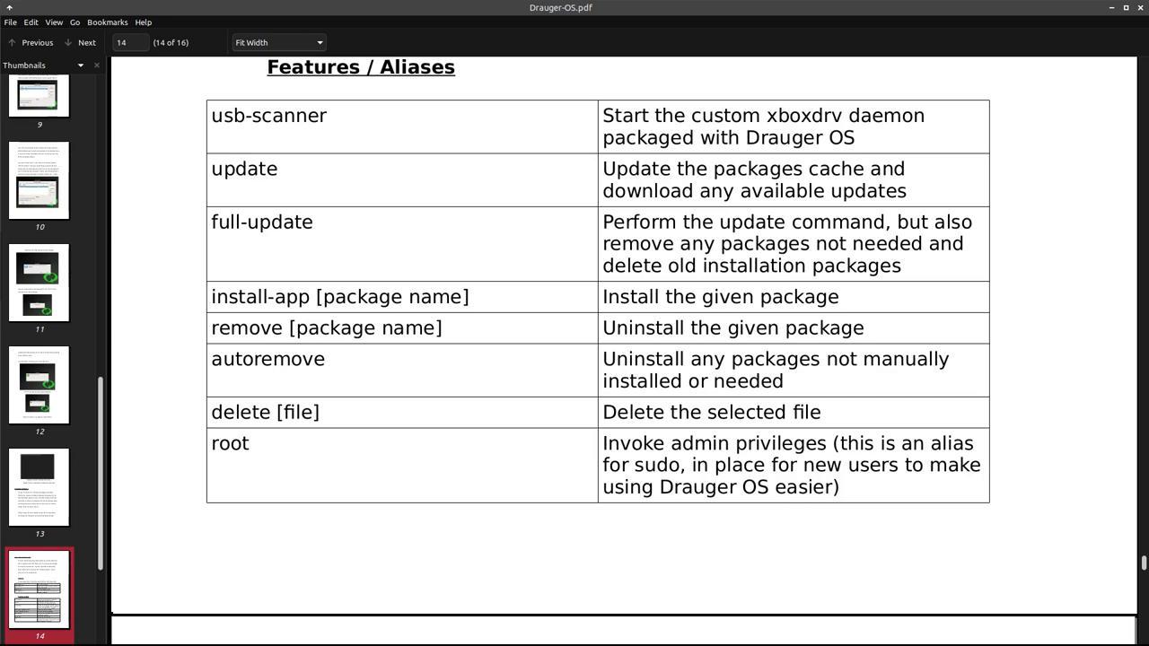
pyautogui.moveTo(811, 480)
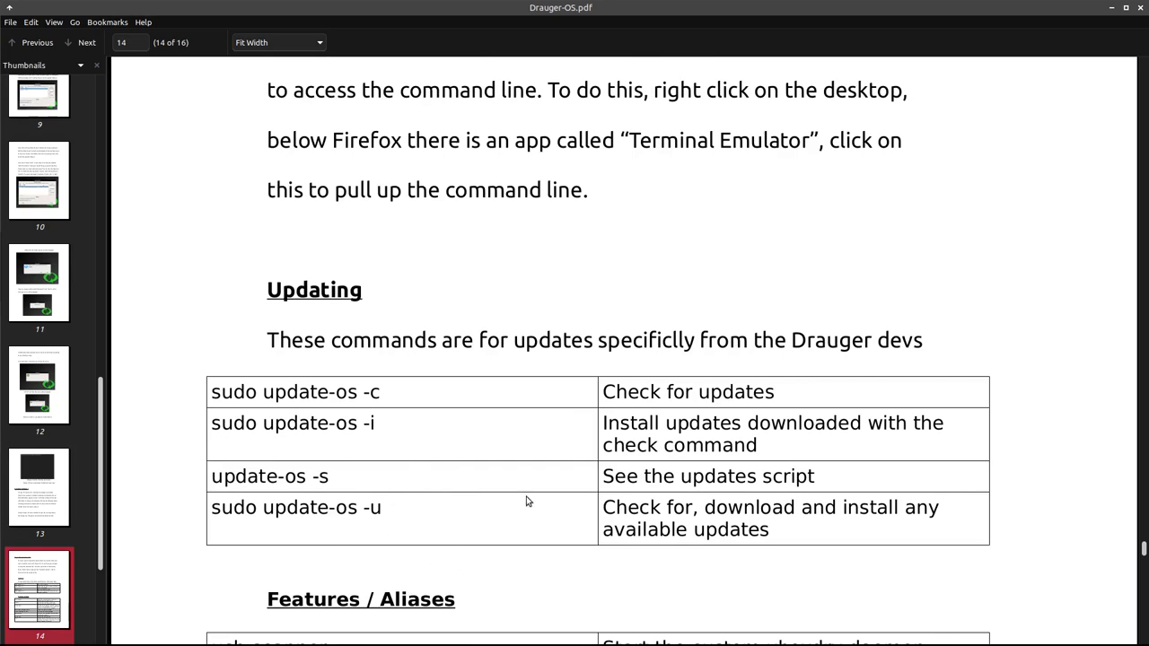
# Scroll past the Features / Aliases table to page 15's update notes in Drauger-OS.pdf.
pyautogui.scroll(-3)
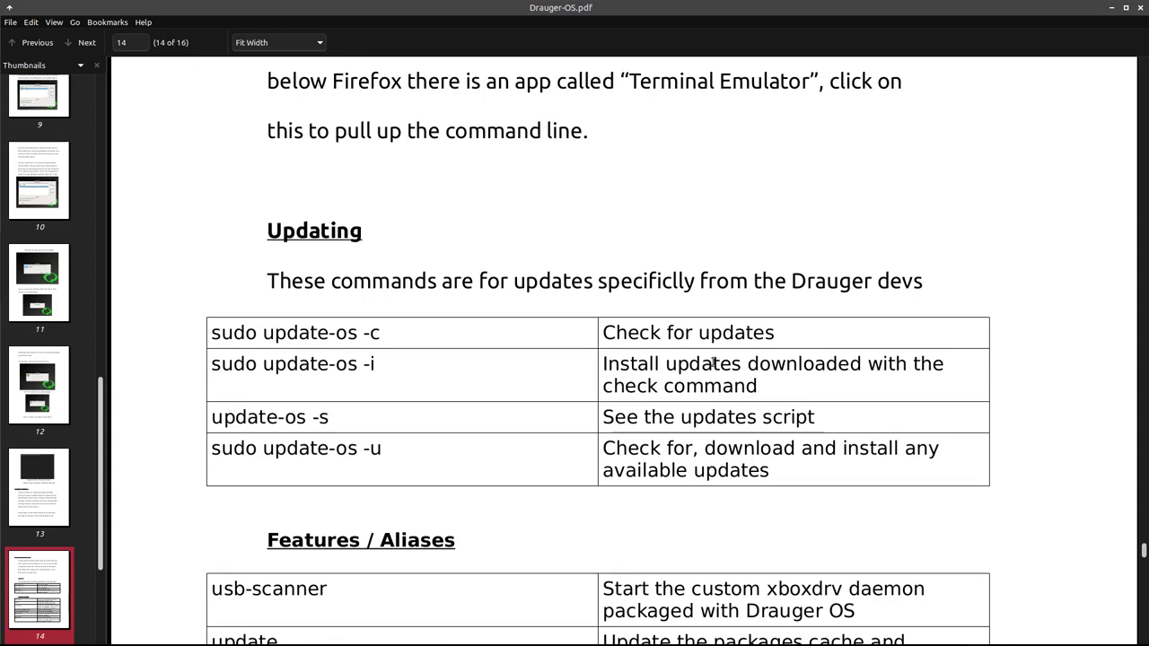
pyautogui.scroll(-3)
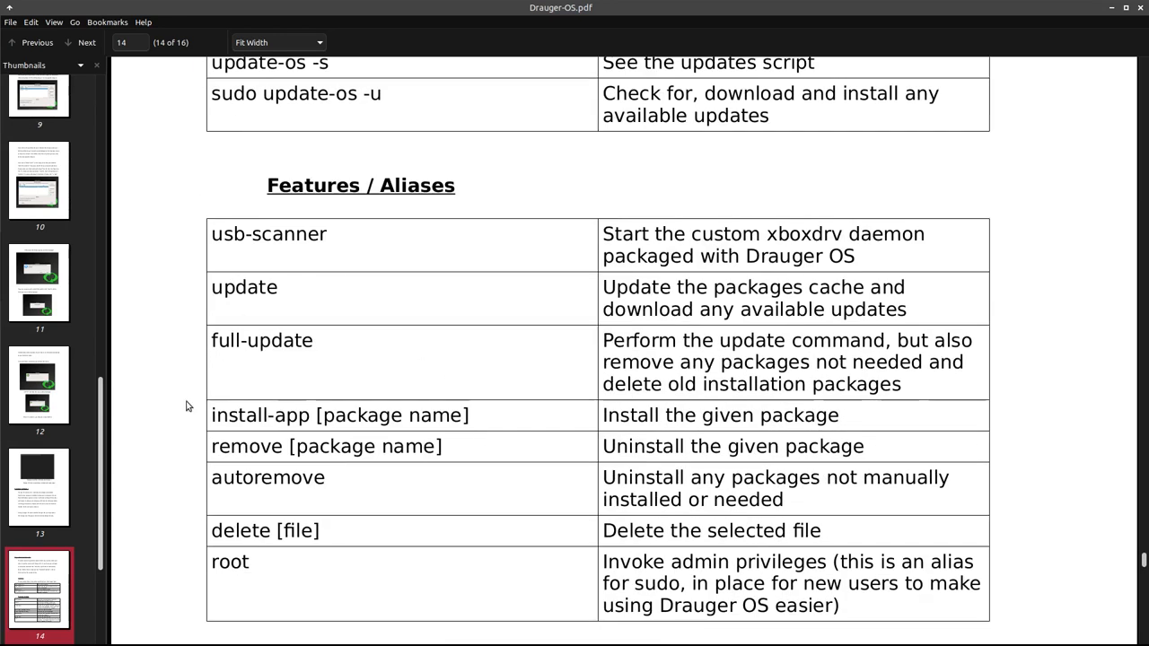
pyautogui.moveTo(524, 397)
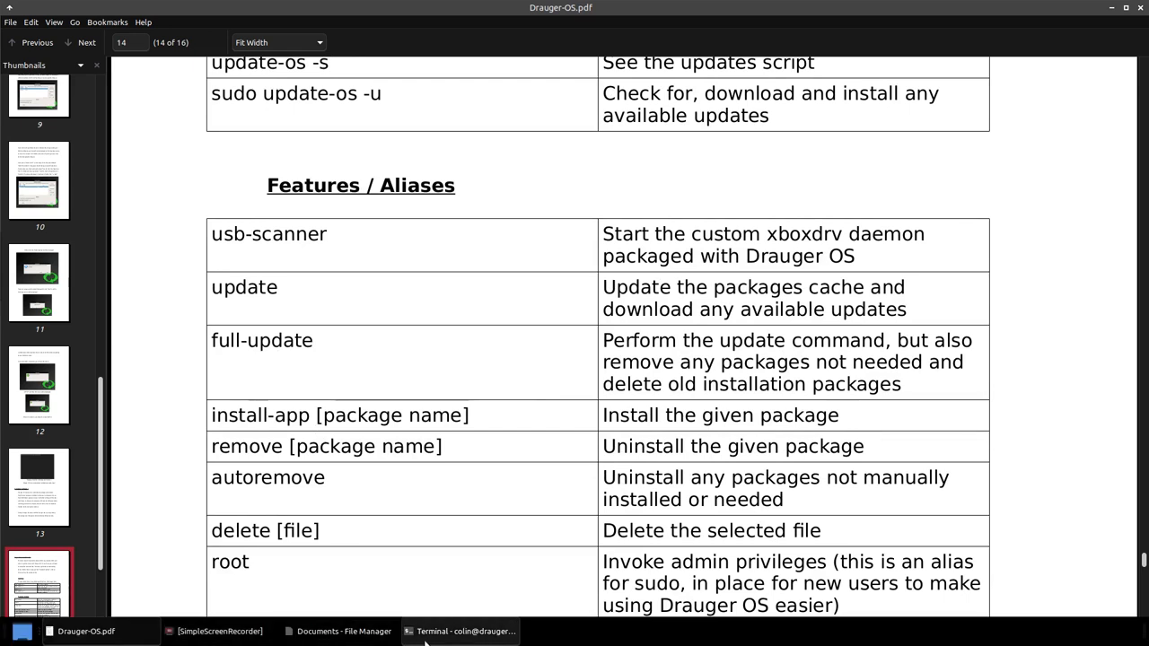
pyautogui.click(460, 632)
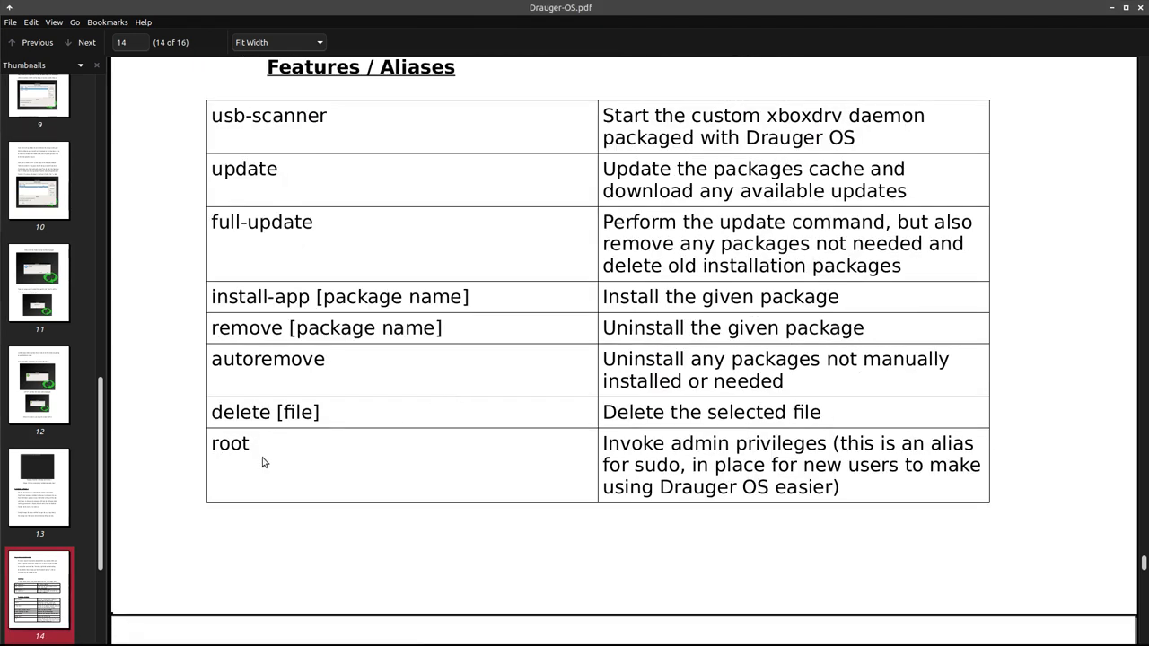
pyautogui.scroll(-3)
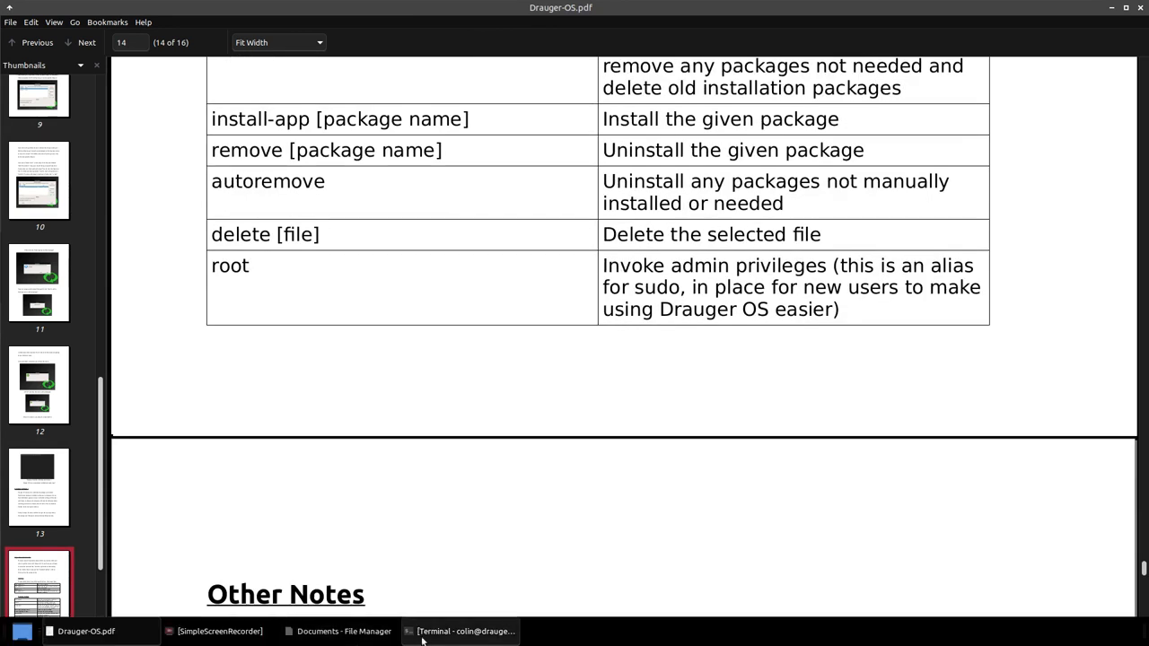
pyautogui.click(460, 632)
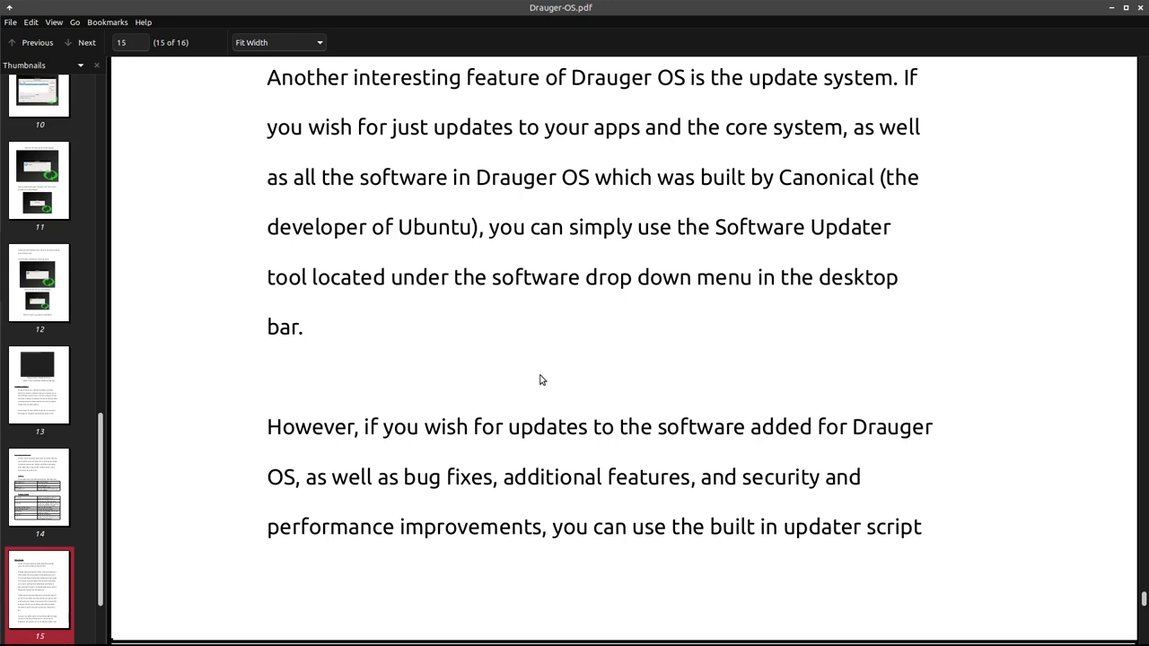
pyautogui.moveTo(526, 345)
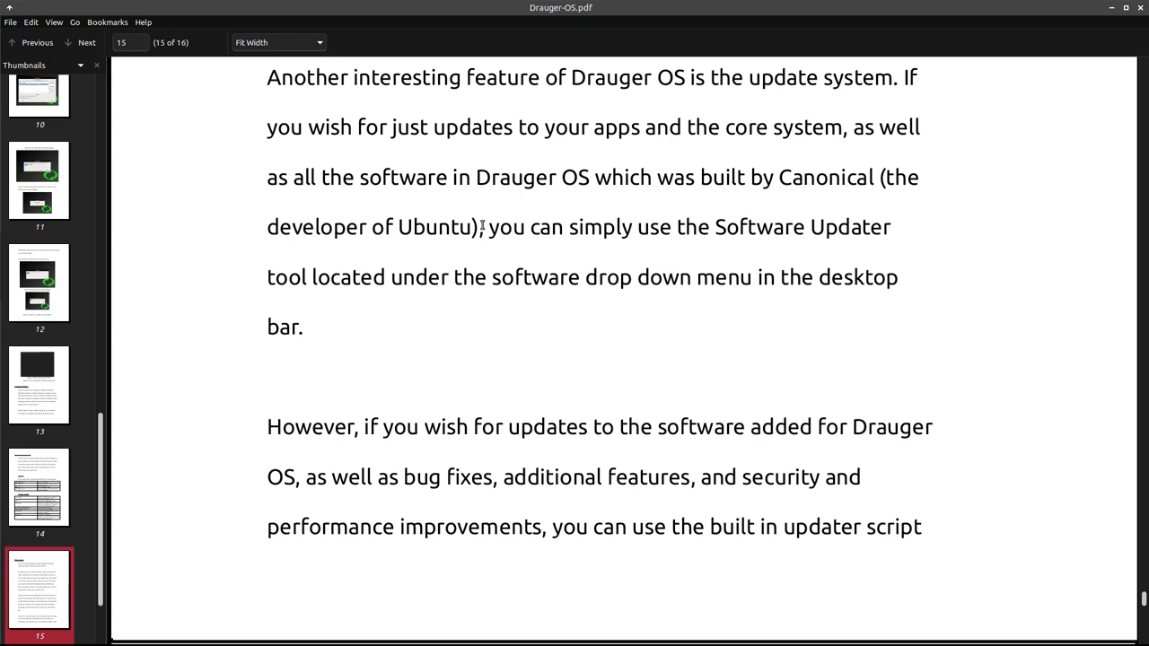
pyautogui.moveTo(1121, 57)
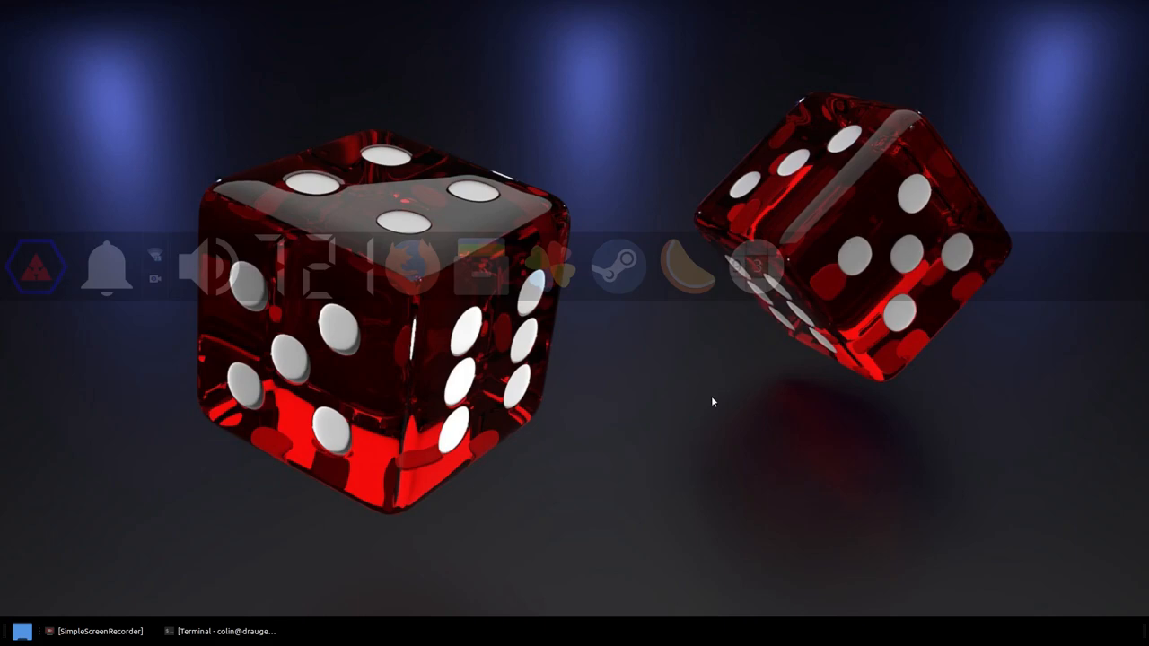
# Restore the terminal to check the finished update output and move it aside.
pyautogui.click(223, 633)
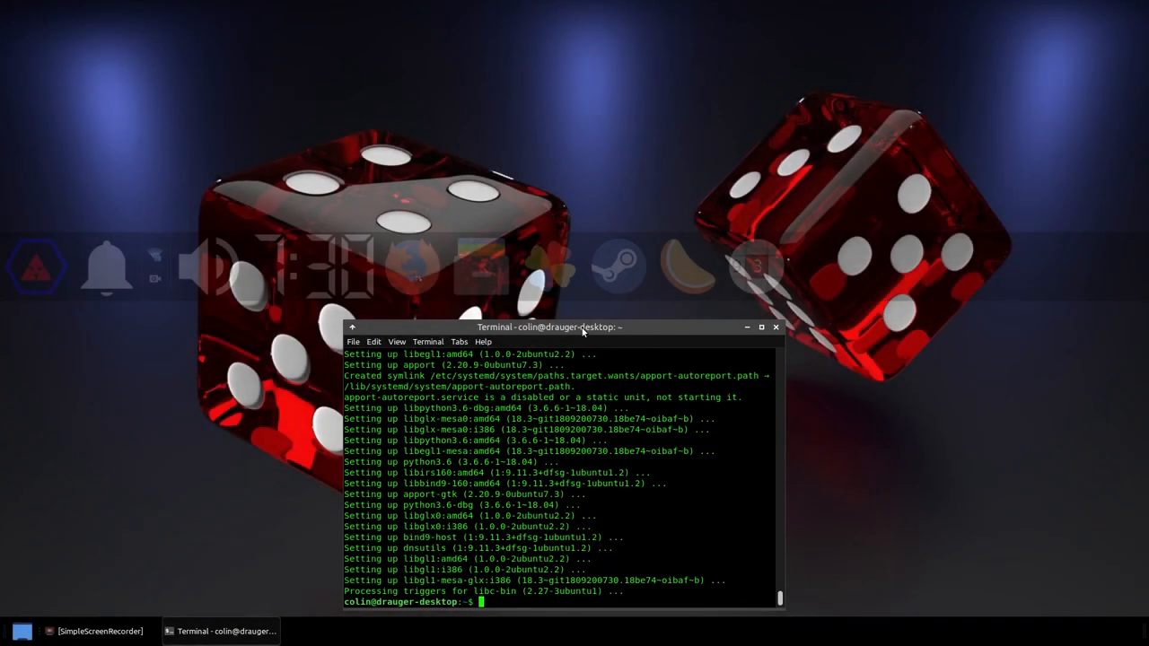
pyautogui.moveTo(566, 327); pyautogui.dragTo(489, 133)
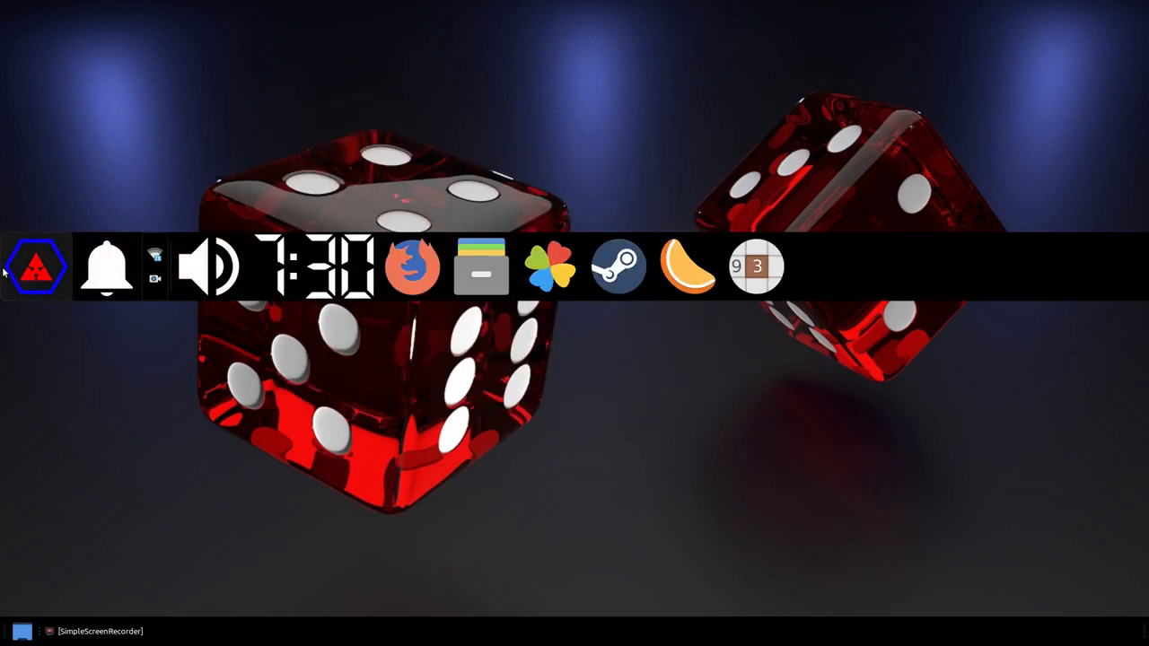
# Launch the File Manager on the home folder from the Whisker Menu.
pyautogui.click(36, 266)
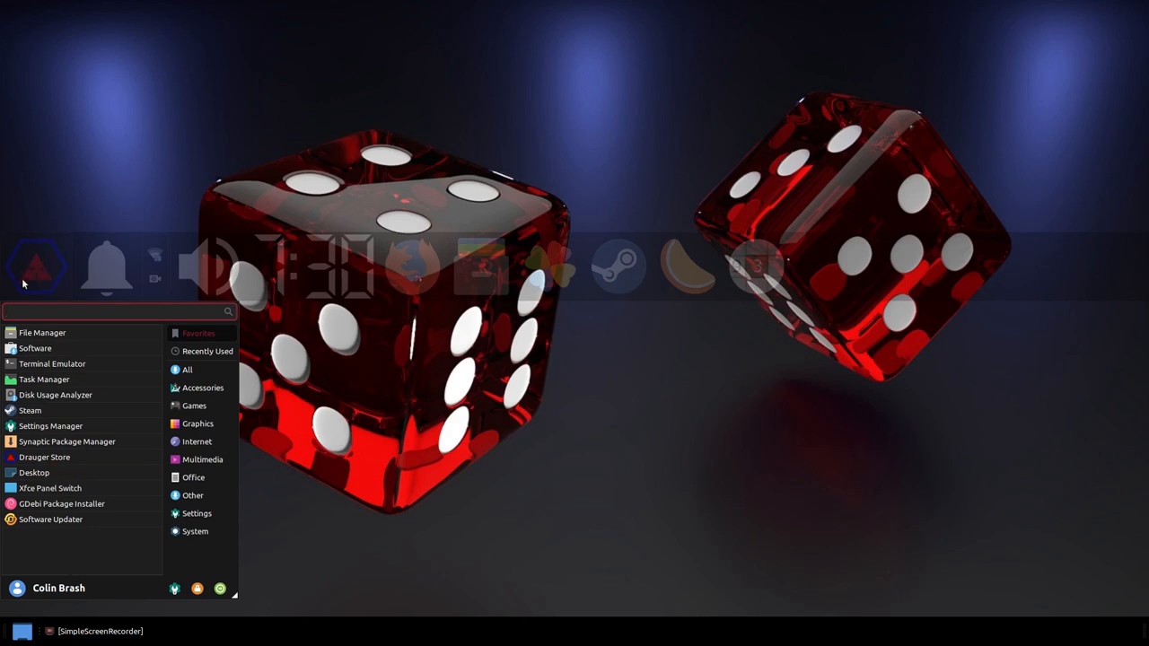
pyautogui.click(36, 266)
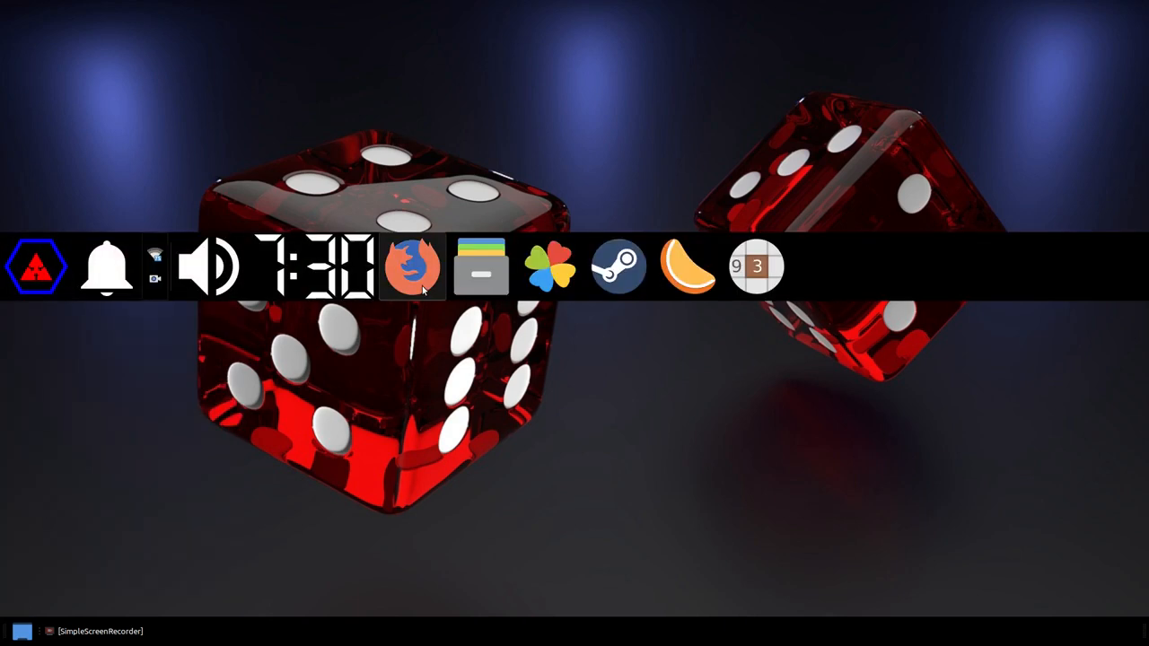
pyautogui.click(482, 266)
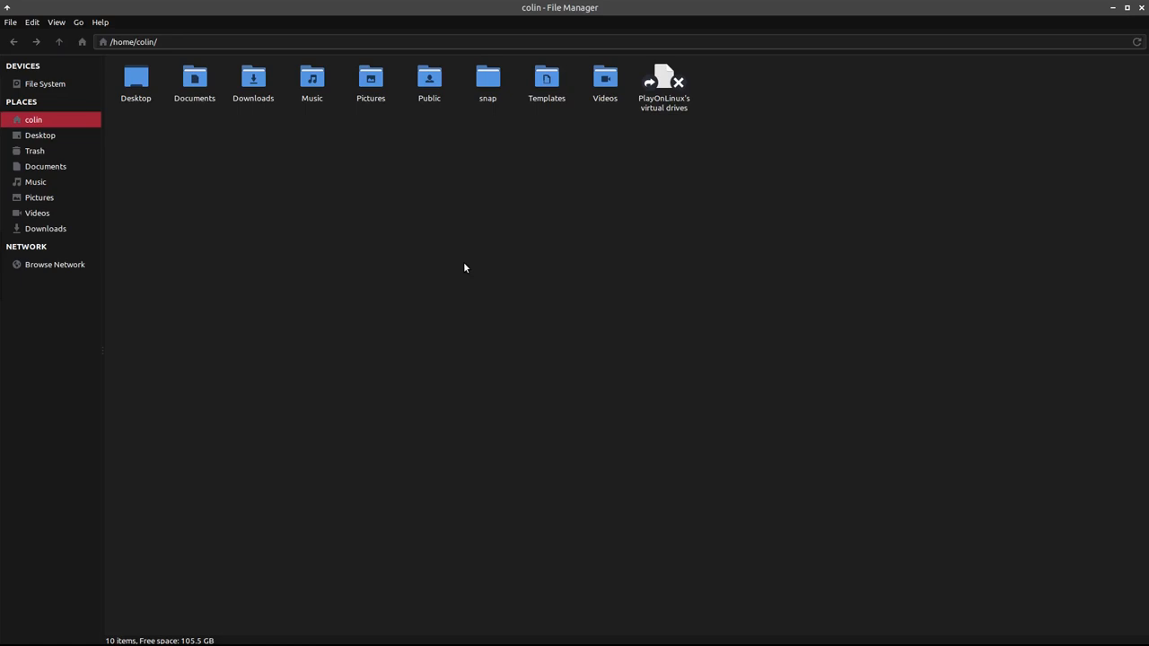
pyautogui.moveTo(45, 84)
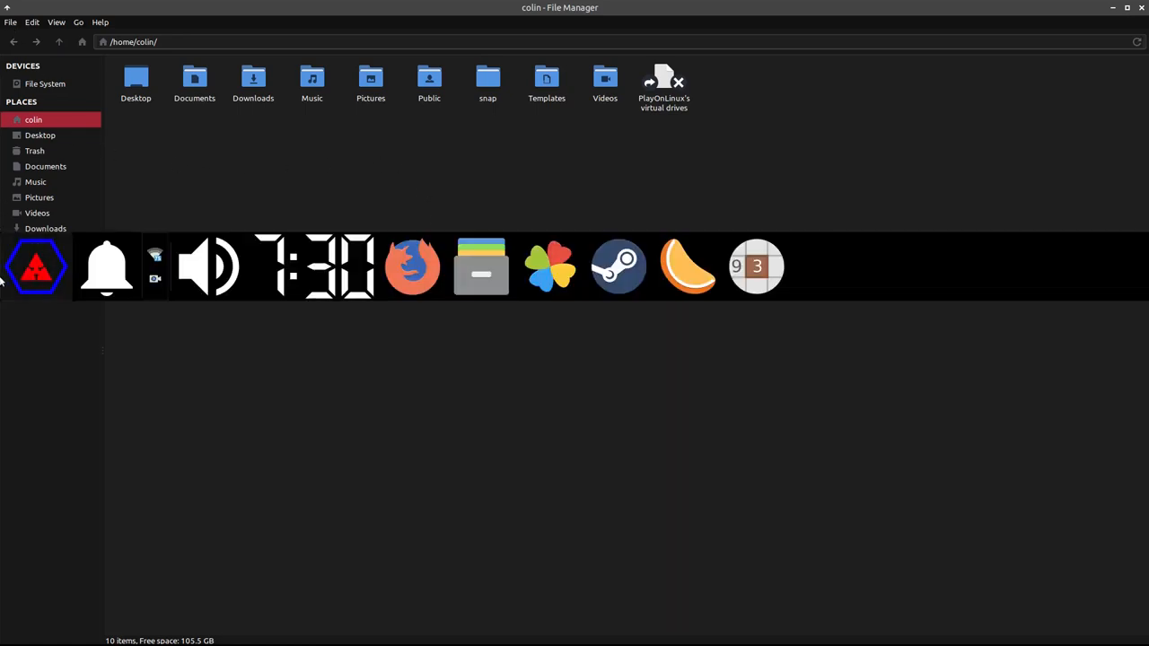
# Launch a fresh Terminal Emulator from the Whisker Menu.
pyautogui.click(36, 266)
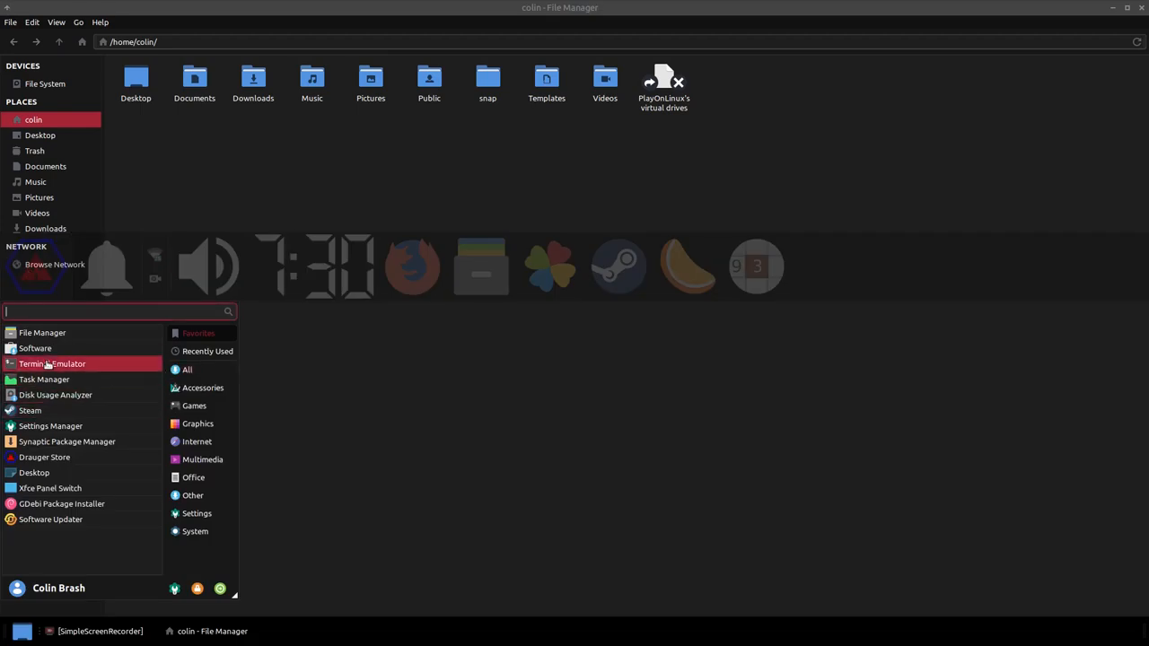
pyautogui.click(50, 363)
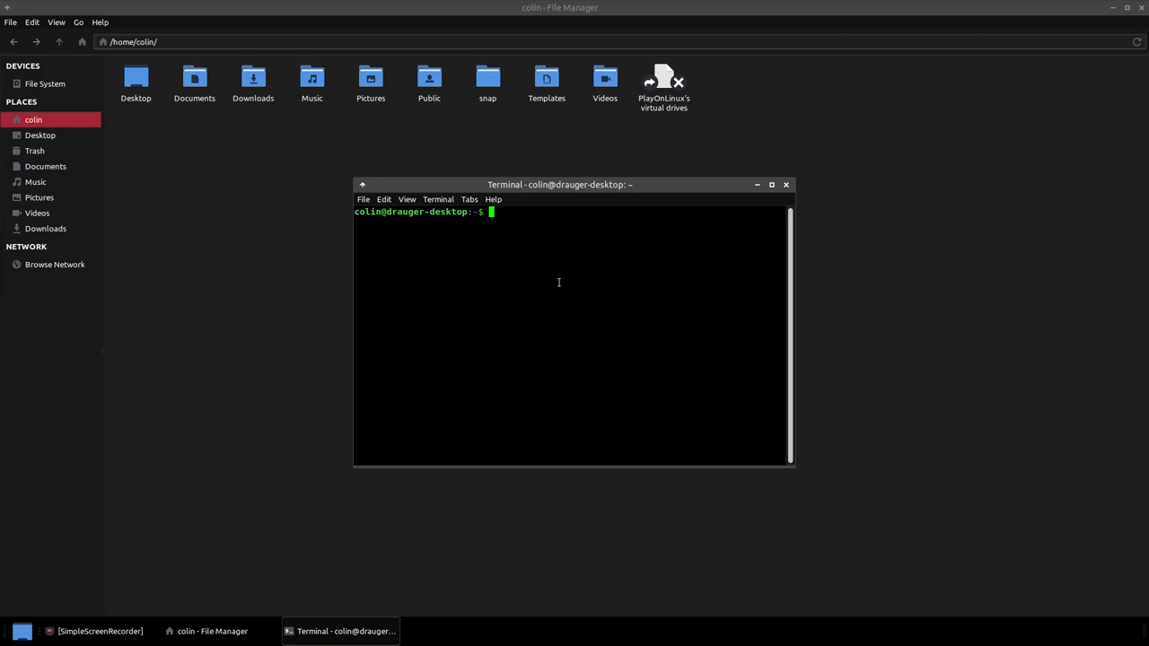
# Attempt 'cd Downloads/' in the terminal and list its contents with ls.
pyautogui.write('cd')
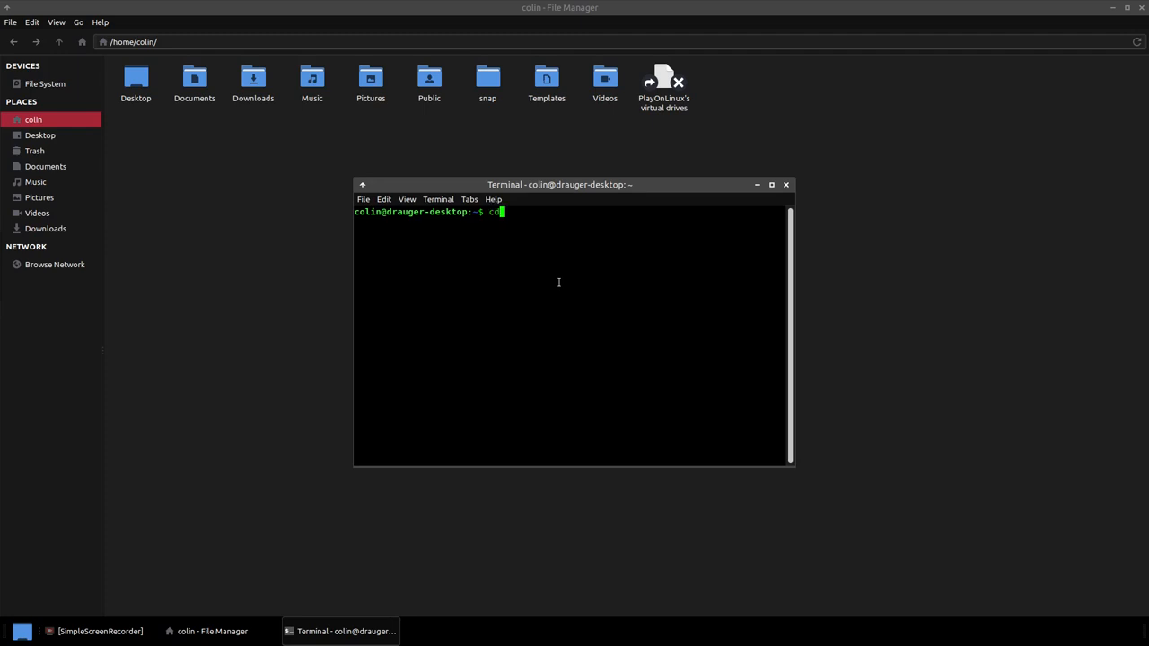
pyautogui.write('Down')
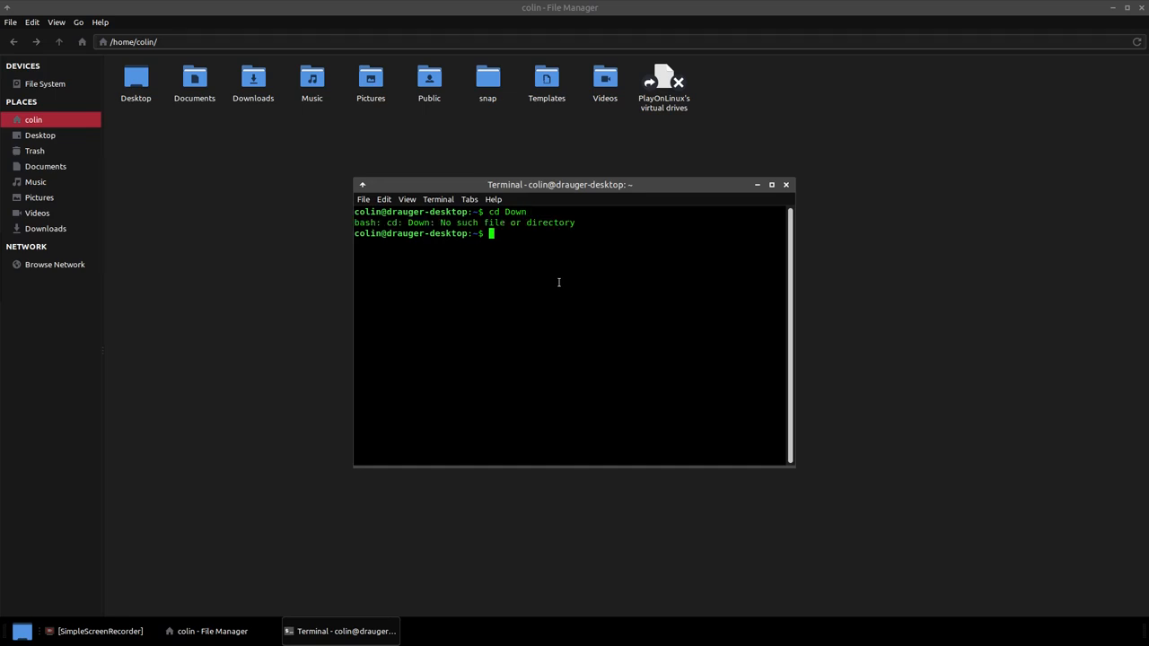
pyautogui.write('sudo')
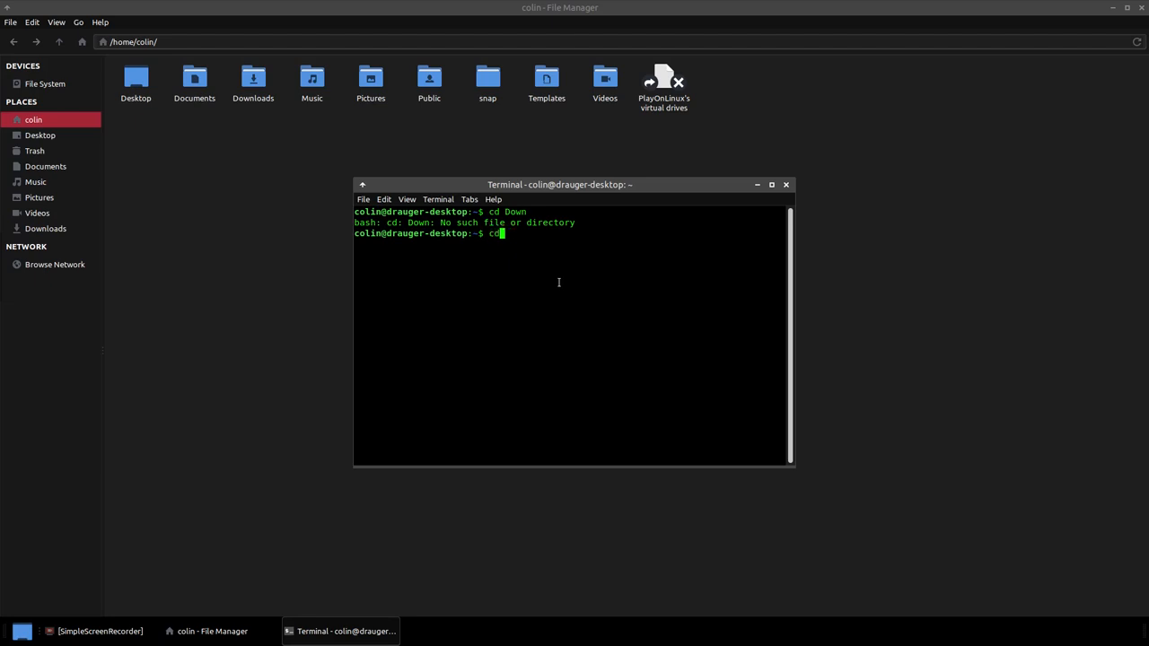
pyautogui.write('Downloads/')
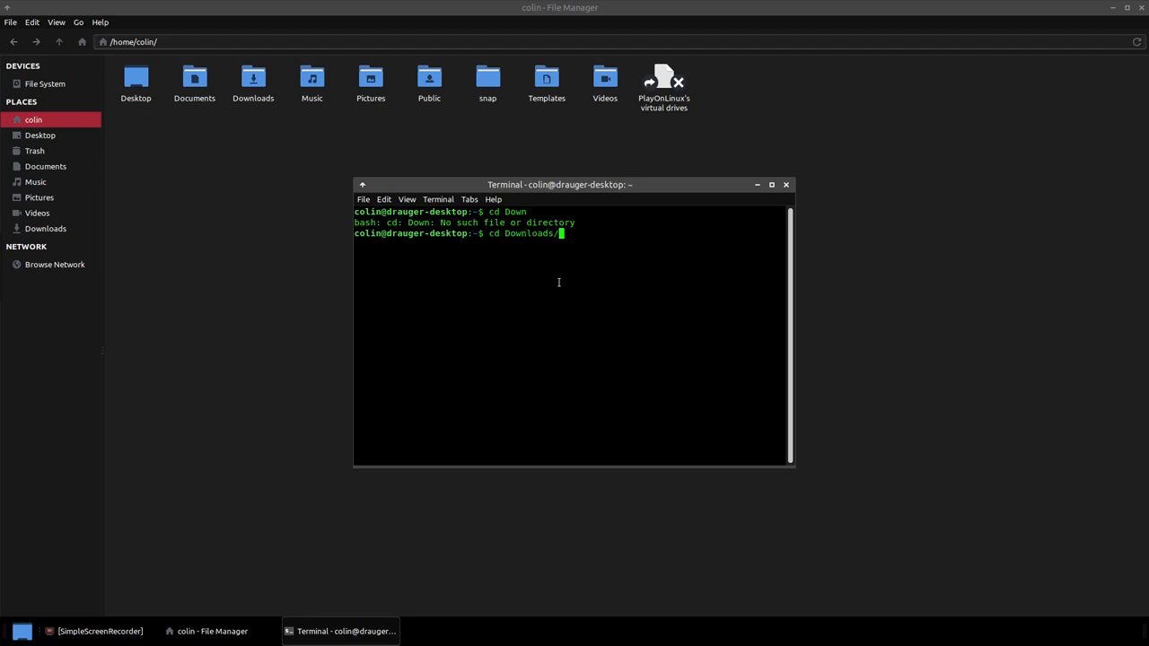
pyautogui.write('ls')
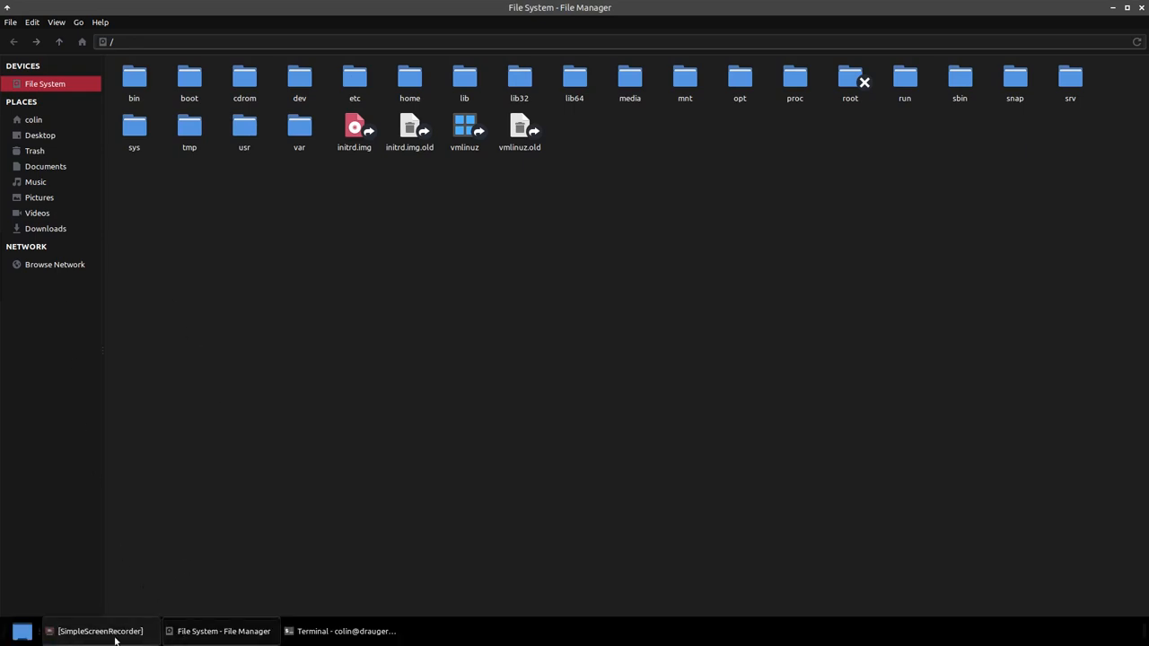
# Run 'root cp *jpg /usr/' to copy the downloaded JPG images into /usr.
pyautogui.click(341, 632)
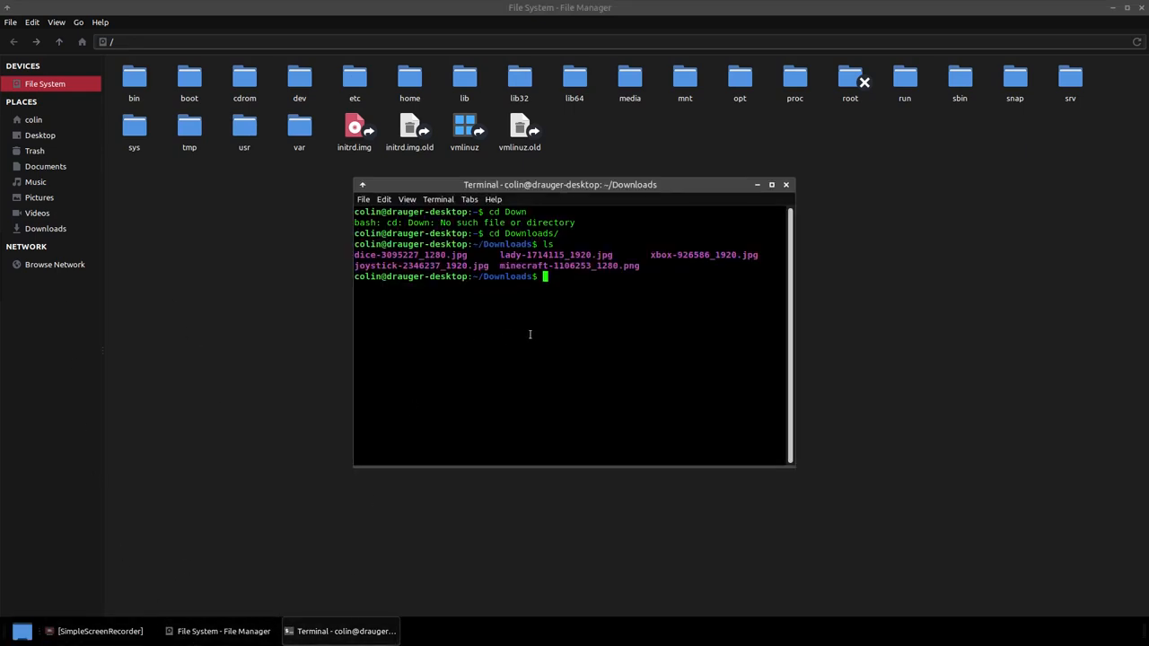
pyautogui.write('cp')
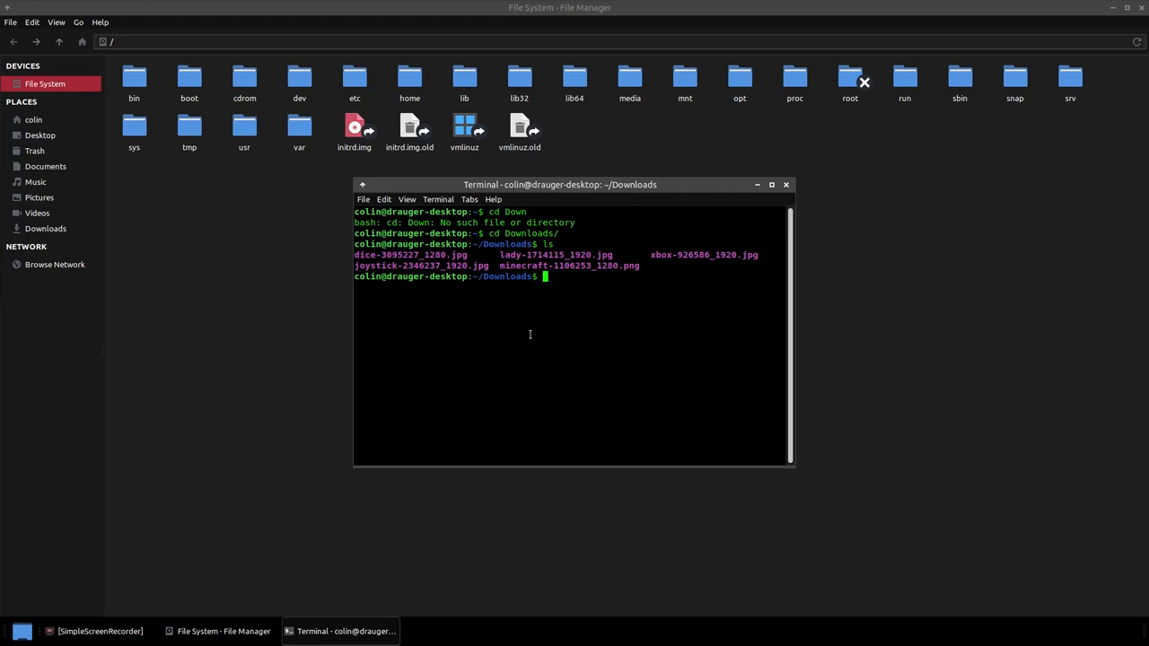
pyautogui.write('root')
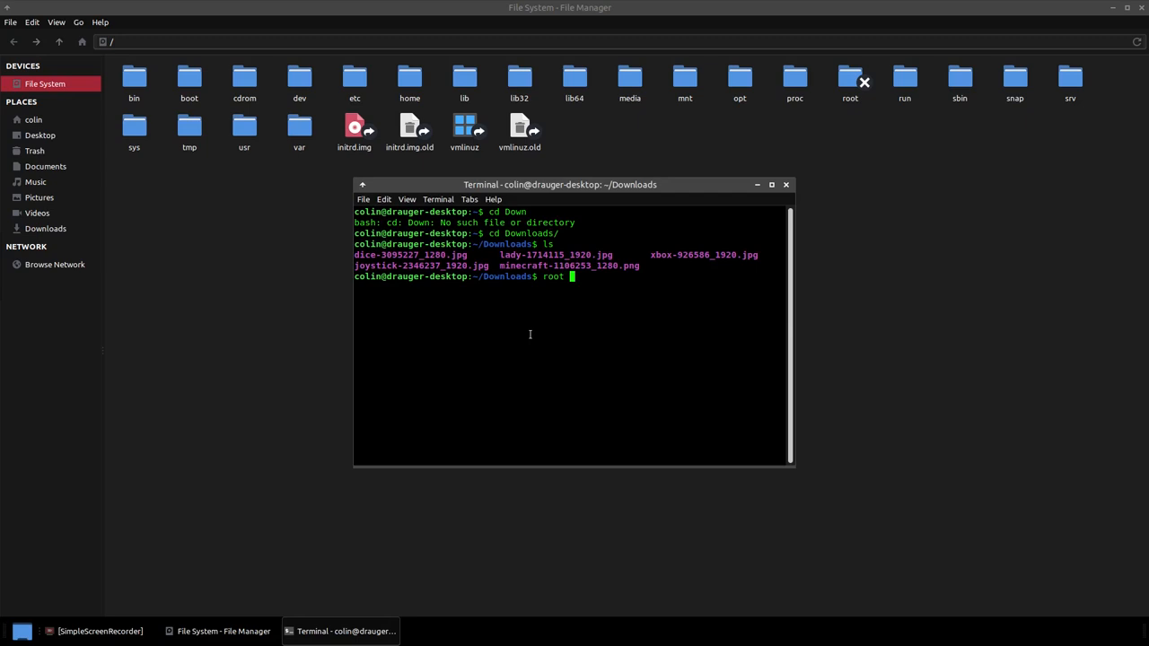
pyautogui.write('cp')
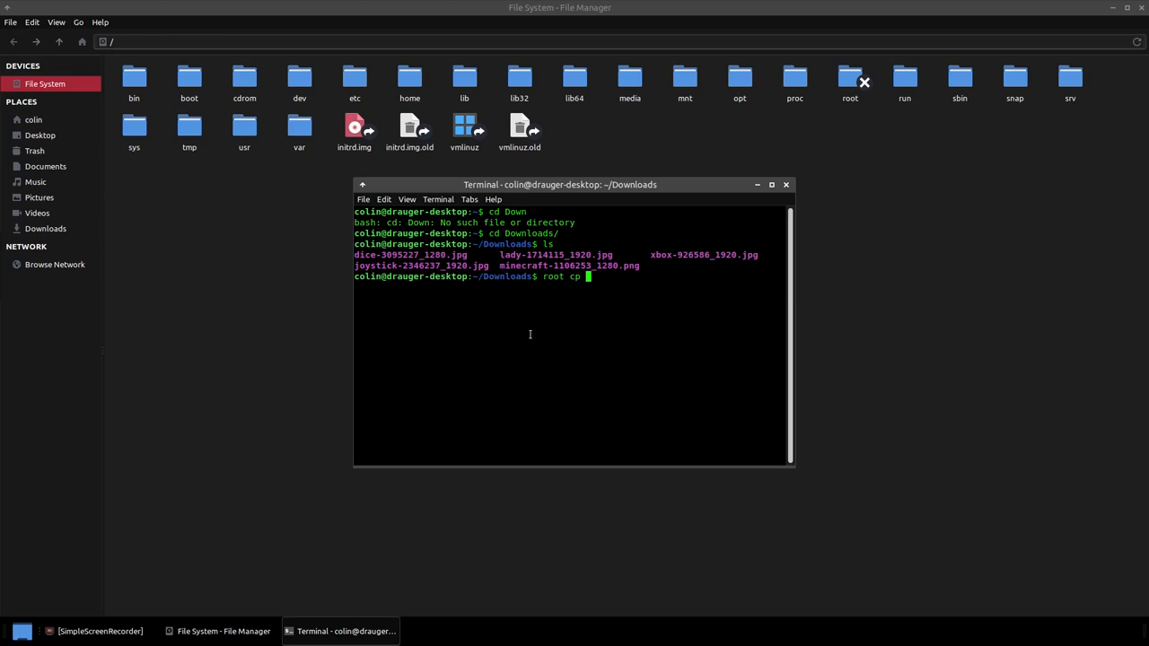
pyautogui.write('*')
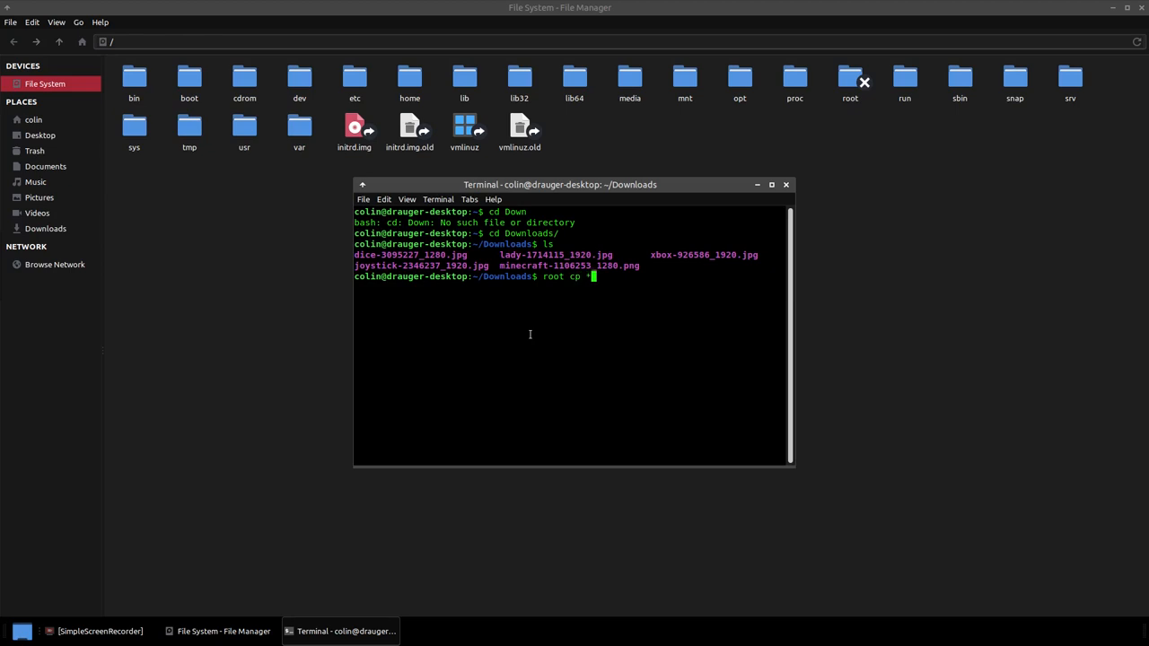
pyautogui.write('jpg')
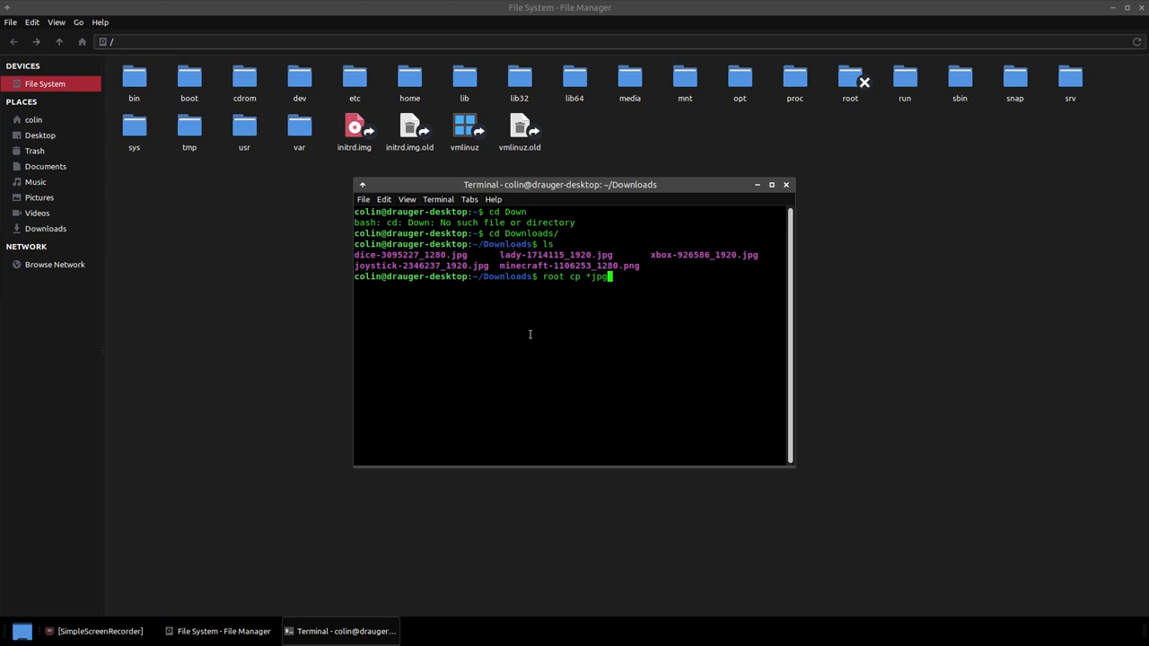
pyautogui.write('/u')
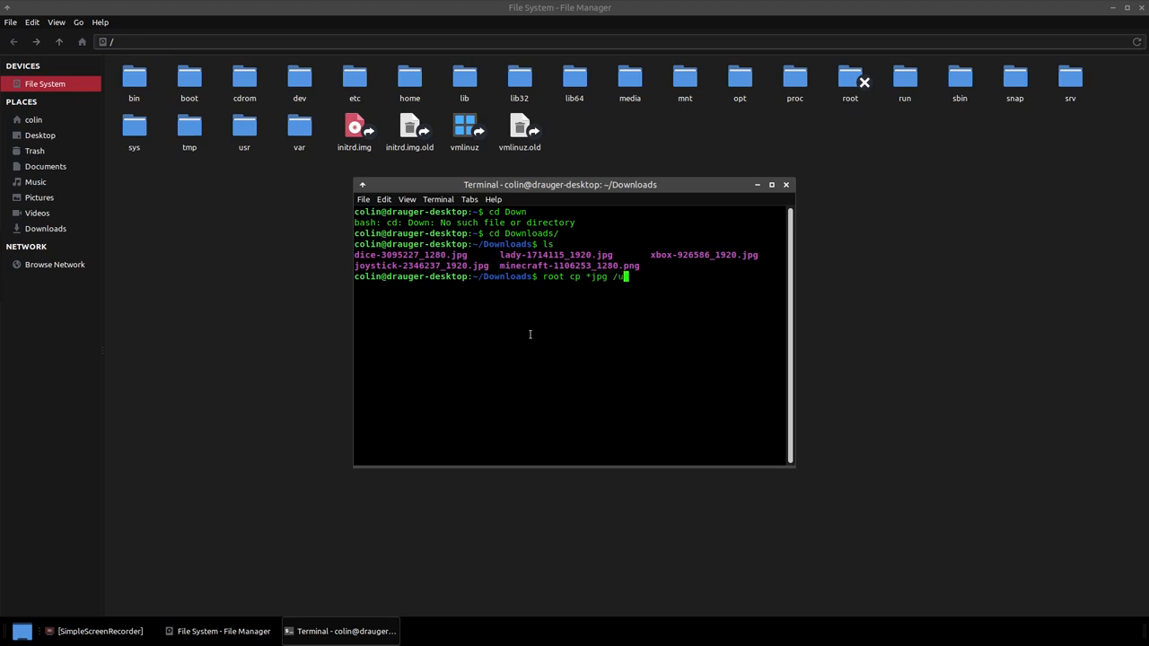
pyautogui.write('sr/')
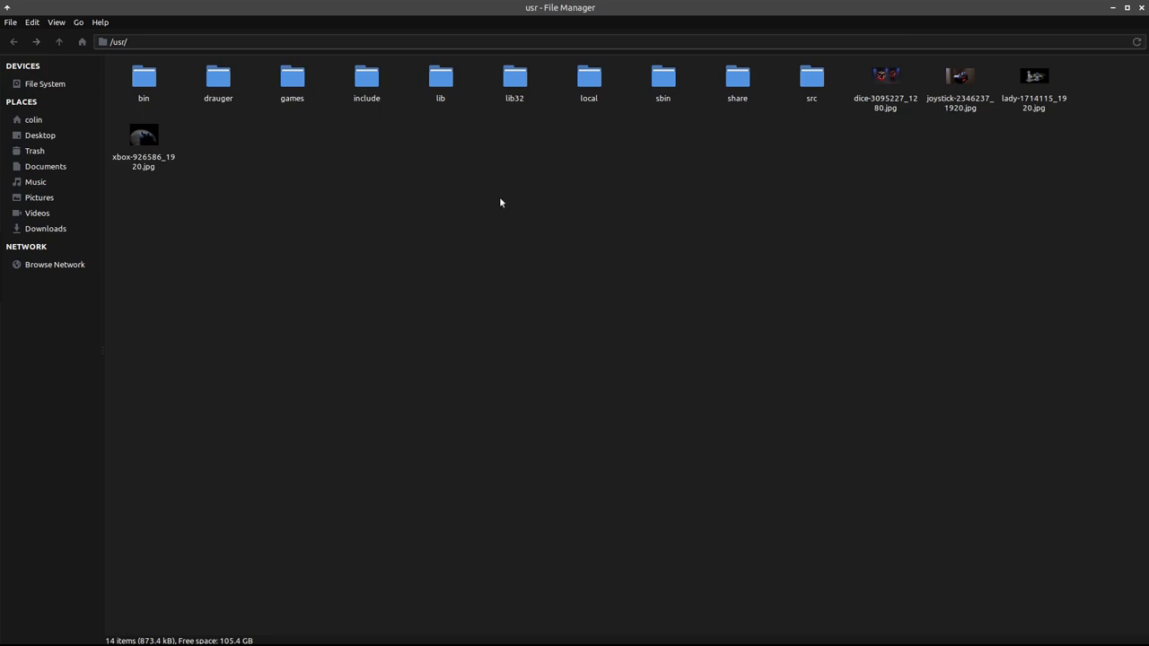
pyautogui.moveTo(841, 325)
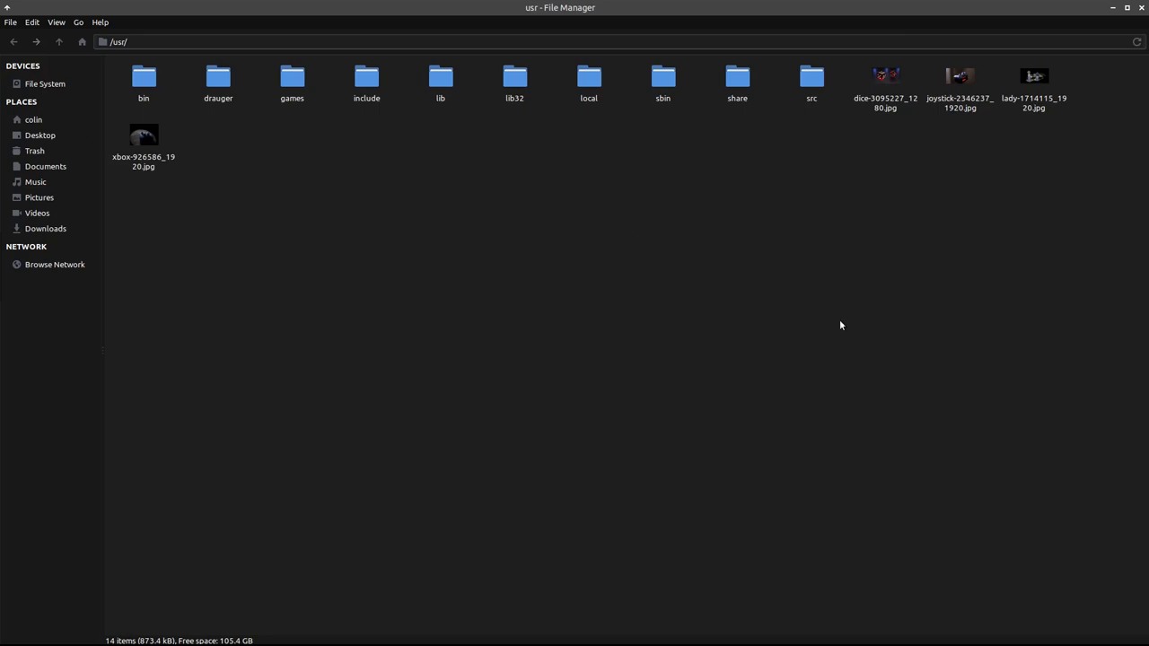
pyautogui.moveTo(676, 311)
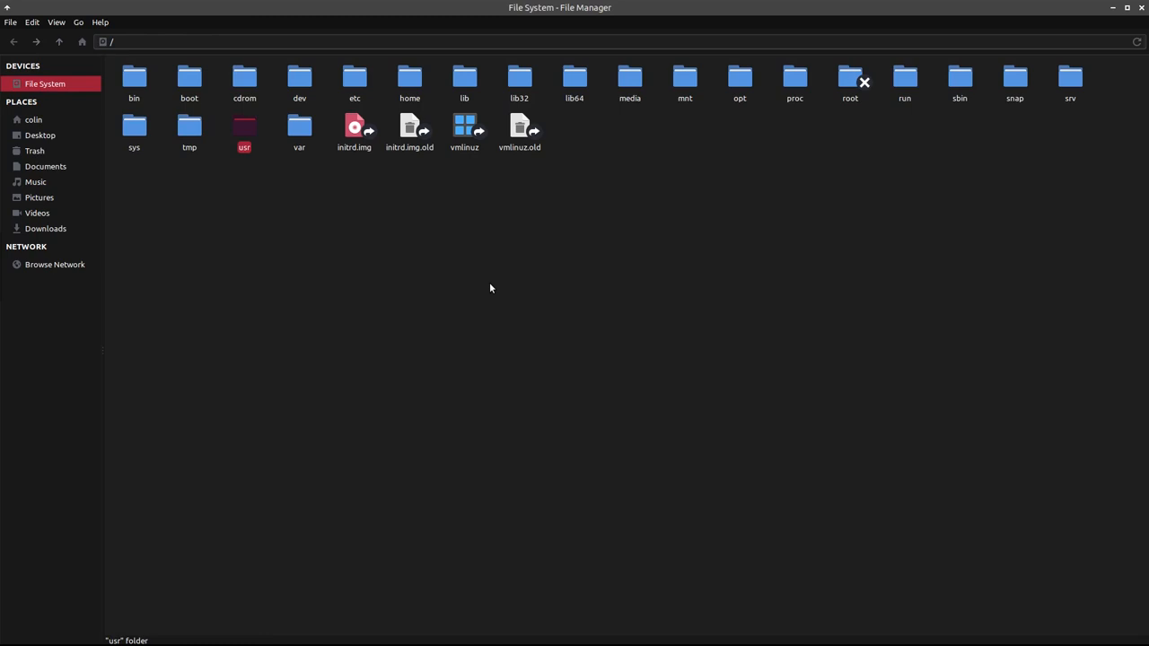
pyautogui.moveTo(664, 191)
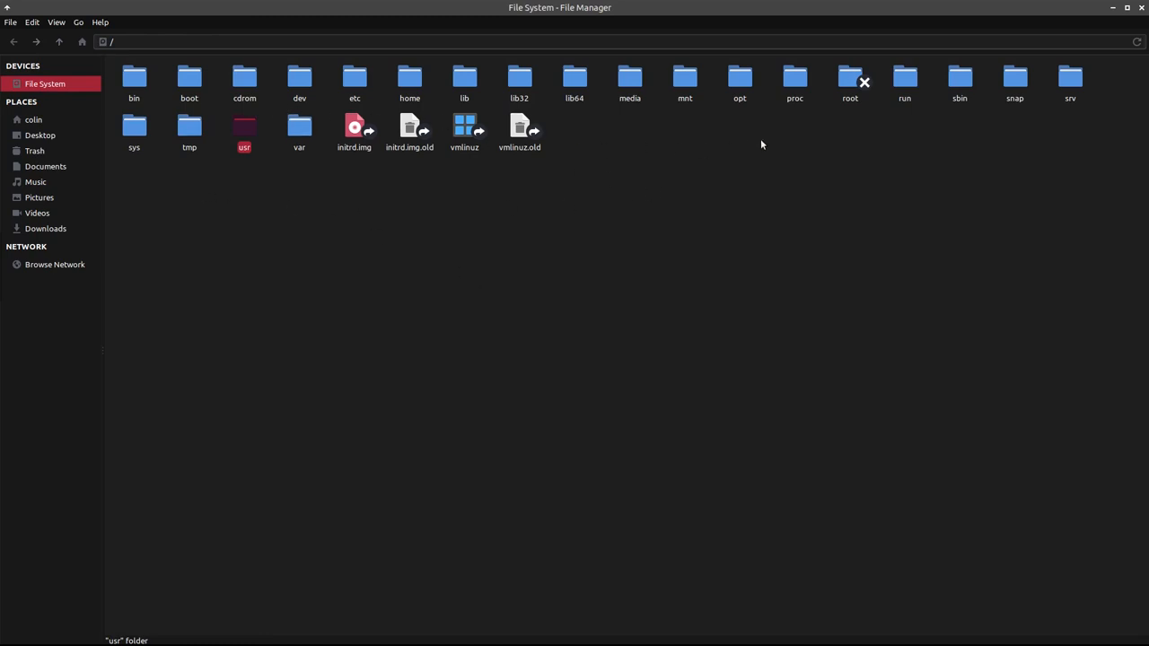
pyautogui.moveTo(676, 129)
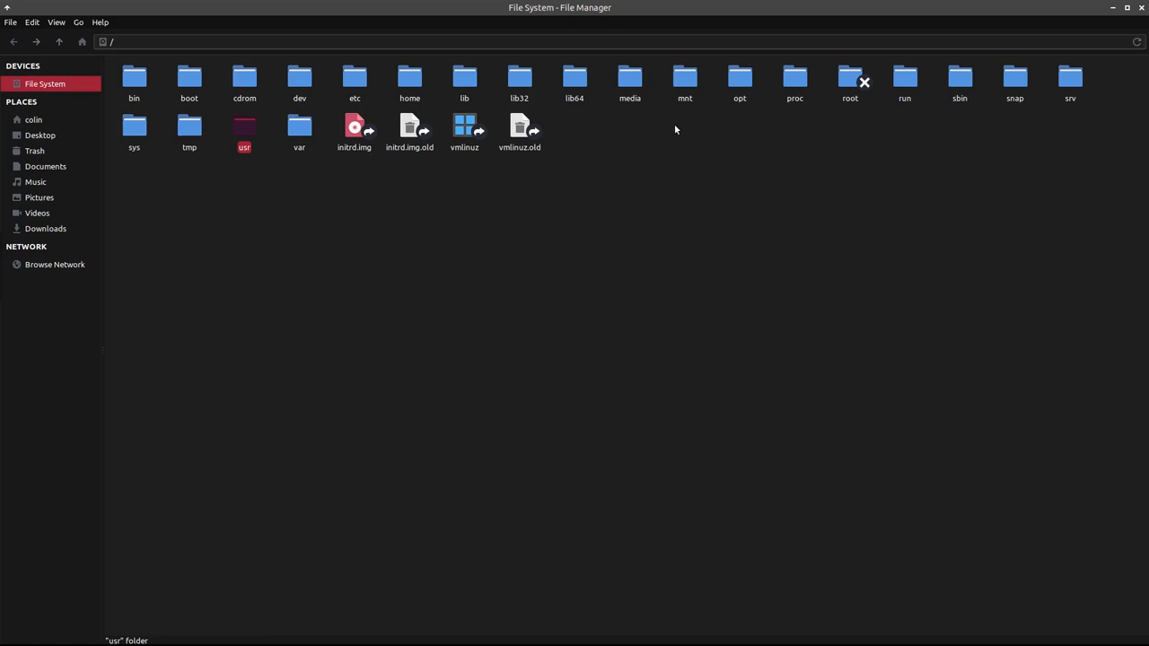
pyautogui.moveTo(291, 147)
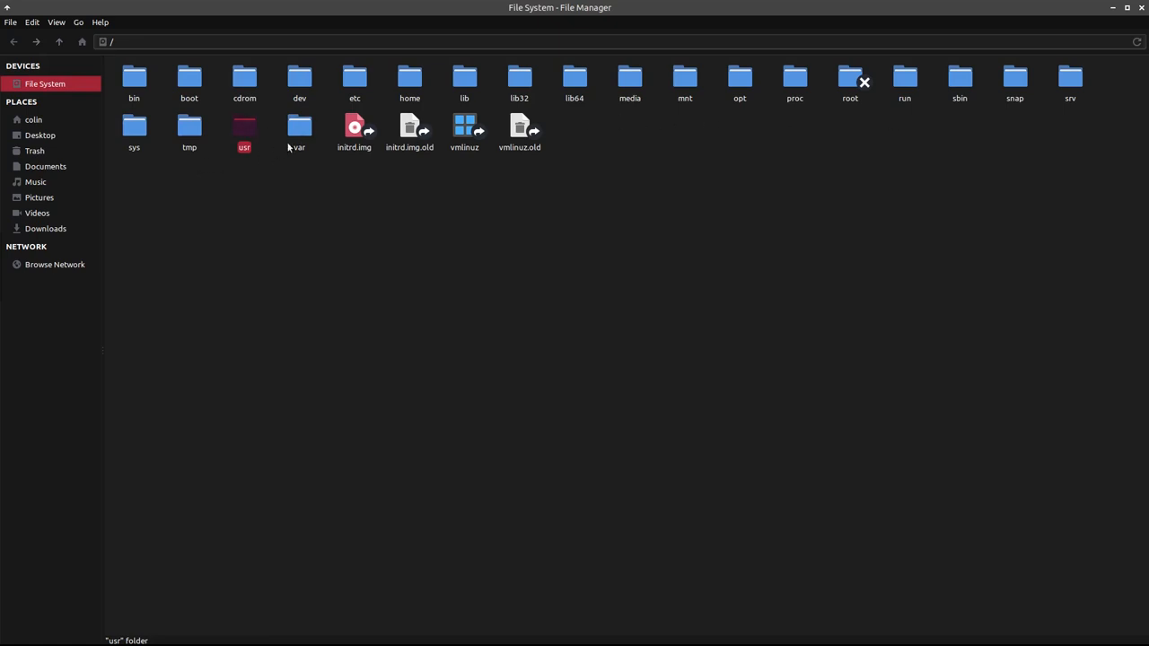
pyautogui.moveTo(676, 116)
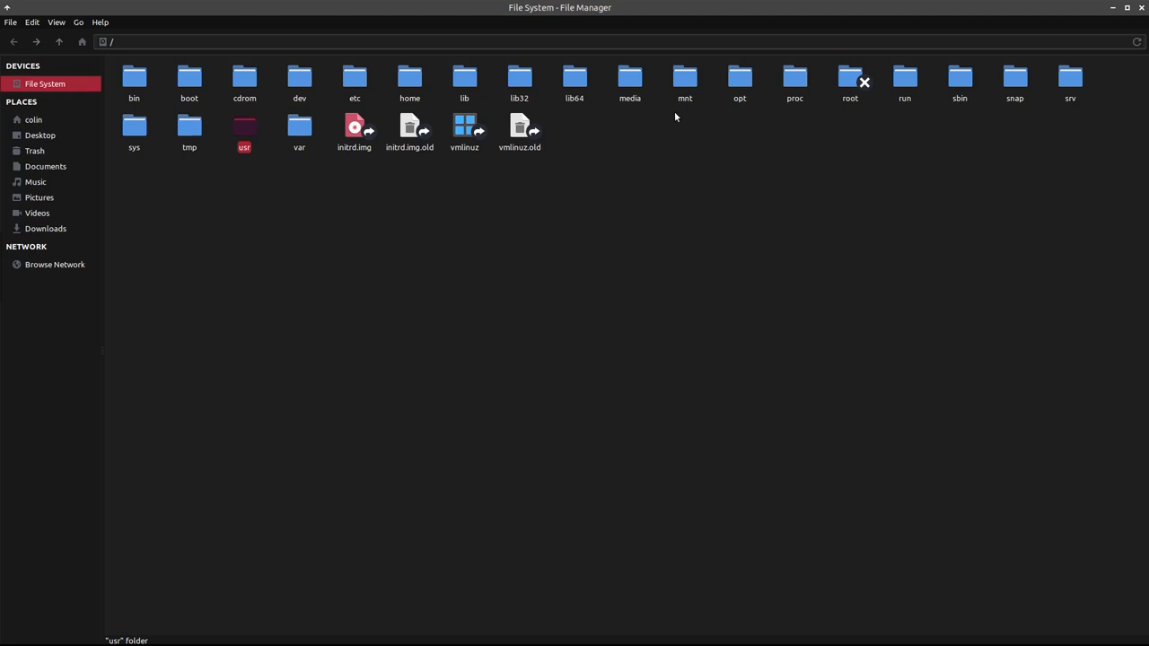
pyautogui.moveTo(17, 115)
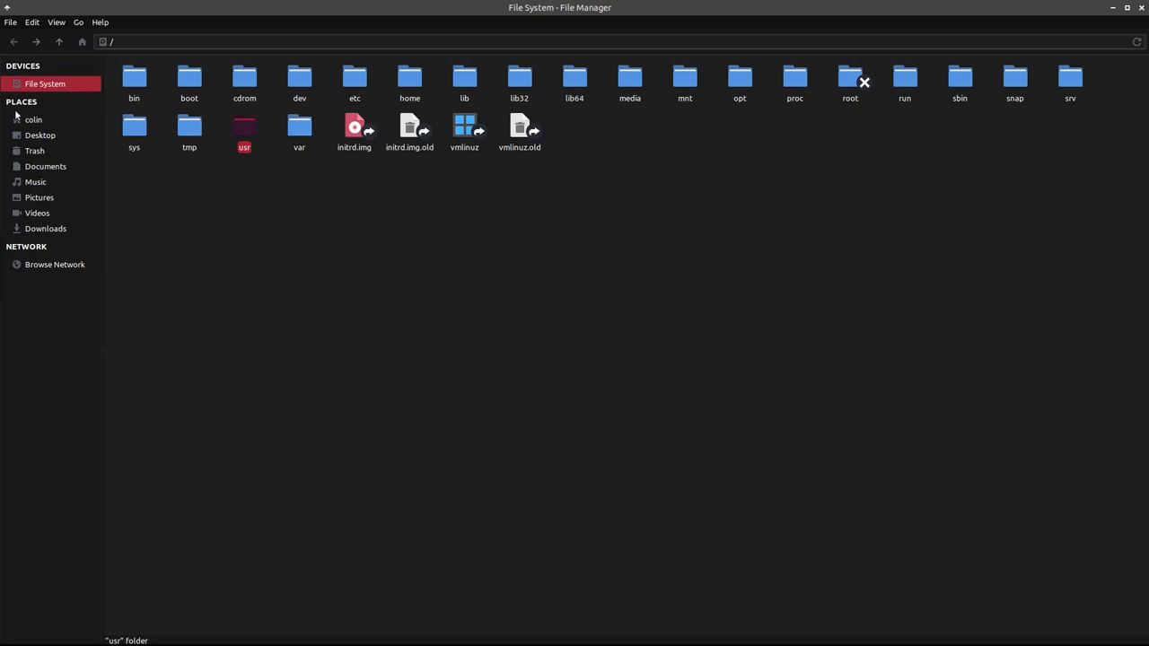
# Show hidden files in the home folder via View > Show Hidden Files.
pyautogui.click(32, 119)
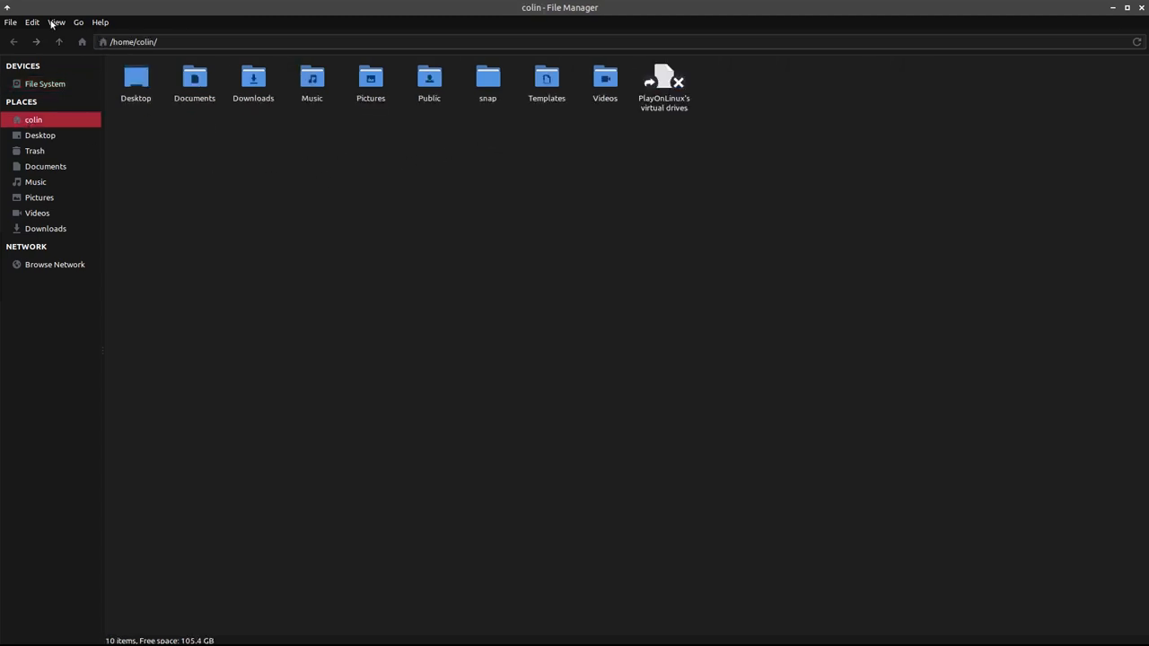
pyautogui.click(57, 22)
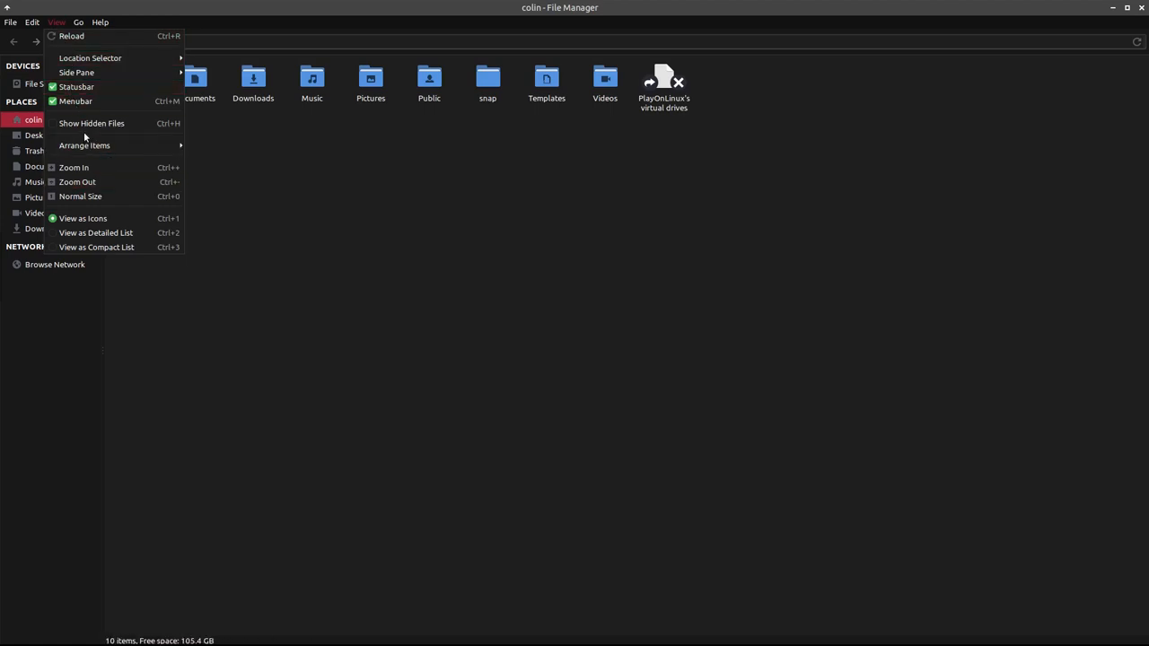
pyautogui.click(90, 122)
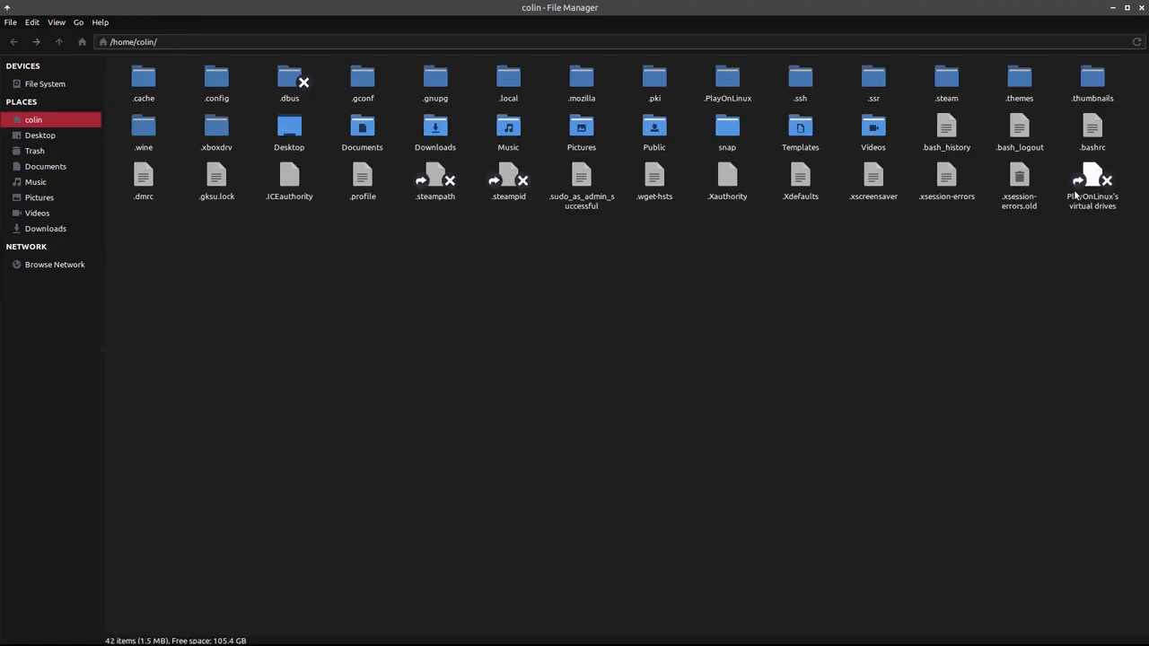
# Open .bashrc from the home folder in the Mousepad text editor.
pyautogui.click(1092, 129)
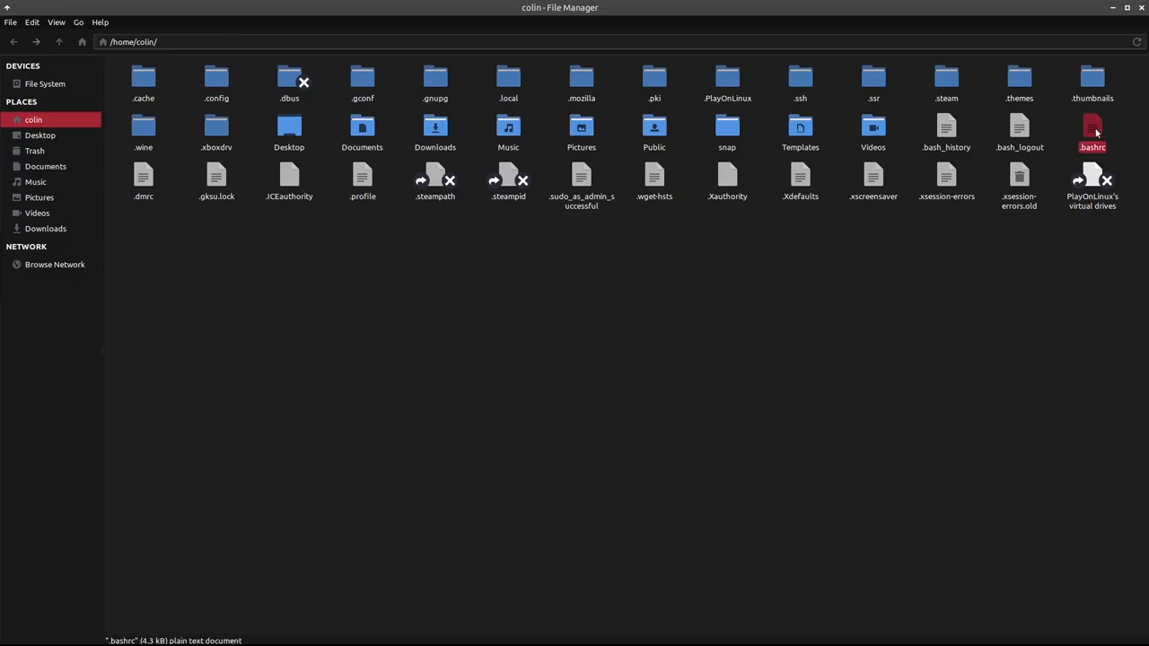
pyautogui.doubleClick(1092, 129)
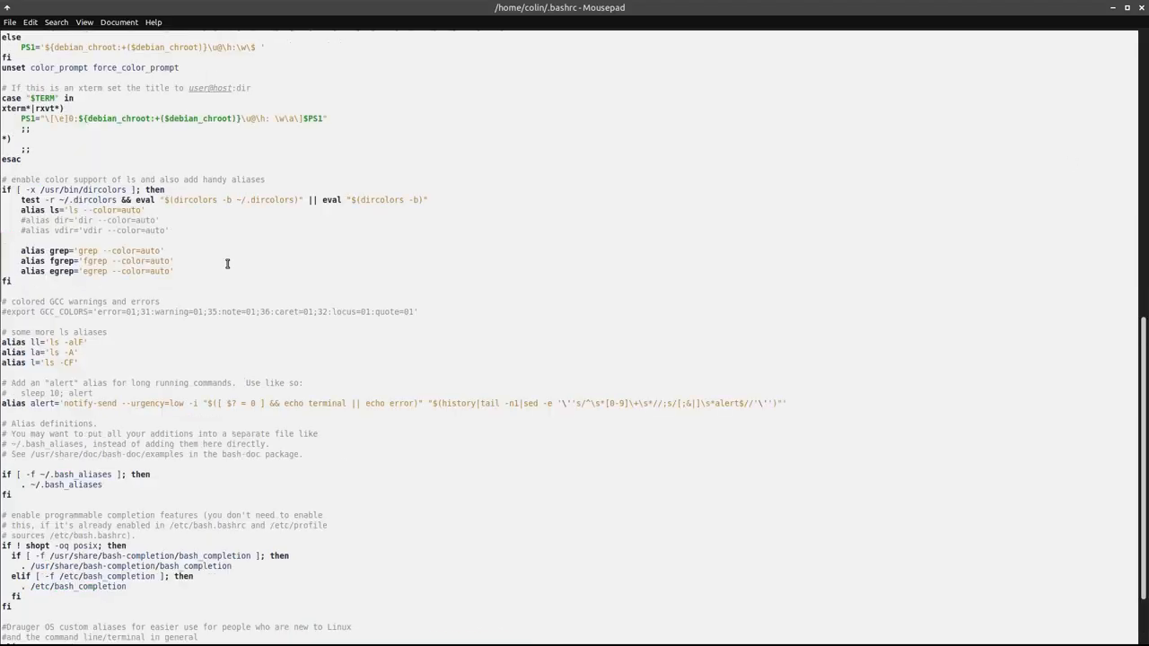
# Scroll .bashrc to the Drauger OS custom aliases, then switch back to Drauger-OS.pdf.
pyautogui.scroll(-3)
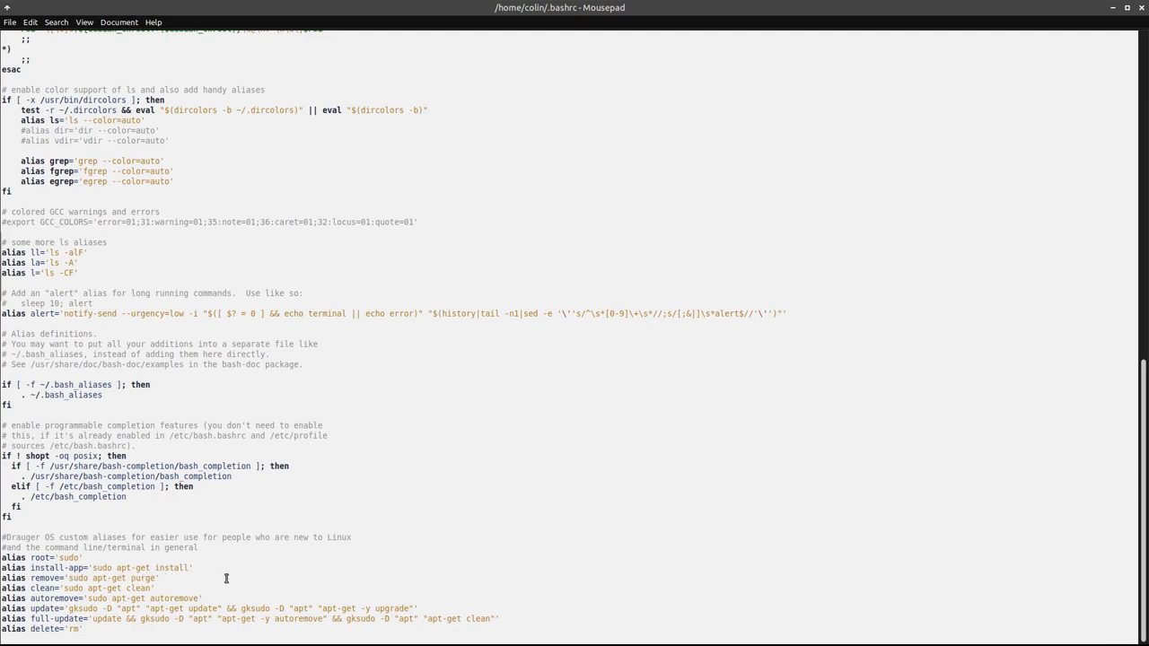
pyautogui.moveTo(215, 564)
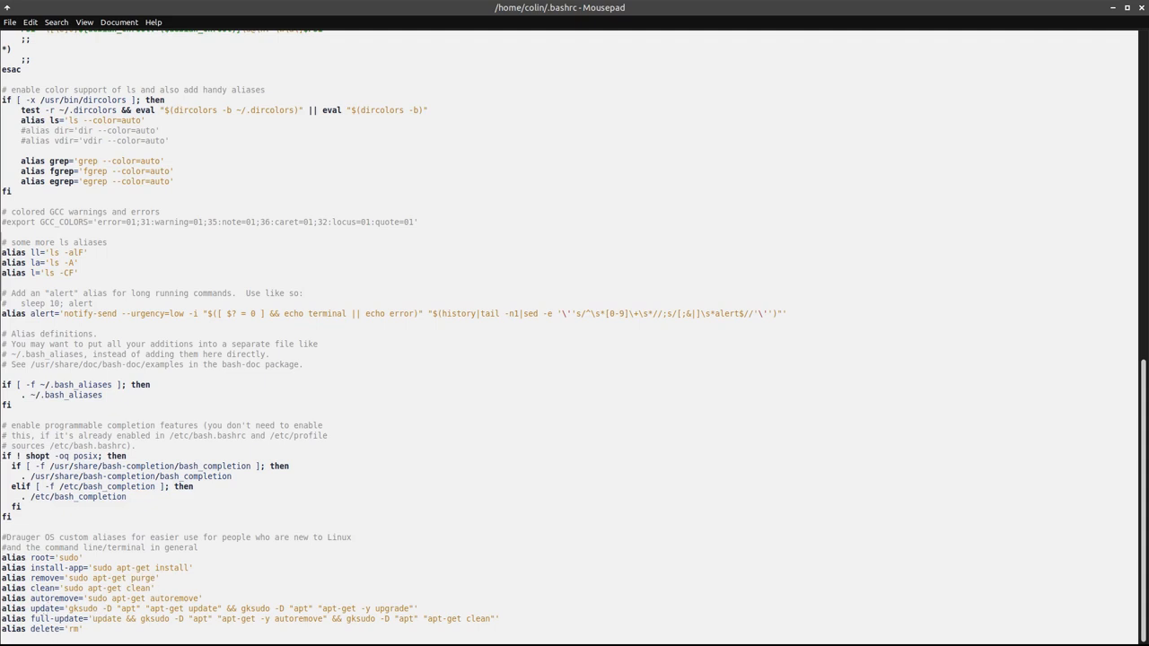
pyautogui.click(129, 610)
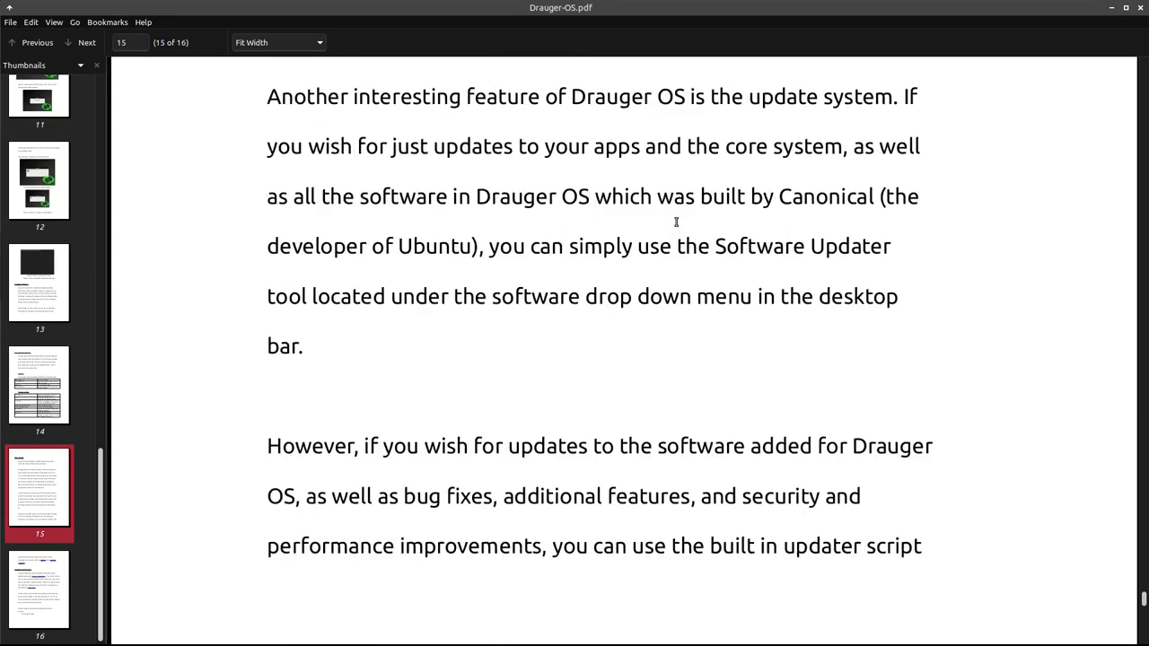
# Scroll slightly up page 15 of the guide to the paragraph before the update-system notes.
pyautogui.scroll(3)
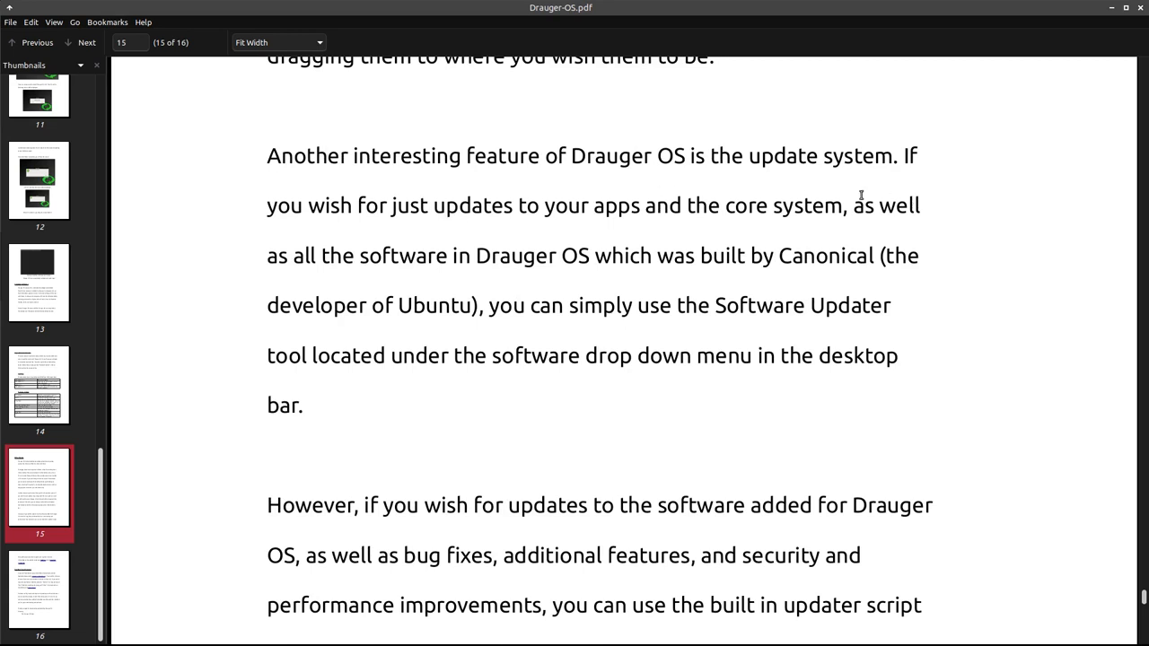
pyautogui.moveTo(610, 179)
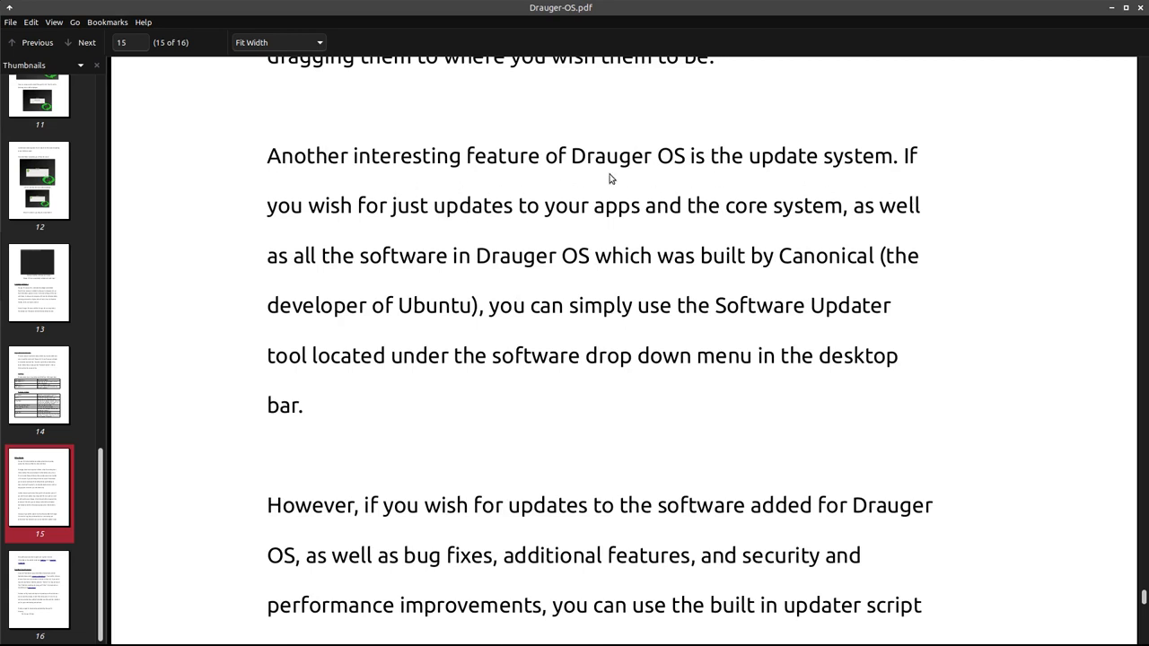
pyautogui.moveTo(675, 178)
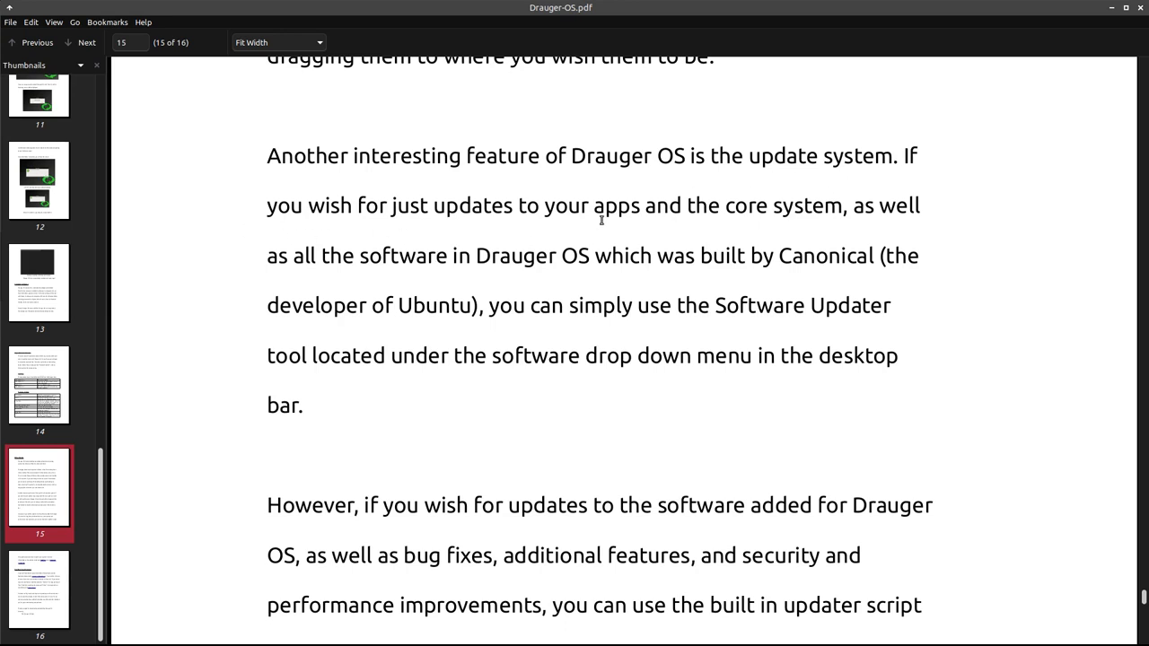
pyautogui.moveTo(477, 282)
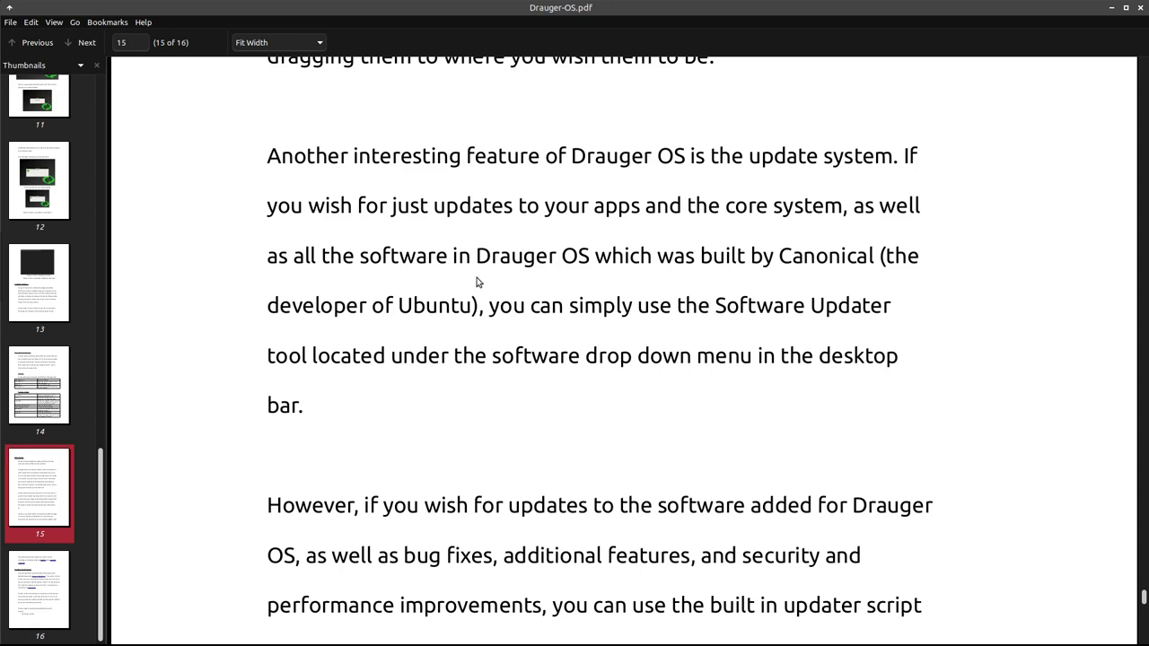
pyautogui.moveTo(693, 280)
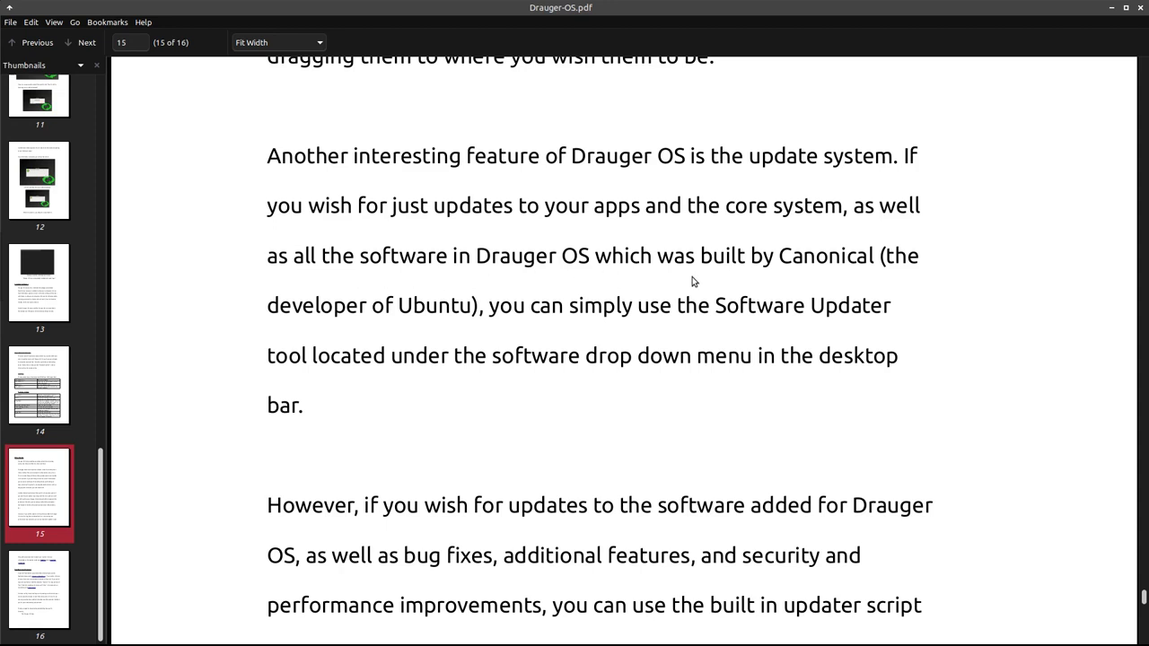
pyautogui.moveTo(335, 339)
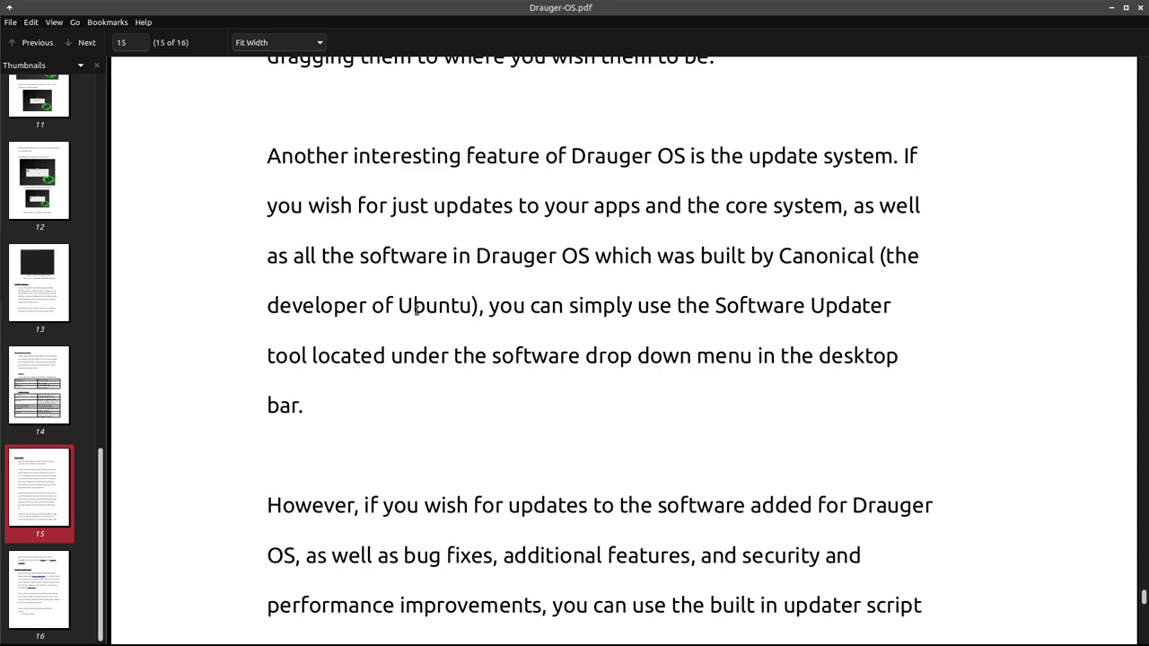
pyautogui.moveTo(425, 270)
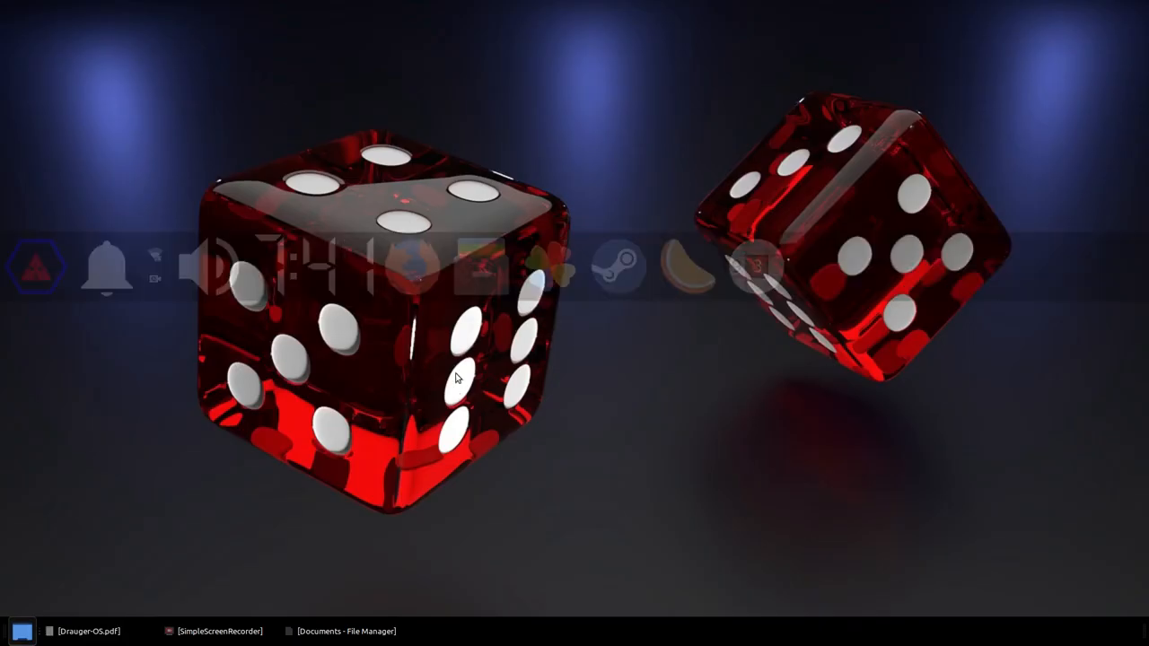
# Browse the Whisker Menu's Settings category down to the Software Updater entry.
pyautogui.click(88, 632)
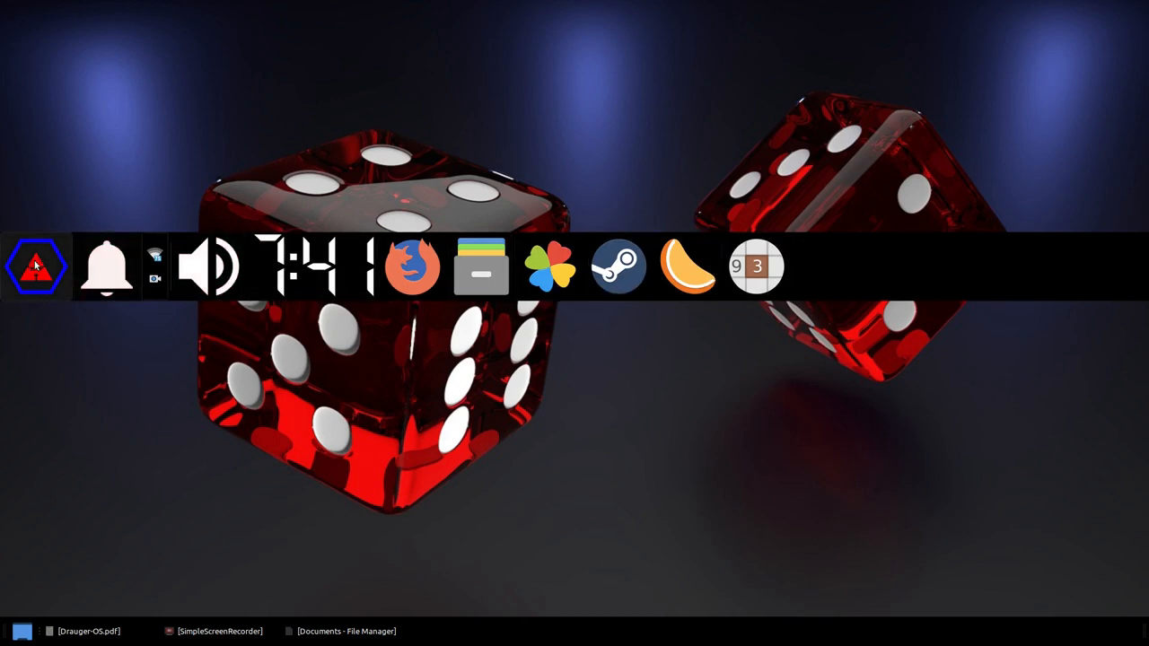
pyautogui.click(36, 266)
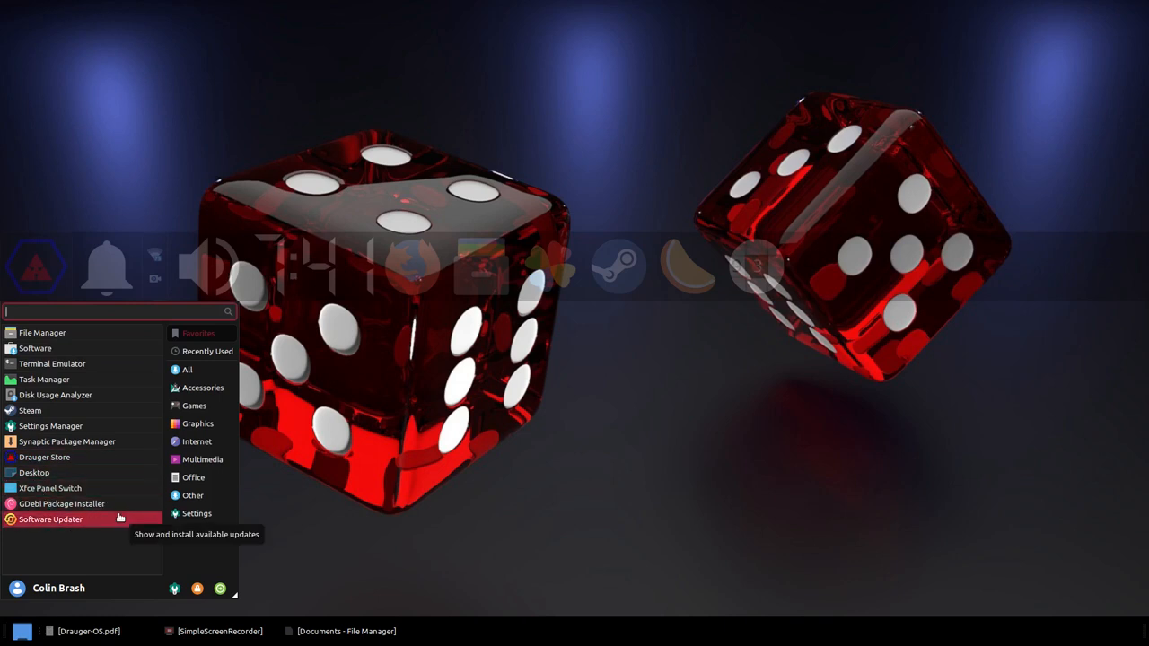
pyautogui.click(197, 514)
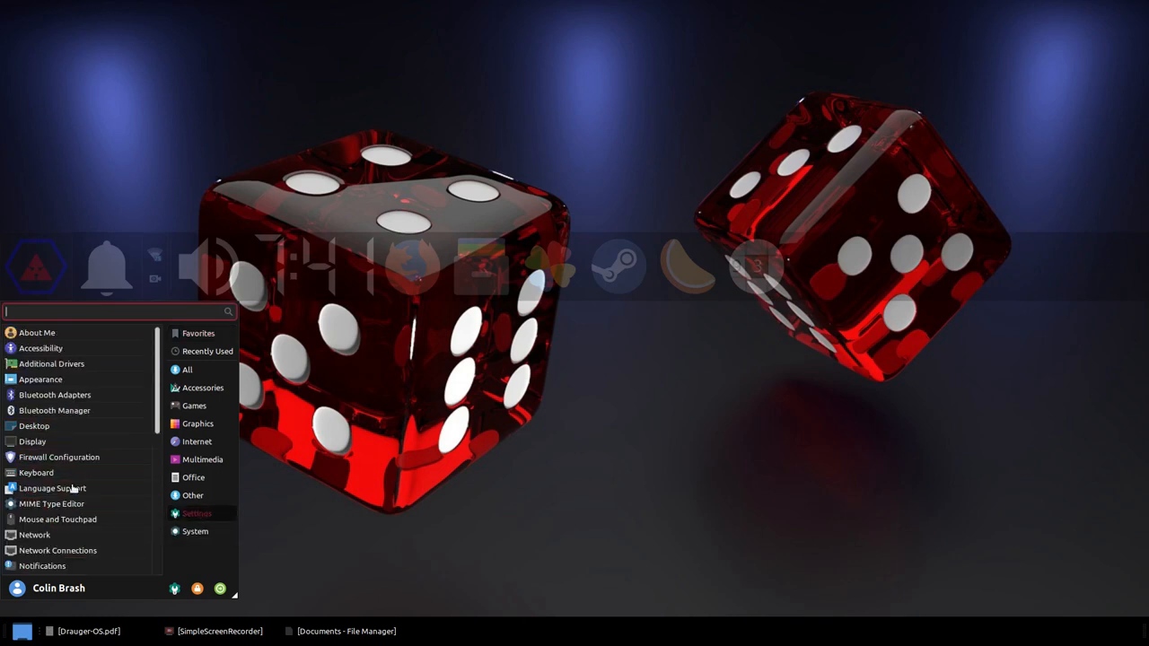
pyautogui.scroll(-3)
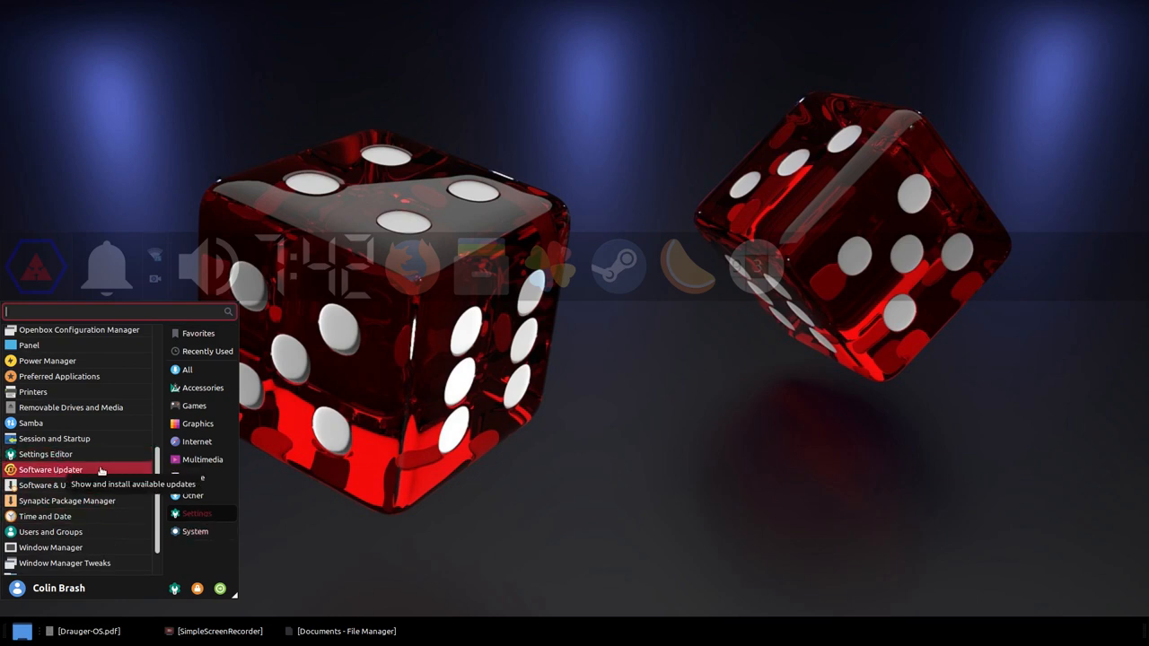
pyautogui.moveTo(79, 640)
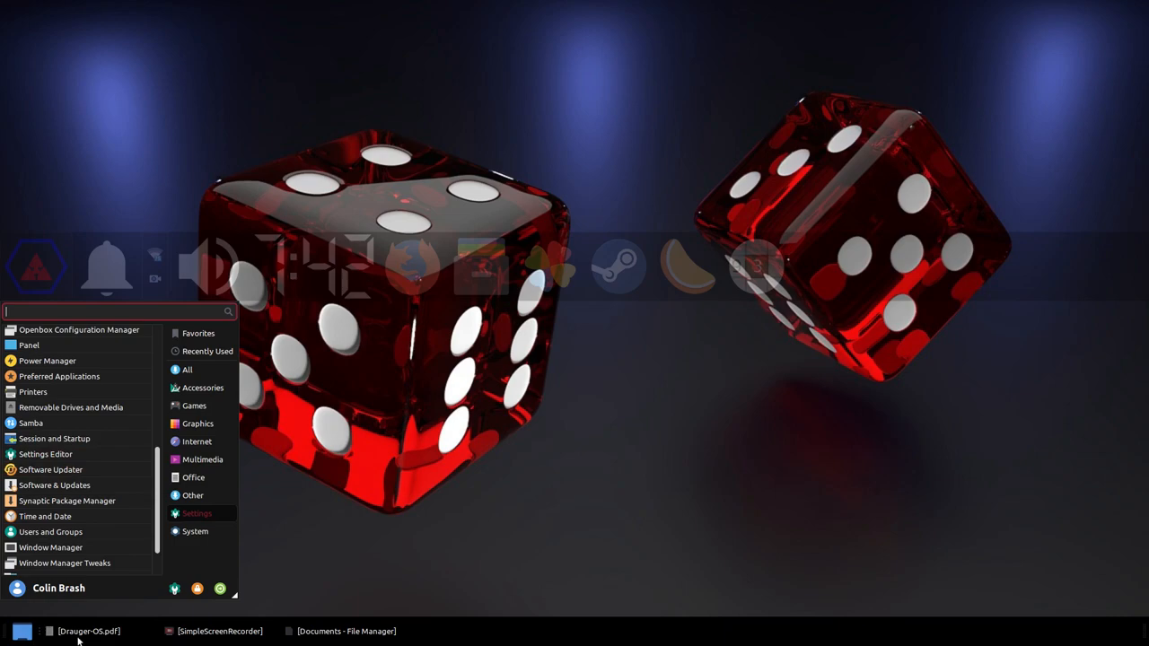
# Bring the Drauger-OS.pdf guide back on screen from the taskbar.
pyautogui.click(90, 632)
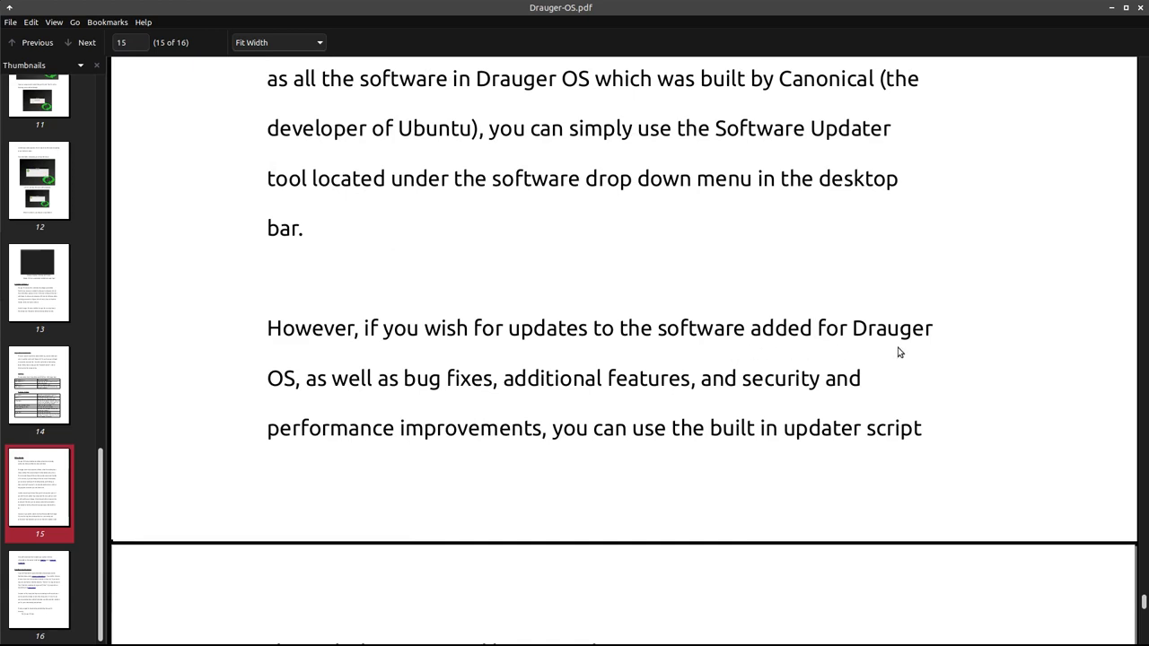
pyautogui.moveTo(580, 404)
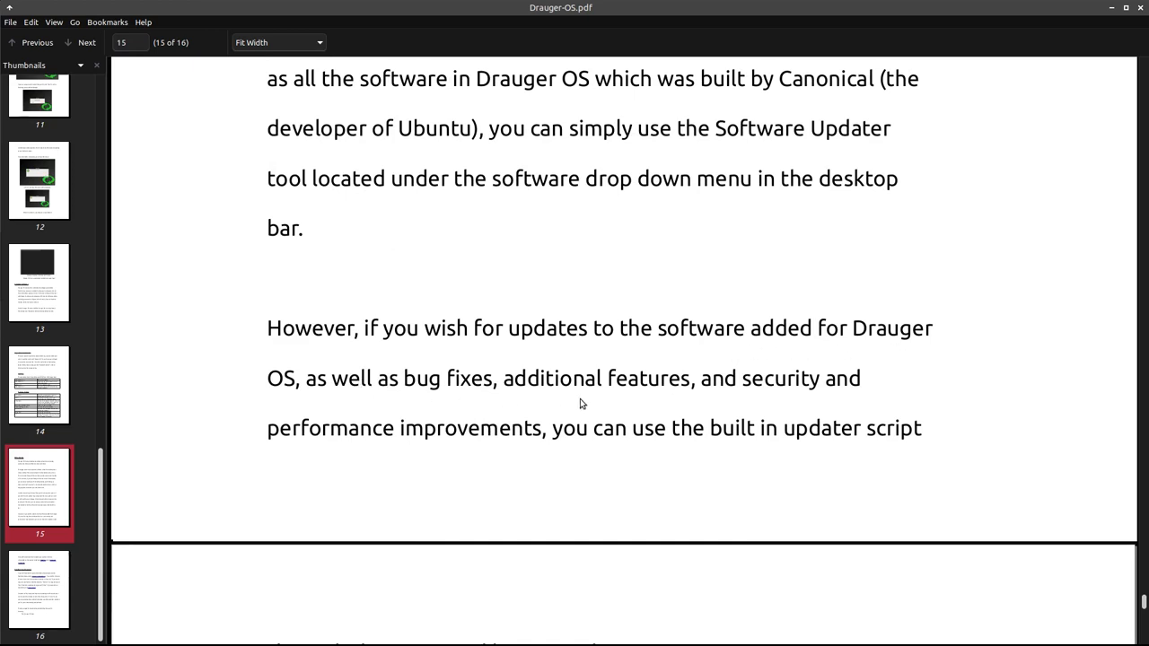
pyautogui.moveTo(507, 464)
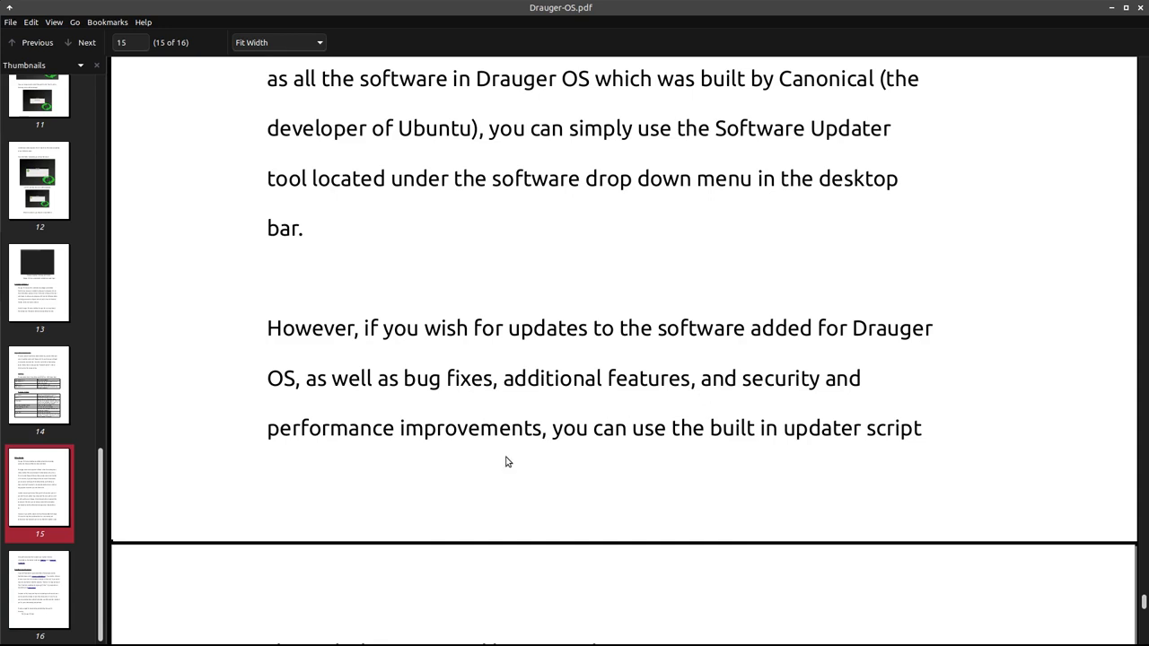
pyautogui.moveTo(571, 381)
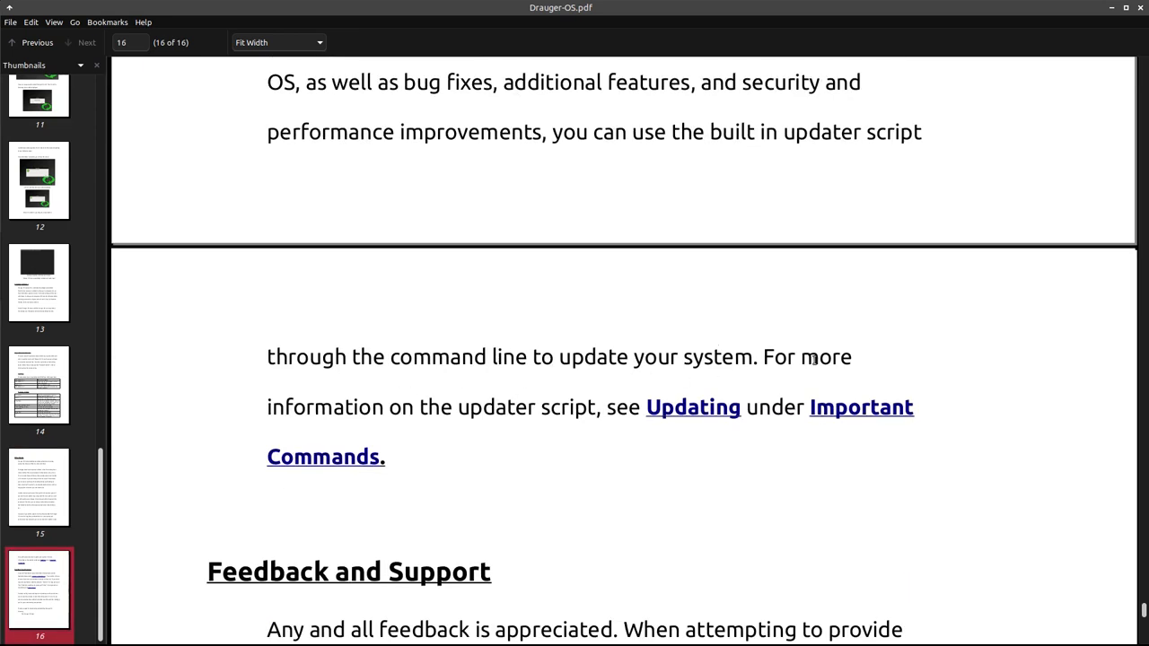
pyautogui.moveTo(651, 421)
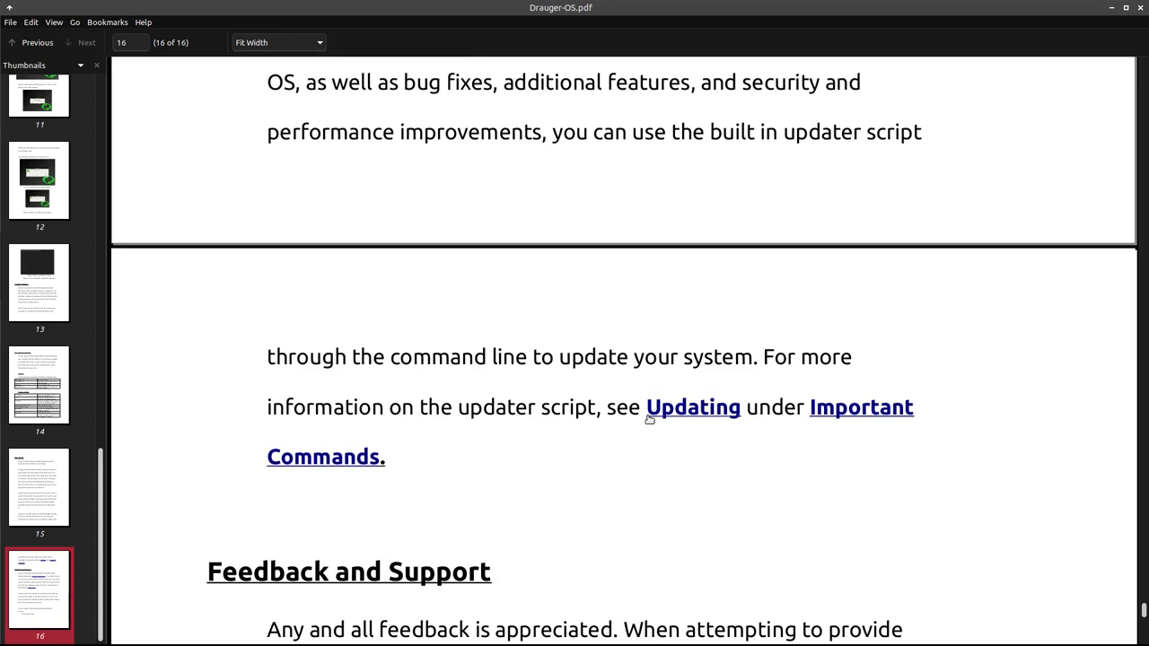
# Follow the 'Updating' link to page 14's update-os commands table.
pyautogui.click(693, 406)
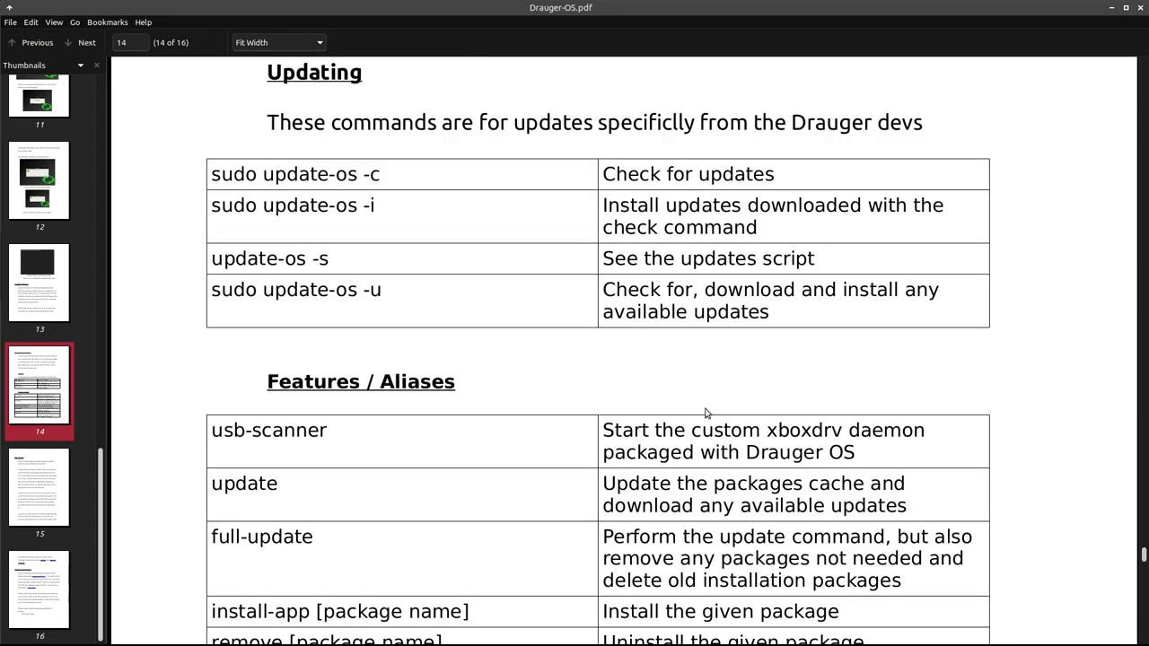
pyautogui.scroll(-3)
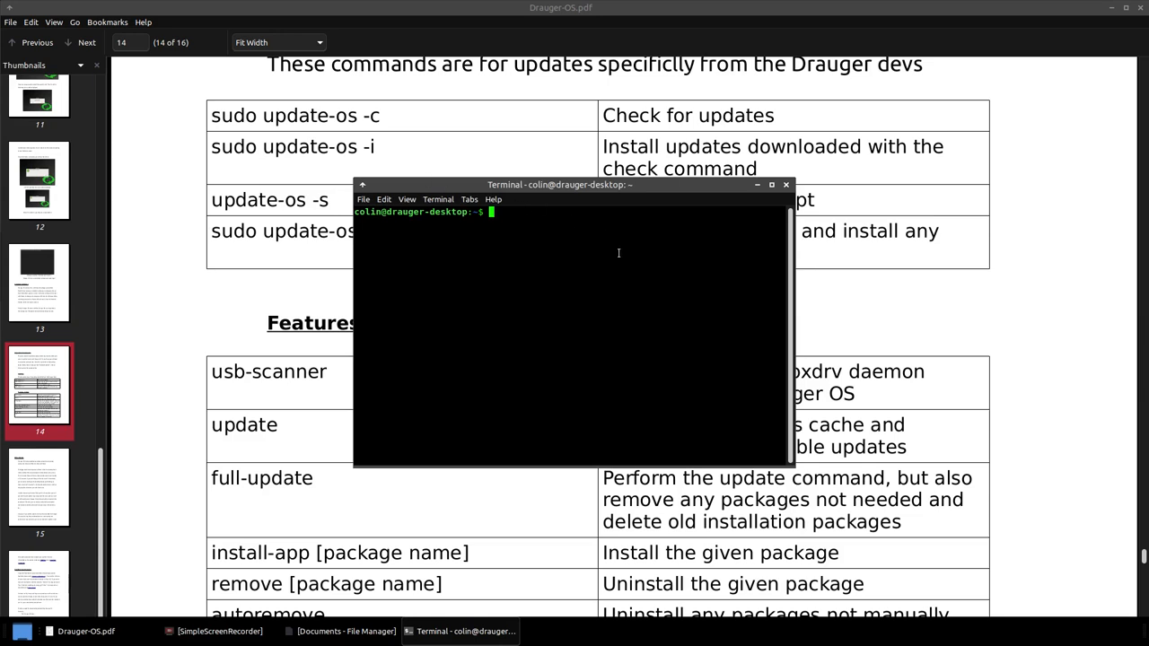
# Run sudo update-os -c and enter the password to check for Drauger OS updates.
pyautogui.write('sudo')
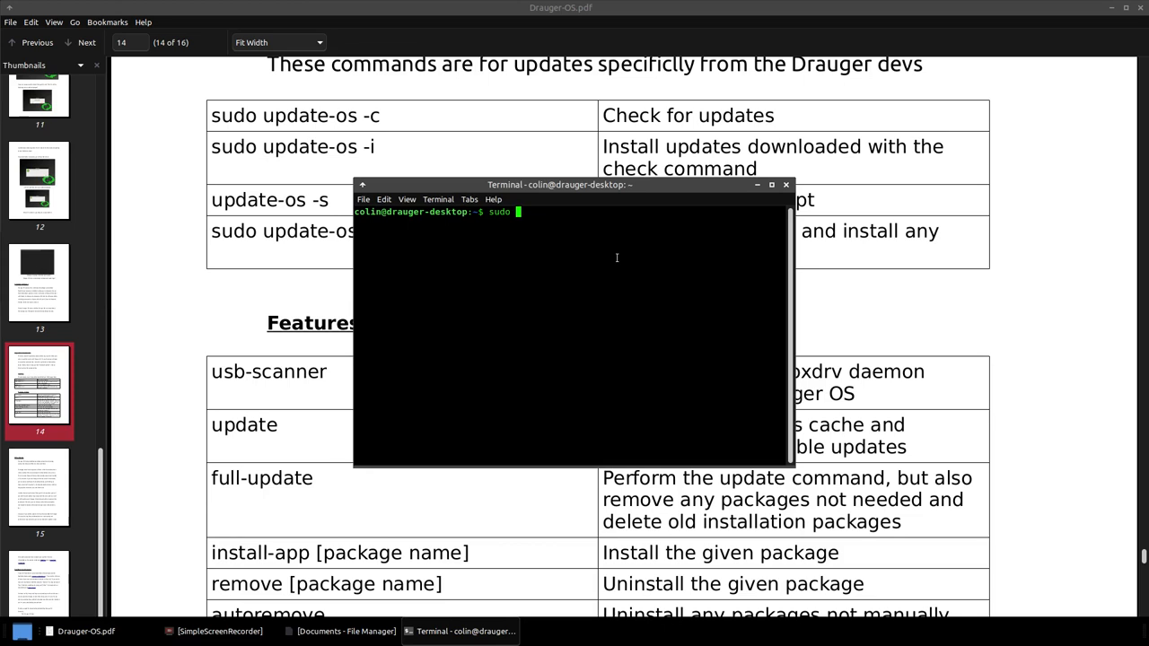
pyautogui.write('update')
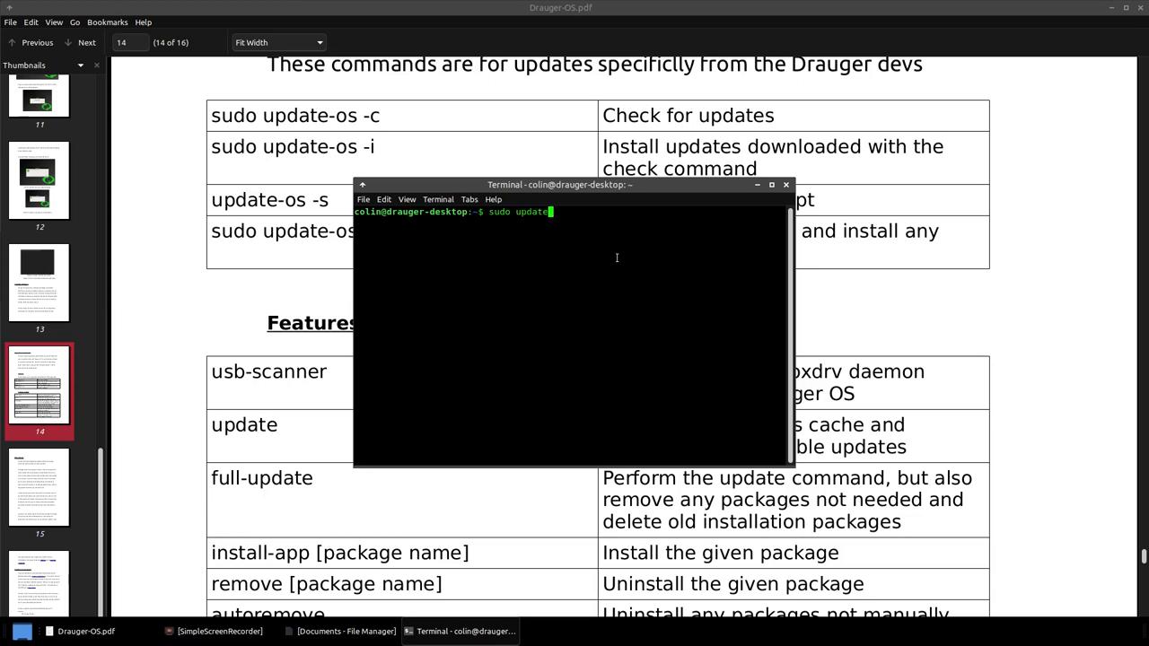
pyautogui.write('-')
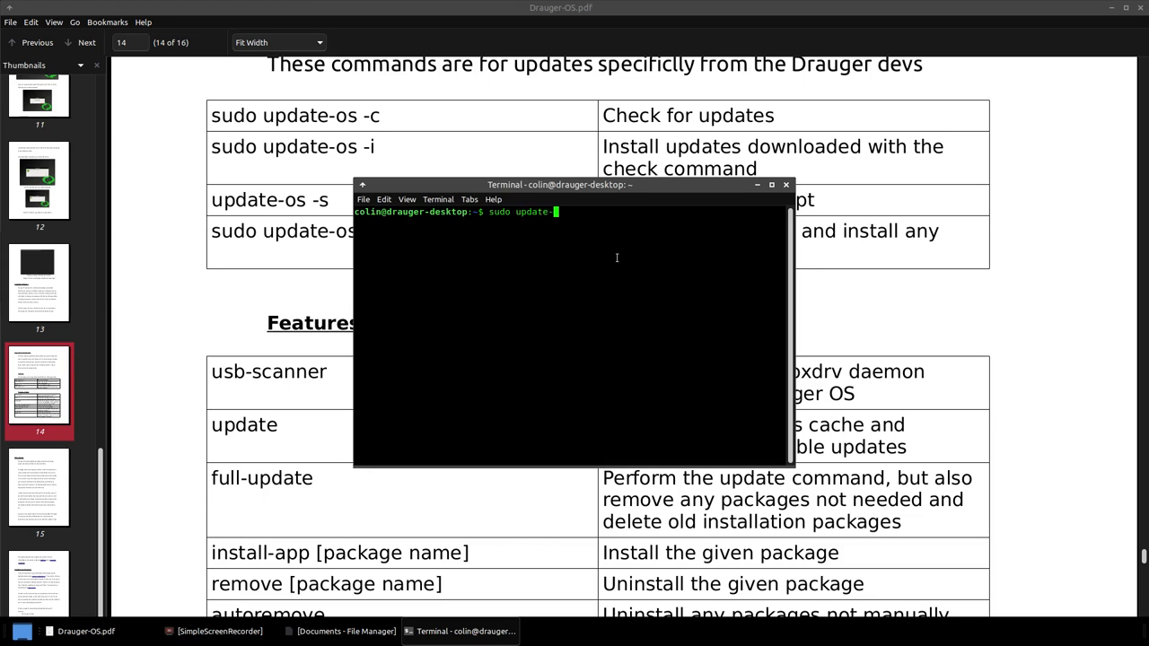
pyautogui.write('os -c')
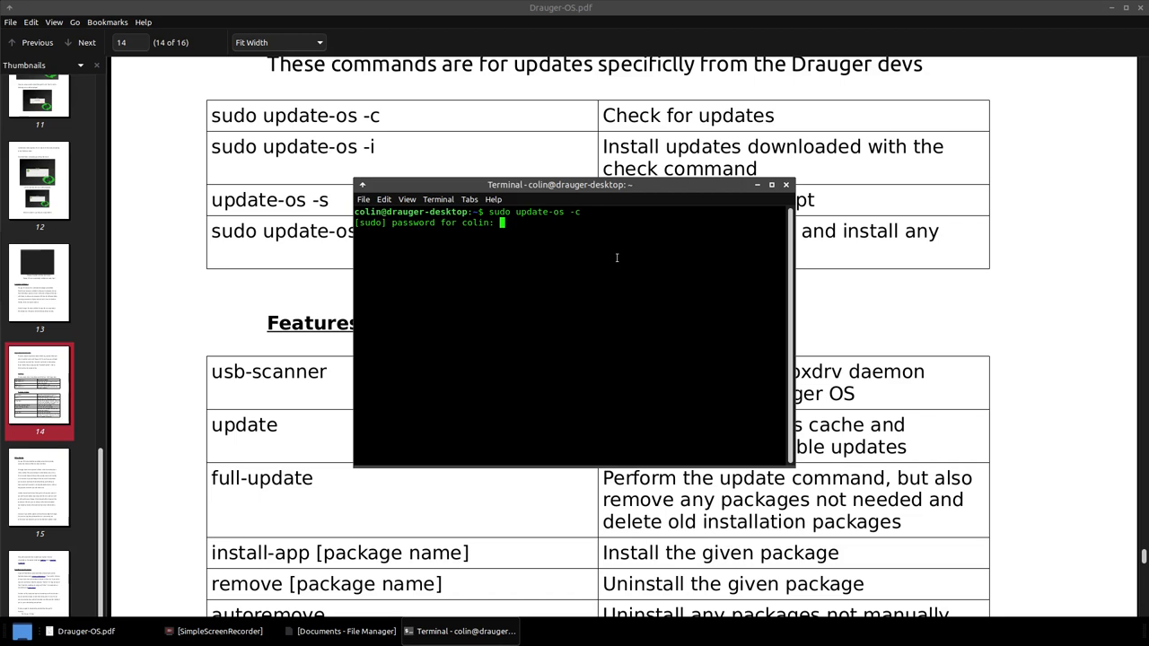
pyautogui.press('Return')
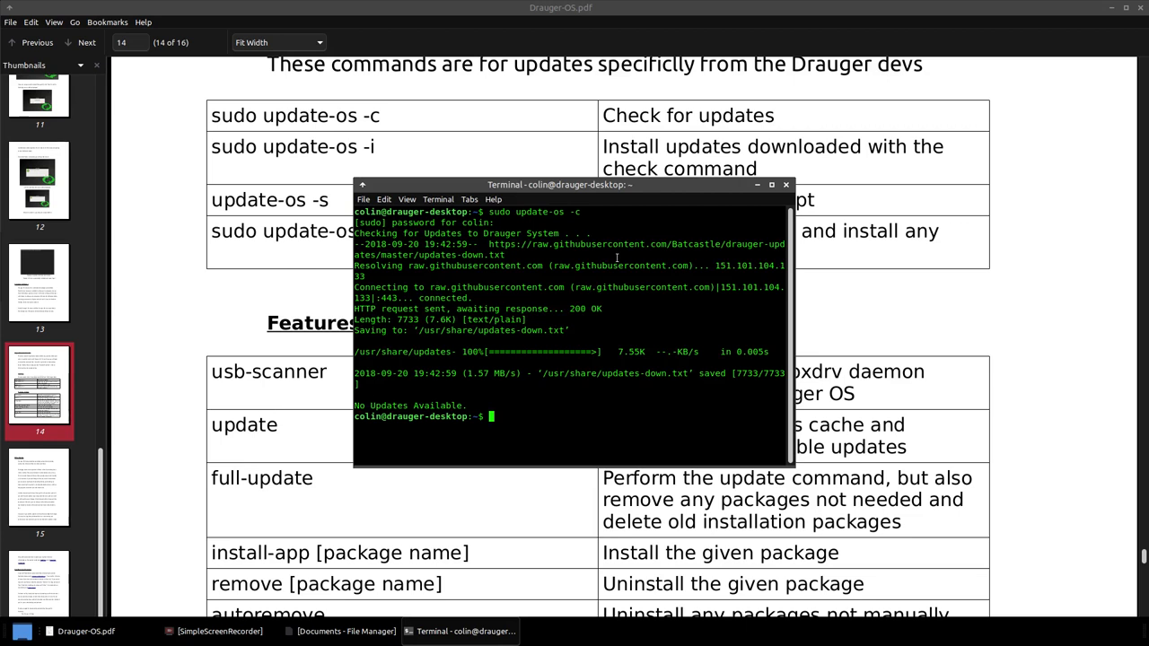
# Run sudo update-os -i and answer y to install the available updates.
pyautogui.write('sudo update-os -c')
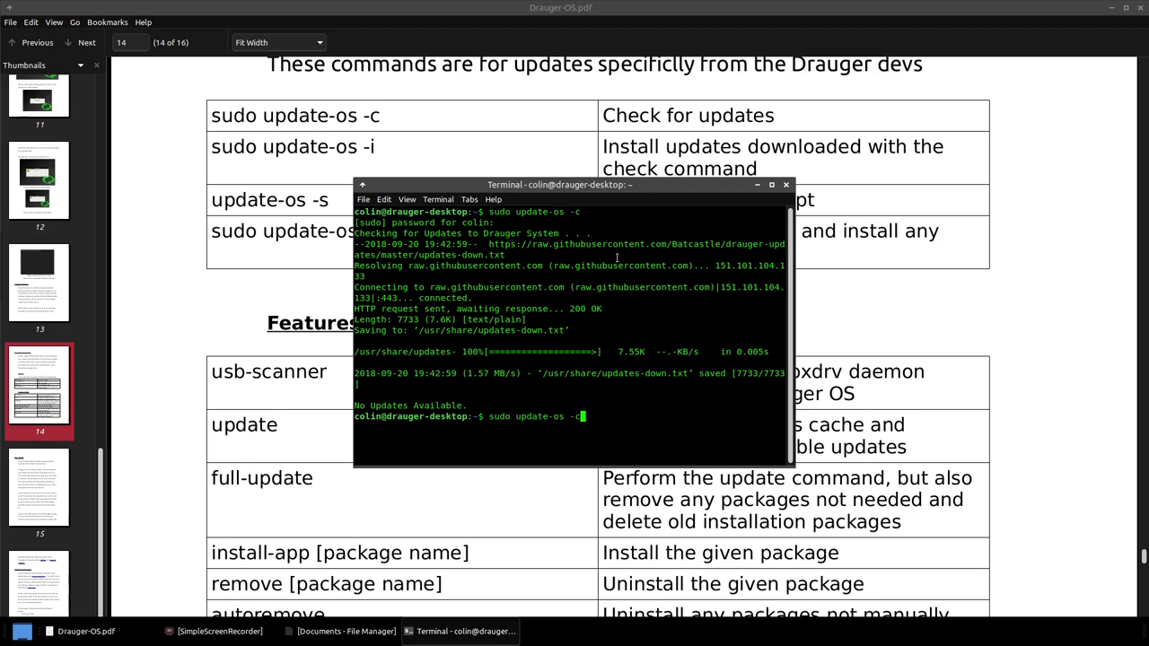
pyautogui.write('i')
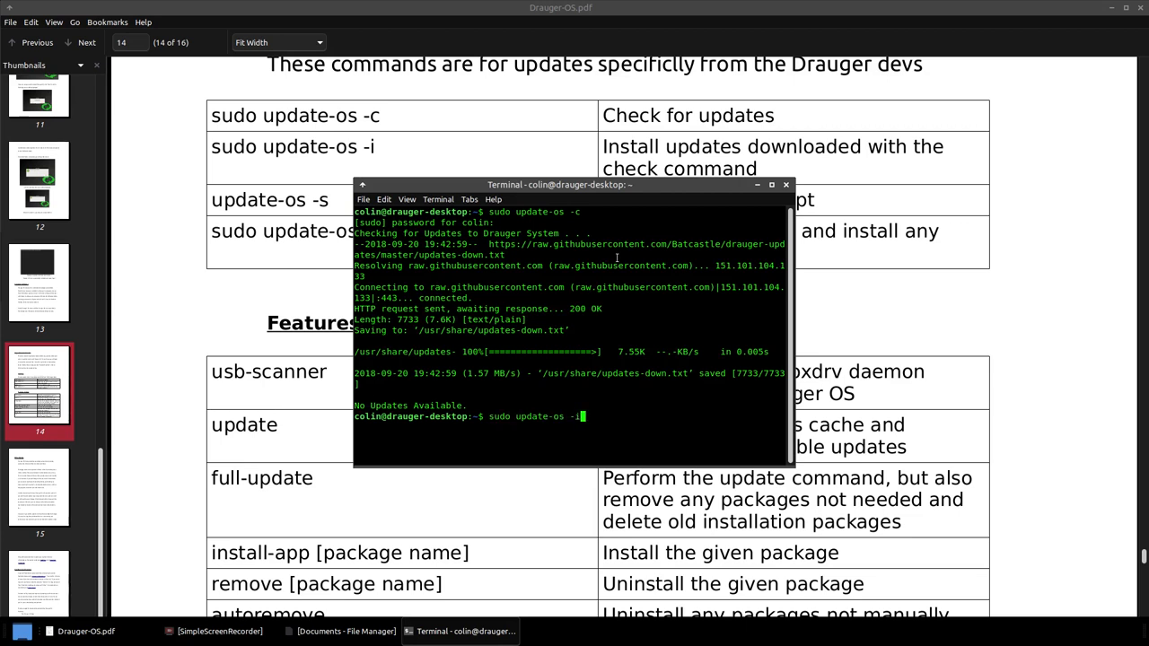
pyautogui.press('Return')
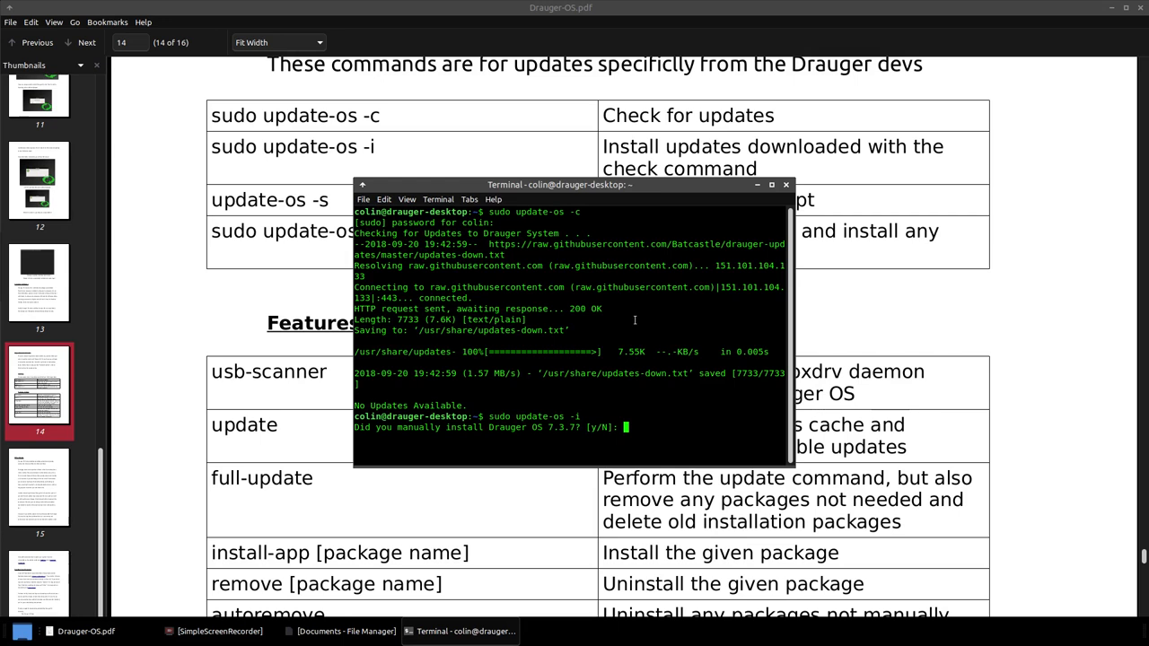
pyautogui.write('y')
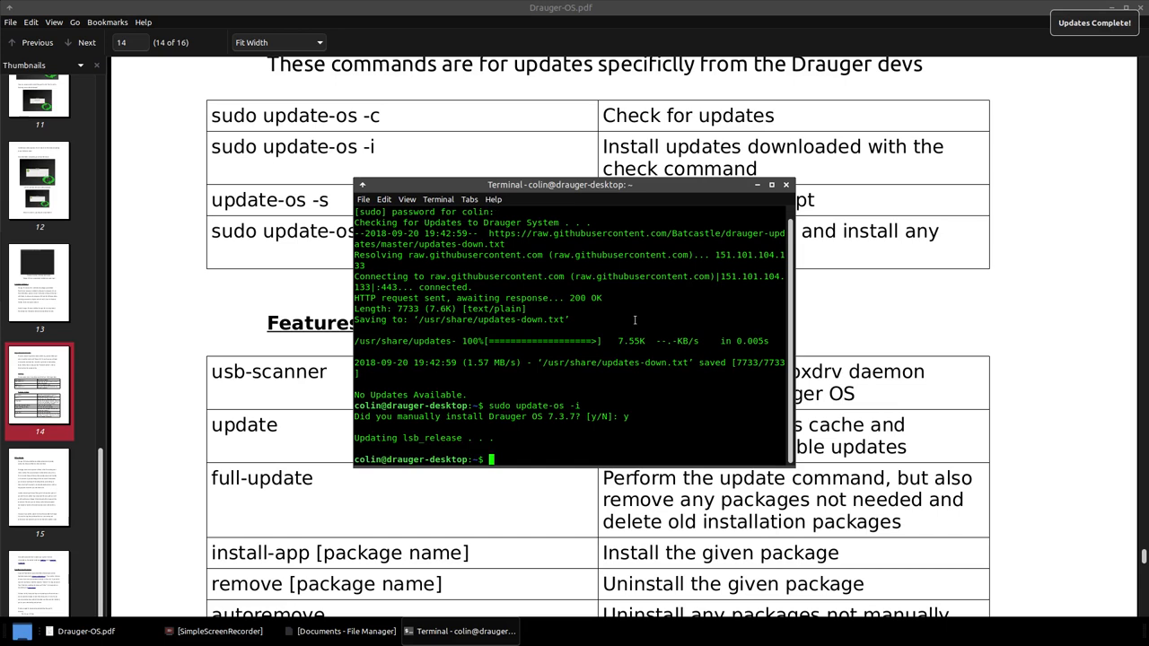
pyautogui.moveTo(542, 480)
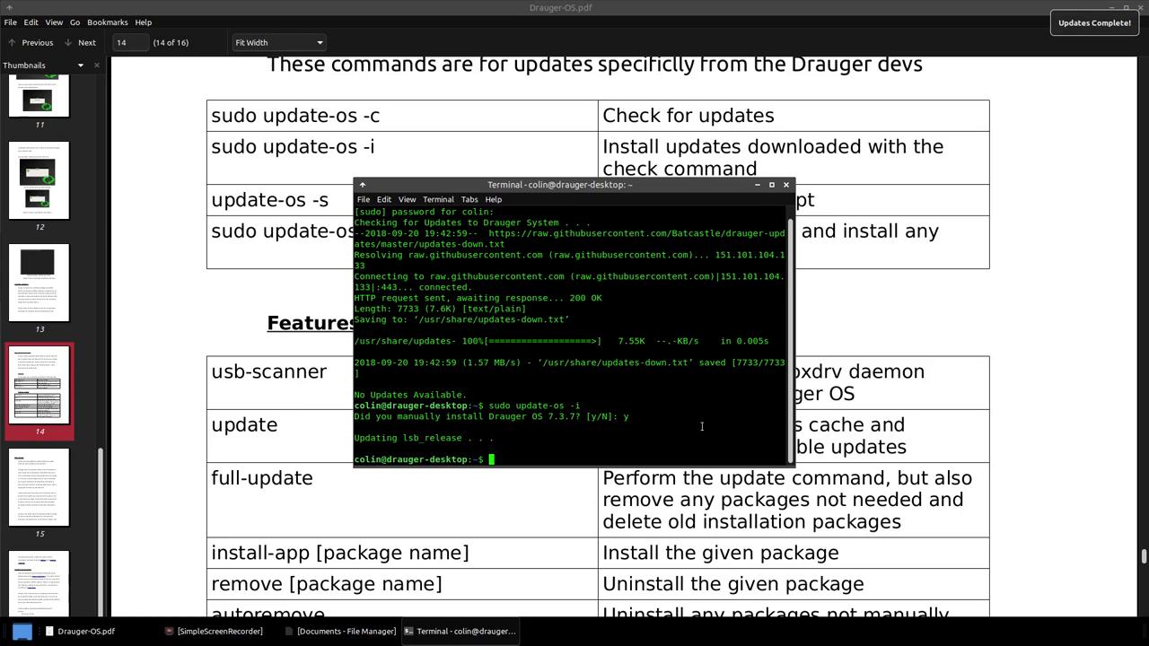
# Run update-os -s to display the updater script's contents, then close the terminal.
pyautogui.write('sudo update-os -i')
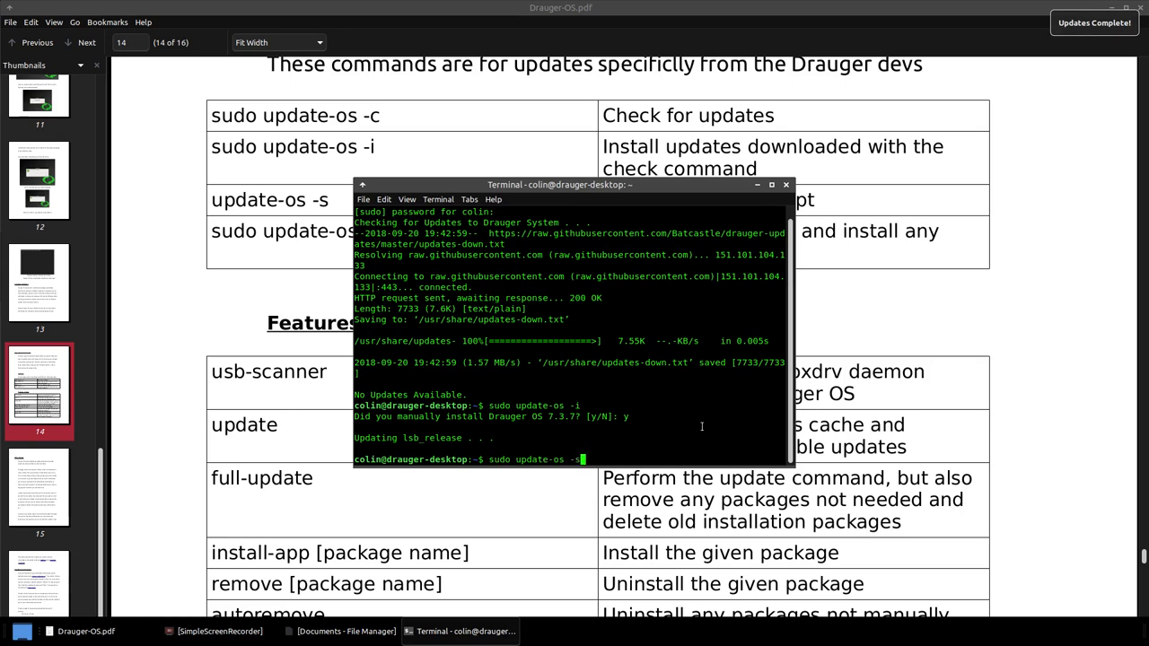
pyautogui.press('Return')
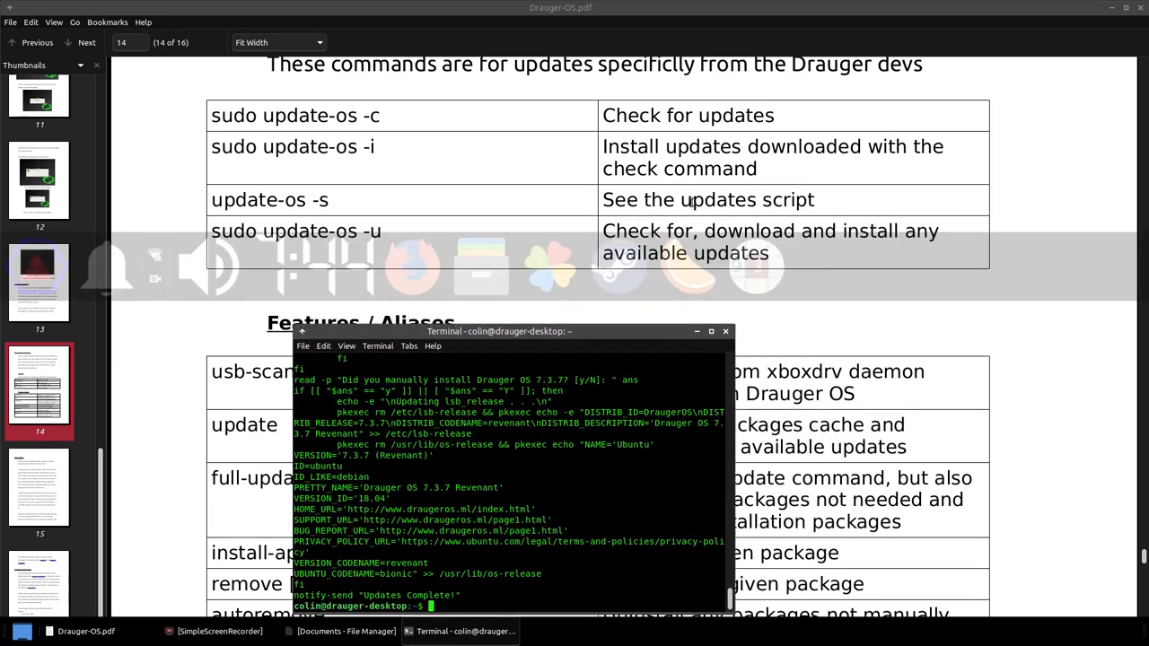
pyautogui.moveTo(592, 548)
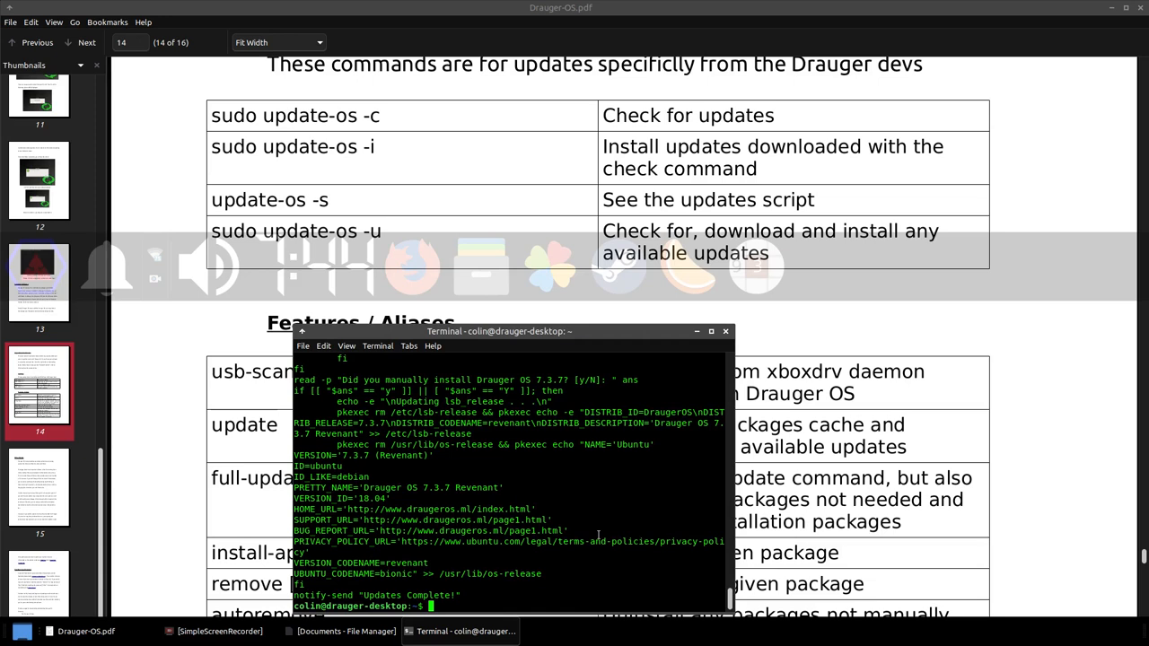
pyautogui.write('sudo update-os -')
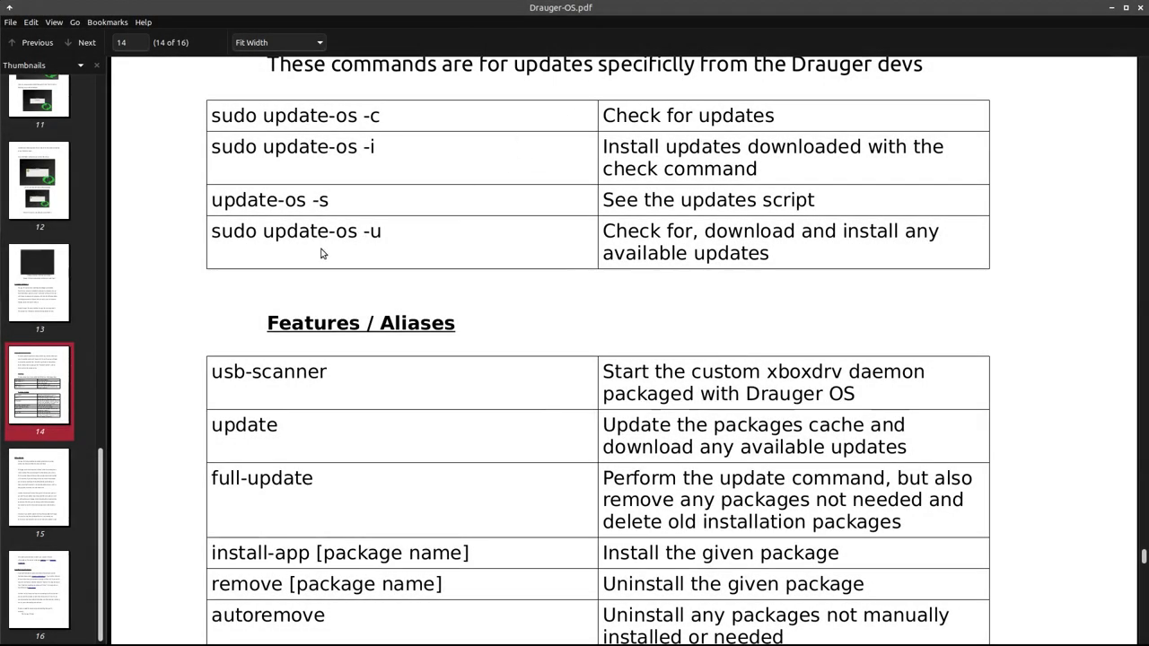
pyautogui.moveTo(481, 251)
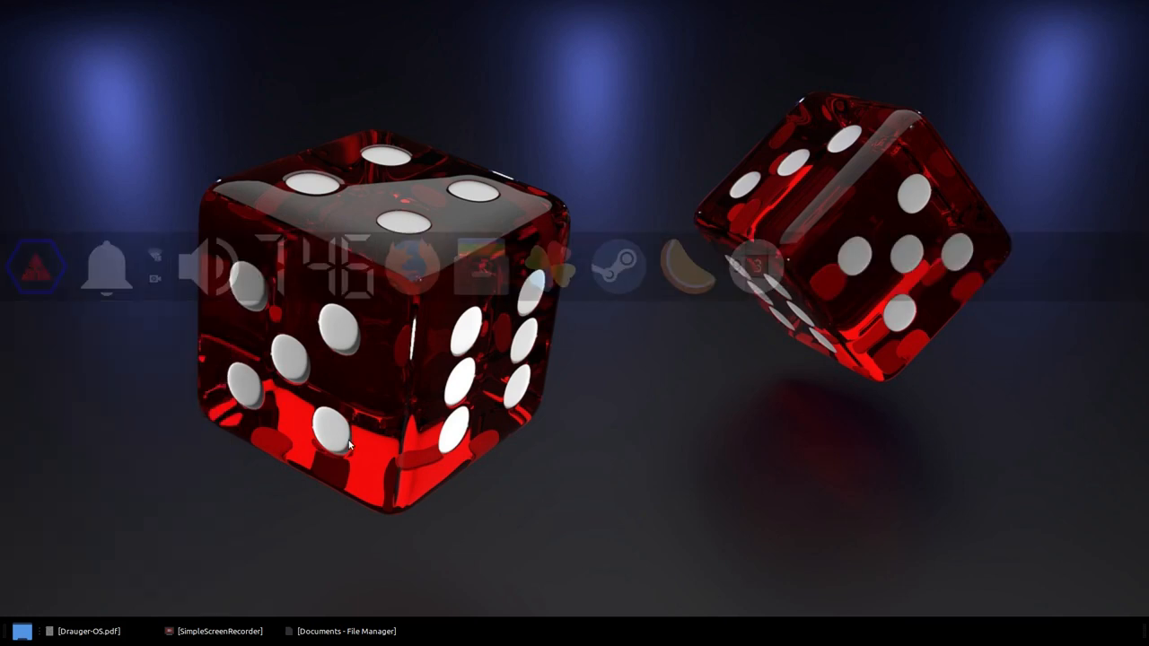
pyautogui.moveTo(384, 433)
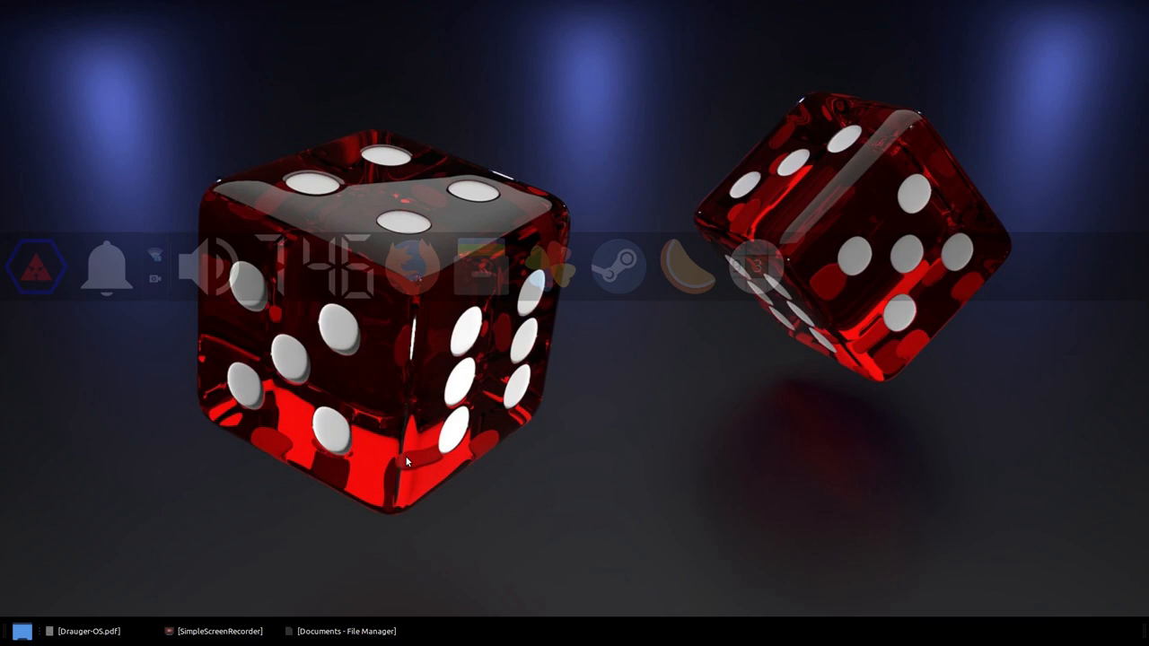
pyautogui.moveTo(168, 528)
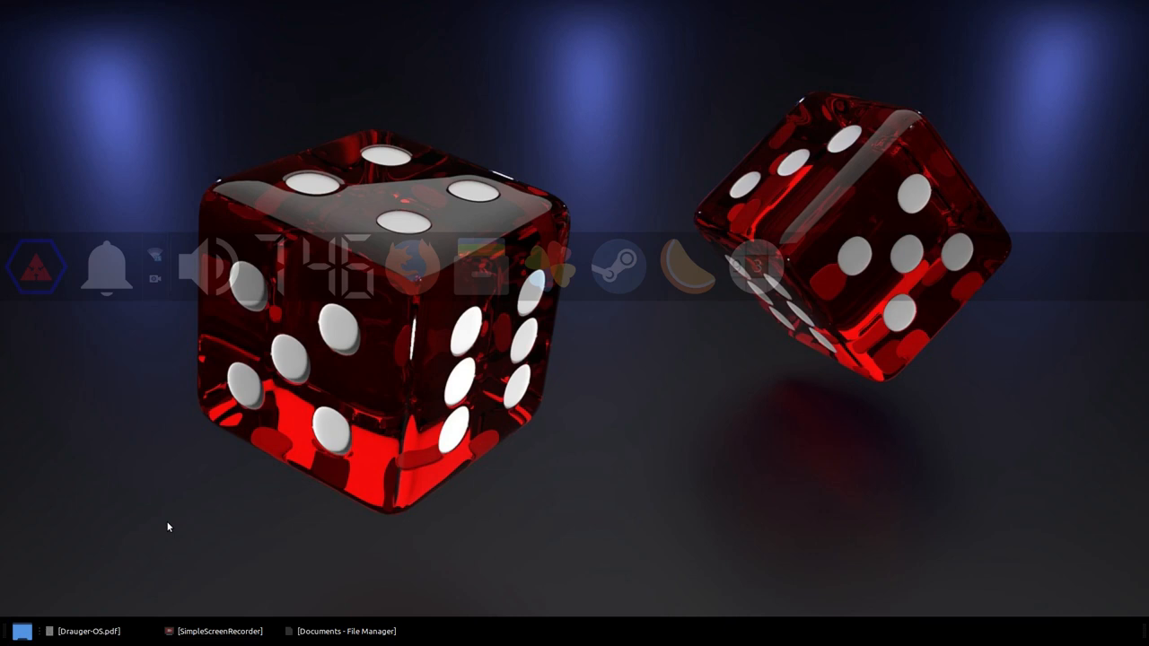
pyautogui.moveTo(661, 423)
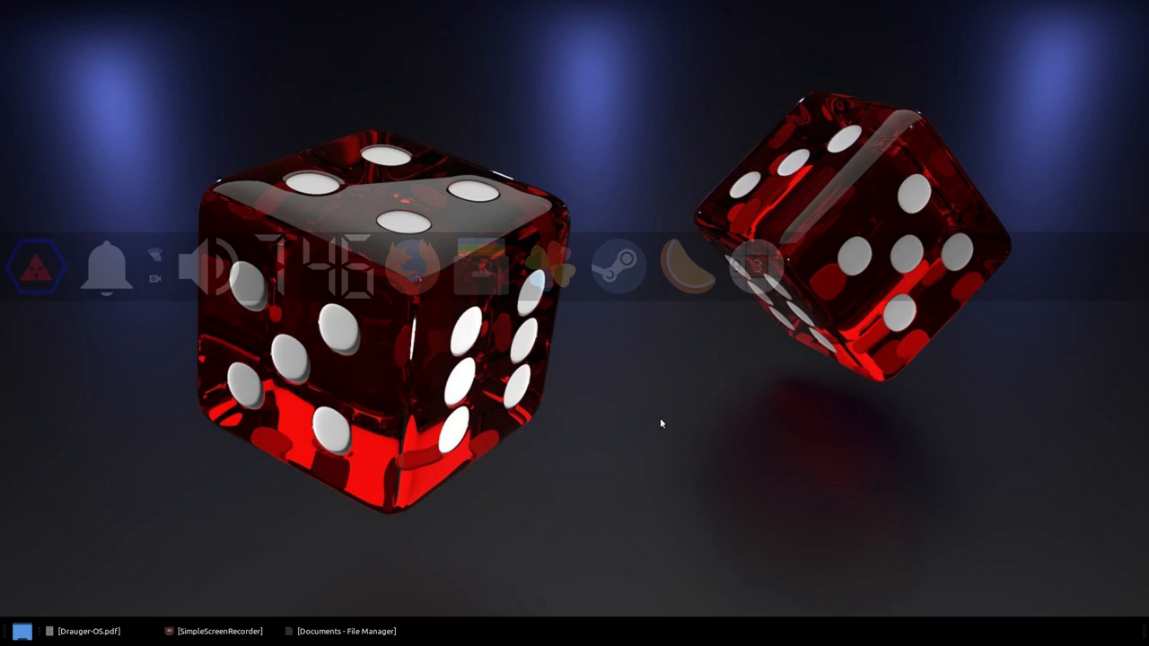